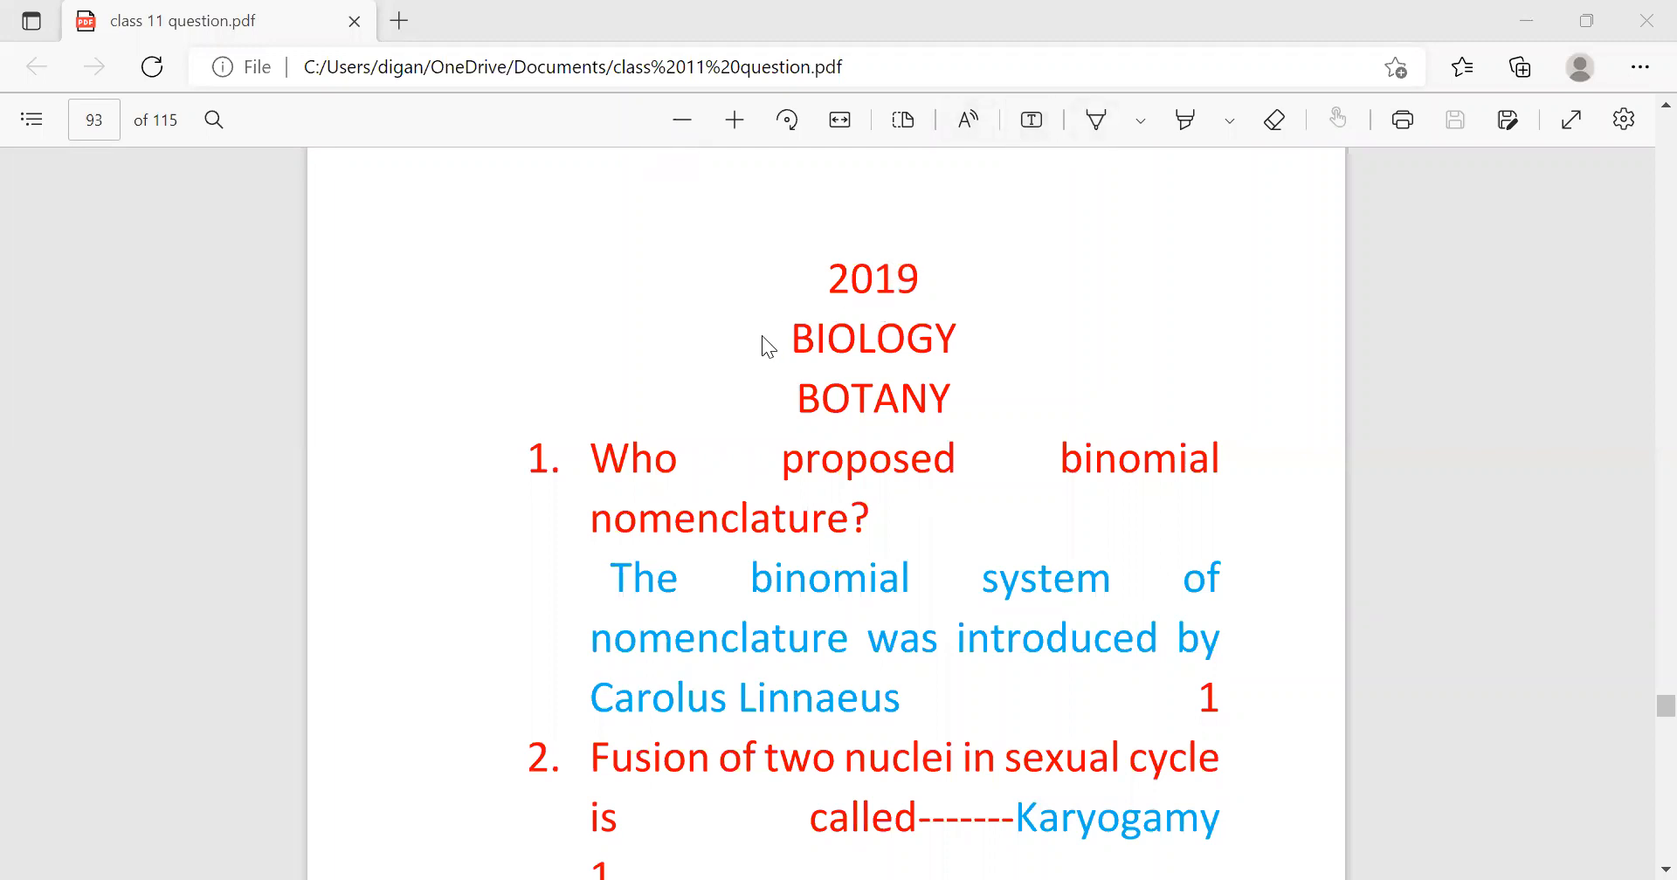
{"action": "mouse_move", "coordinate": [695, 443]}
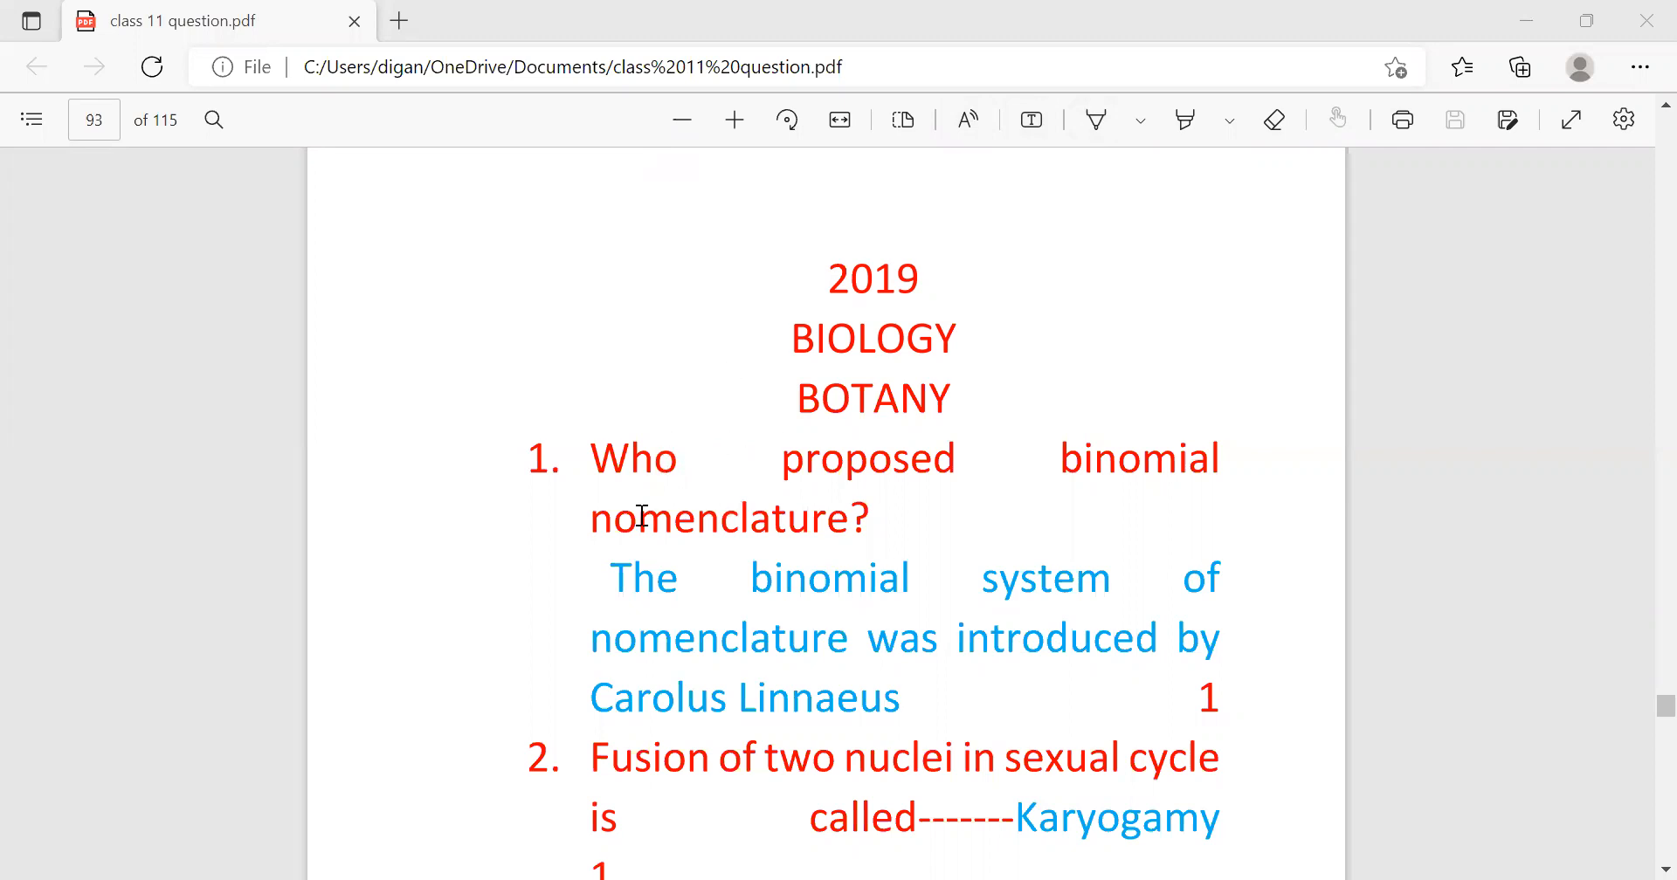
{"action": "mouse_move", "coordinate": [669, 519]}
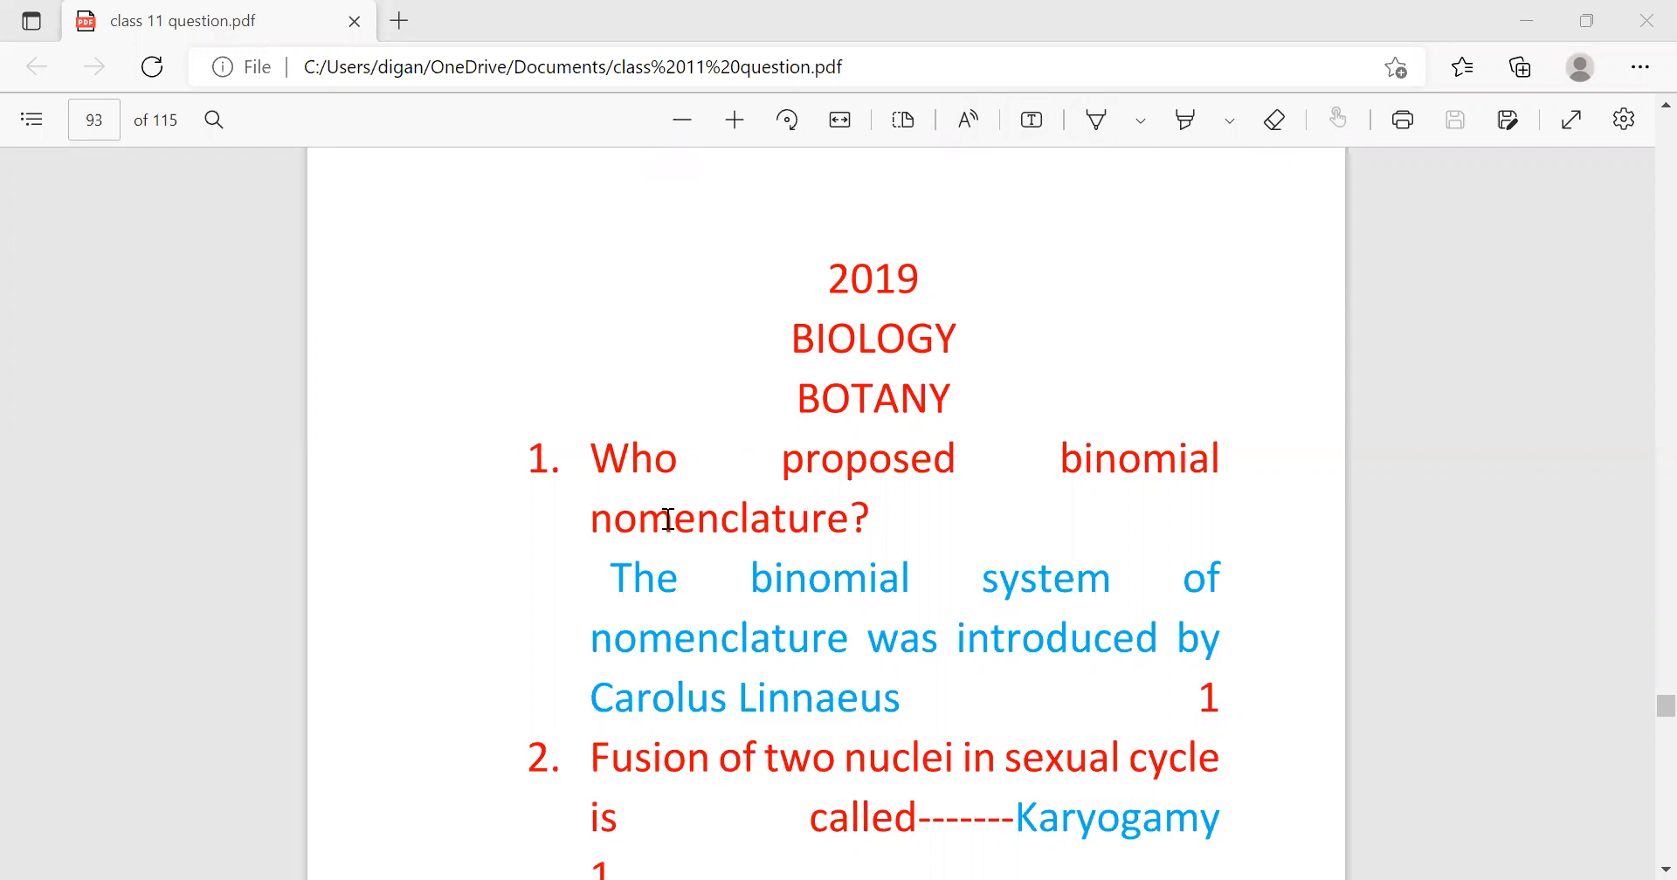
{"action": "mouse_move", "coordinate": [762, 515]}
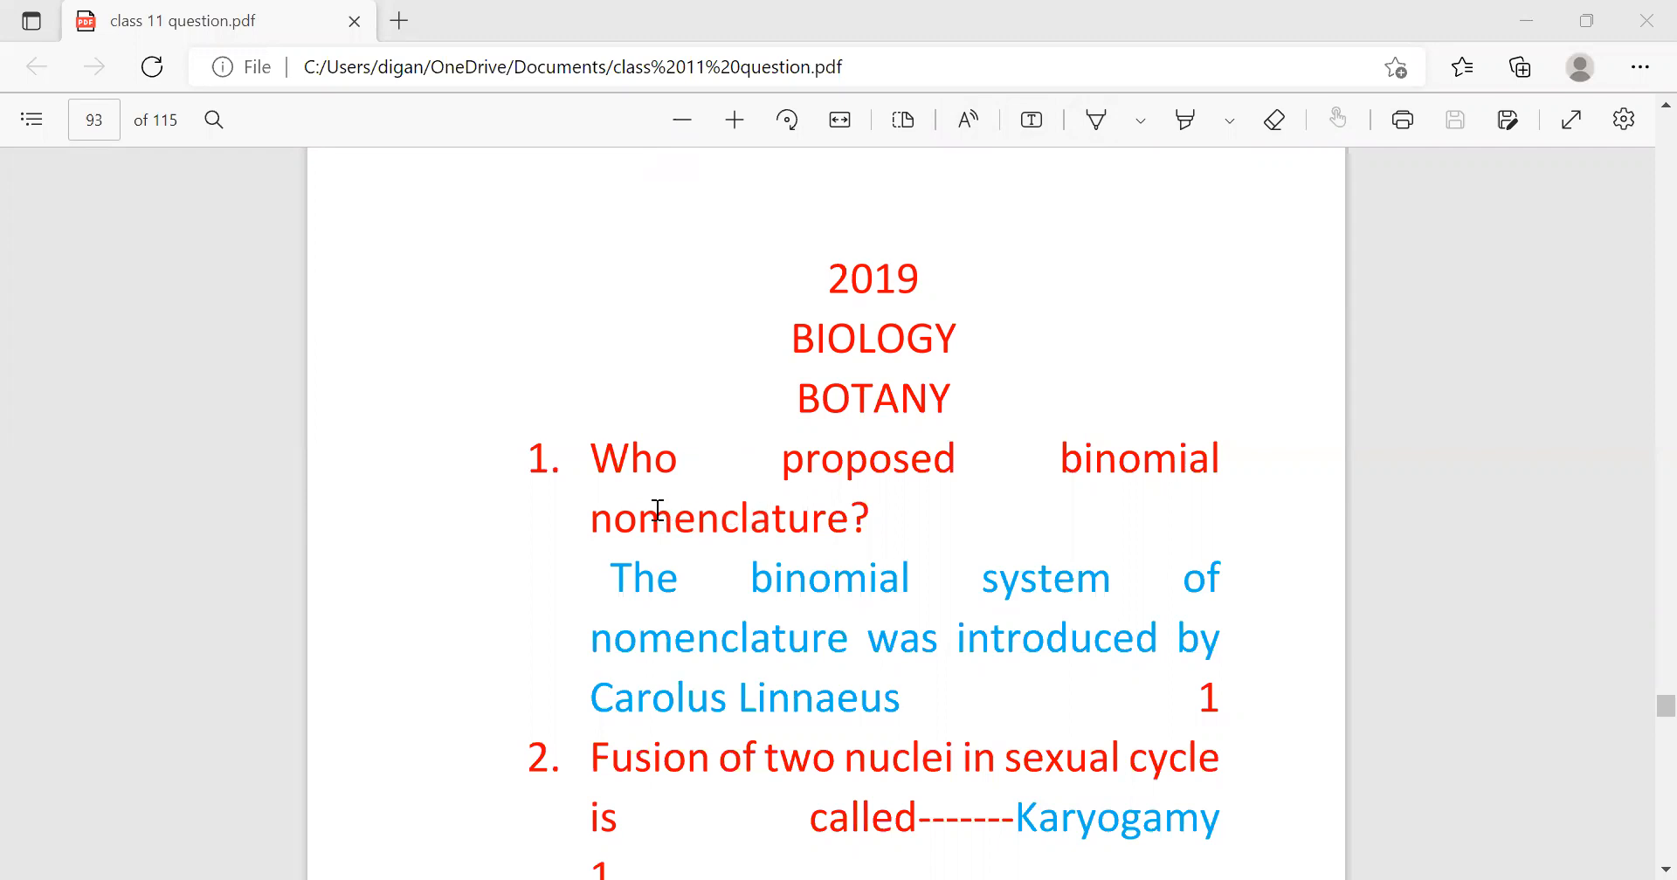
{"action": "mouse_move", "coordinate": [565, 522]}
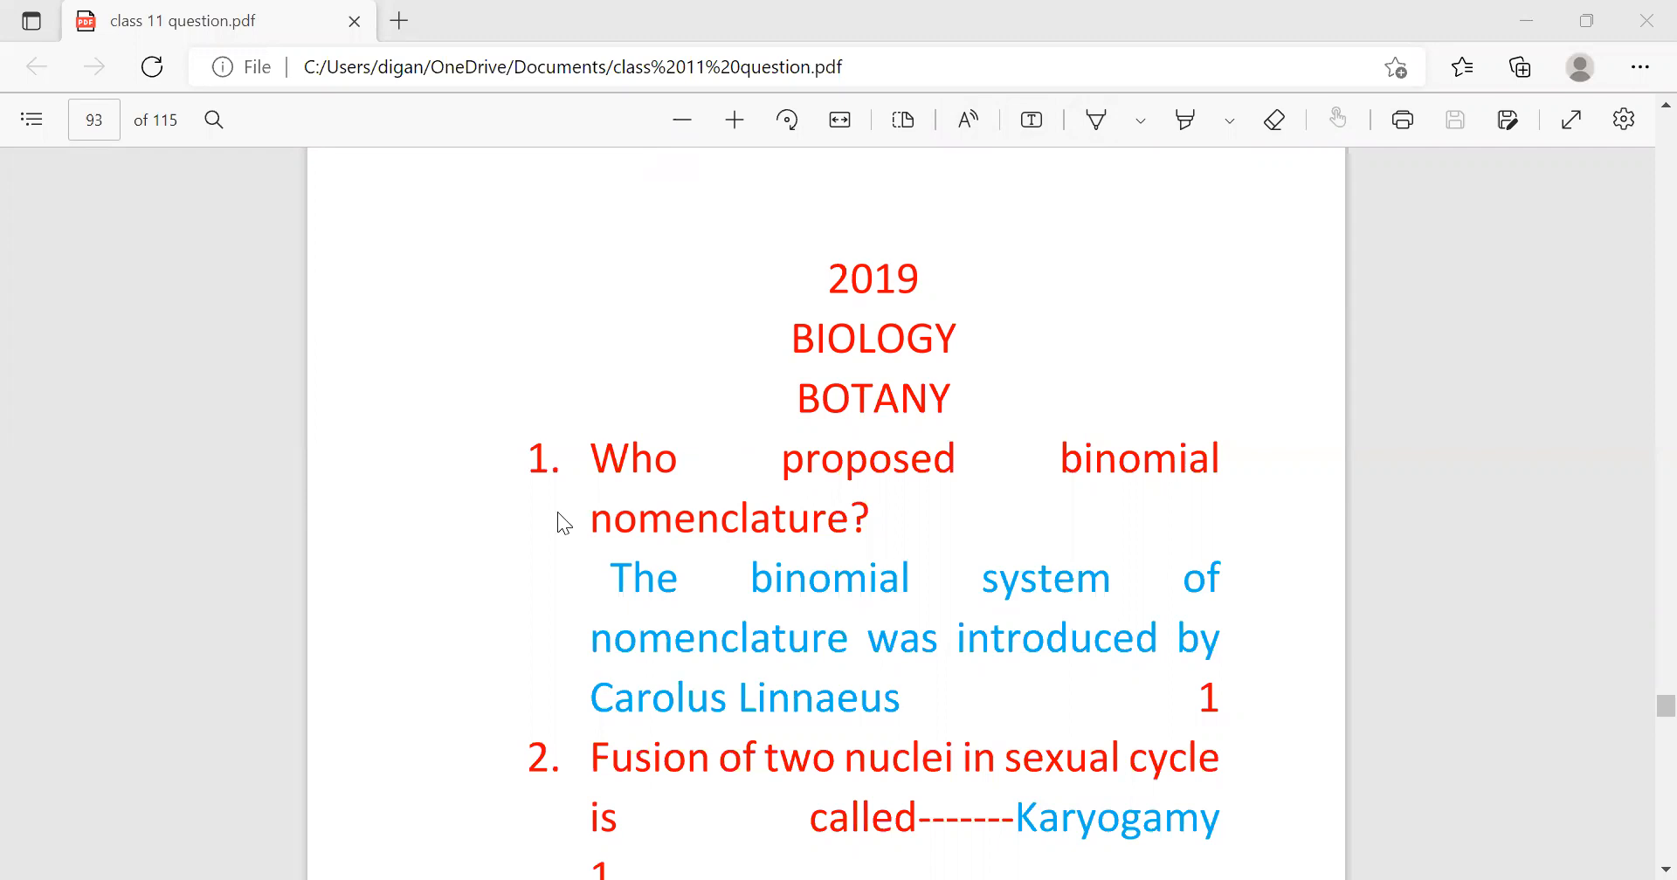
{"action": "mouse_move", "coordinate": [318, 522]}
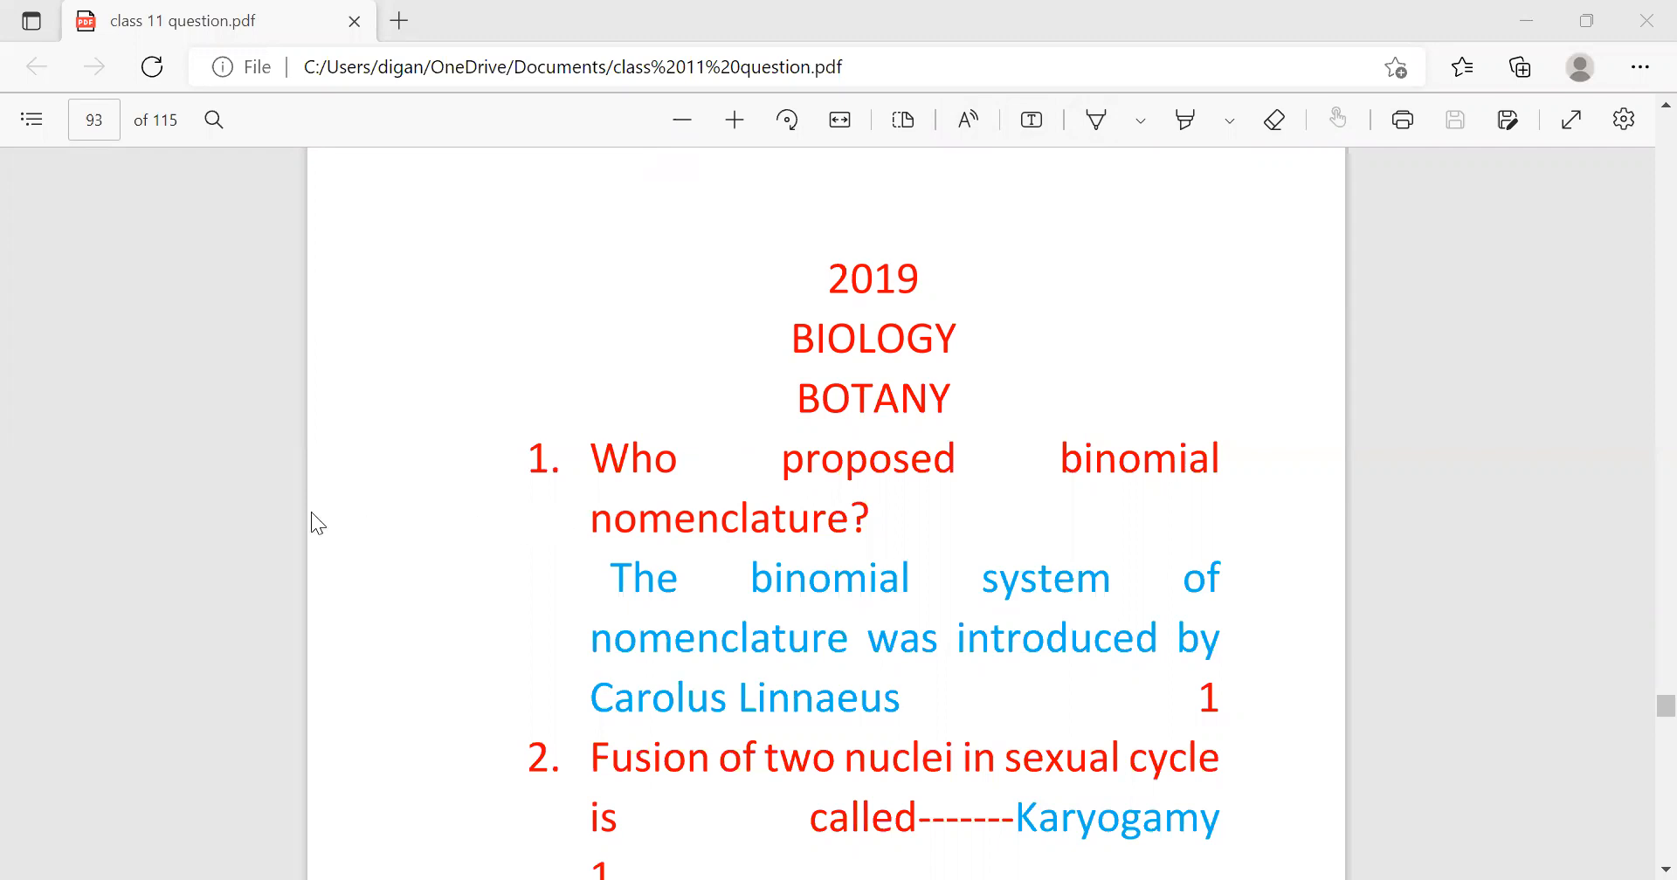
{"action": "mouse_move", "coordinate": [136, 548]}
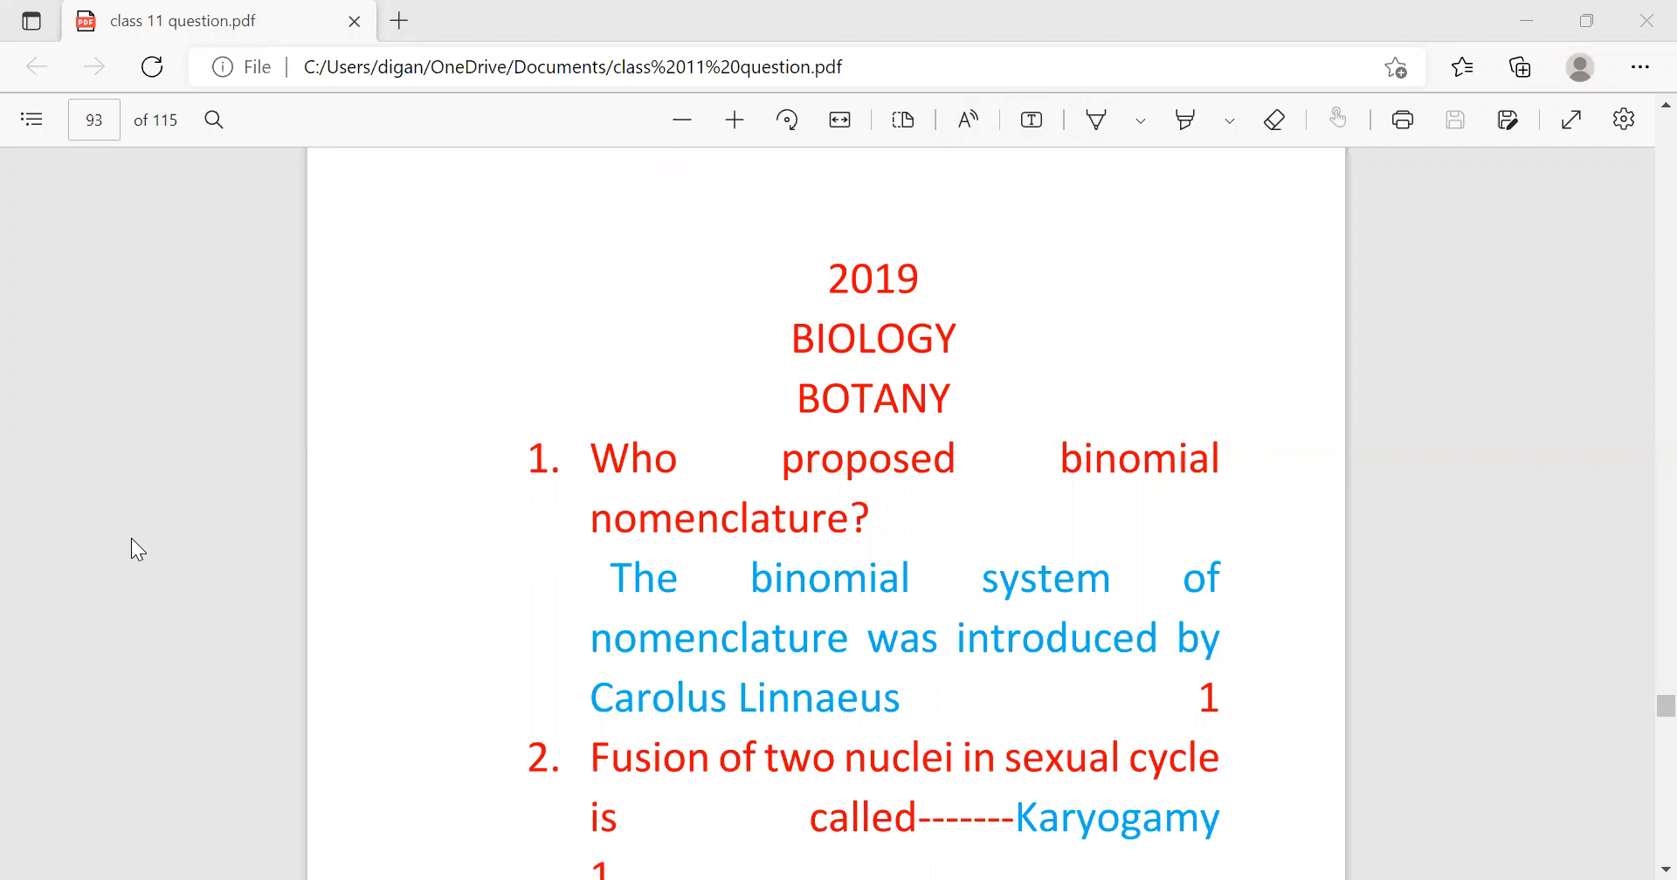
{"action": "mouse_move", "coordinate": [115, 550]}
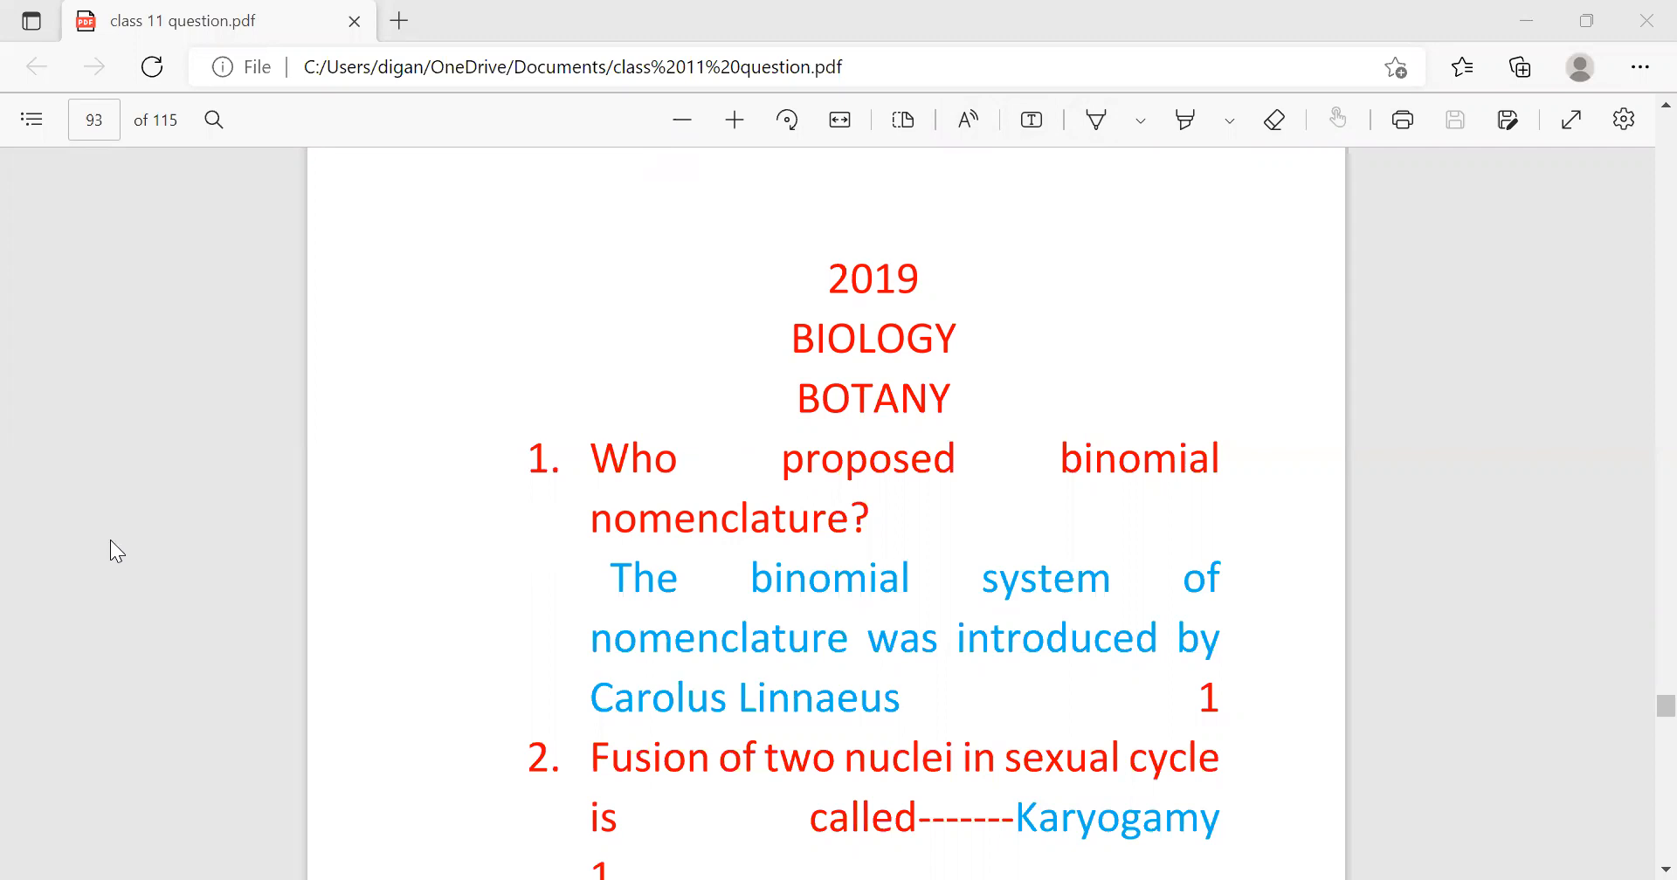
{"action": "mouse_move", "coordinate": [65, 561]}
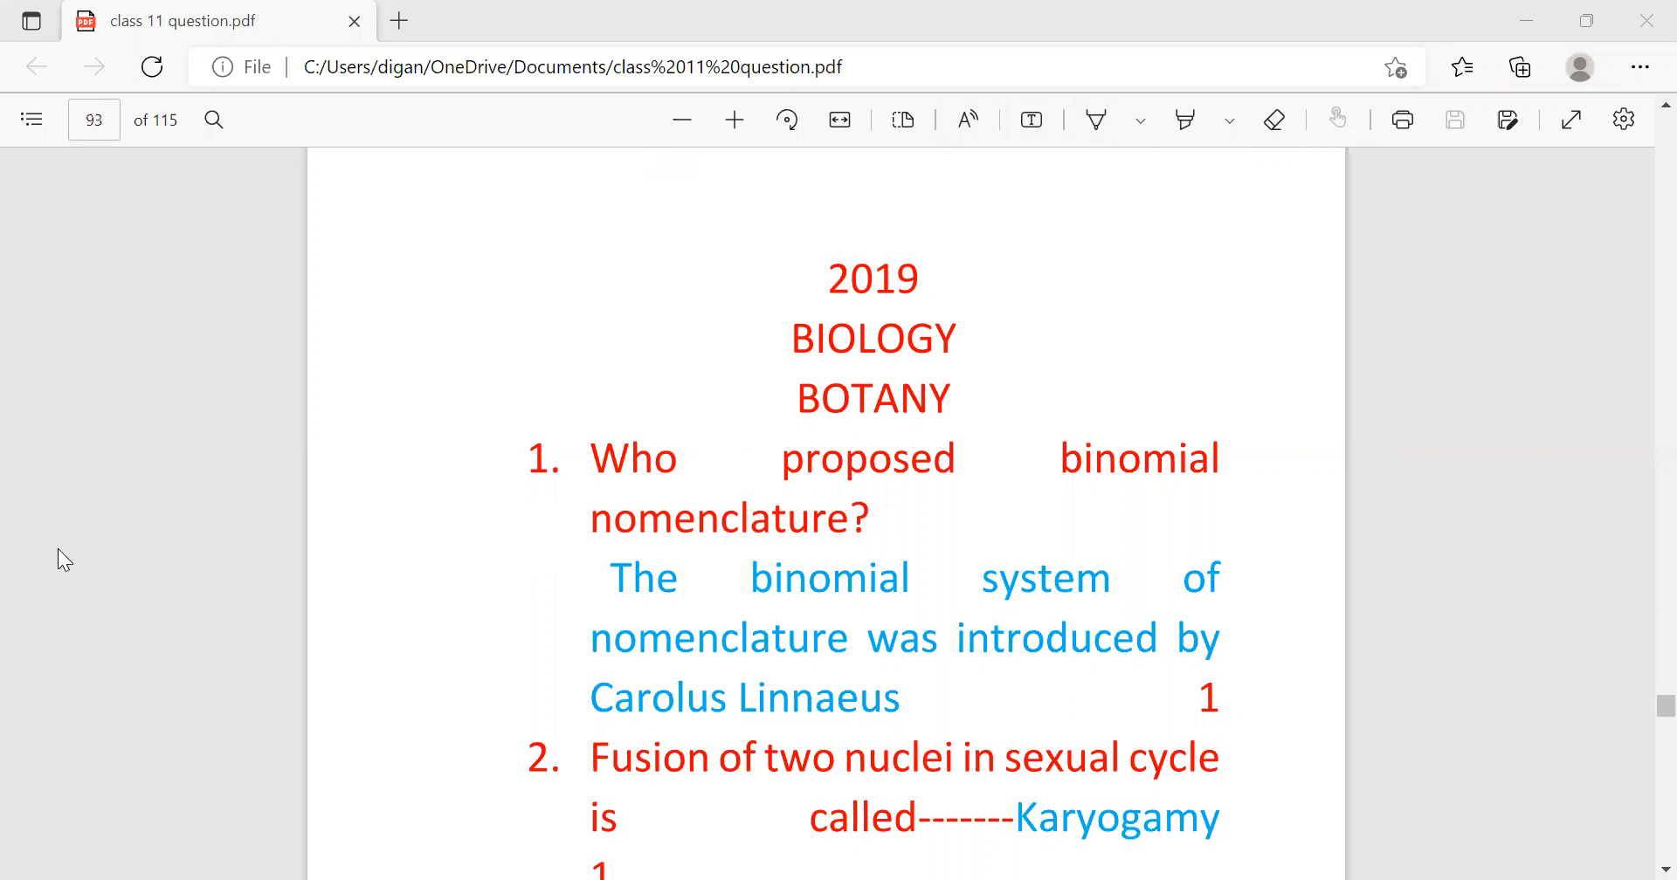
{"action": "mouse_move", "coordinate": [117, 640]}
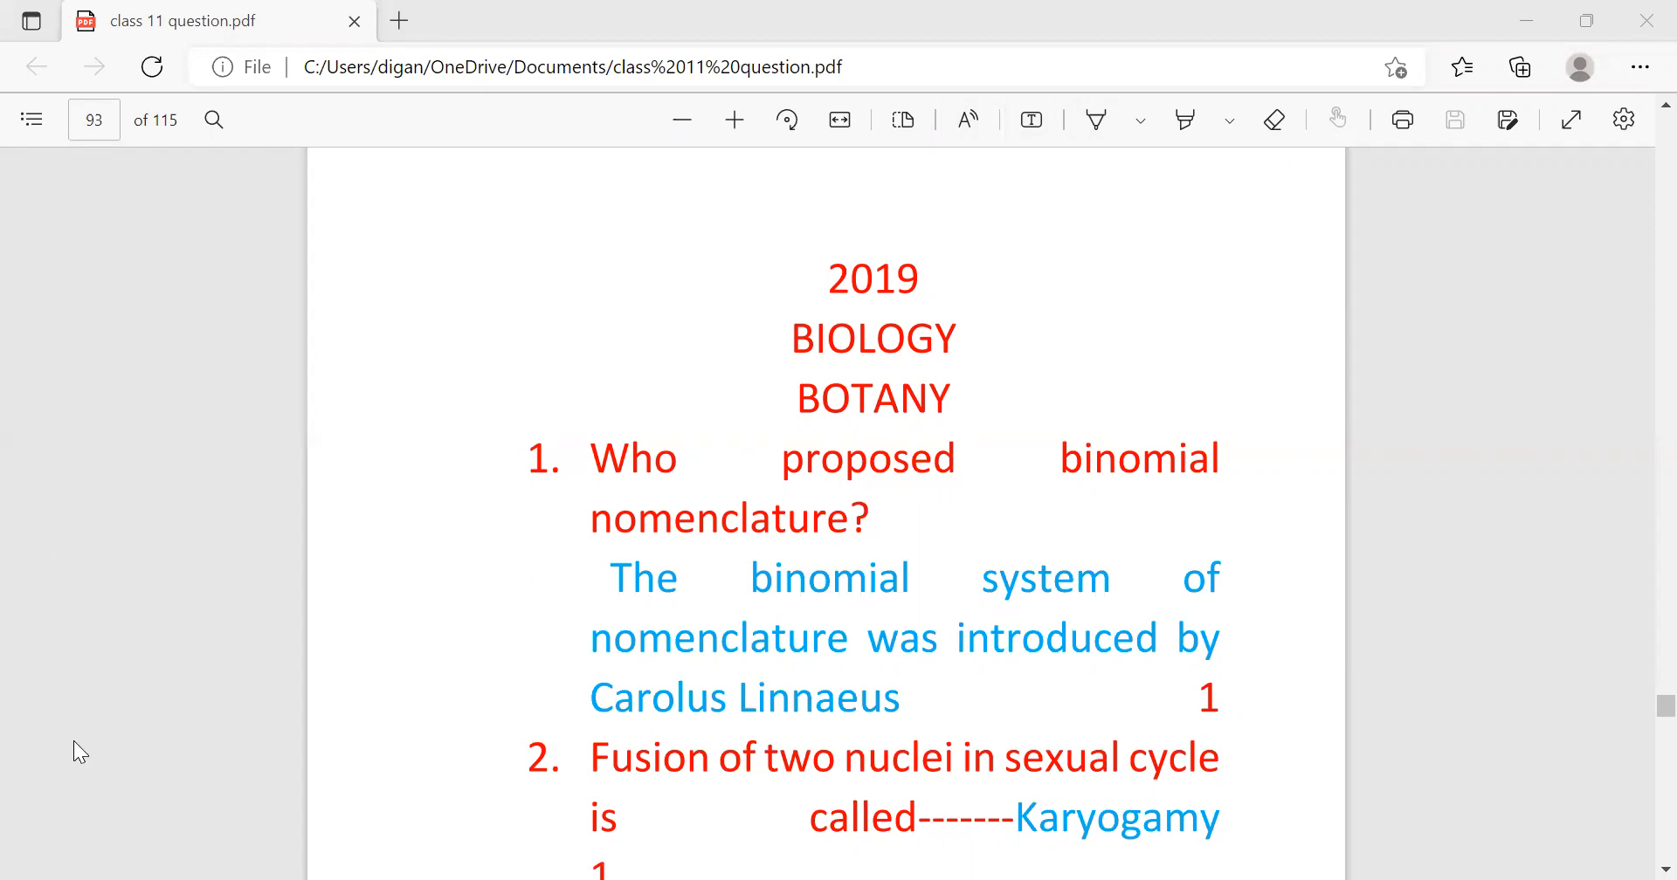
{"action": "scroll", "scroll_direction": "down", "scroll_amount": 3}
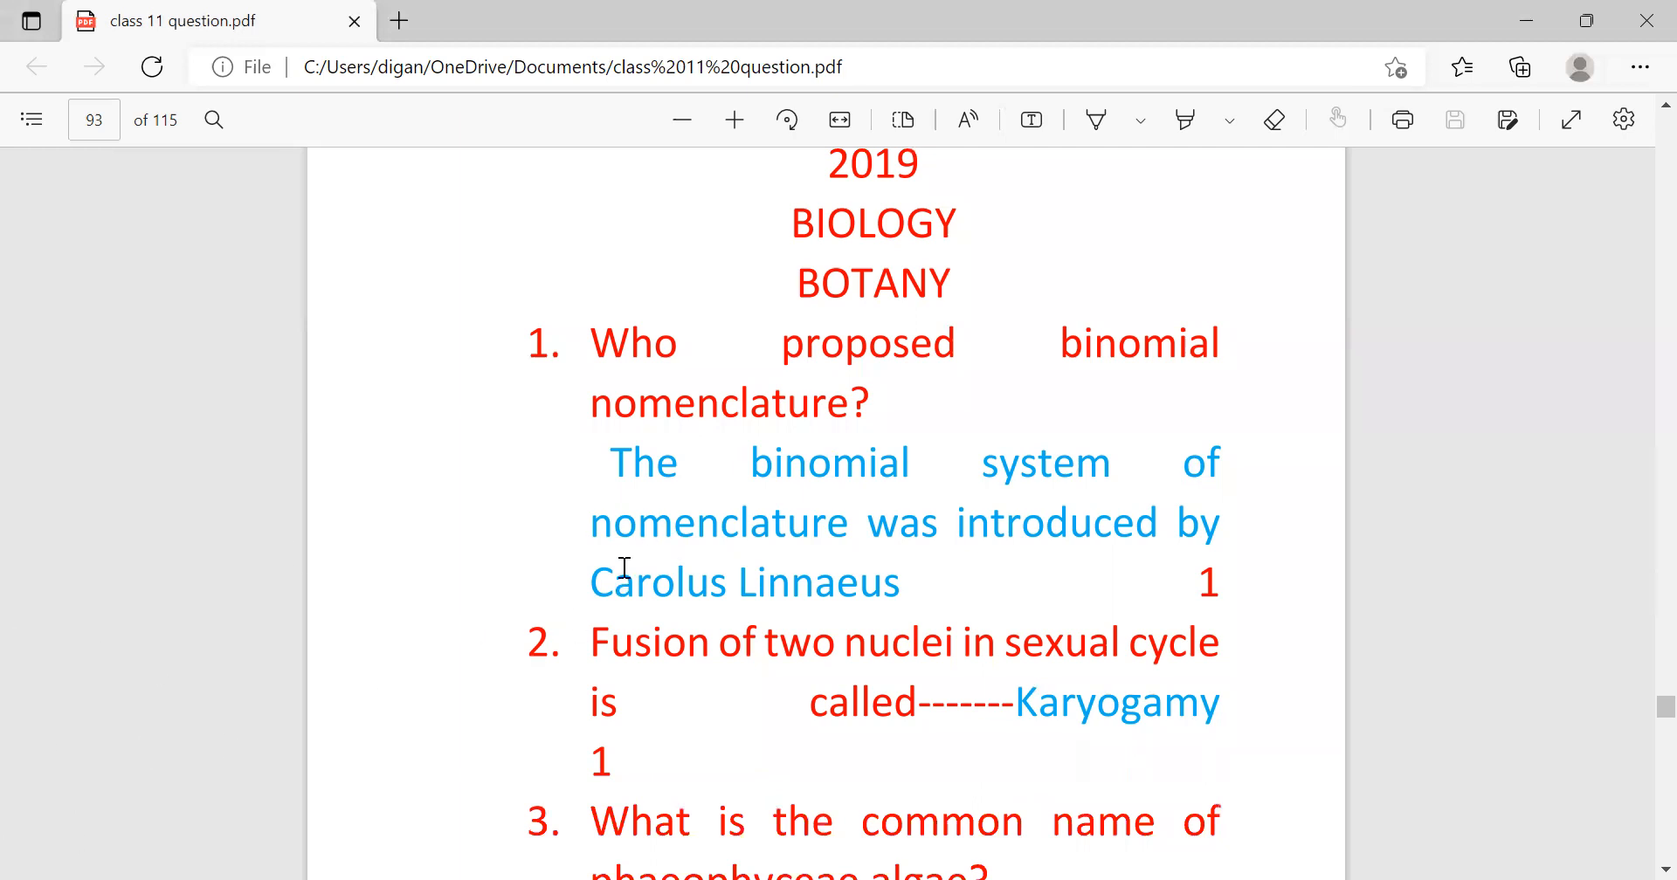
{"action": "mouse_move", "coordinate": [718, 568]}
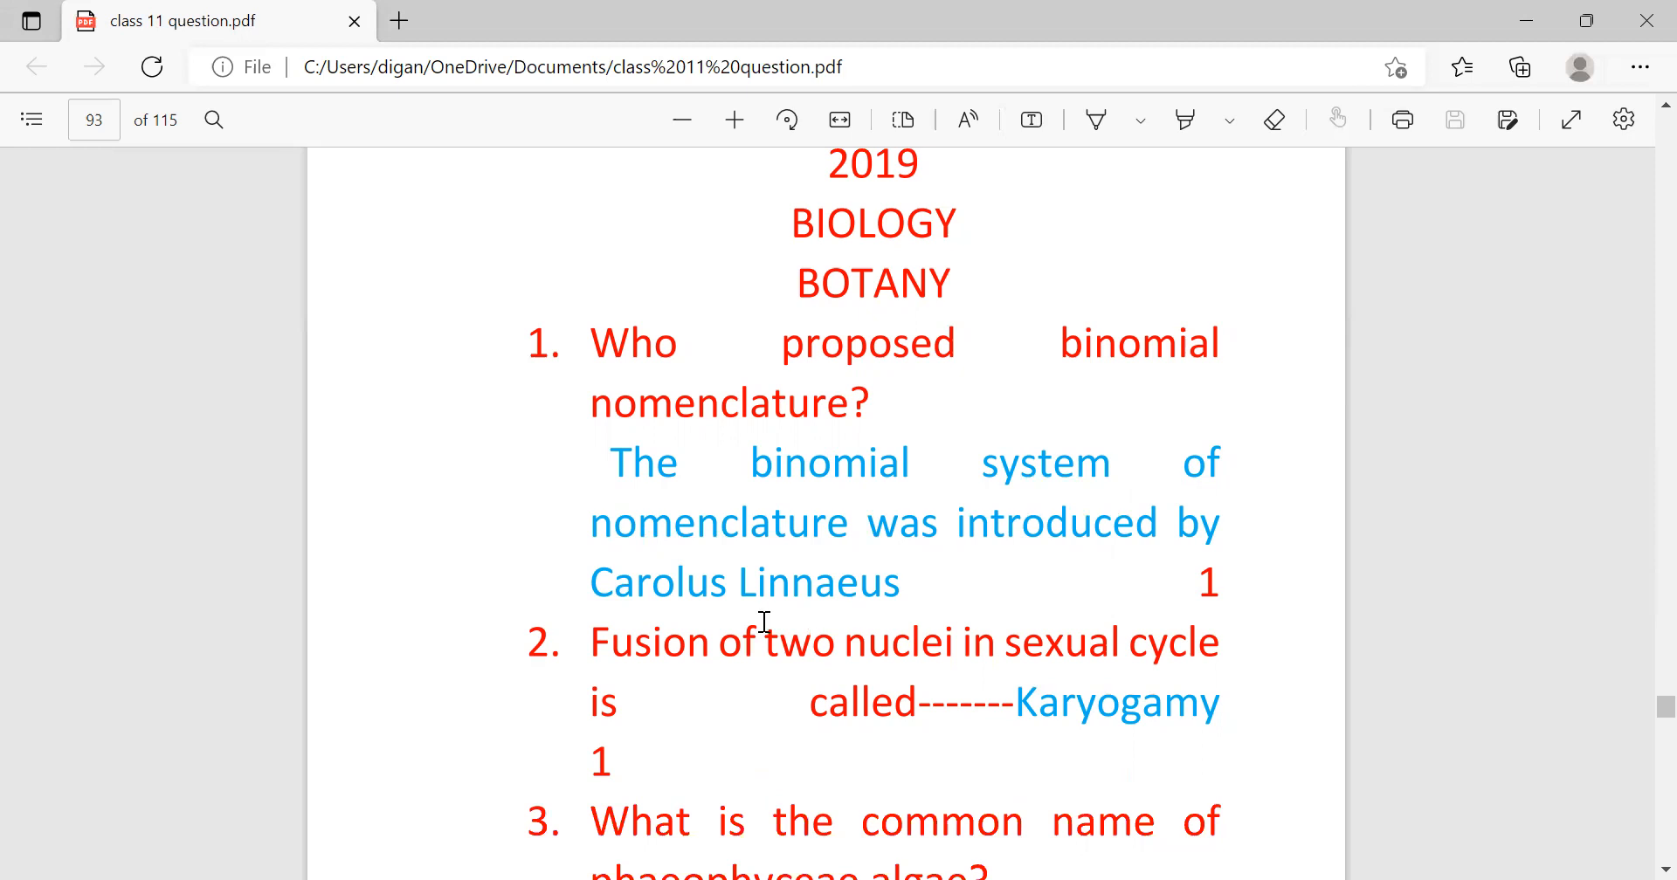
{"action": "scroll", "scroll_direction": "down", "scroll_amount": 3}
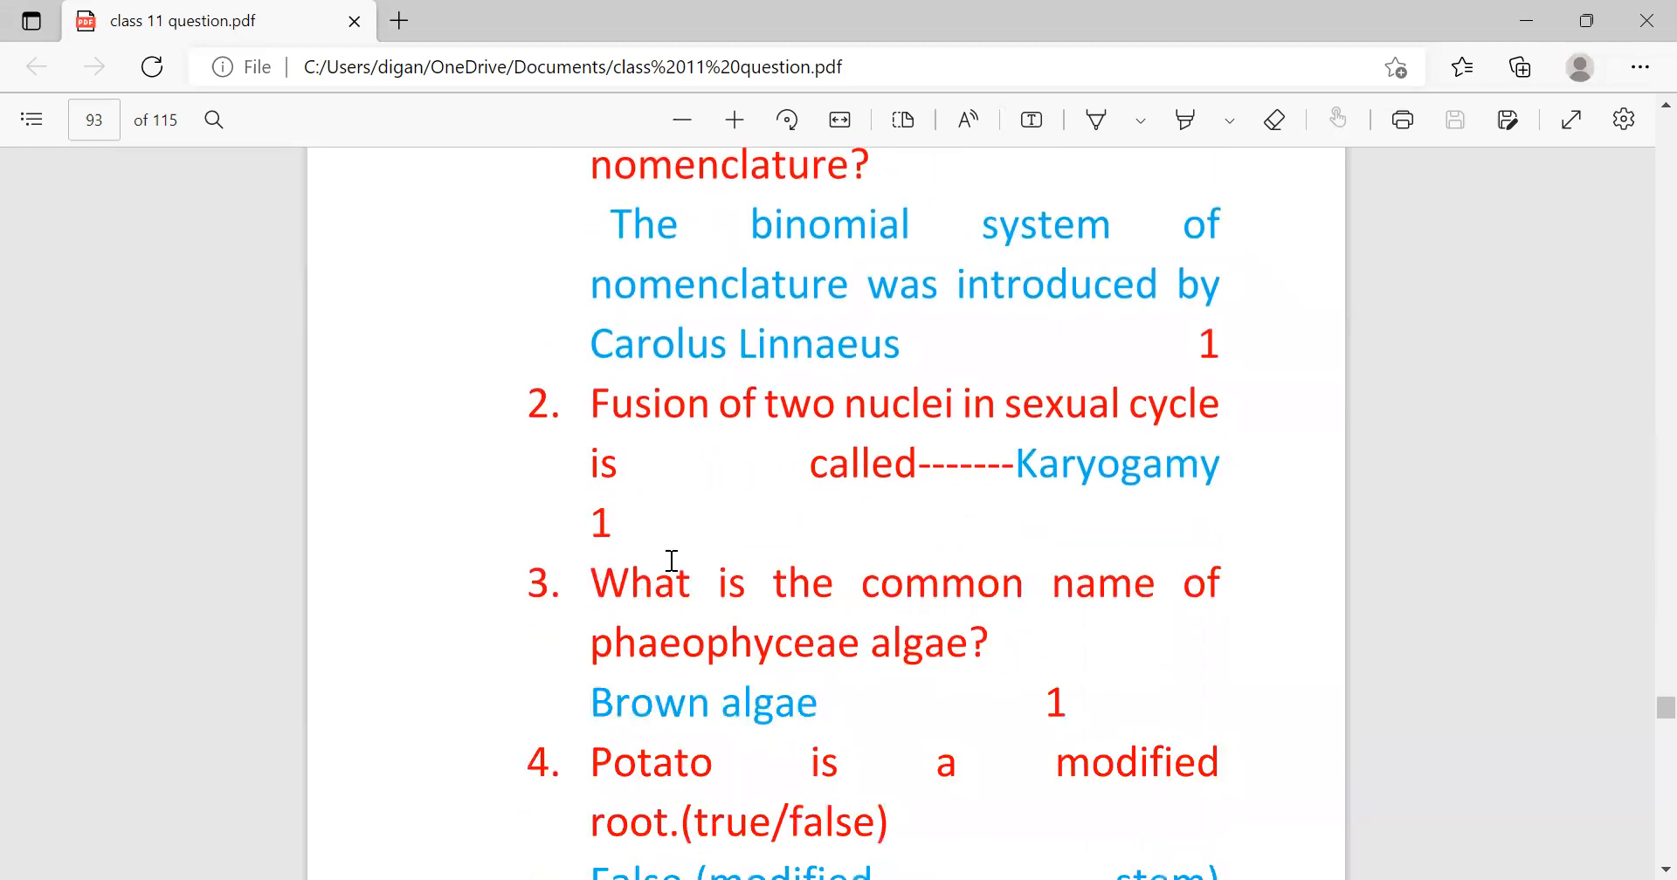
{"action": "mouse_move", "coordinate": [651, 542]}
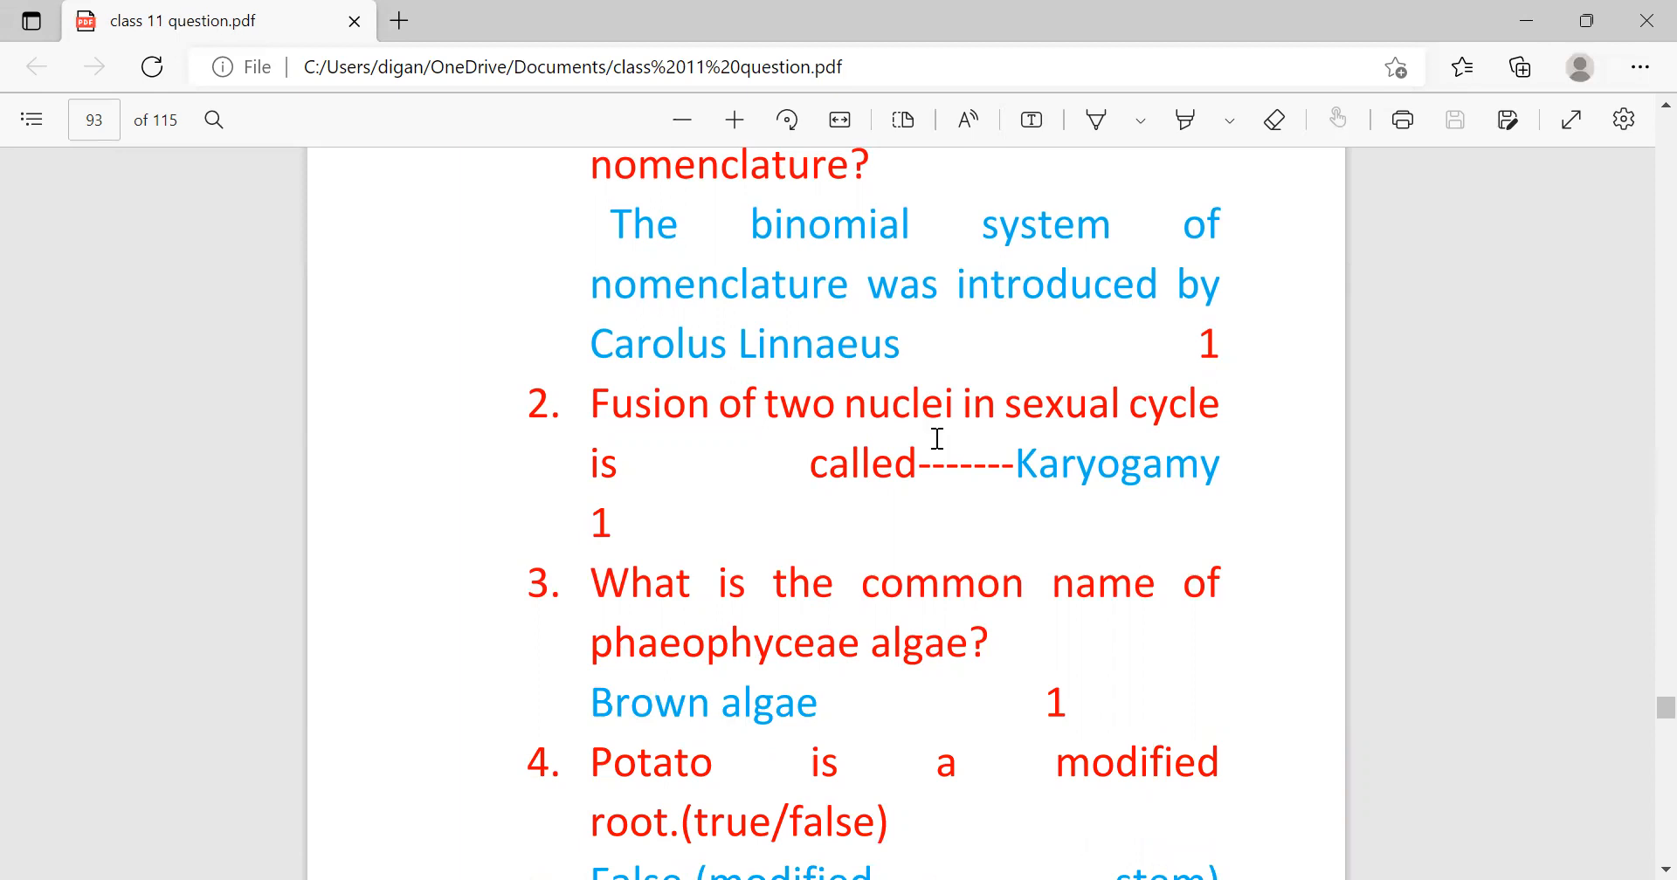
{"action": "scroll", "scroll_direction": "down", "scroll_amount": 3}
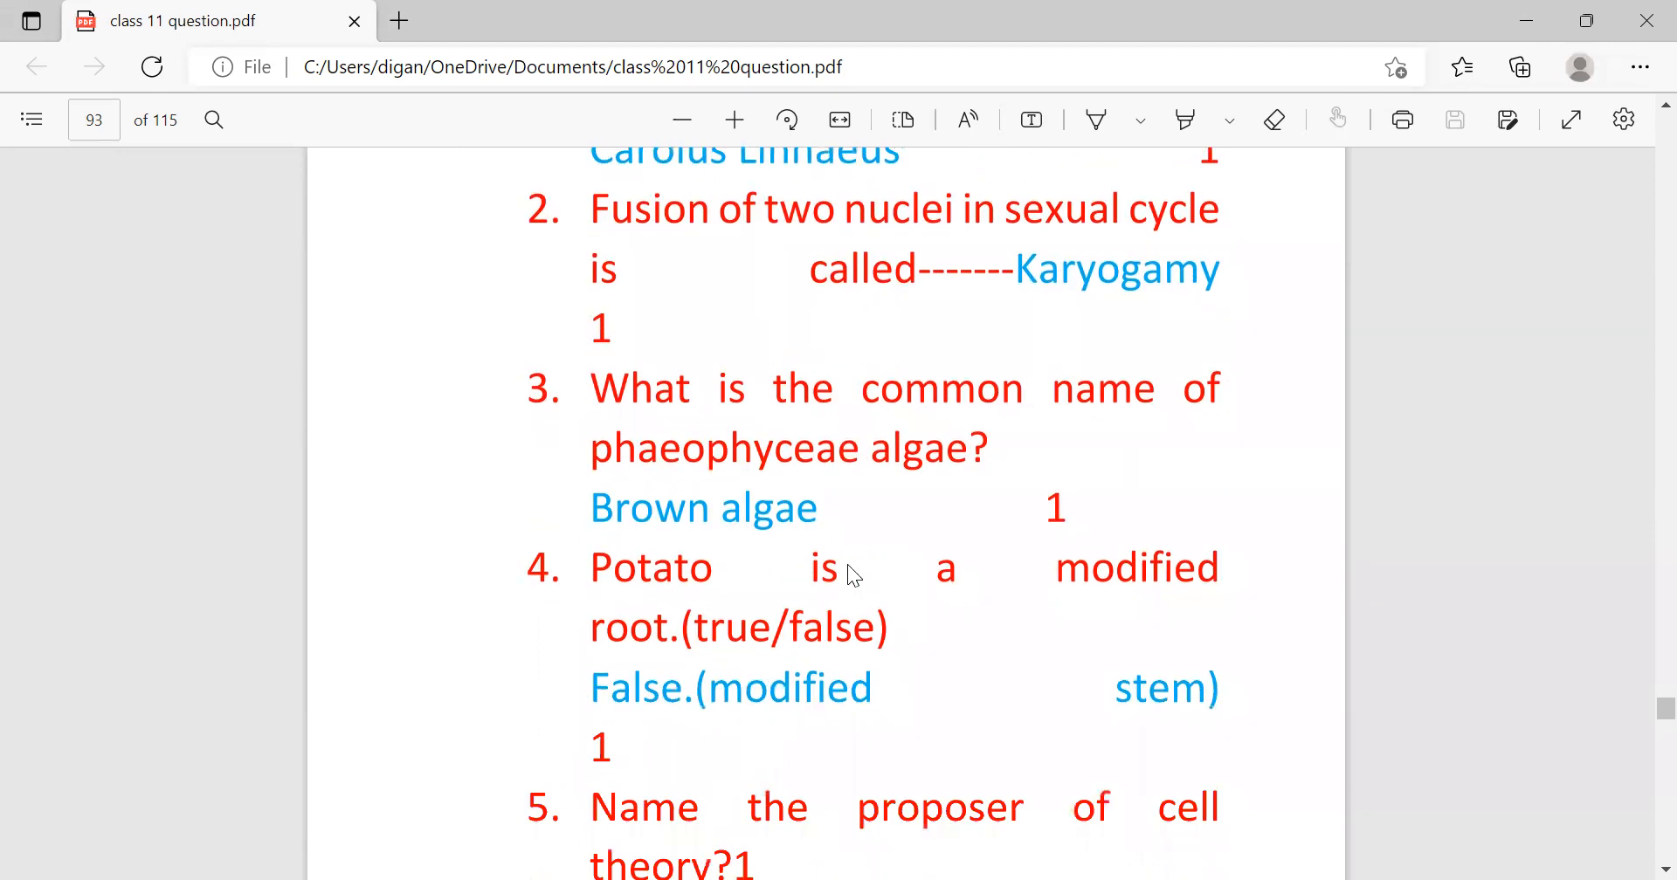
{"action": "mouse_move", "coordinate": [967, 503]}
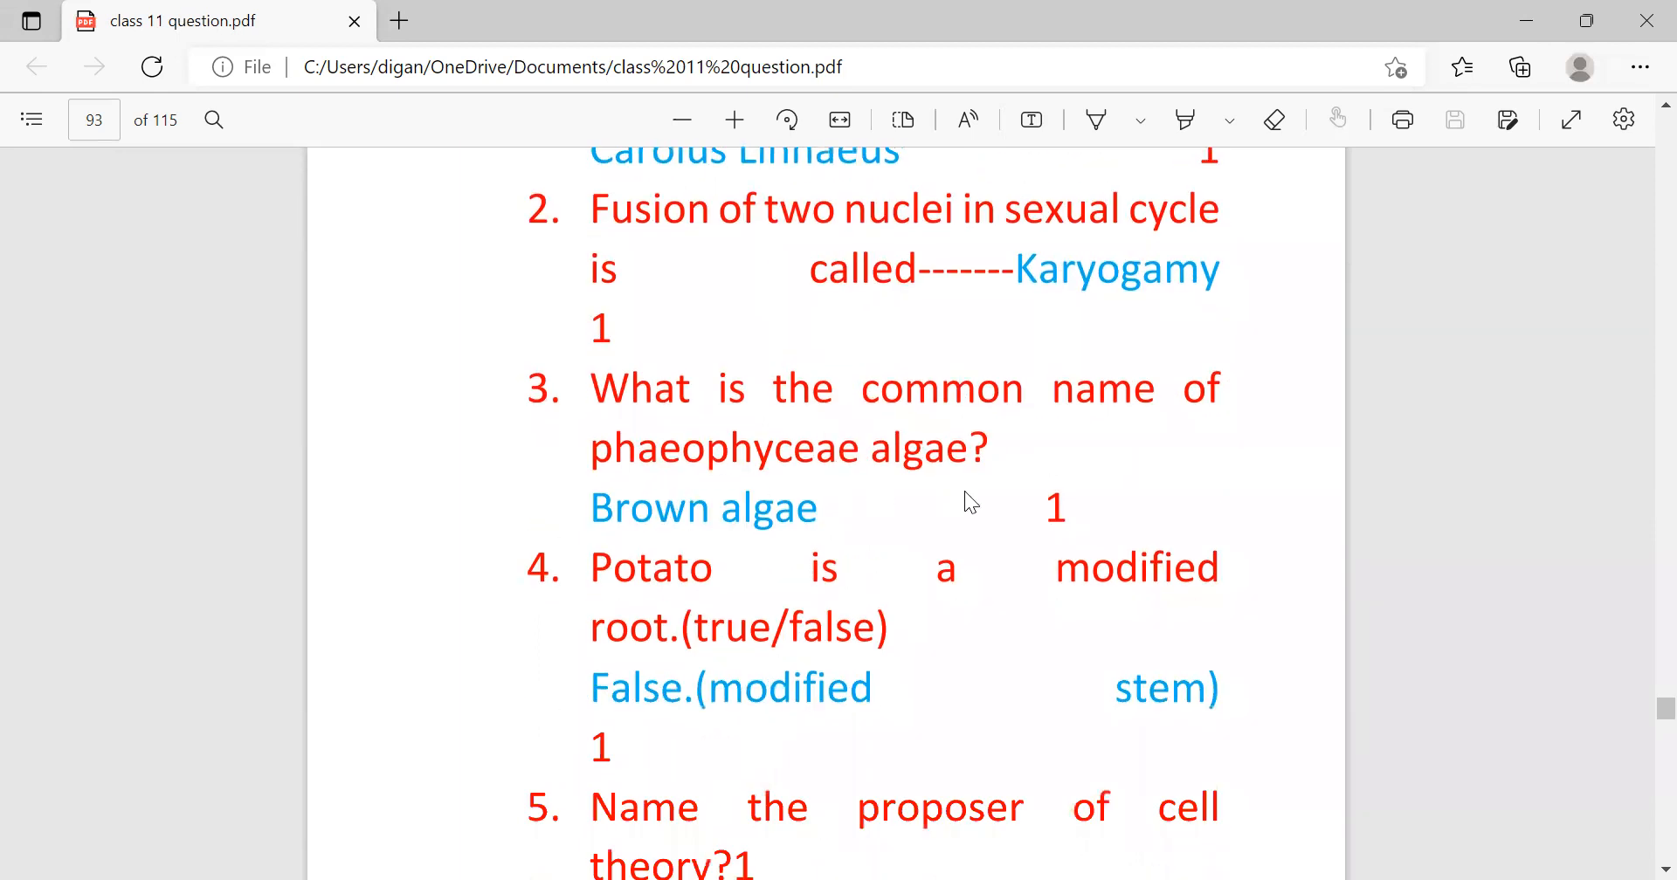
{"action": "mouse_move", "coordinate": [727, 555]}
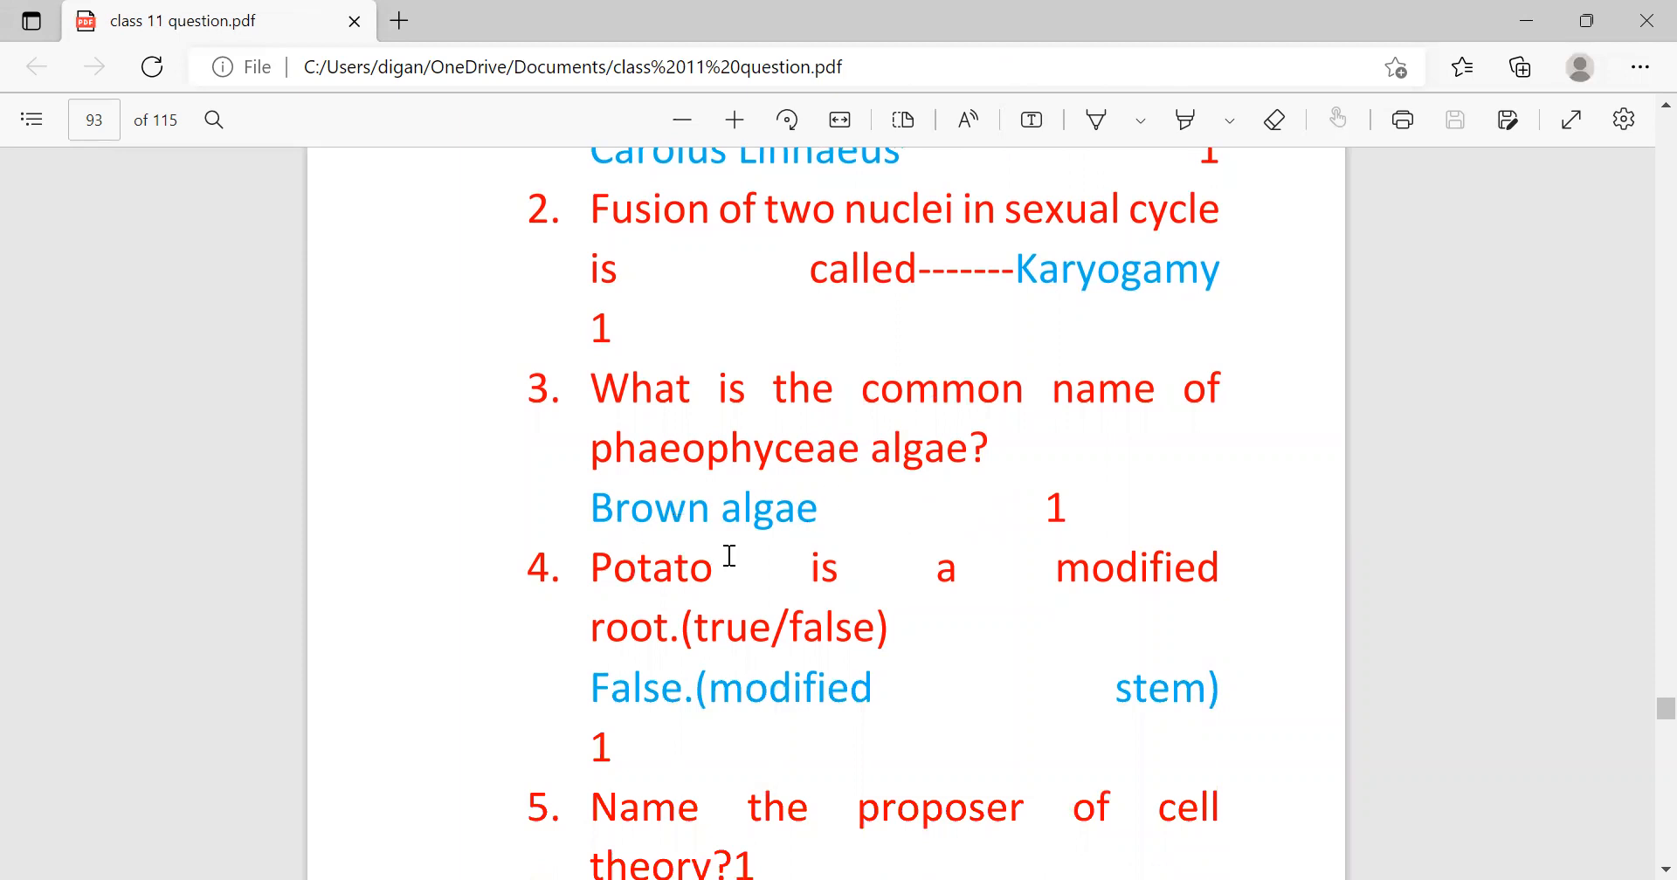
{"action": "scroll", "scroll_direction": "down", "scroll_amount": 3}
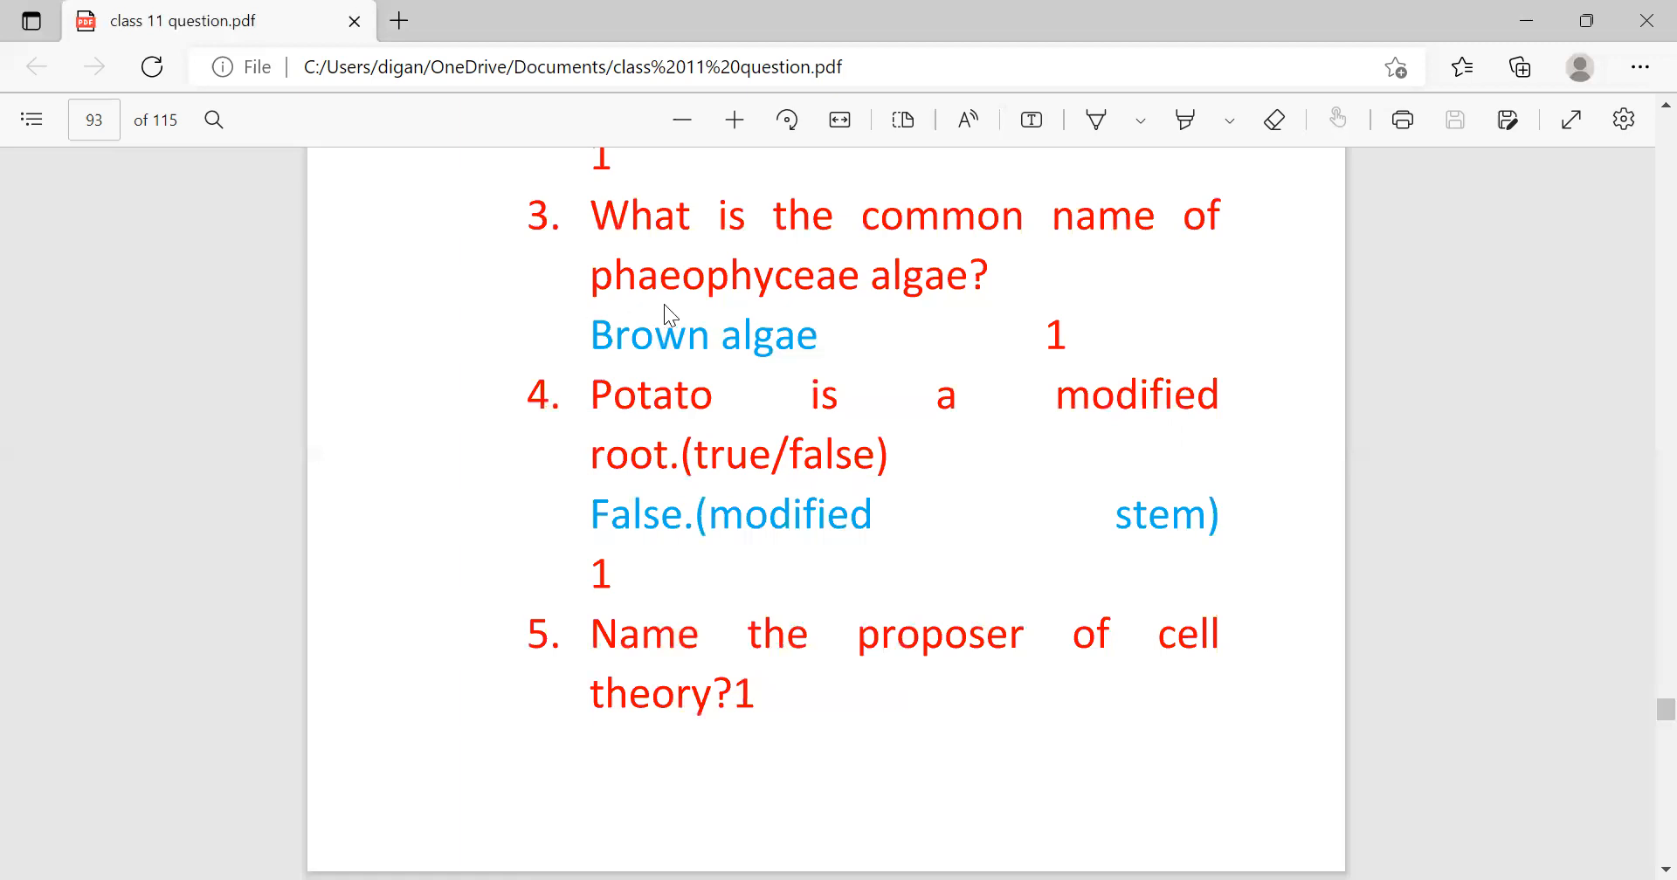
{"action": "mouse_move", "coordinate": [760, 303]}
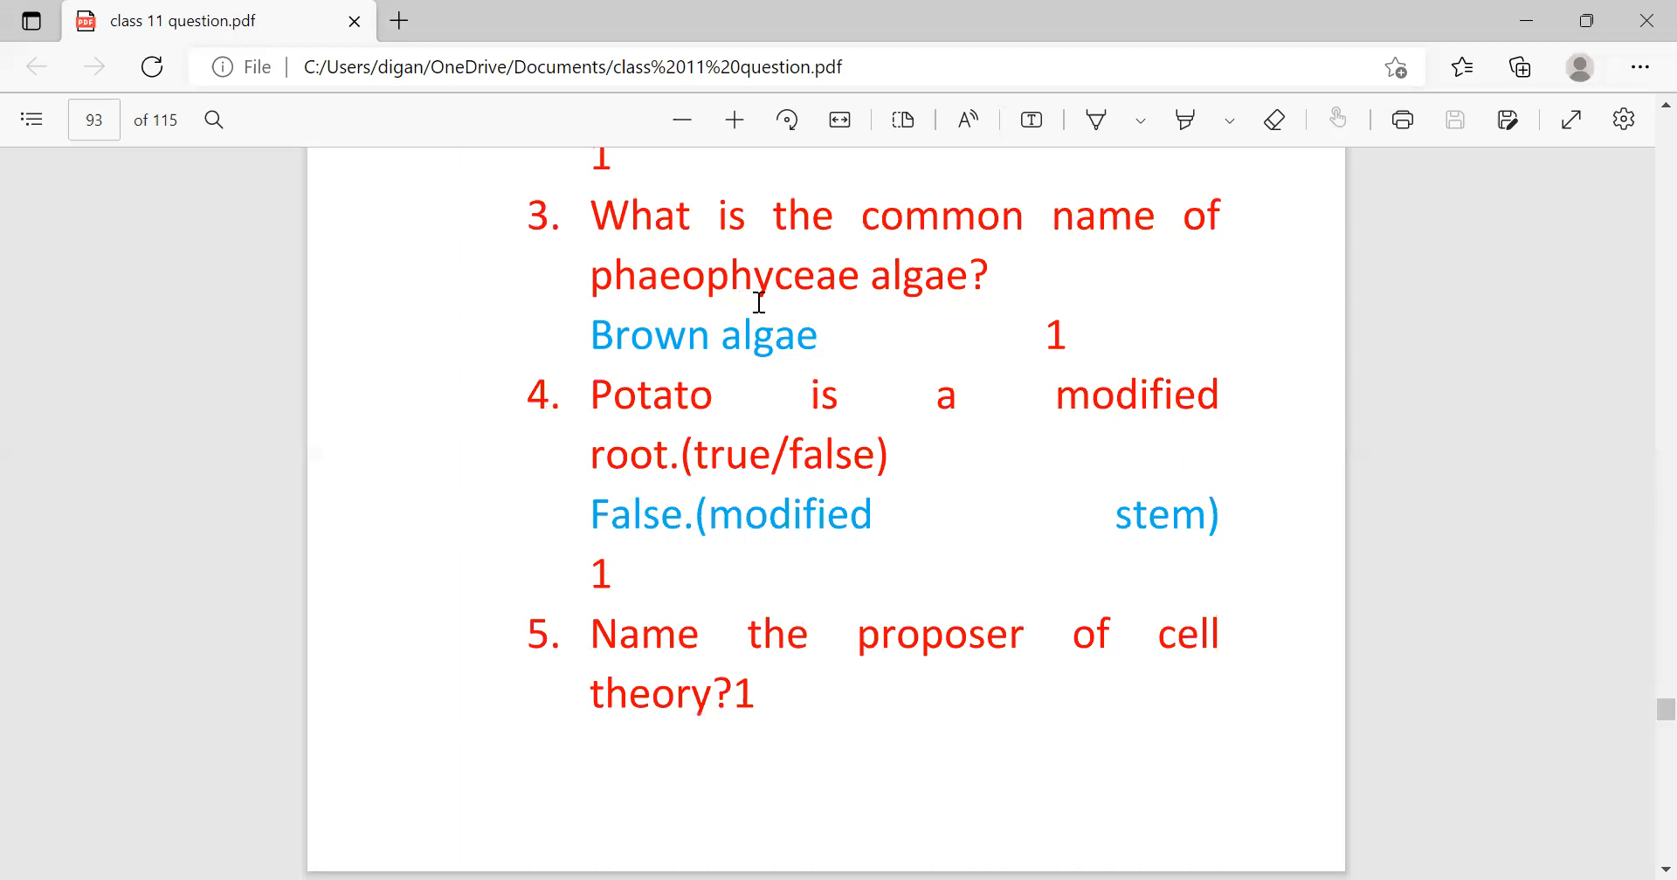
{"action": "mouse_move", "coordinate": [650, 346]}
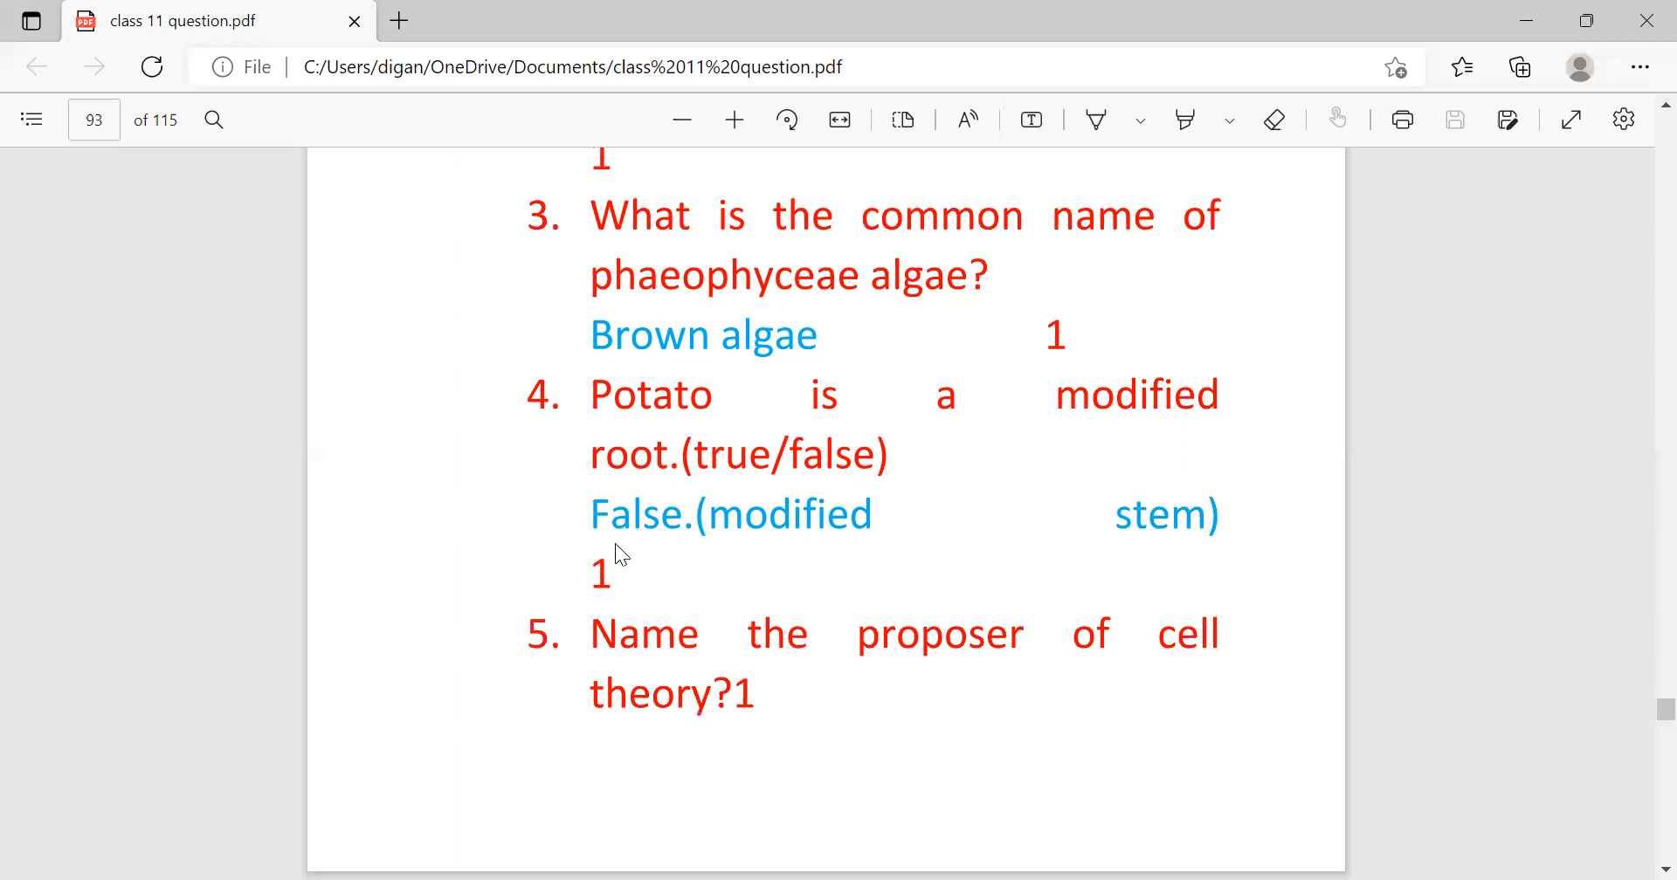
{"action": "mouse_move", "coordinate": [1041, 567]}
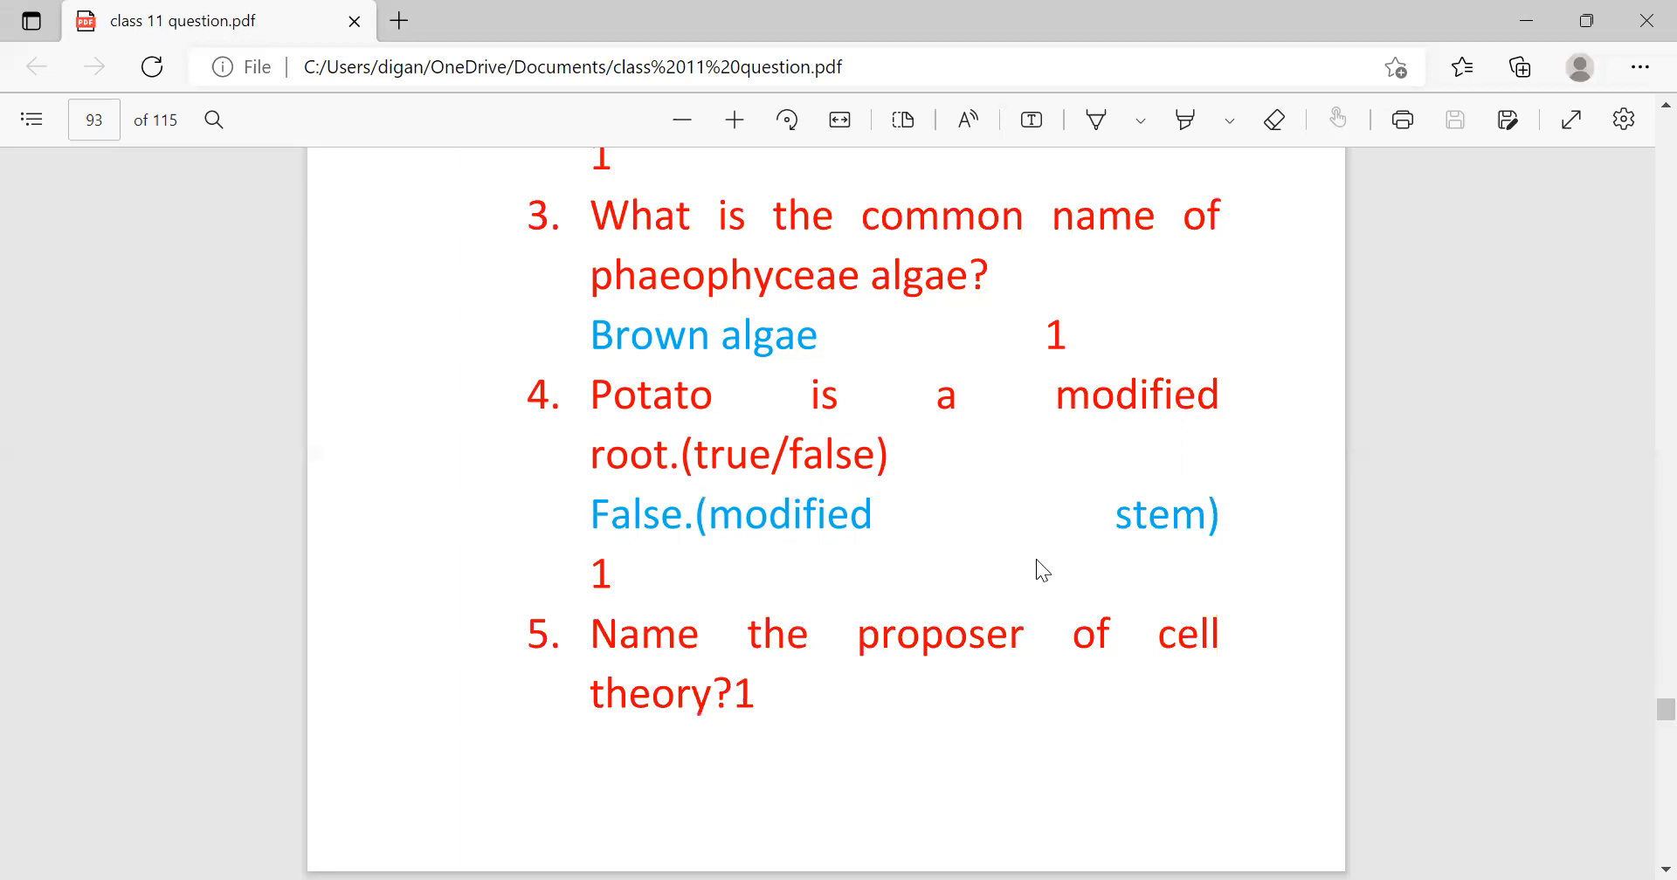
{"action": "mouse_move", "coordinate": [676, 579]}
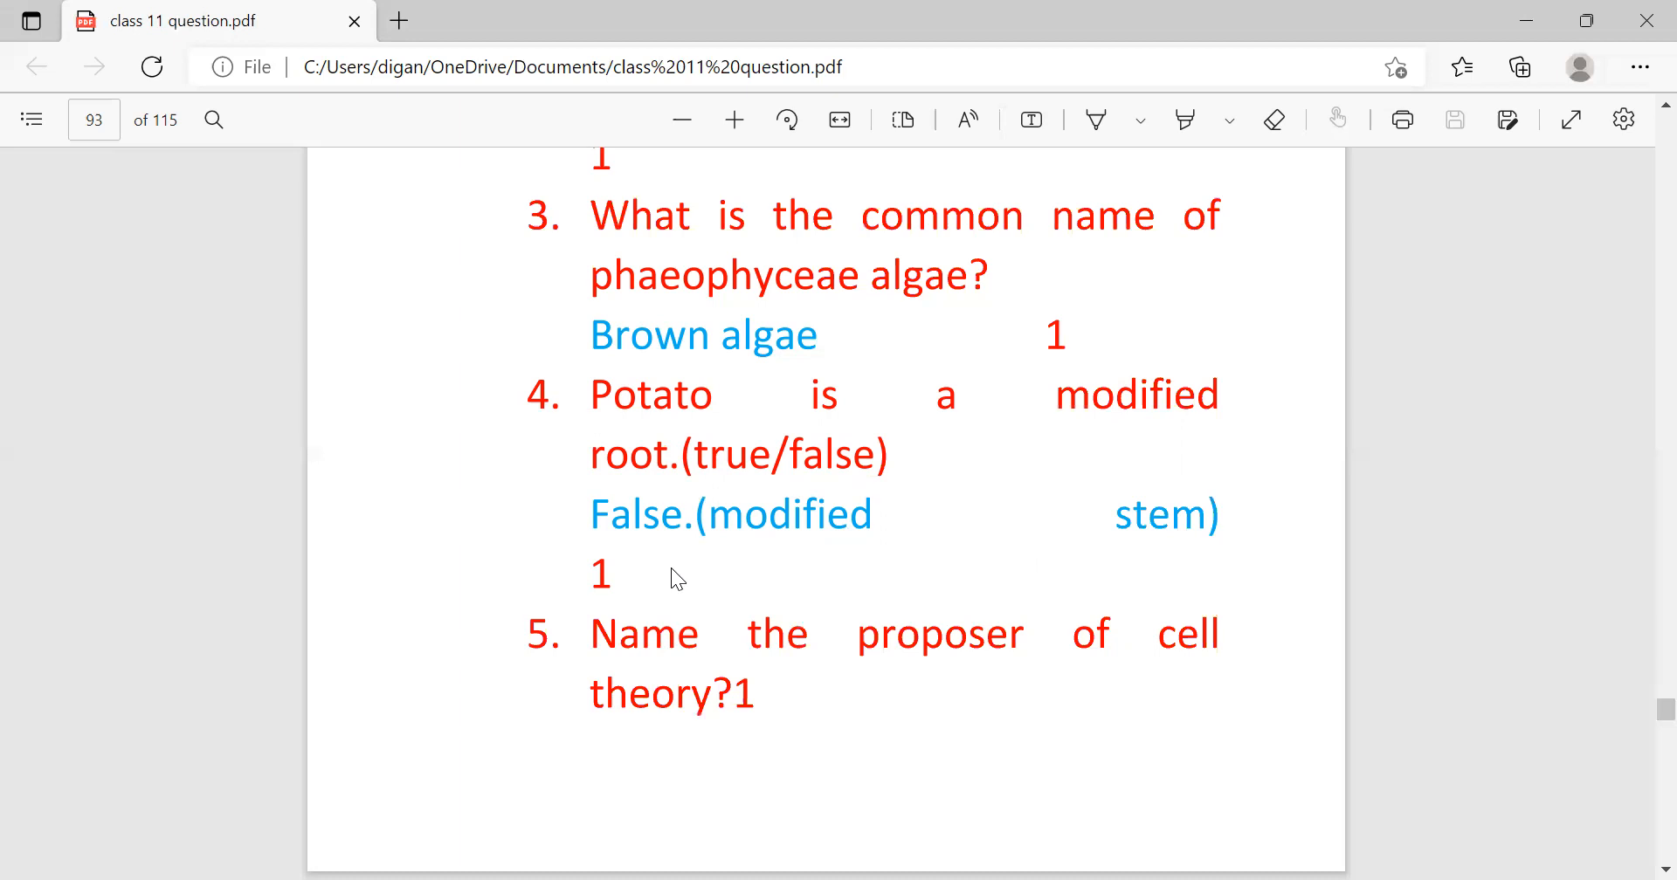
{"action": "scroll", "scroll_direction": "down", "scroll_amount": 3}
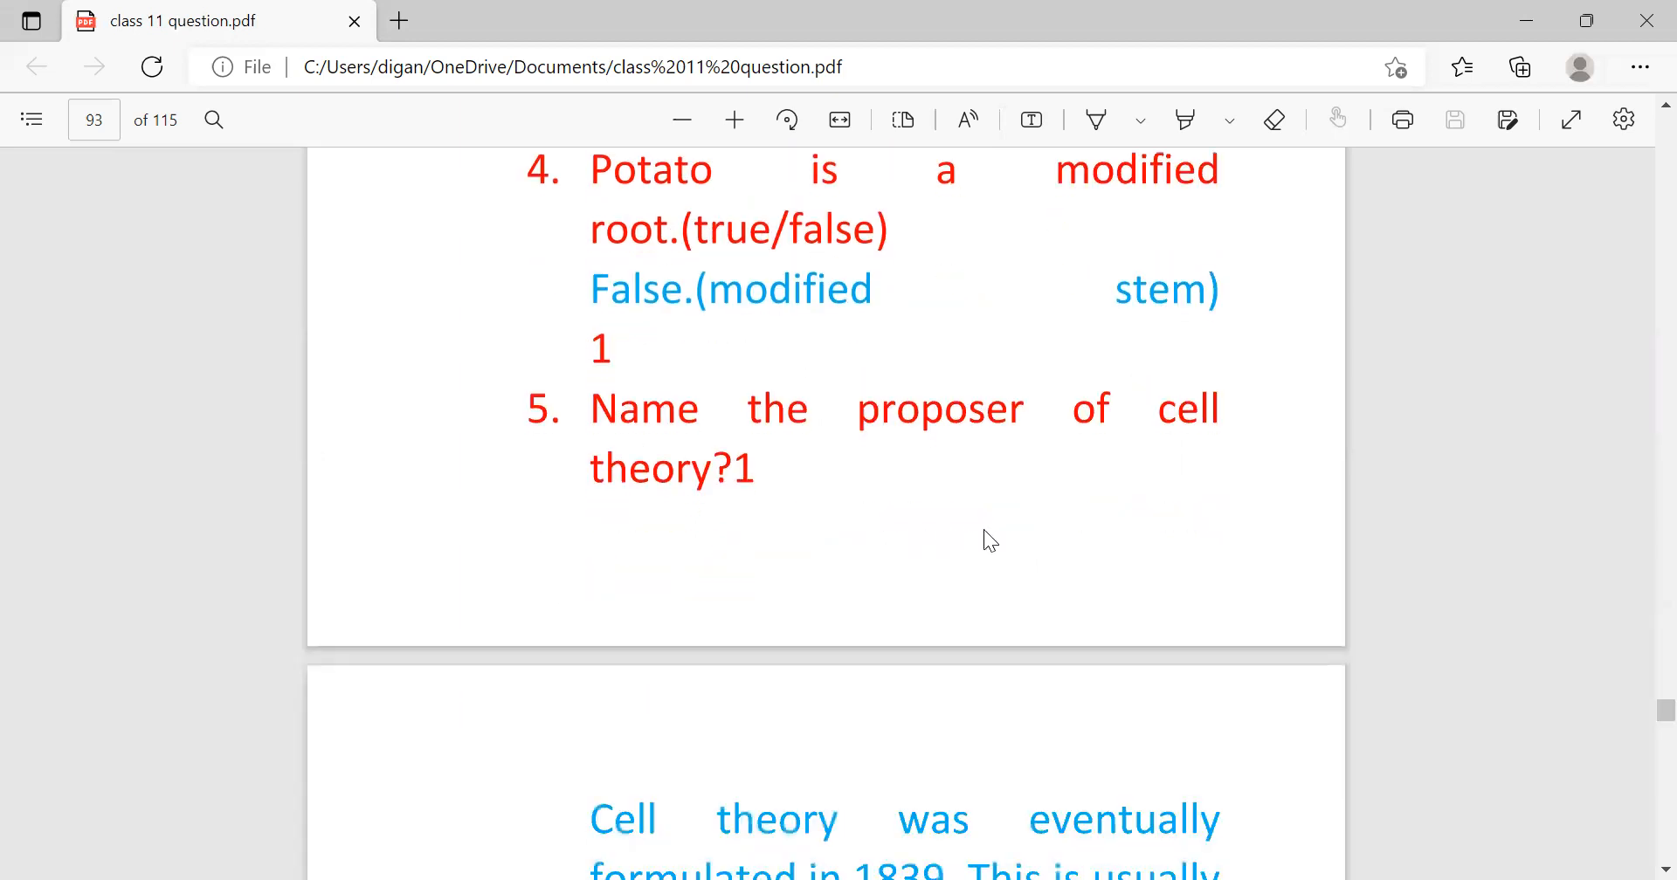
{"action": "scroll", "scroll_direction": "down", "scroll_amount": 3}
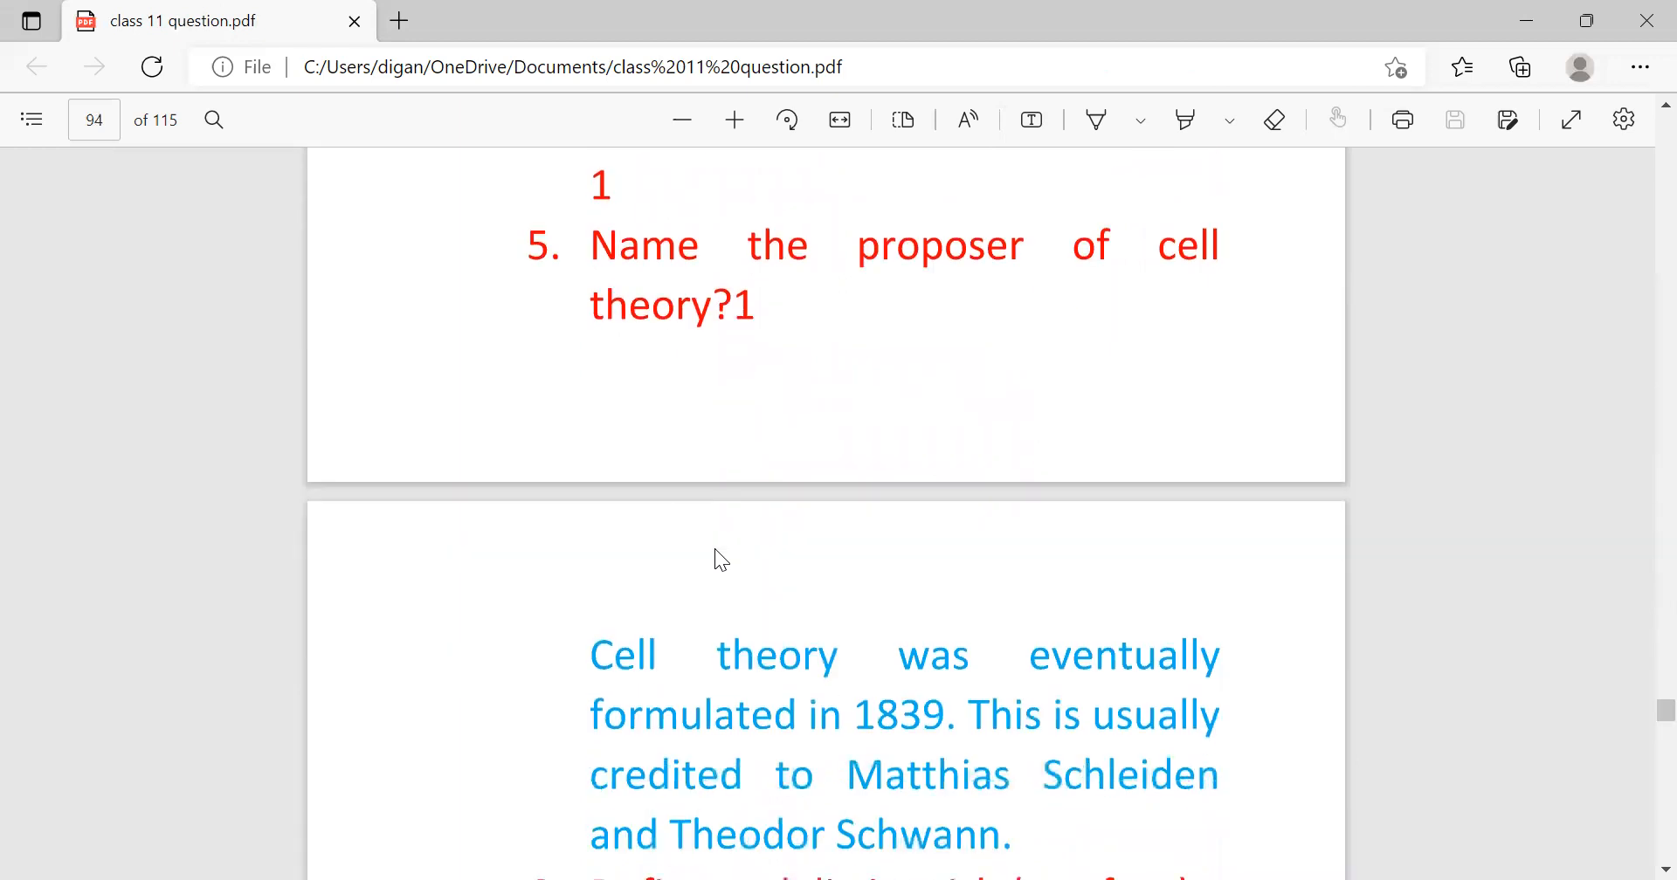
{"action": "scroll", "scroll_direction": "down", "scroll_amount": 3}
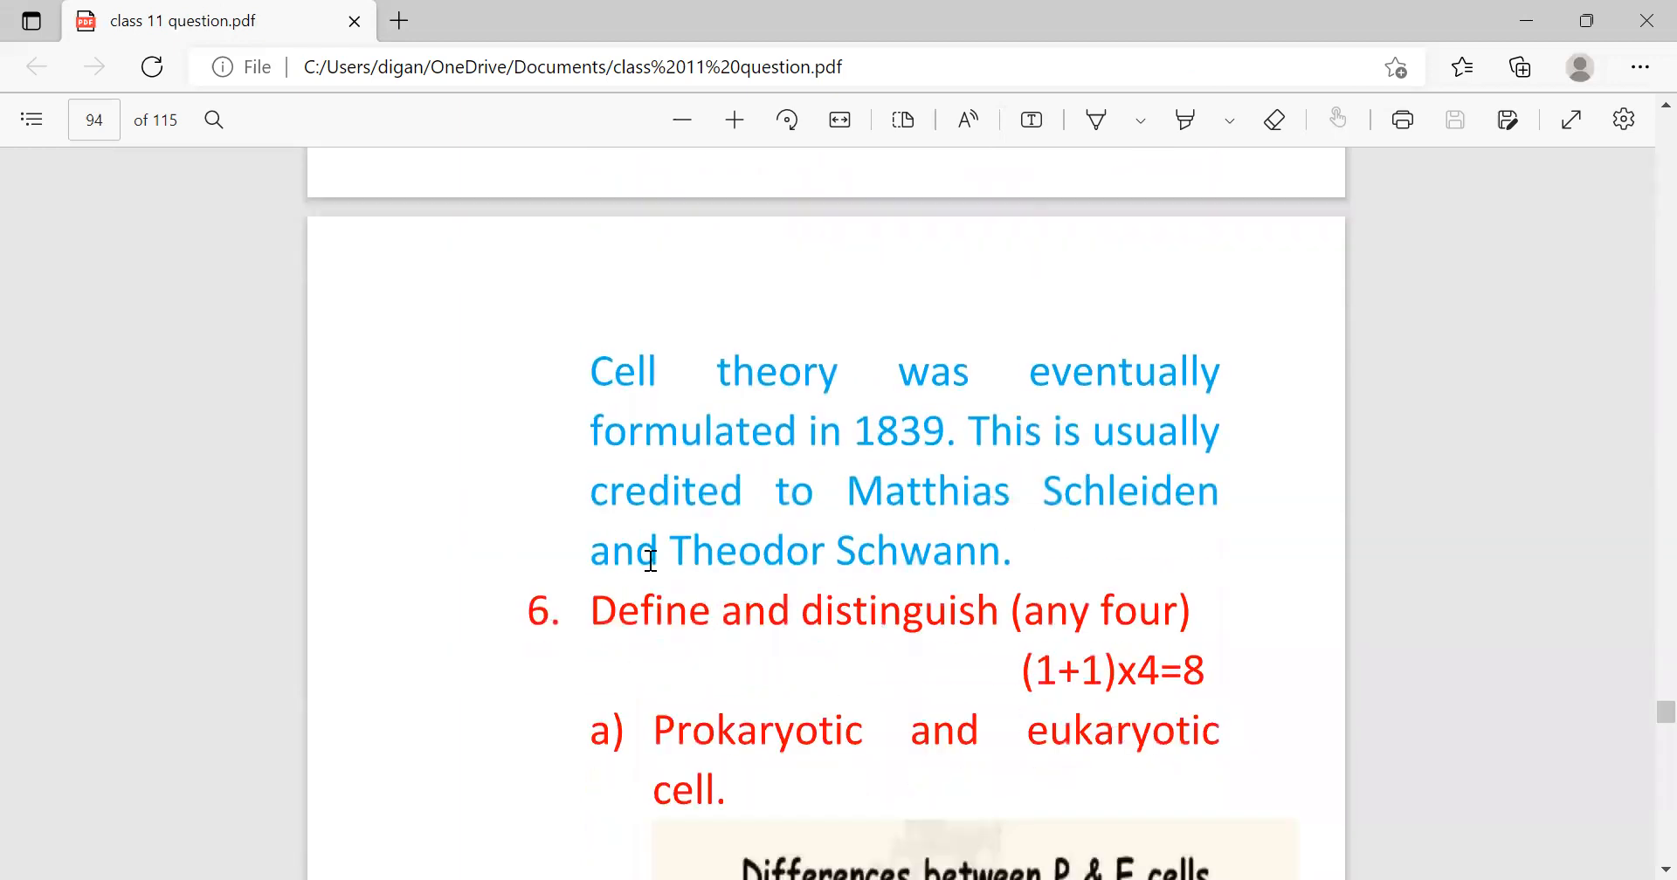
{"action": "mouse_move", "coordinate": [922, 468]}
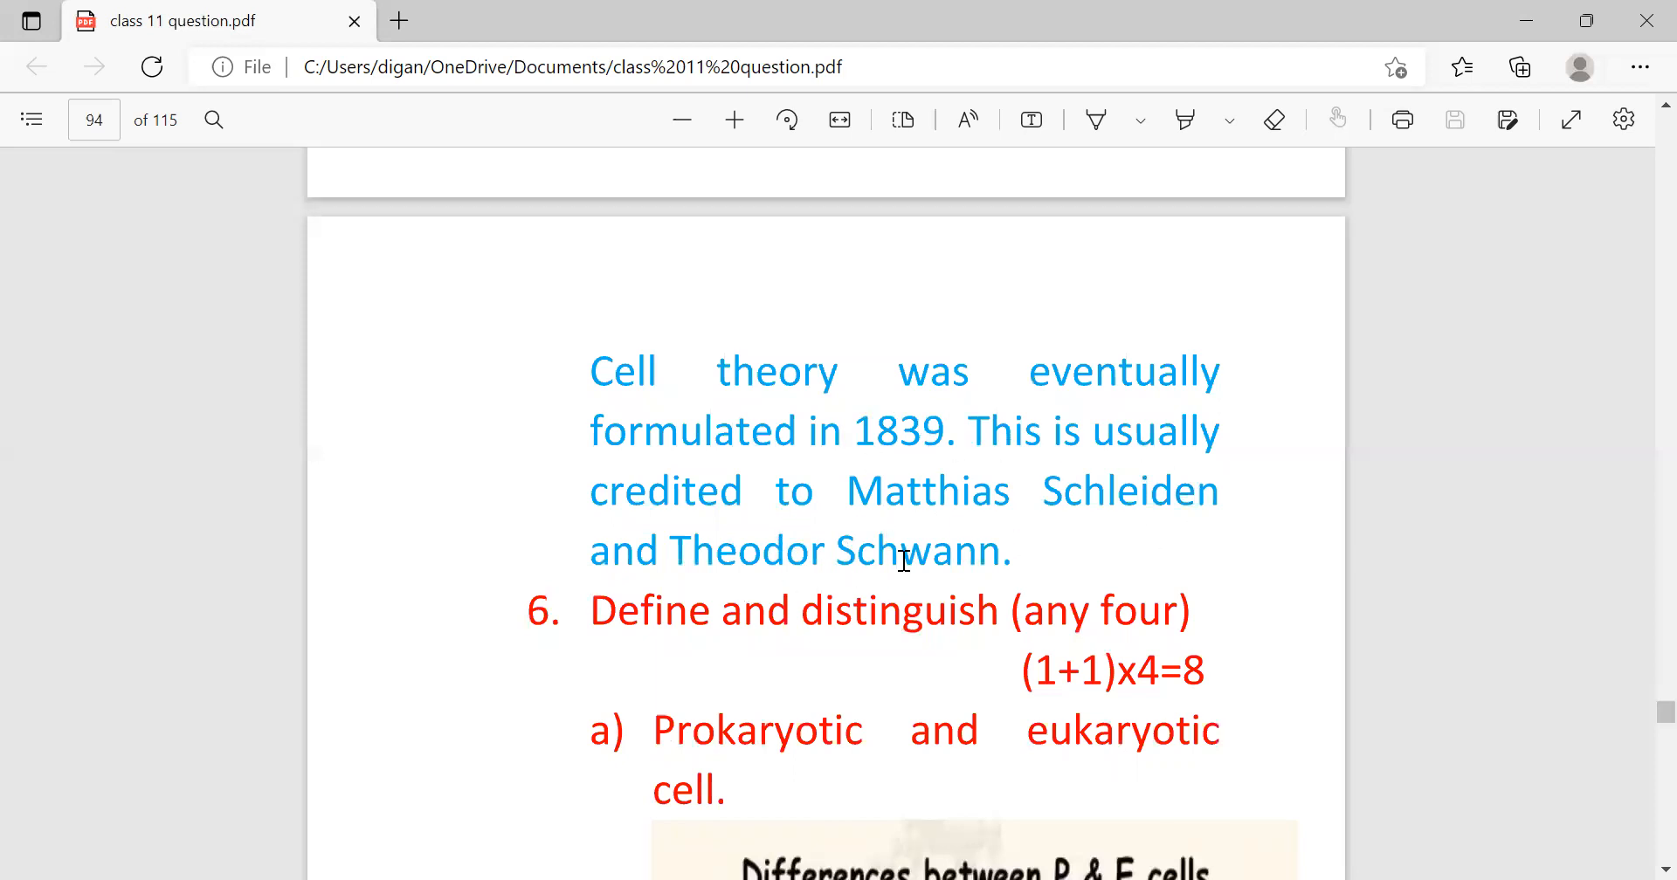
{"action": "scroll", "scroll_direction": "down", "scroll_amount": 3}
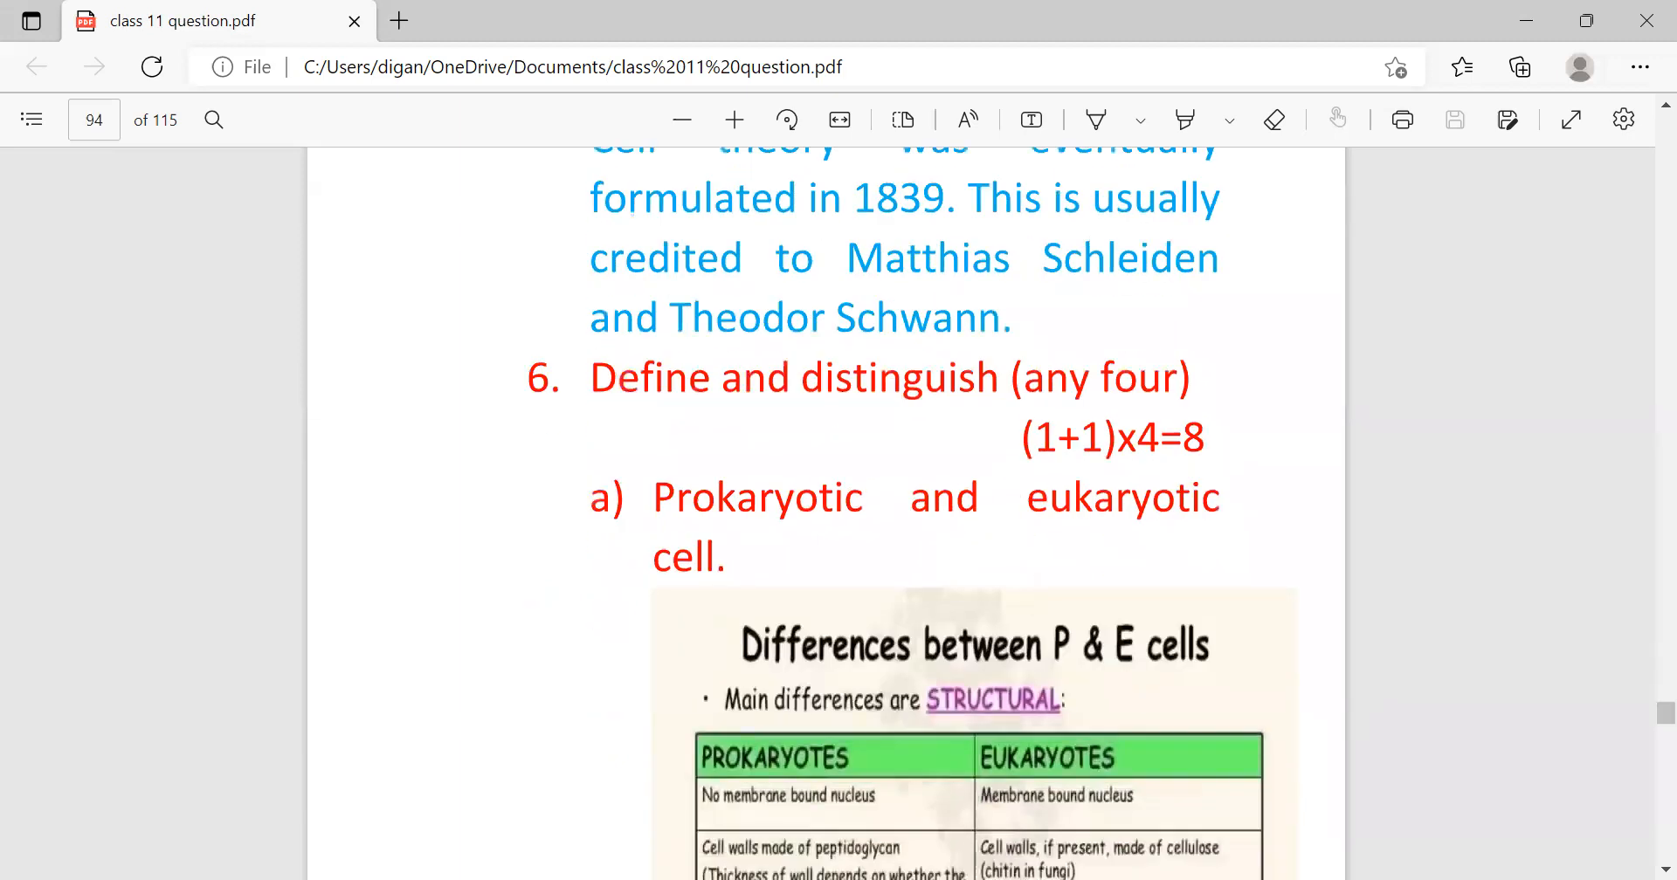
{"action": "mouse_move", "coordinate": [877, 441]}
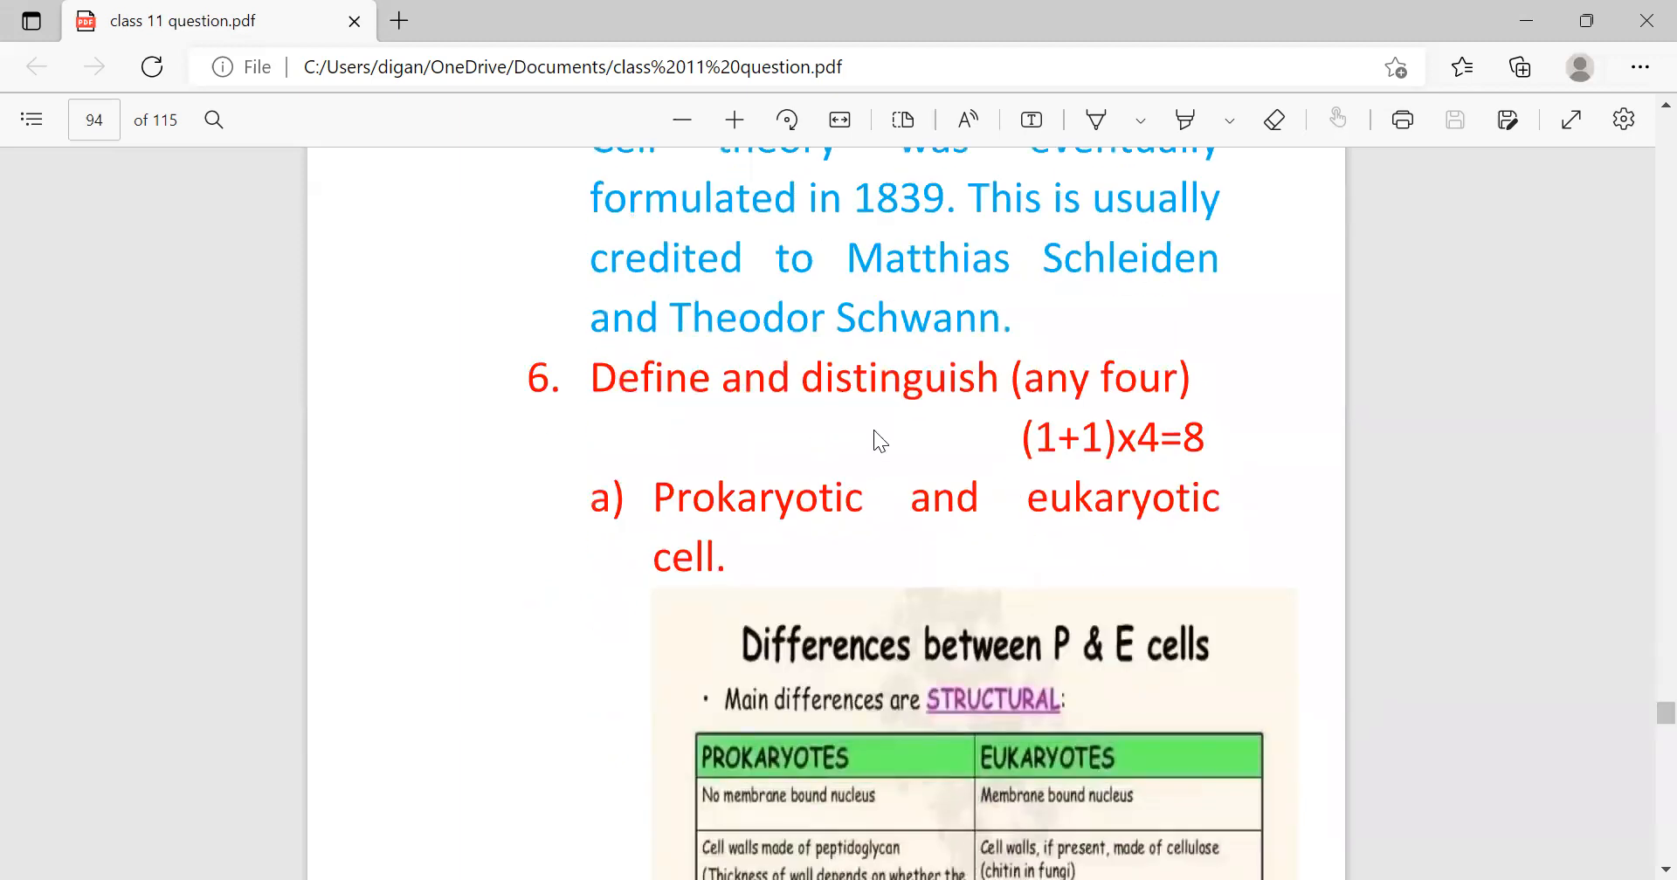
{"action": "mouse_move", "coordinate": [802, 631]}
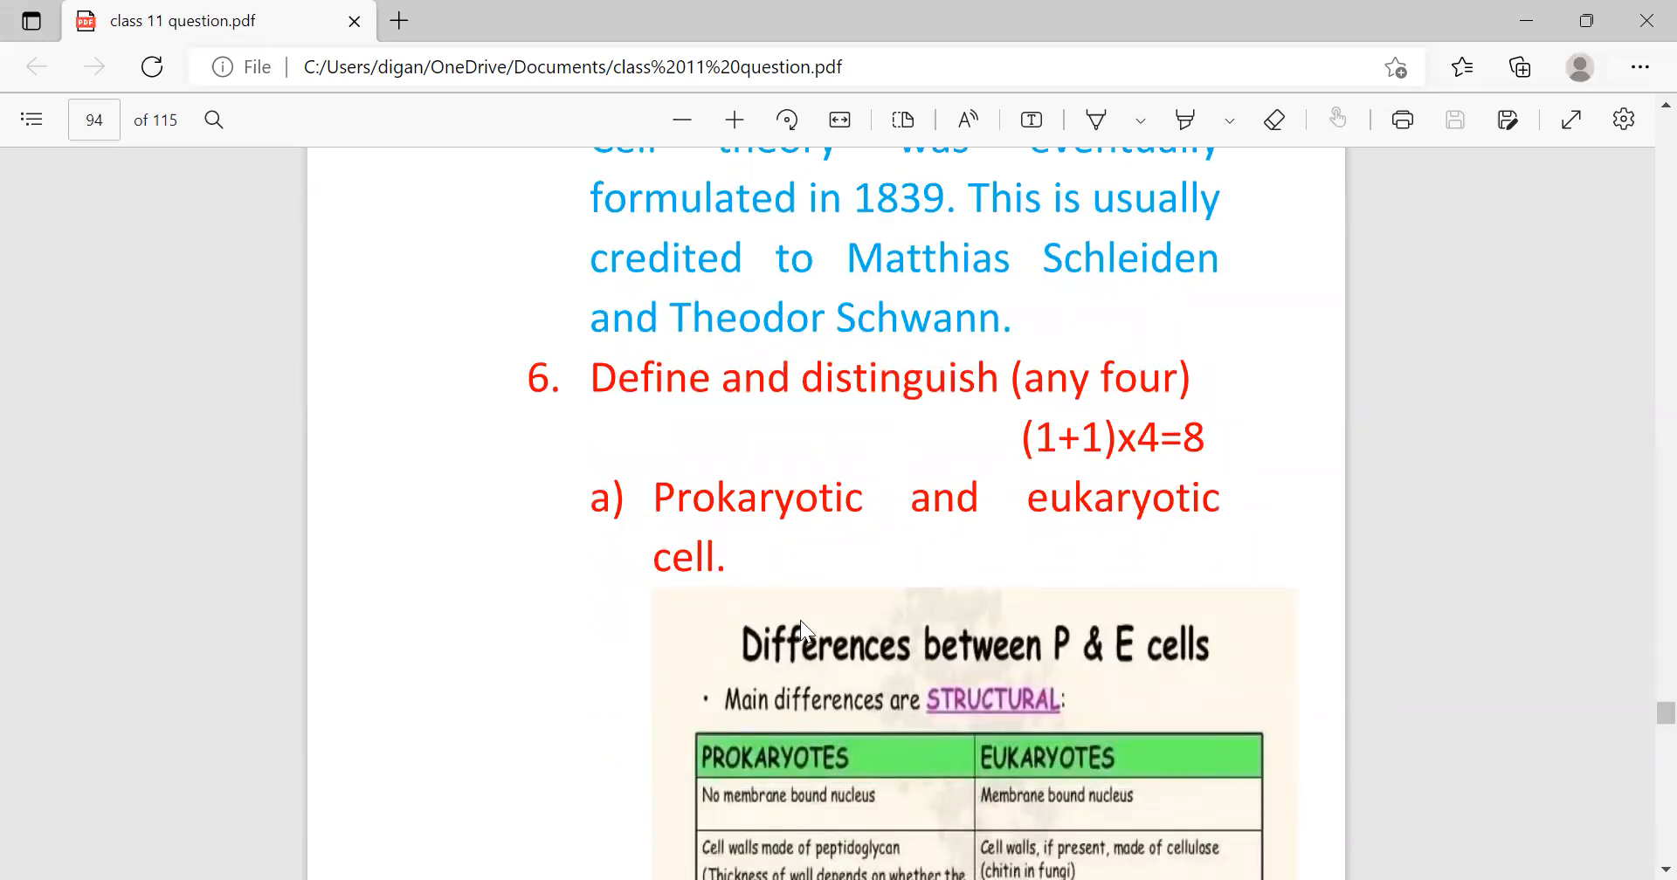
{"action": "scroll", "scroll_direction": "down", "scroll_amount": 3}
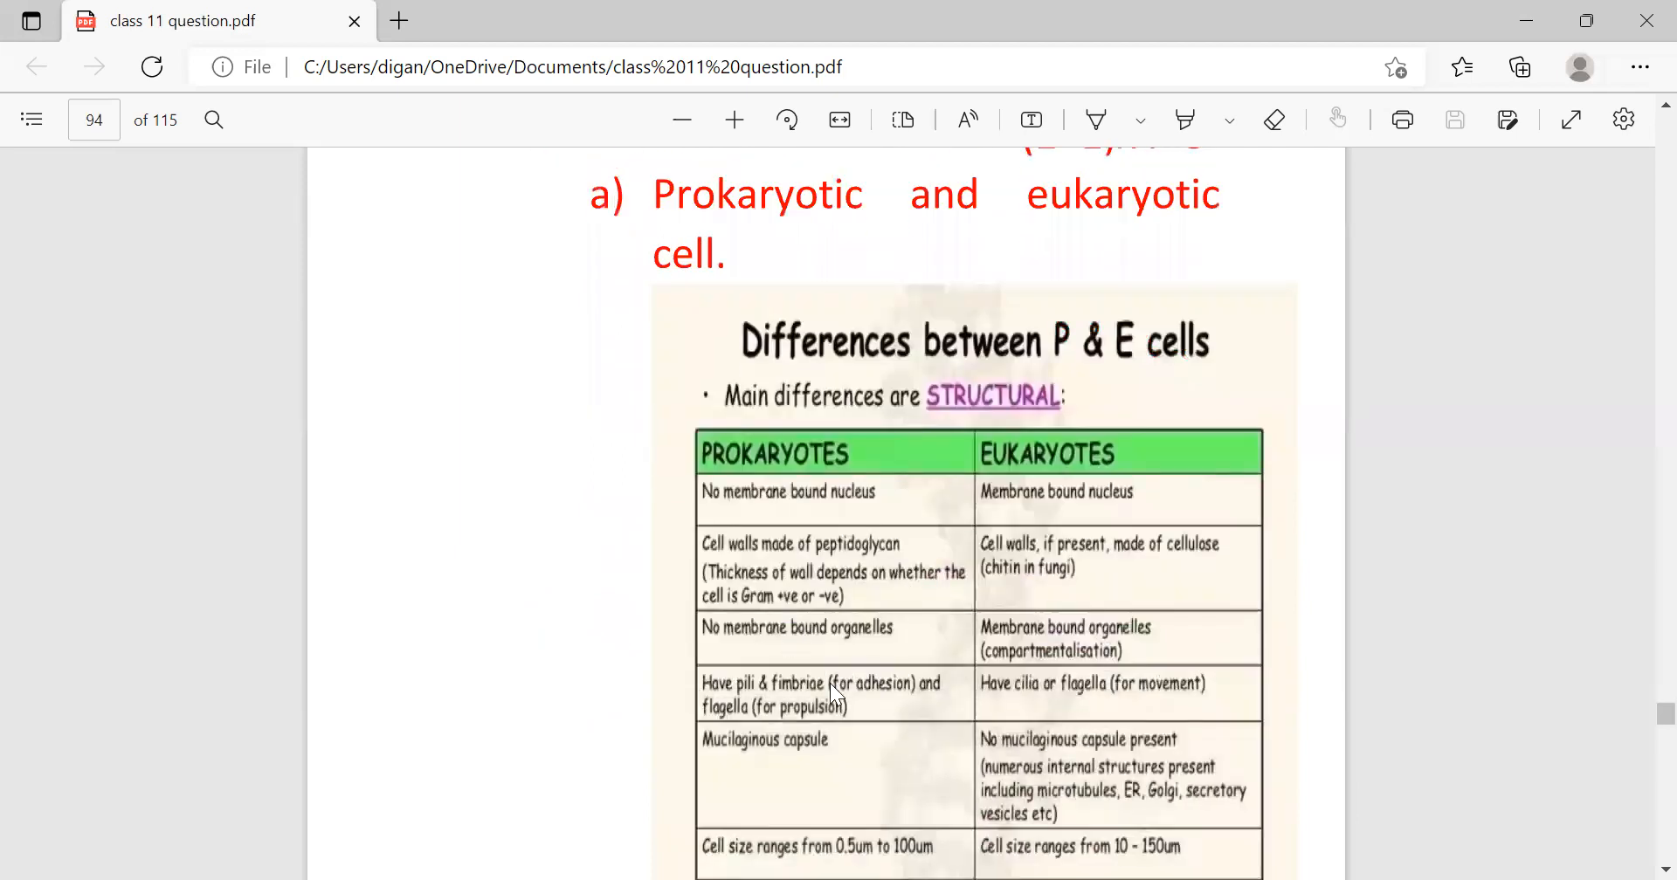
{"action": "scroll", "scroll_direction": "down", "scroll_amount": 3}
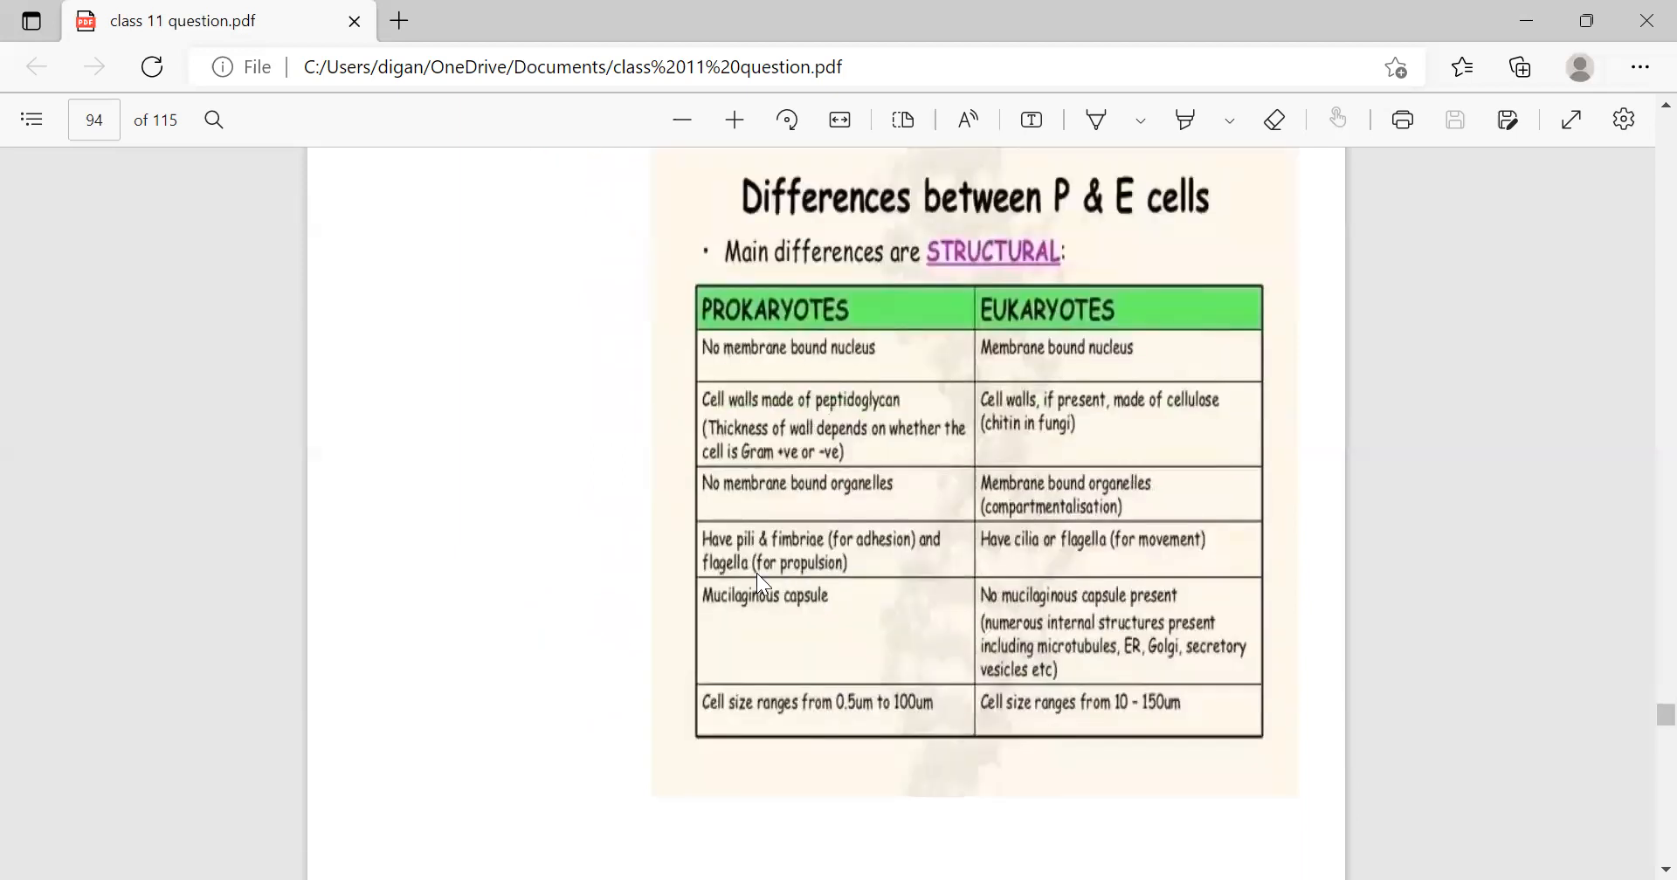
{"action": "mouse_move", "coordinate": [1043, 377]}
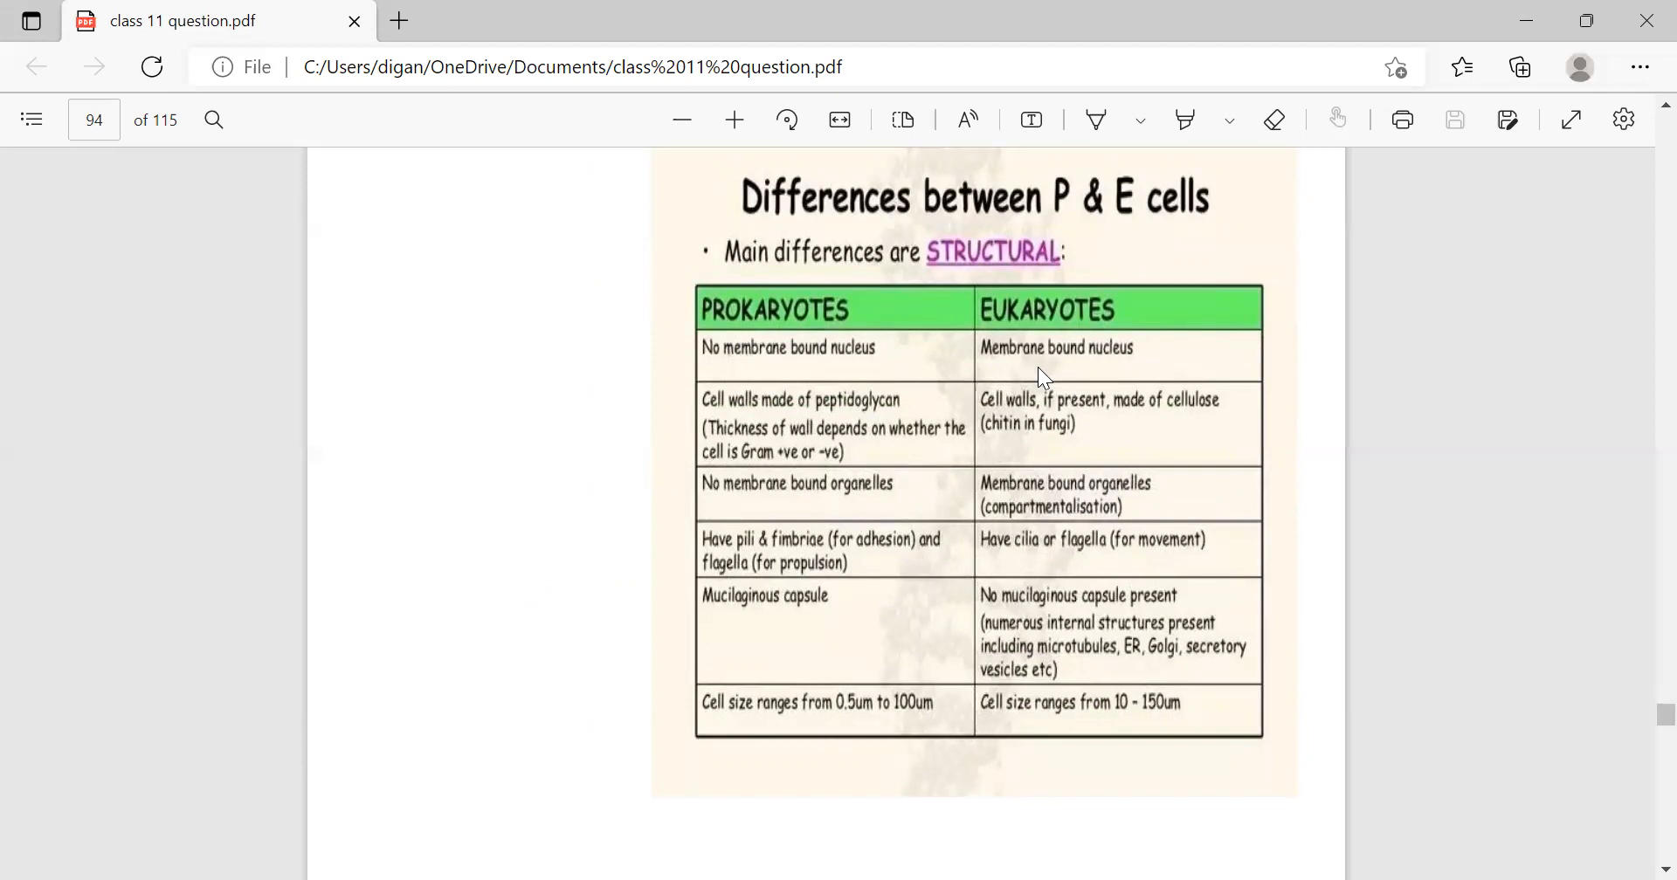
{"action": "mouse_move", "coordinate": [1048, 354]}
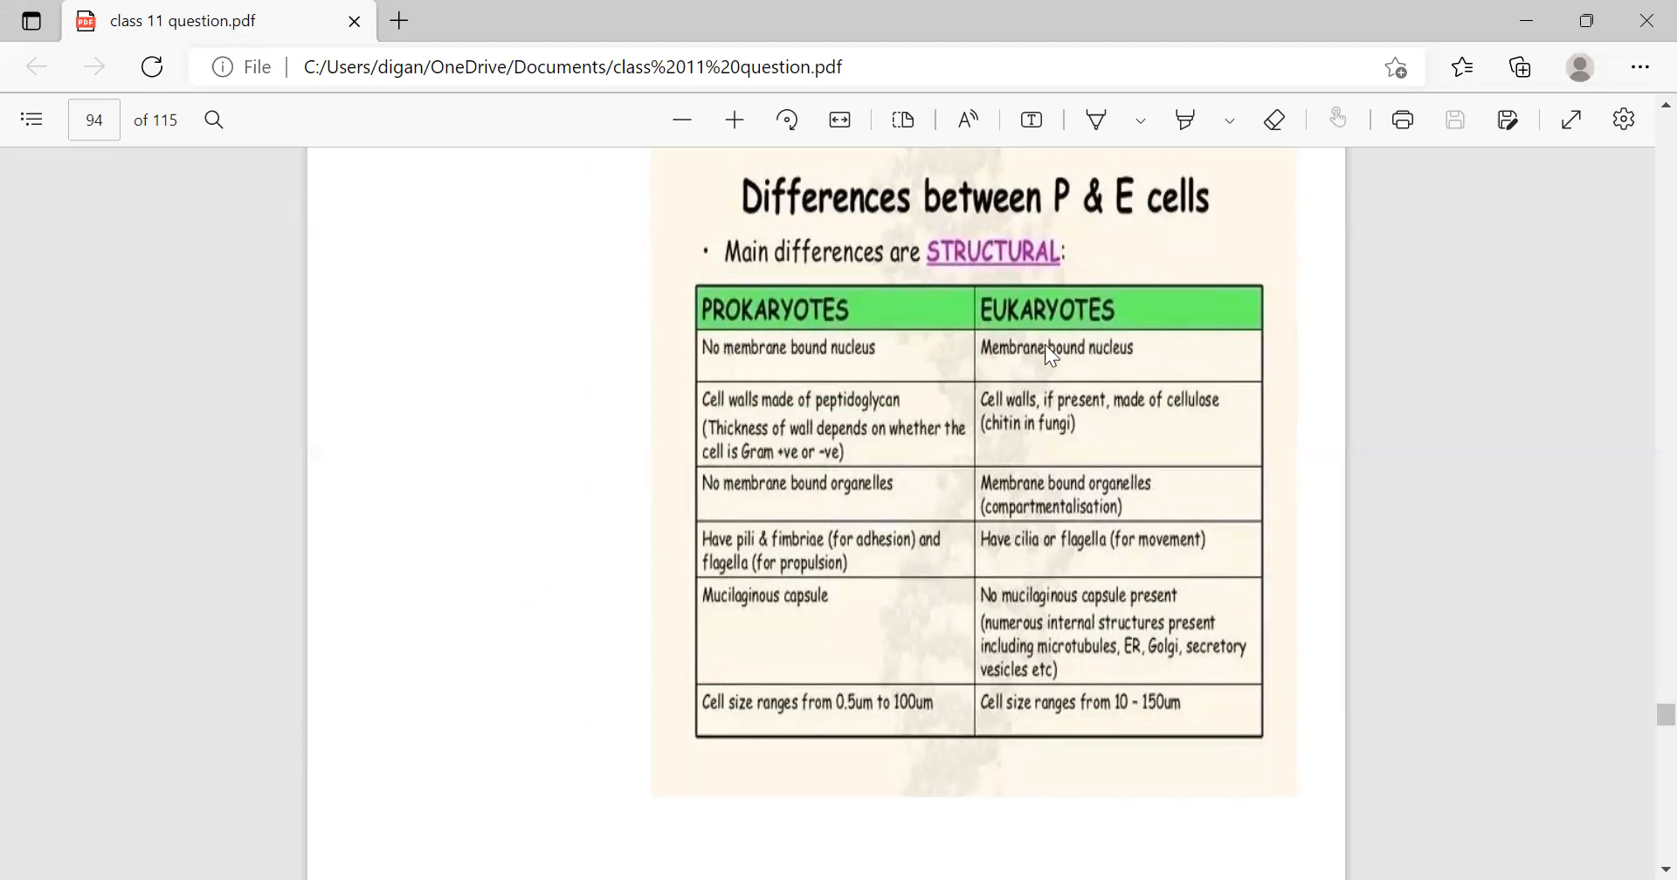
{"action": "mouse_move", "coordinate": [1030, 339]}
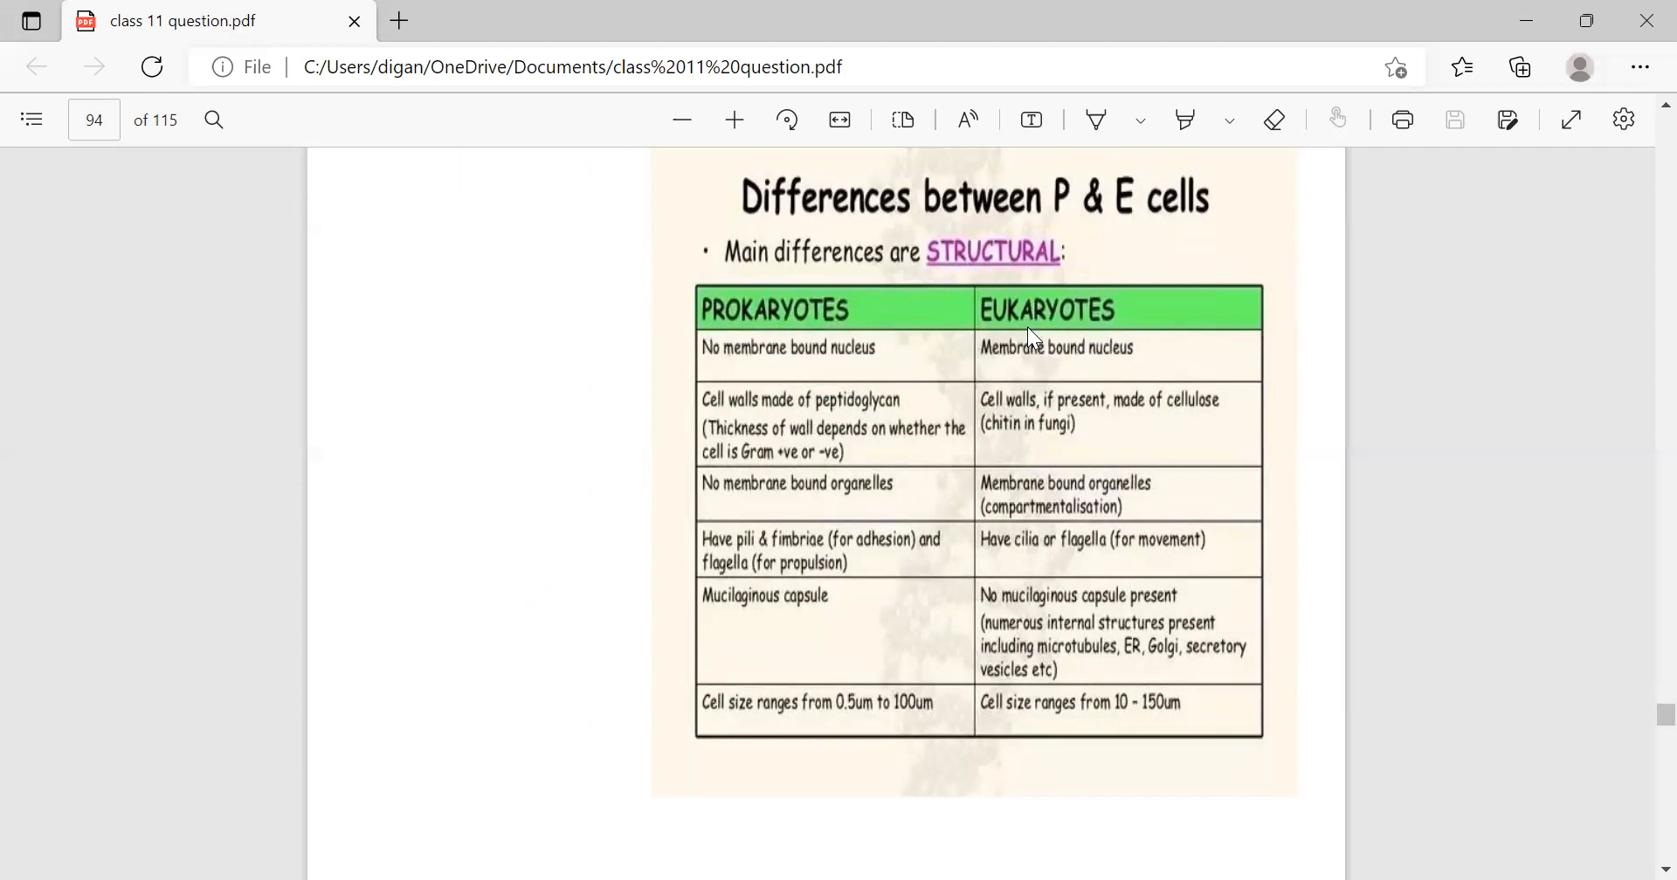
{"action": "mouse_move", "coordinate": [1053, 354]}
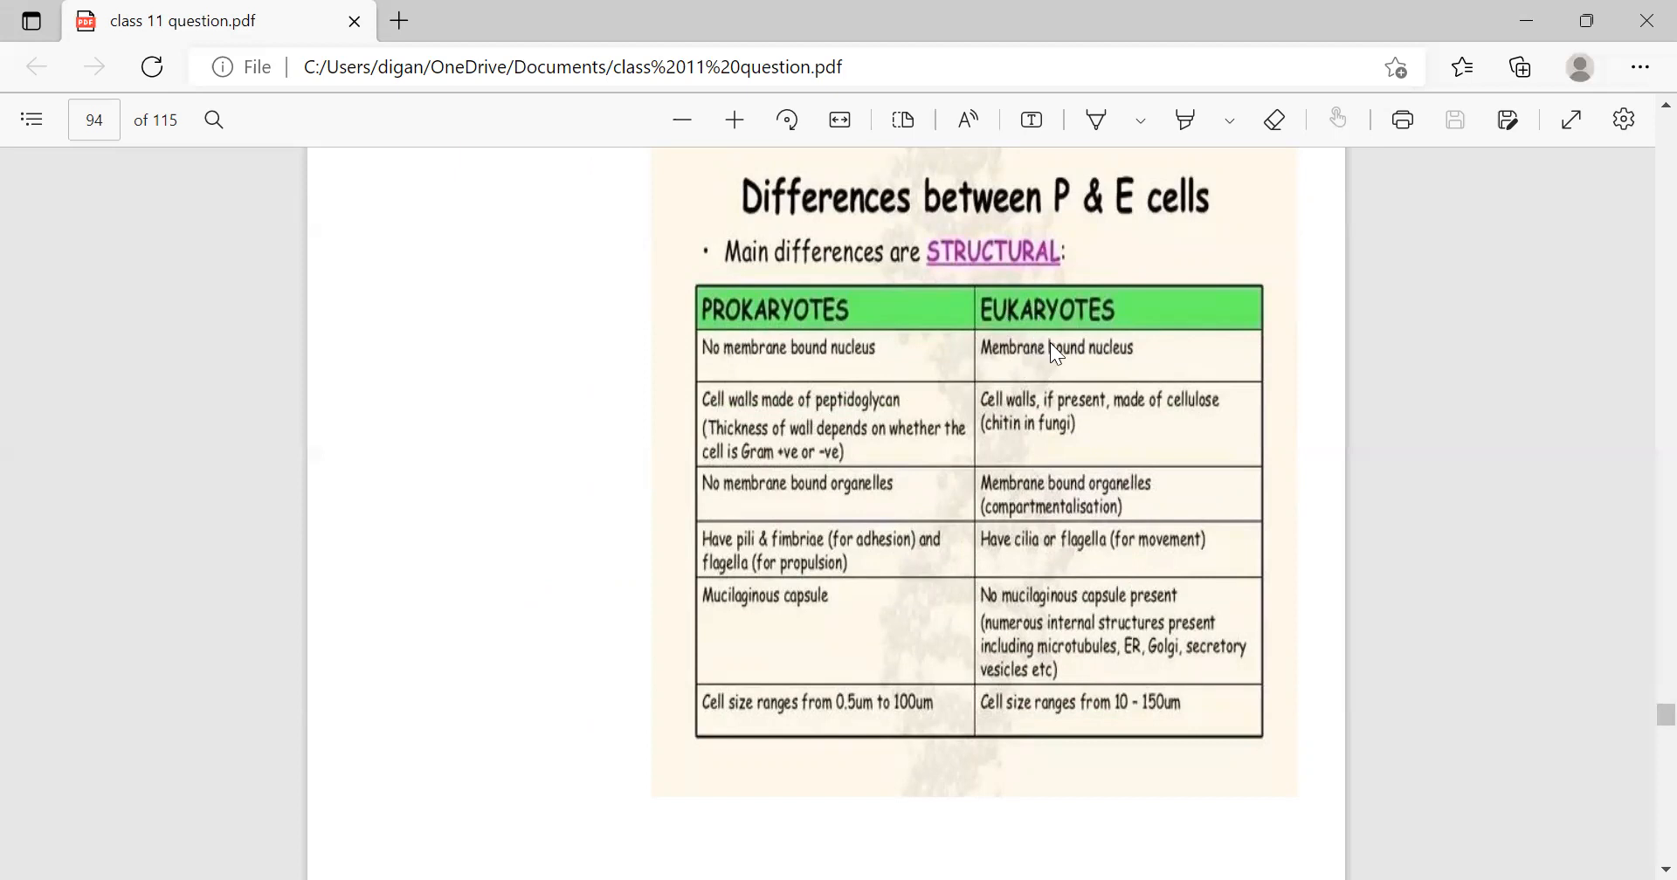
{"action": "mouse_move", "coordinate": [862, 352]}
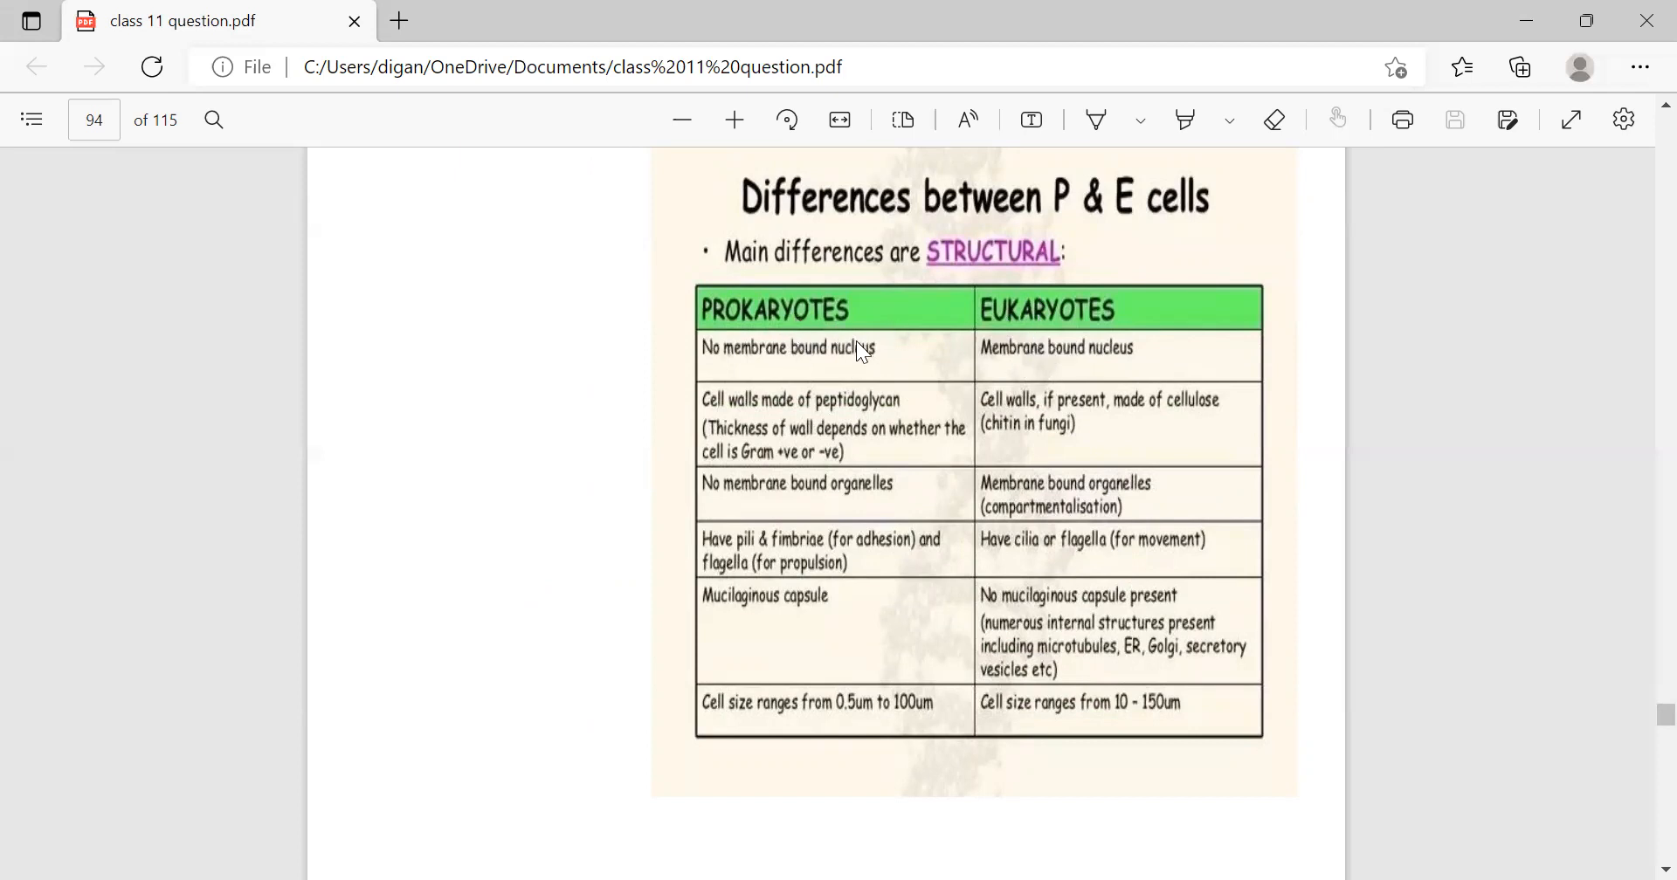
{"action": "mouse_move", "coordinate": [817, 367]}
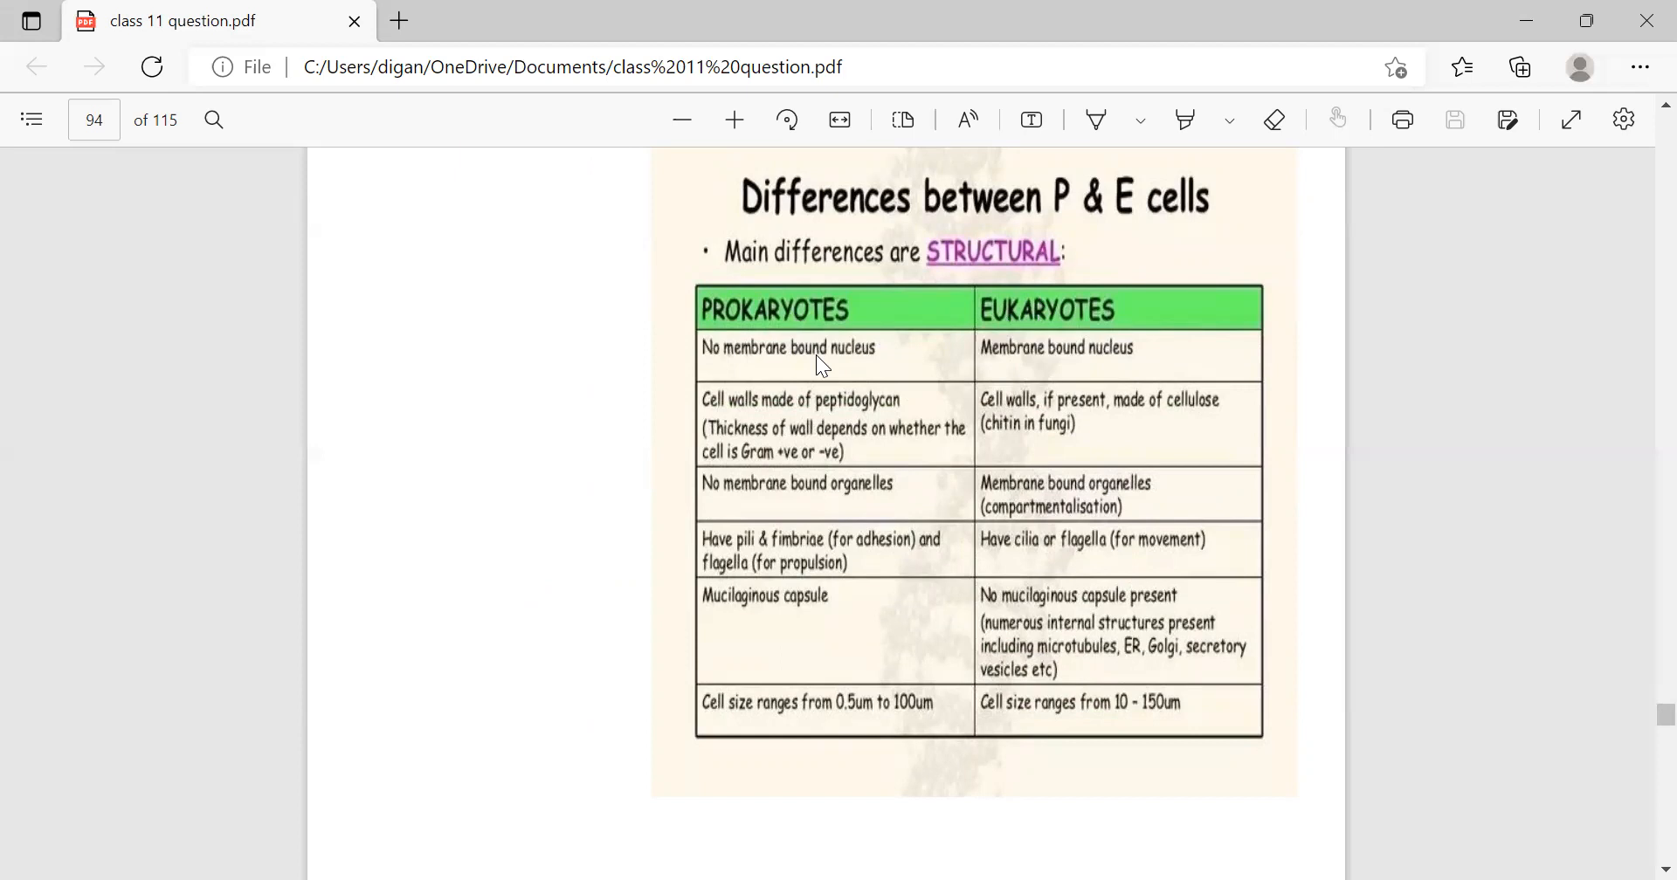
{"action": "mouse_move", "coordinate": [806, 416]}
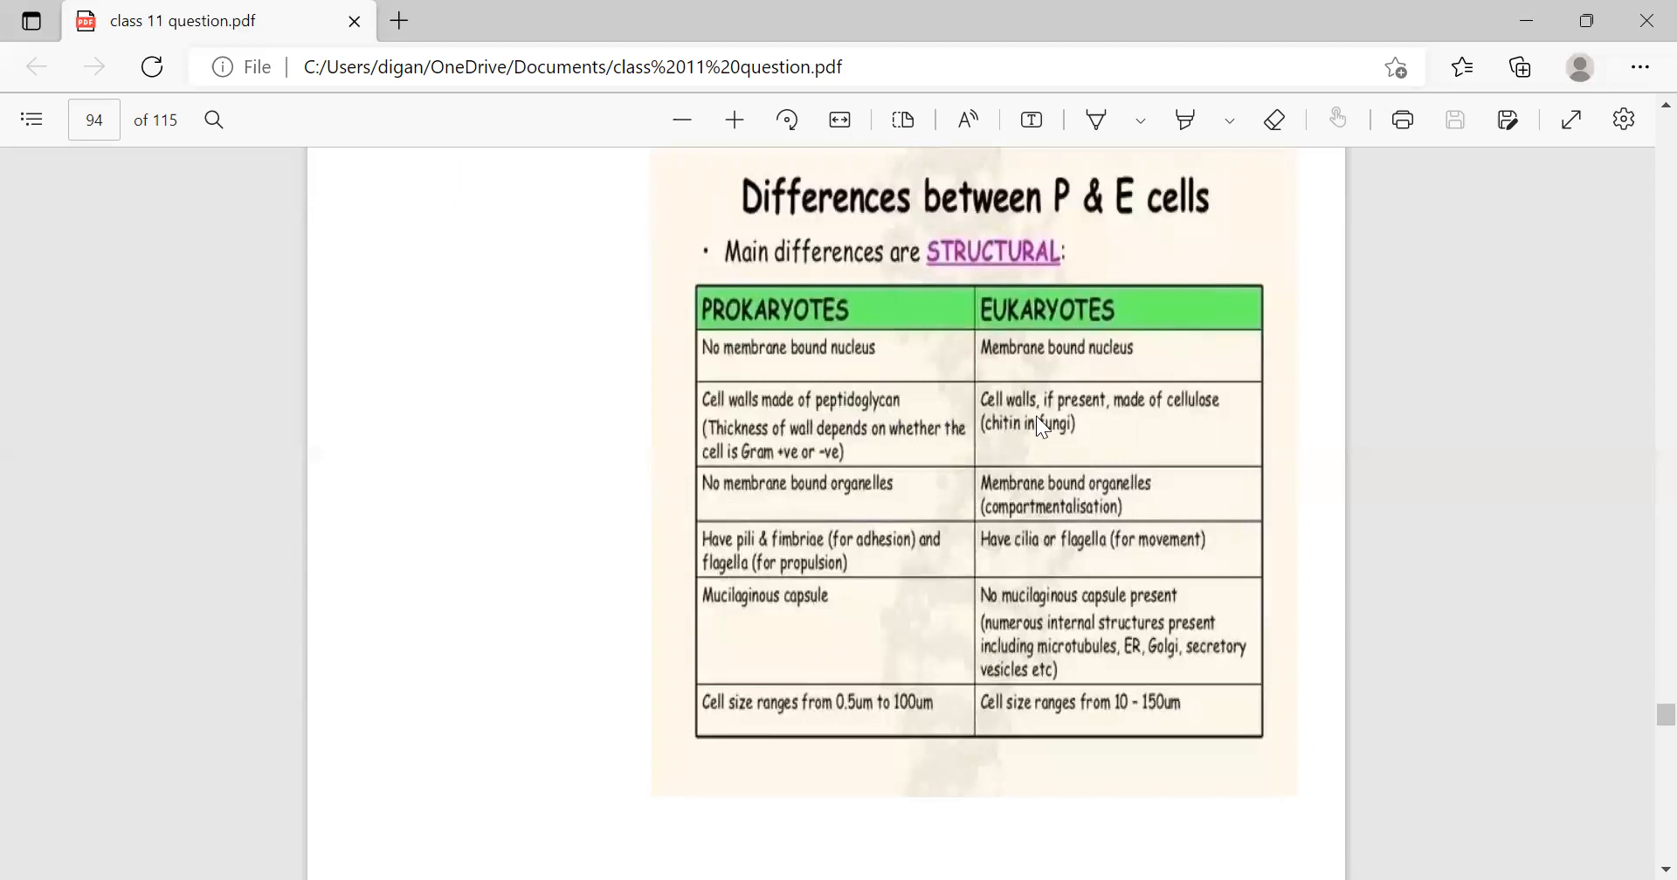
{"action": "mouse_move", "coordinate": [1153, 425]}
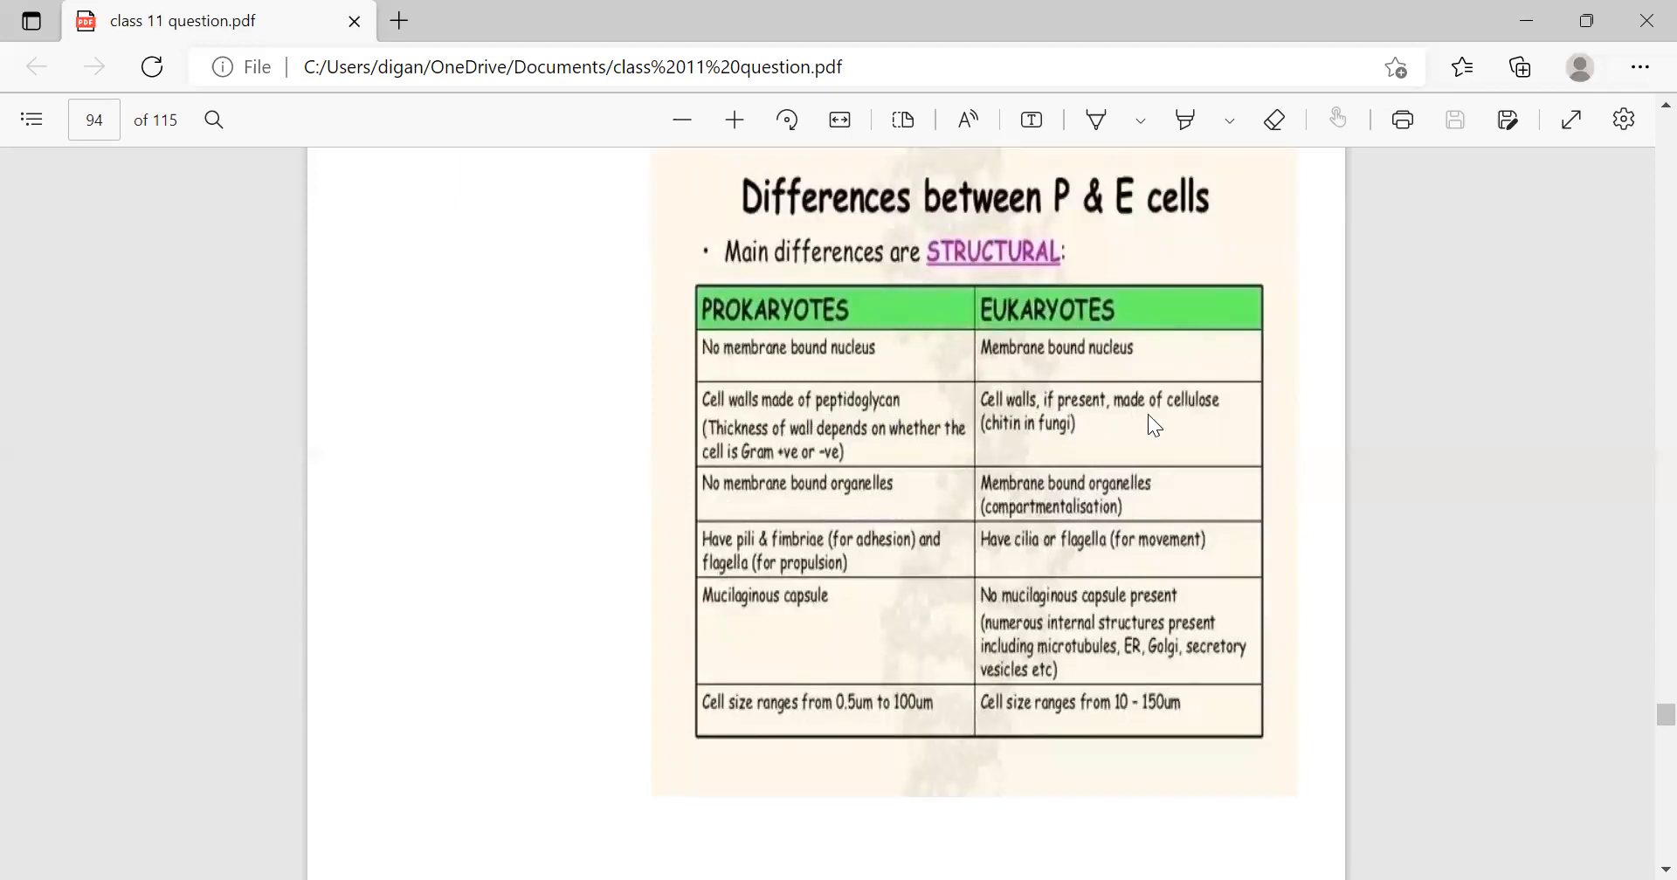
{"action": "mouse_move", "coordinate": [739, 517]}
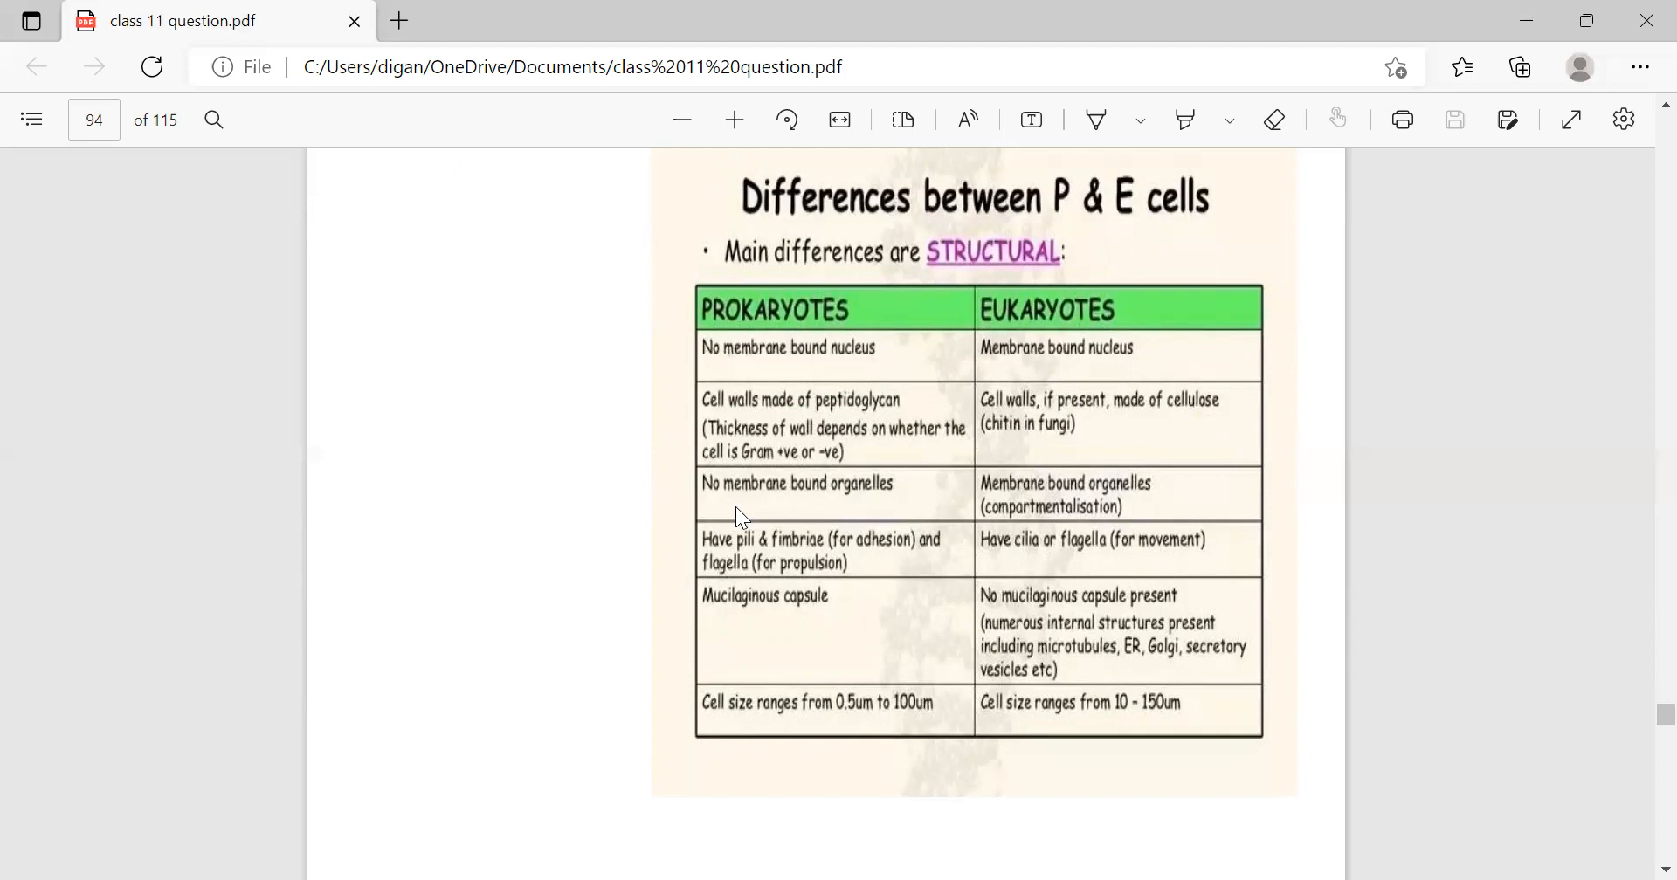
{"action": "mouse_move", "coordinate": [1052, 511]}
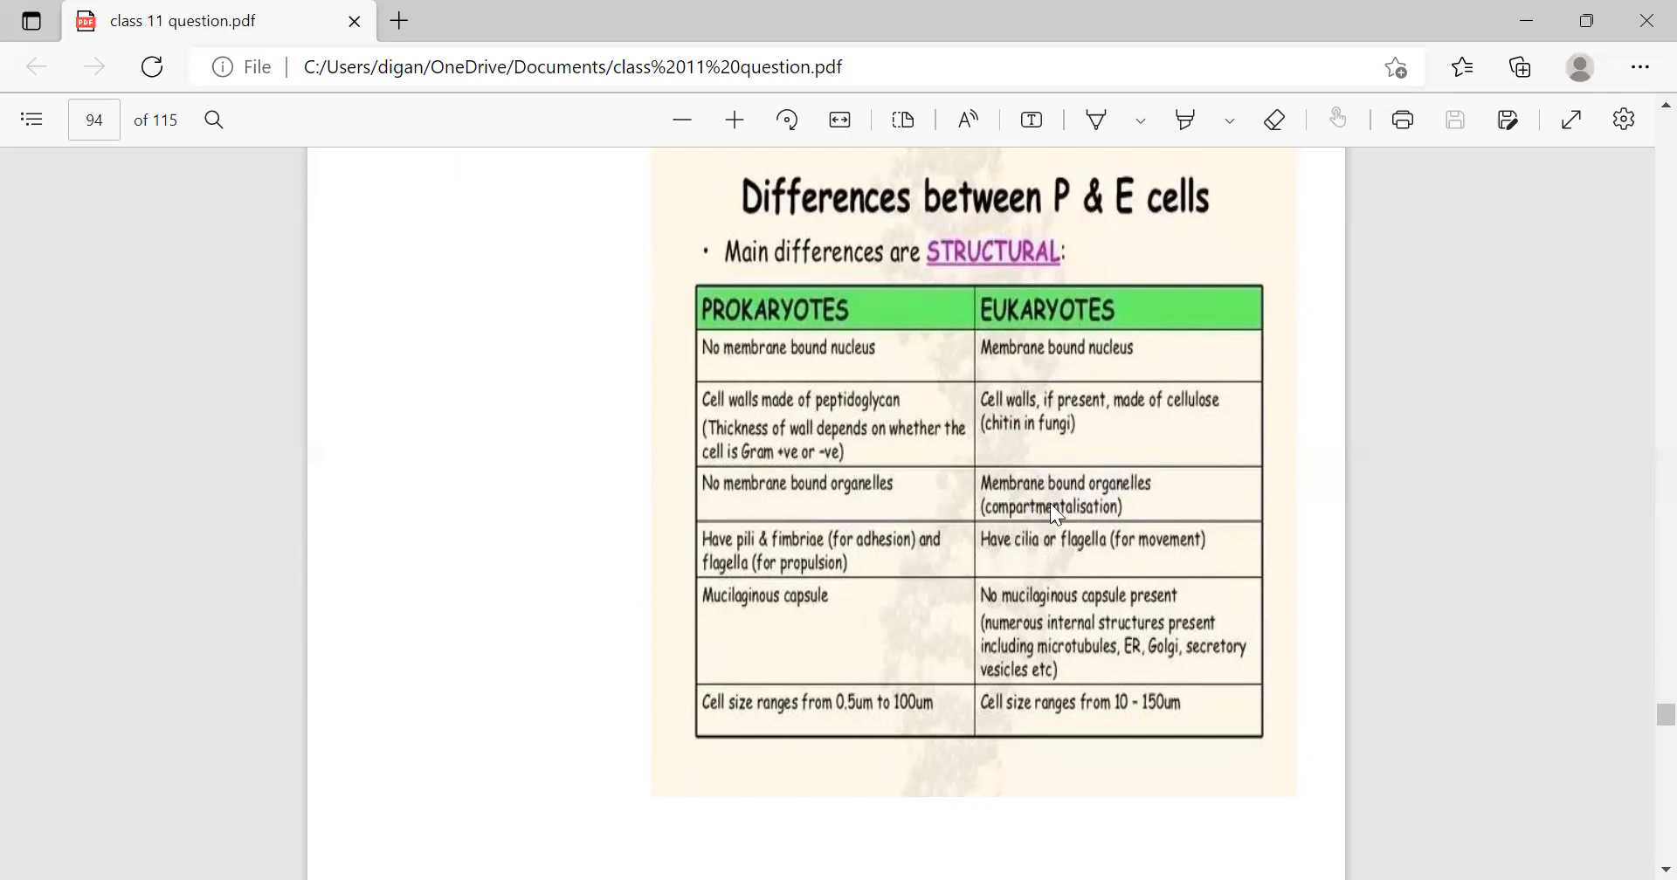
{"action": "mouse_move", "coordinate": [1123, 512]}
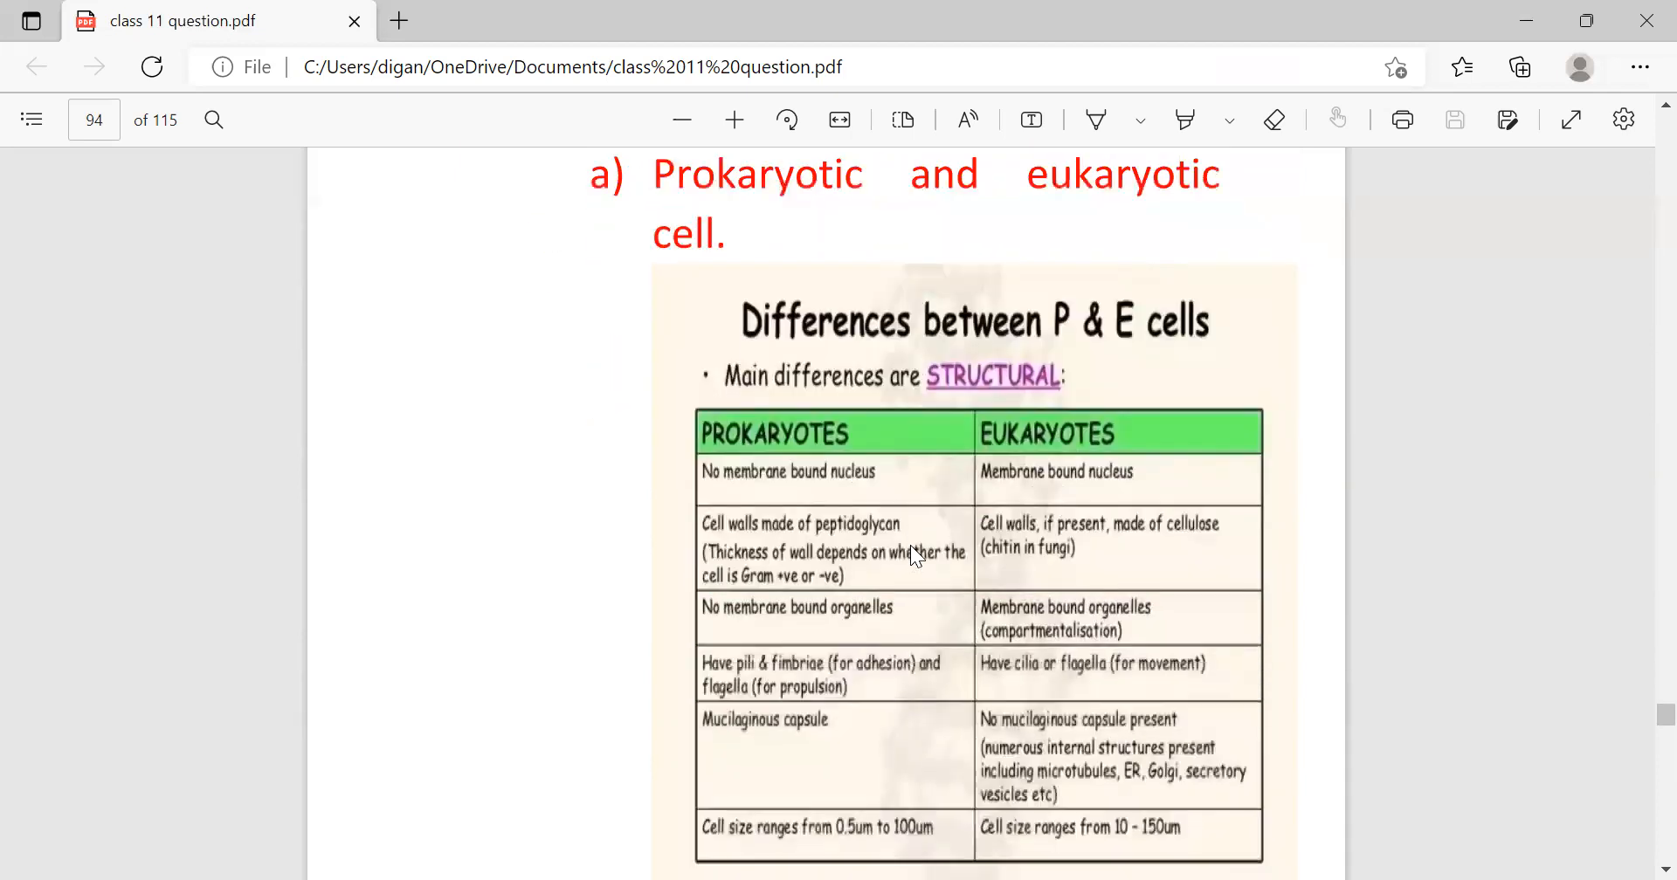
{"action": "scroll", "scroll_direction": "down", "scroll_amount": 3}
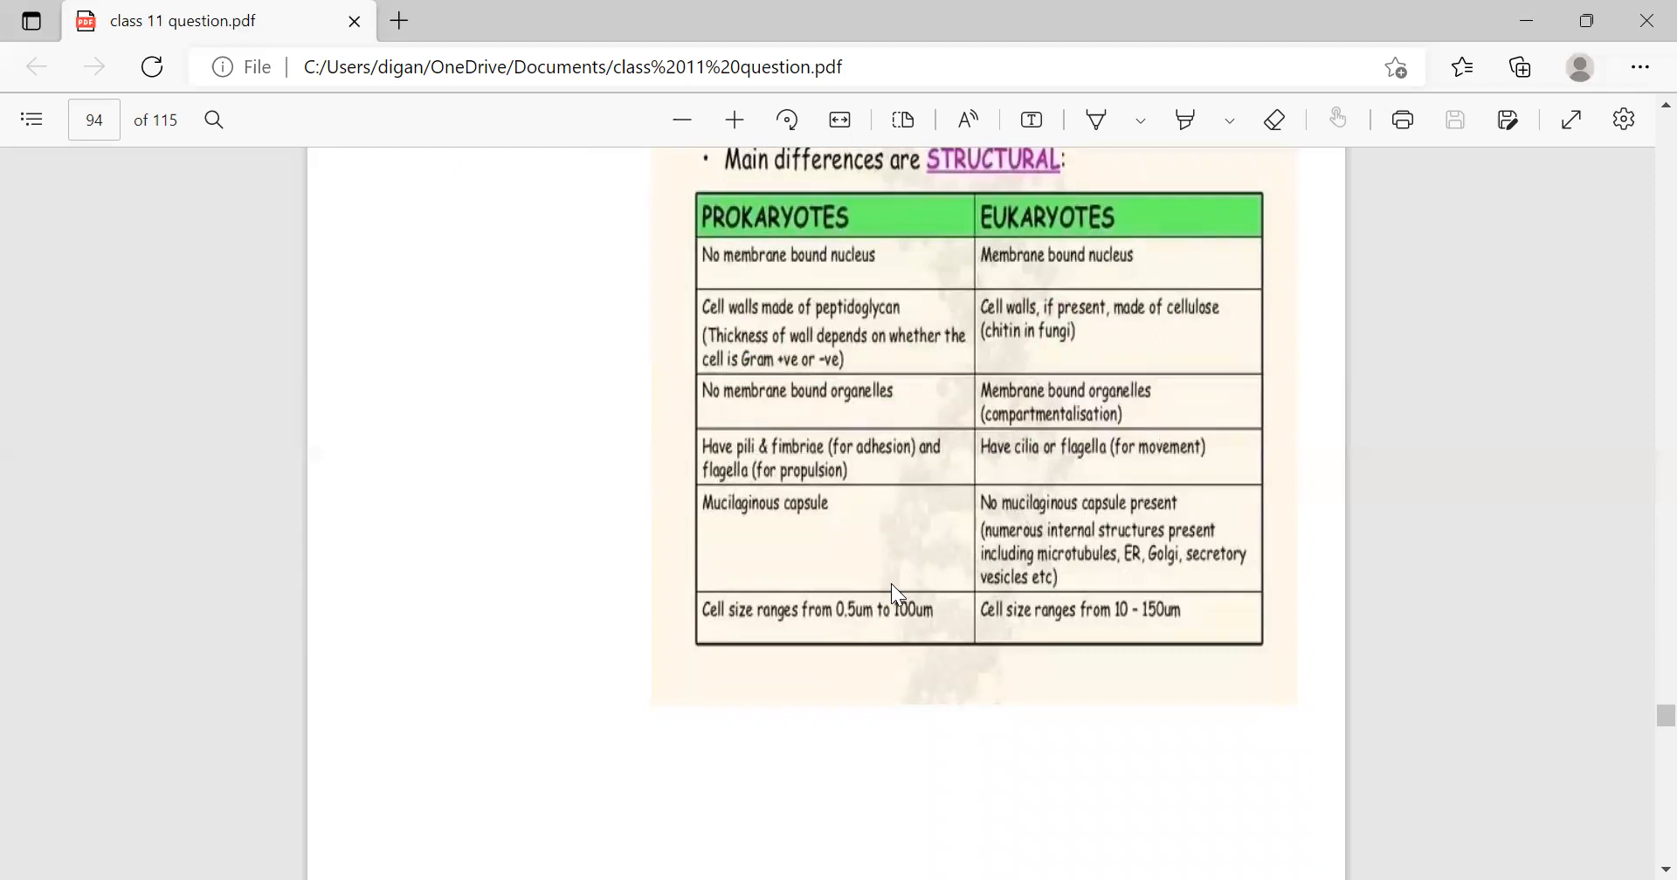
{"action": "scroll", "scroll_direction": "down", "scroll_amount": 3}
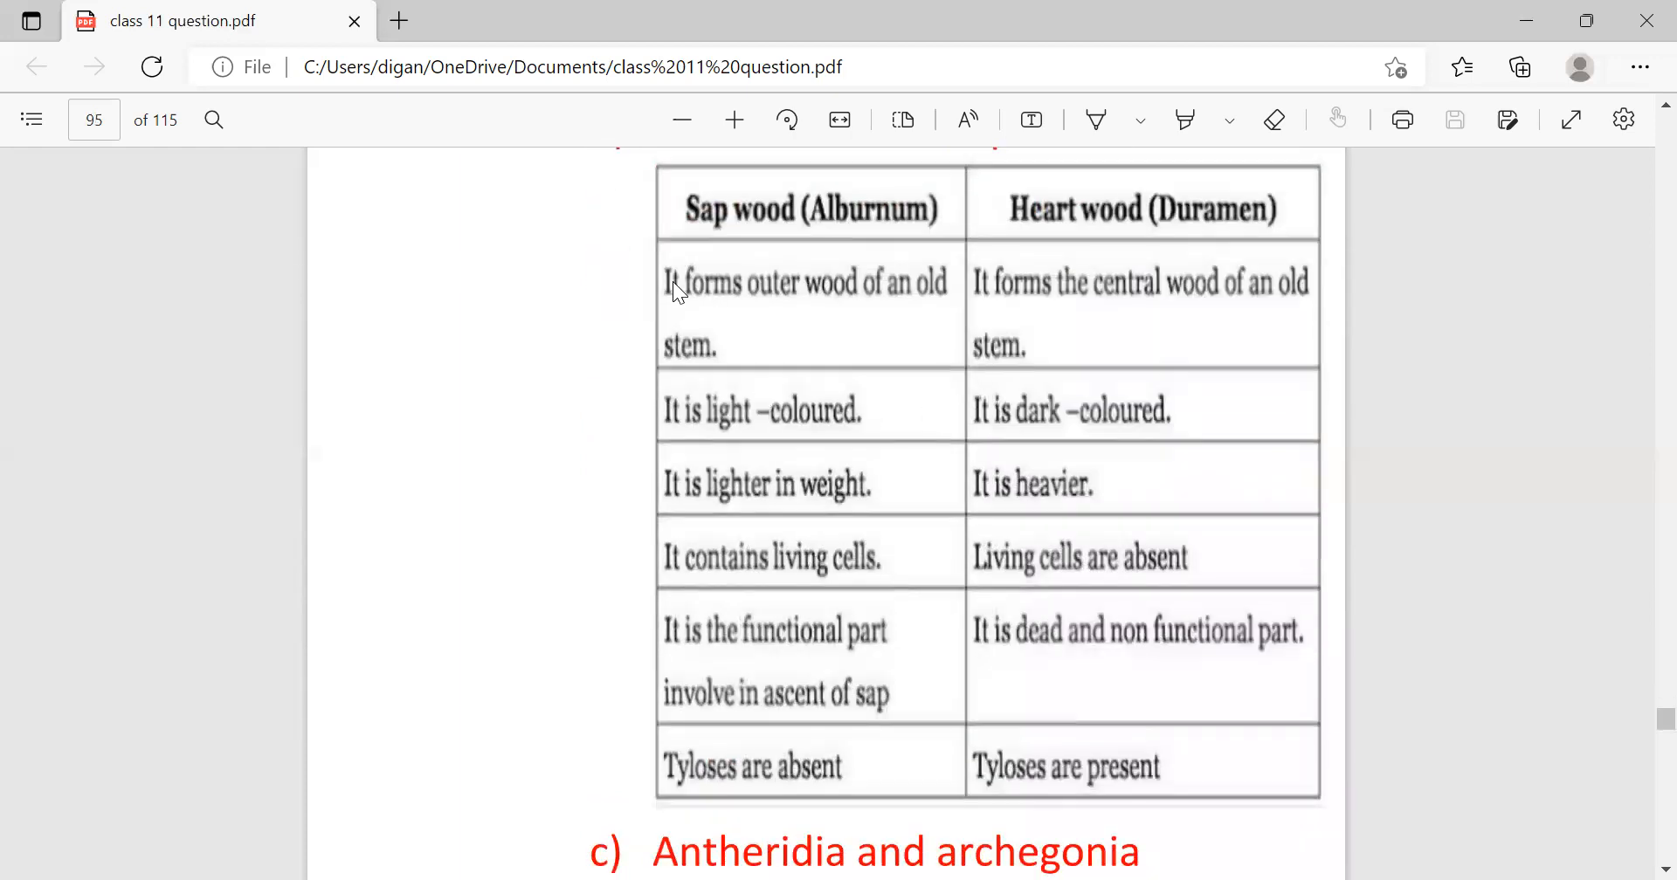
{"action": "mouse_move", "coordinate": [697, 372]}
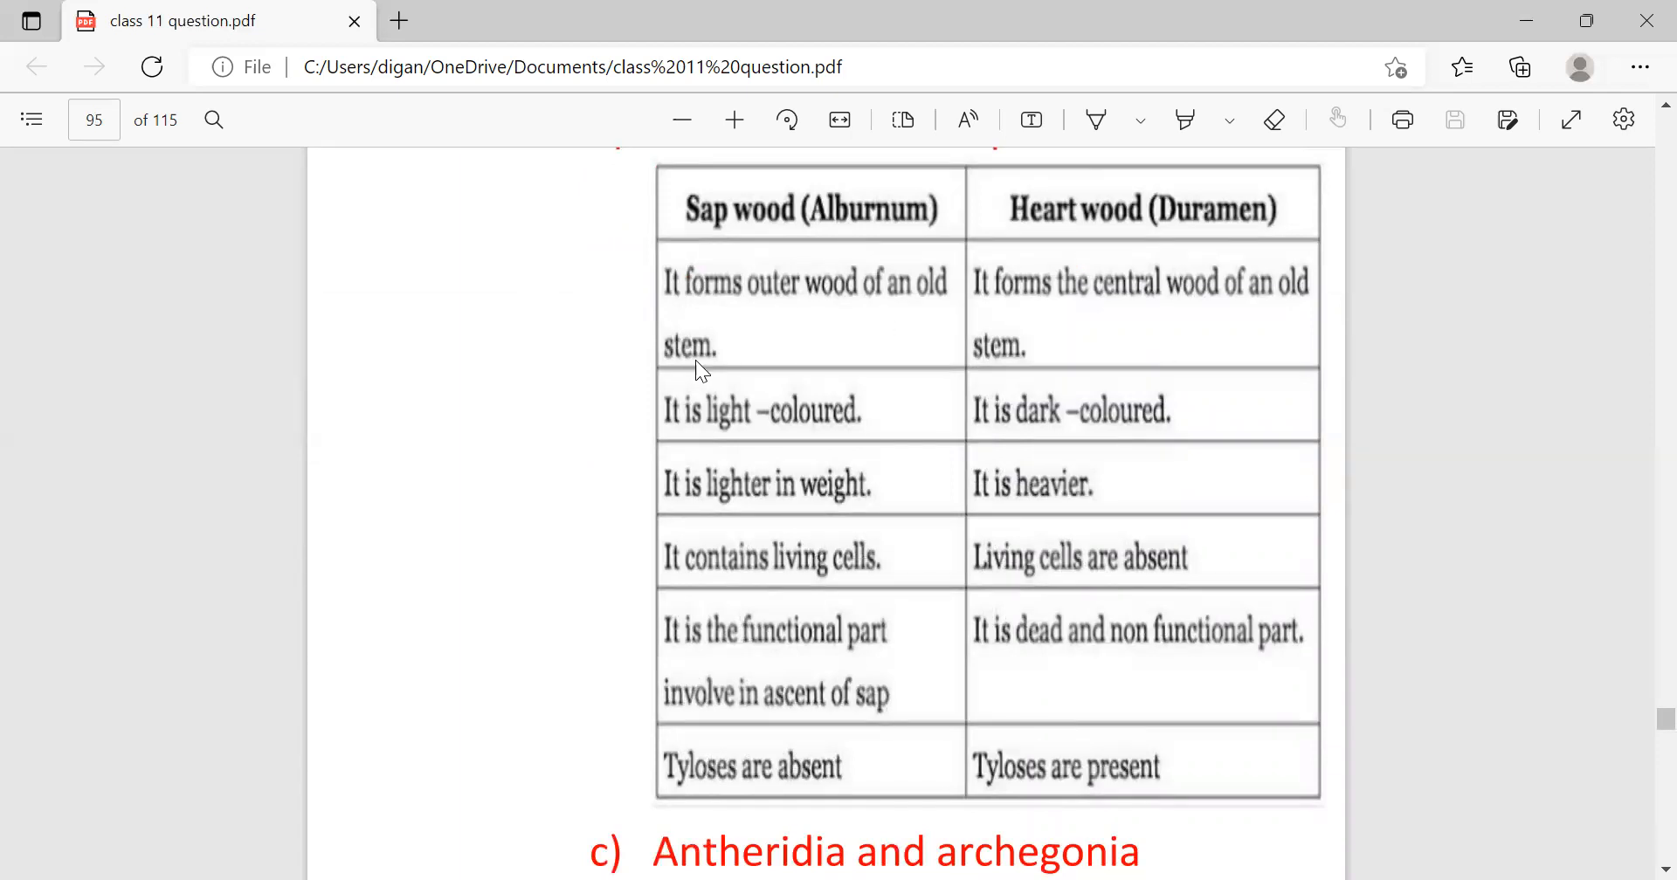
{"action": "mouse_move", "coordinate": [828, 277]}
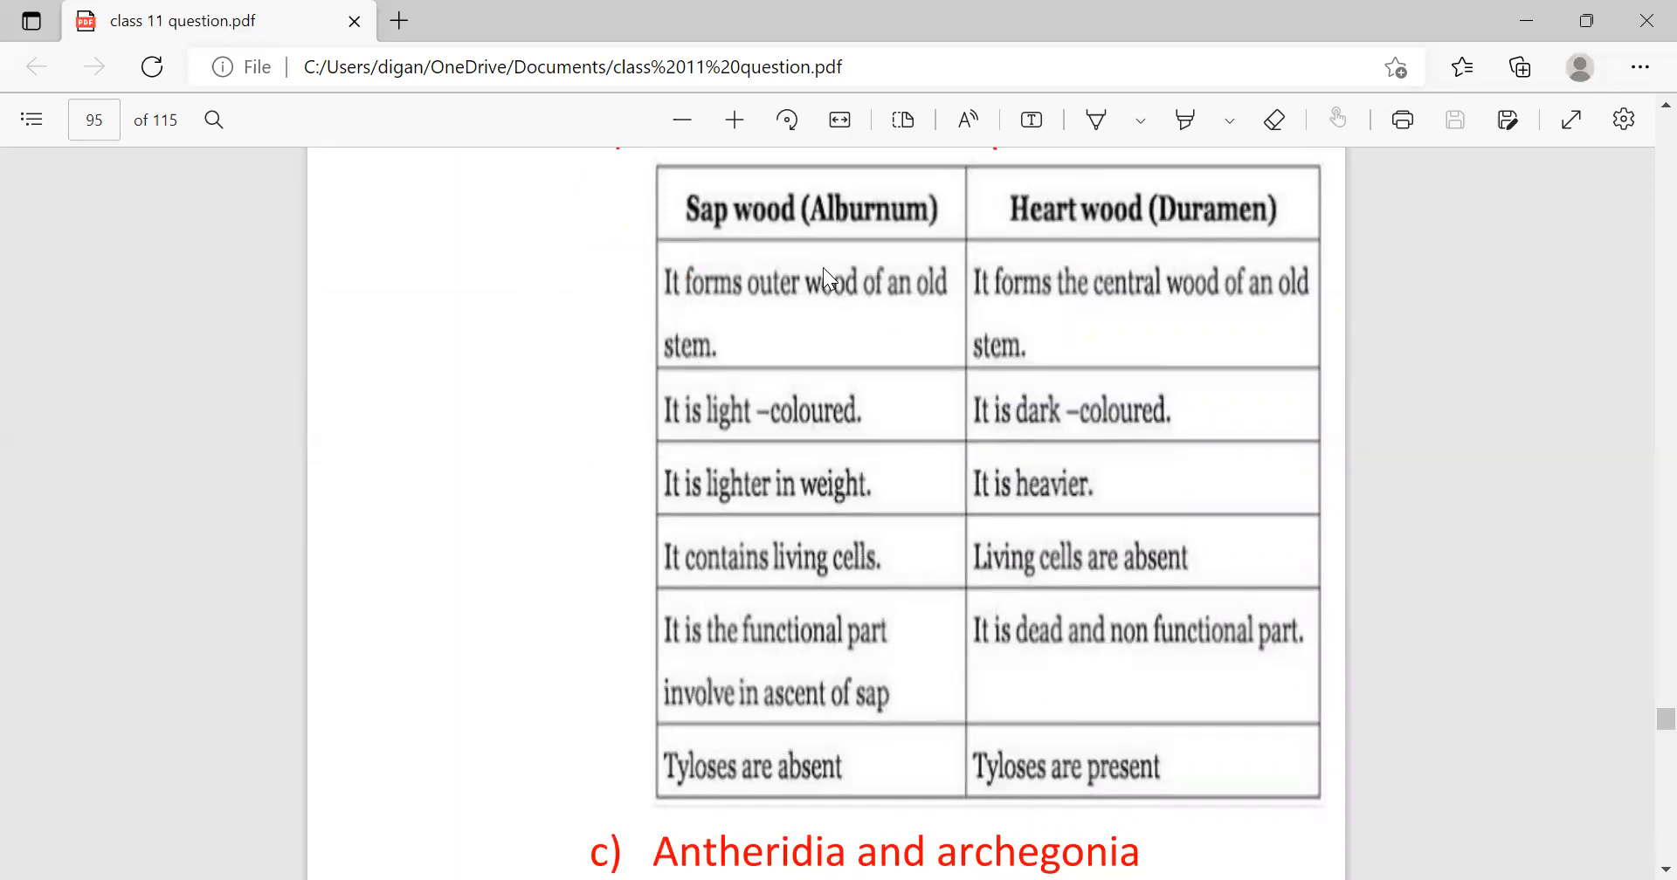
{"action": "mouse_move", "coordinate": [1058, 329]}
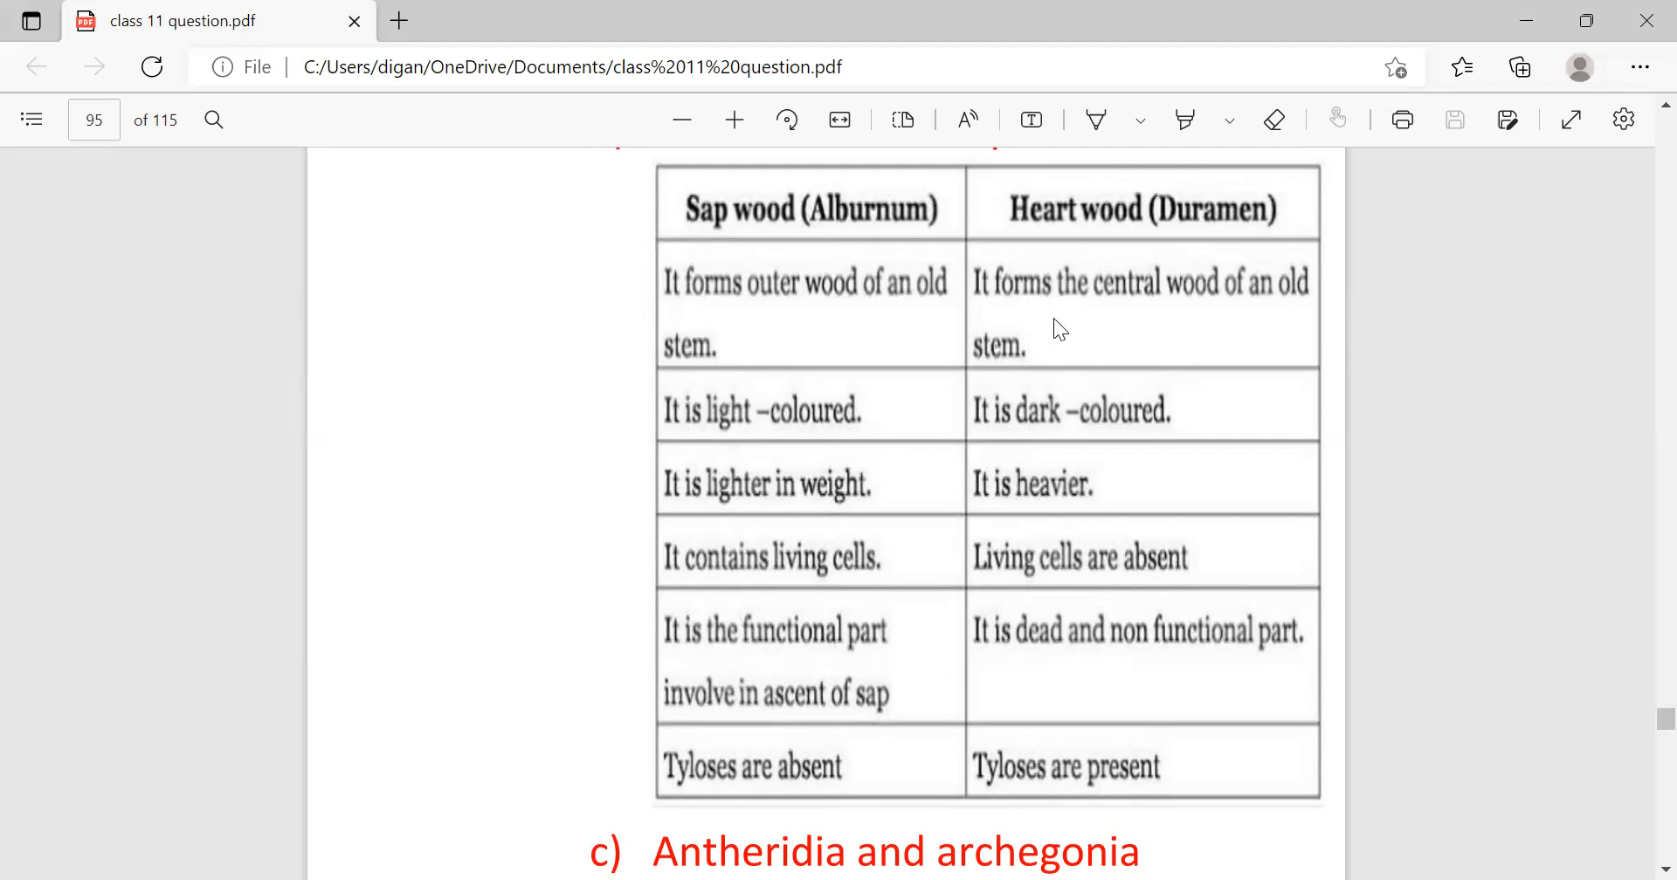
{"action": "mouse_move", "coordinate": [1169, 355]}
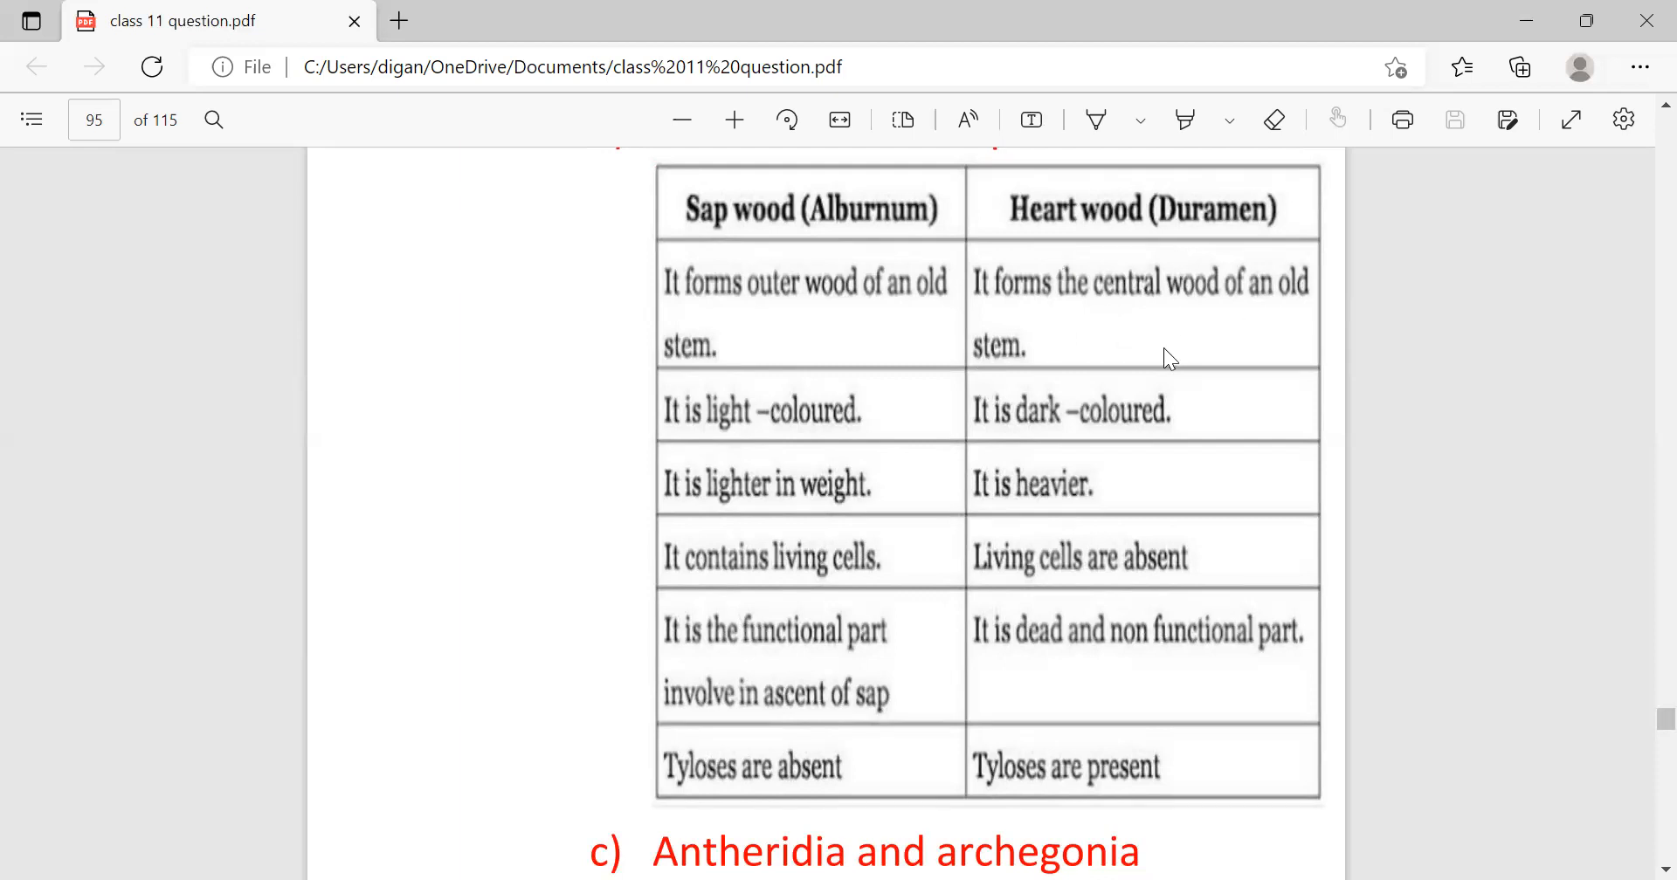
{"action": "mouse_move", "coordinate": [725, 441]}
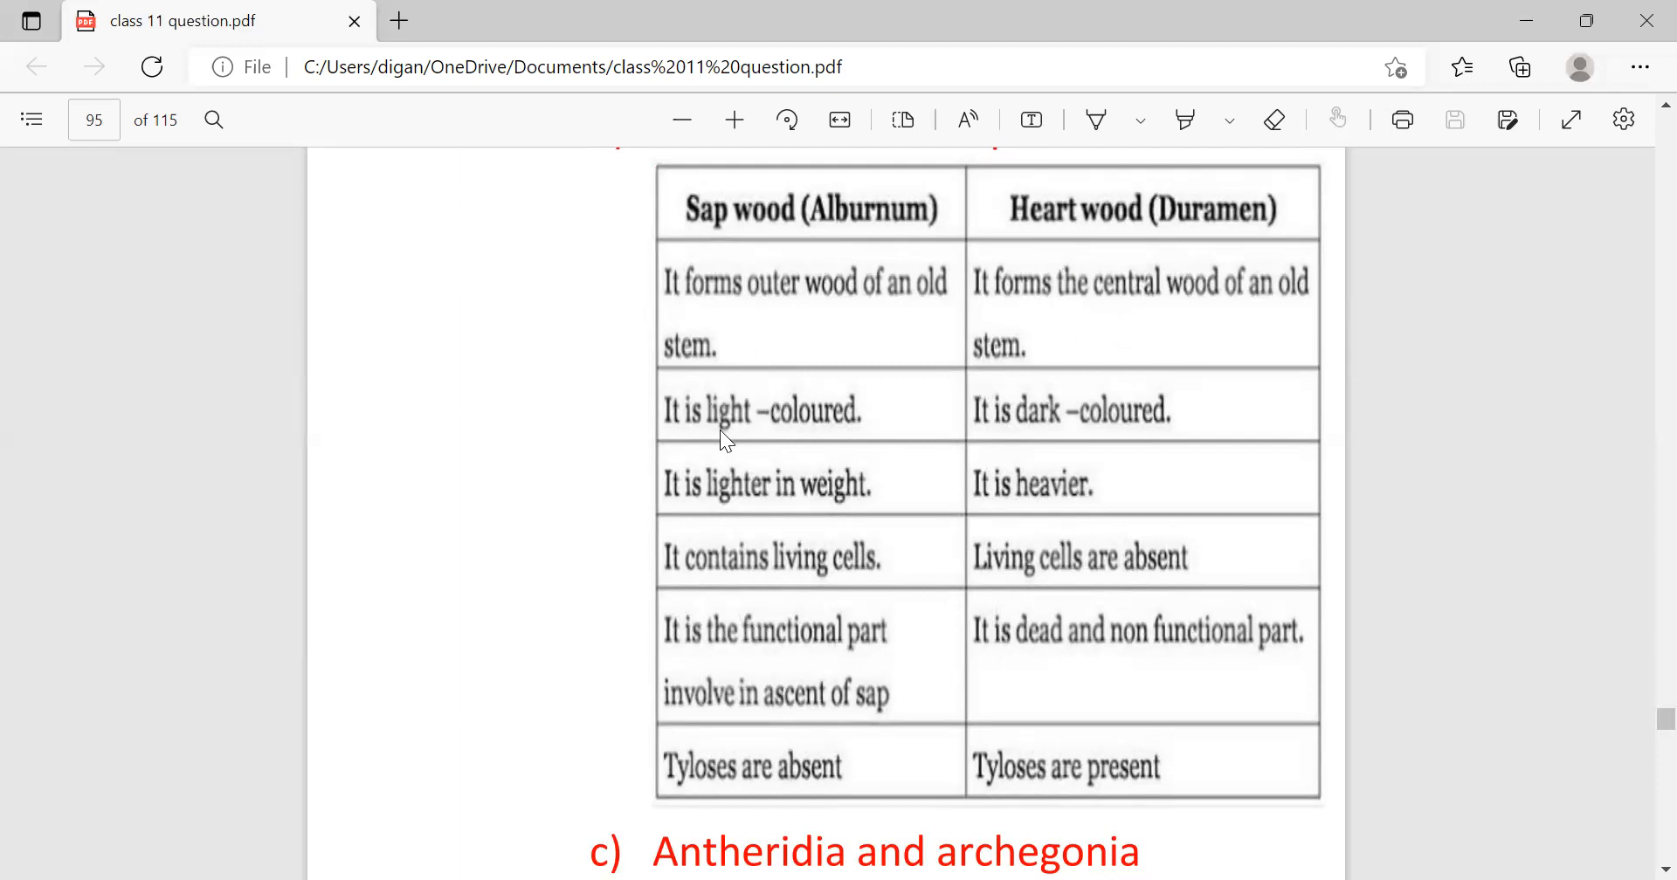
{"action": "mouse_move", "coordinate": [1026, 430]}
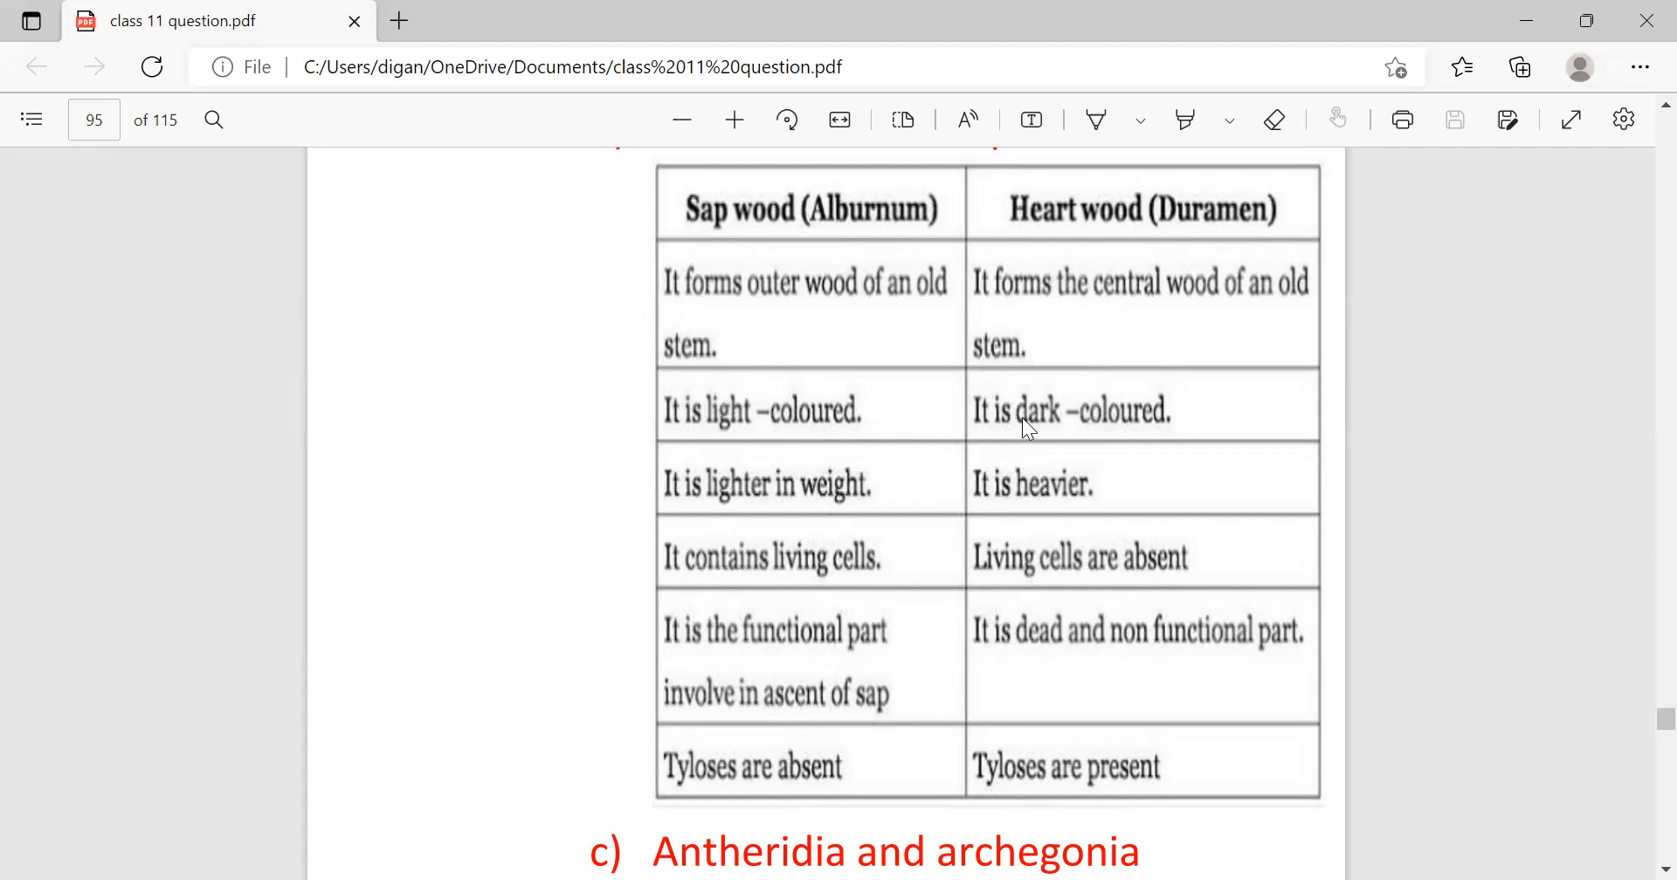
{"action": "mouse_move", "coordinate": [725, 507]}
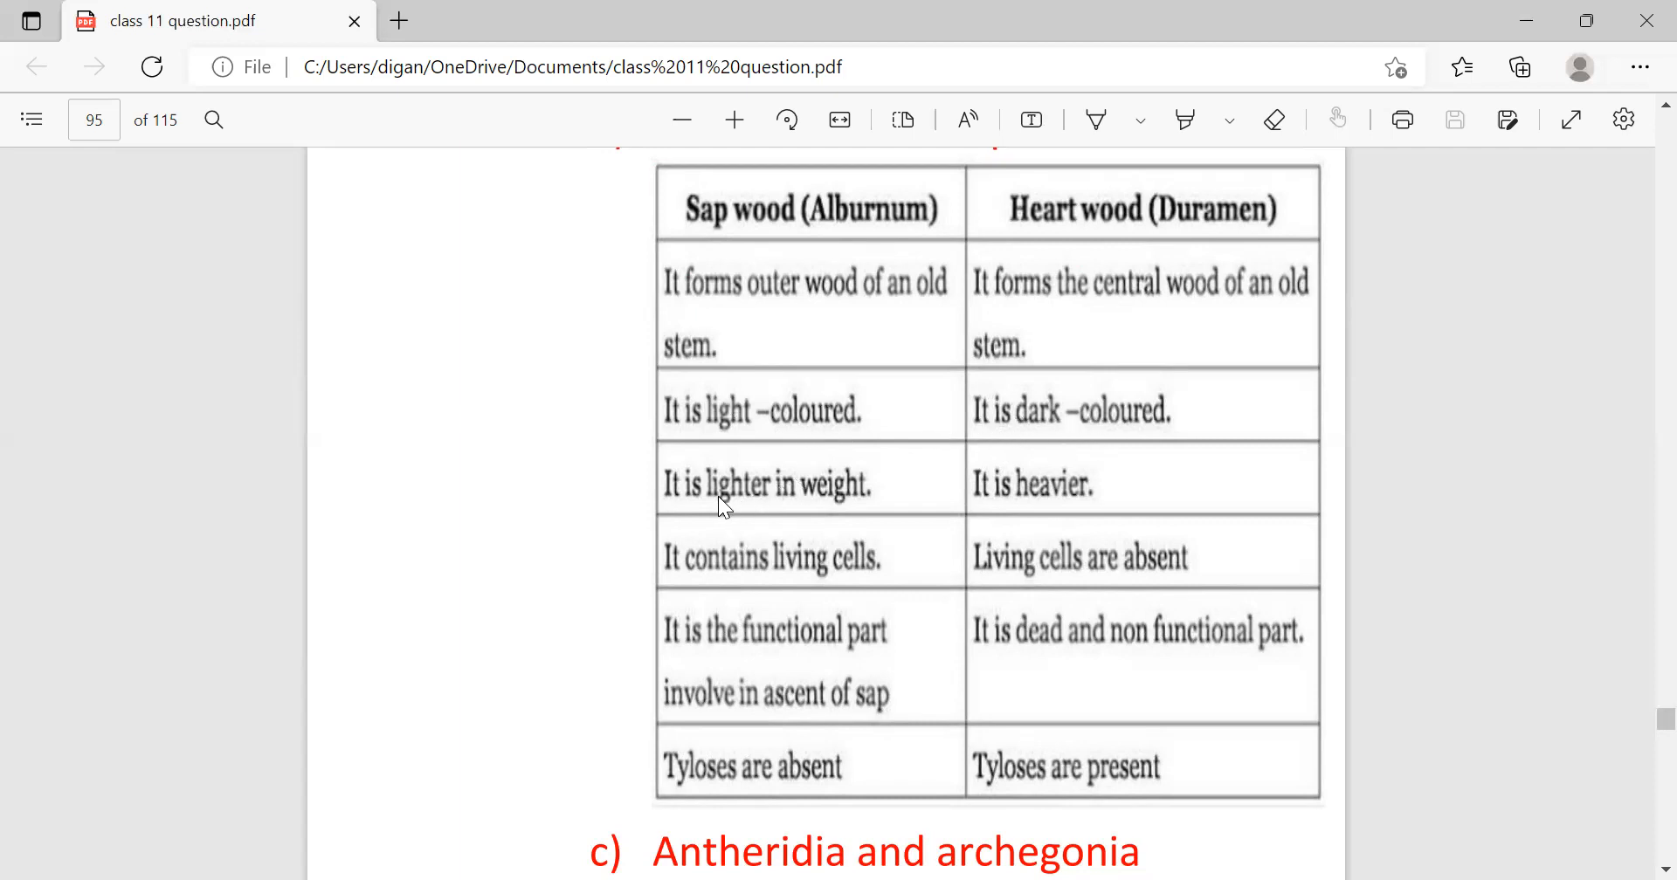
{"action": "mouse_move", "coordinate": [1103, 508]}
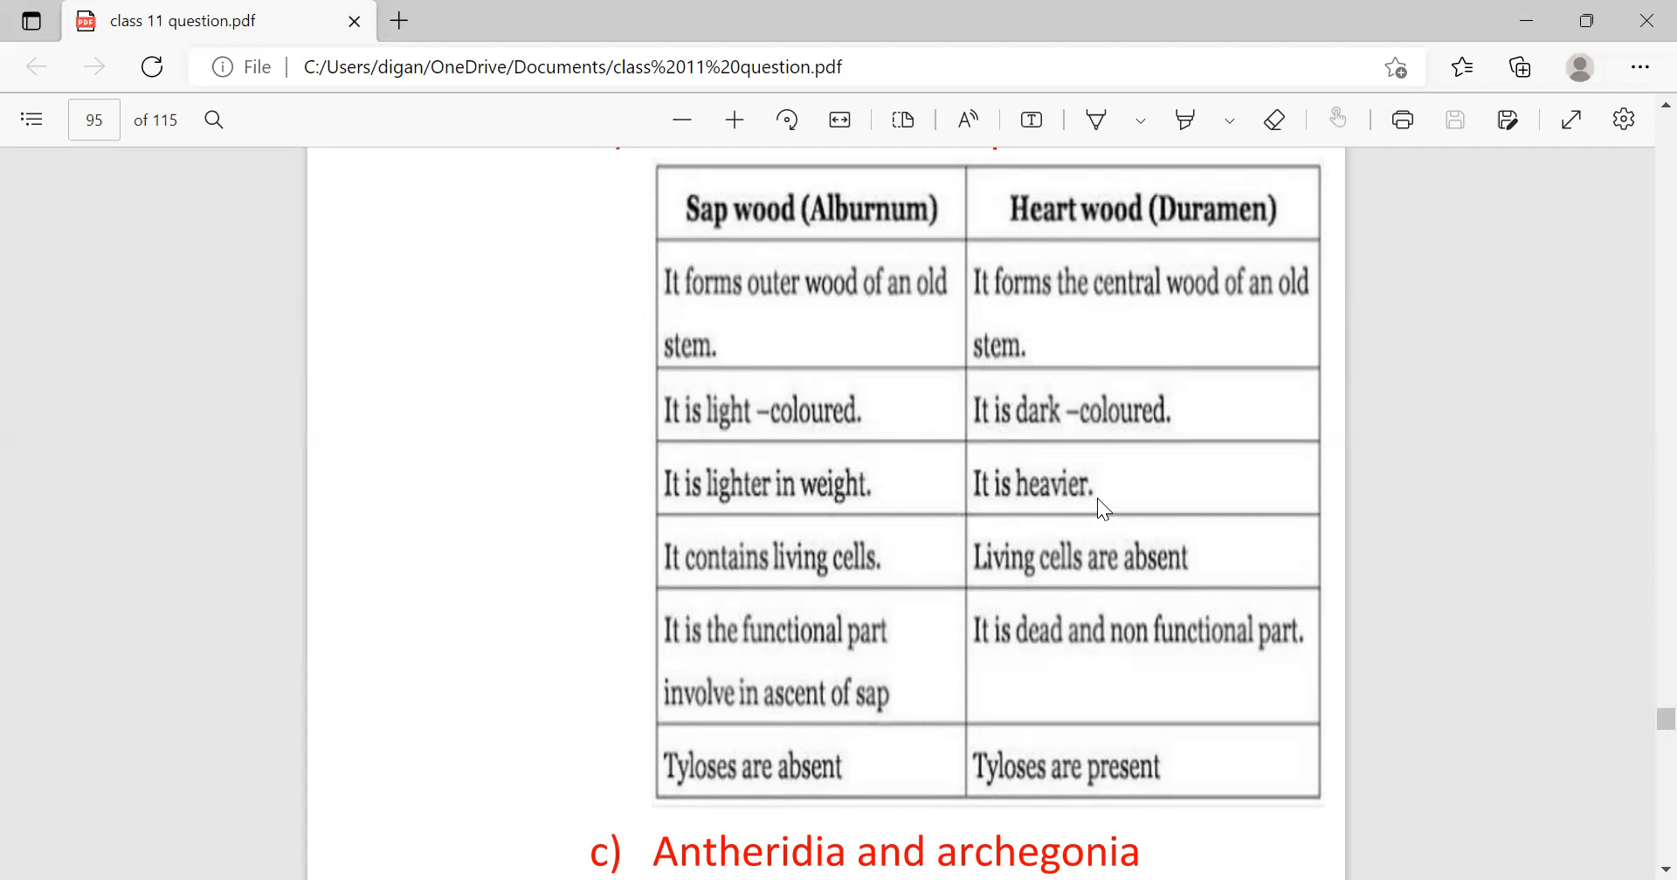
{"action": "mouse_move", "coordinate": [706, 658]}
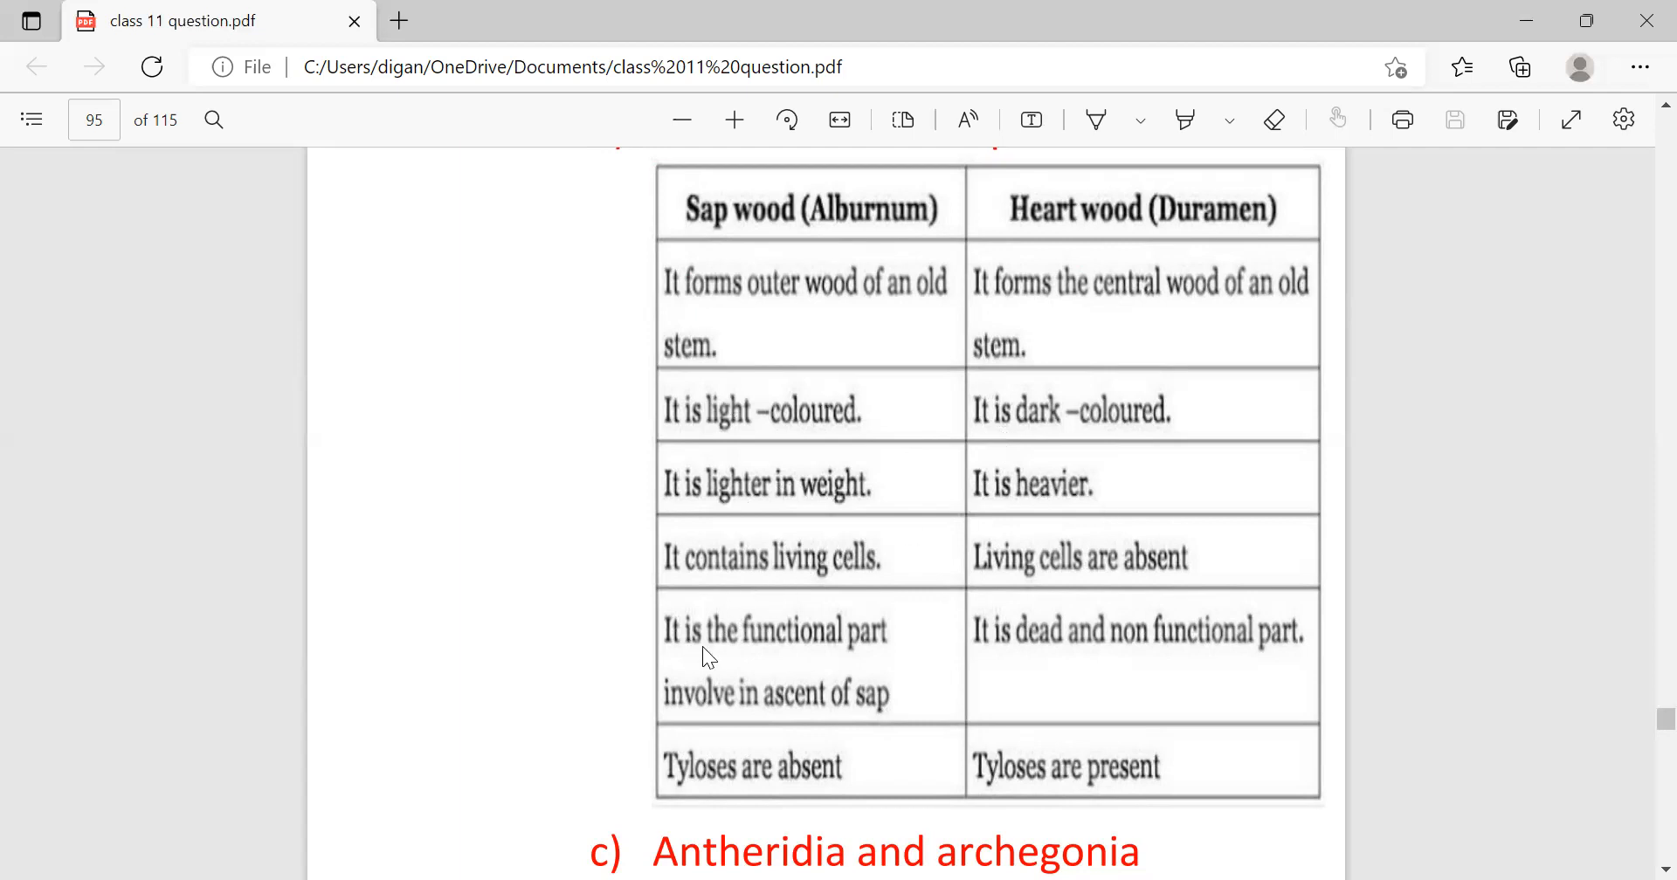
{"action": "mouse_move", "coordinate": [651, 730]}
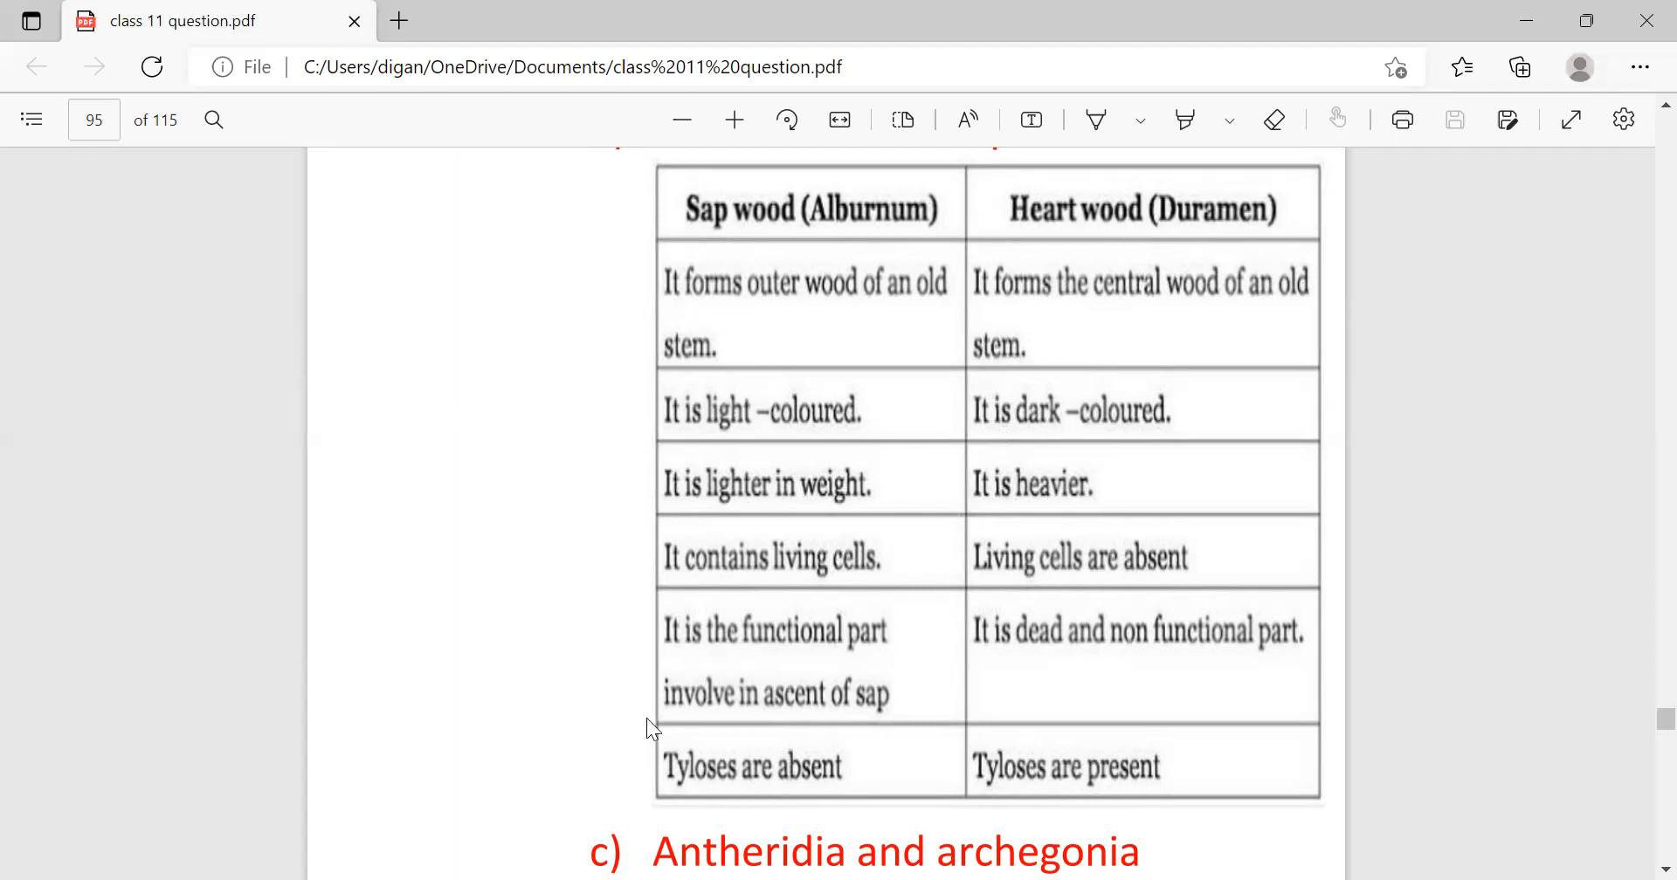
{"action": "mouse_move", "coordinate": [1032, 700]}
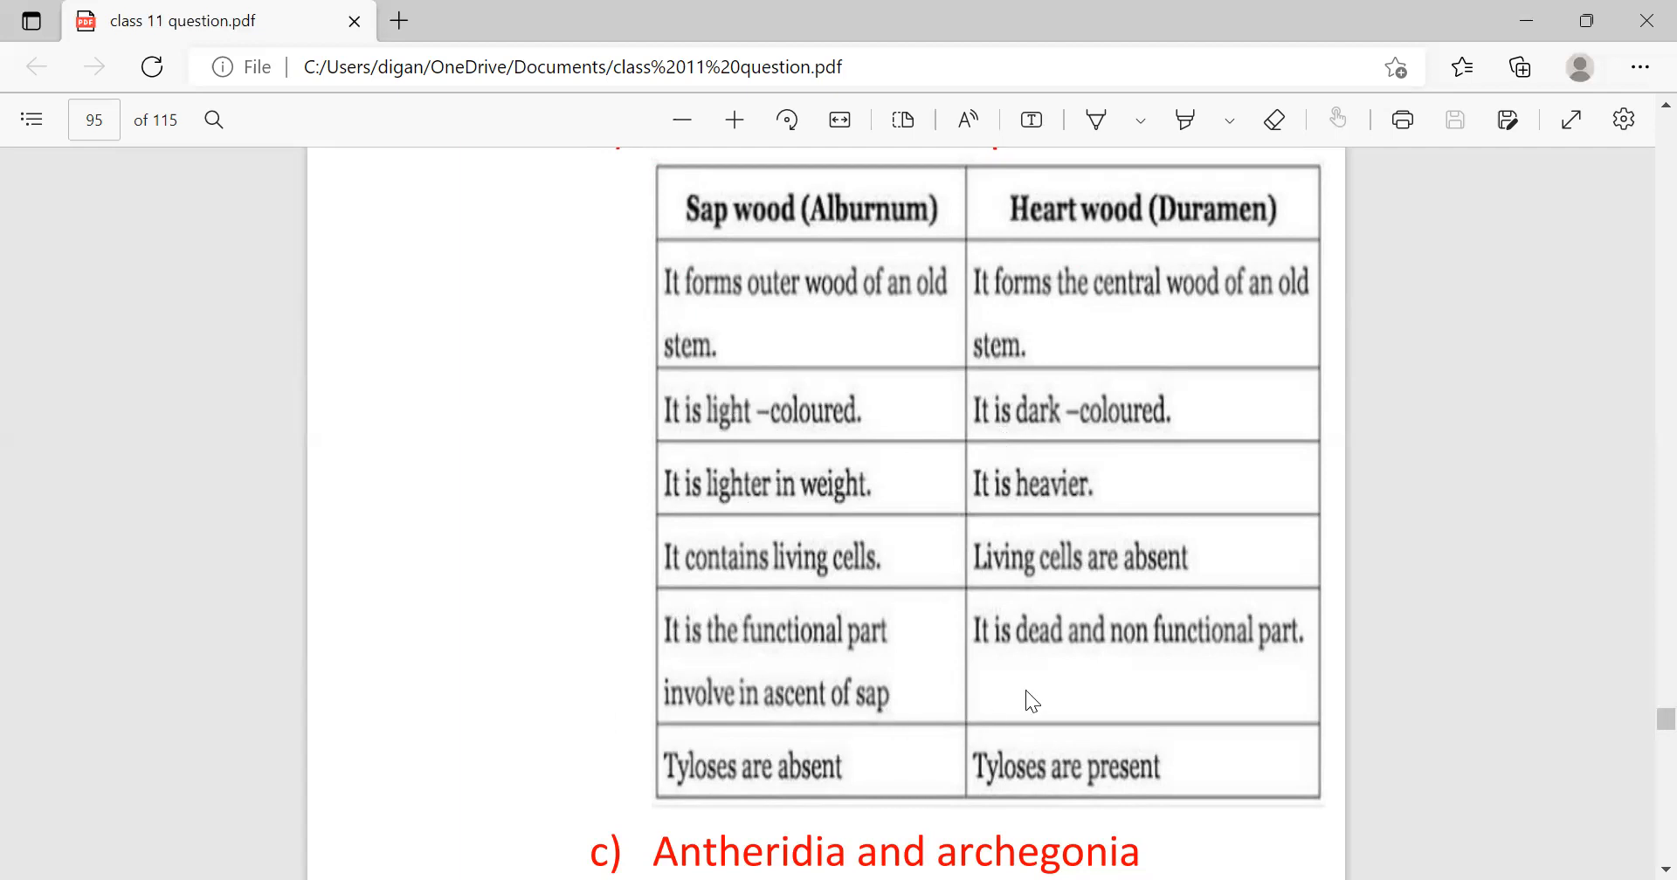
{"action": "mouse_move", "coordinate": [1273, 674]}
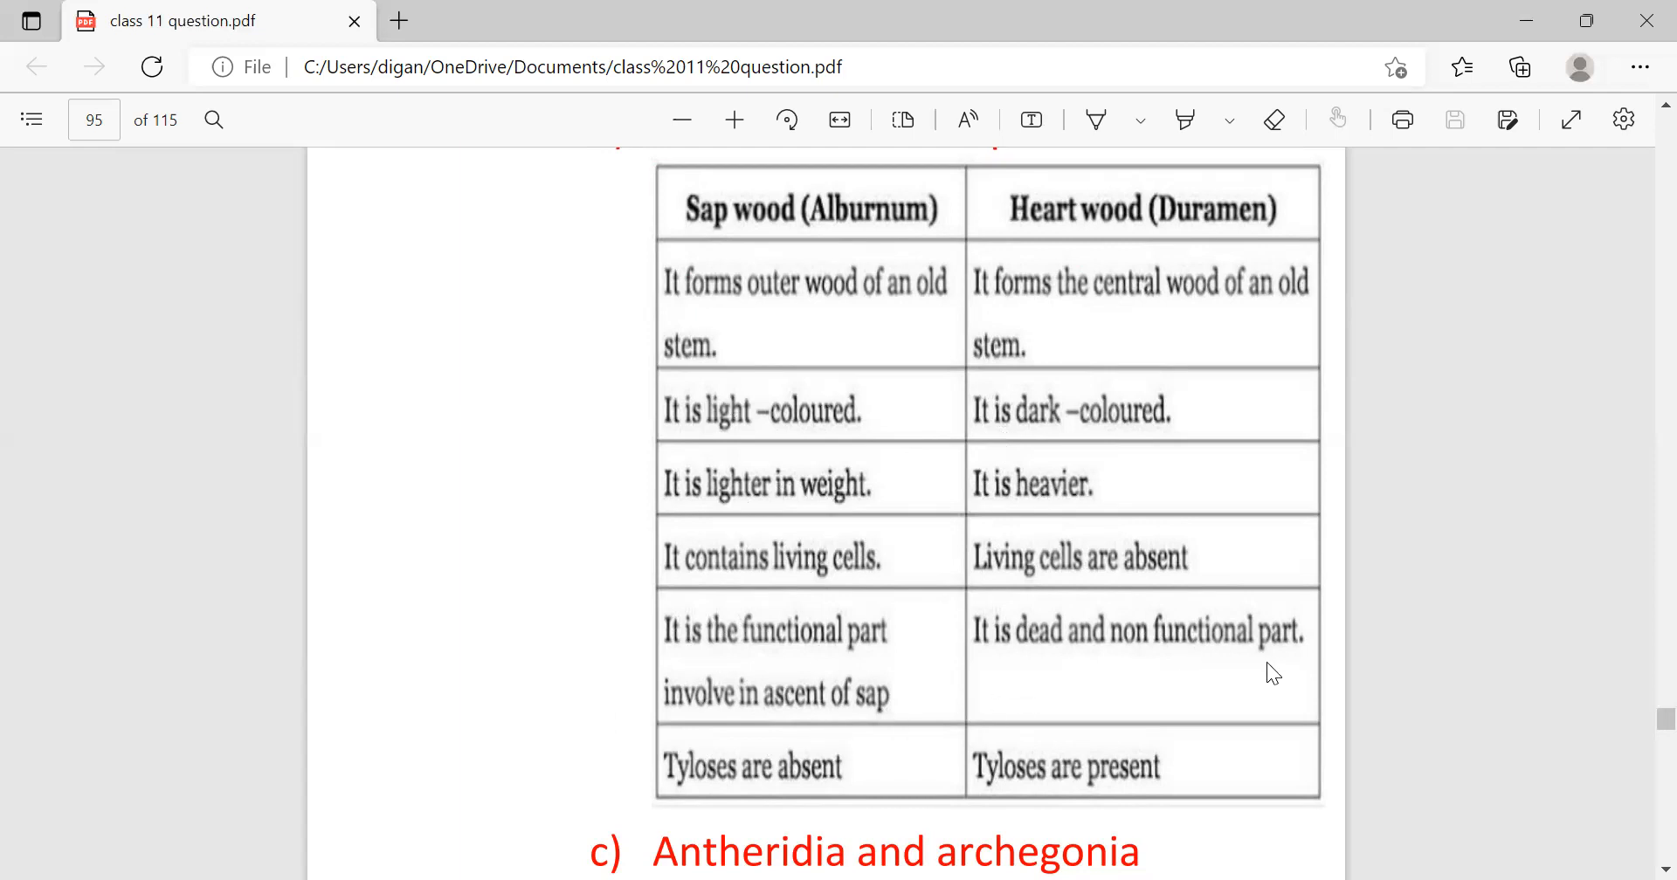
{"action": "mouse_move", "coordinate": [751, 799]}
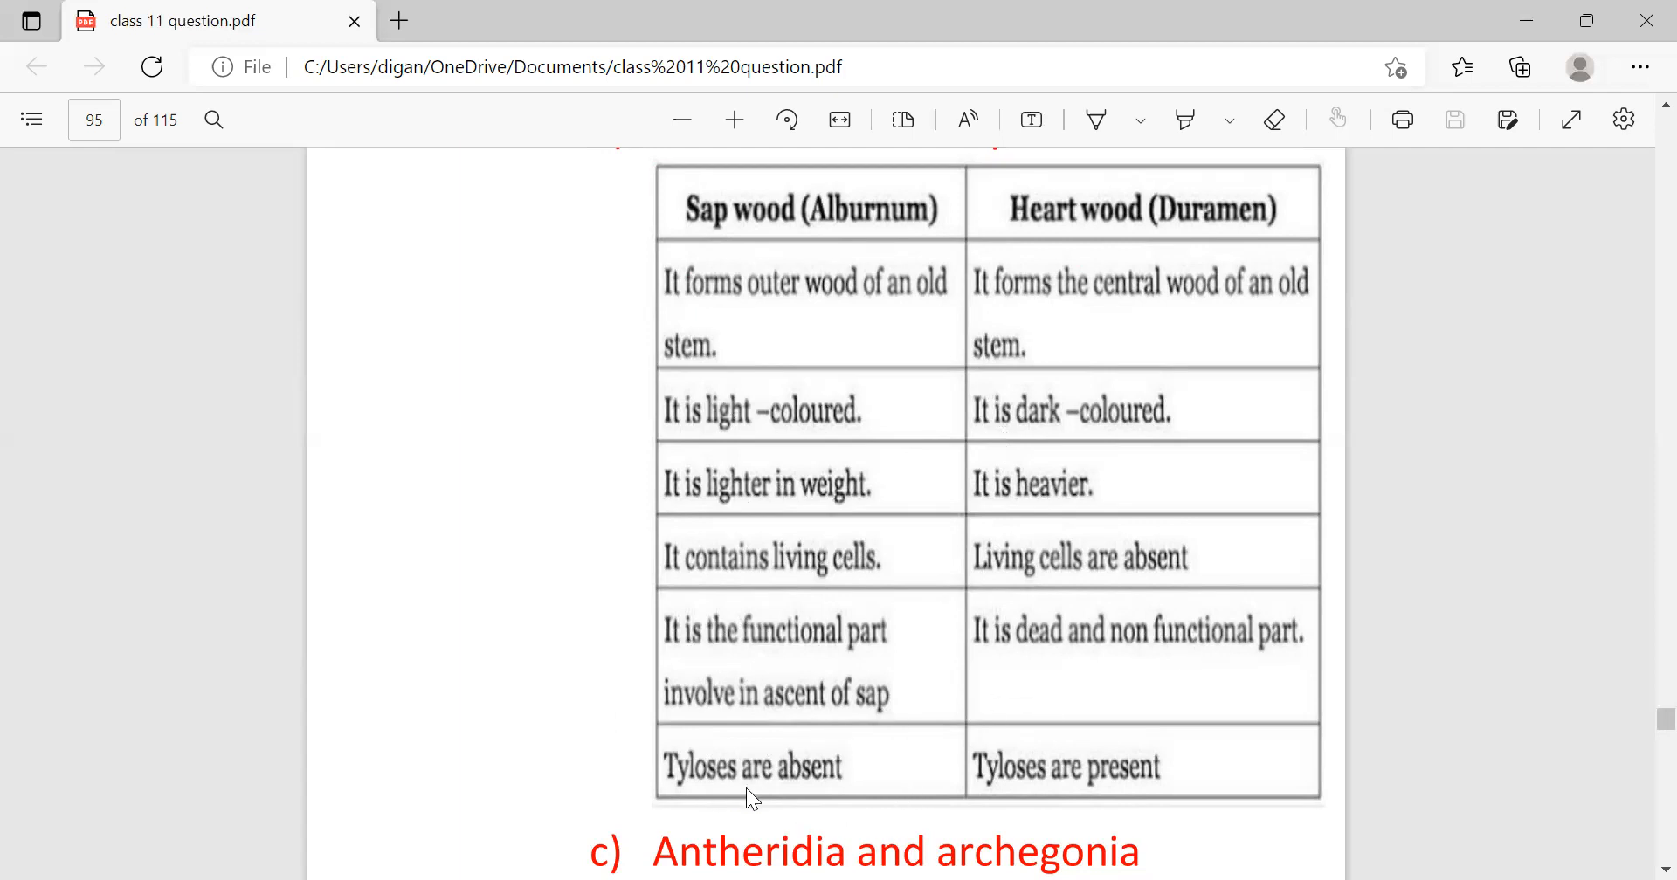
{"action": "mouse_move", "coordinate": [1048, 805]}
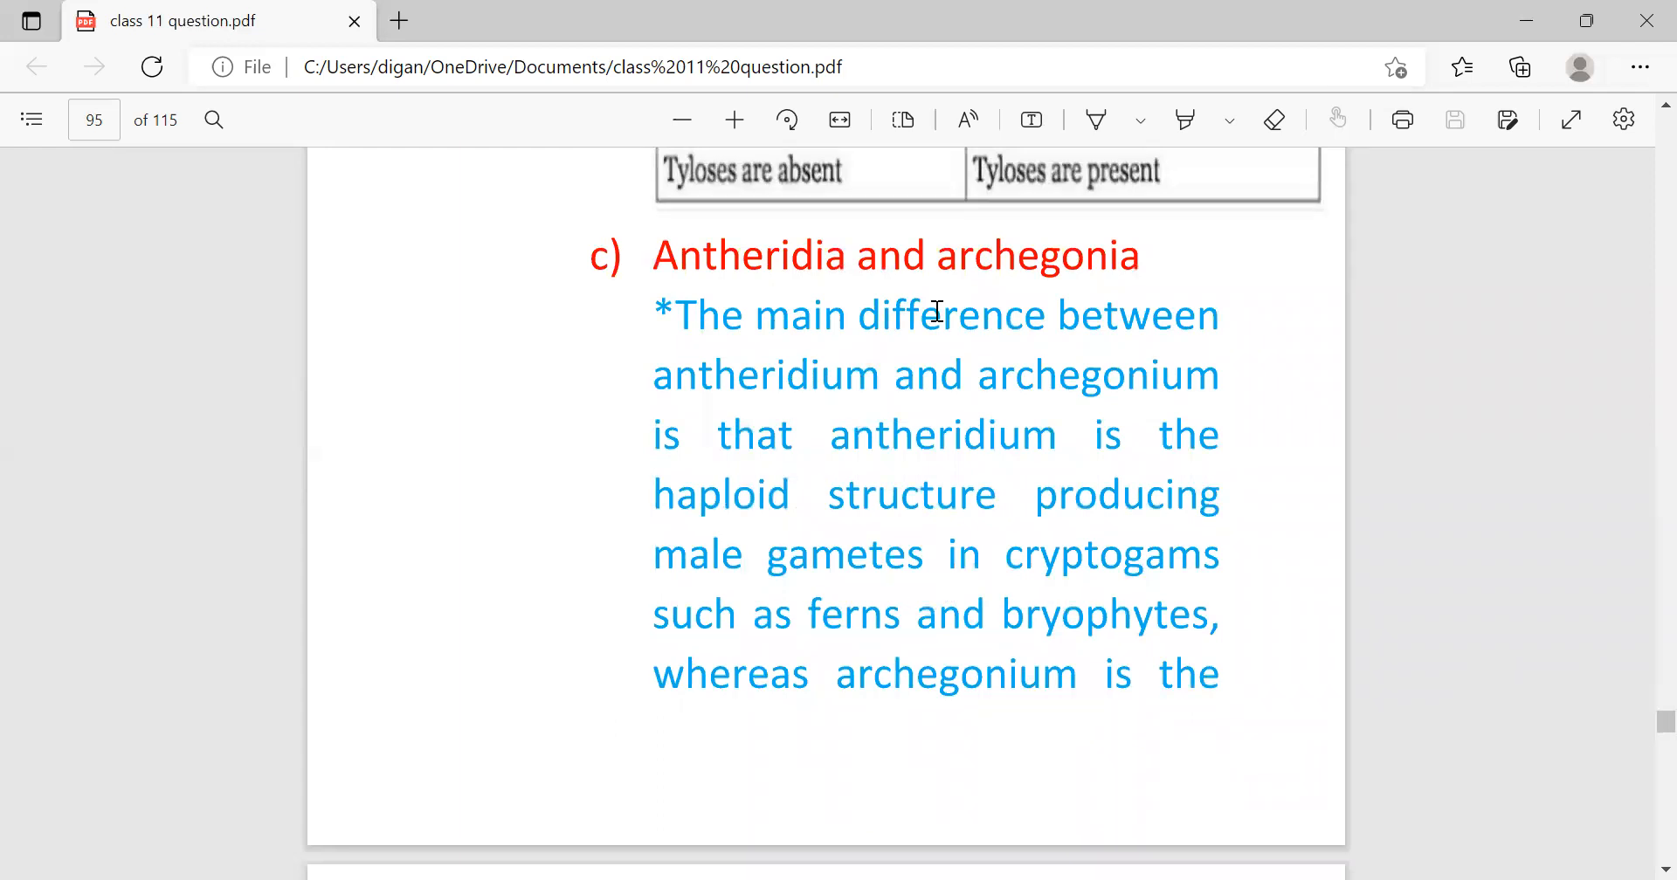
{"action": "mouse_move", "coordinate": [578, 482]}
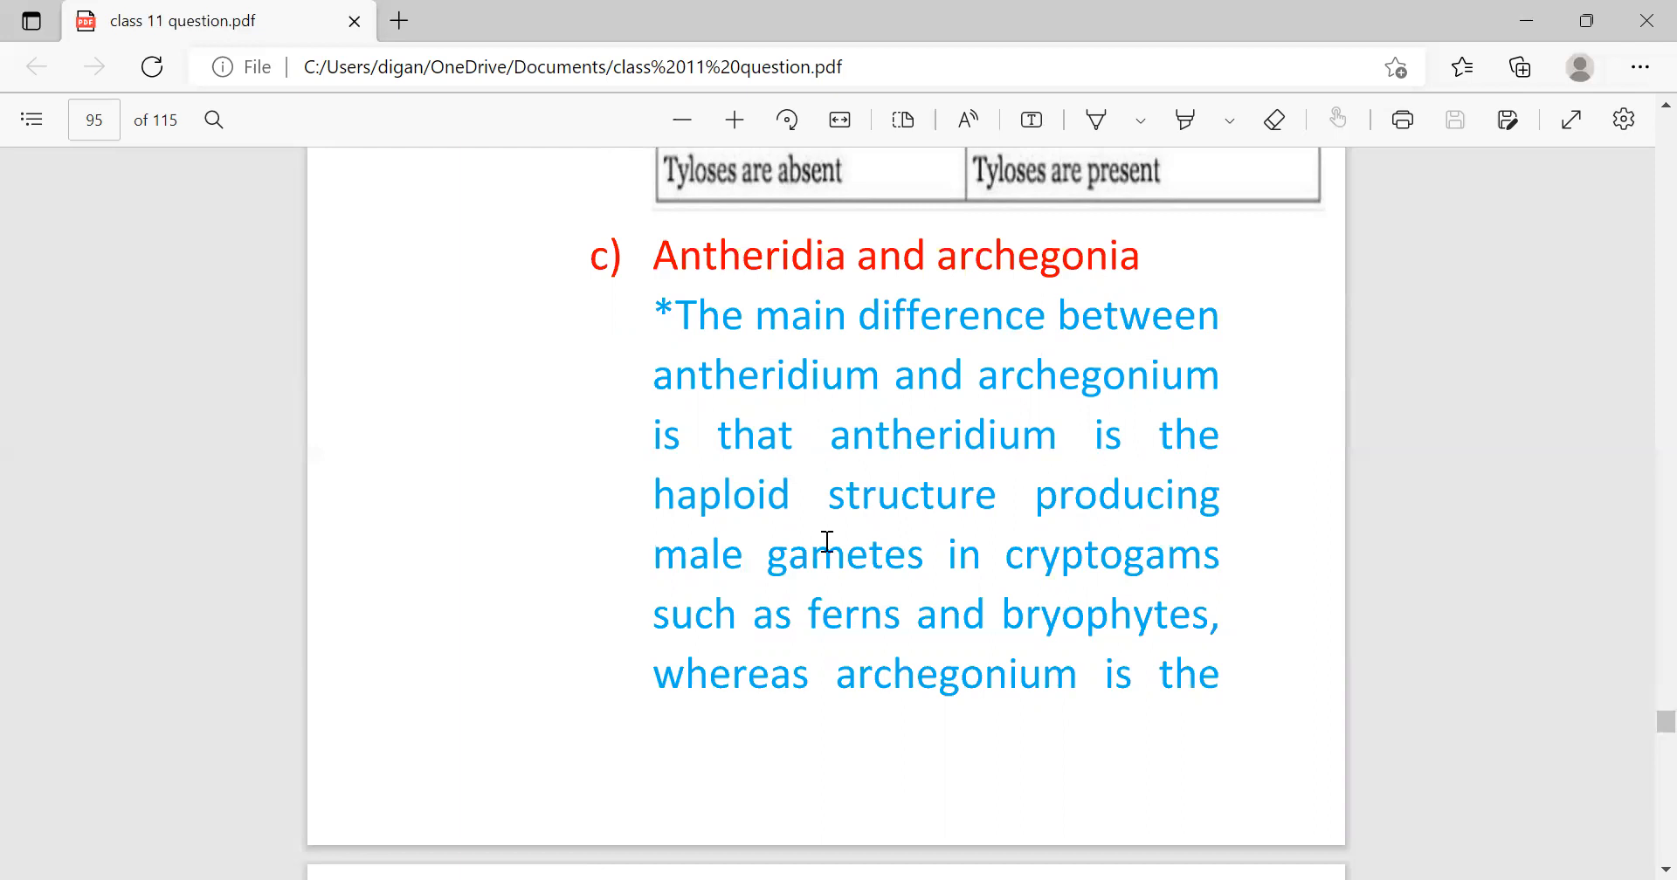
{"action": "mouse_move", "coordinate": [760, 613]}
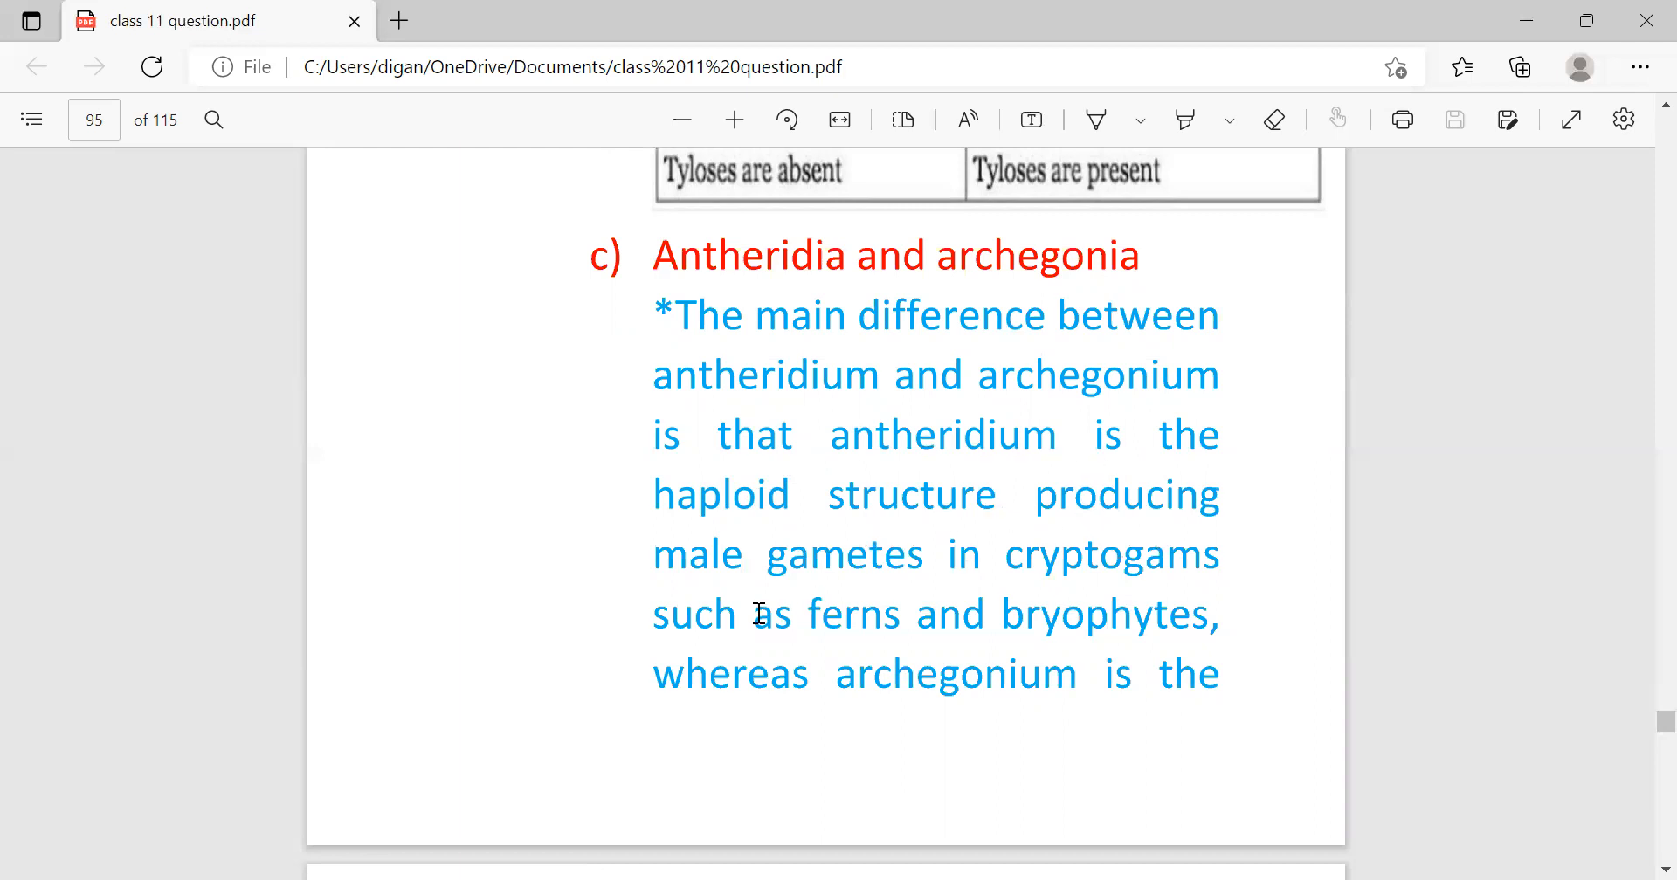
{"action": "mouse_move", "coordinate": [781, 673]}
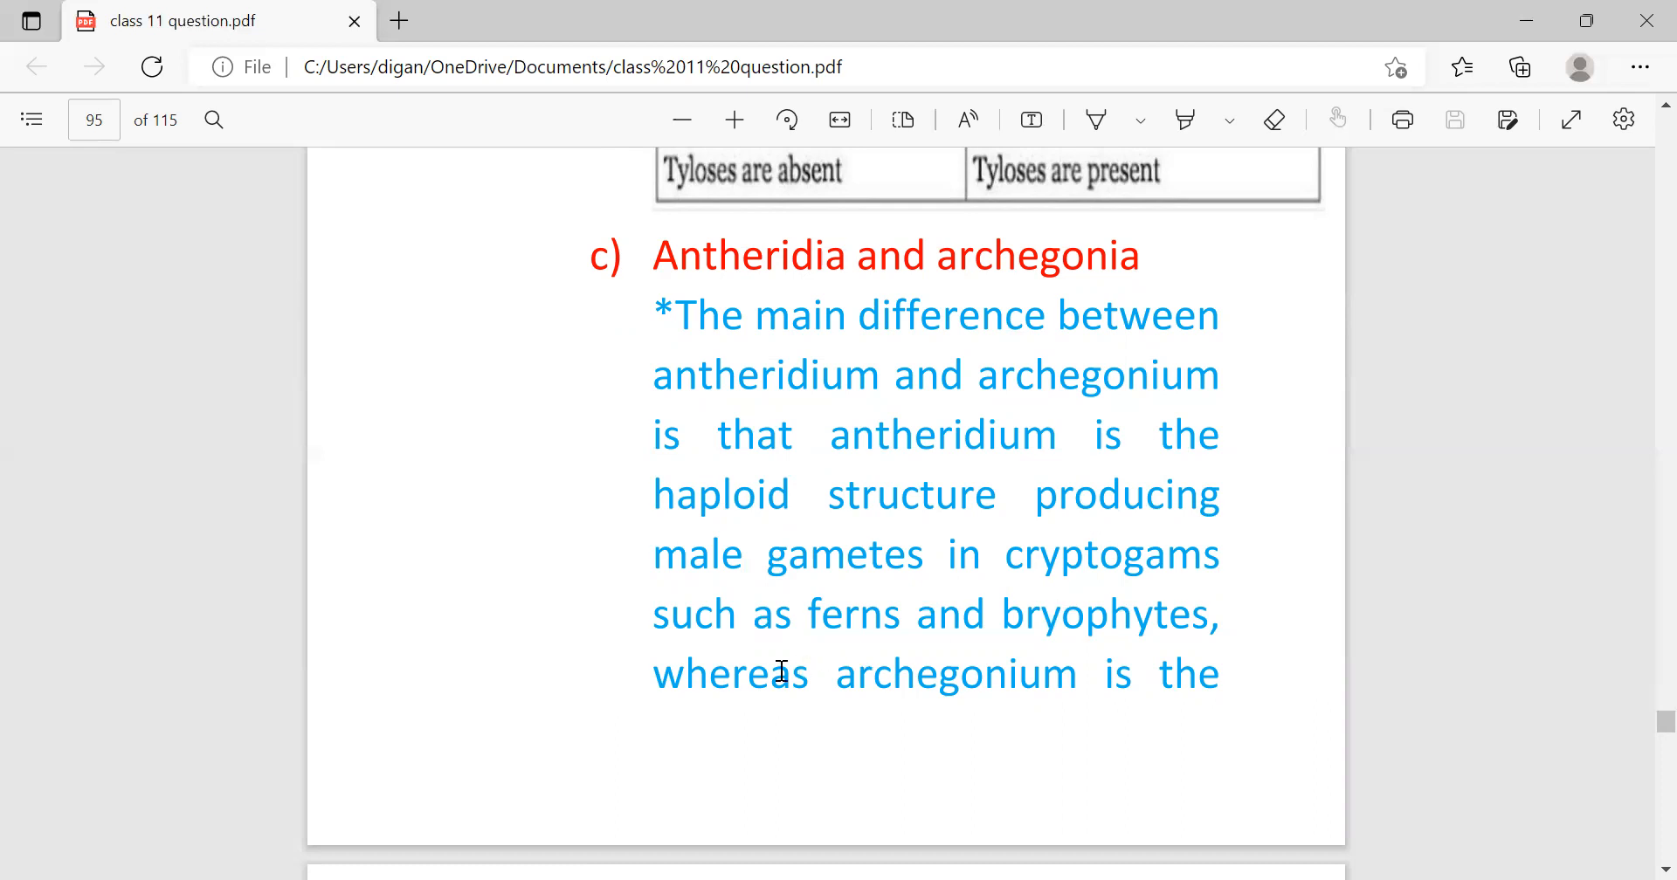
{"action": "mouse_move", "coordinate": [940, 744]}
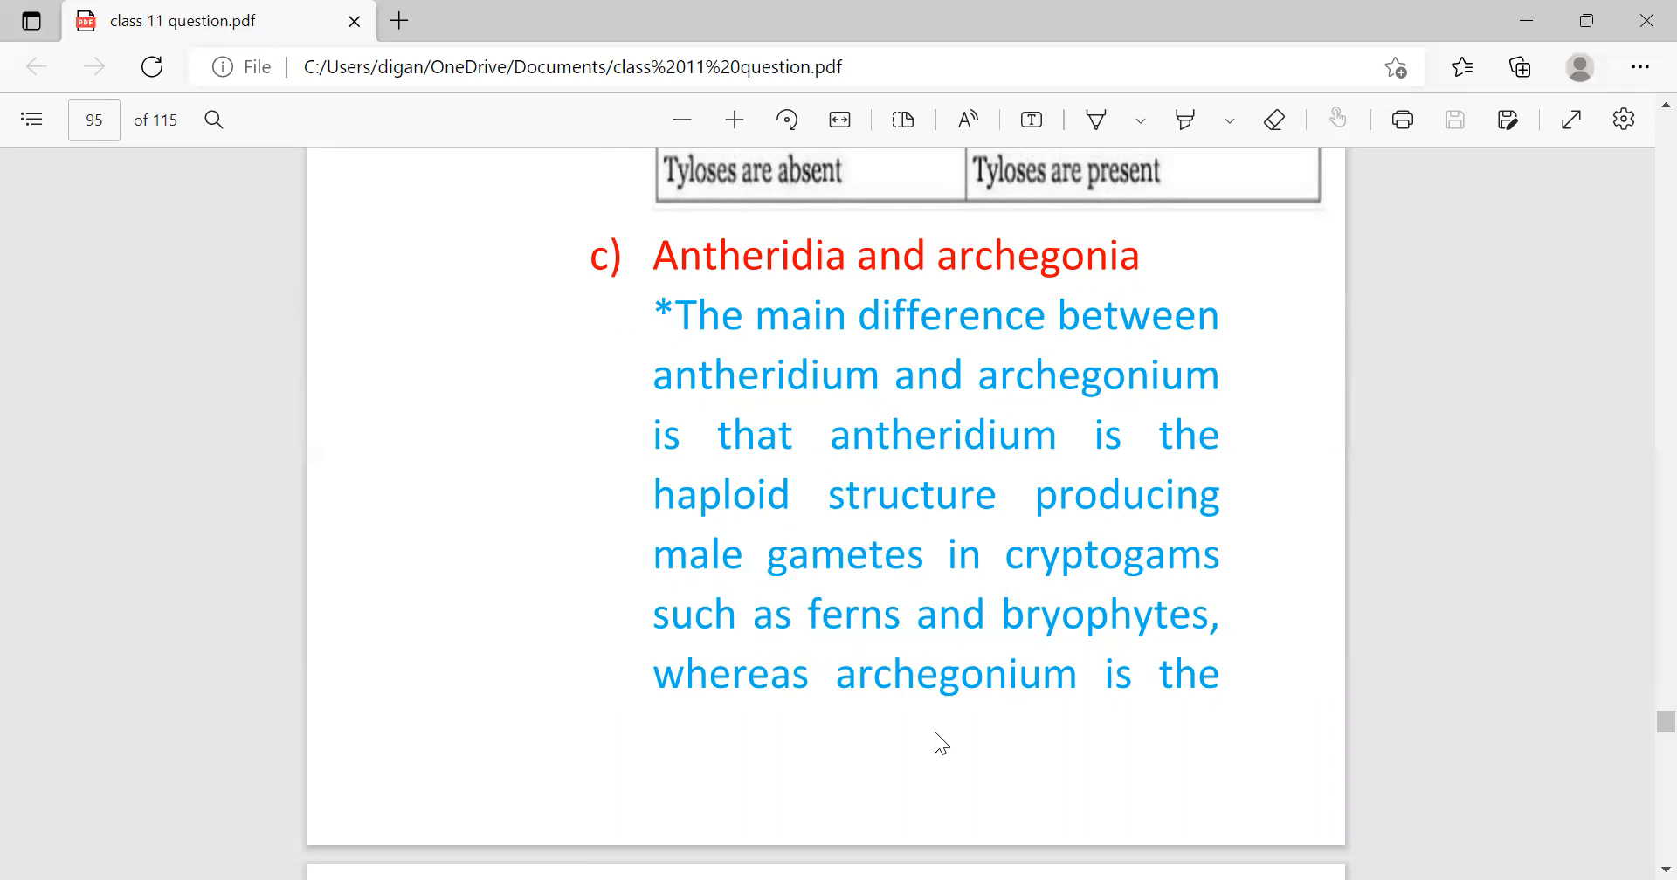
{"action": "scroll", "scroll_direction": "down", "scroll_amount": 3}
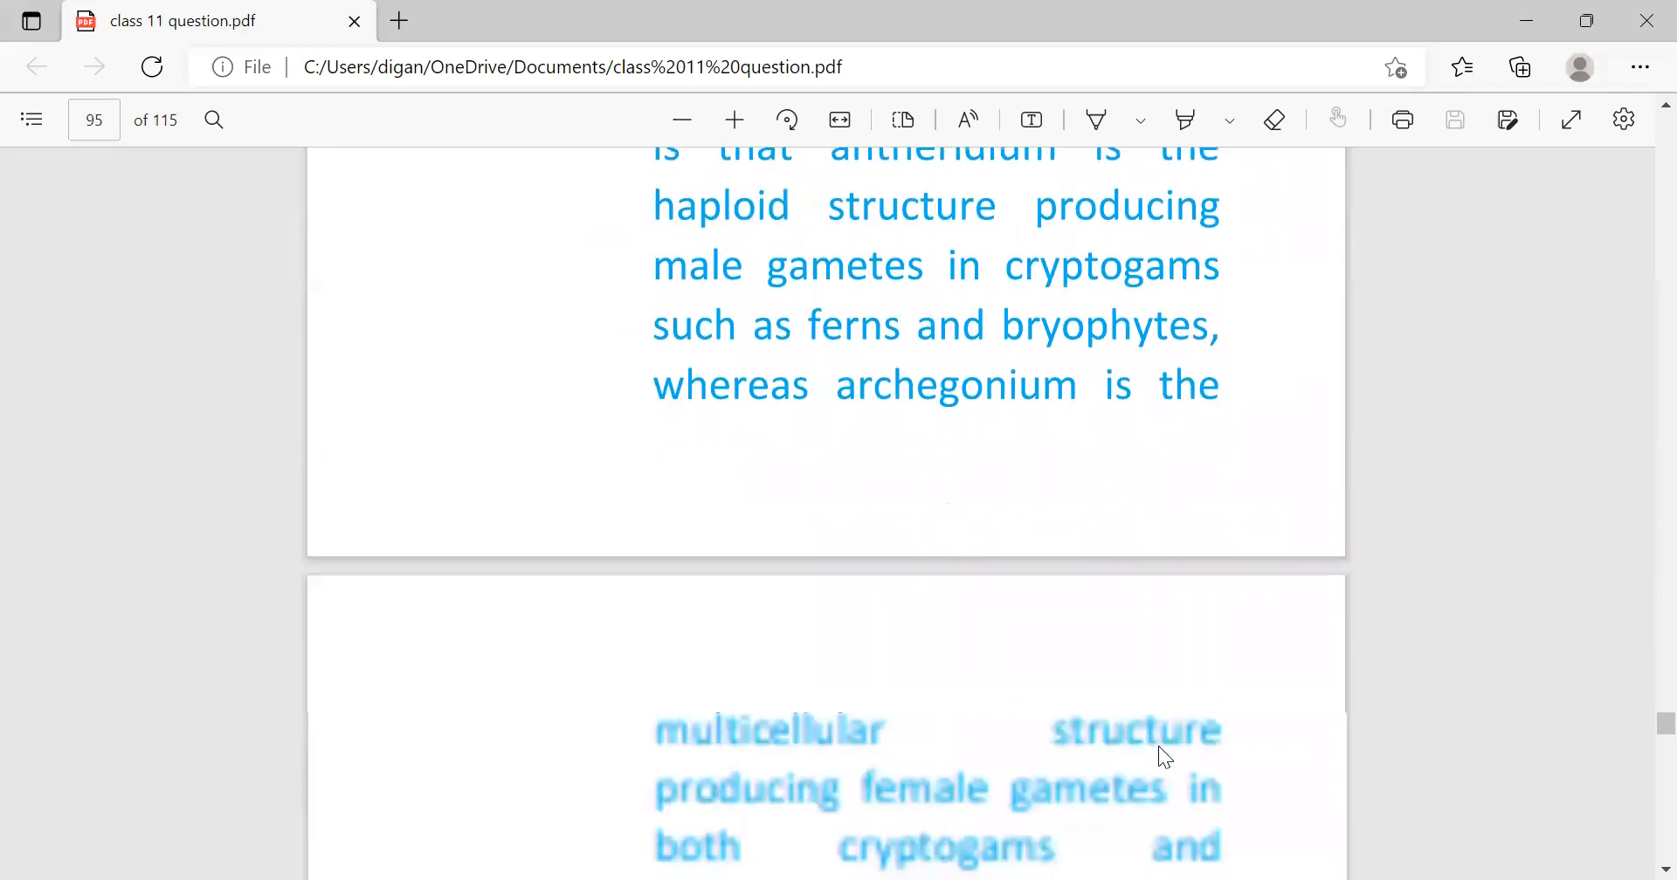
{"action": "scroll", "scroll_direction": "down", "scroll_amount": 3}
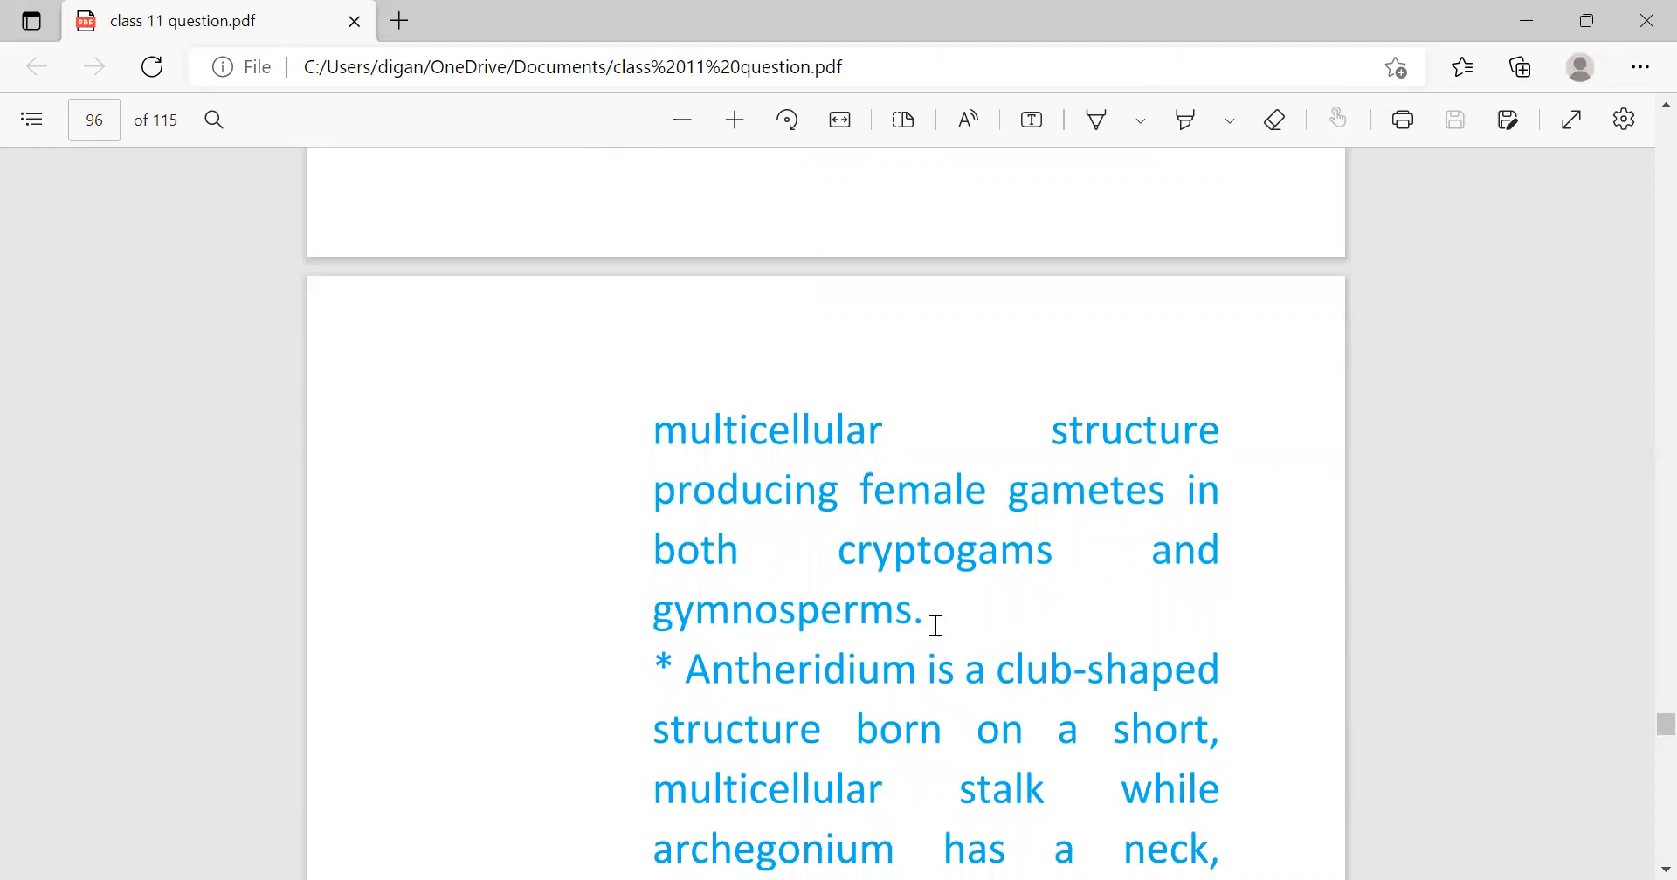
{"action": "mouse_move", "coordinate": [750, 612]}
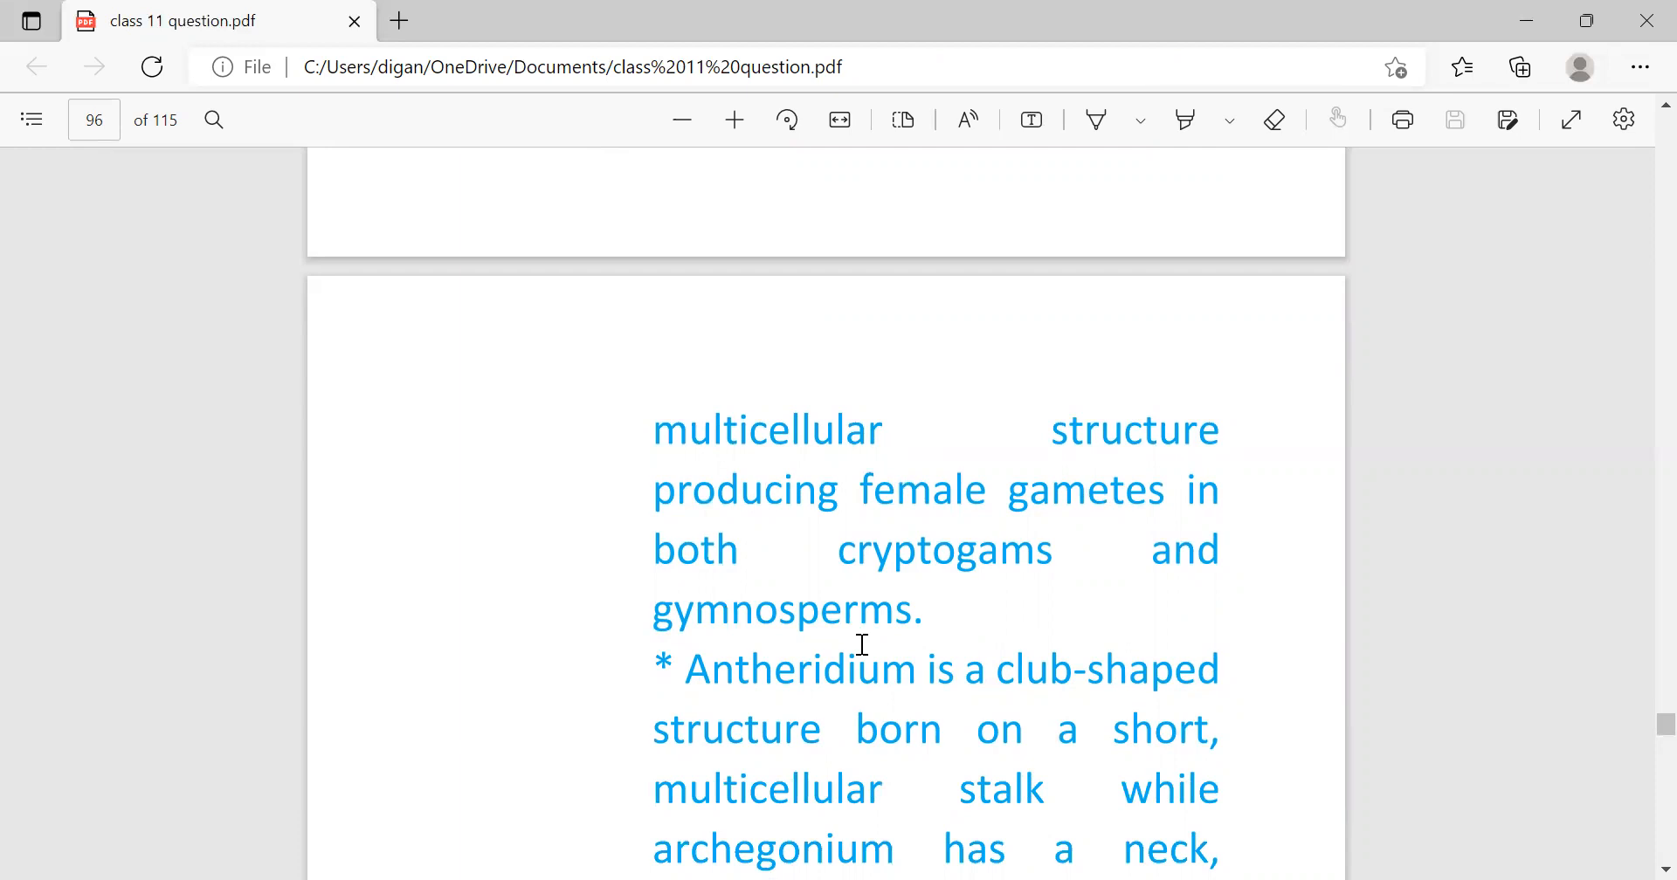
{"action": "scroll", "scroll_direction": "down", "scroll_amount": 3}
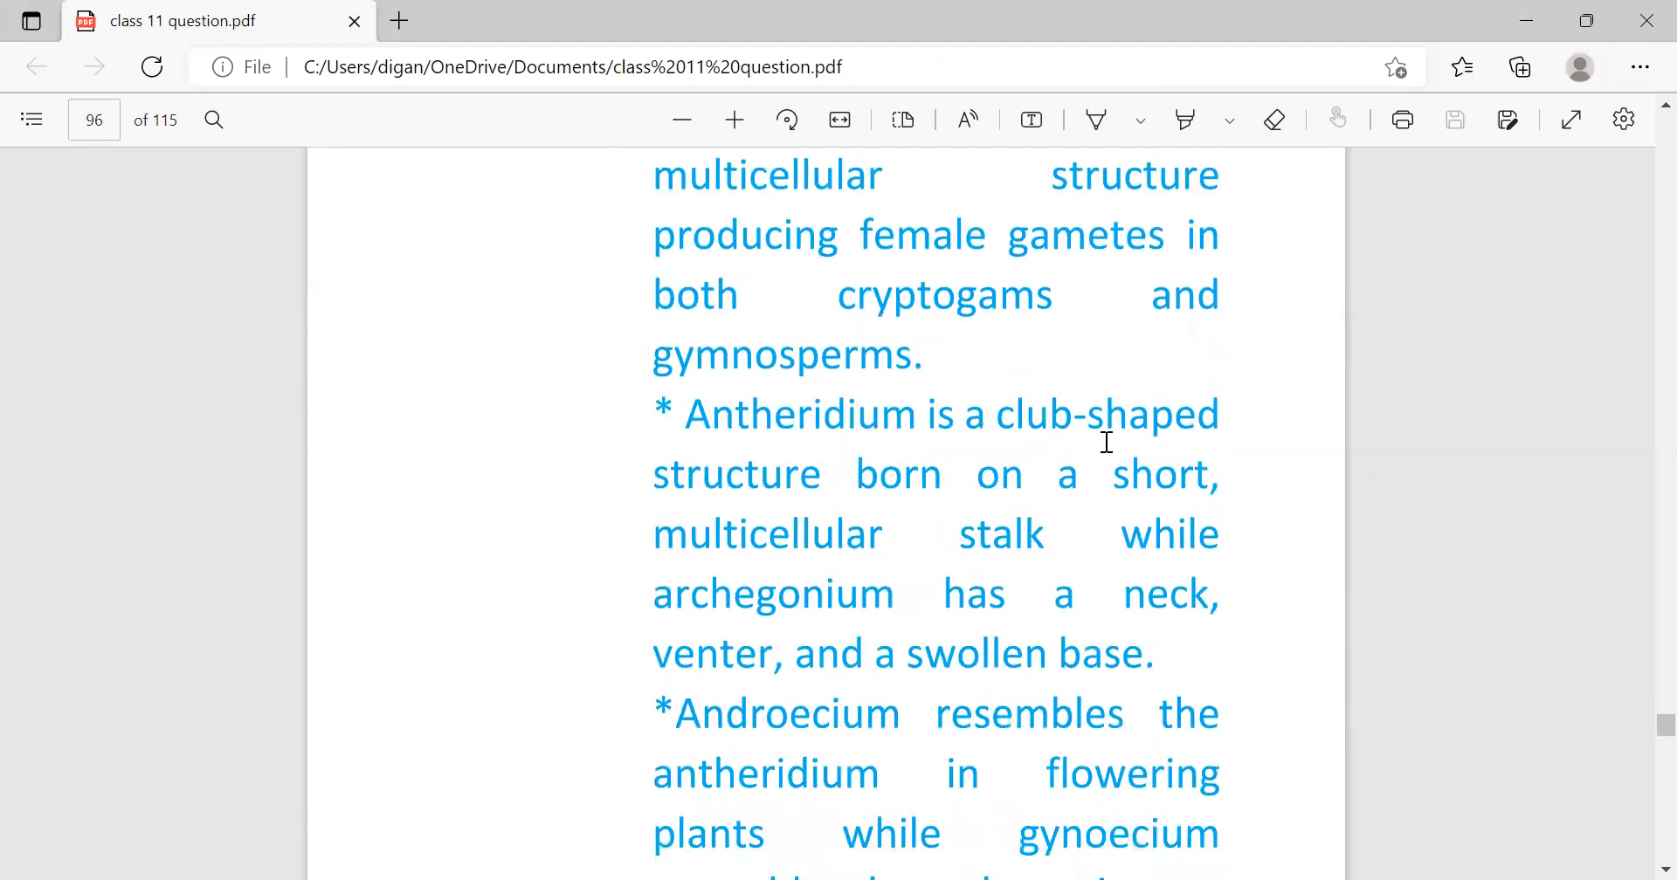
{"action": "mouse_move", "coordinate": [741, 584]}
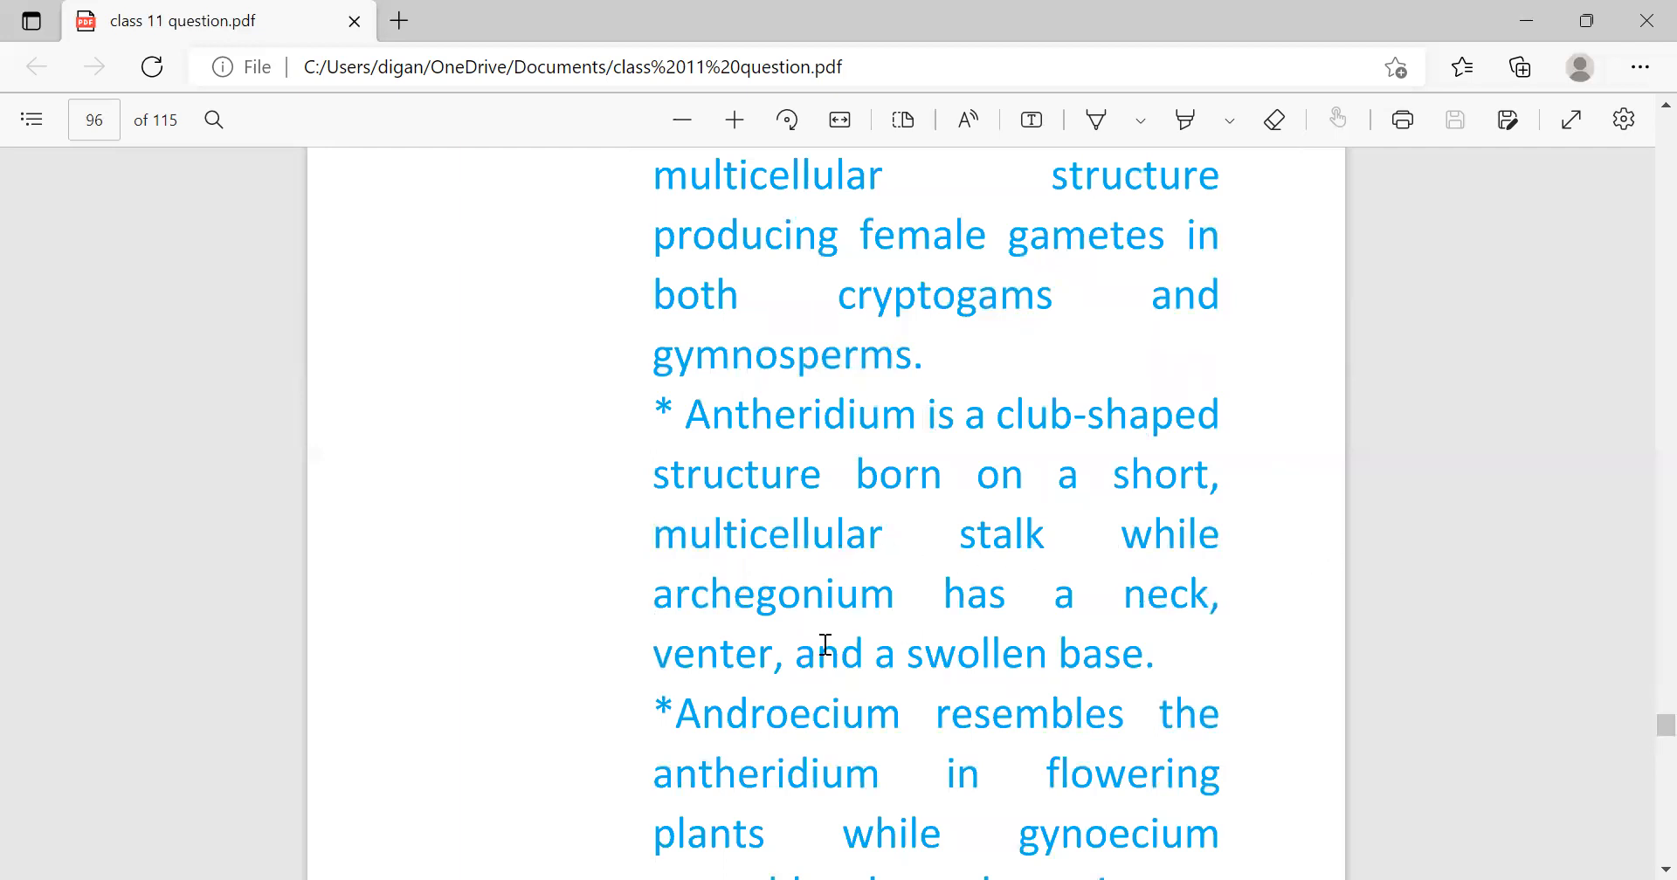
{"action": "mouse_move", "coordinate": [735, 715]}
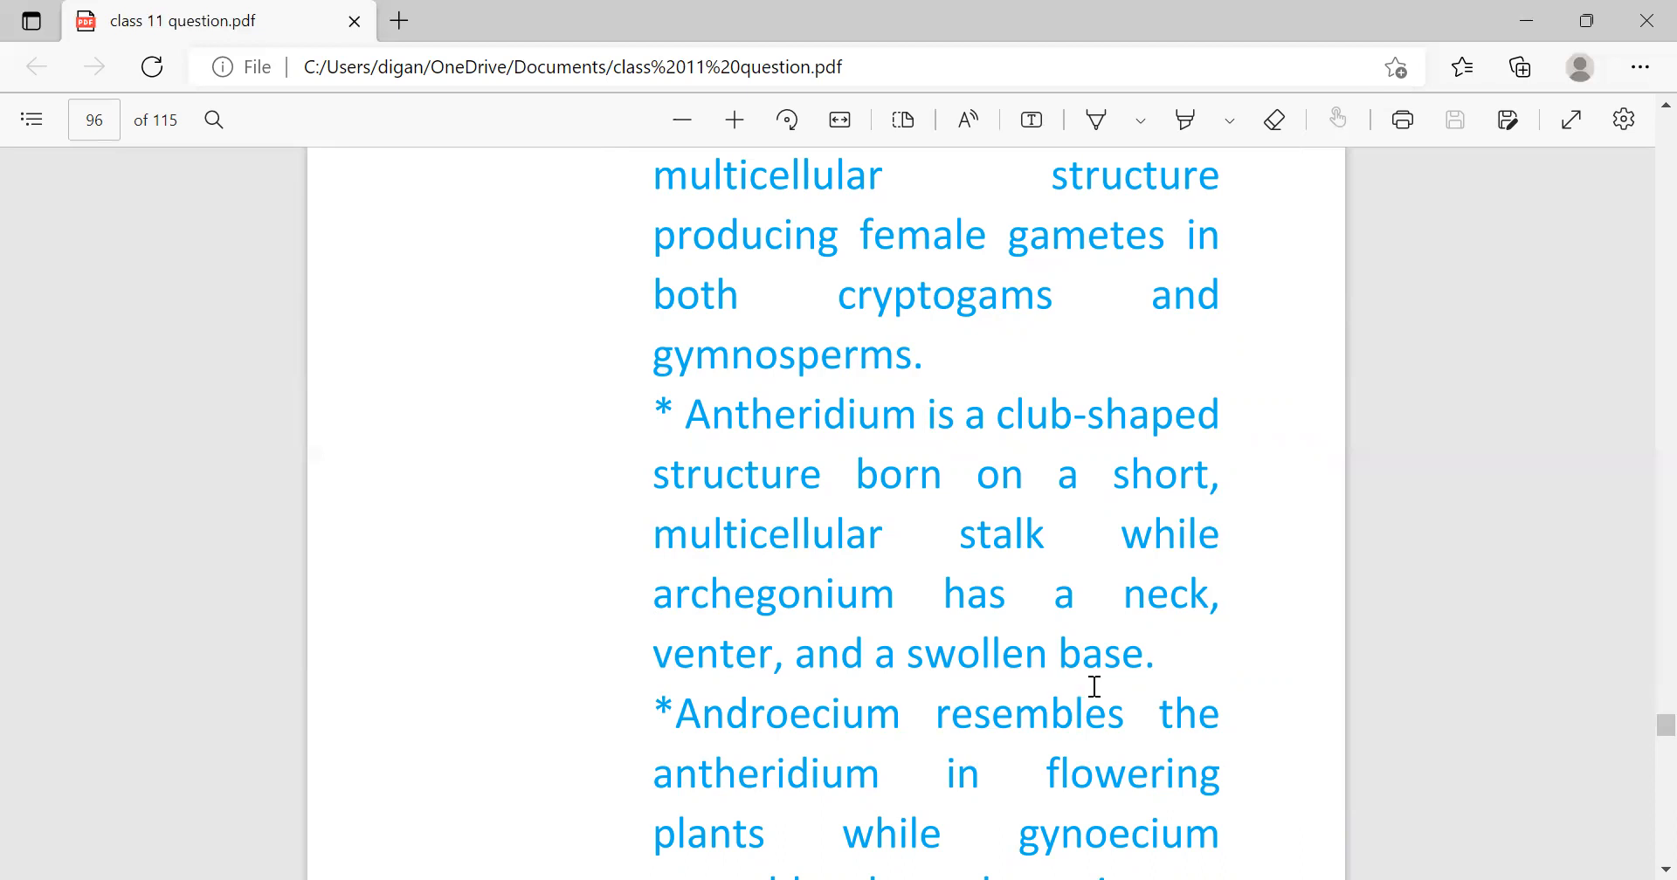
{"action": "scroll", "scroll_direction": "down", "scroll_amount": 3}
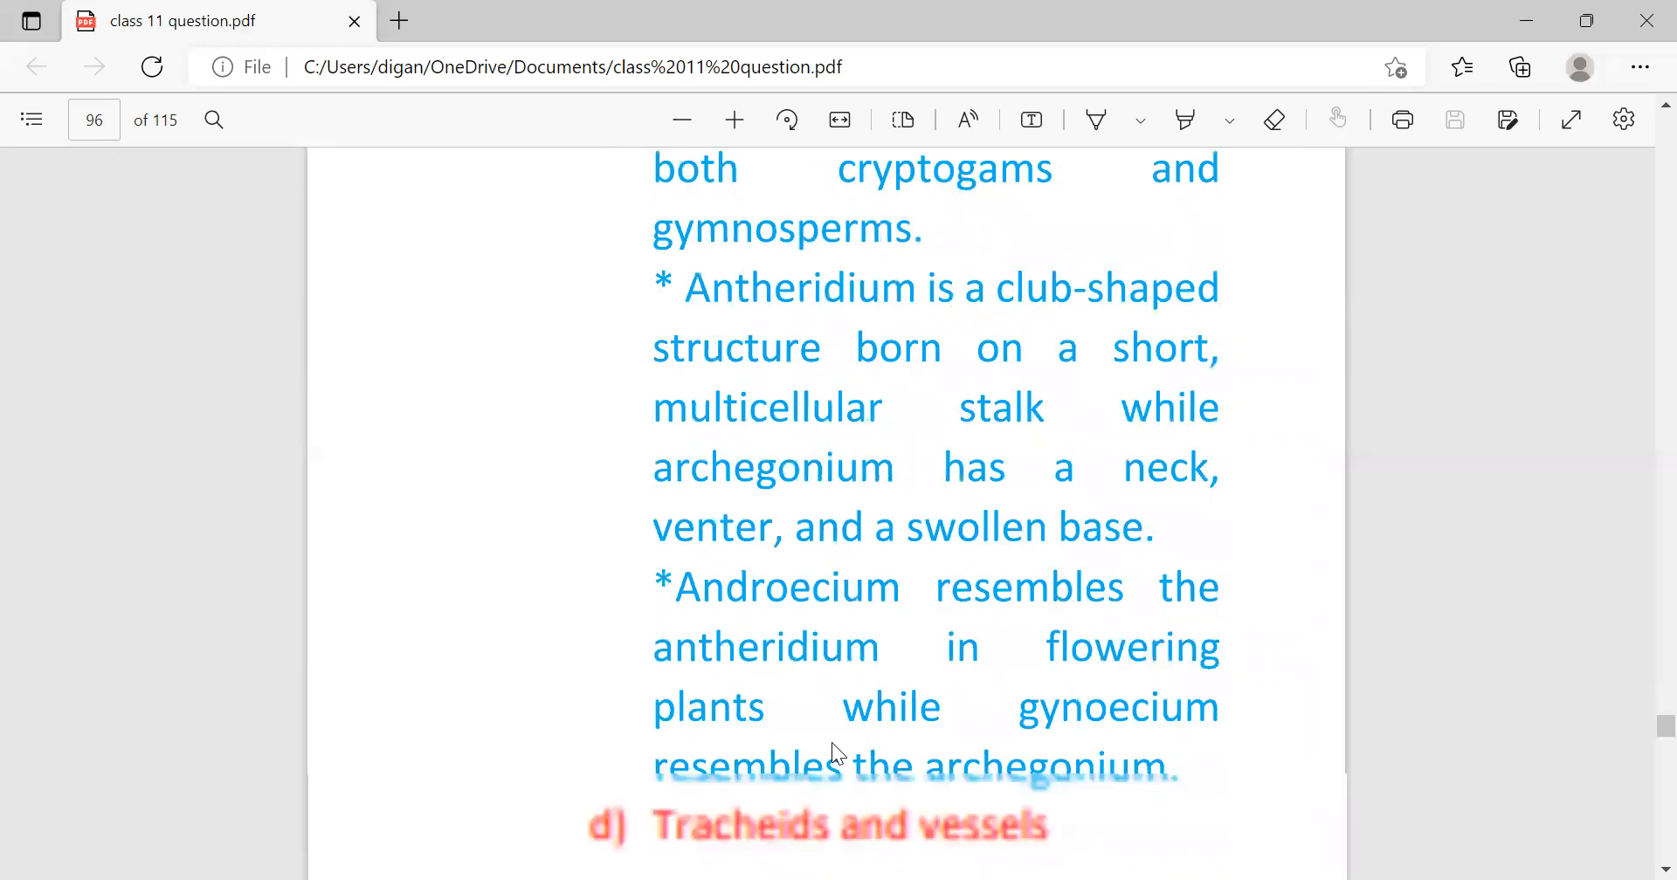
{"action": "scroll", "scroll_direction": "down", "scroll_amount": 3}
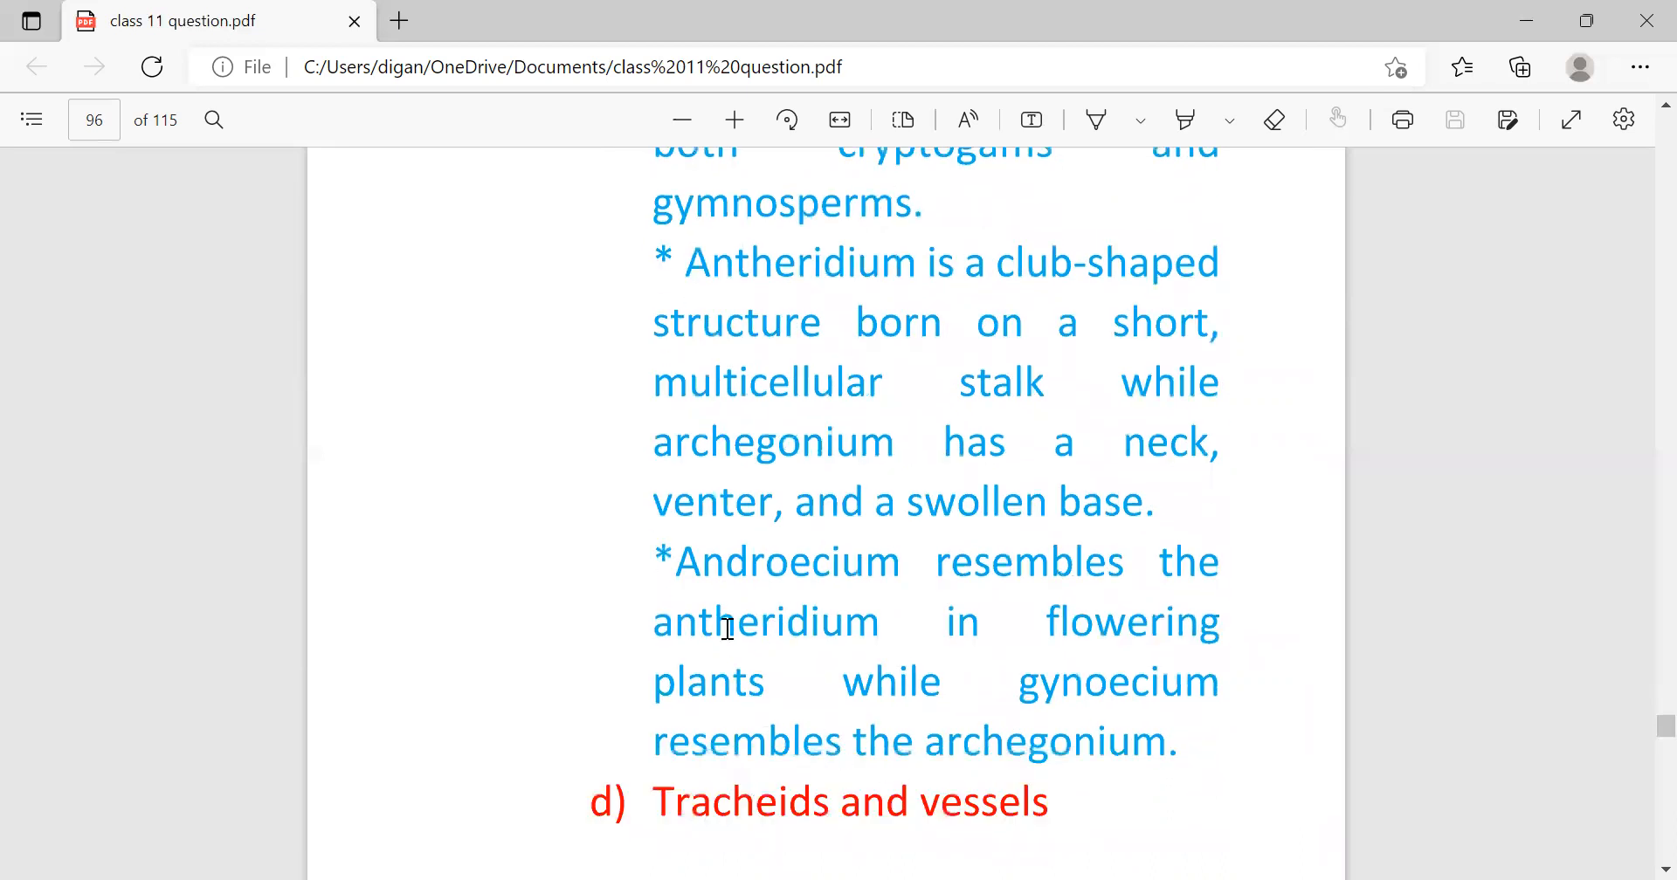
{"action": "mouse_move", "coordinate": [1132, 673]}
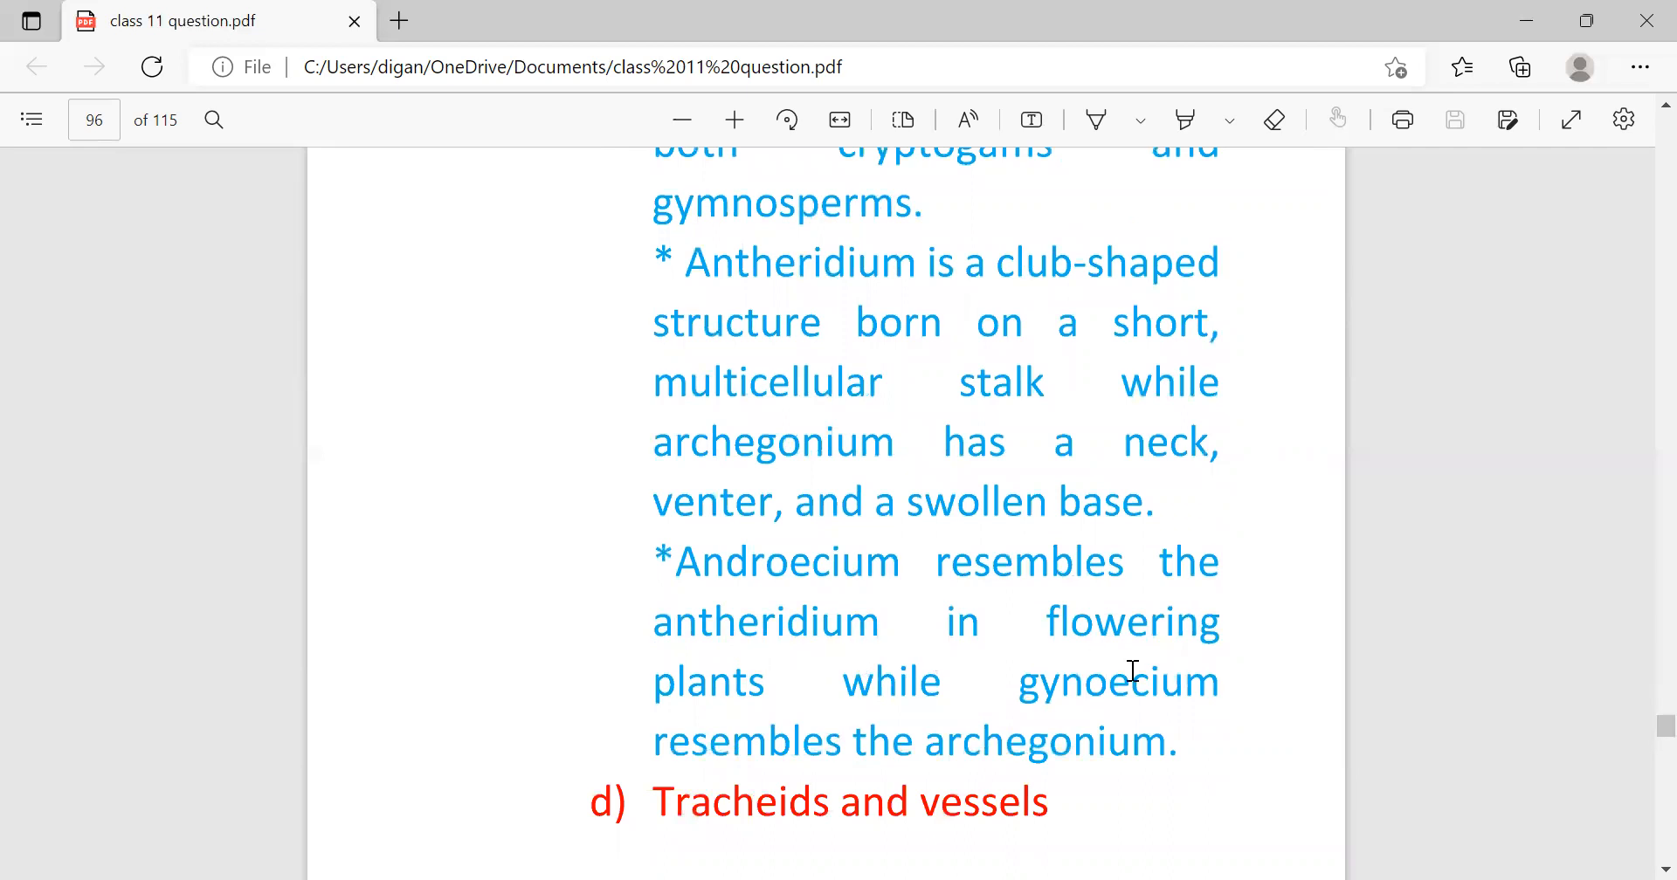
{"action": "mouse_move", "coordinate": [1223, 720]}
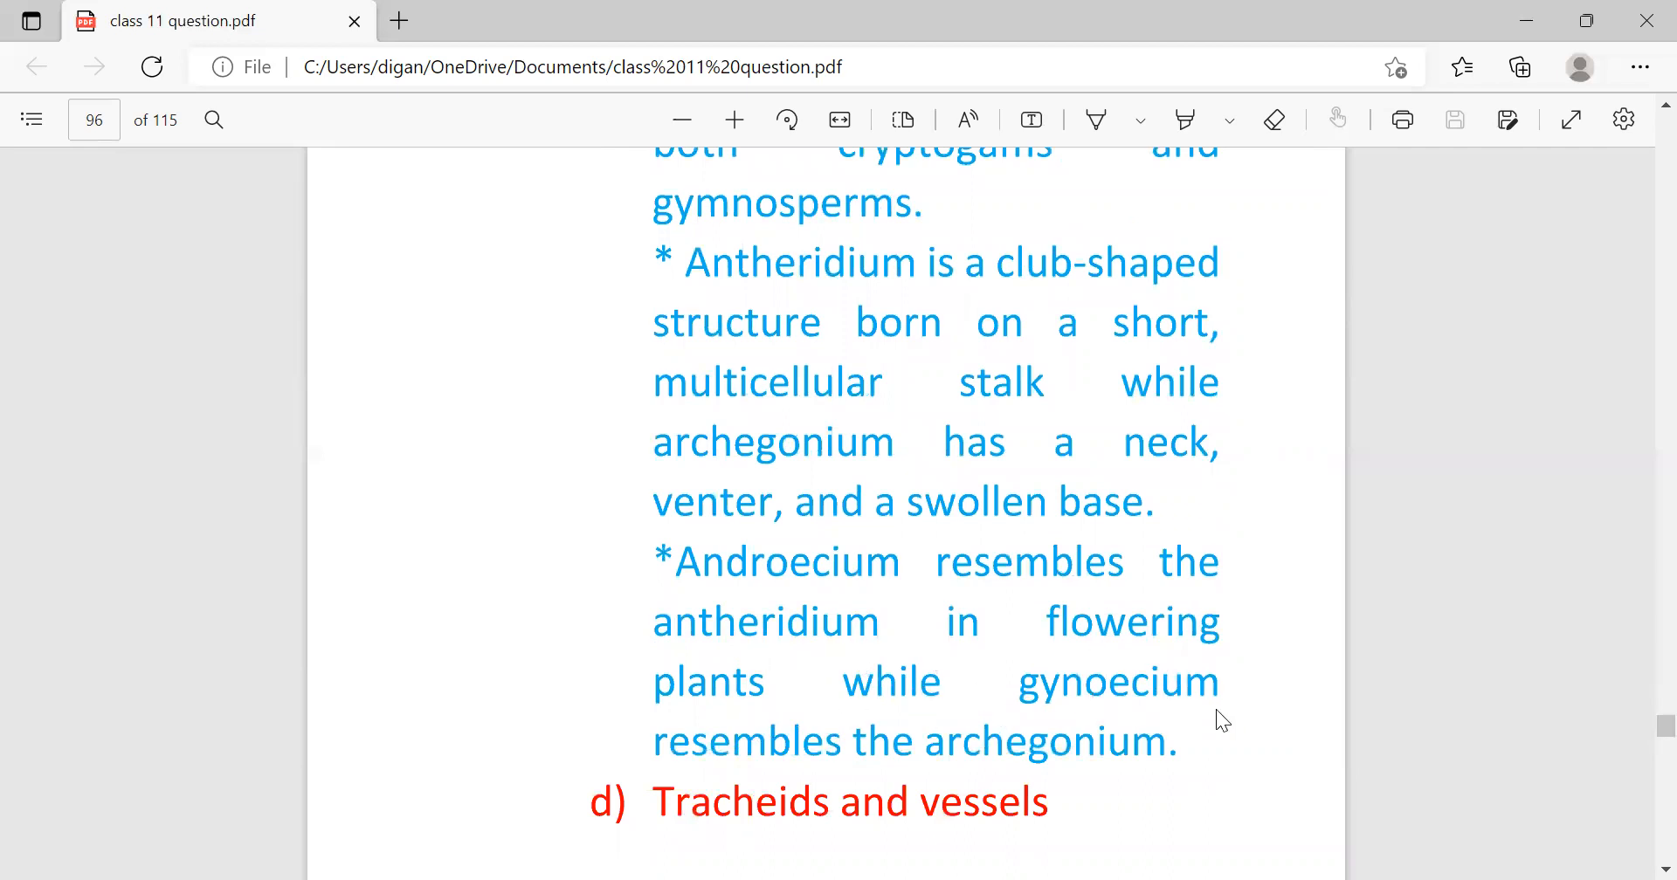
{"action": "mouse_move", "coordinate": [1207, 789]}
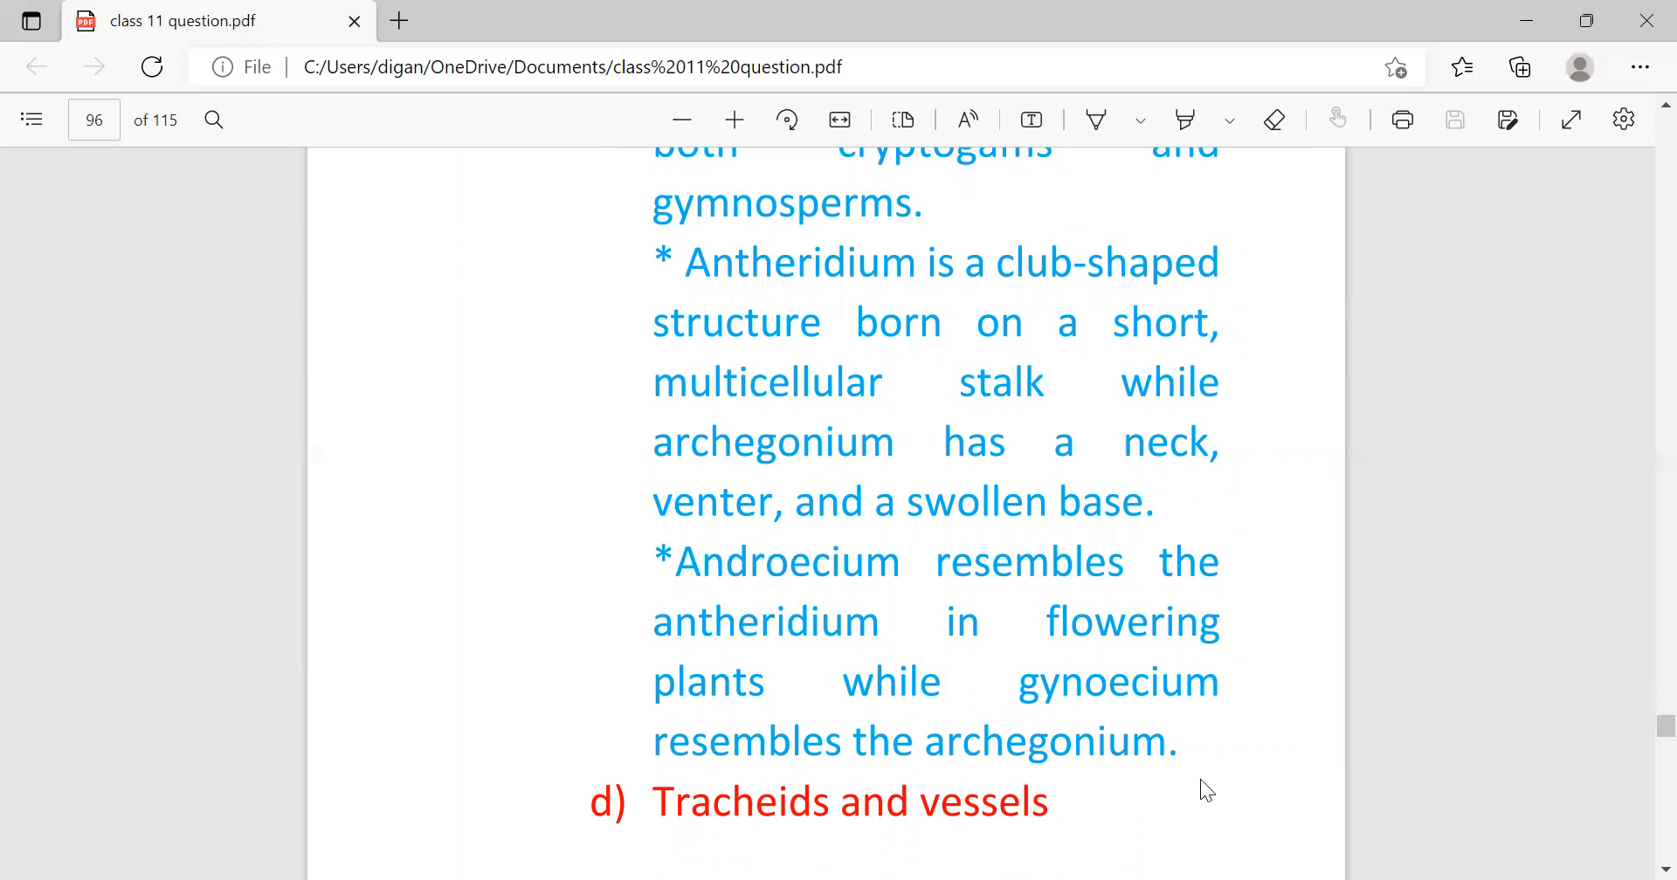
{"action": "mouse_move", "coordinate": [1199, 680]}
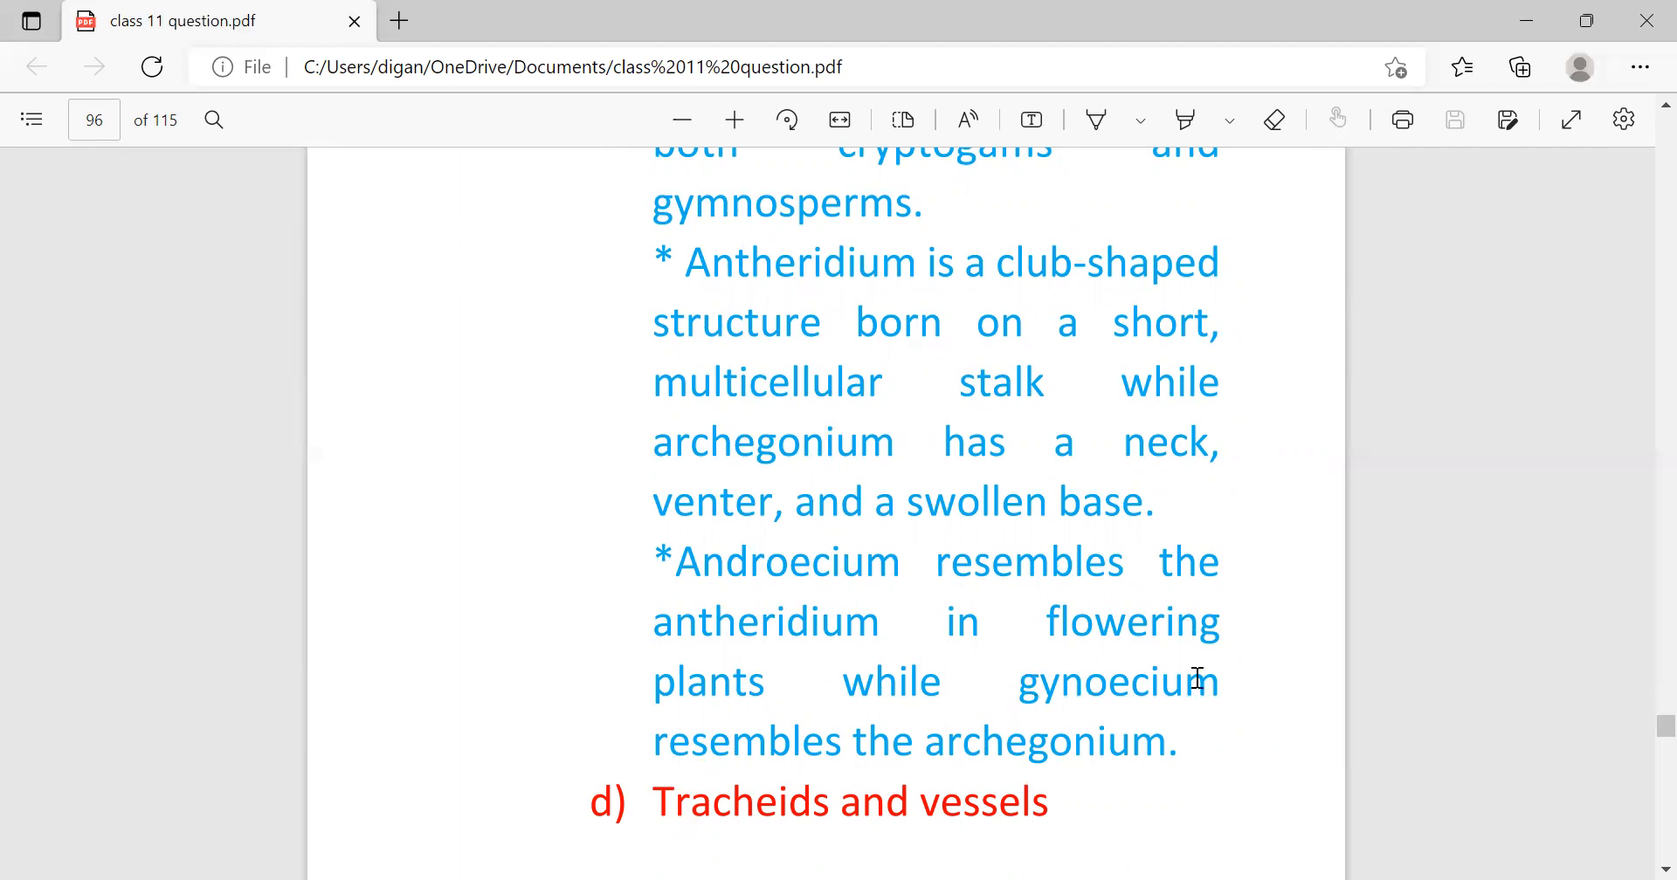
{"action": "mouse_move", "coordinate": [959, 756]}
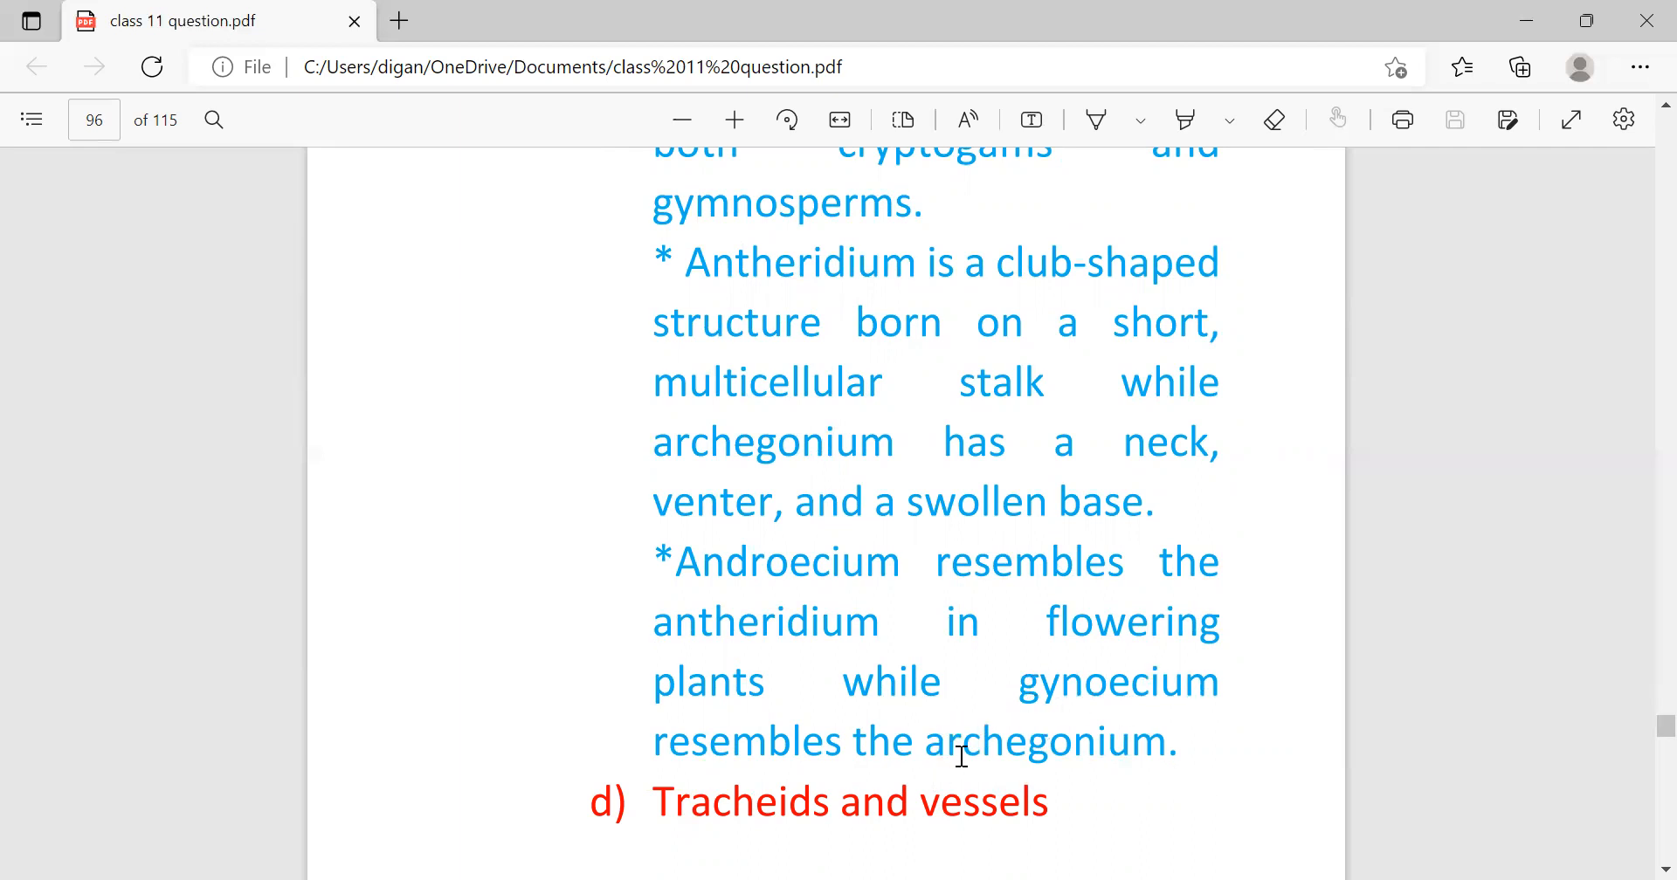
{"action": "mouse_move", "coordinate": [1085, 745]}
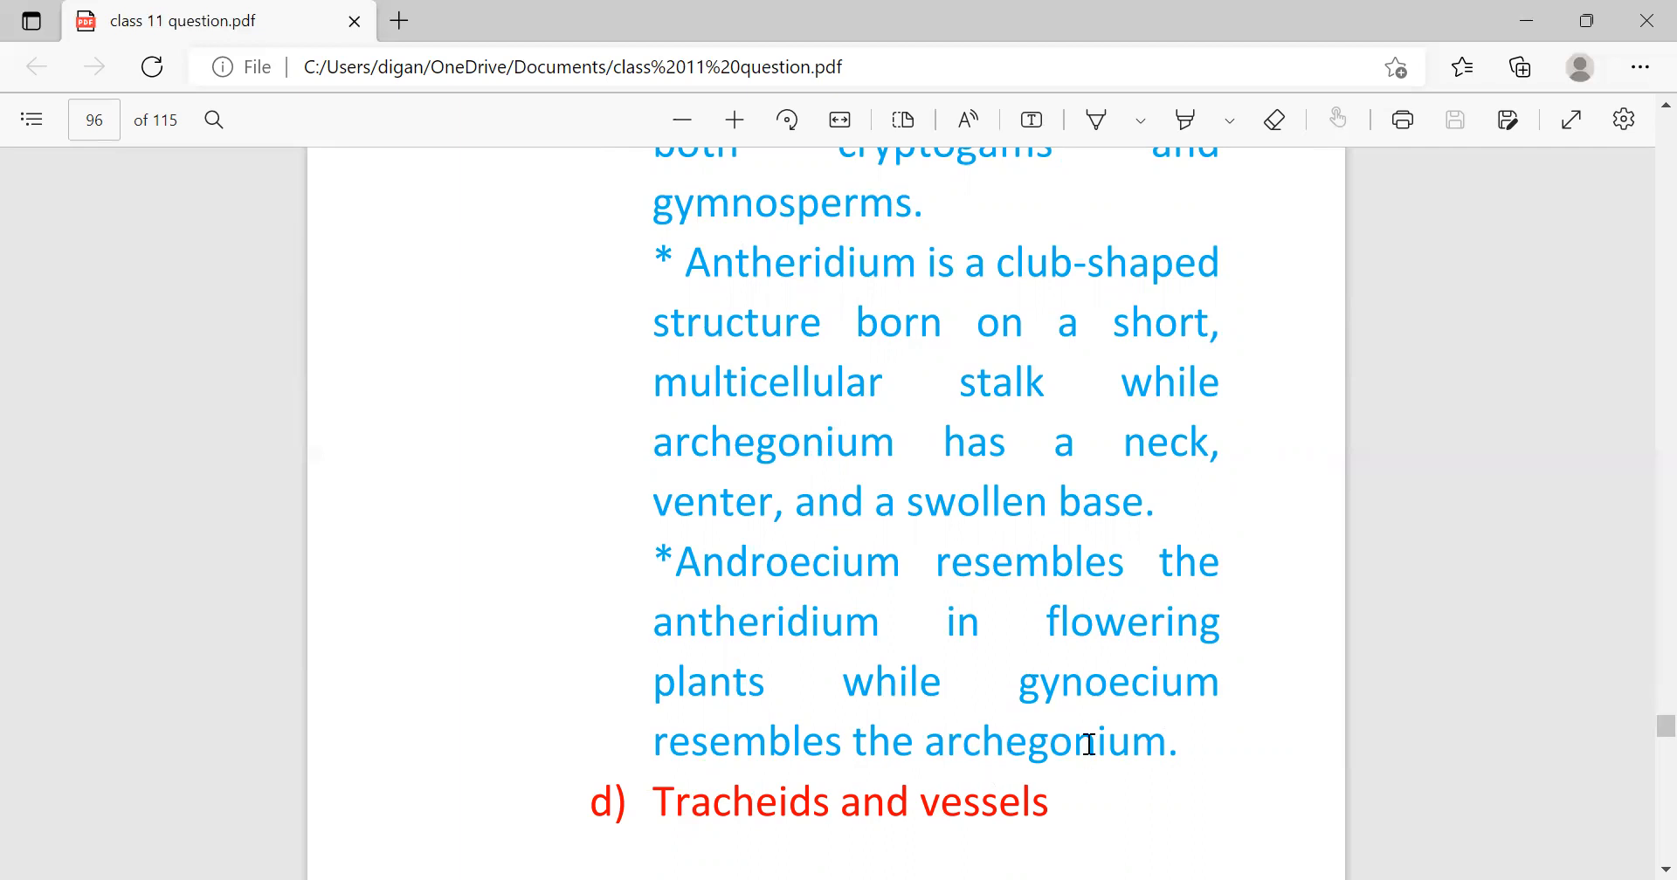
{"action": "mouse_move", "coordinate": [810, 621]}
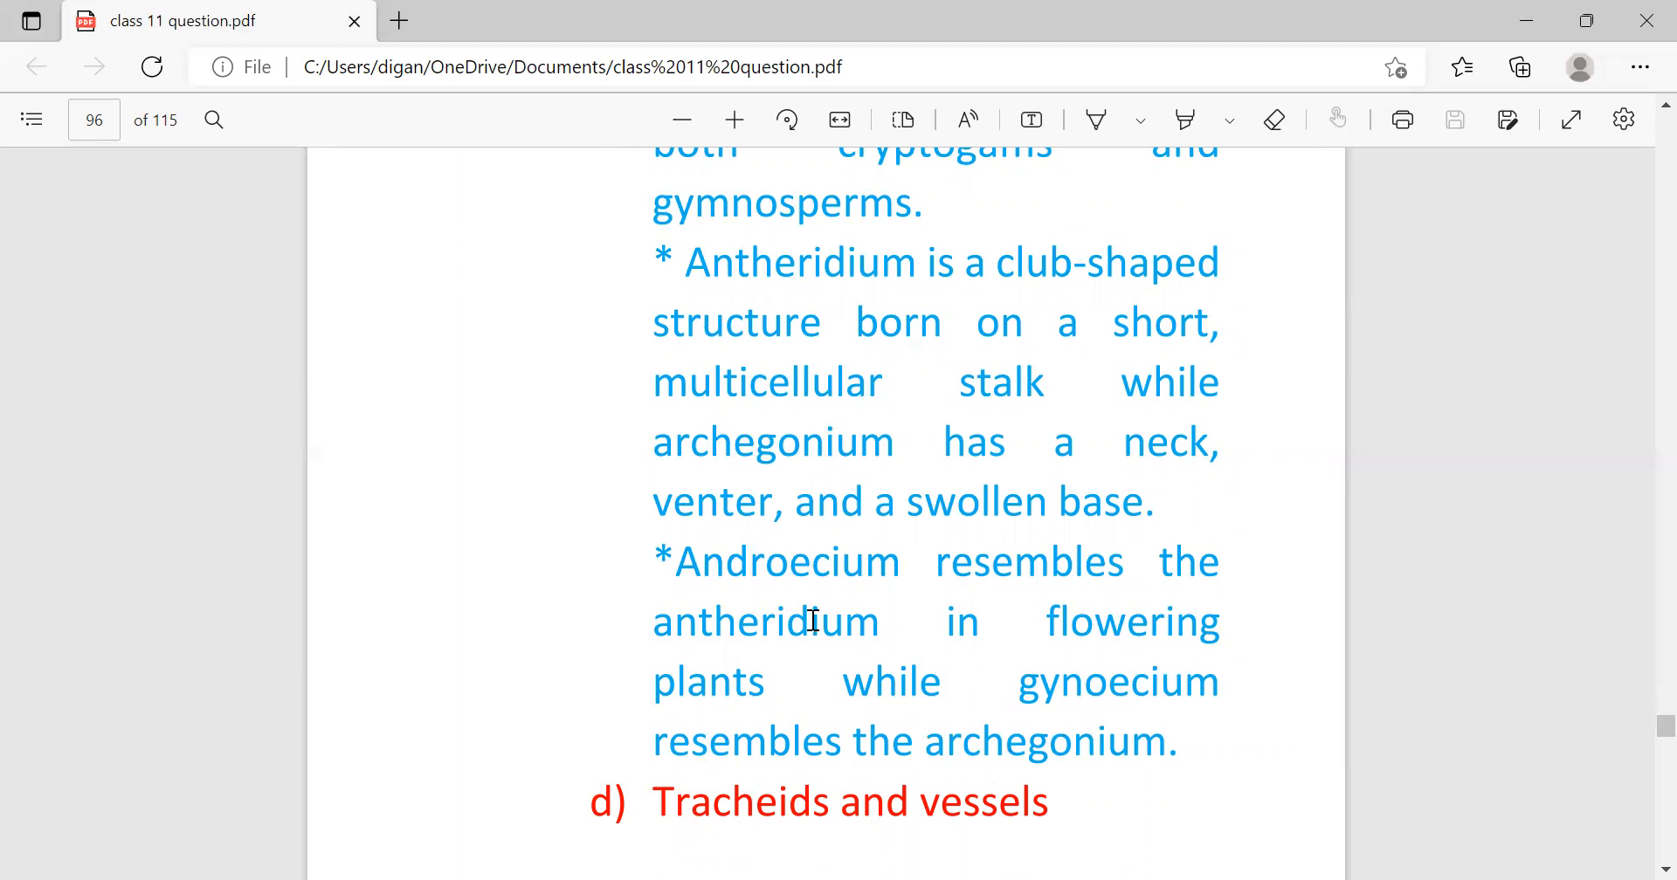
{"action": "mouse_move", "coordinate": [776, 588]}
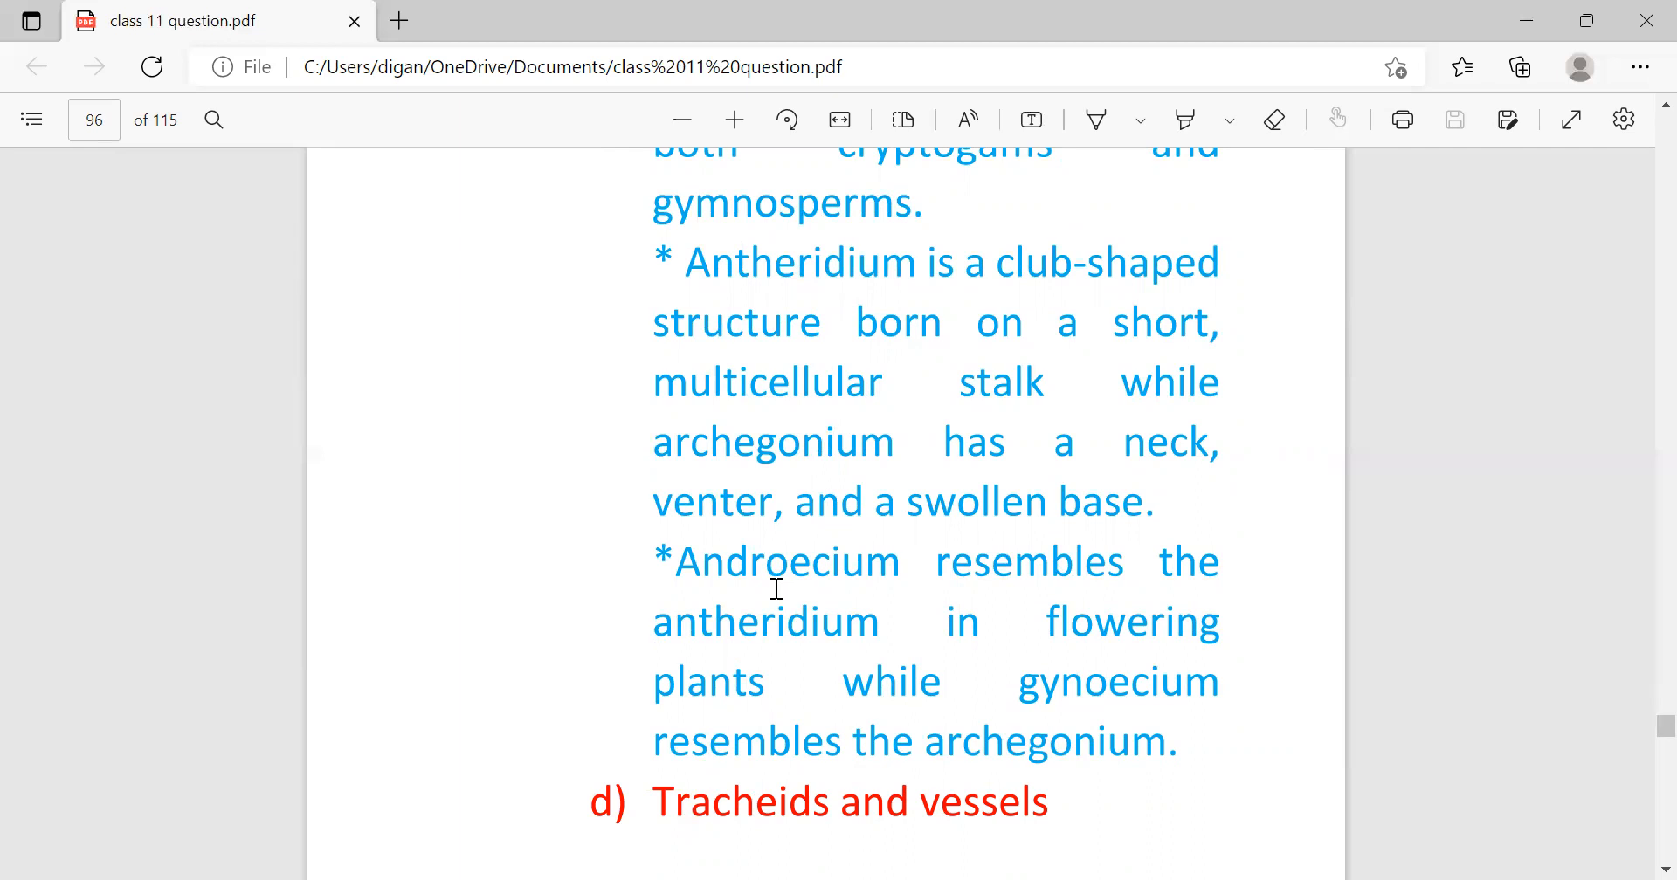
{"action": "mouse_move", "coordinate": [845, 617]}
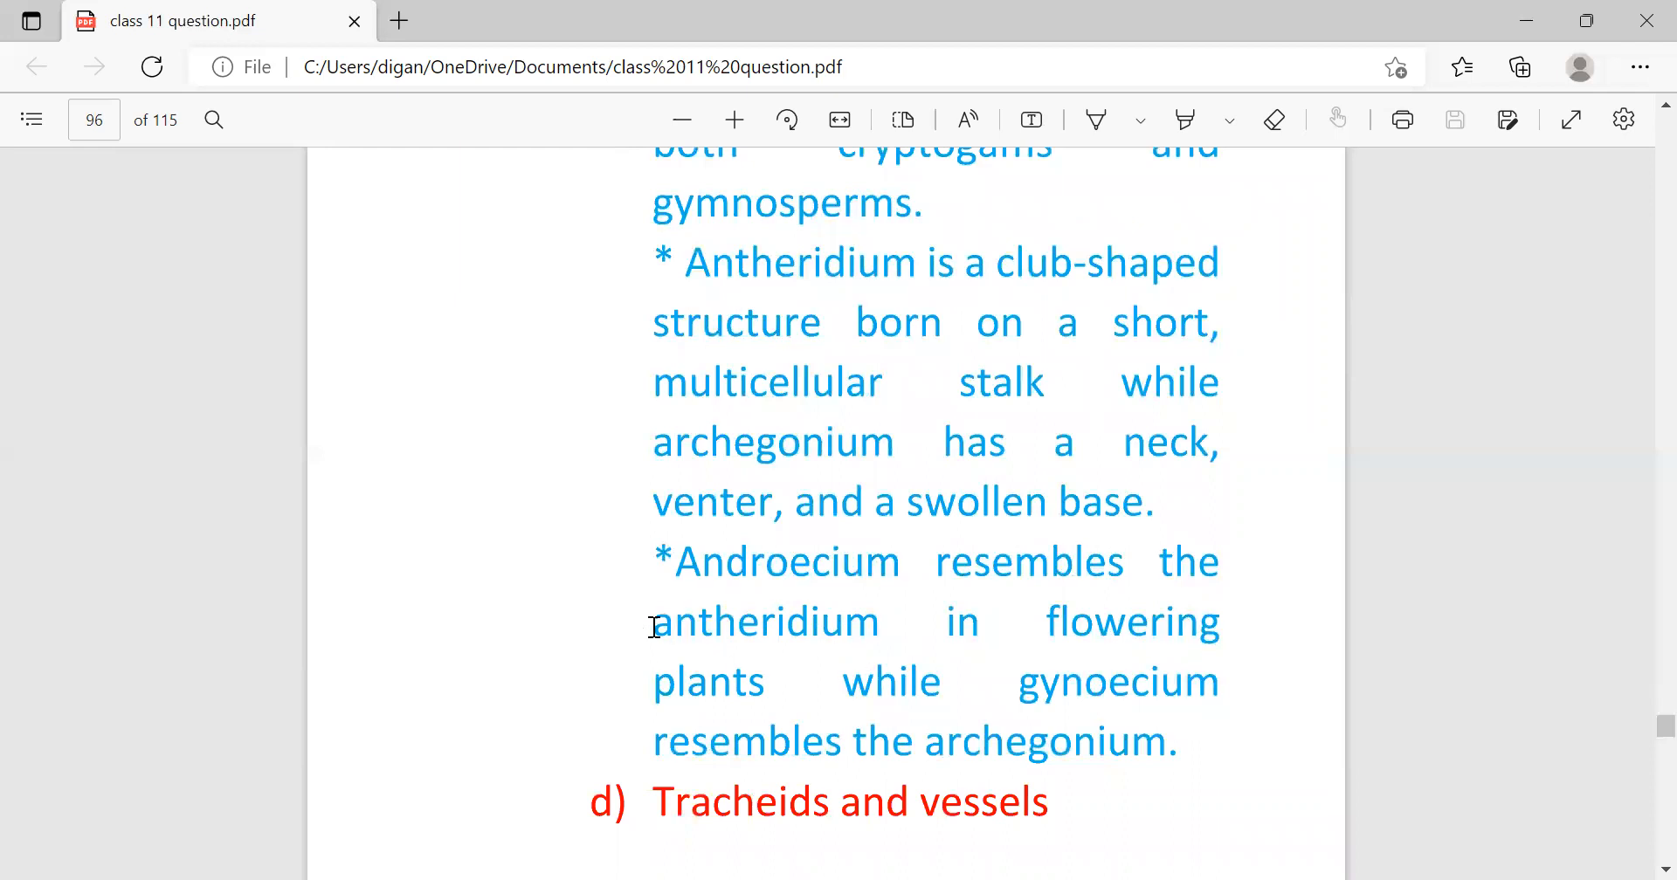
{"action": "mouse_move", "coordinate": [818, 584]}
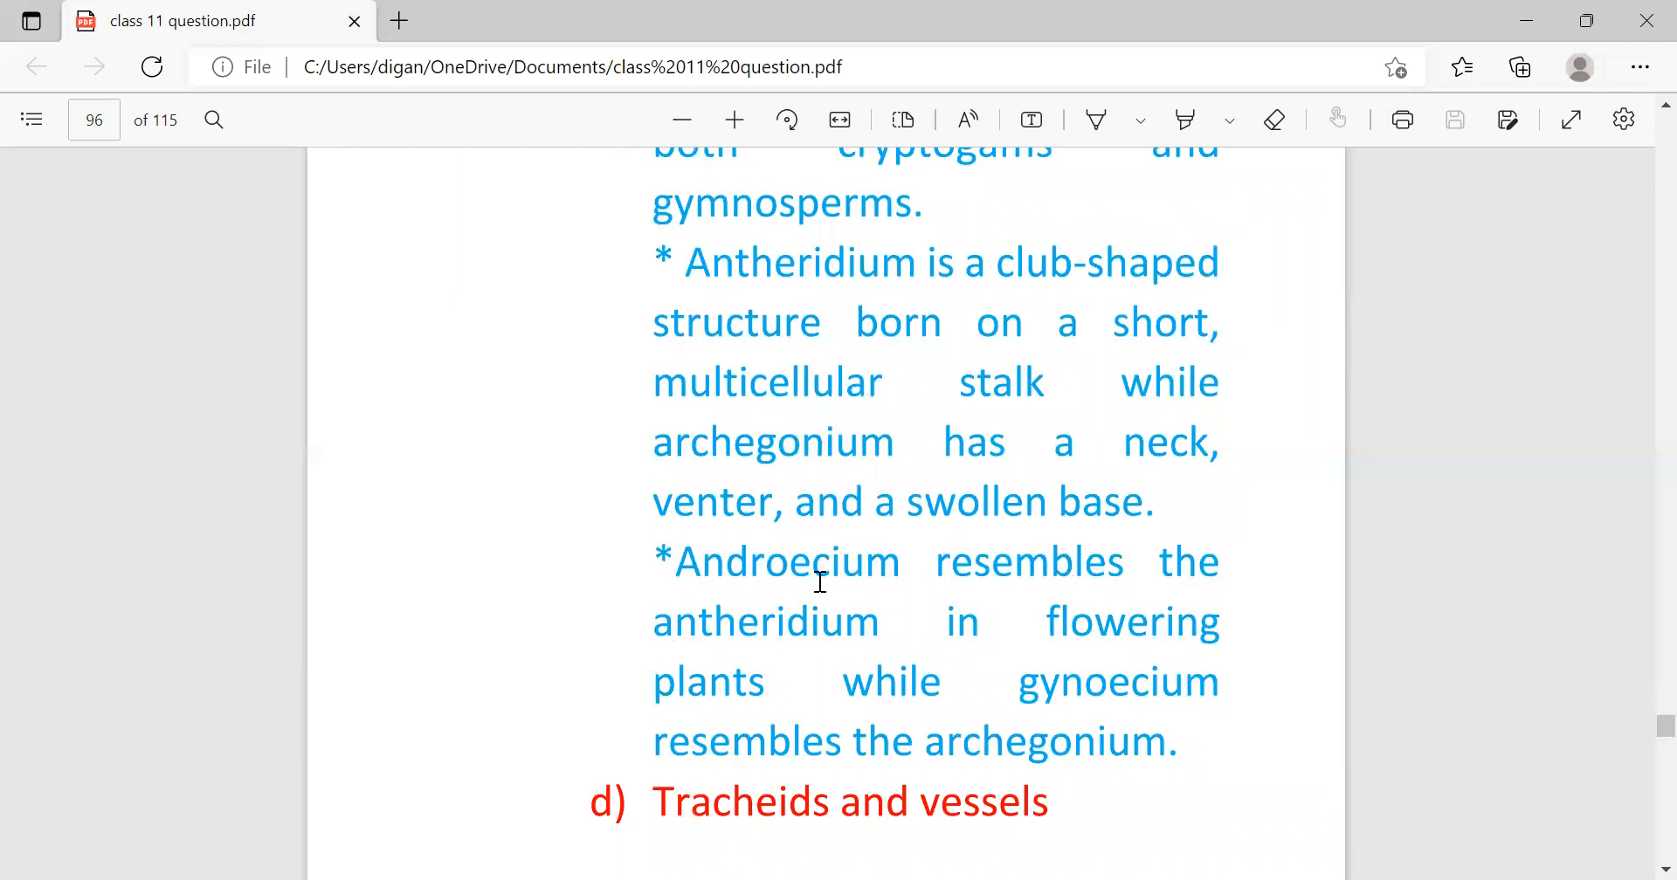
{"action": "scroll", "scroll_direction": "down", "scroll_amount": 3}
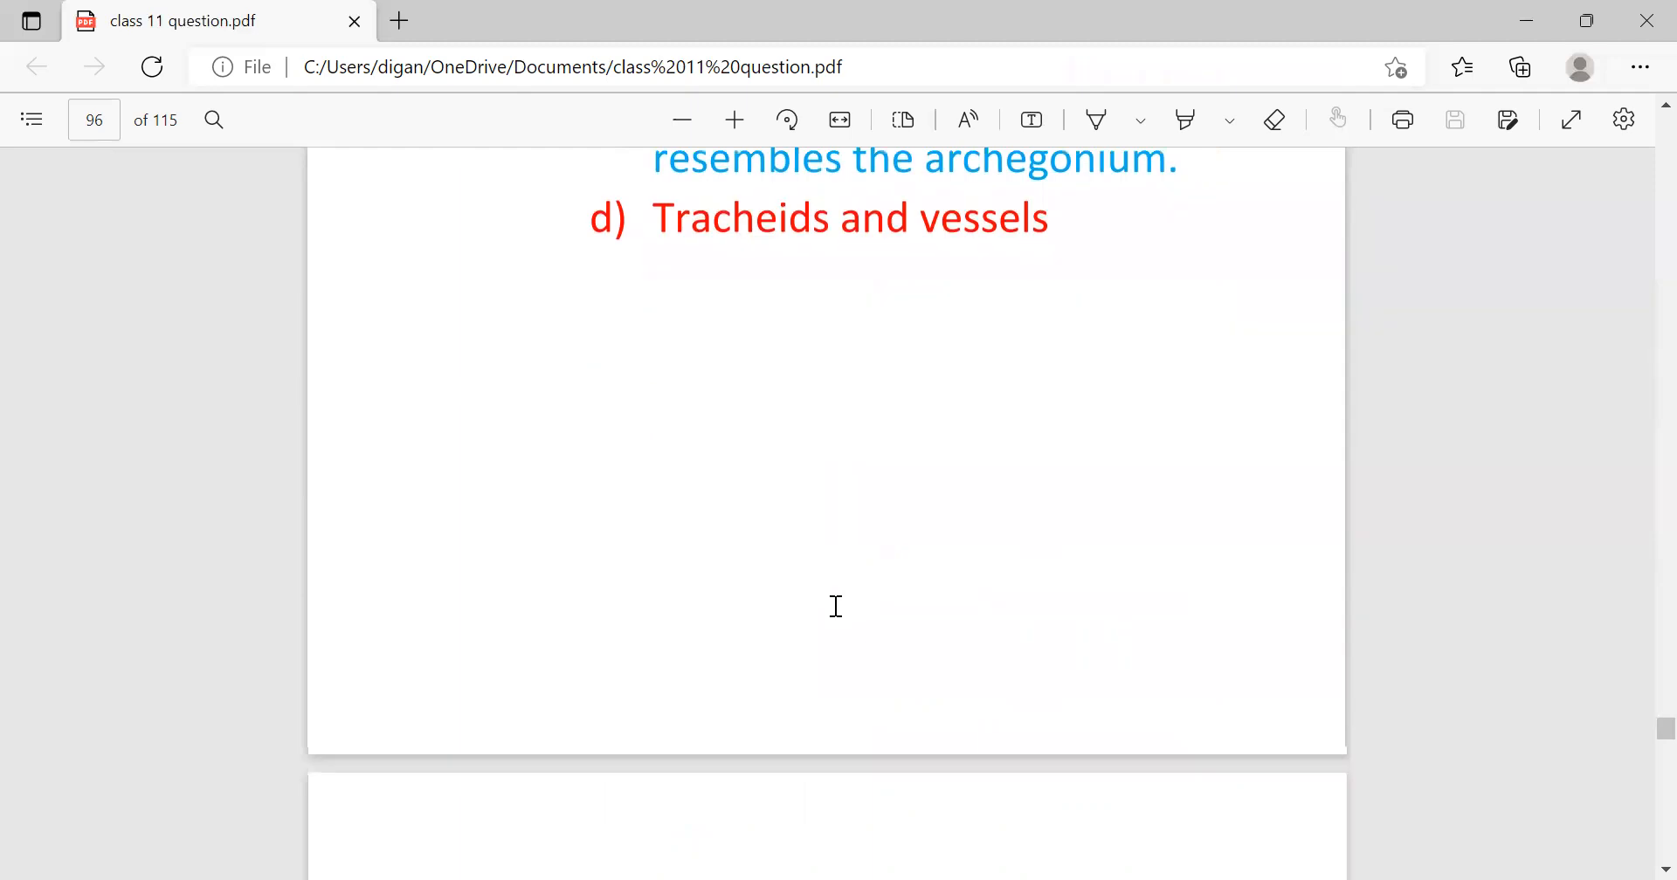
{"action": "scroll", "scroll_direction": "down", "scroll_amount": 3}
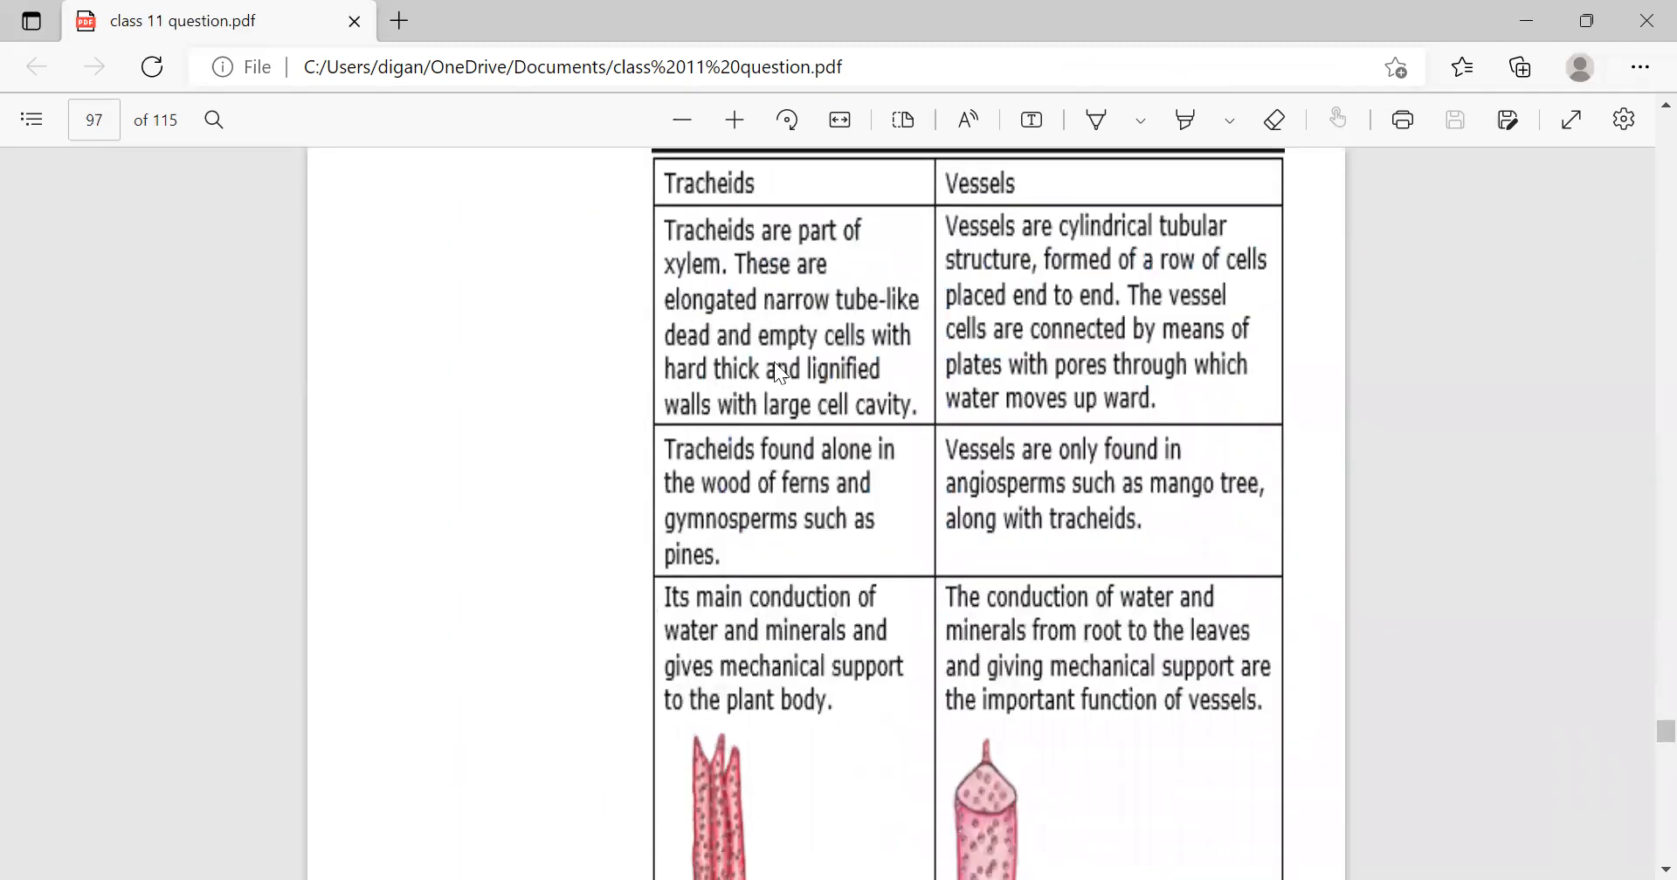
{"action": "mouse_move", "coordinate": [983, 248]}
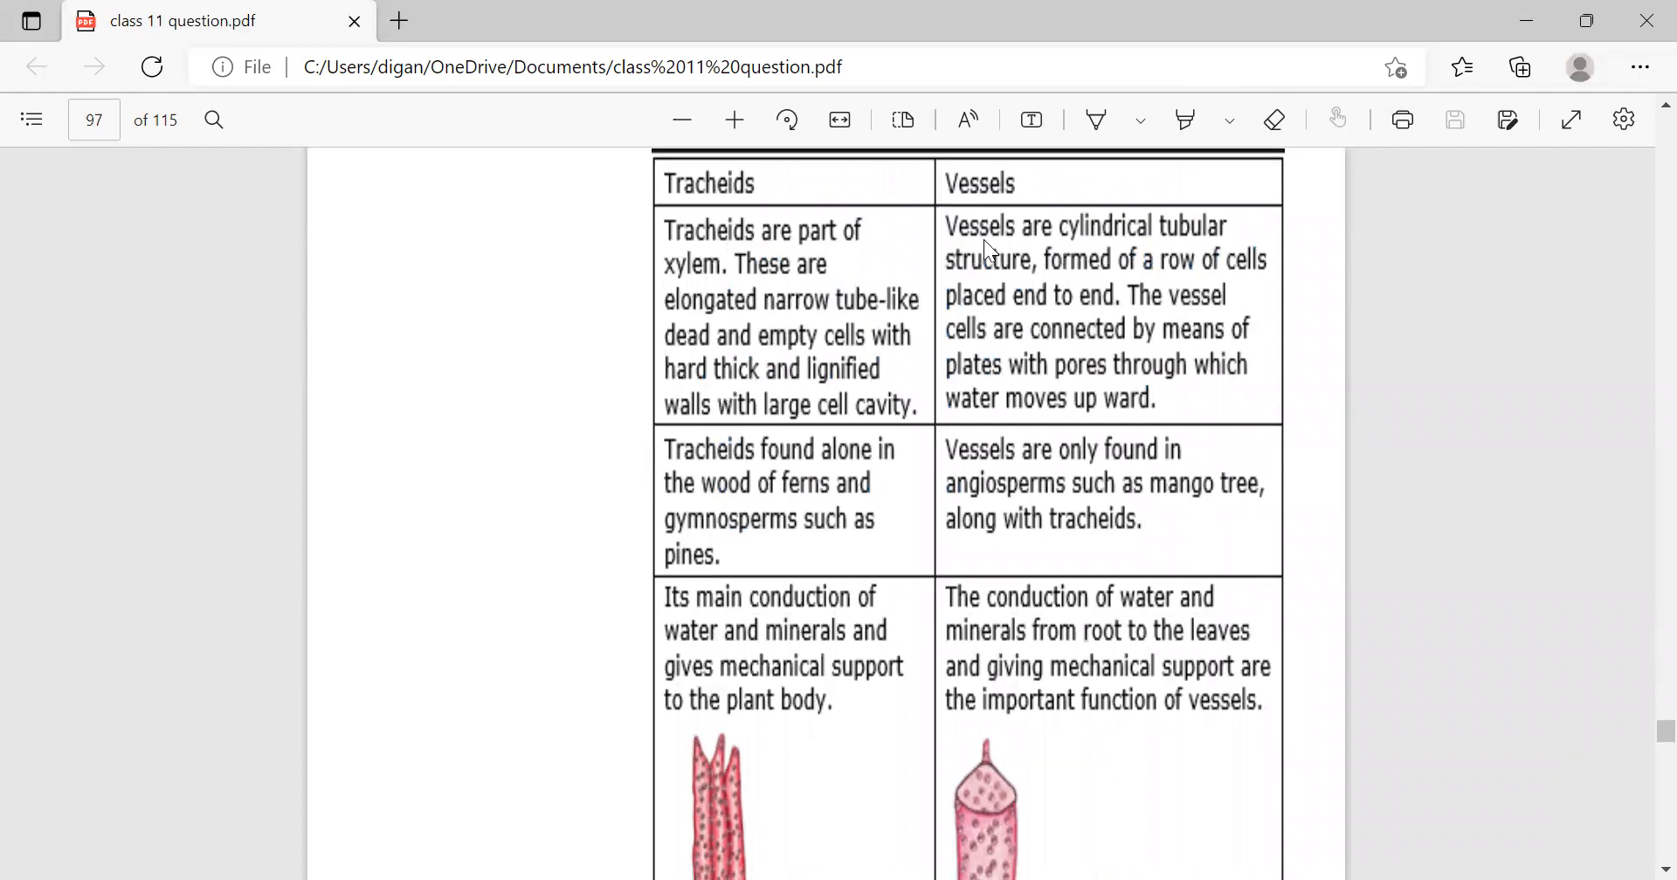
{"action": "mouse_move", "coordinate": [1003, 276]}
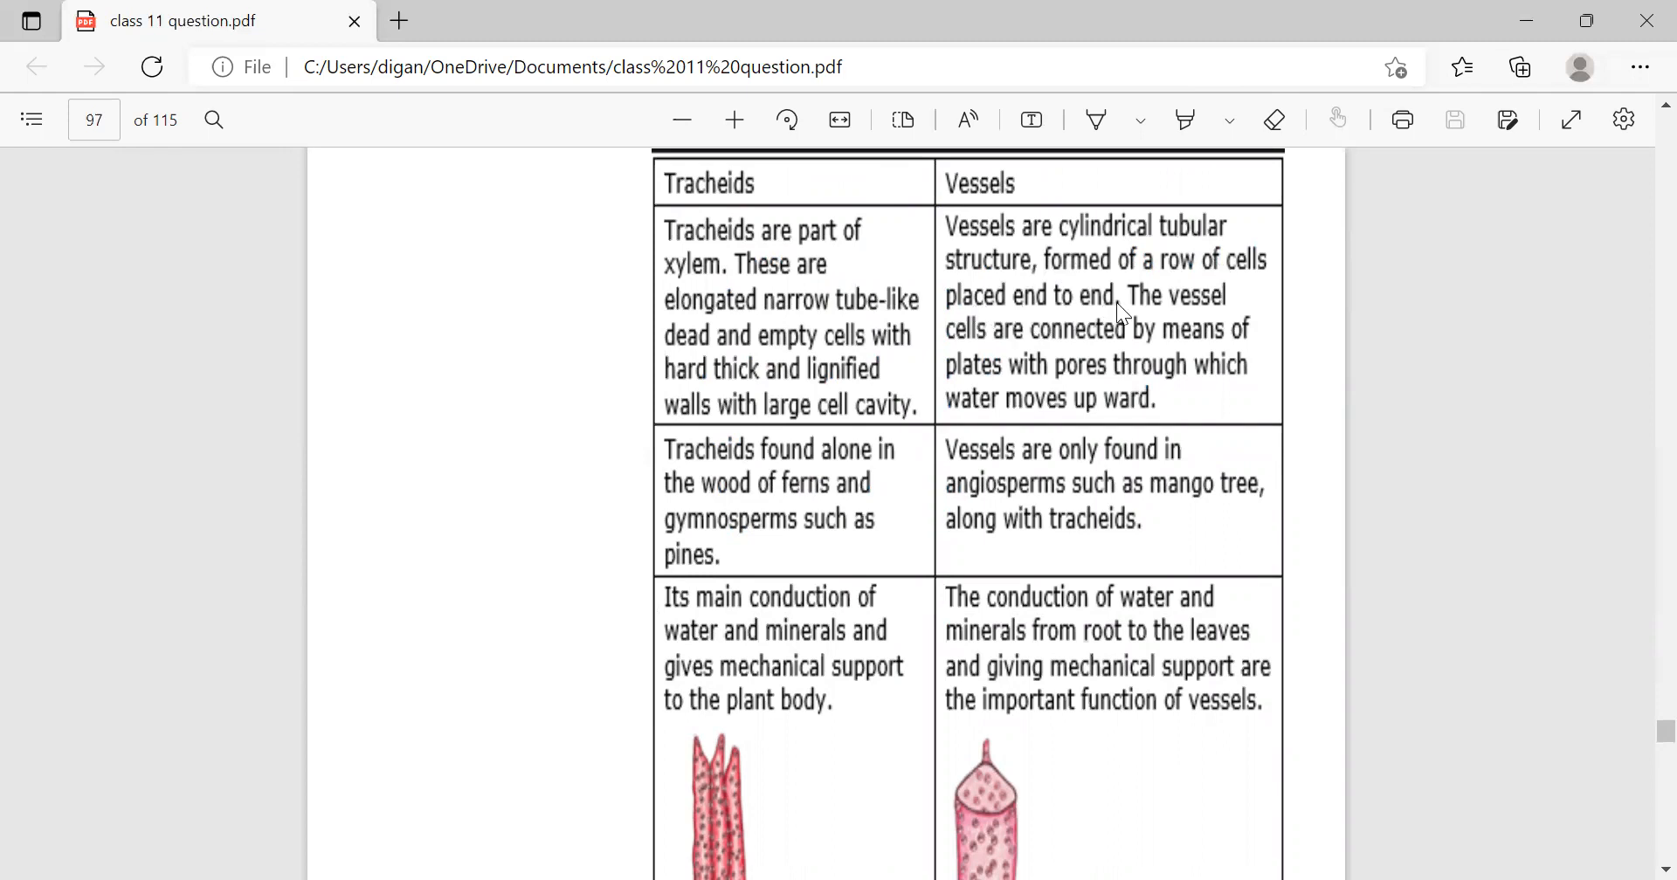
{"action": "mouse_move", "coordinate": [856, 459]}
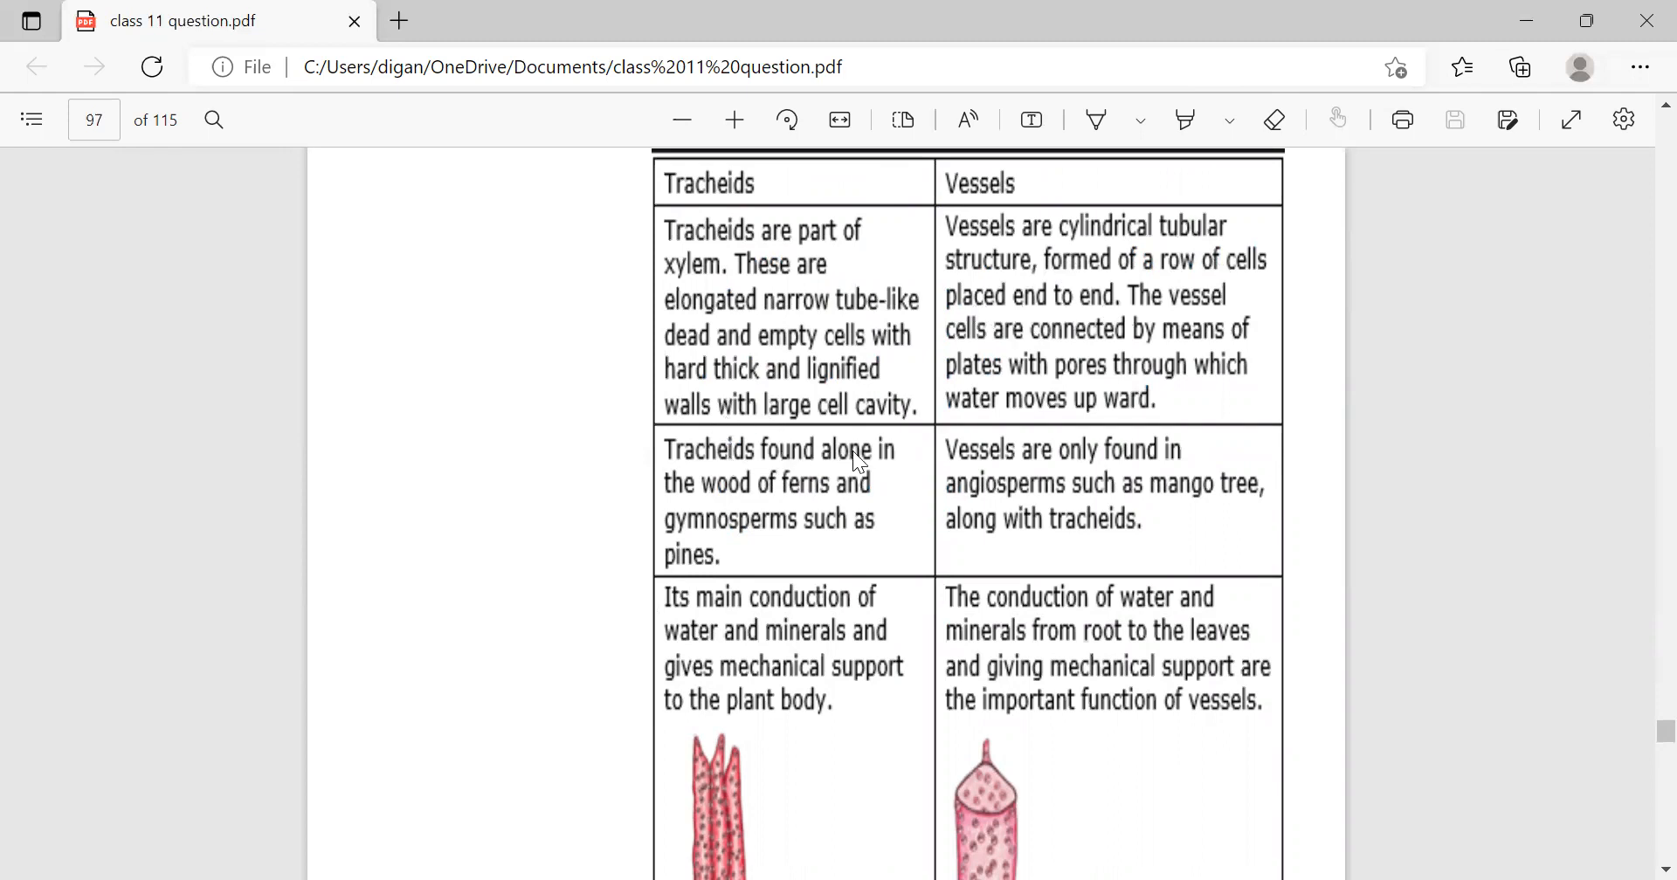
{"action": "mouse_move", "coordinate": [697, 555]}
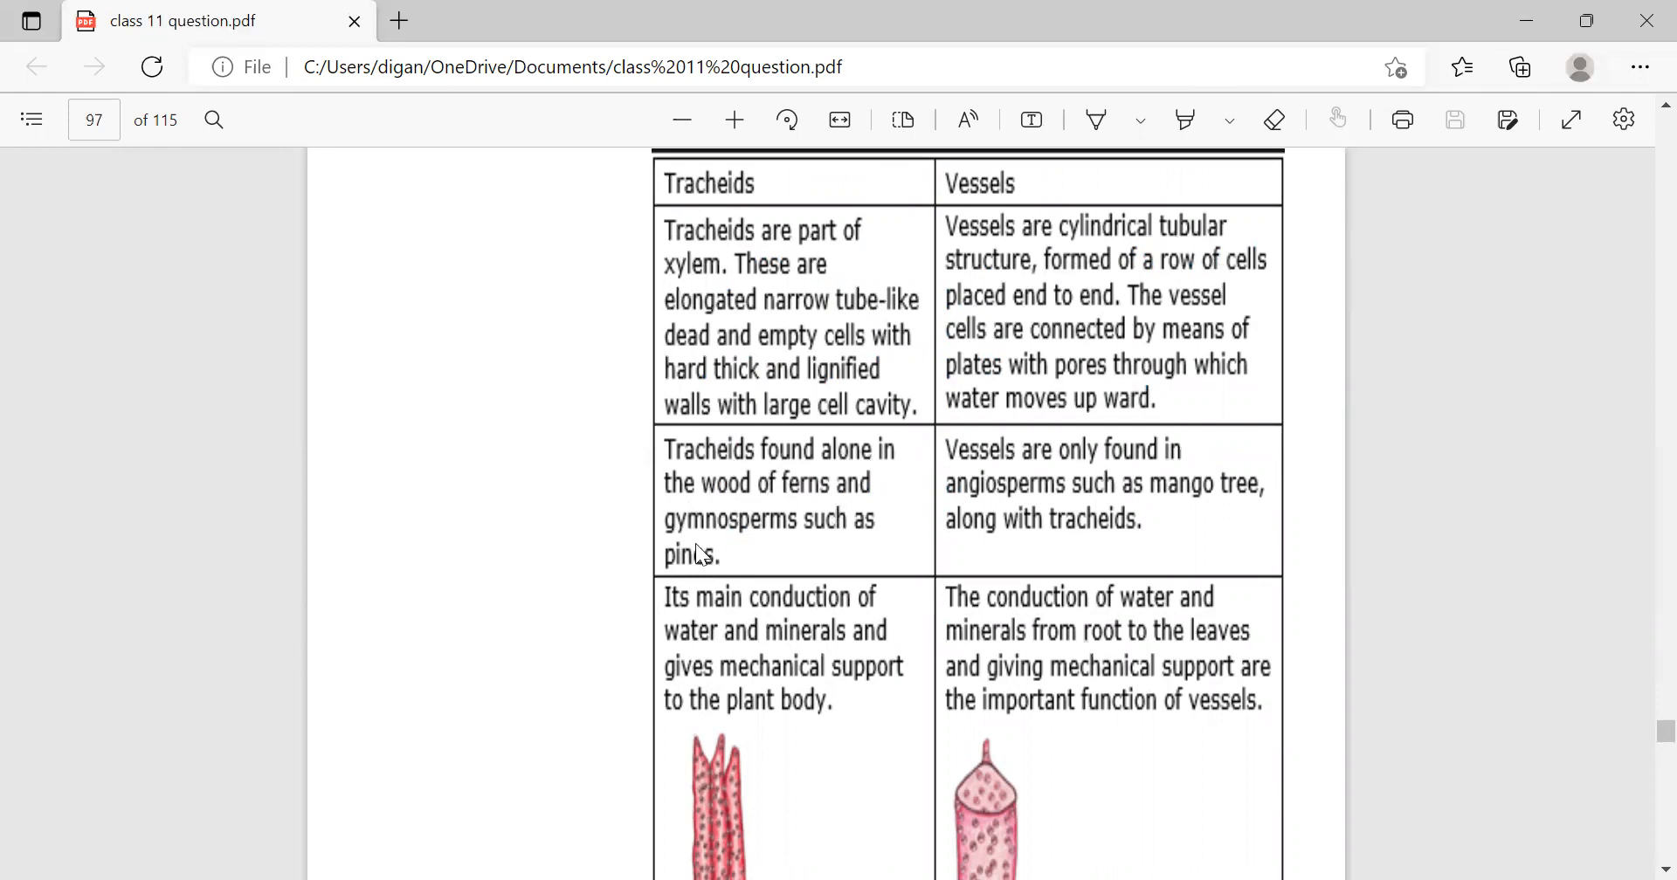
{"action": "mouse_move", "coordinate": [1061, 415]}
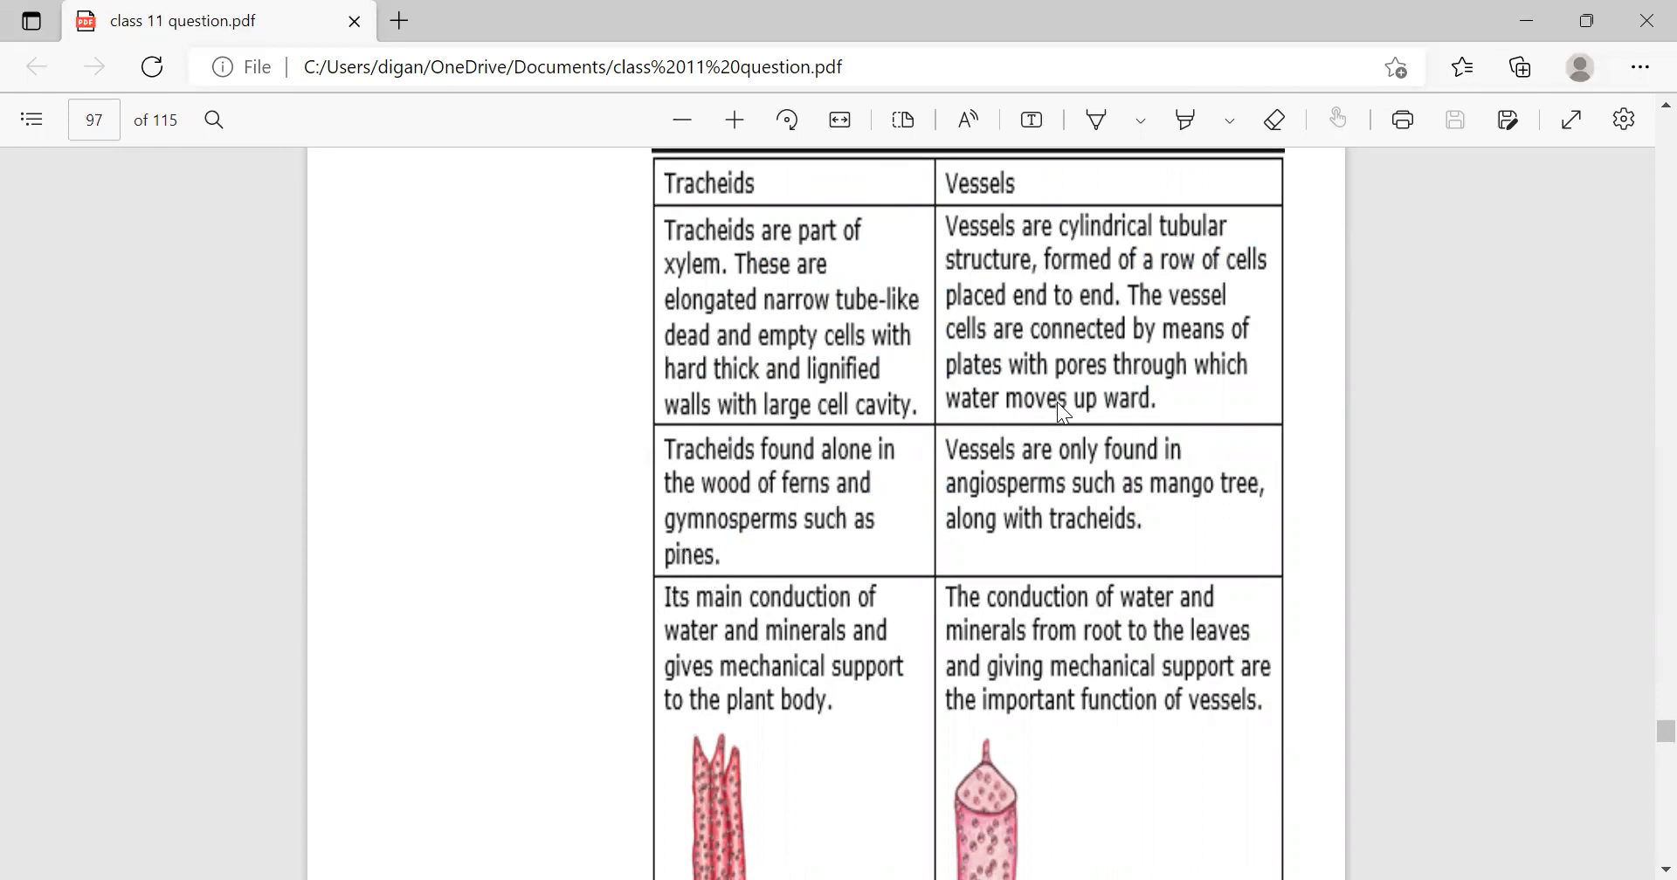
{"action": "mouse_move", "coordinate": [1022, 521]}
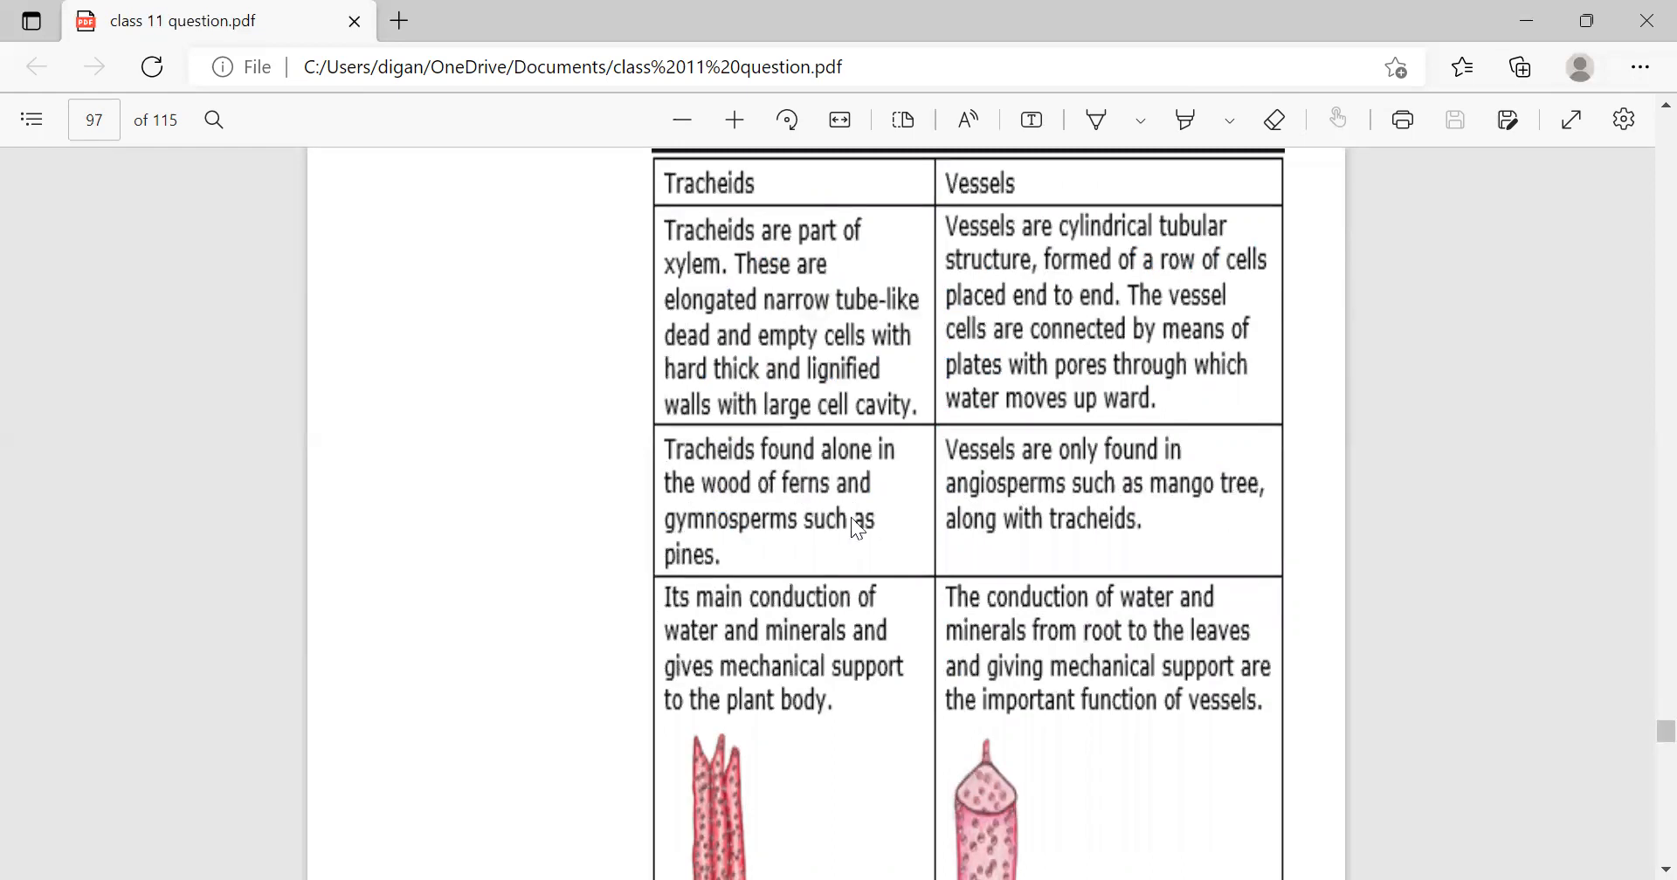
{"action": "mouse_move", "coordinate": [859, 465]}
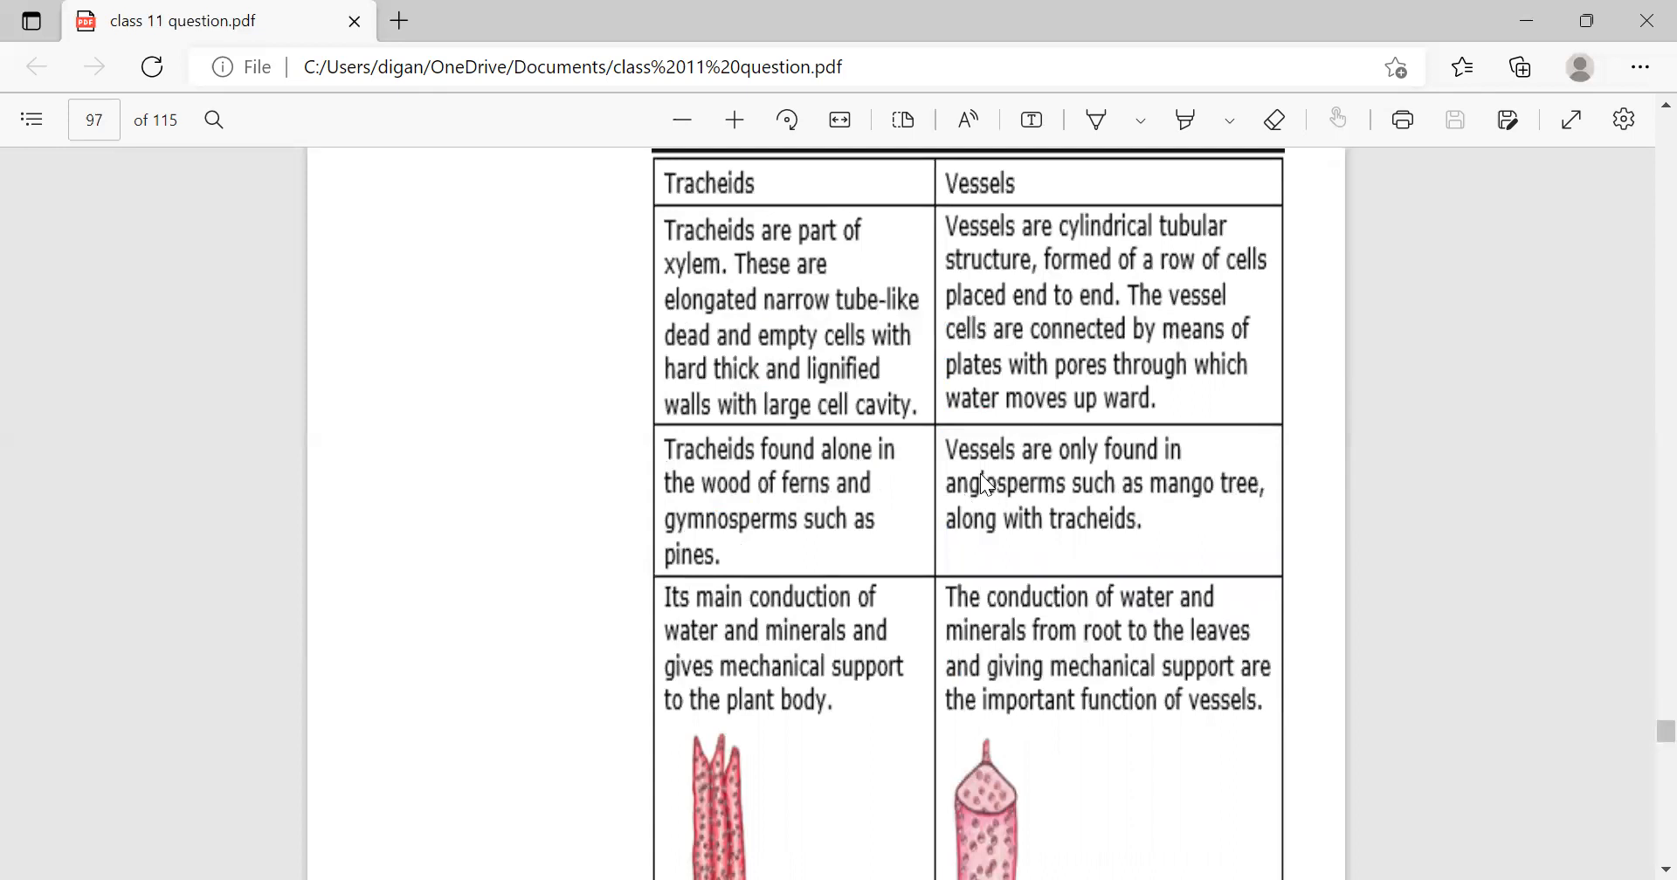
{"action": "mouse_move", "coordinate": [708, 640]}
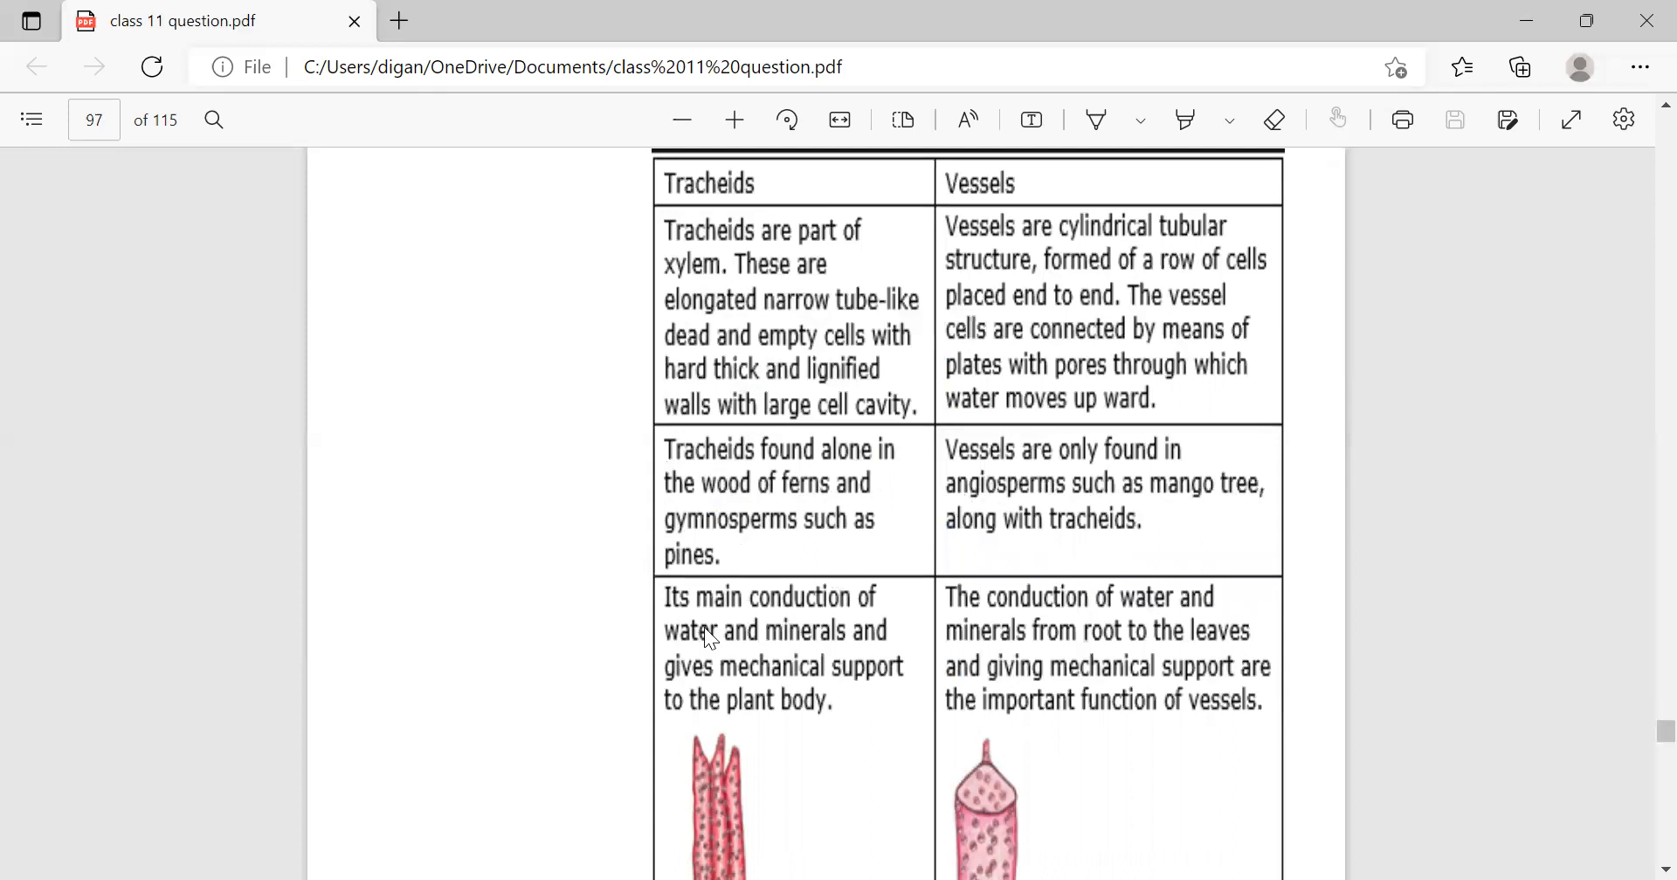
{"action": "mouse_move", "coordinate": [716, 655]}
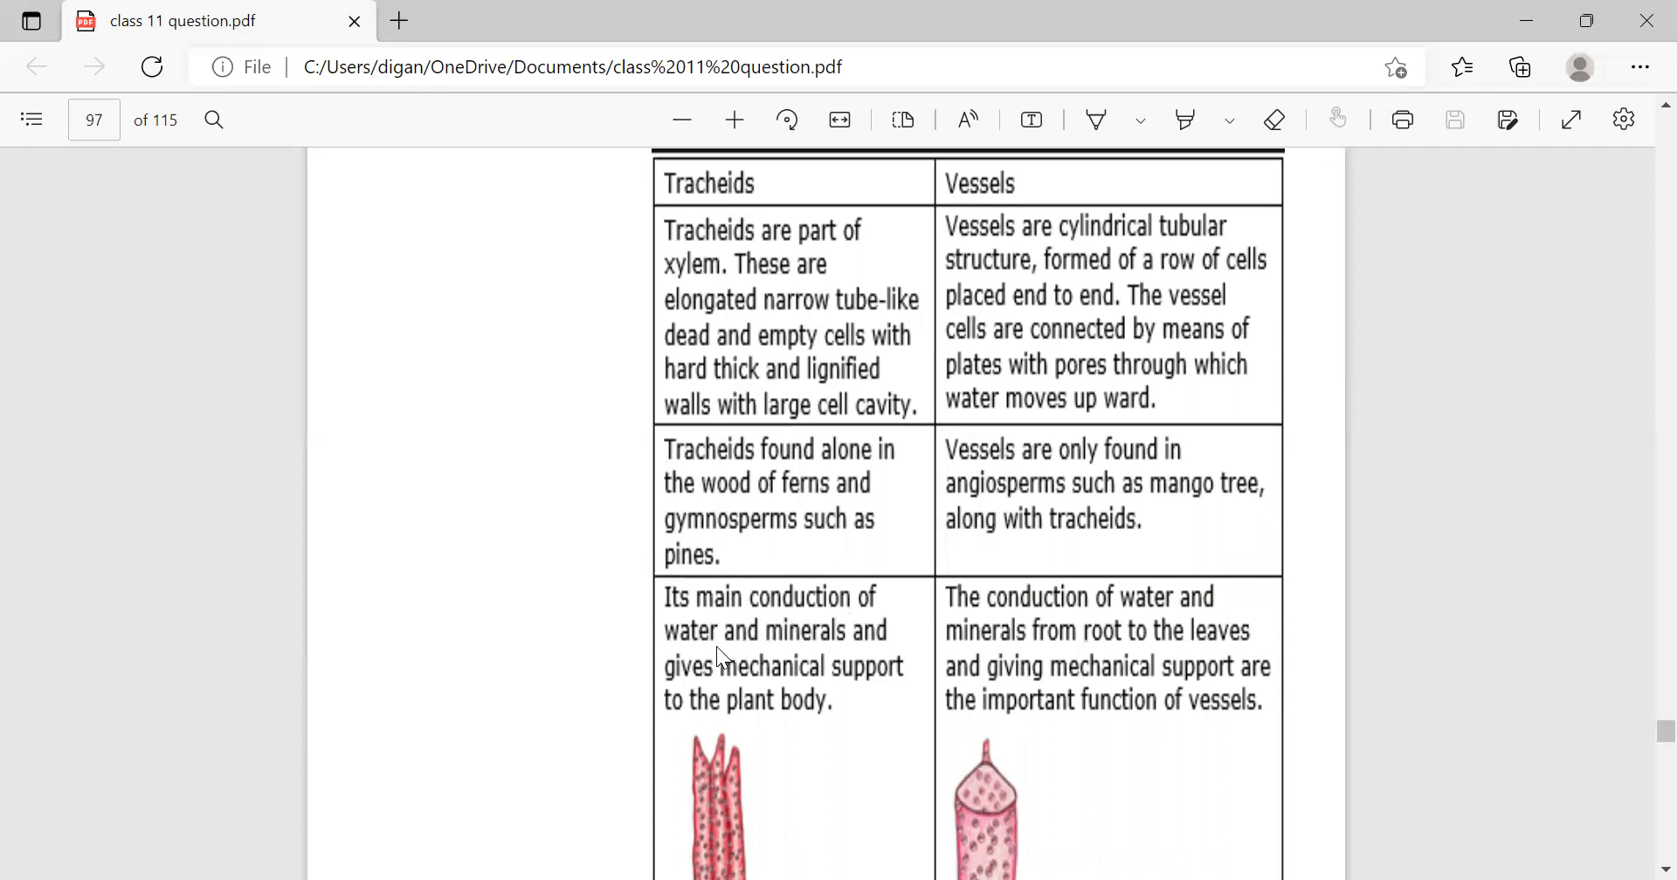
{"action": "mouse_move", "coordinate": [745, 702]}
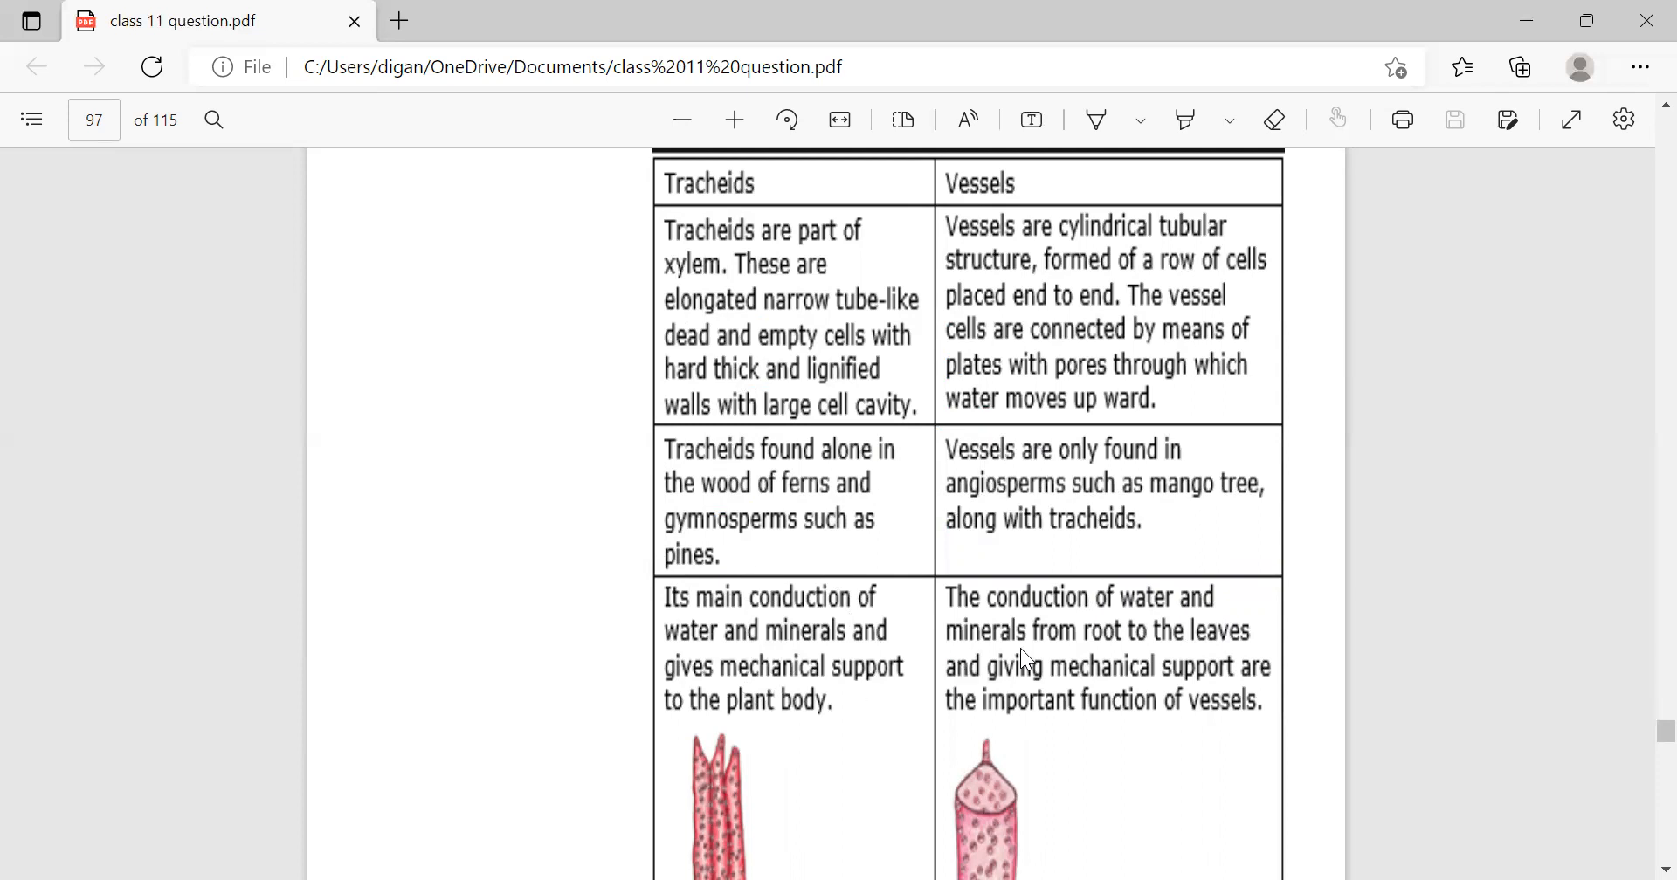
{"action": "mouse_move", "coordinate": [989, 626]}
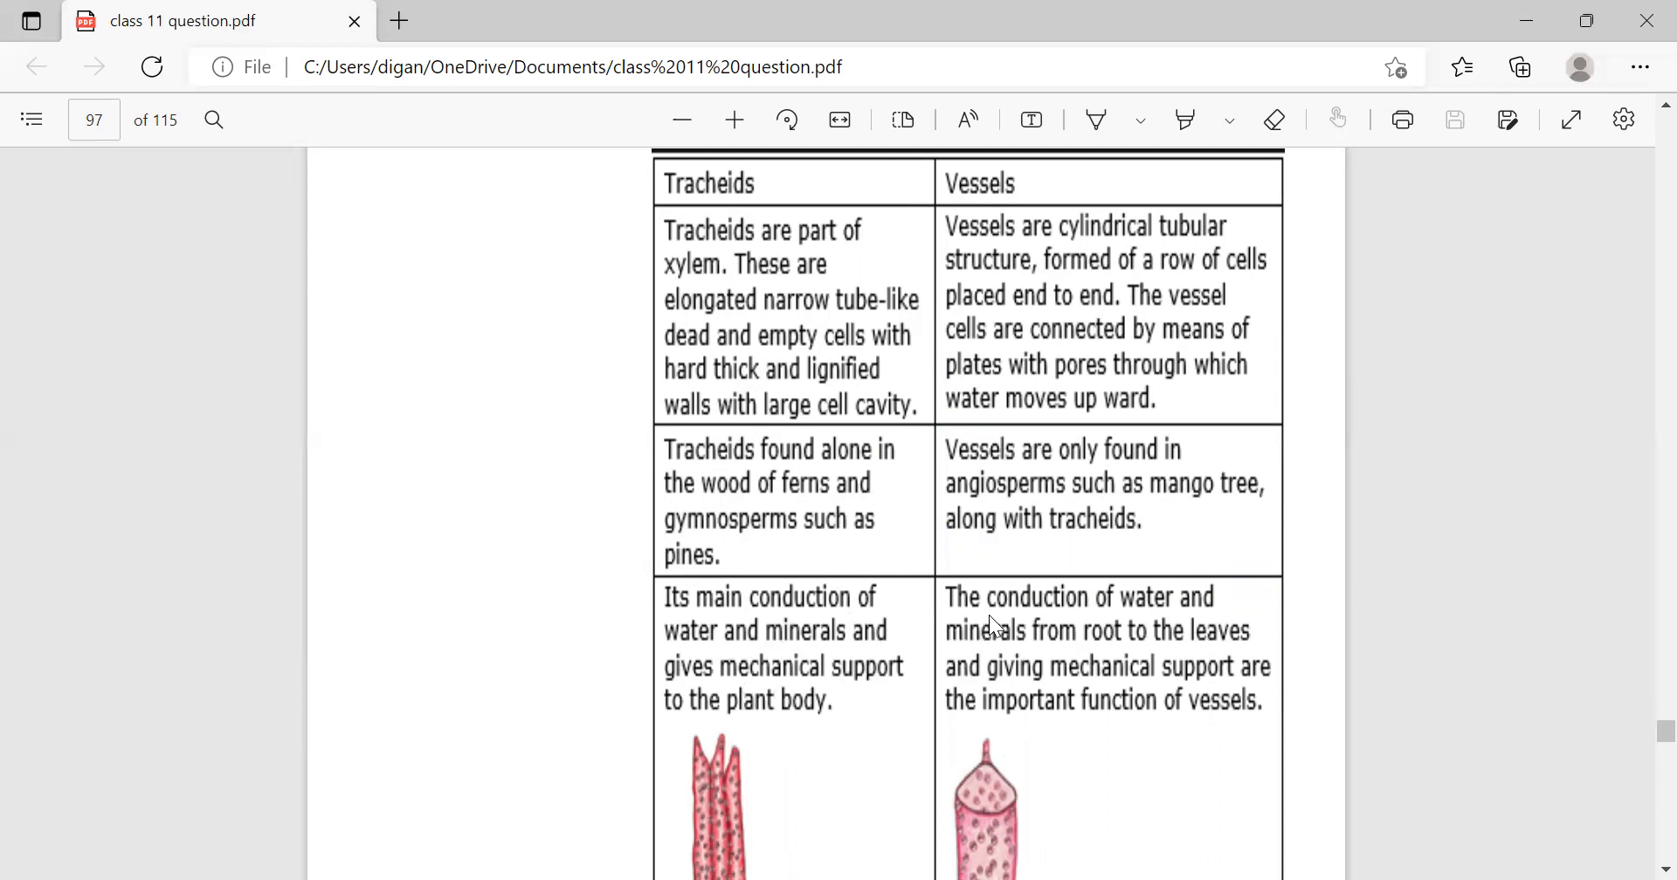
{"action": "mouse_move", "coordinate": [1083, 654]}
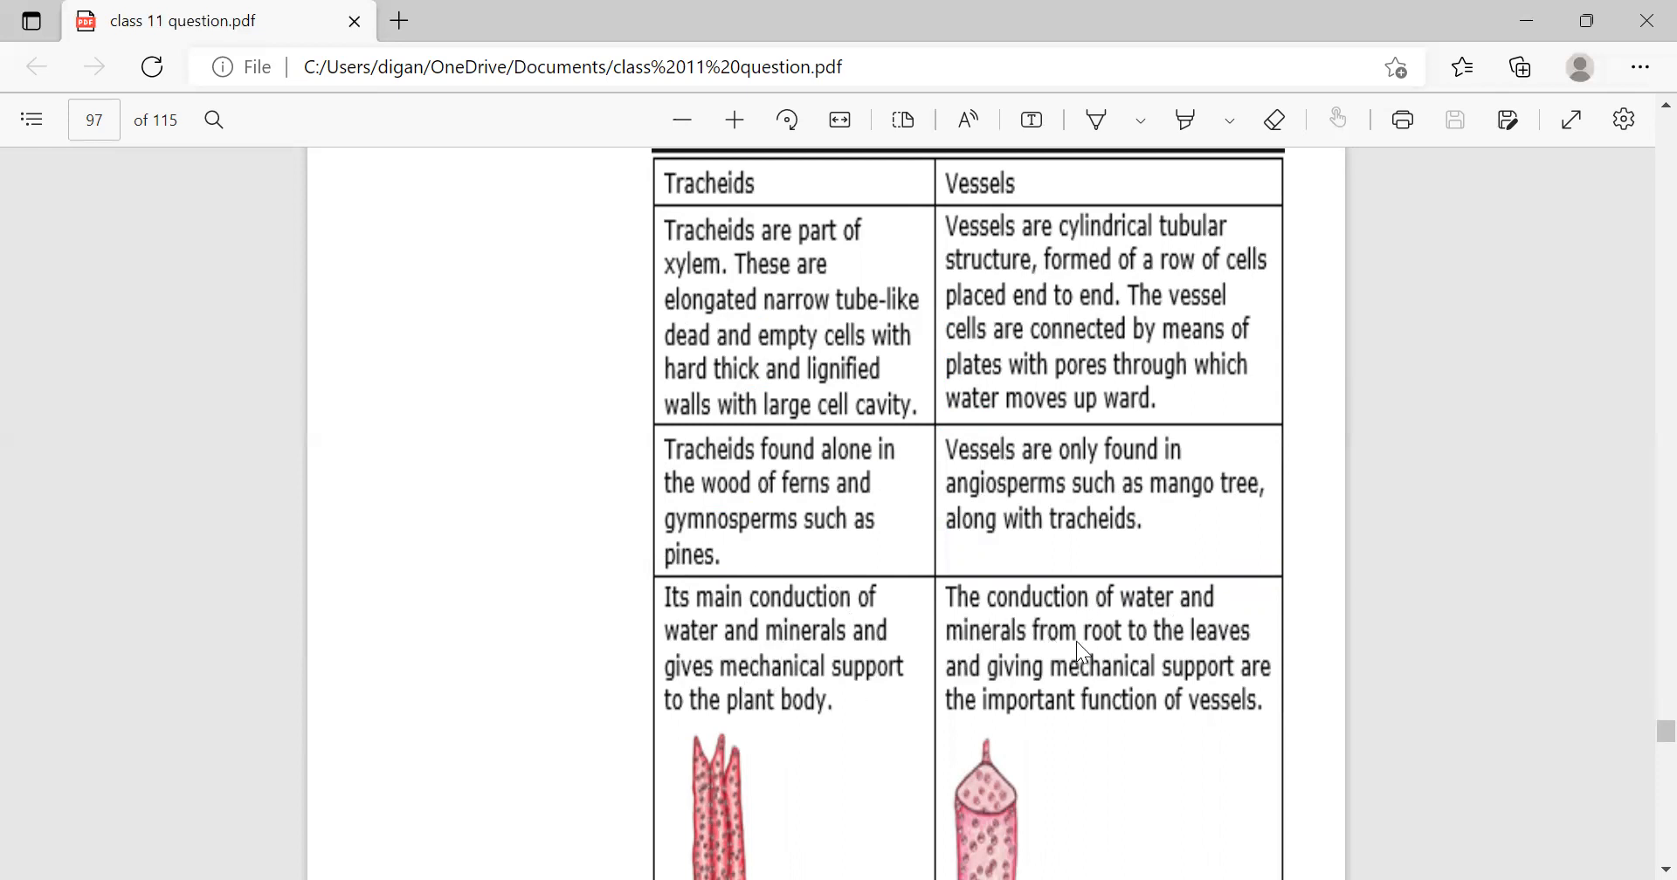
{"action": "mouse_move", "coordinate": [1043, 696]}
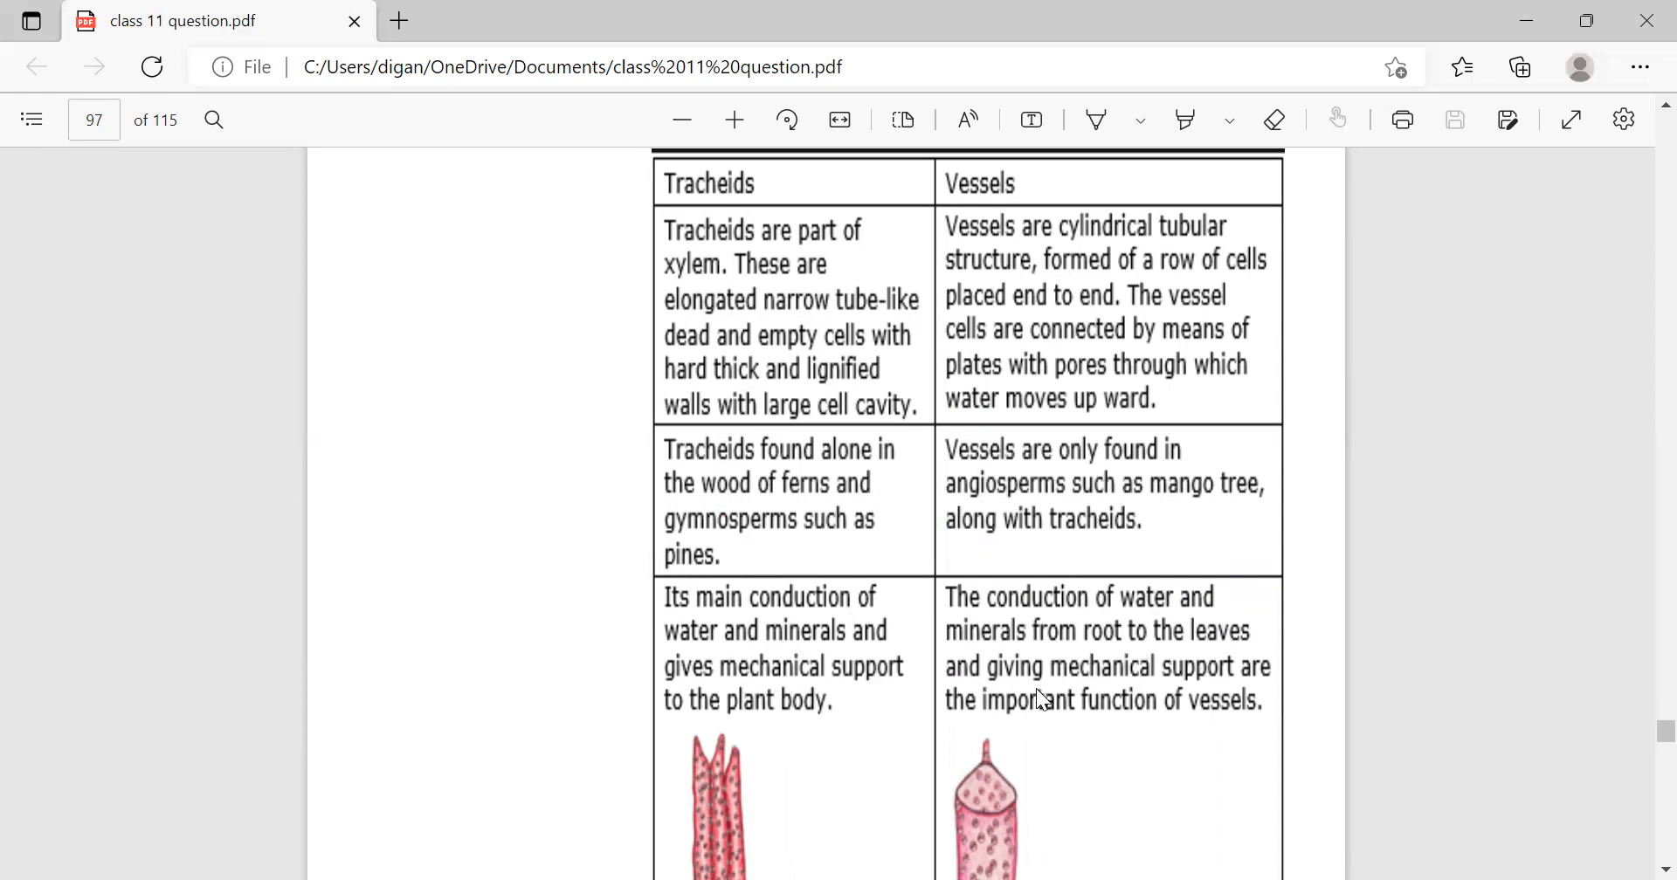
{"action": "mouse_move", "coordinate": [980, 725]}
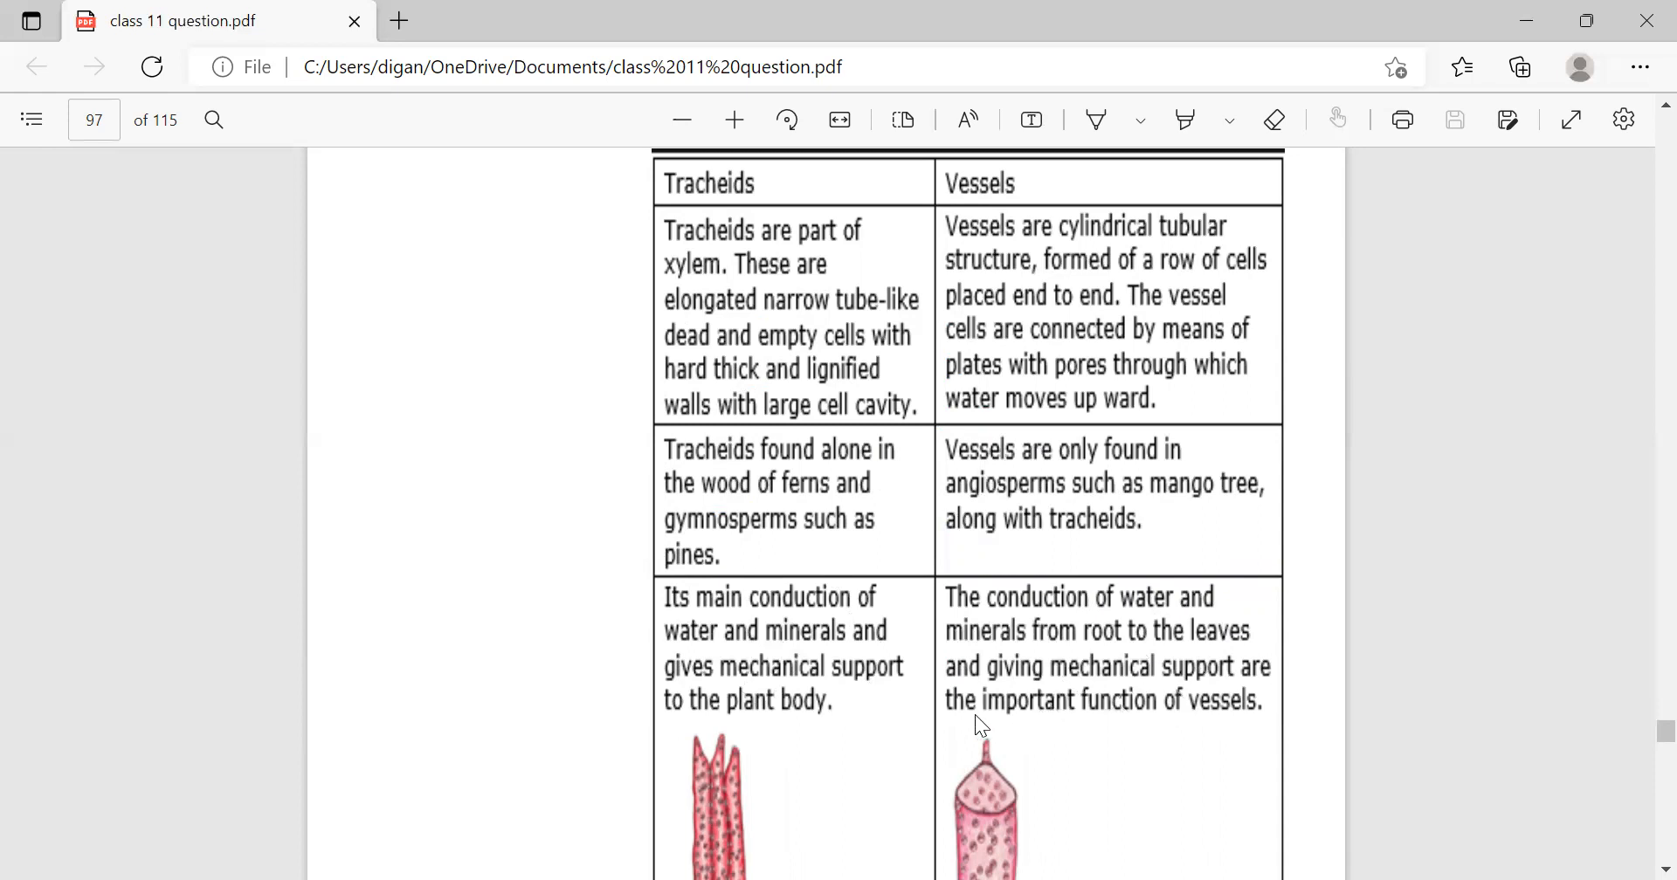
{"action": "mouse_move", "coordinate": [1207, 750]}
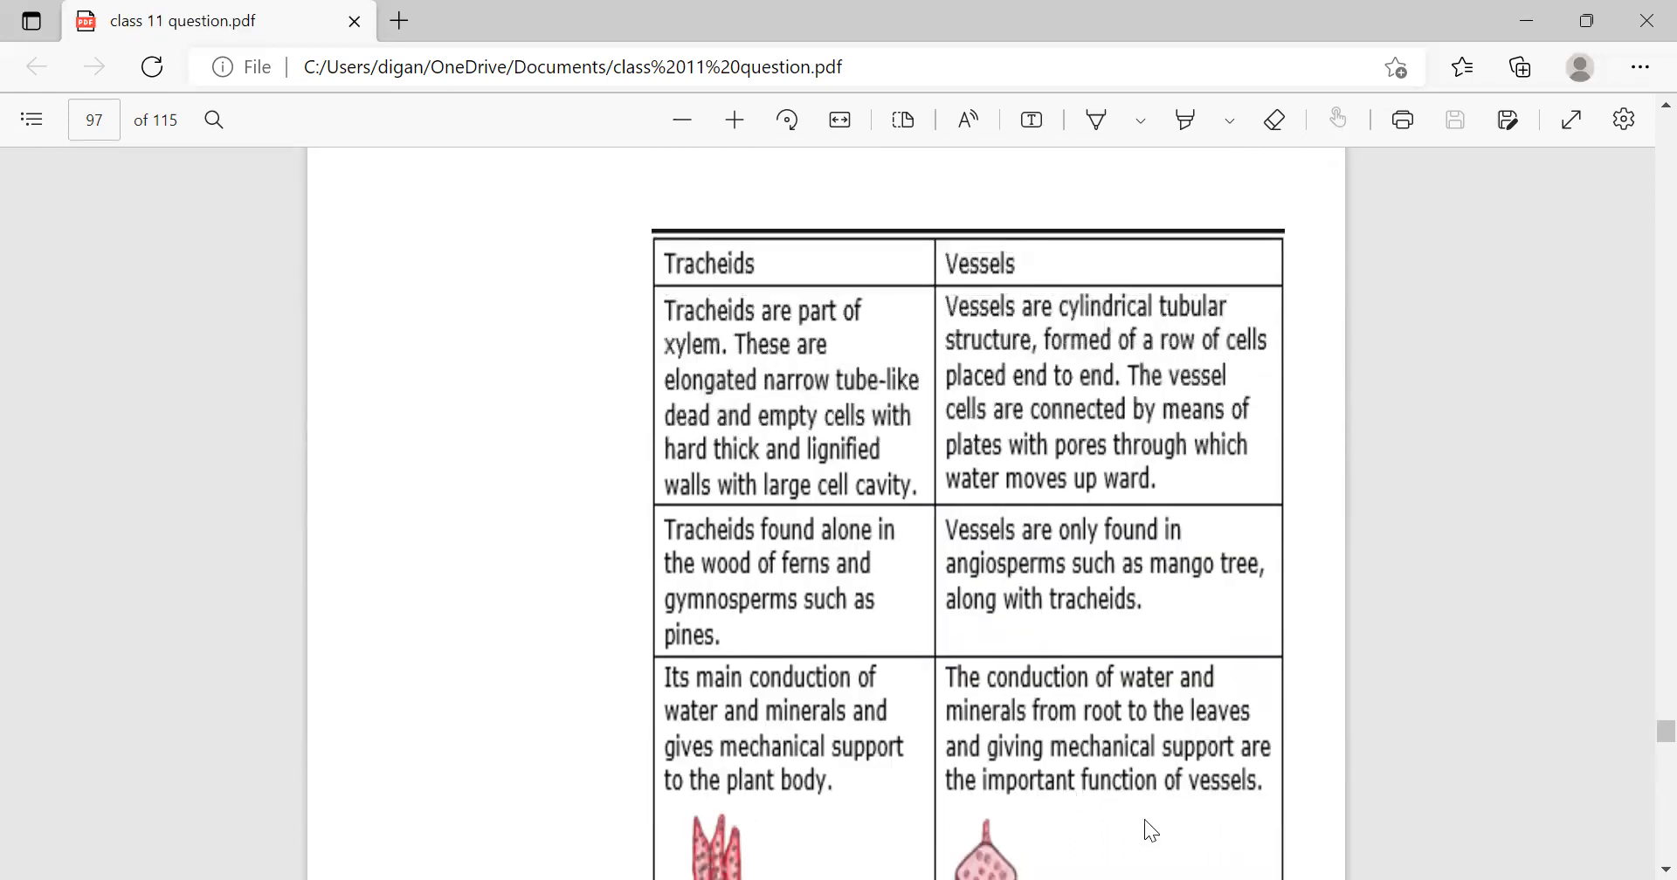
{"action": "scroll", "scroll_direction": "down", "scroll_amount": 3}
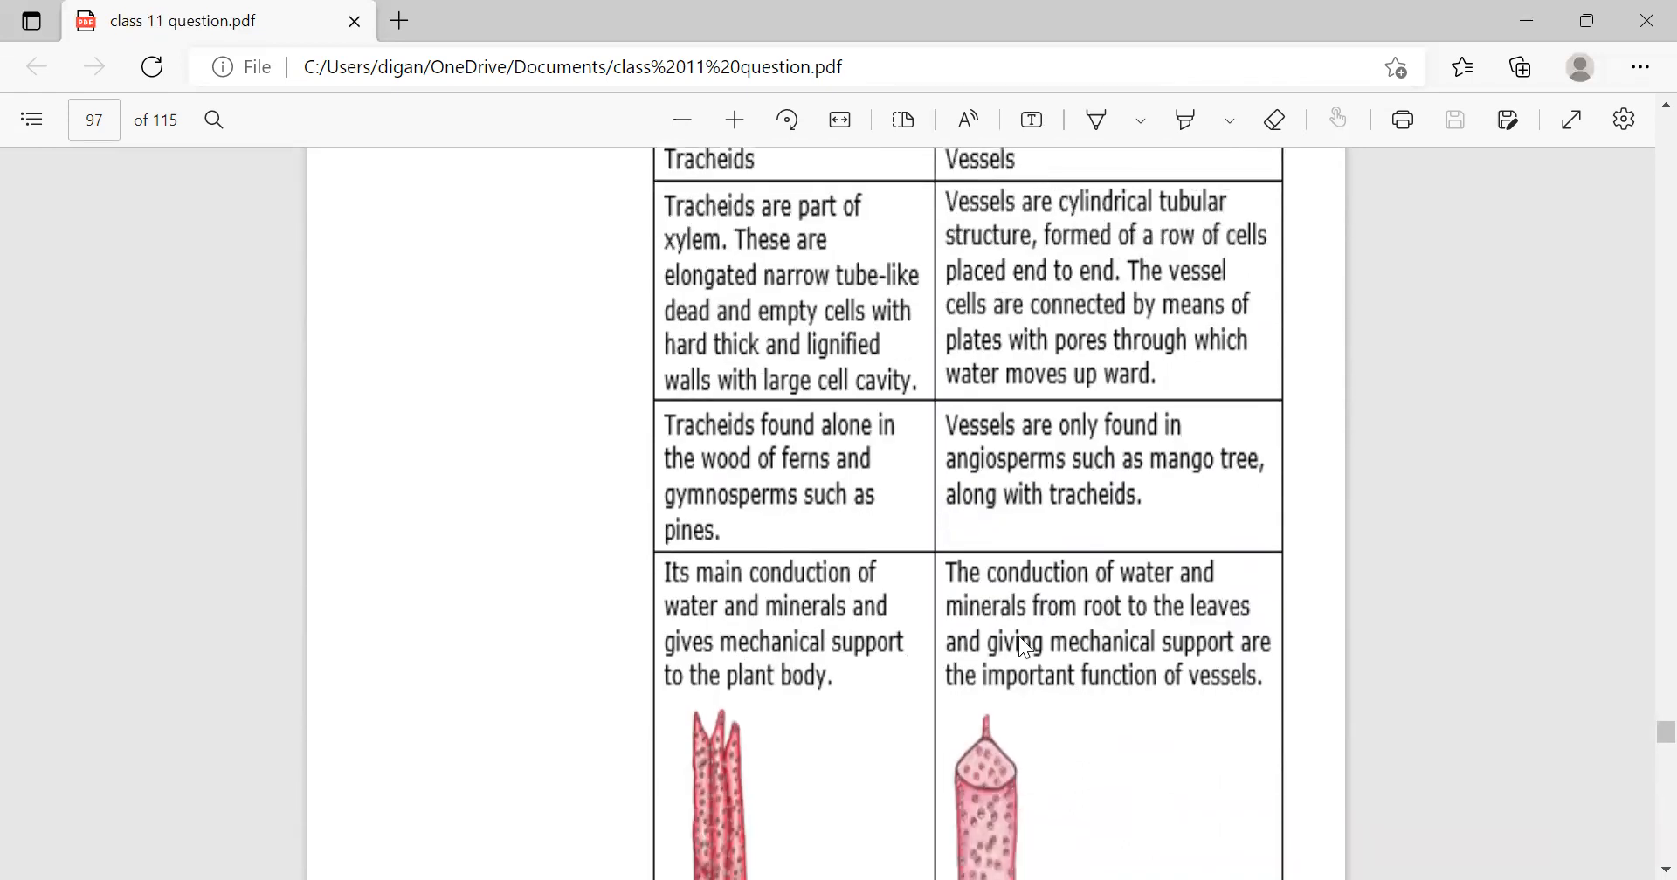
{"action": "scroll", "scroll_direction": "down", "scroll_amount": 3}
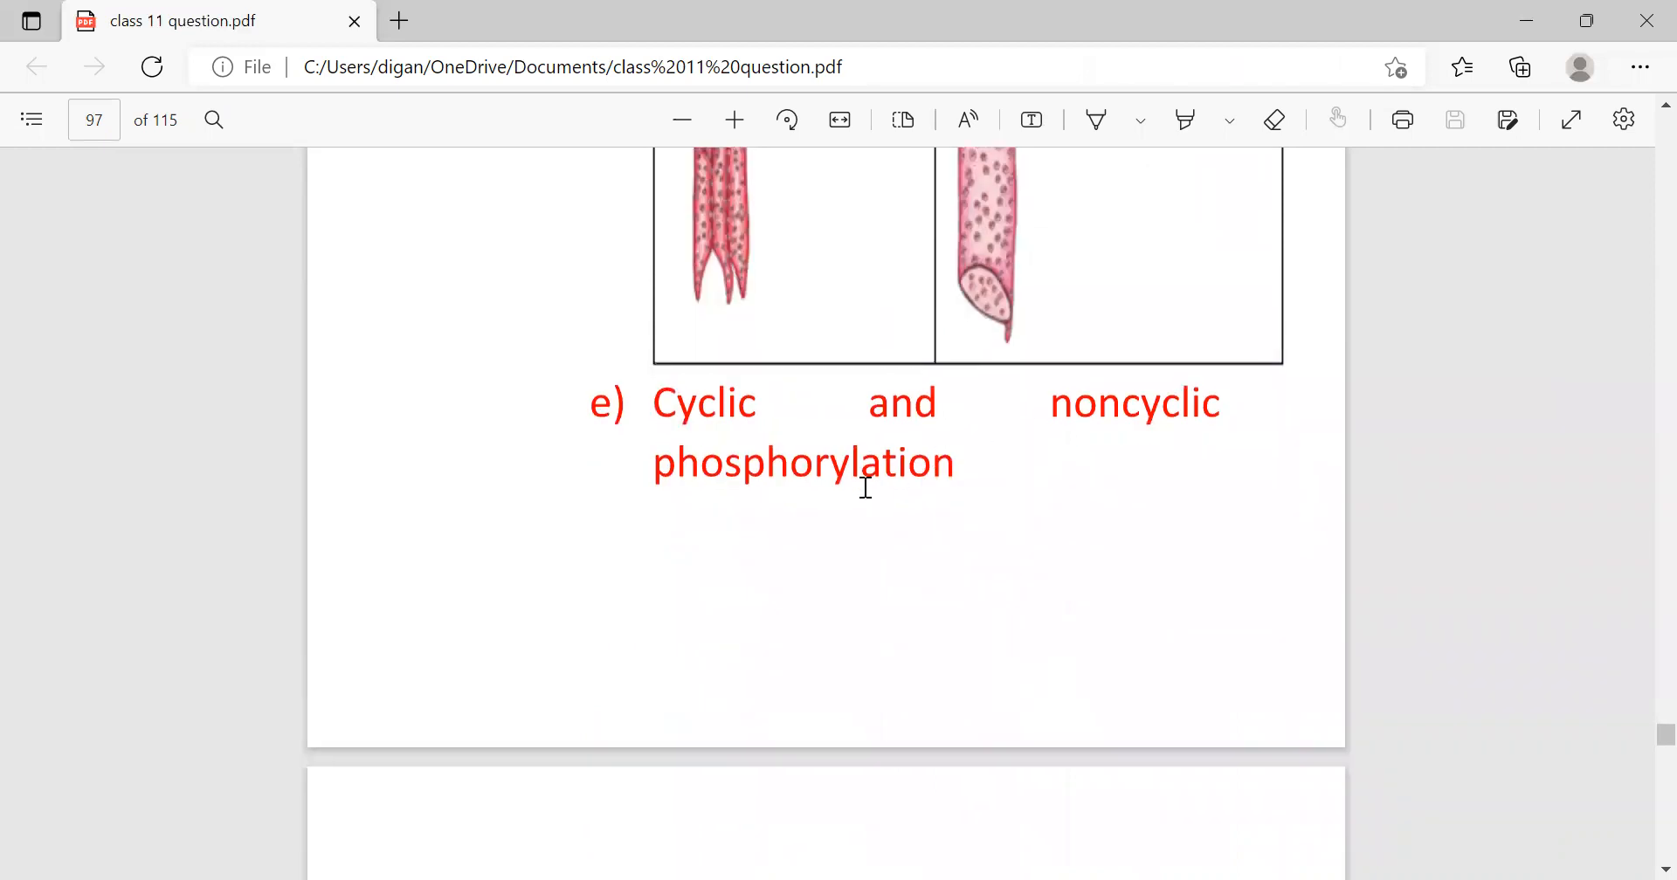
{"action": "scroll", "scroll_direction": "down", "scroll_amount": 3}
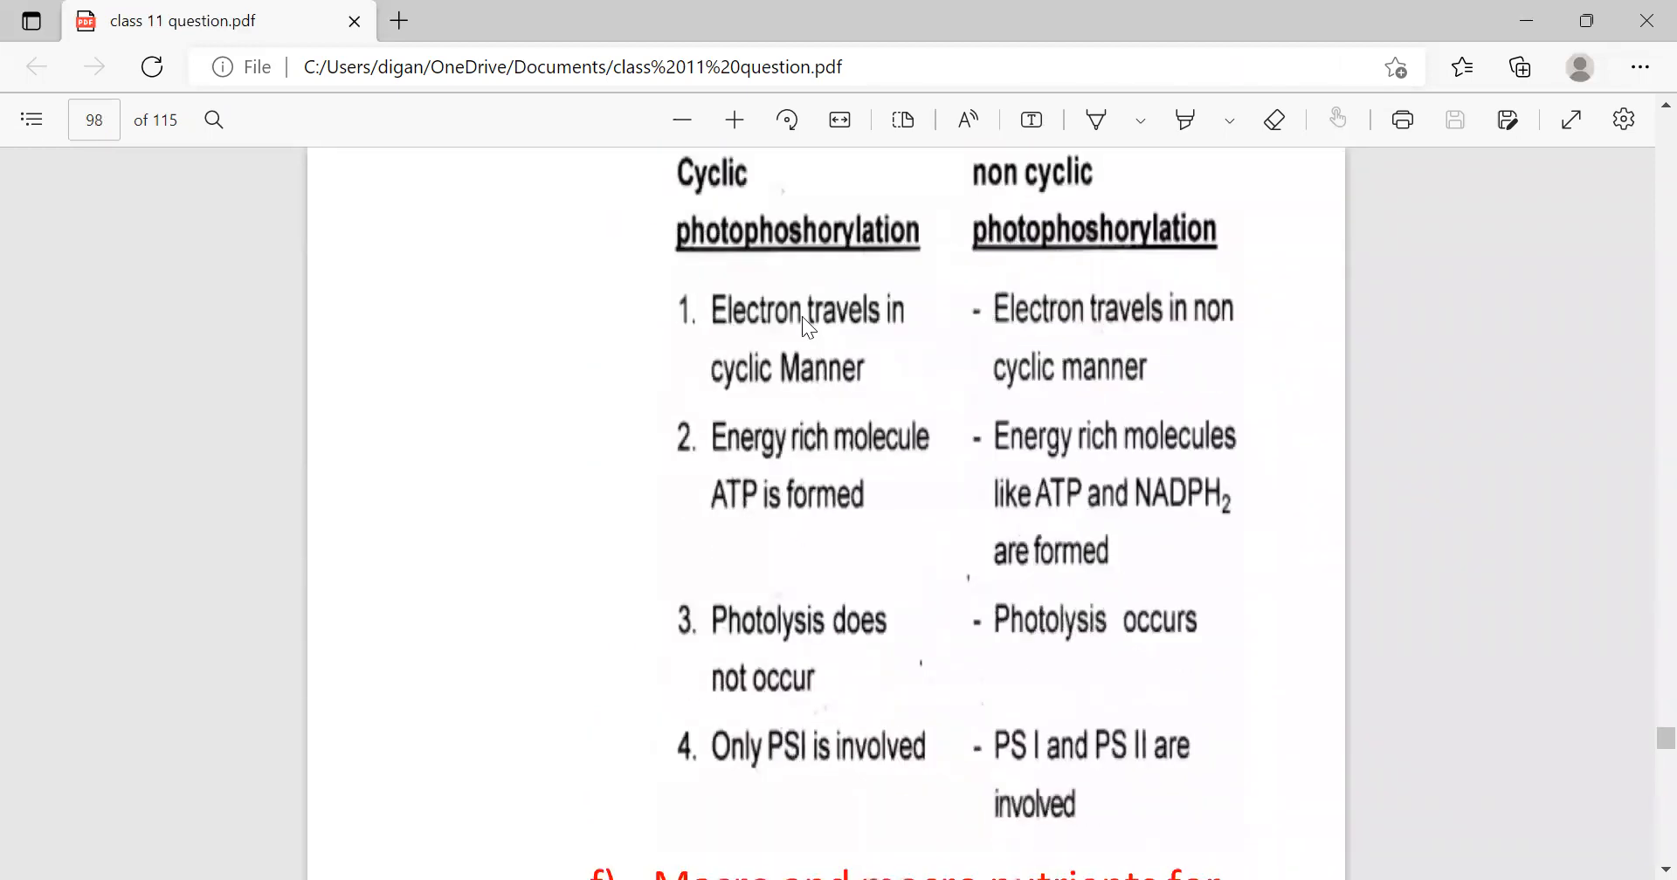
{"action": "mouse_move", "coordinate": [796, 407]}
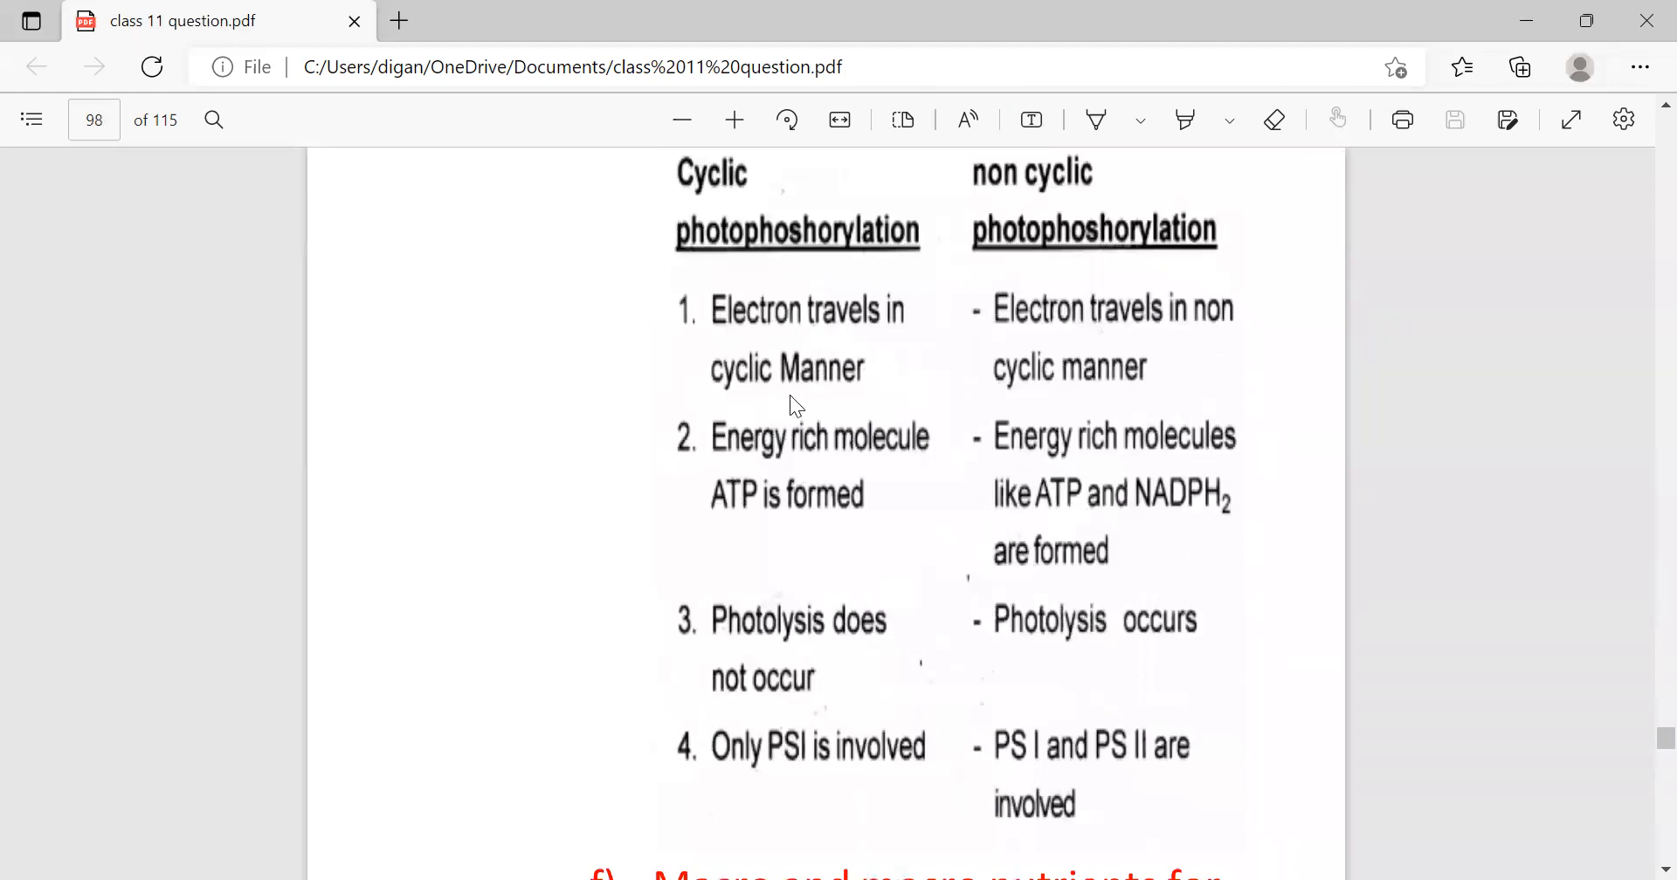
{"action": "mouse_move", "coordinate": [716, 281]}
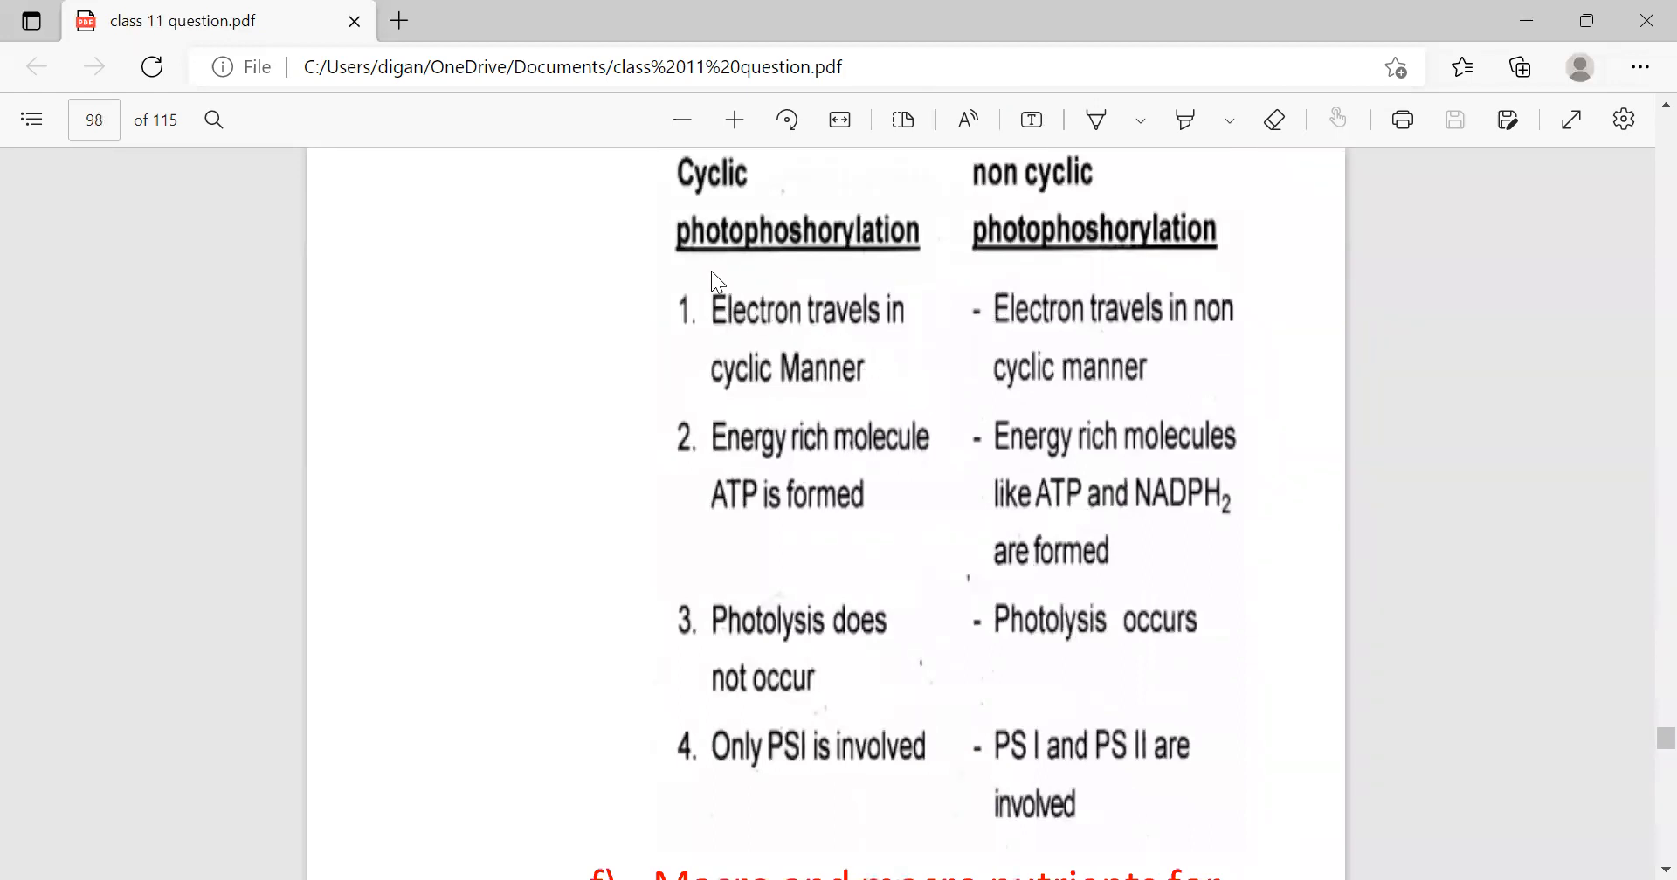
{"action": "mouse_move", "coordinate": [1027, 355]}
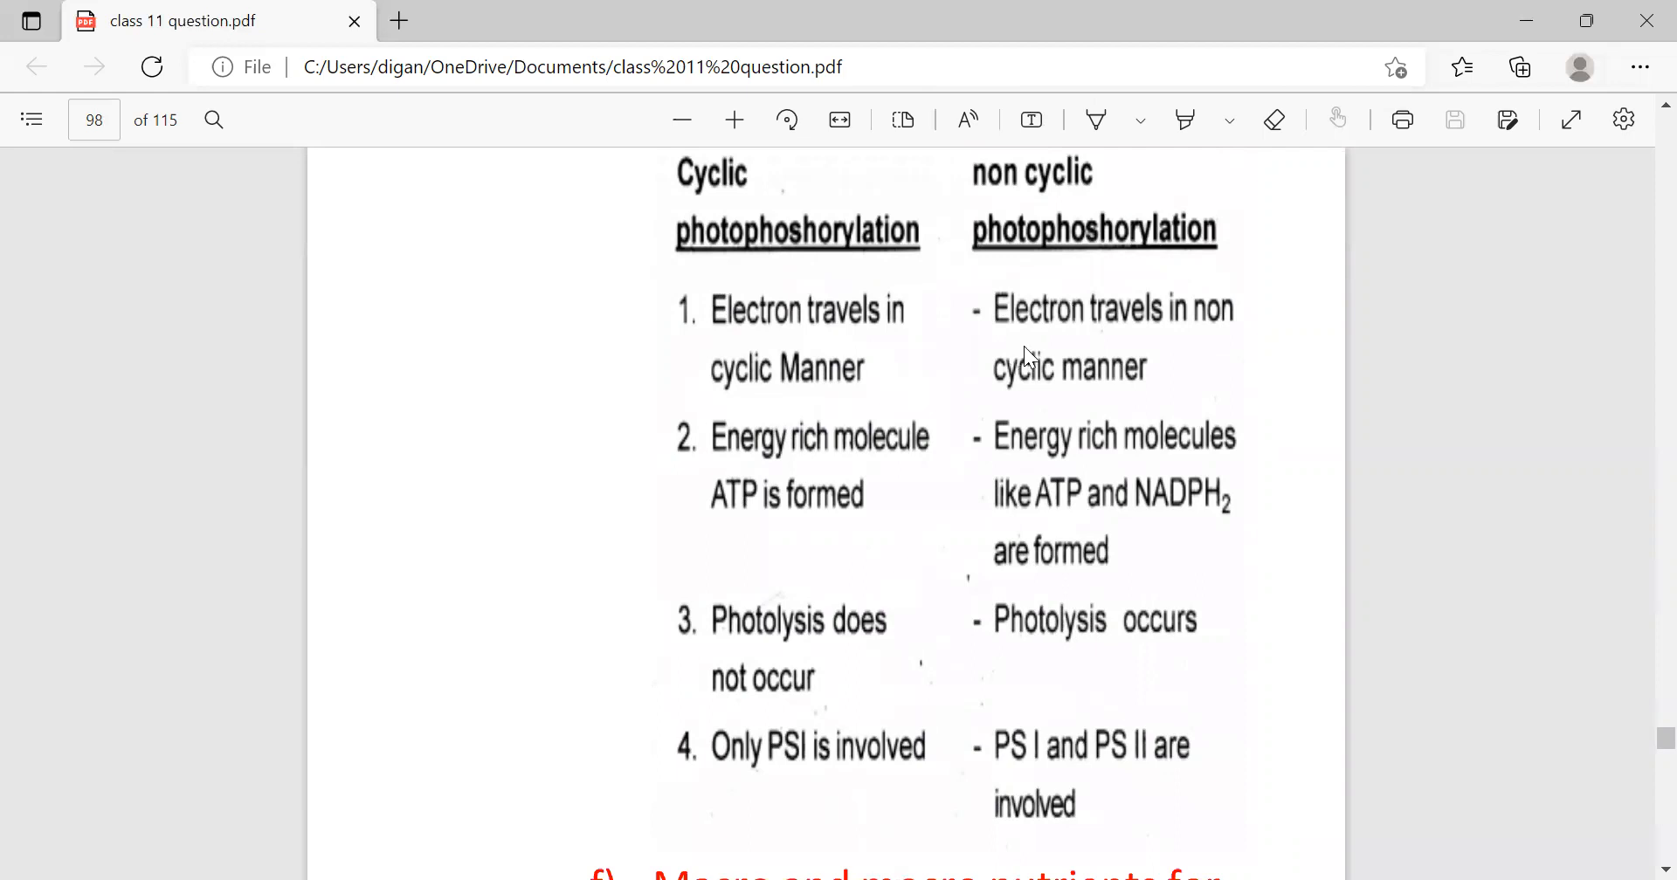
{"action": "mouse_move", "coordinate": [958, 428]}
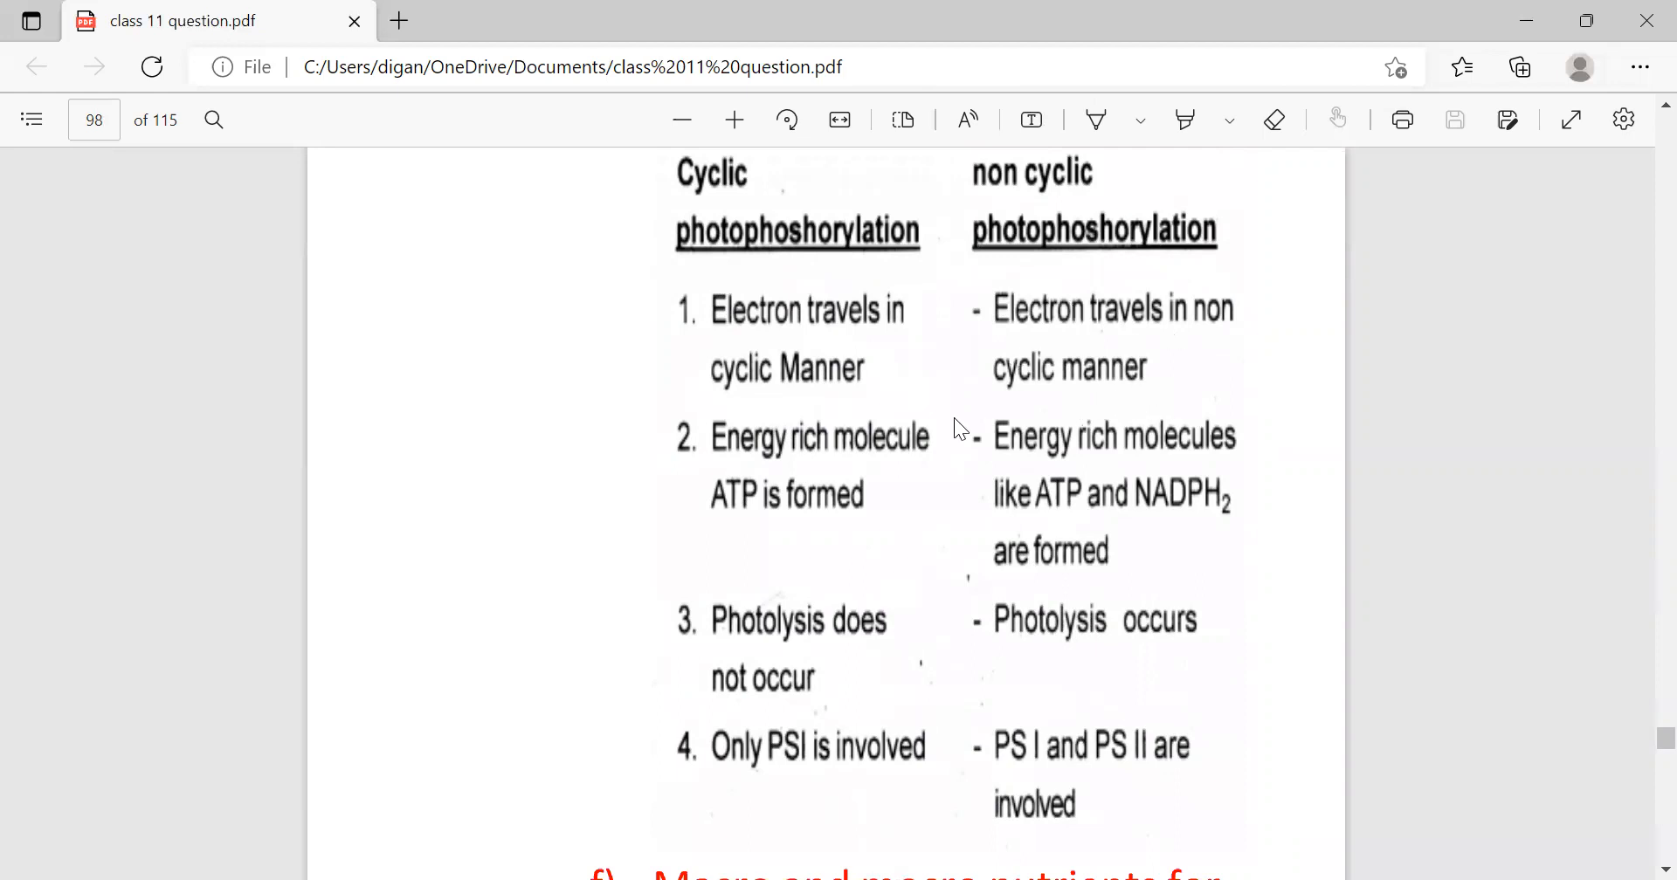
{"action": "mouse_move", "coordinate": [817, 452]}
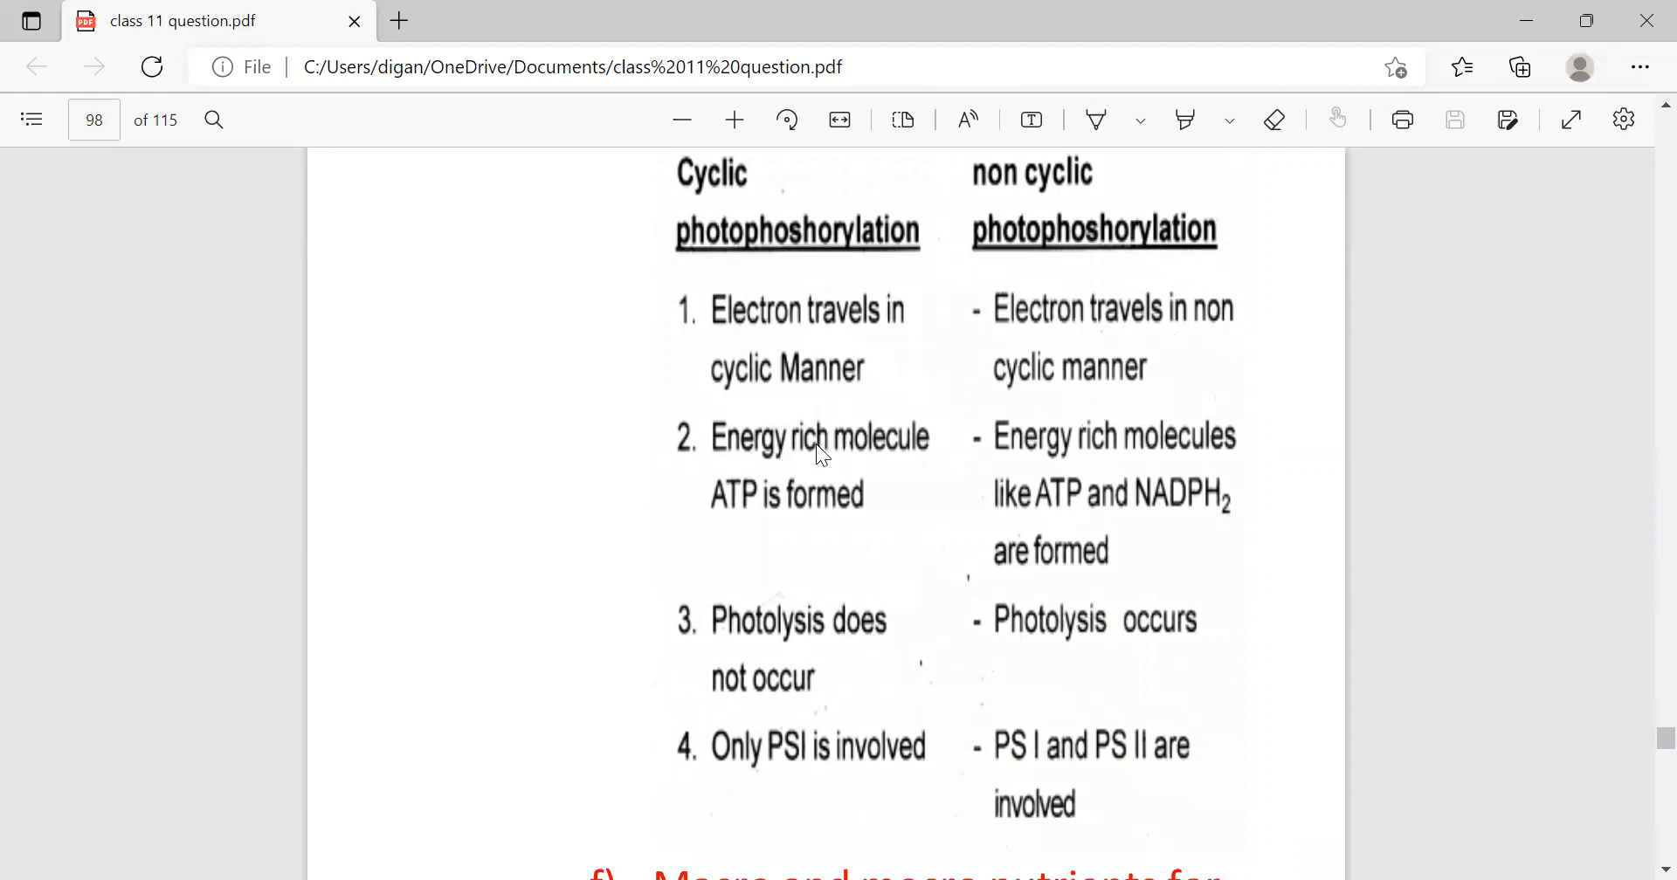
{"action": "mouse_move", "coordinate": [999, 460]}
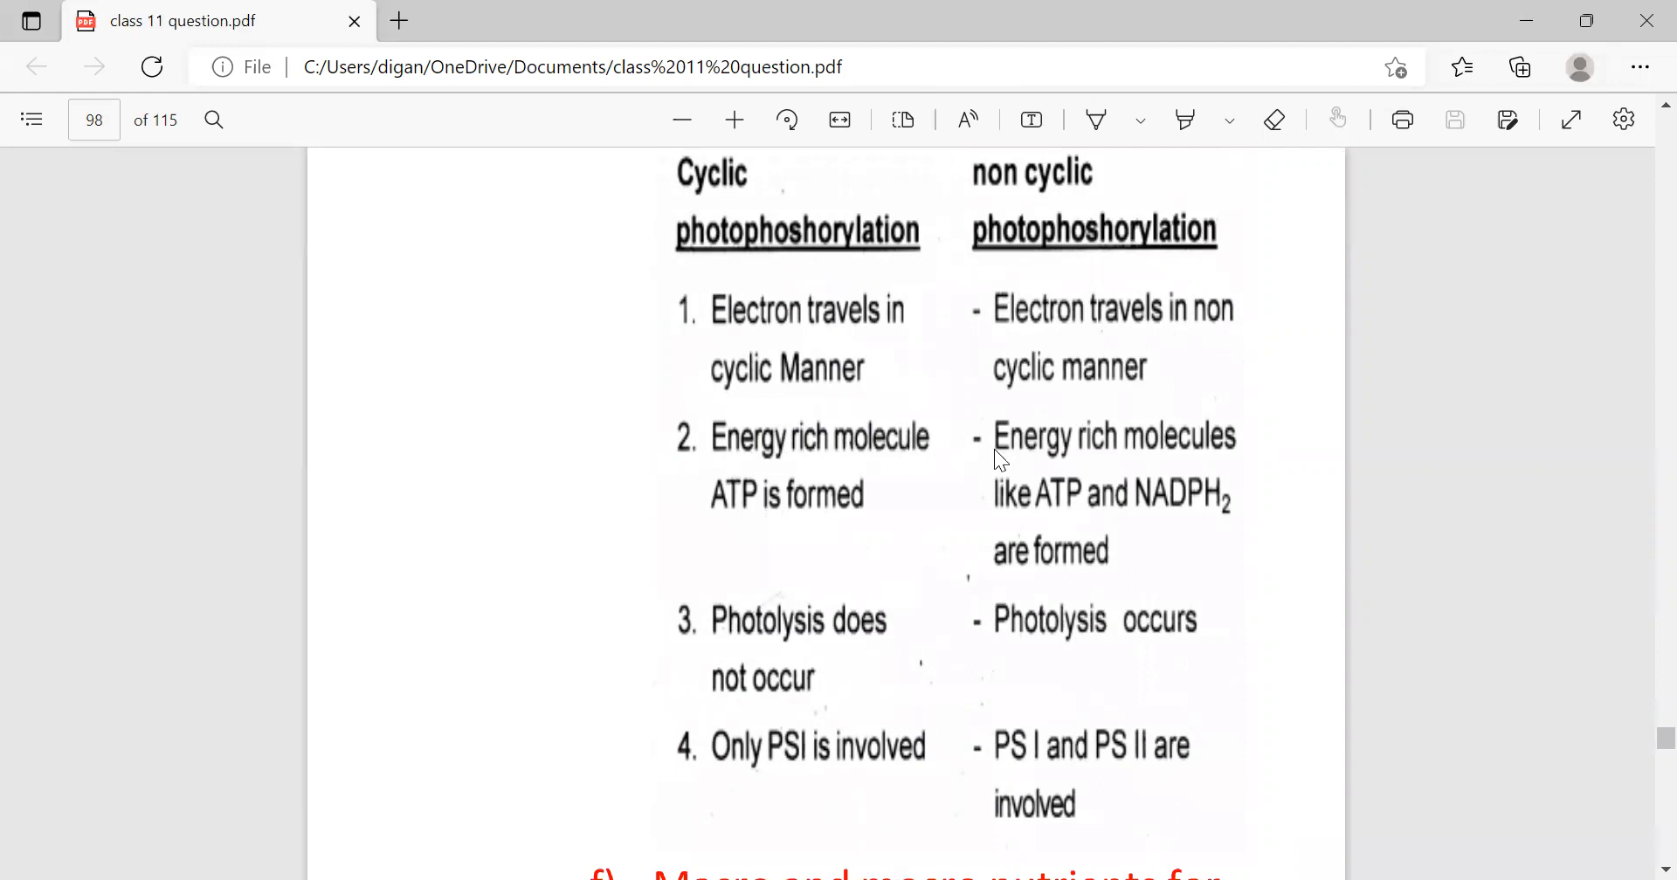
{"action": "mouse_move", "coordinate": [1215, 536]}
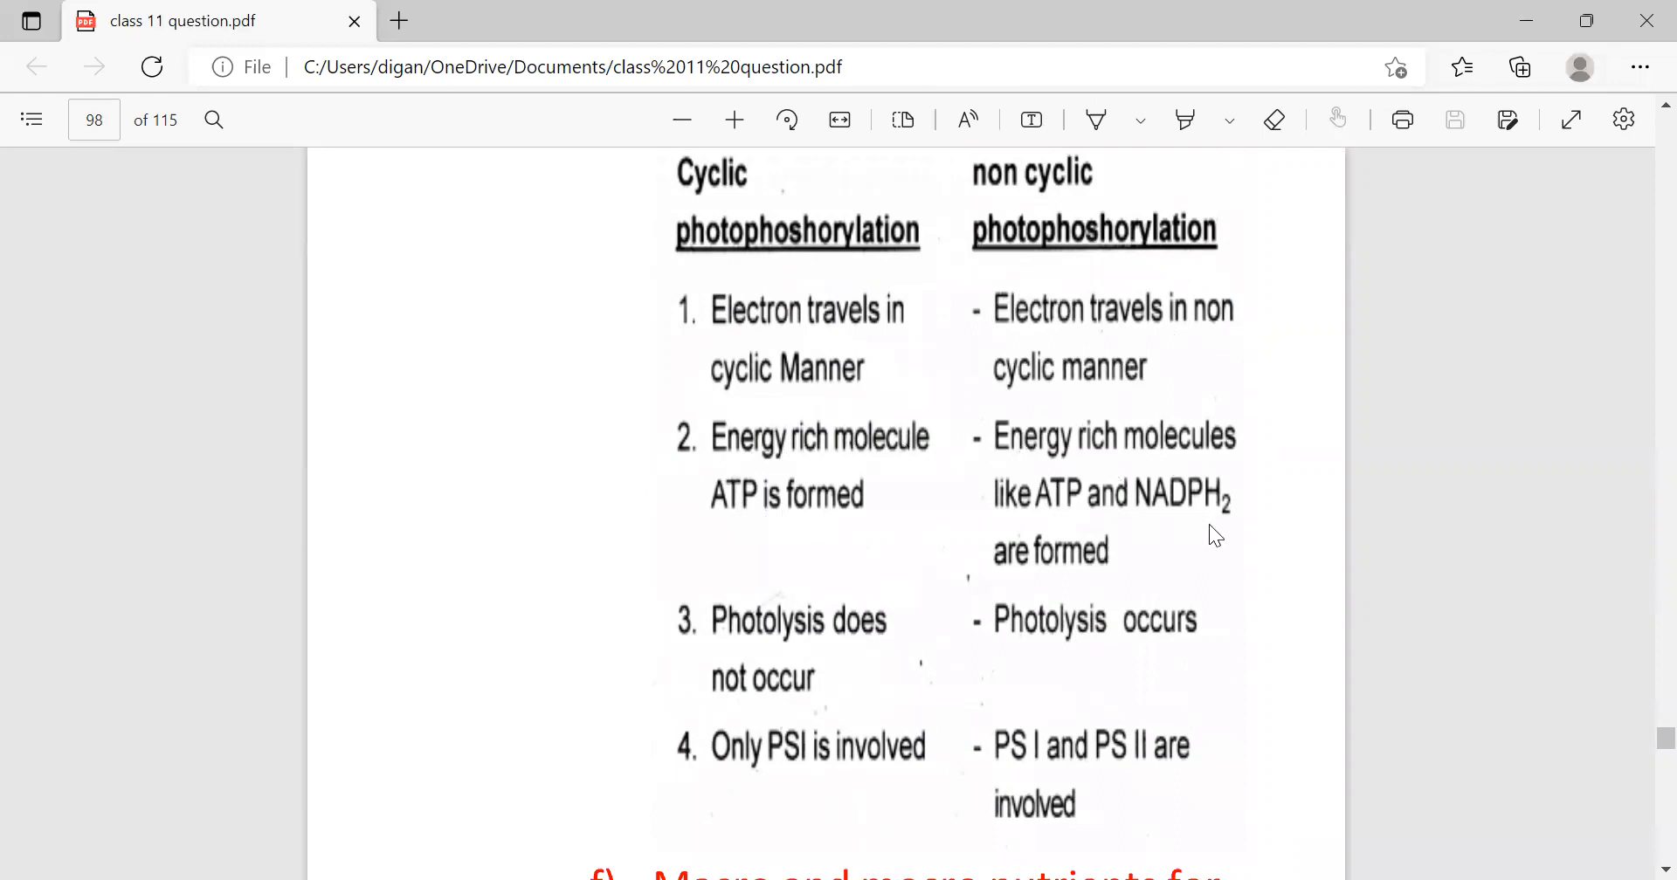
{"action": "mouse_move", "coordinate": [779, 674]}
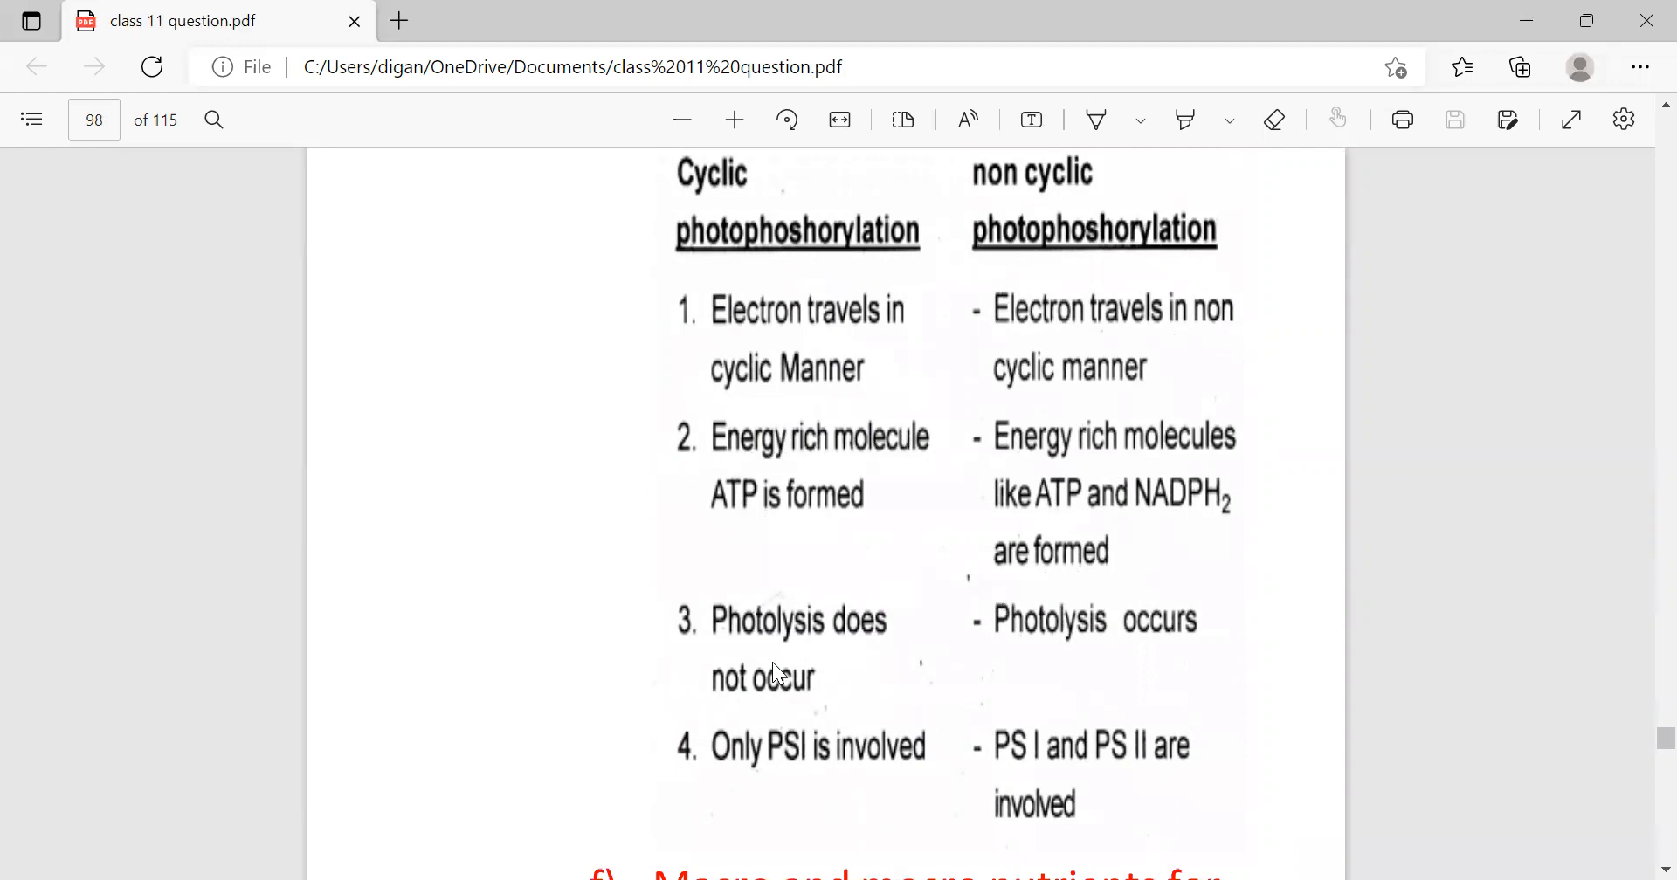
{"action": "mouse_move", "coordinate": [1170, 673]}
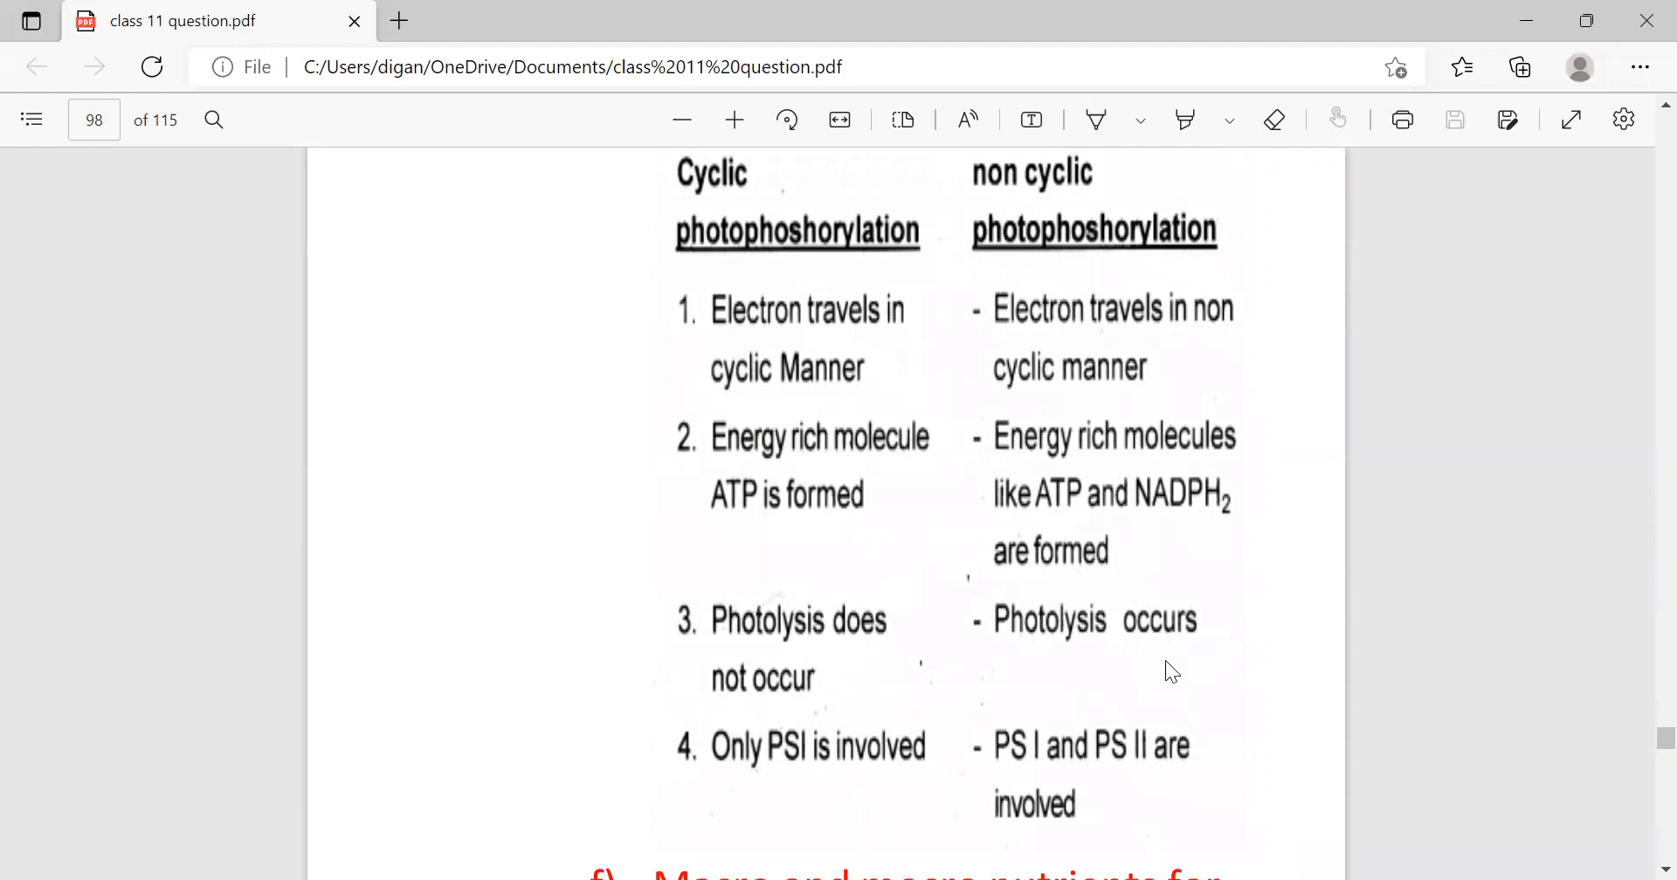
{"action": "mouse_move", "coordinate": [868, 769]}
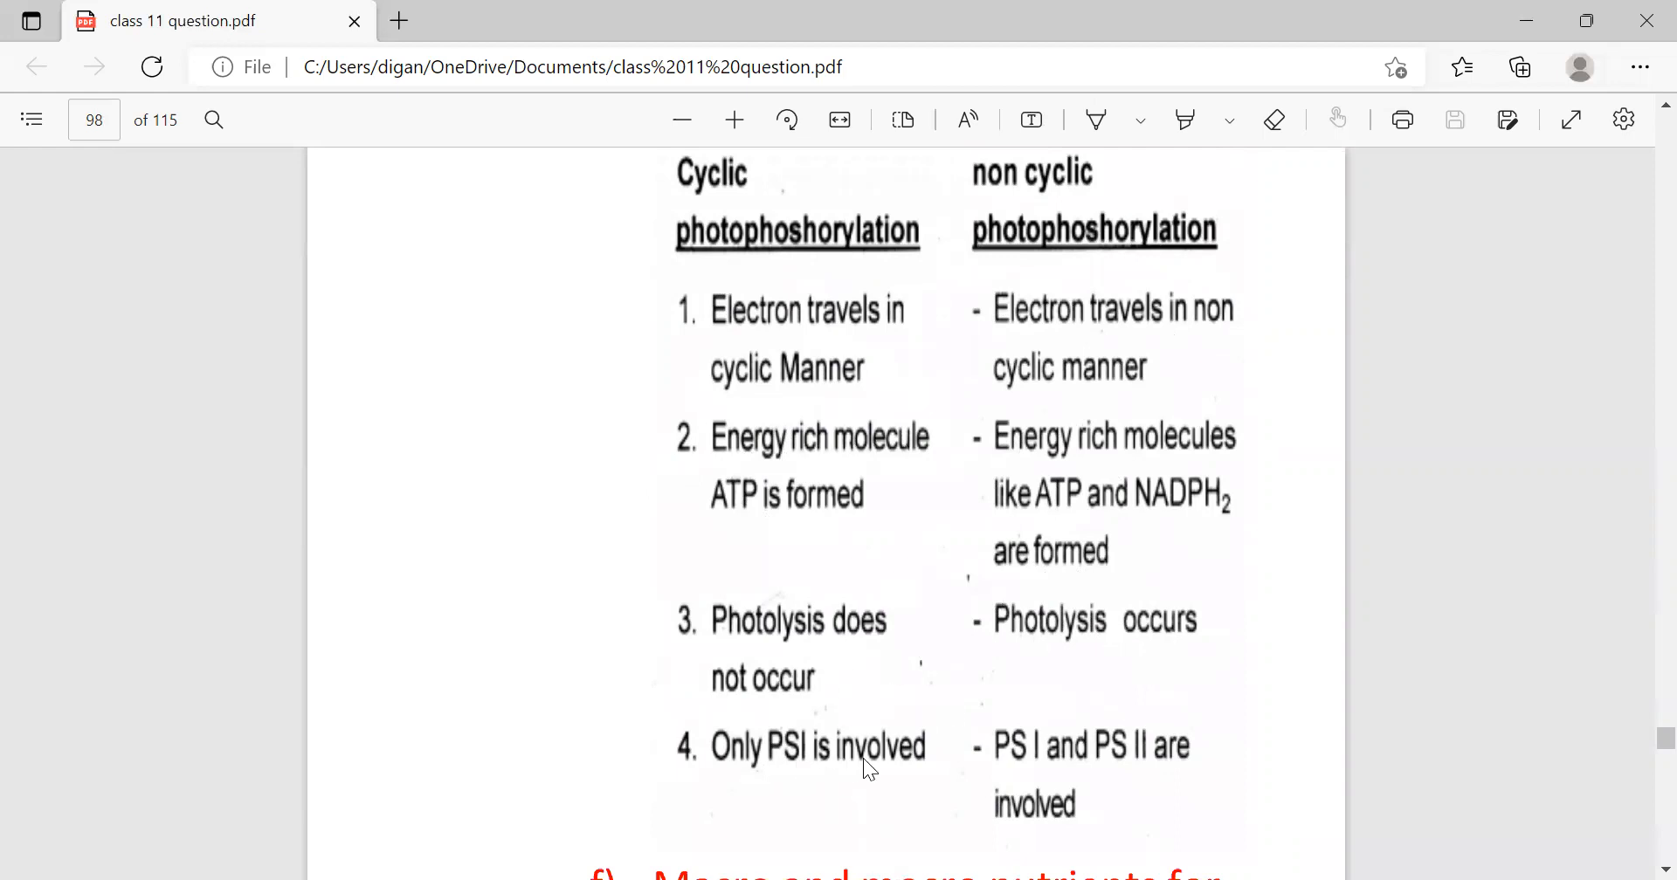
{"action": "mouse_move", "coordinate": [1089, 788]}
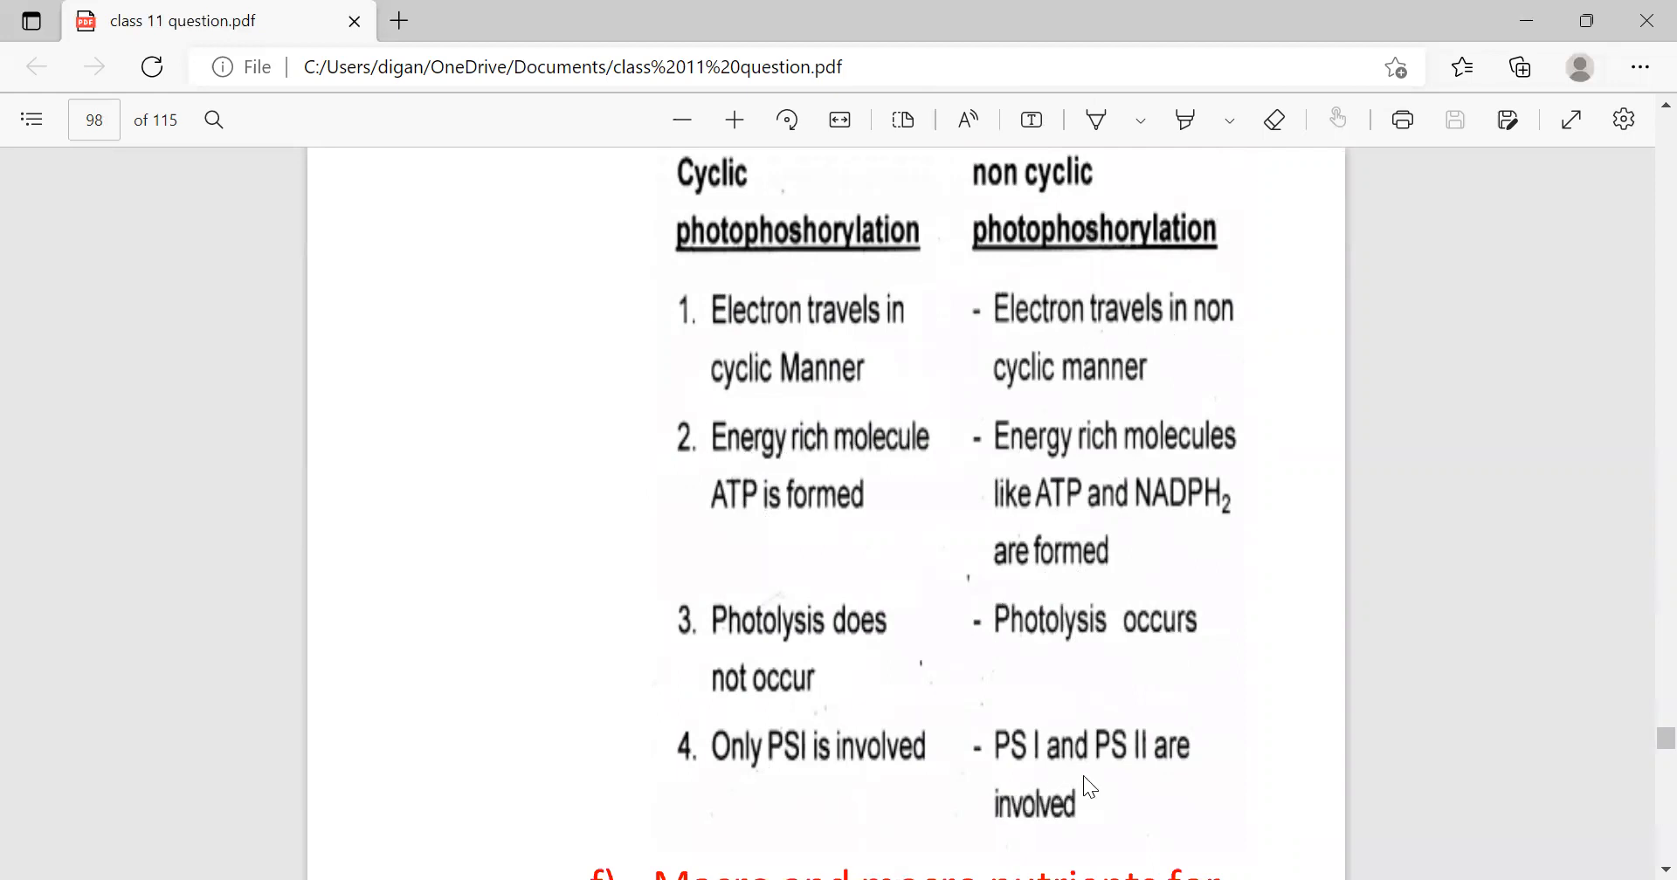
{"action": "scroll", "scroll_direction": "down", "scroll_amount": 3}
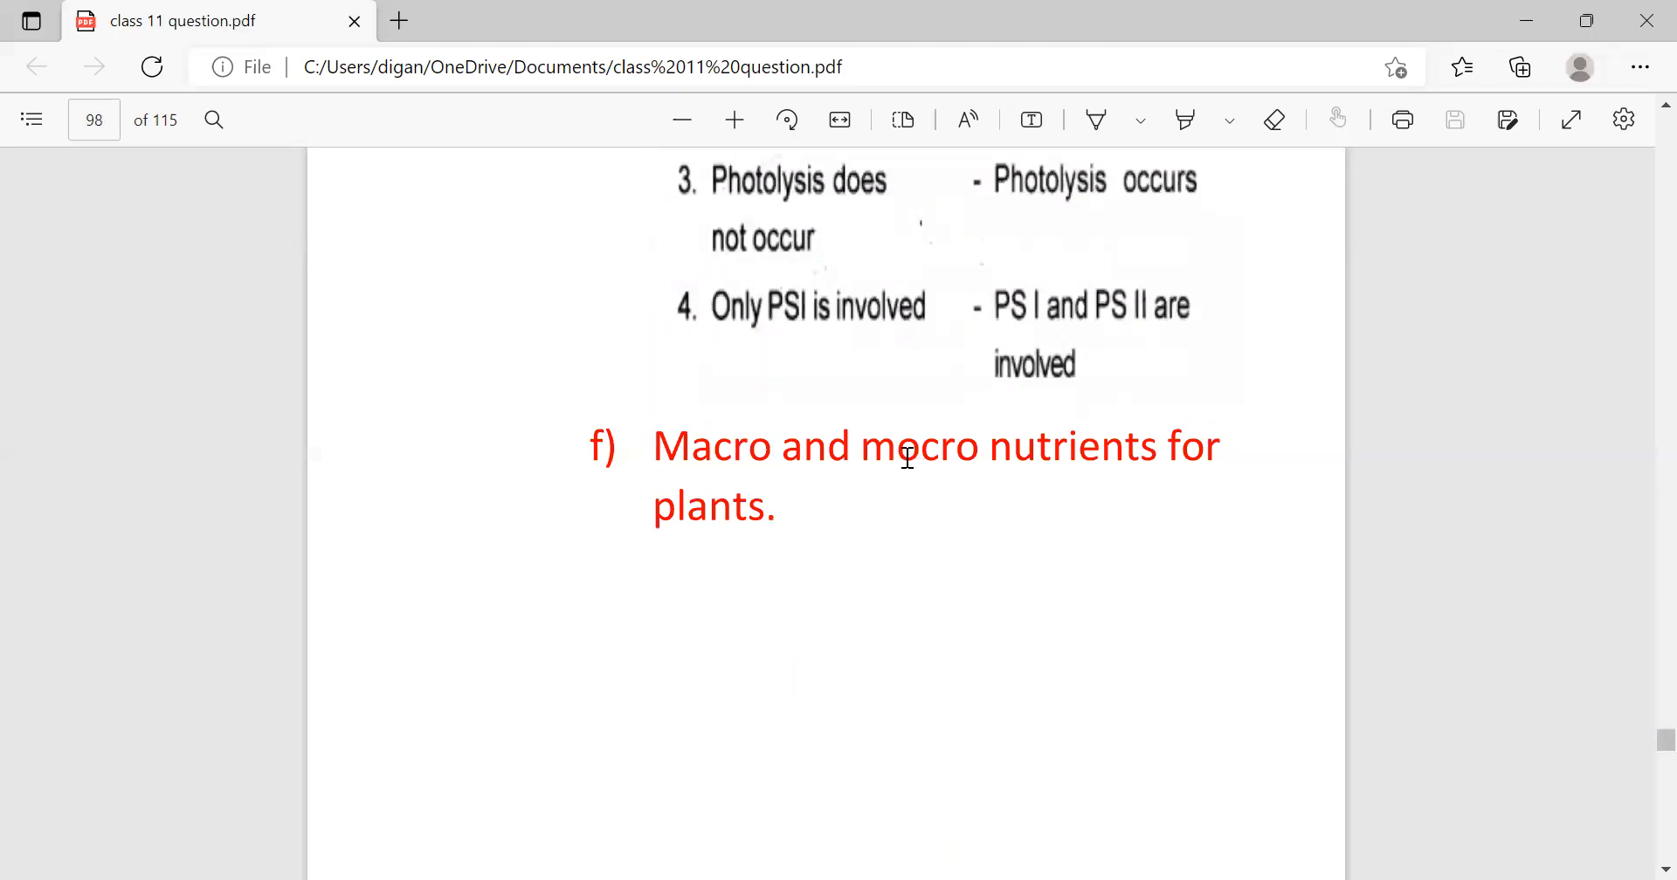
{"action": "mouse_move", "coordinate": [1158, 498]}
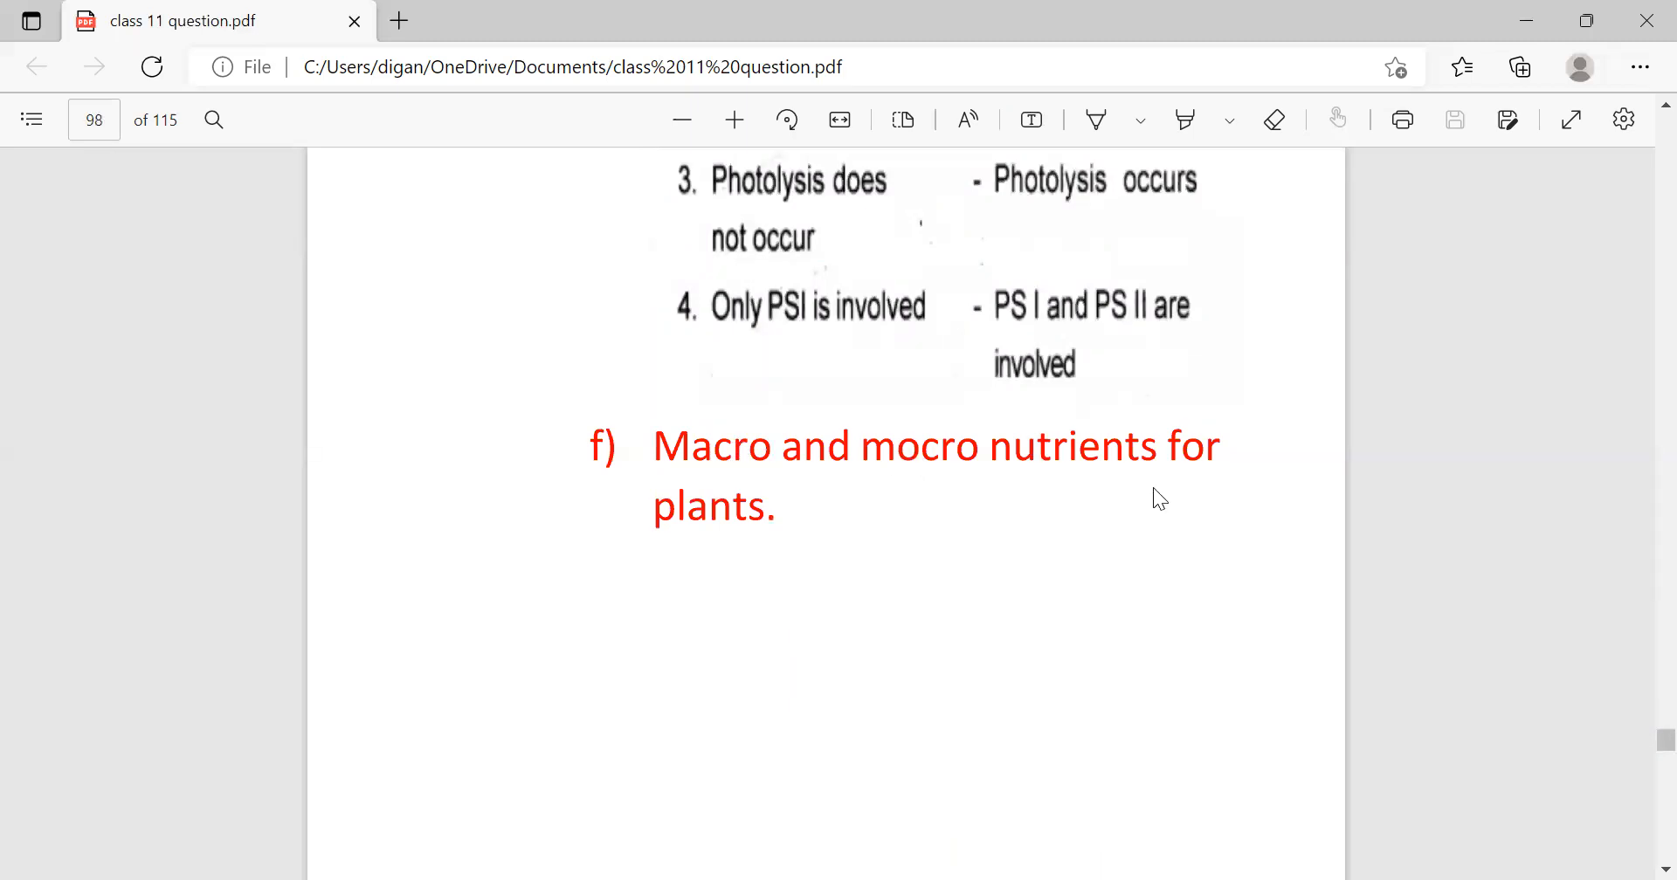
{"action": "scroll", "scroll_direction": "down", "scroll_amount": 3}
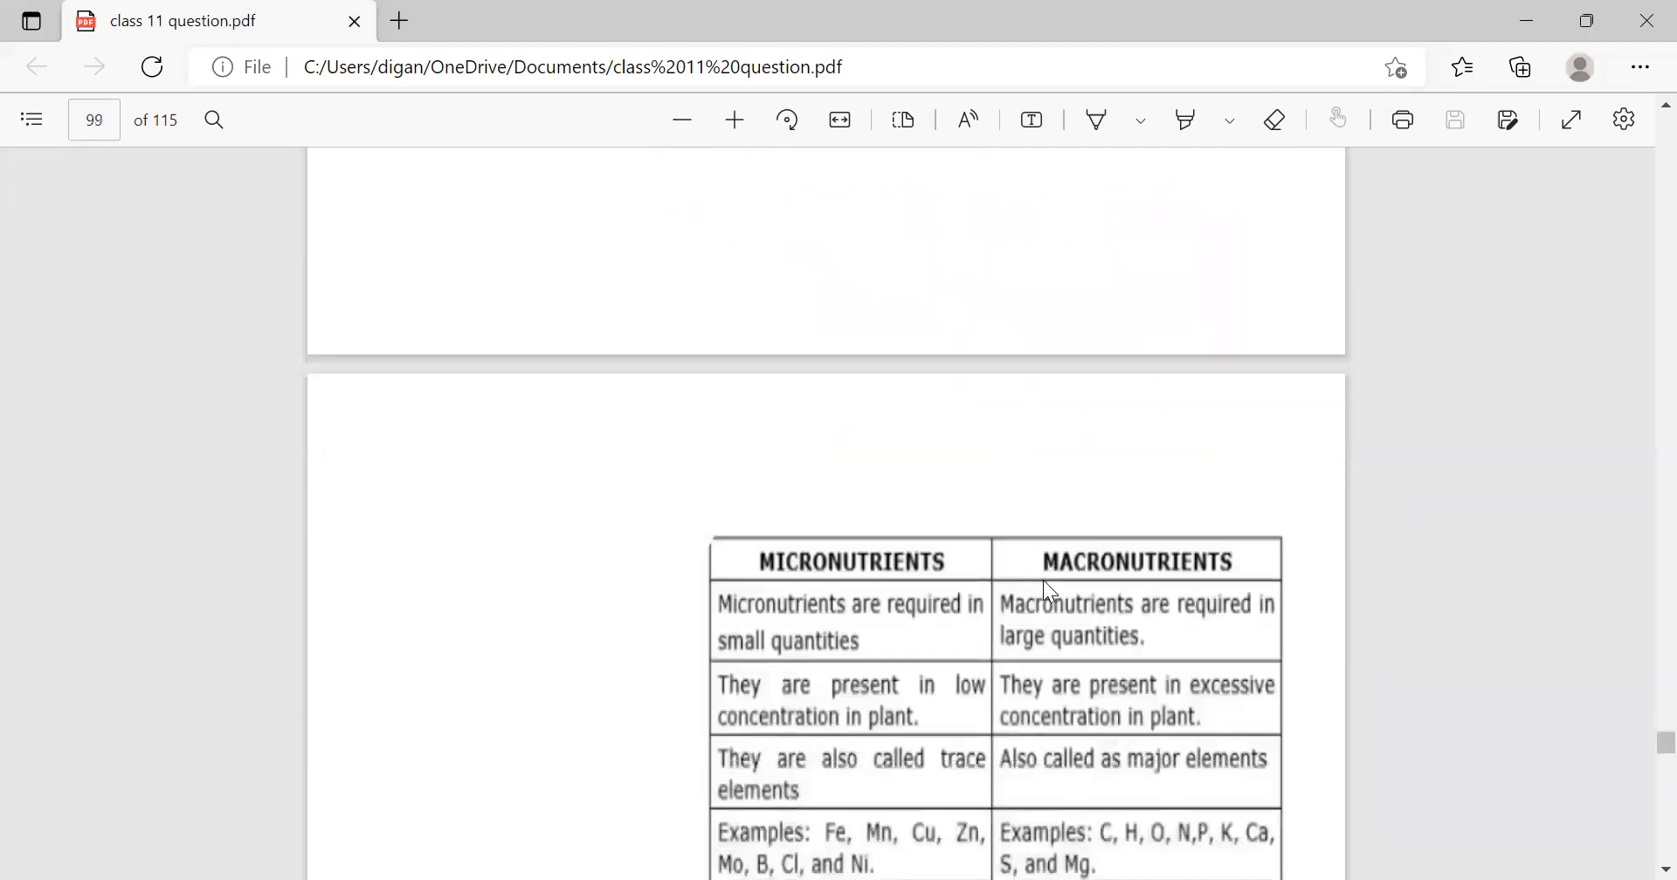
{"action": "scroll", "scroll_direction": "down", "scroll_amount": 3}
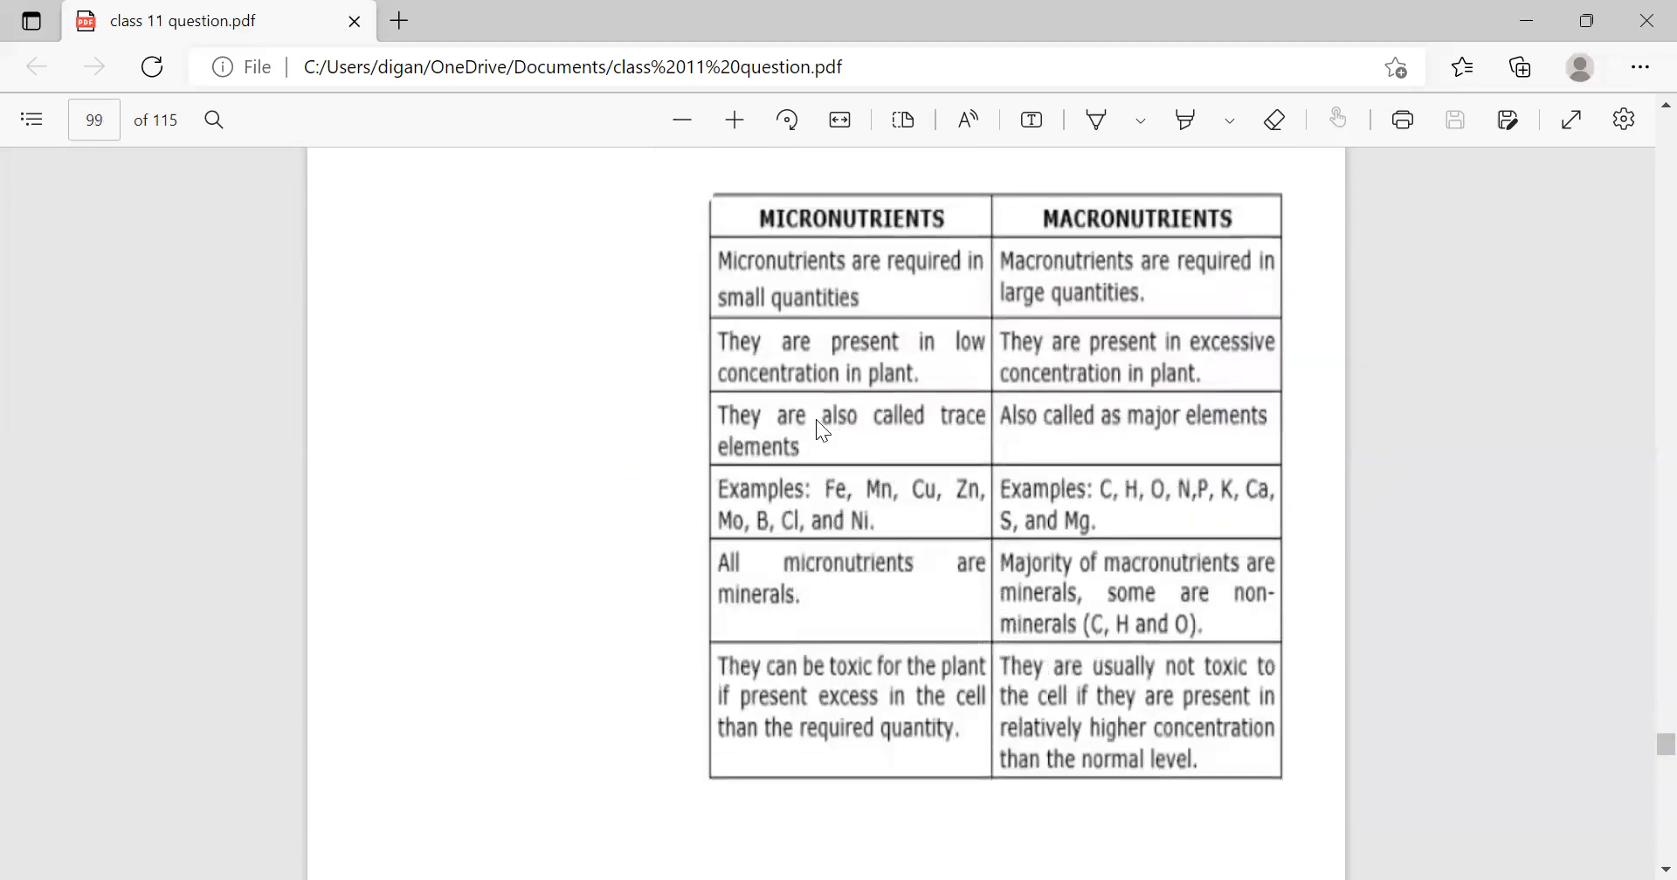
{"action": "mouse_move", "coordinate": [877, 496]}
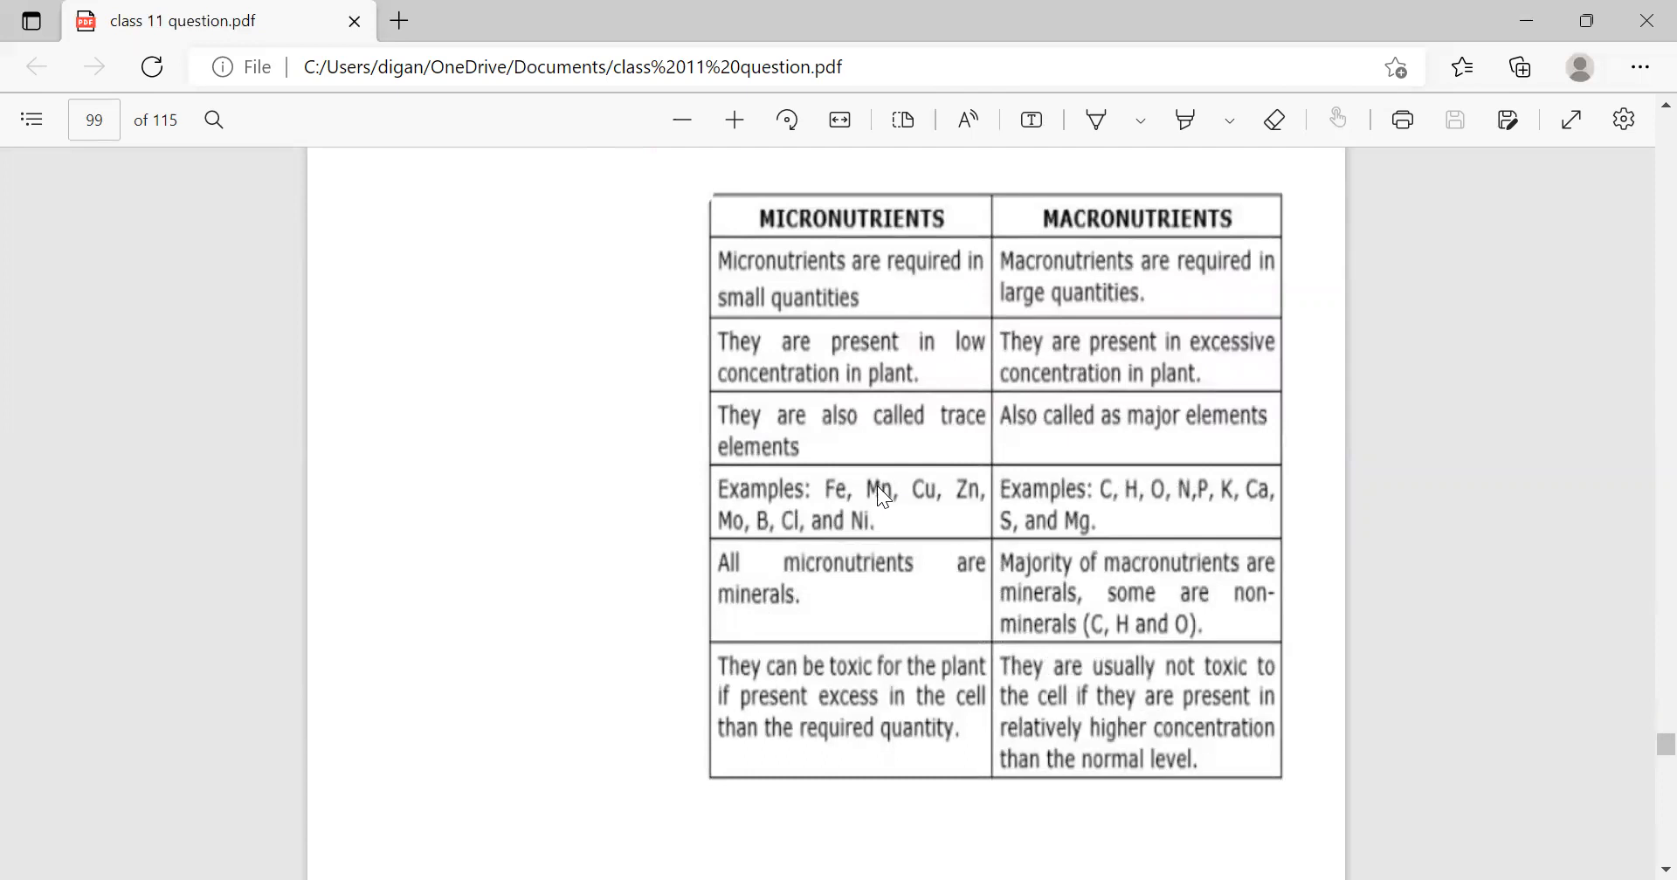
{"action": "mouse_move", "coordinate": [917, 532]}
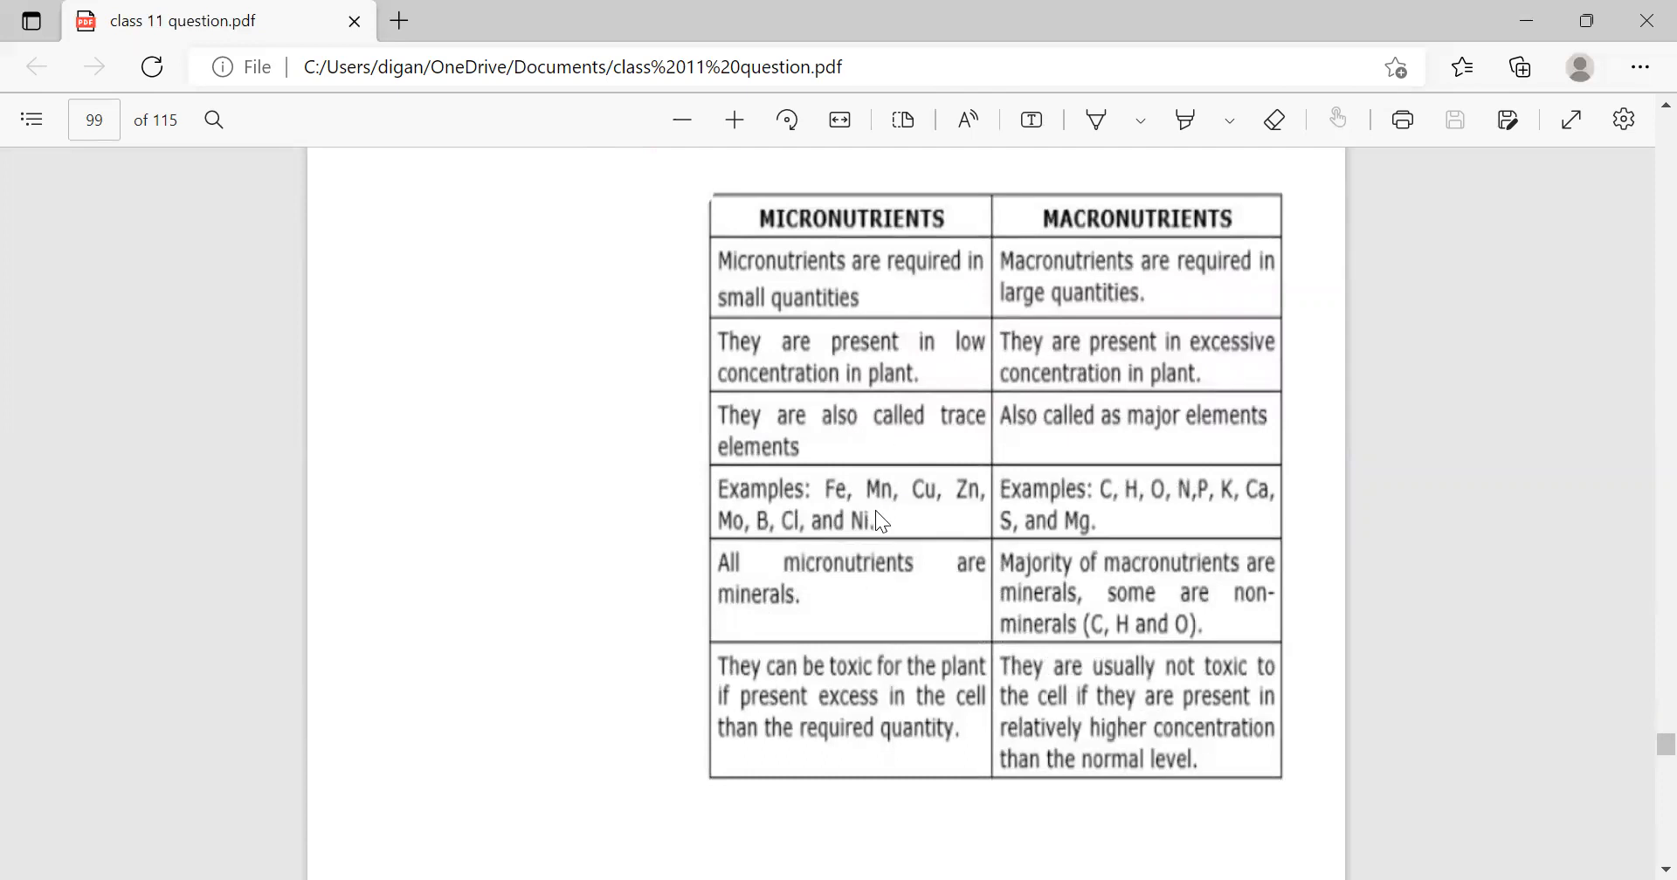
{"action": "scroll", "scroll_direction": "down", "scroll_amount": 3}
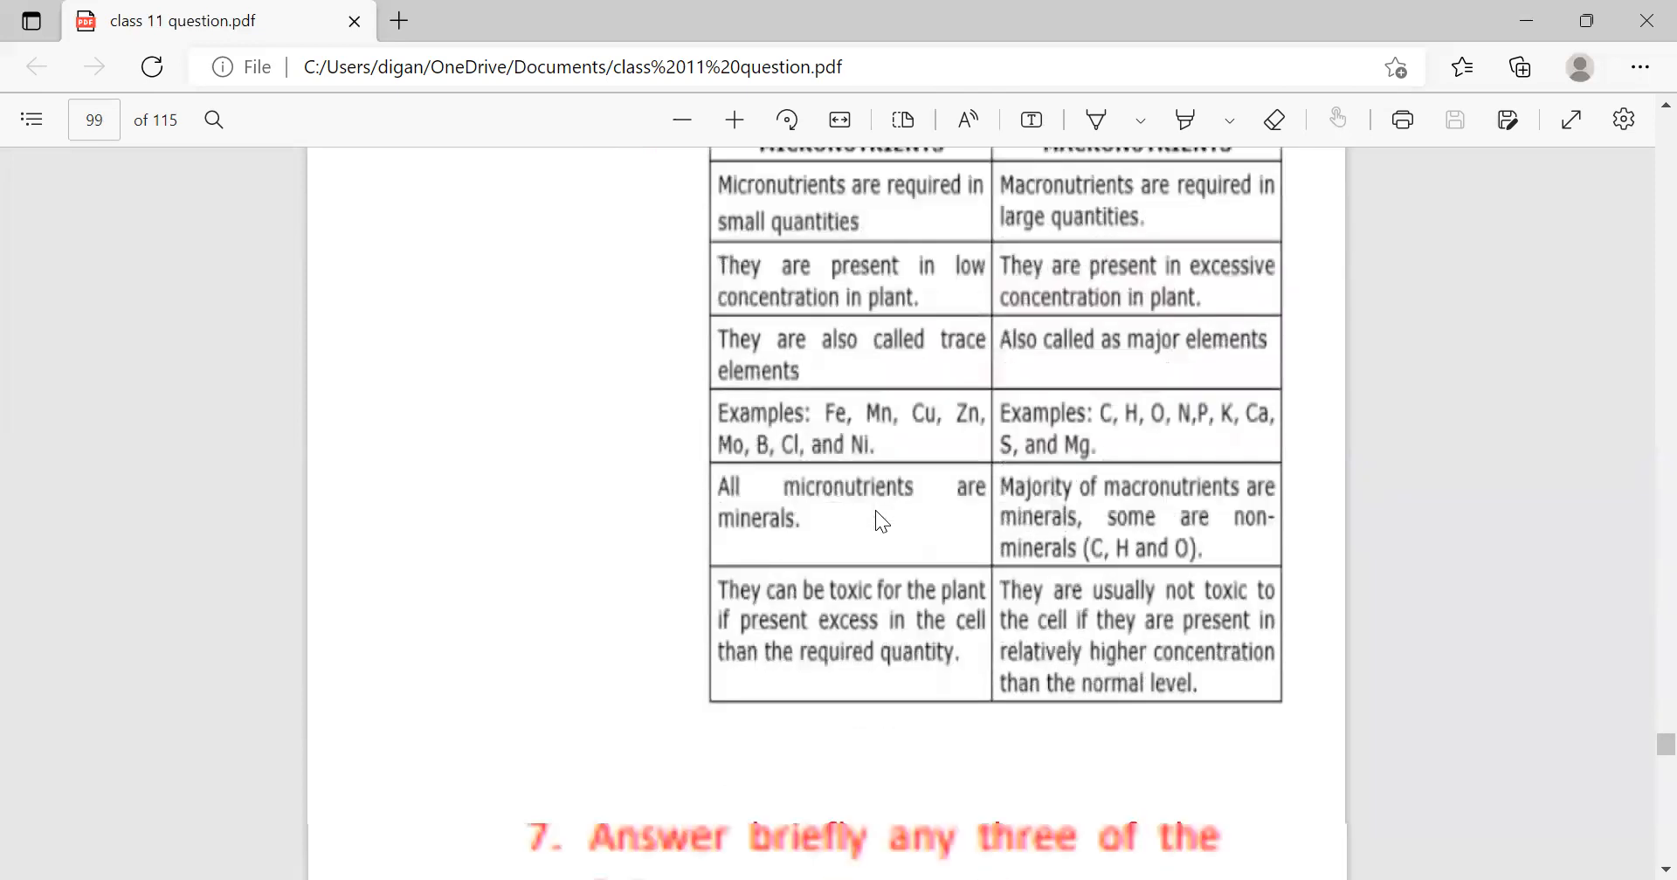
{"action": "scroll", "scroll_direction": "down", "scroll_amount": 3}
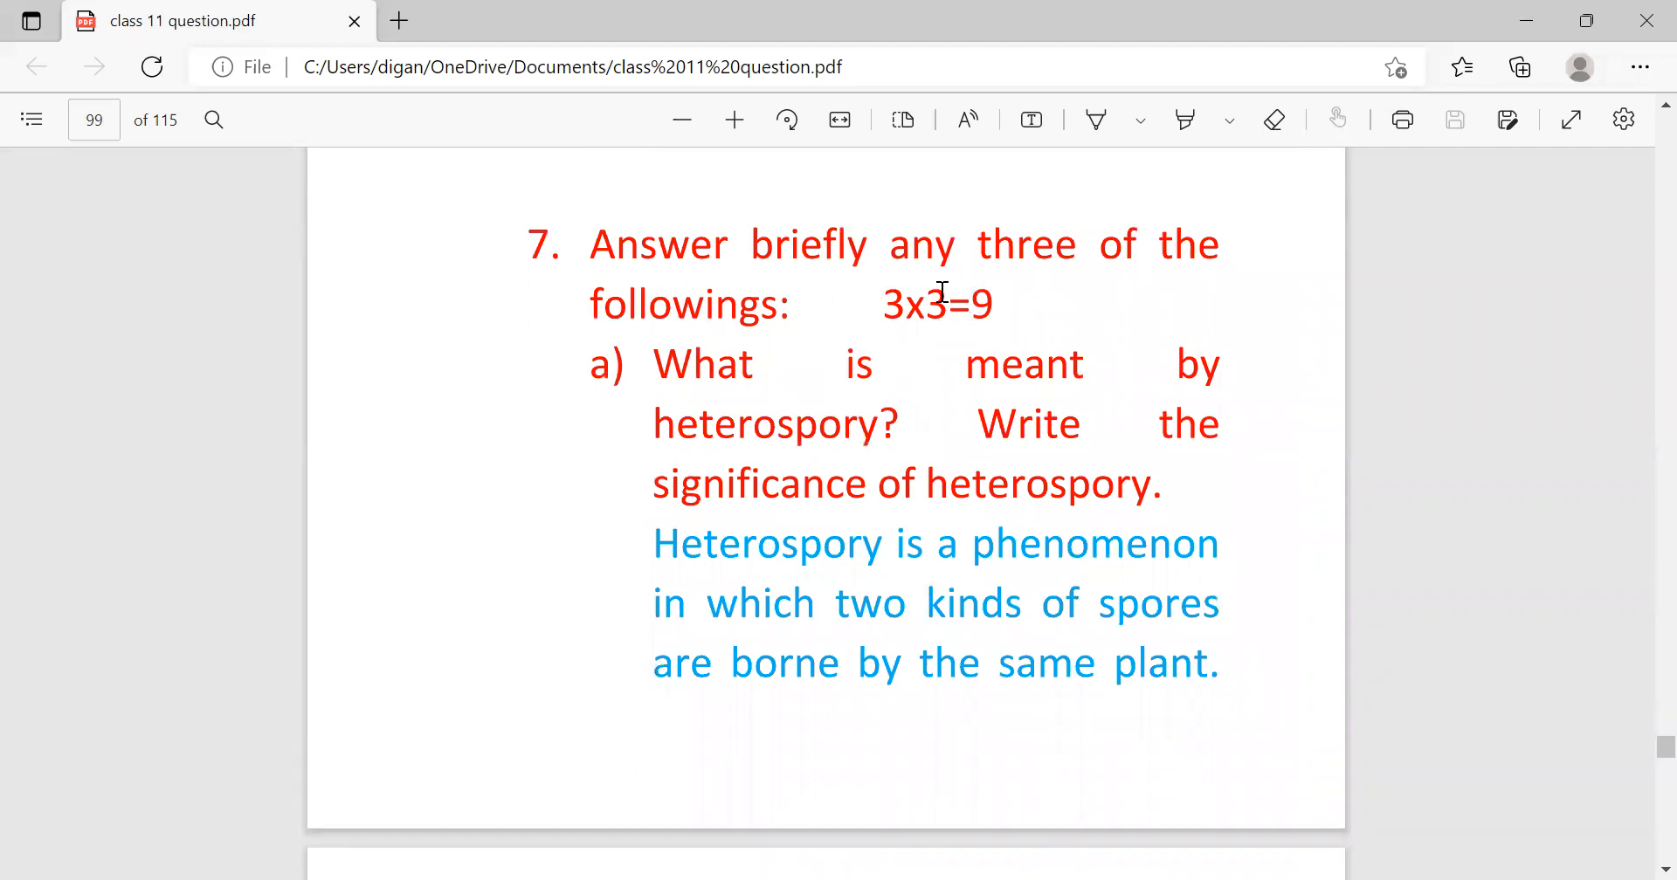
{"action": "mouse_move", "coordinate": [760, 407]}
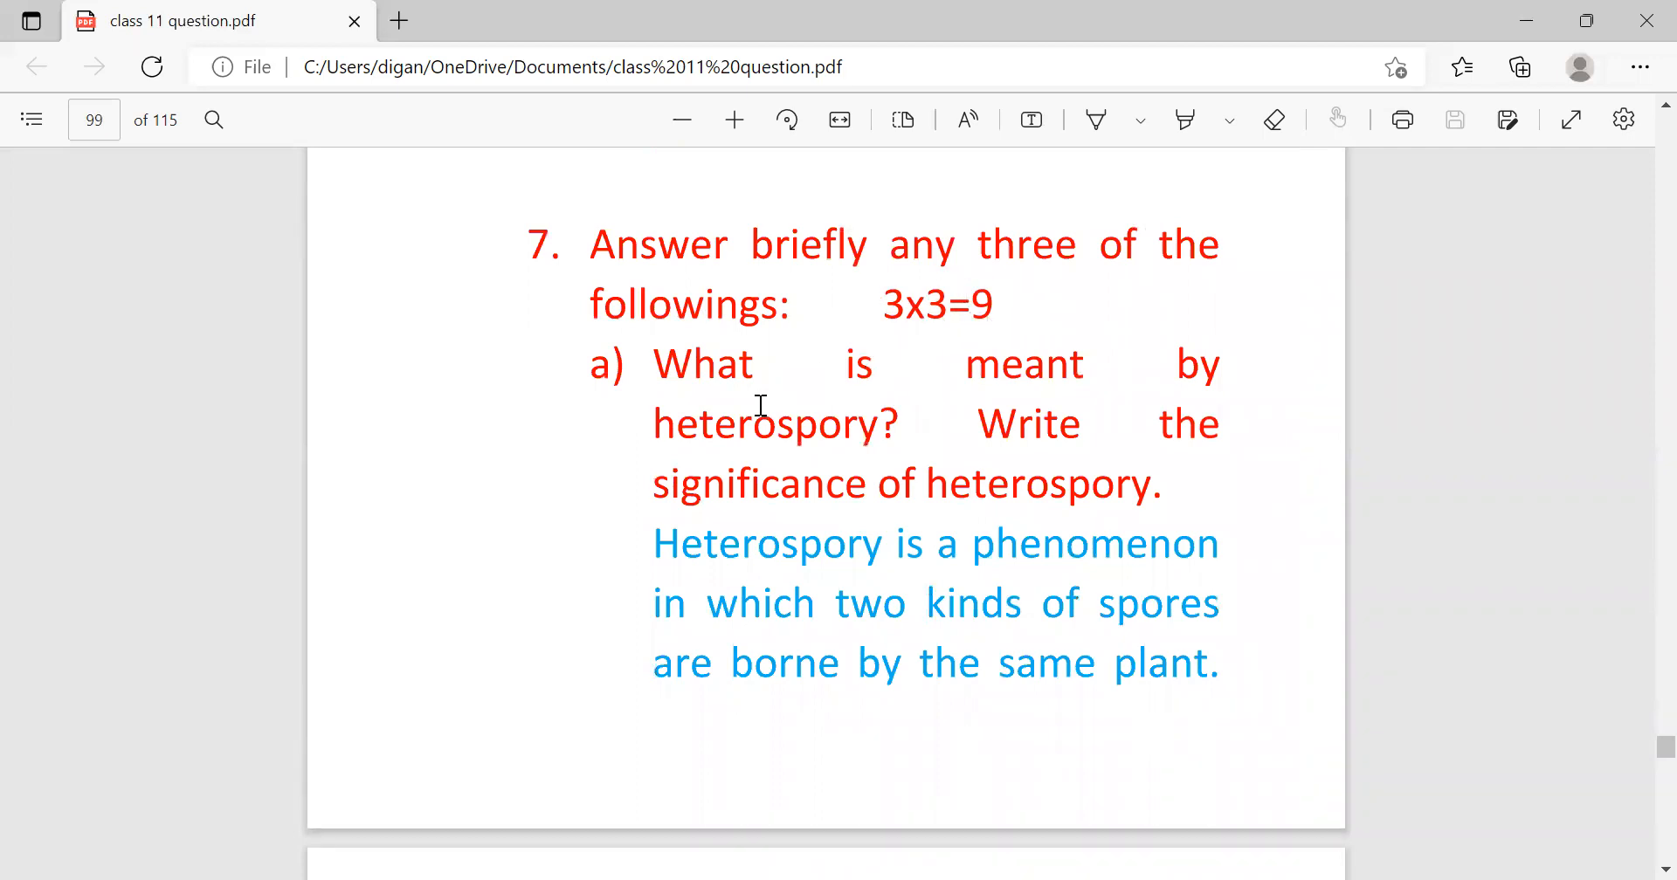
{"action": "mouse_move", "coordinate": [1242, 440]}
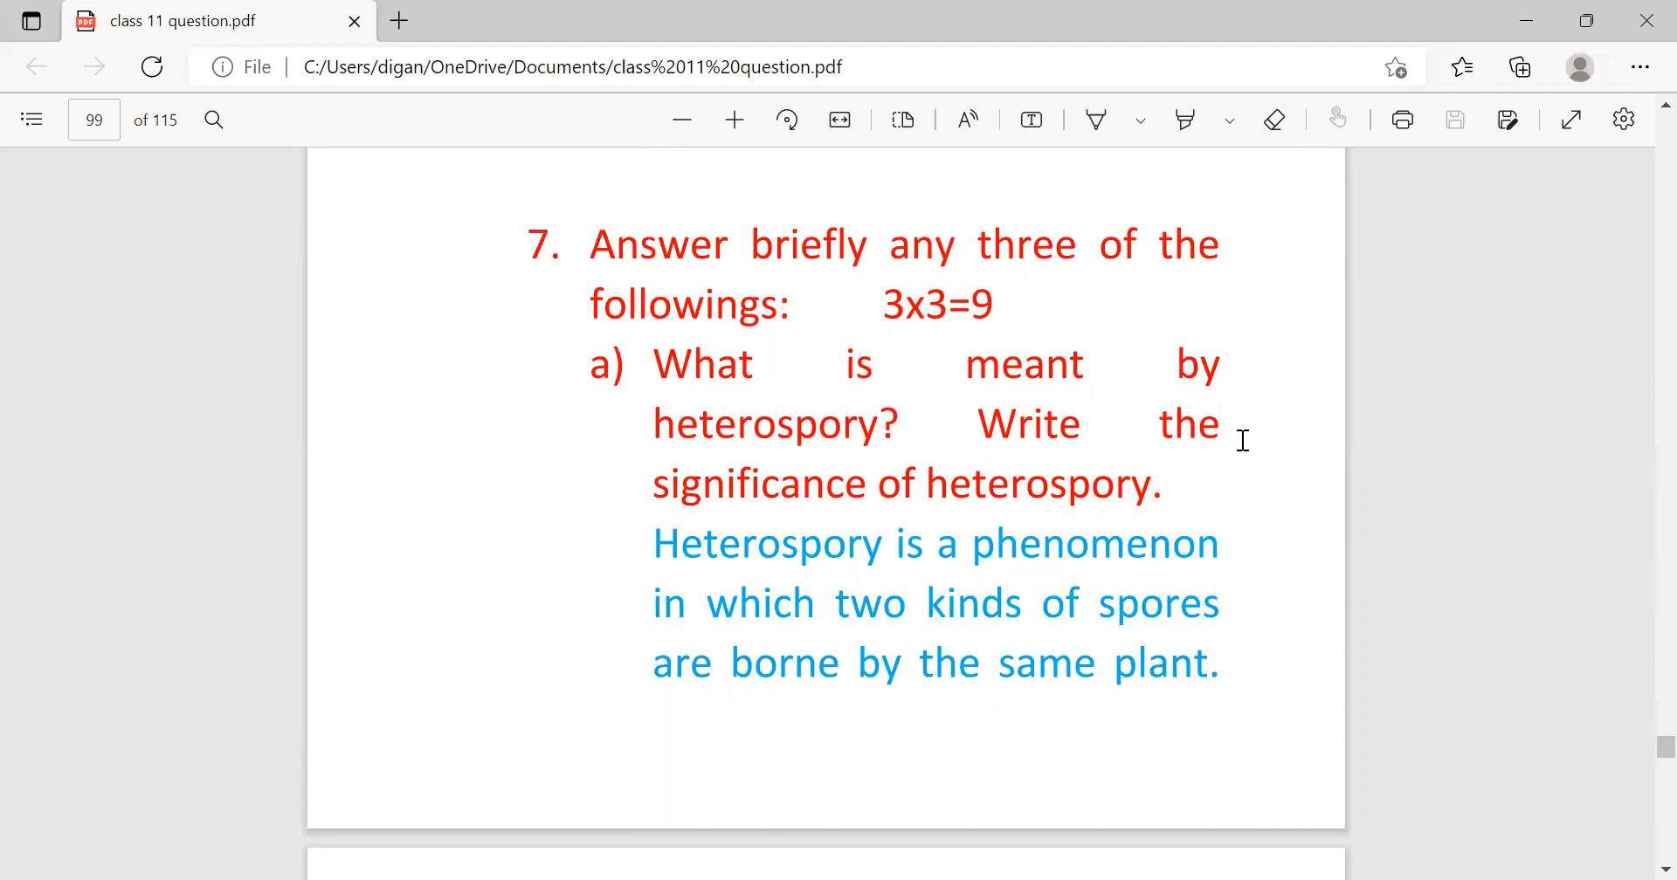
{"action": "mouse_move", "coordinate": [936, 555]}
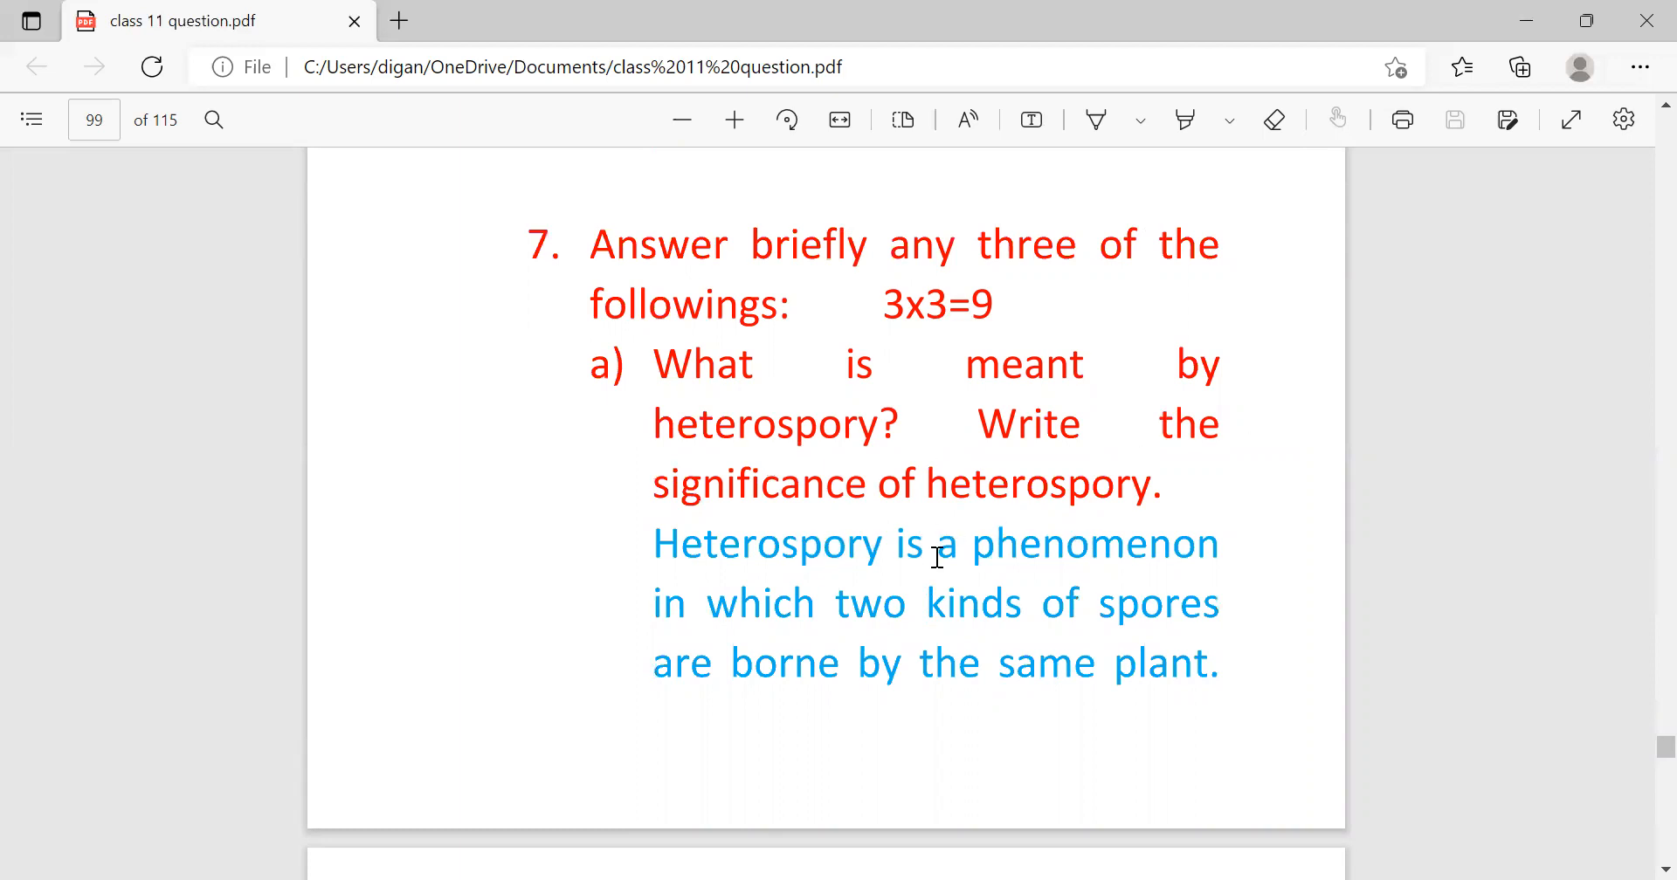
{"action": "mouse_move", "coordinate": [716, 639]}
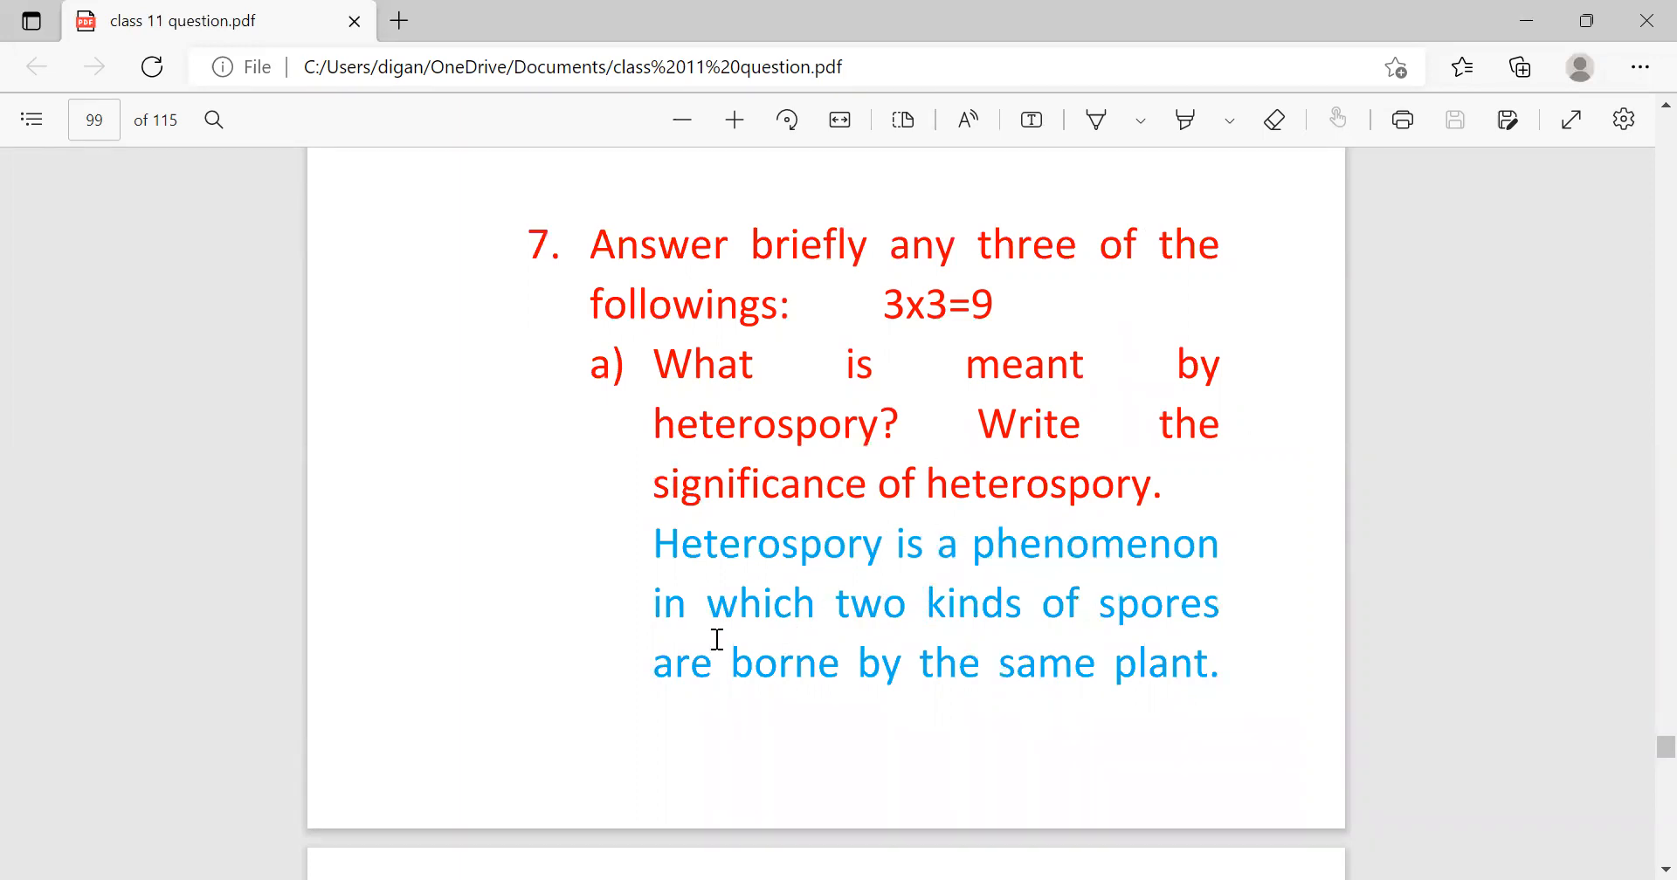
{"action": "mouse_move", "coordinate": [744, 720]}
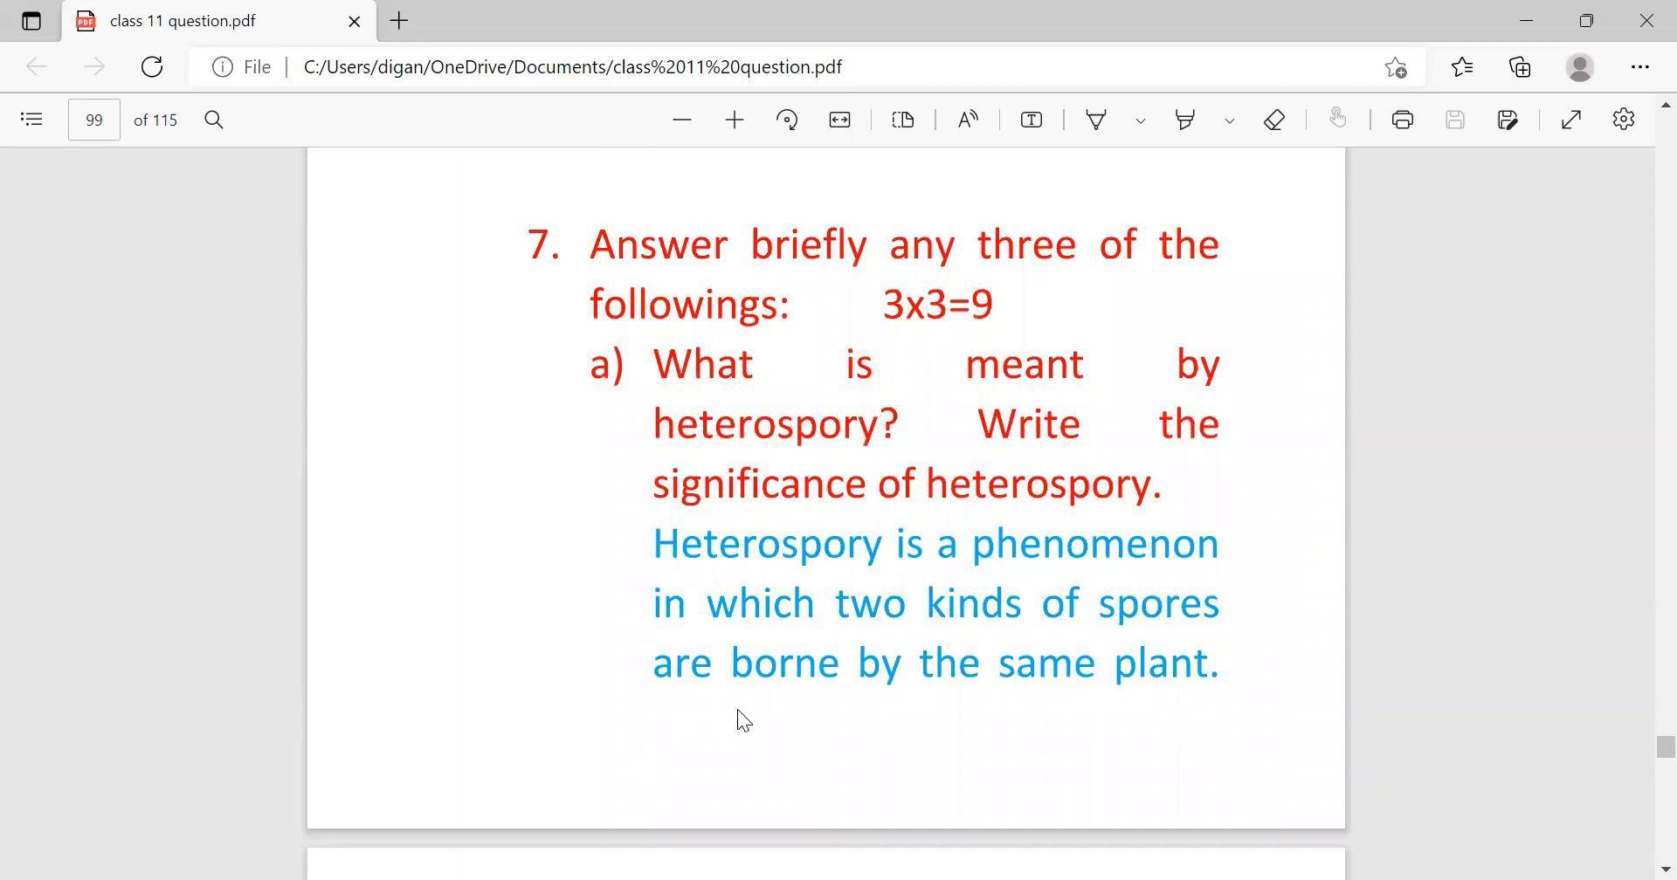
{"action": "scroll", "scroll_direction": "down", "scroll_amount": 3}
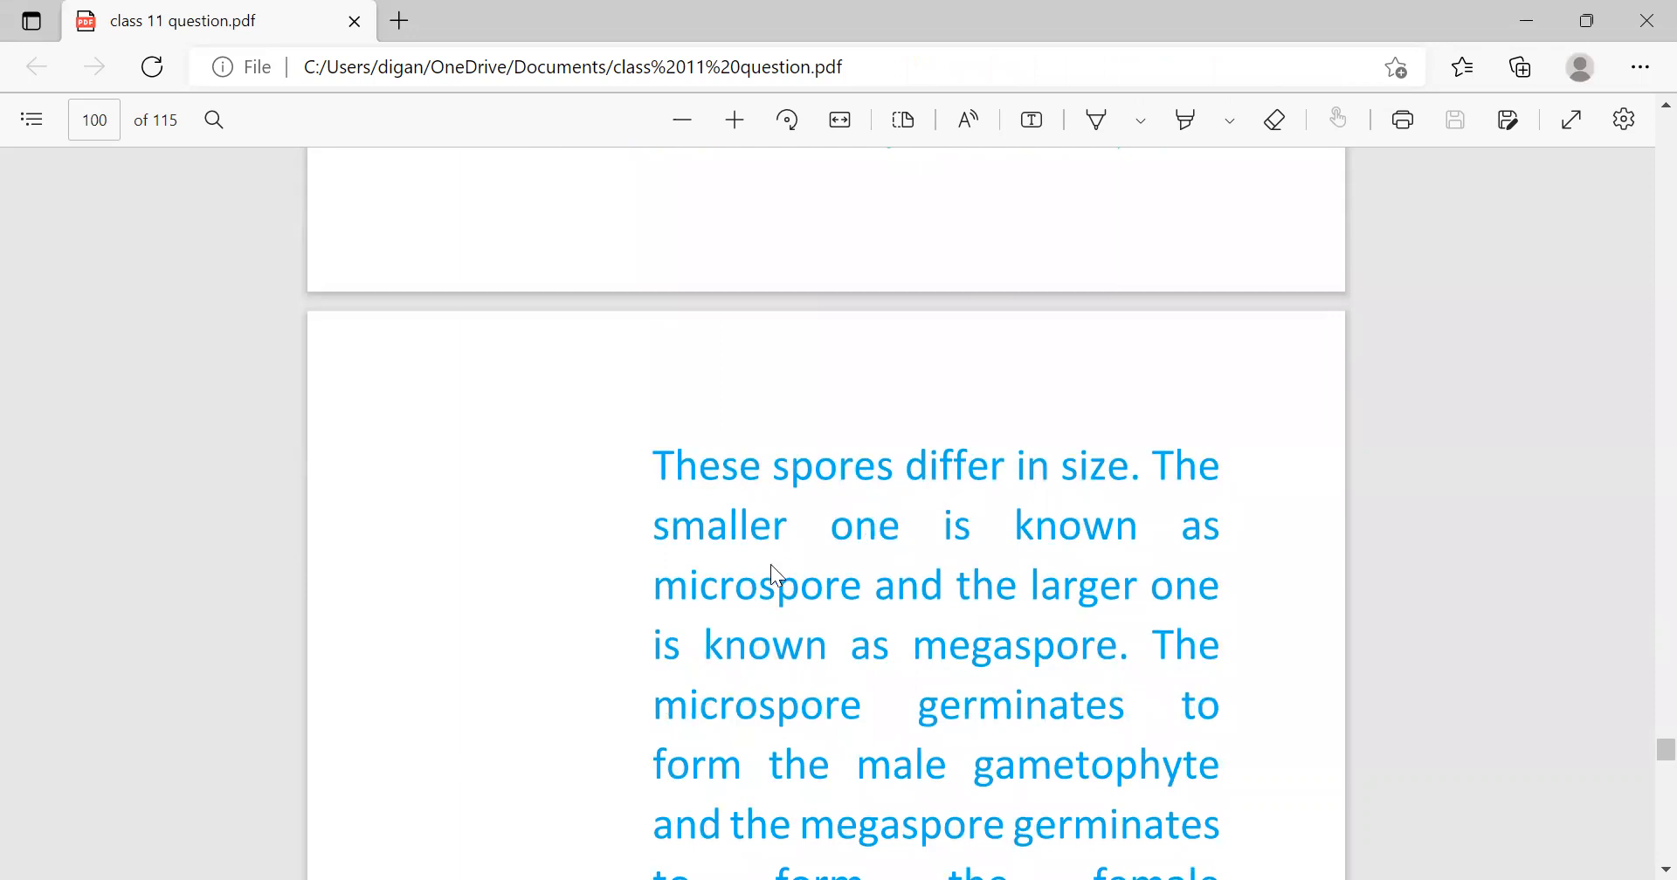
{"action": "mouse_move", "coordinate": [926, 608]}
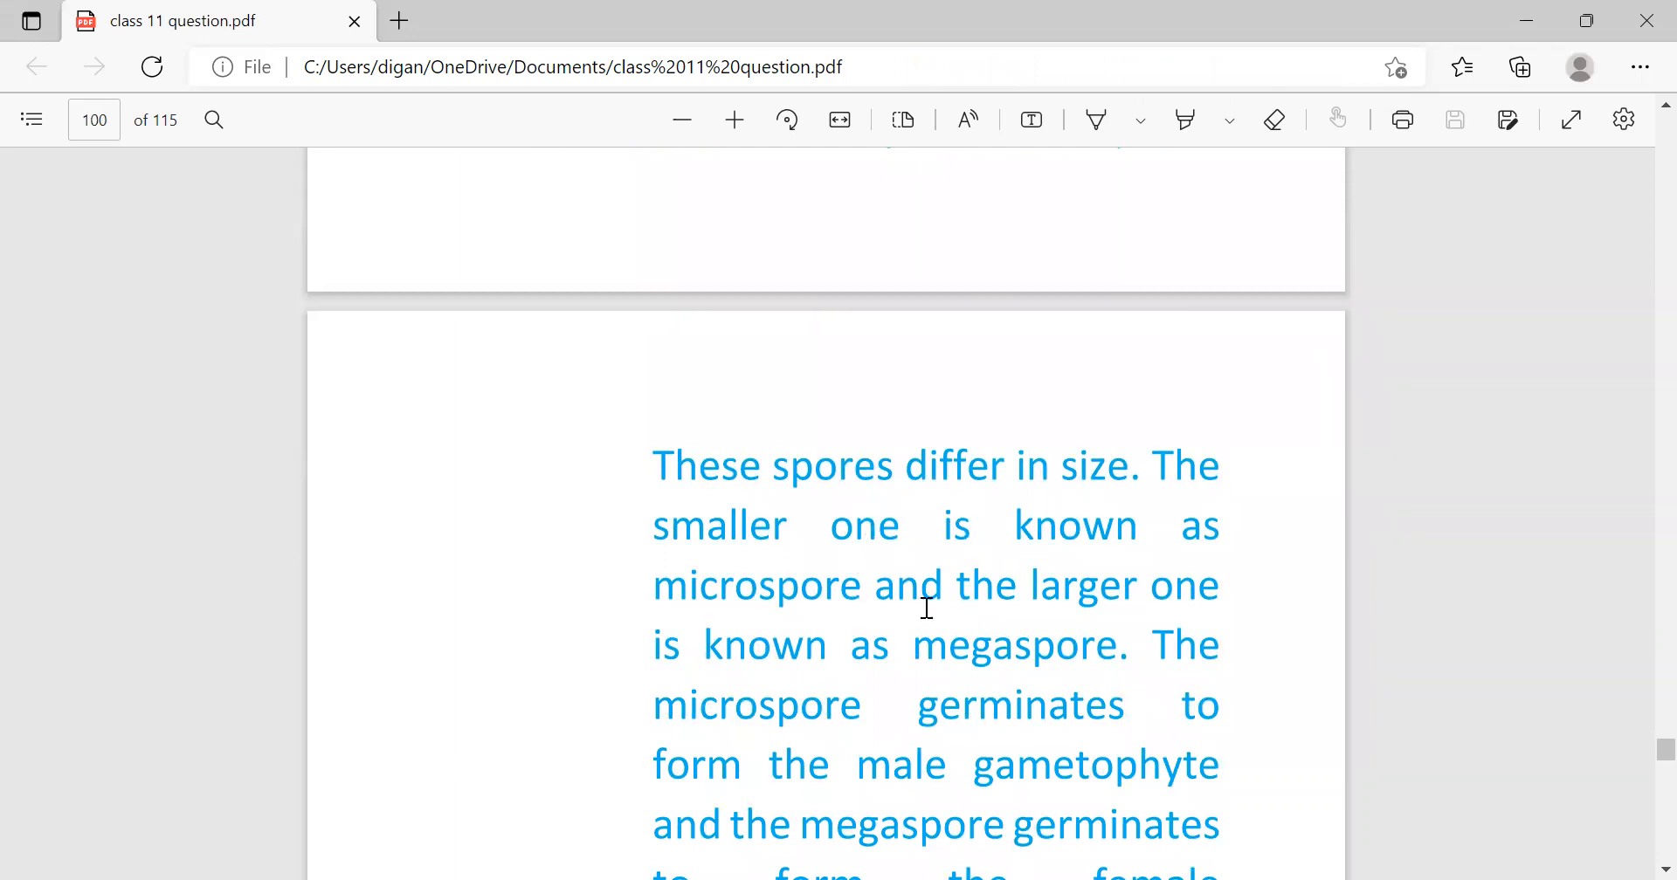
{"action": "mouse_move", "coordinate": [955, 686]}
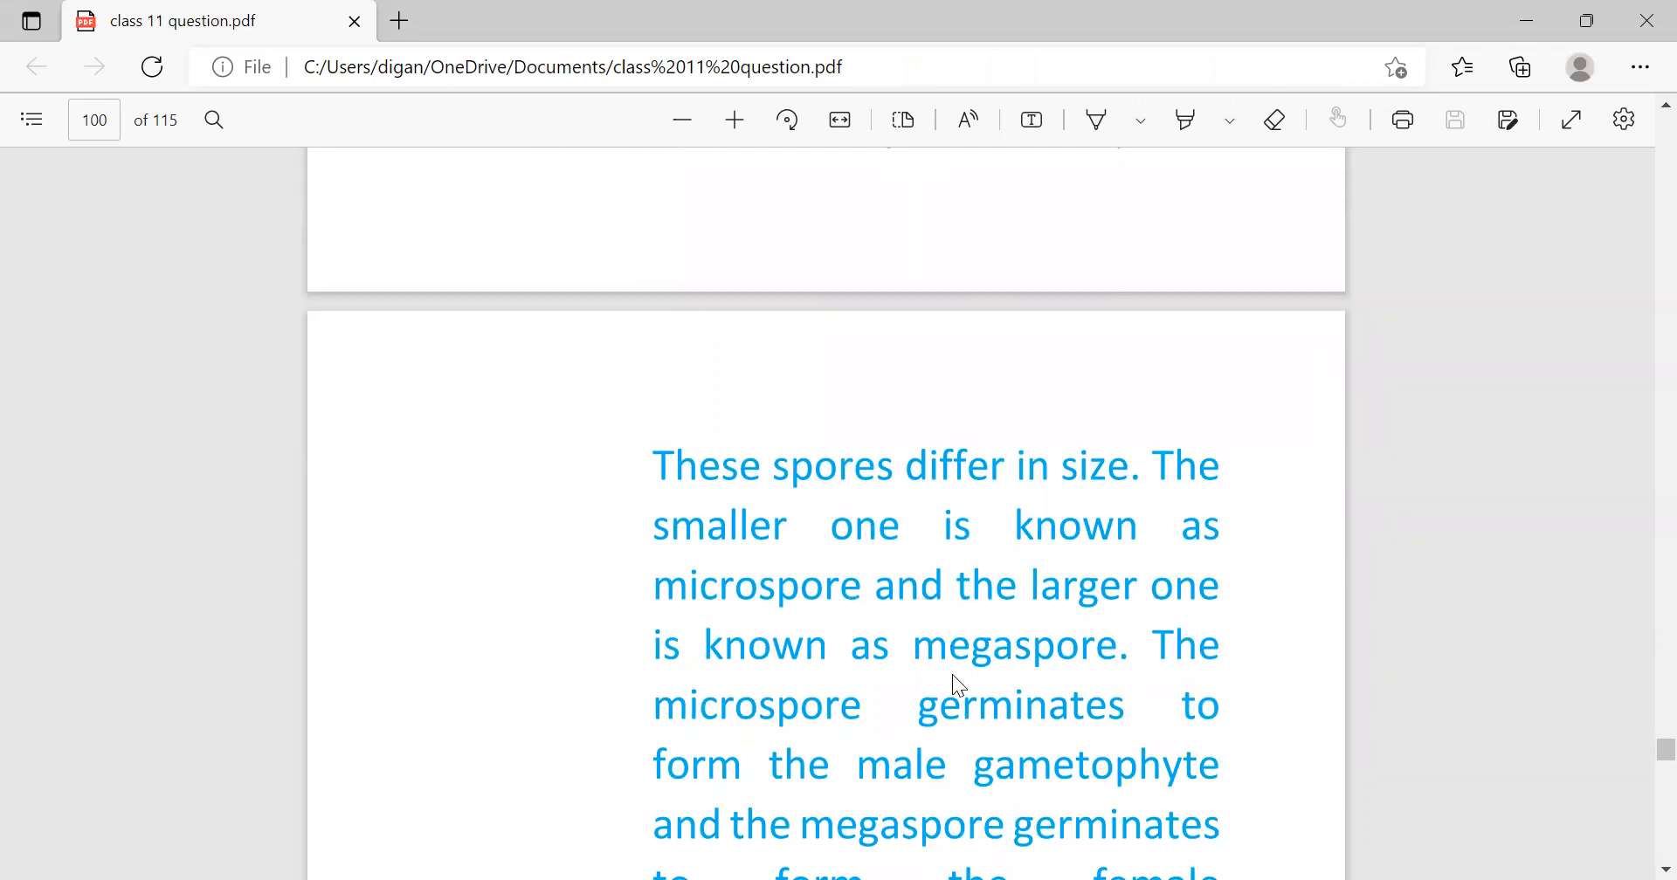
{"action": "scroll", "scroll_direction": "down", "scroll_amount": 3}
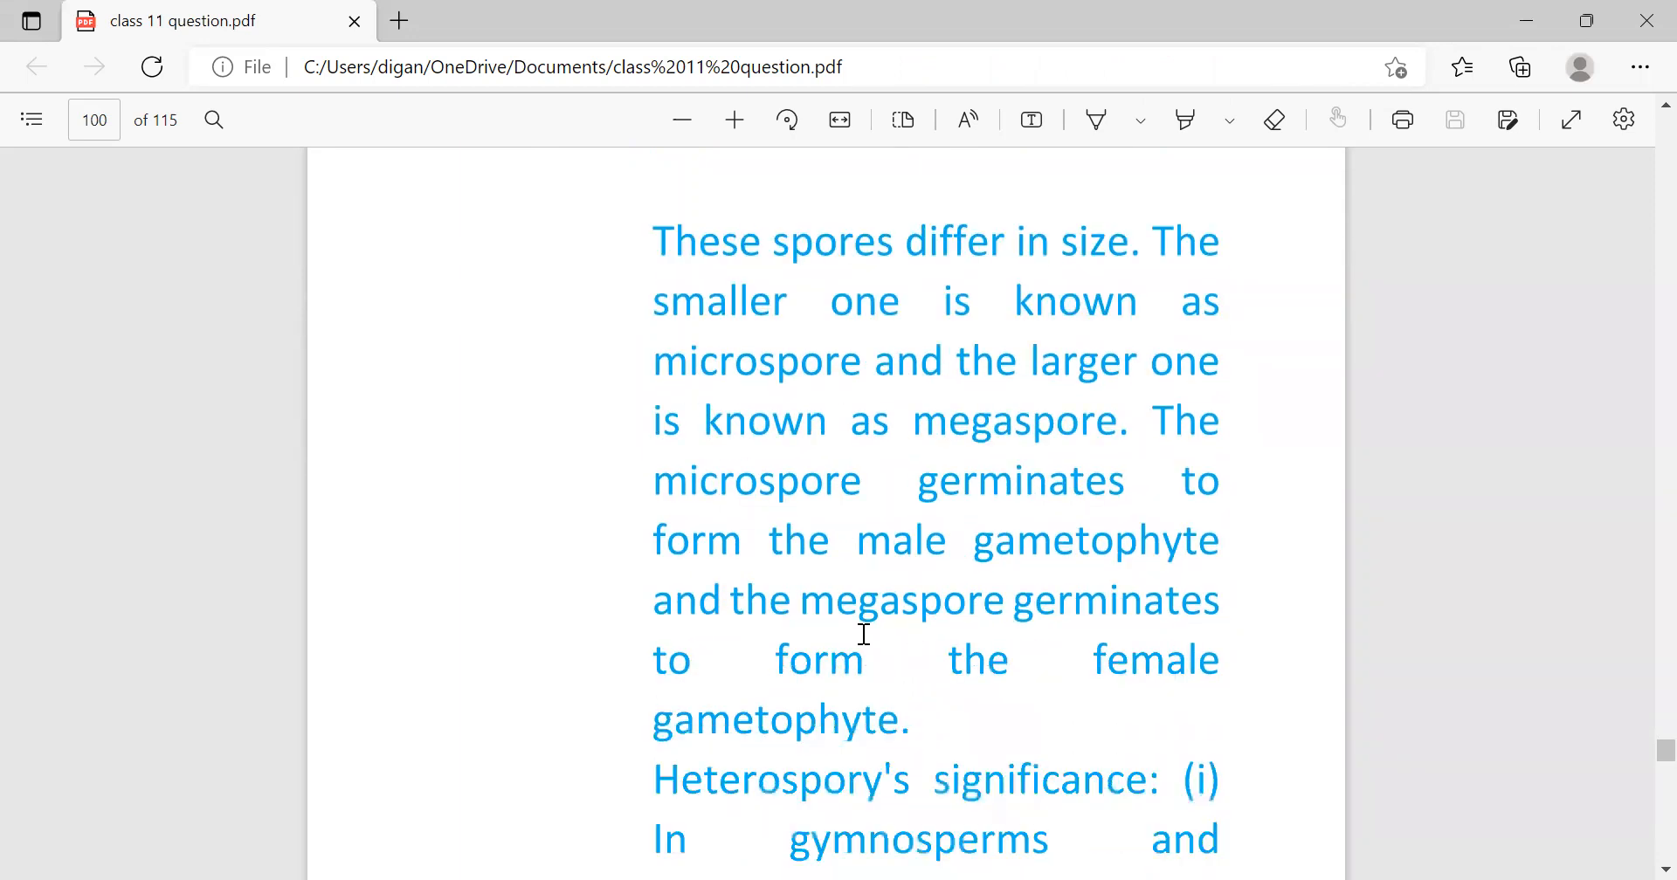
{"action": "mouse_move", "coordinate": [949, 587]}
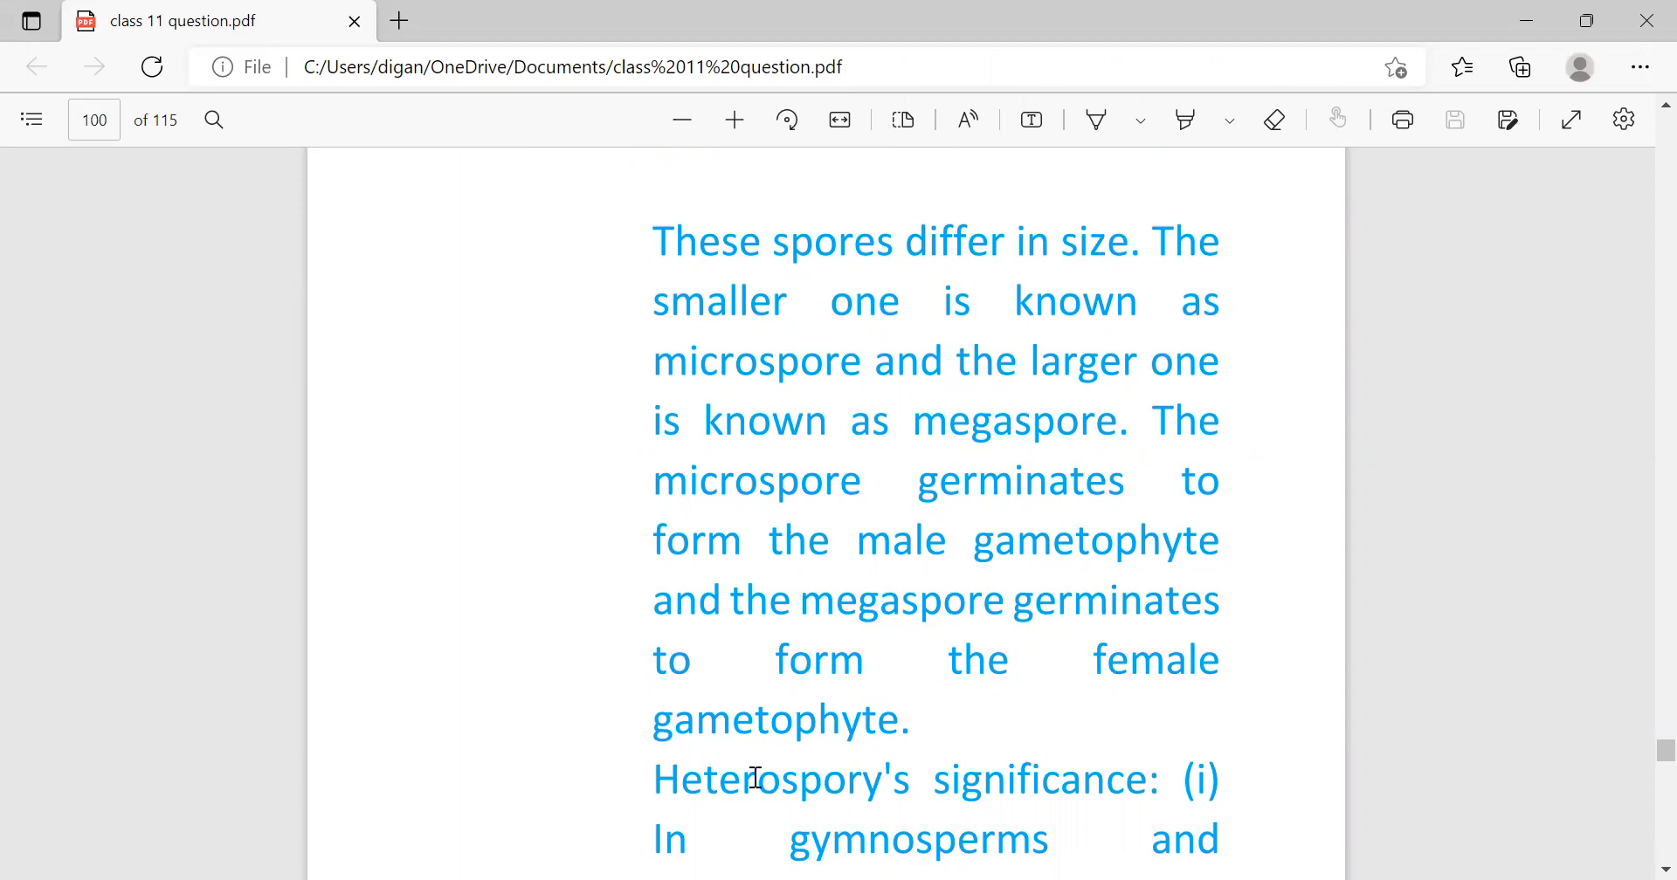
{"action": "scroll", "scroll_direction": "down", "scroll_amount": 3}
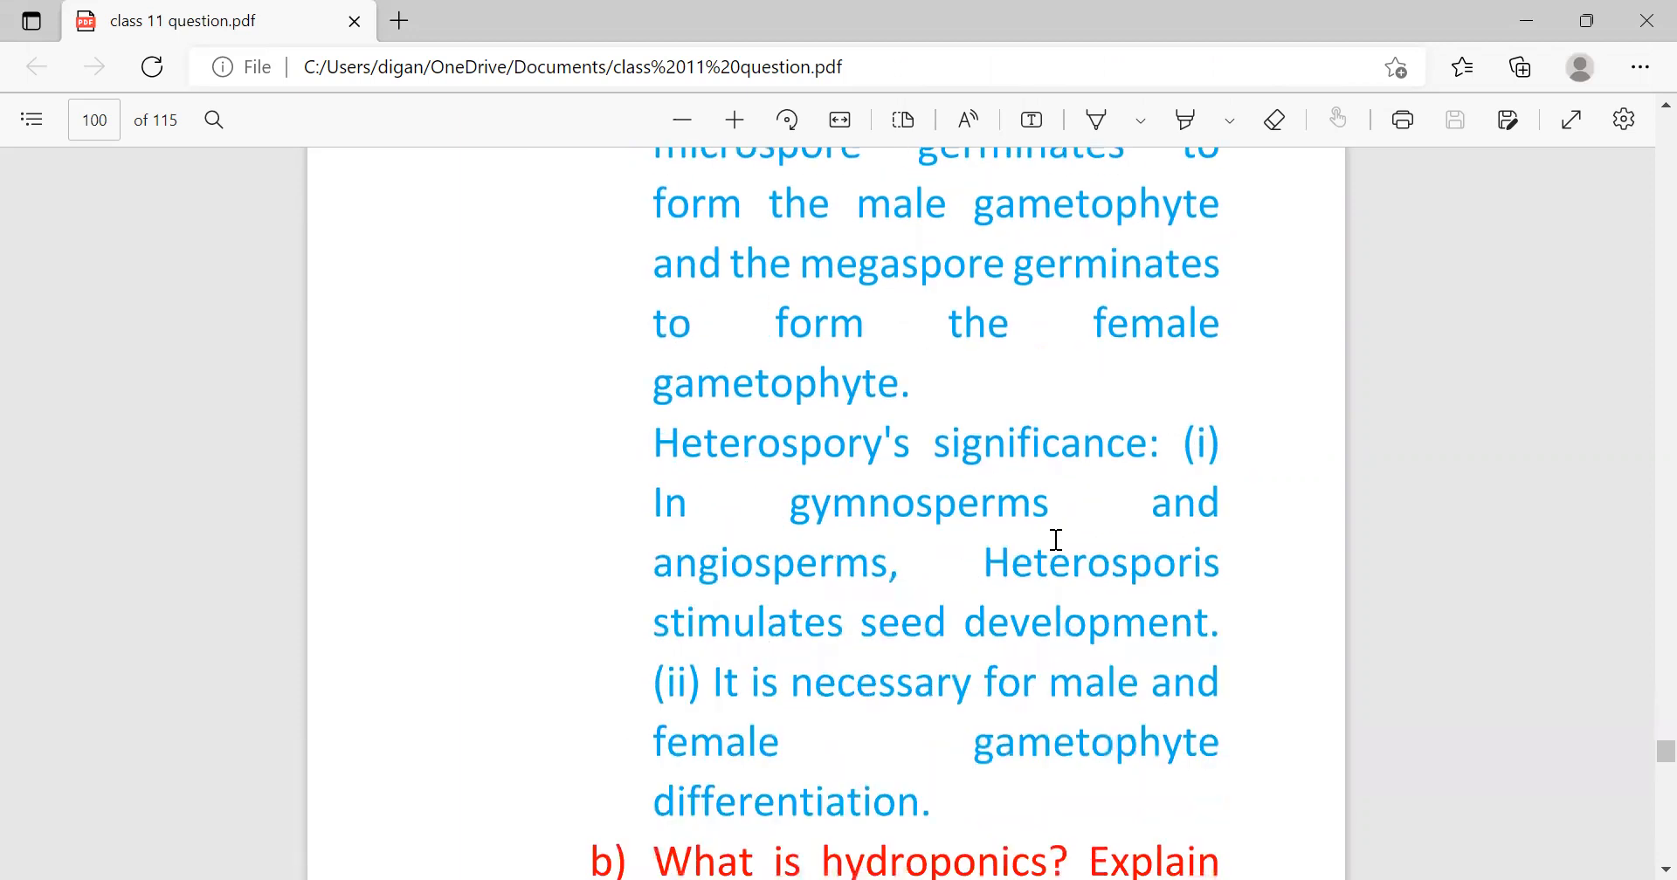
{"action": "mouse_move", "coordinate": [1038, 545]}
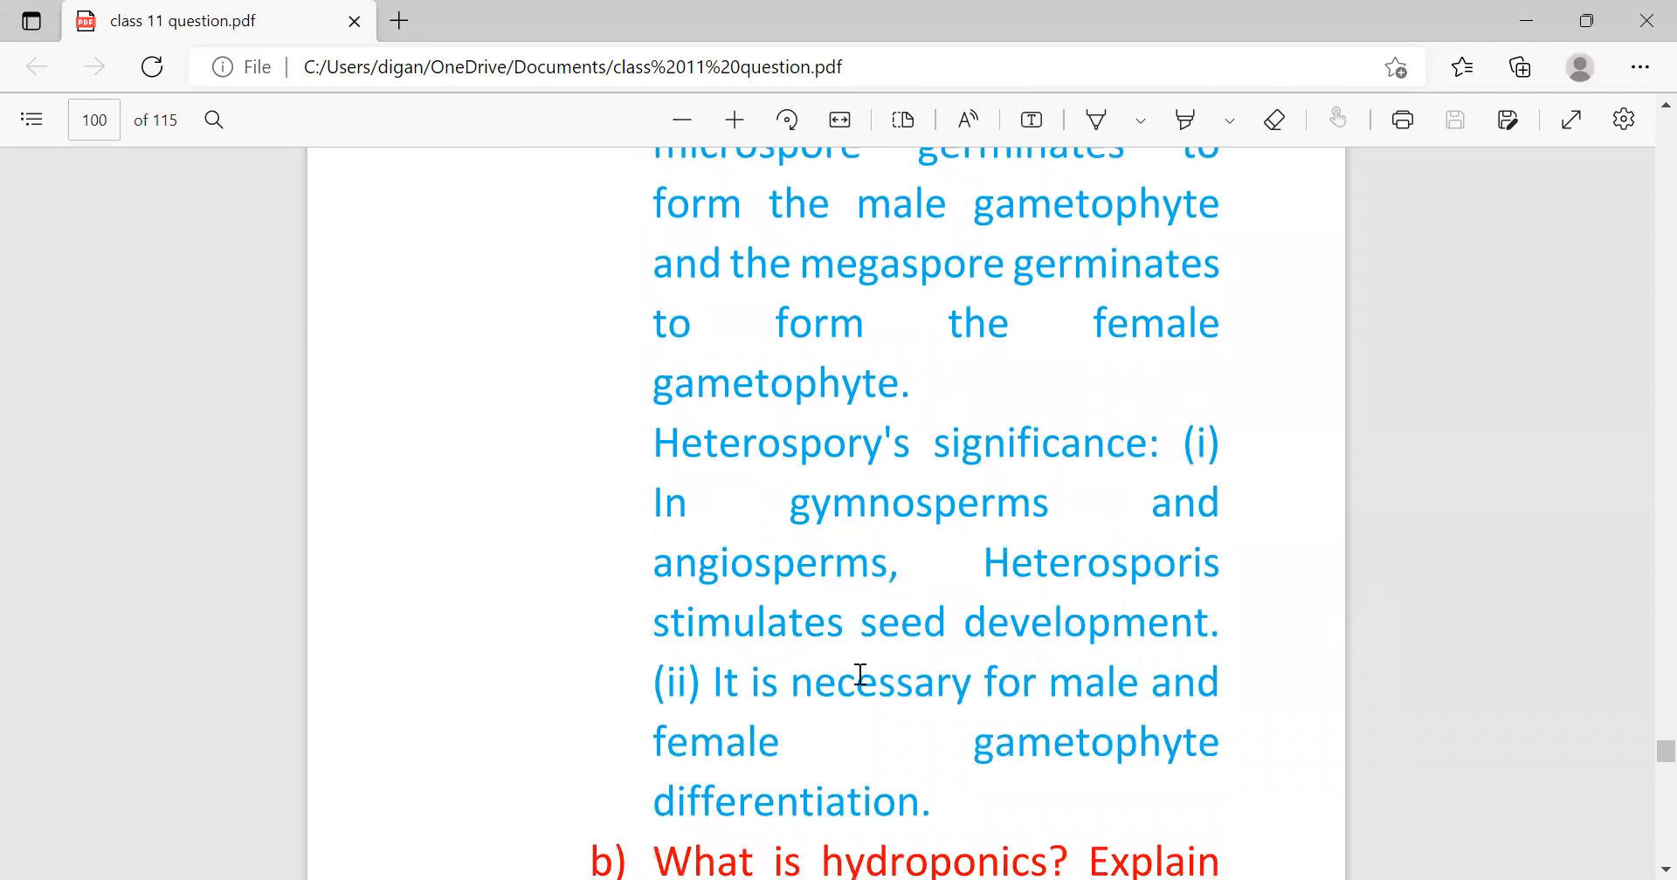
{"action": "mouse_move", "coordinate": [846, 735]}
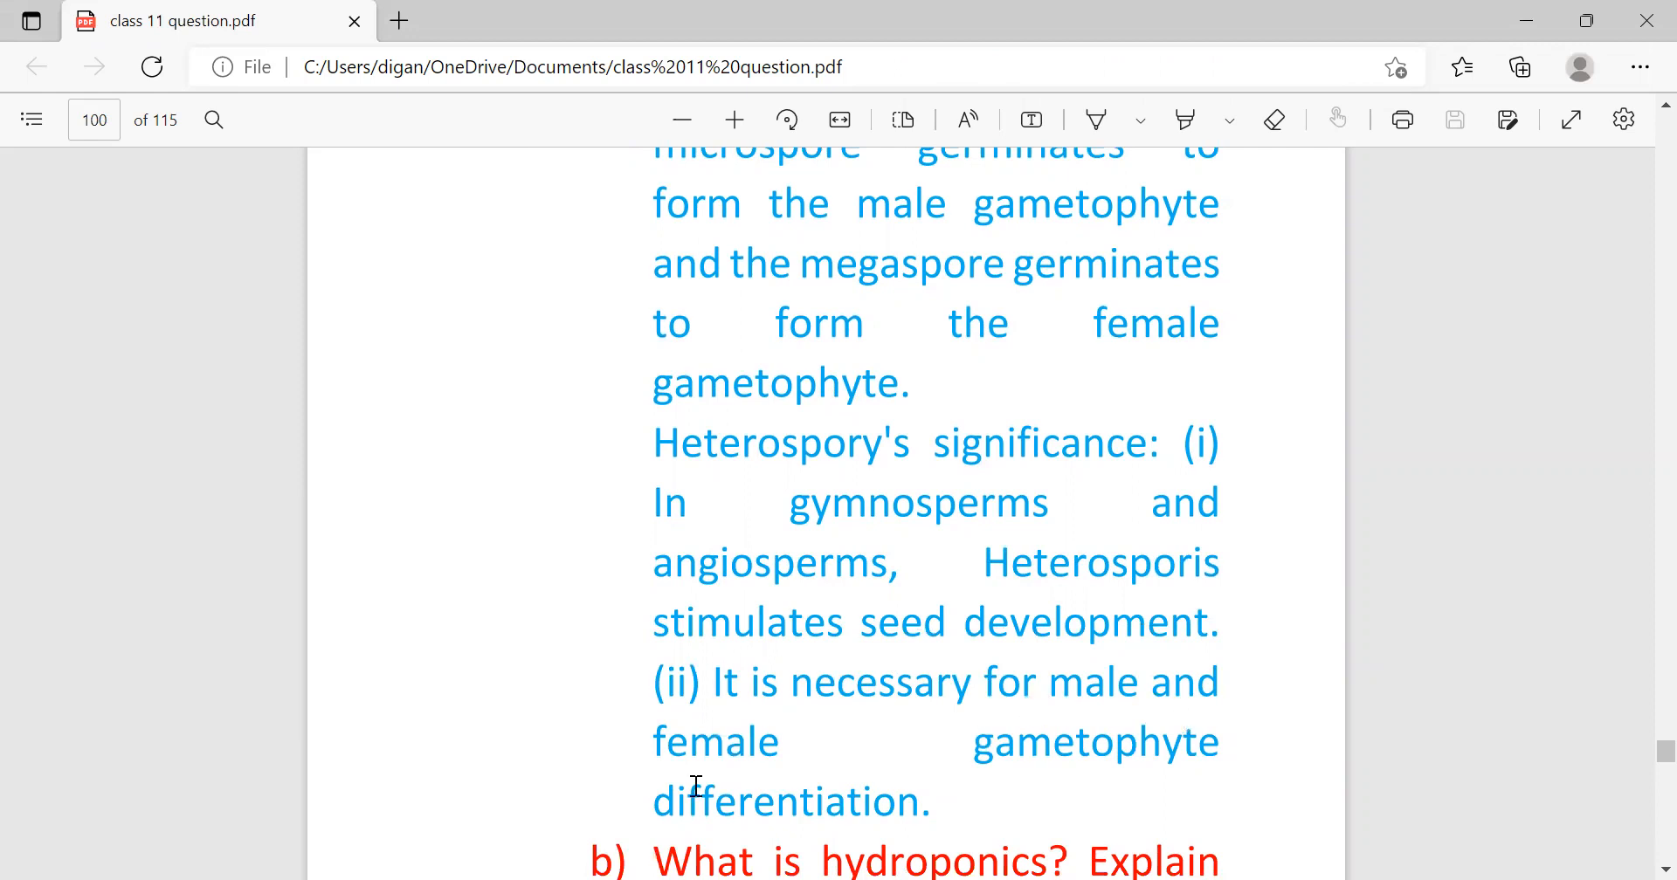
{"action": "mouse_move", "coordinate": [903, 816]}
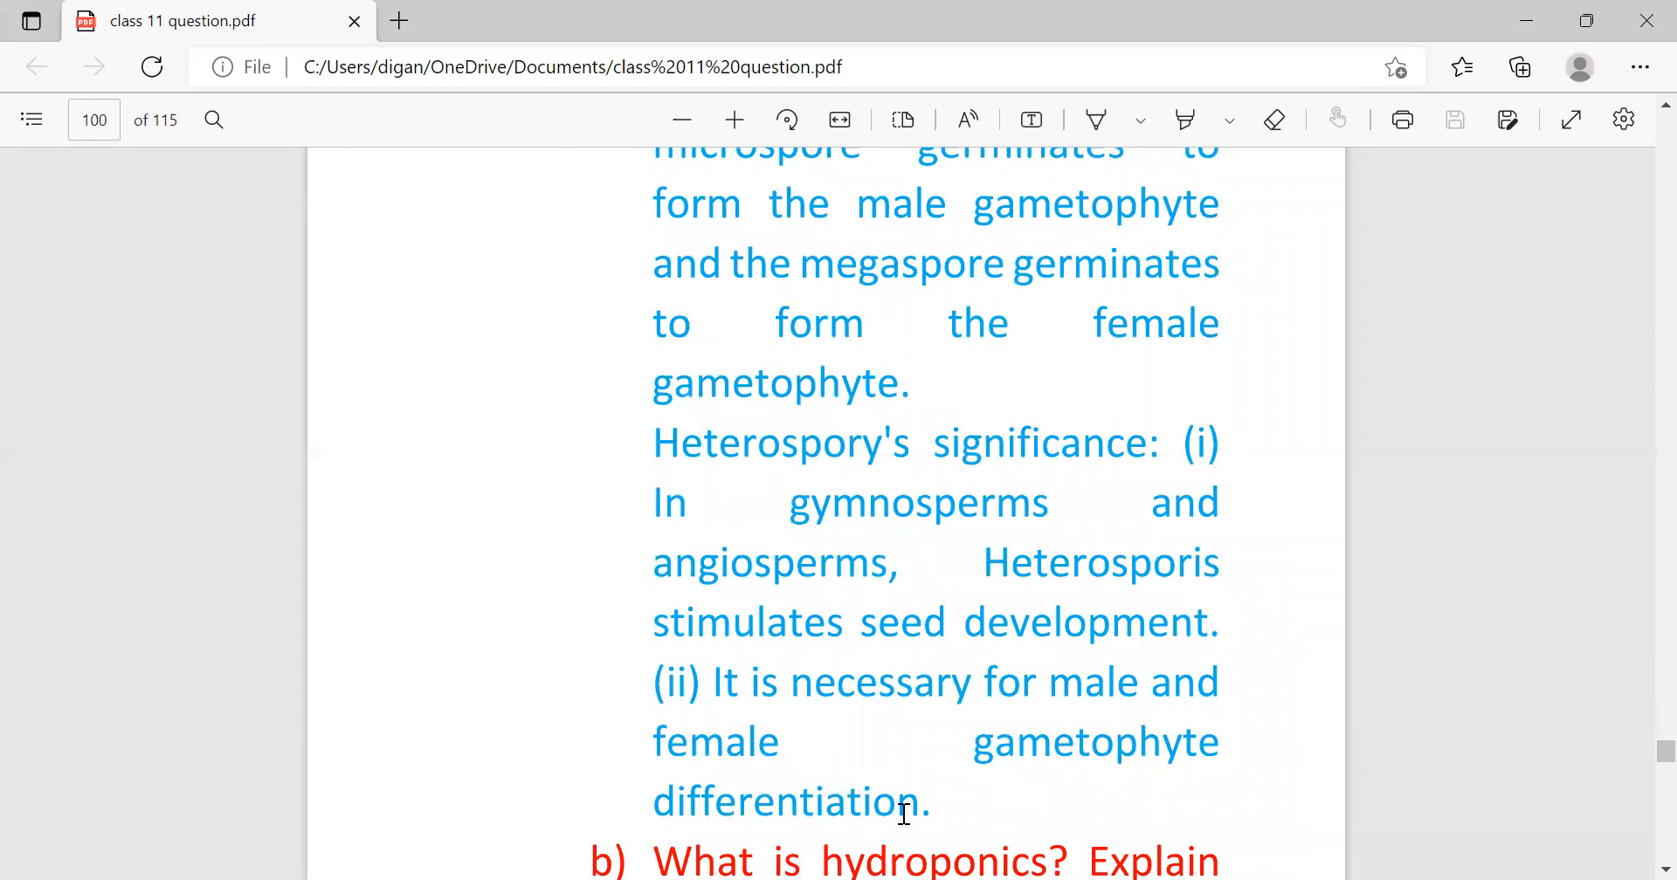
{"action": "scroll", "scroll_direction": "down", "scroll_amount": 3}
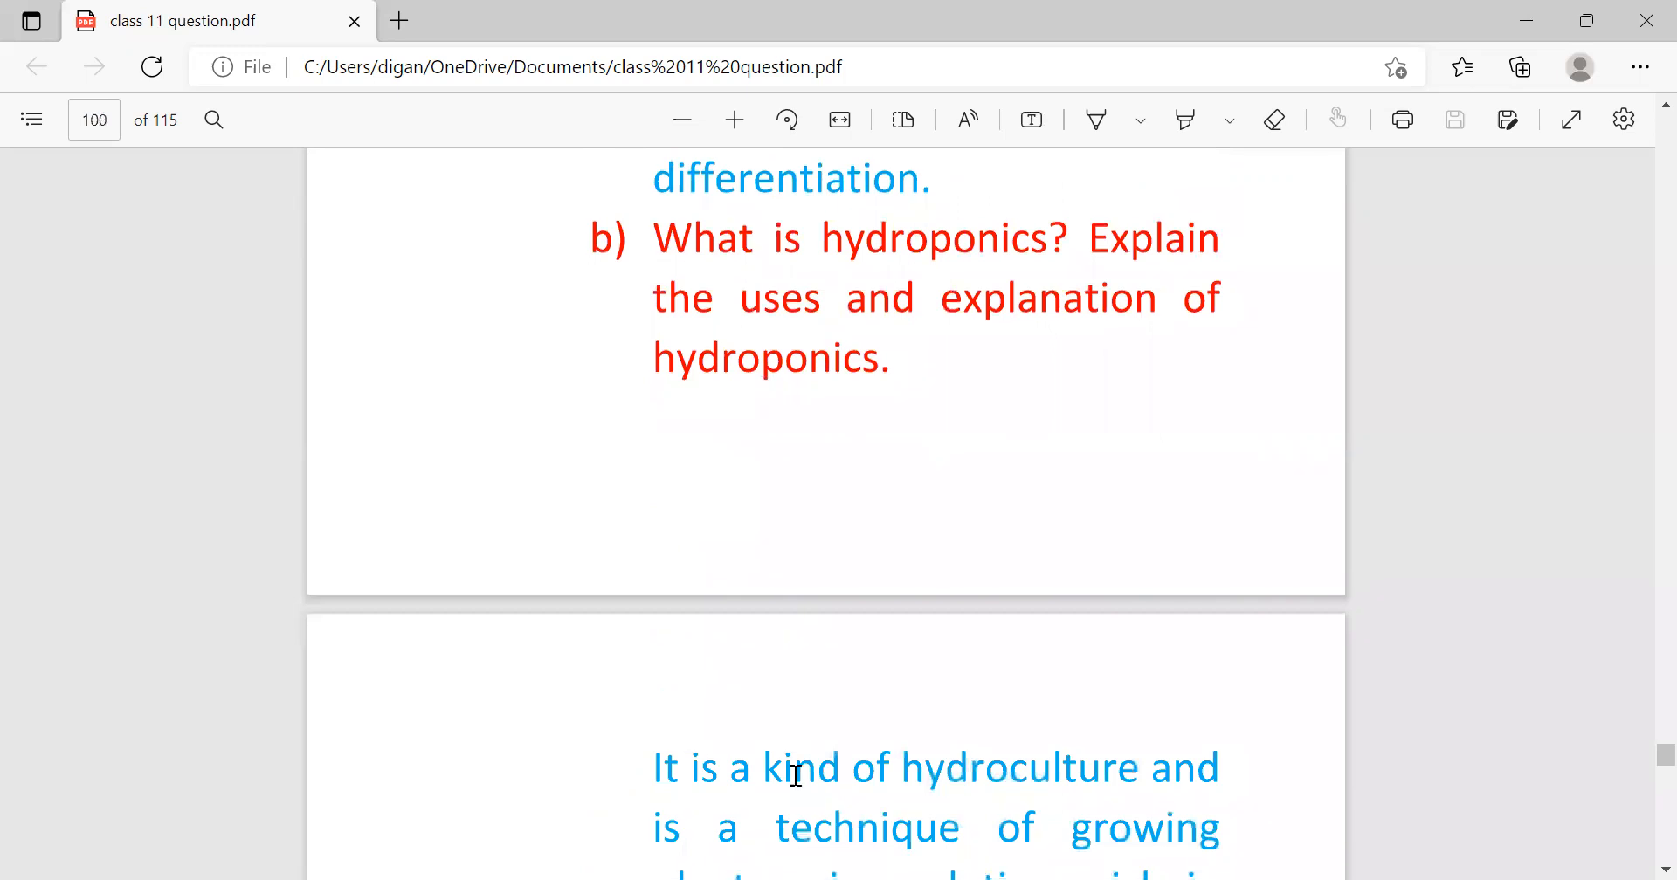
{"action": "mouse_move", "coordinate": [634, 417]}
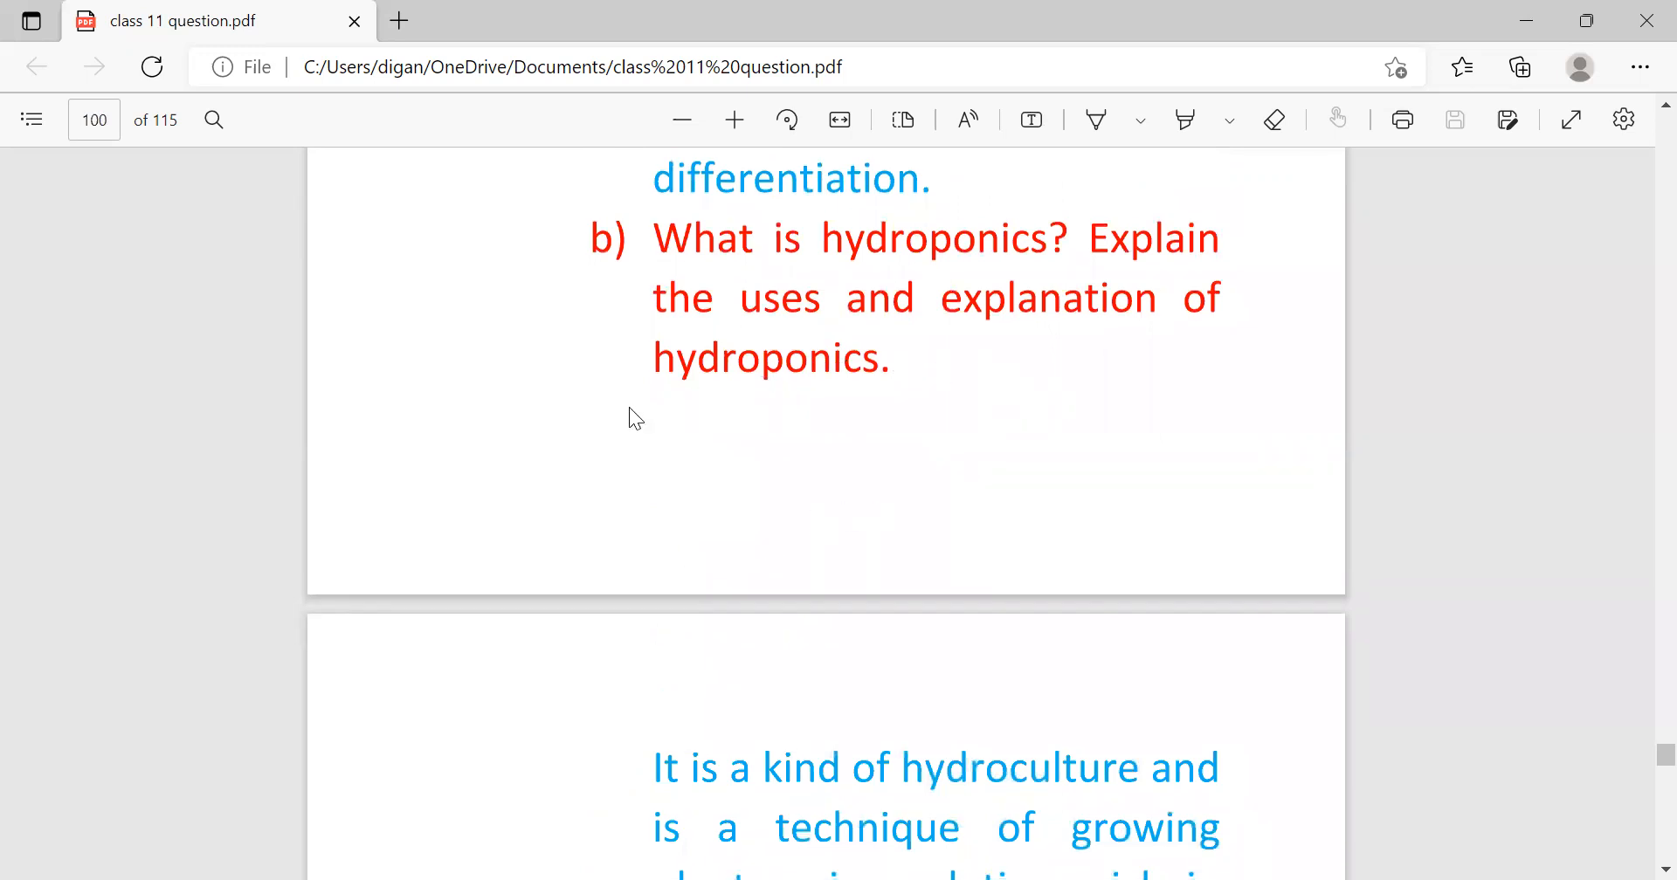
{"action": "mouse_move", "coordinate": [751, 503]}
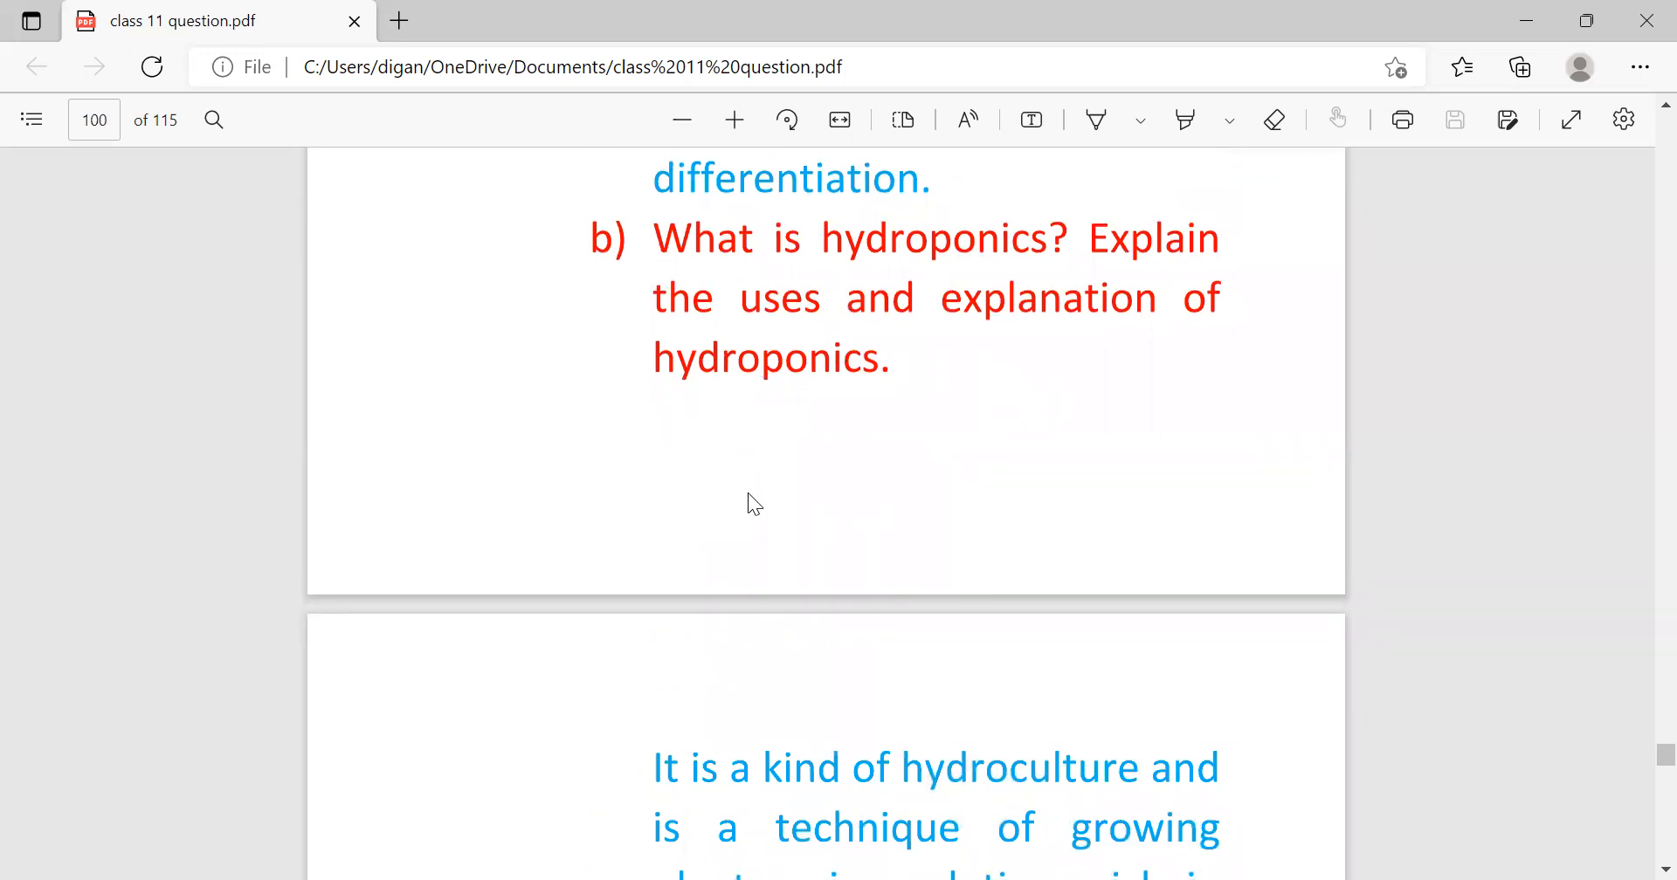
{"action": "scroll", "scroll_direction": "down", "scroll_amount": 3}
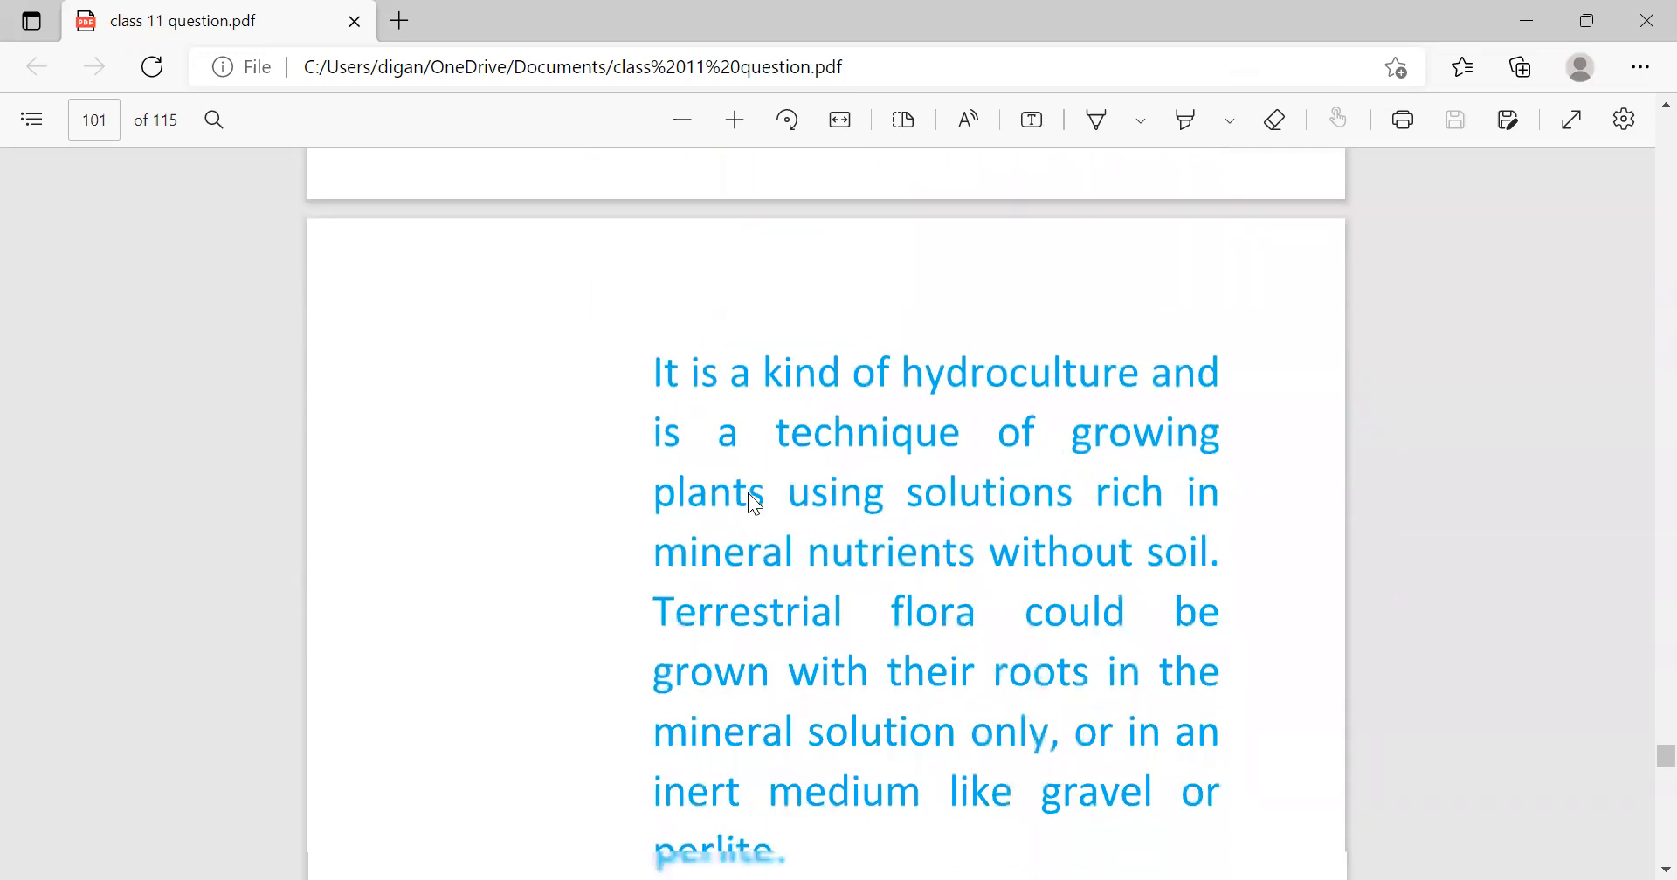
{"action": "scroll", "scroll_direction": "down", "scroll_amount": 3}
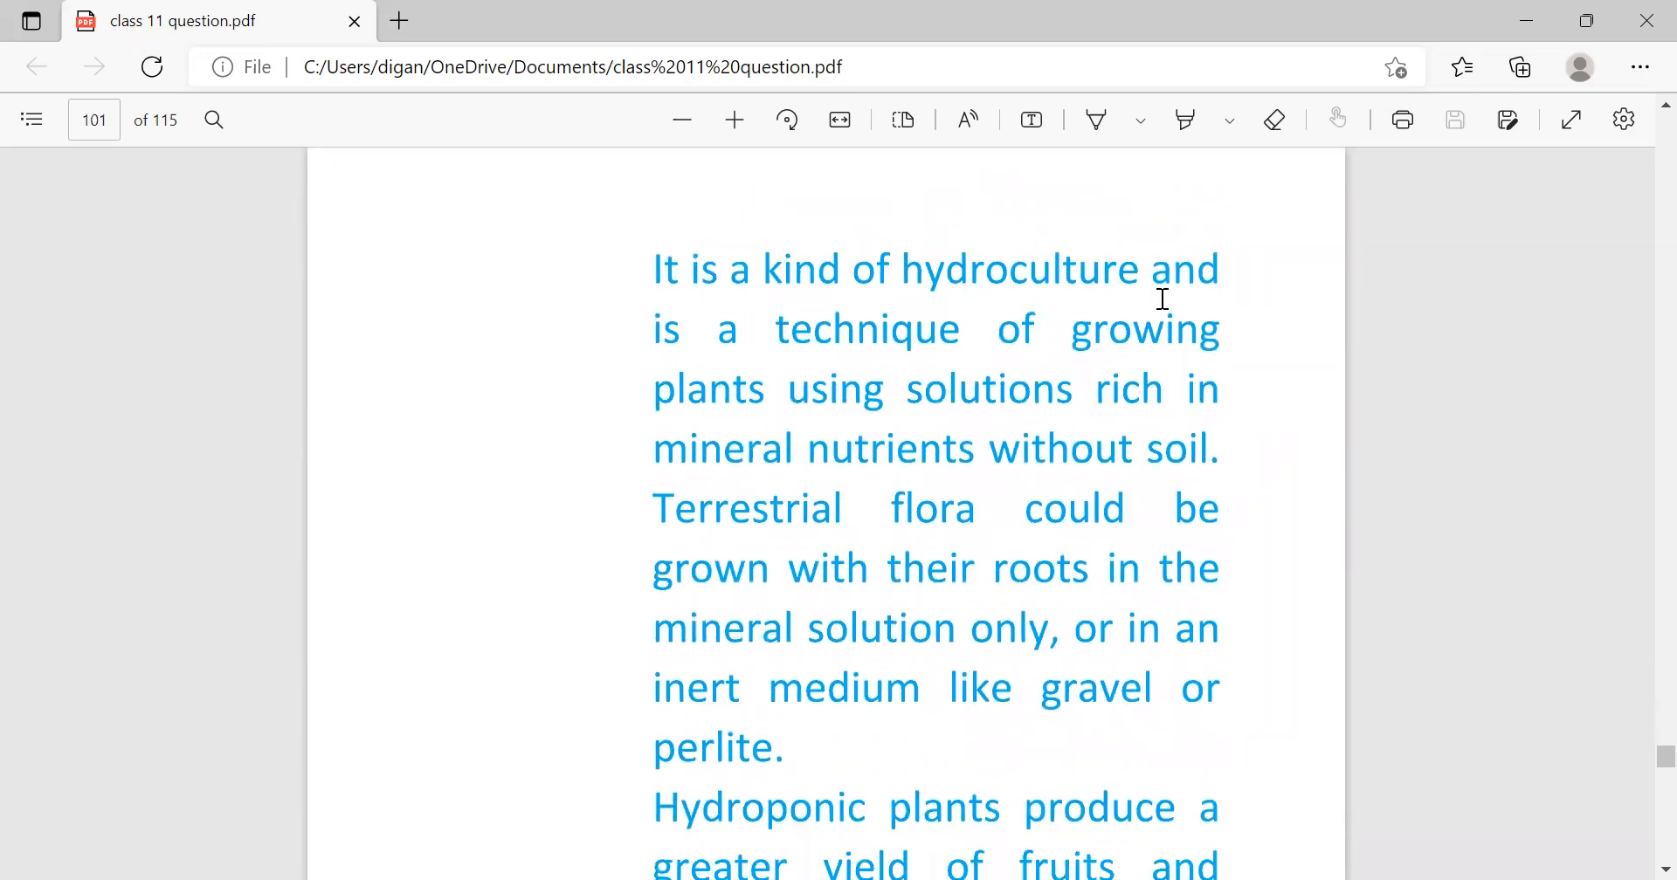
{"action": "mouse_move", "coordinate": [714, 448]}
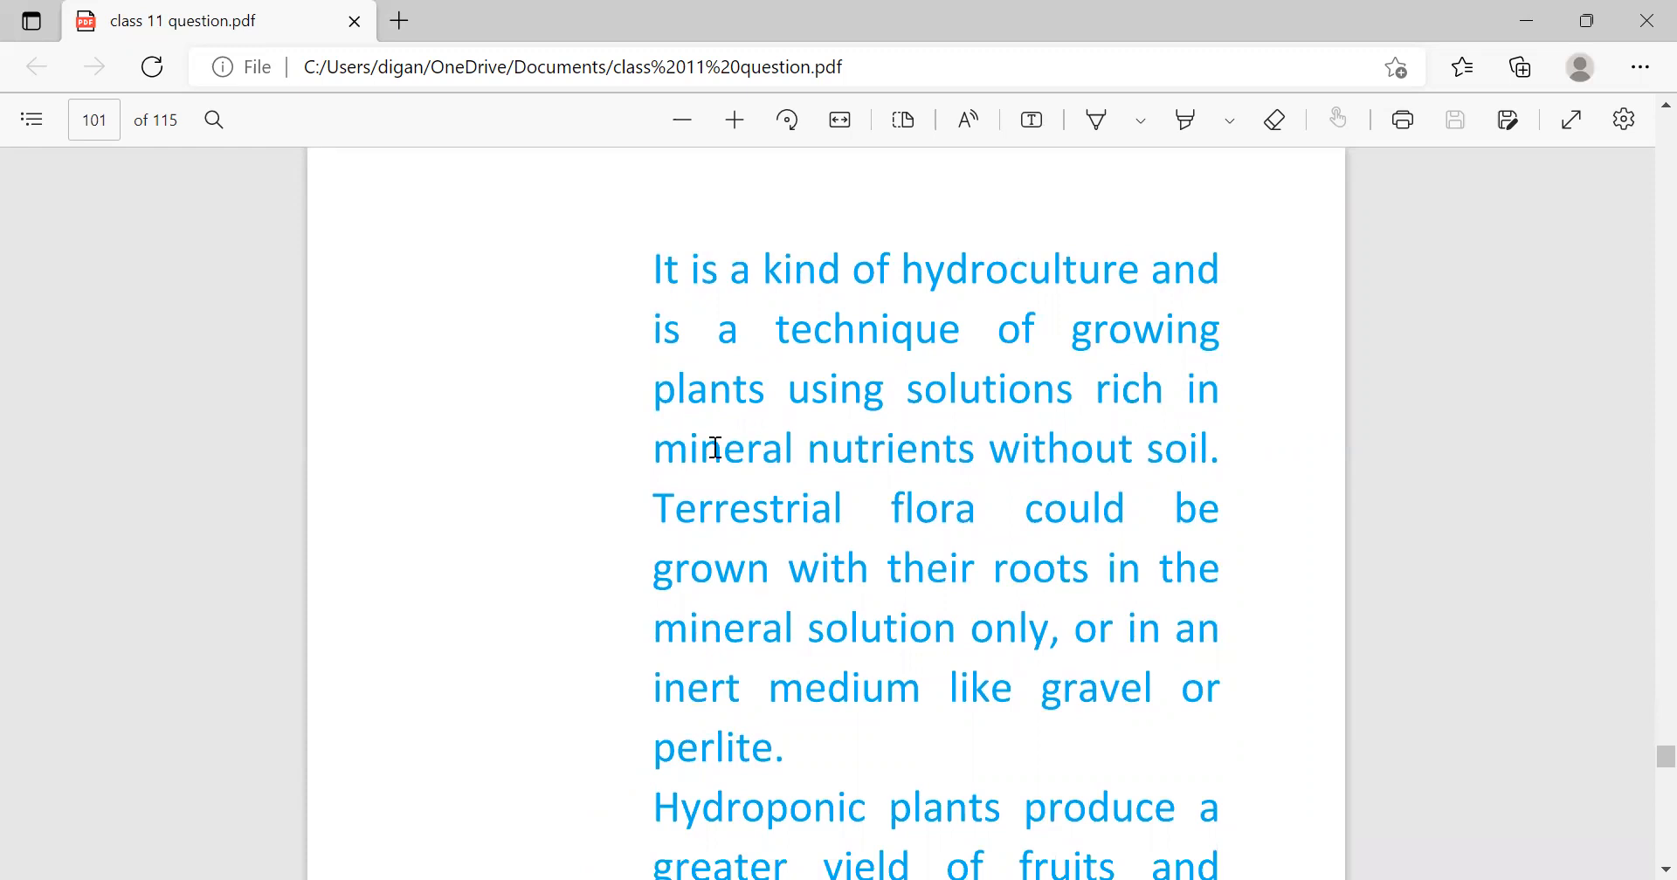
{"action": "mouse_move", "coordinate": [1142, 415]}
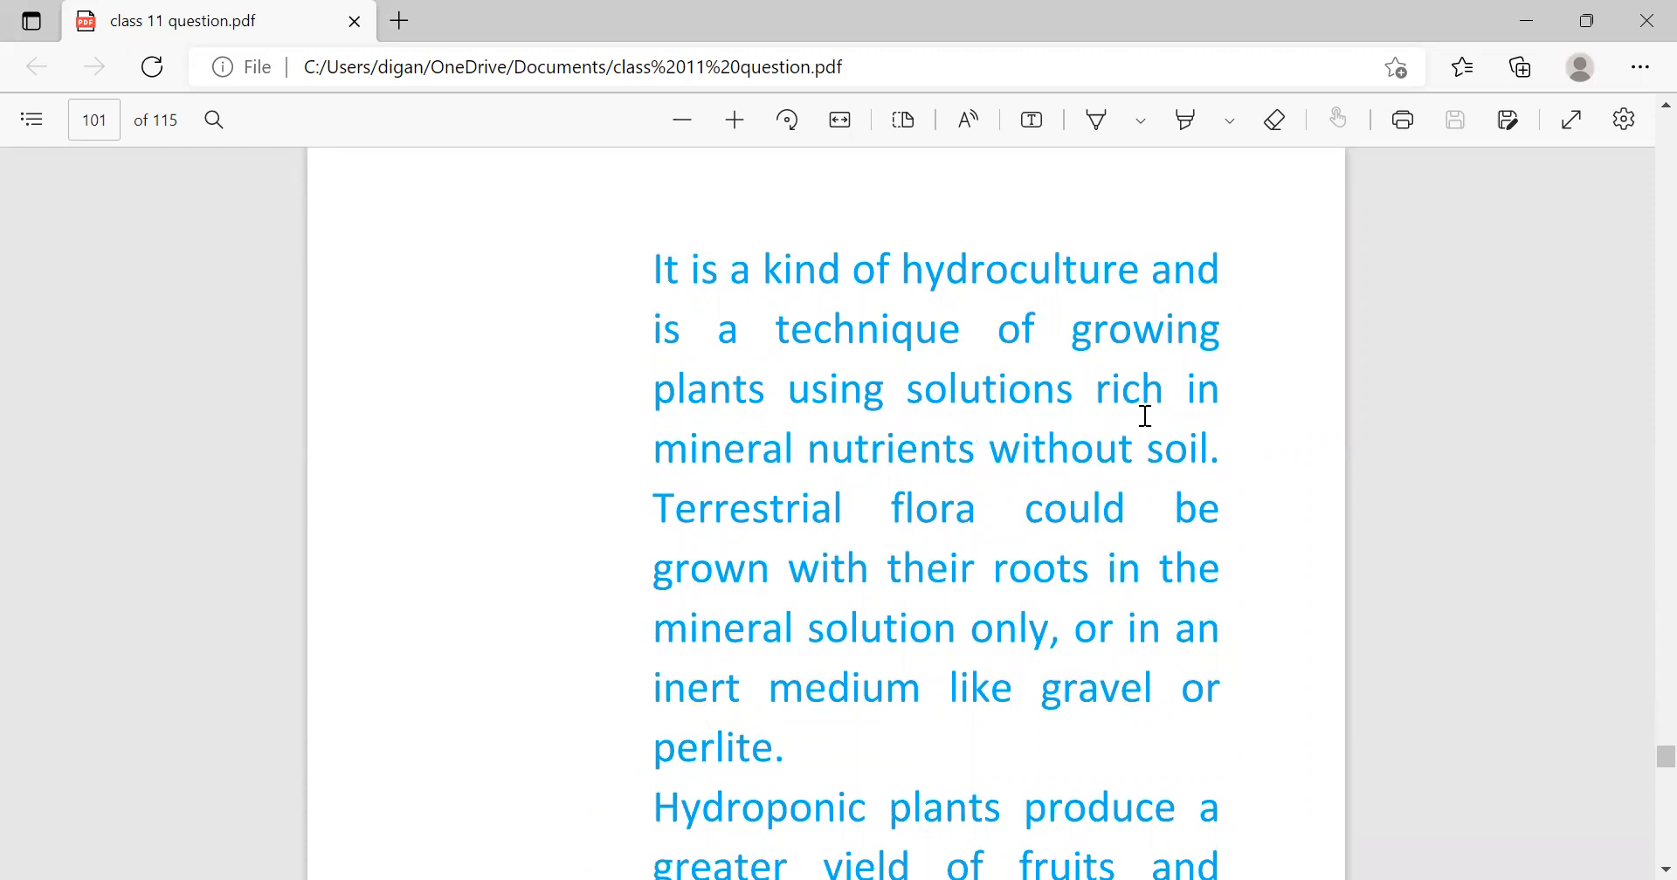
{"action": "mouse_move", "coordinate": [1120, 478]}
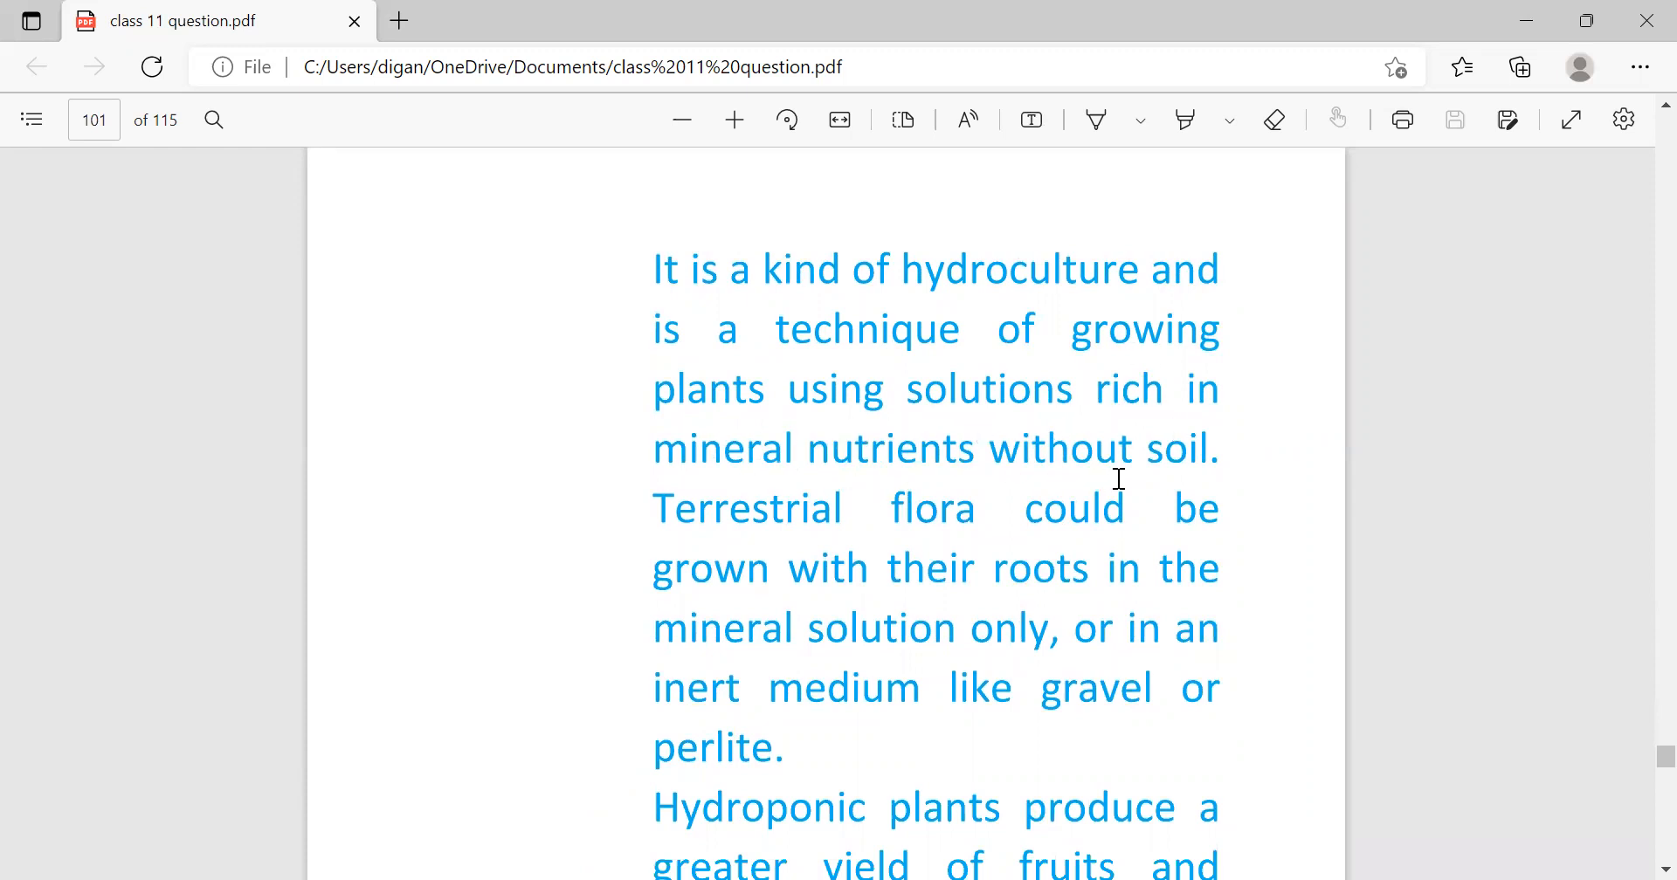
{"action": "mouse_move", "coordinate": [888, 372]}
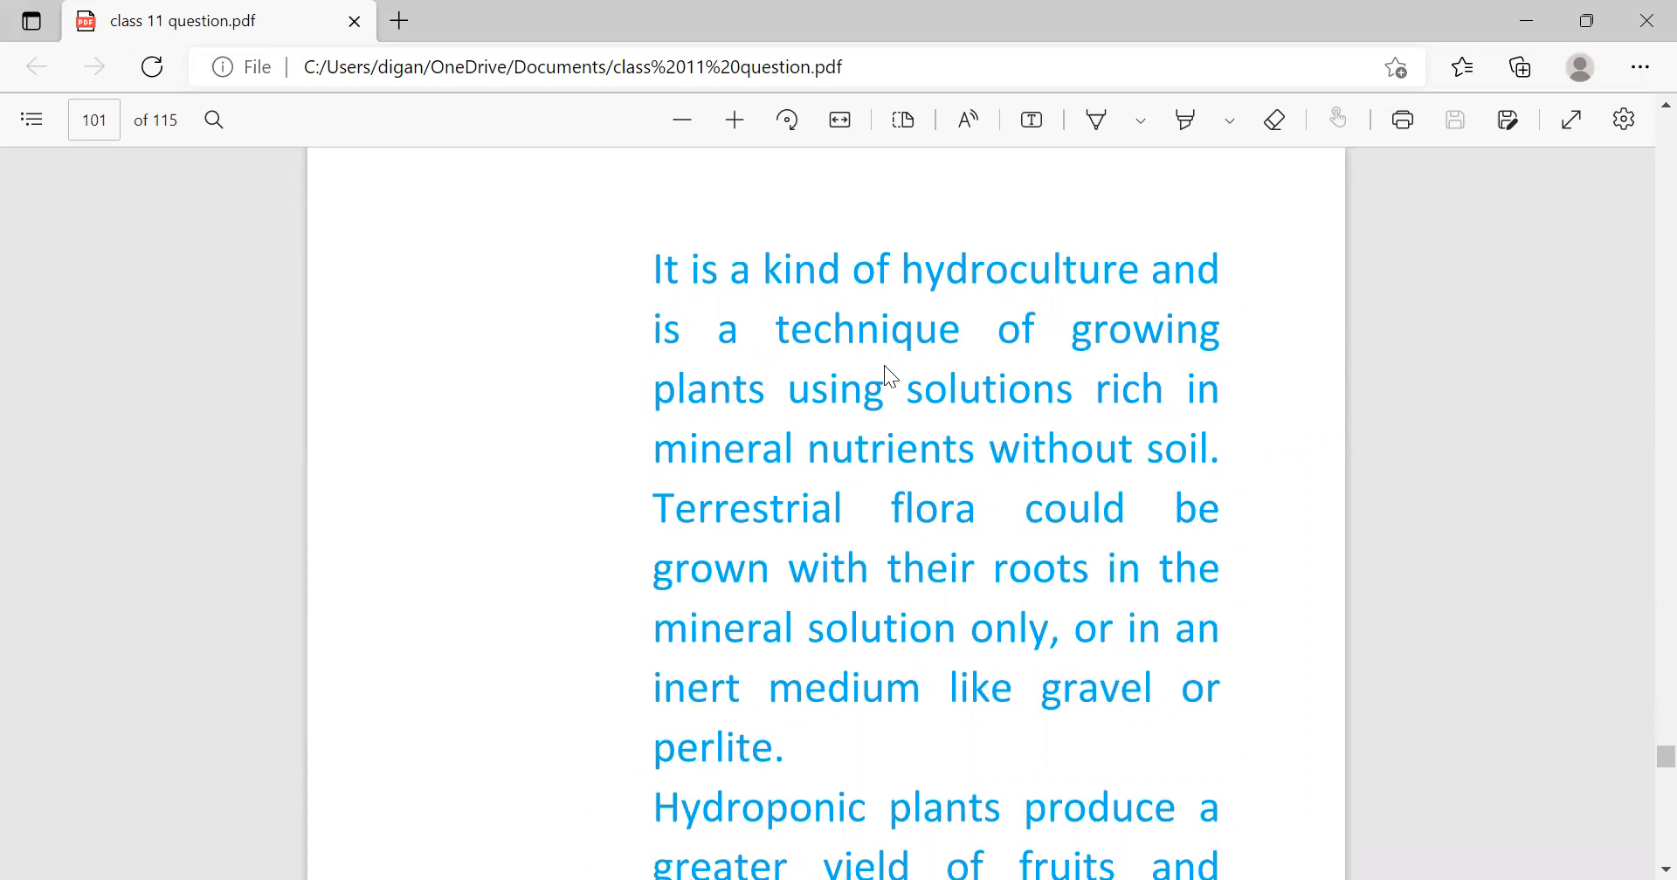
{"action": "mouse_move", "coordinate": [740, 384]}
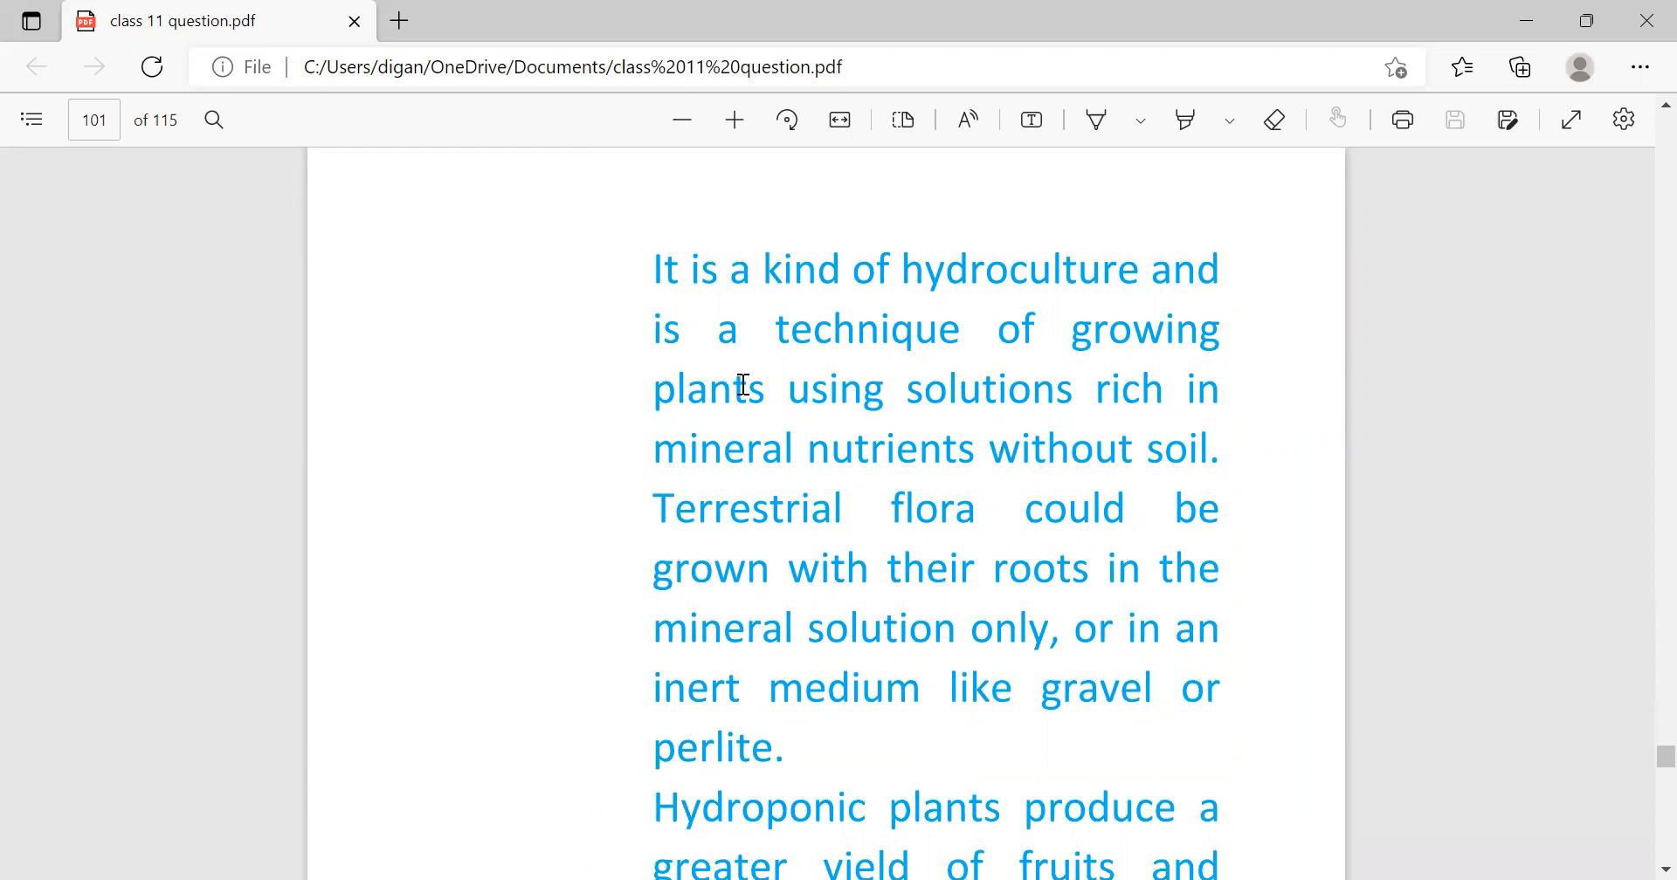
{"action": "mouse_move", "coordinate": [715, 449]}
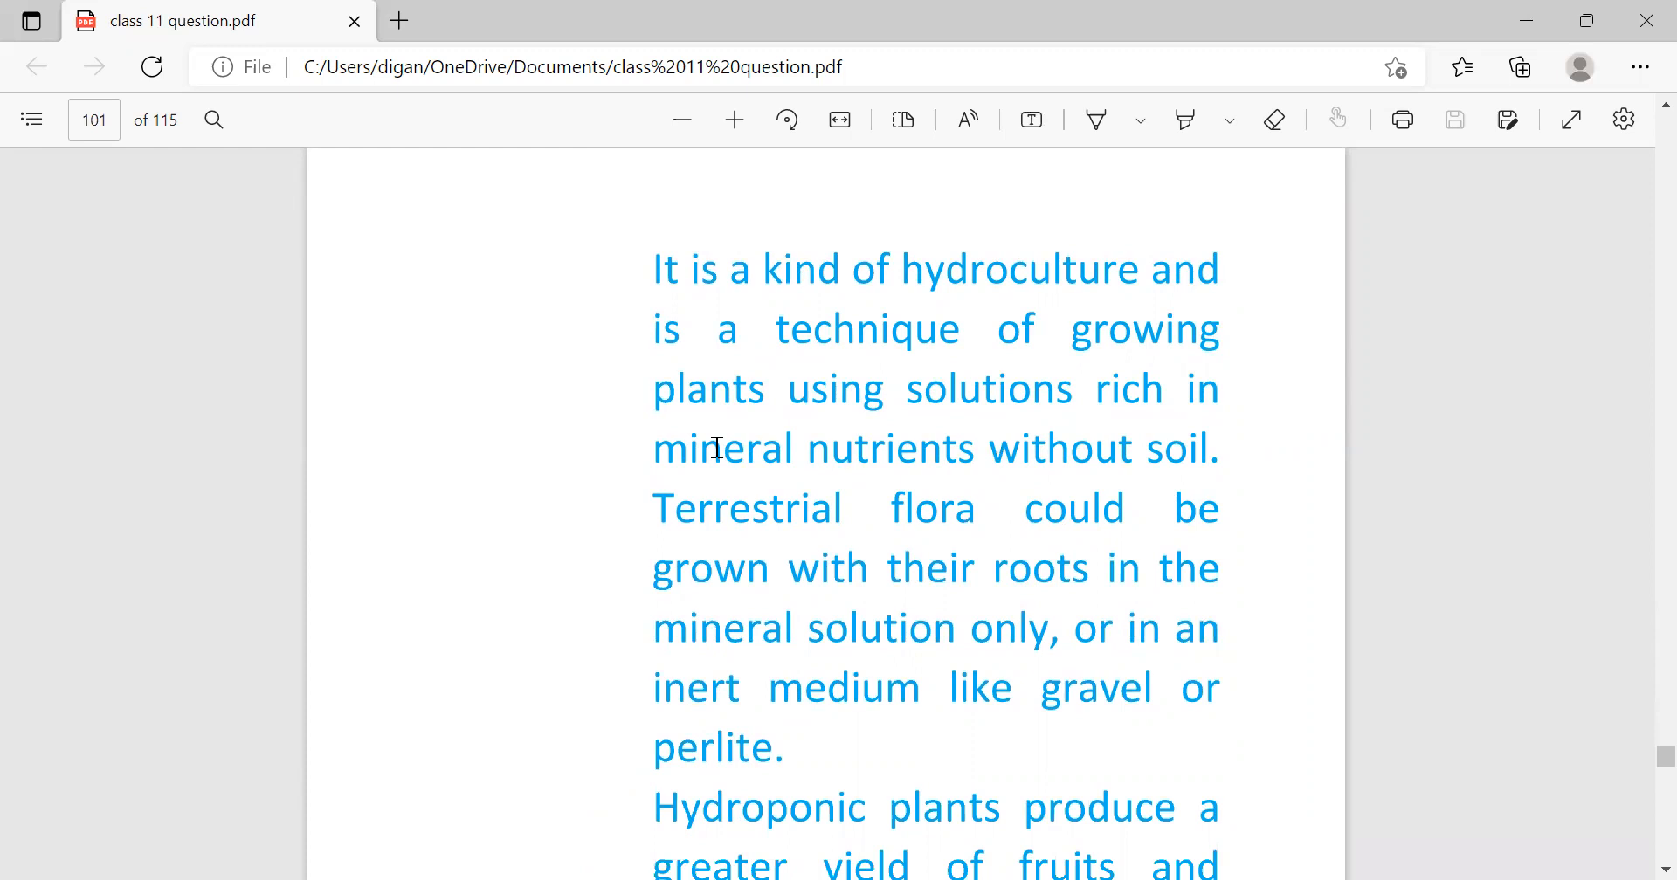
{"action": "mouse_move", "coordinate": [634, 557]}
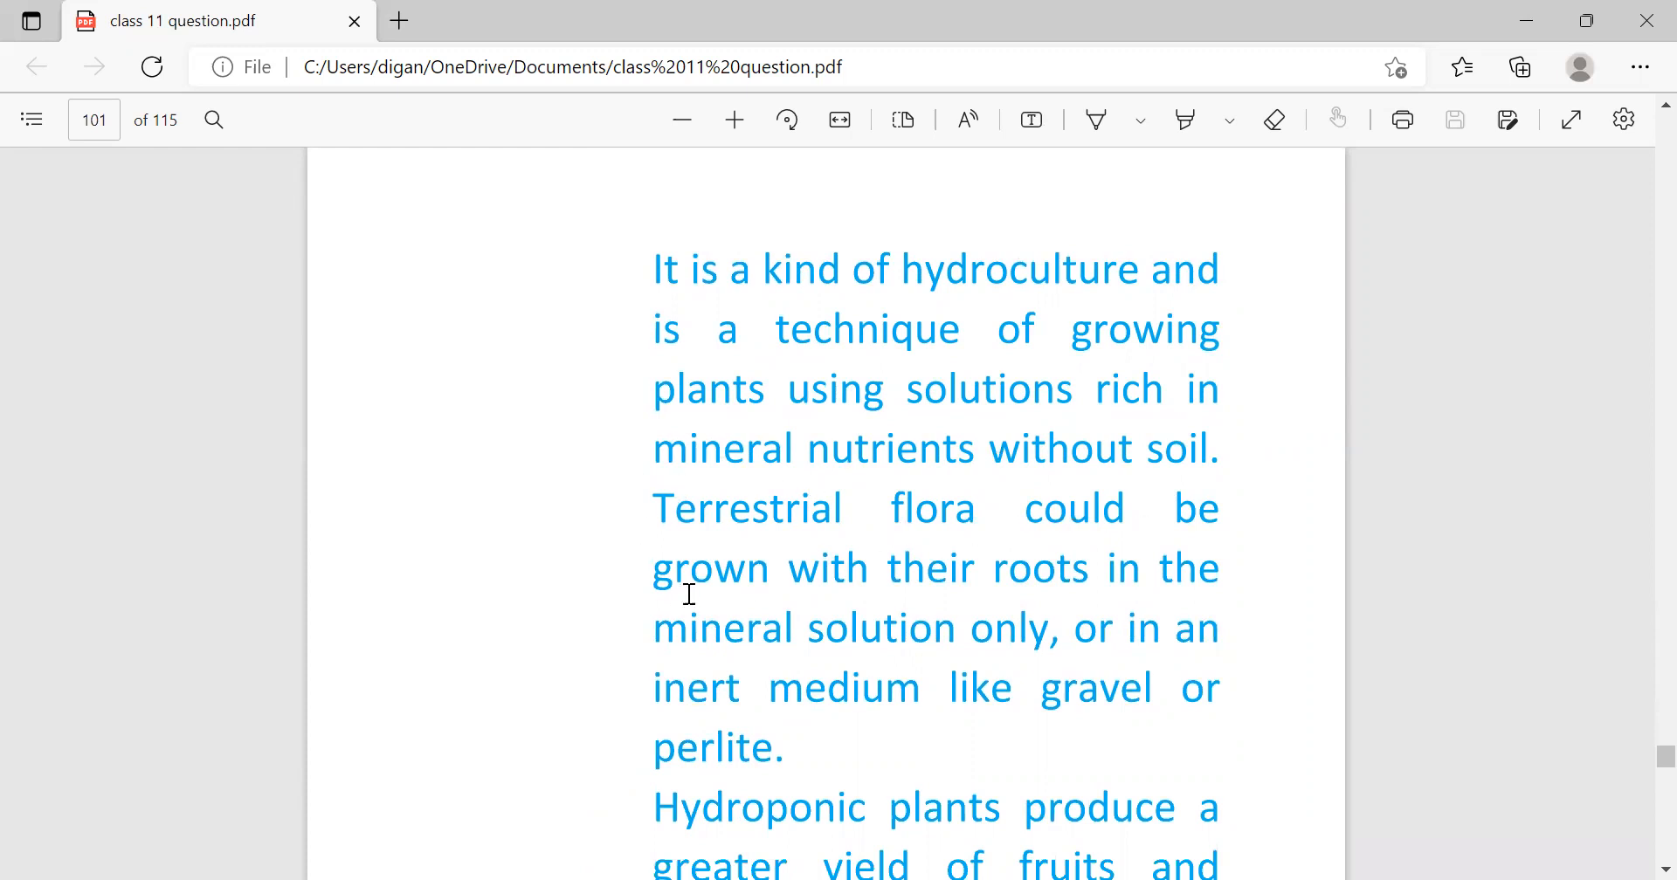
{"action": "mouse_move", "coordinate": [763, 645]}
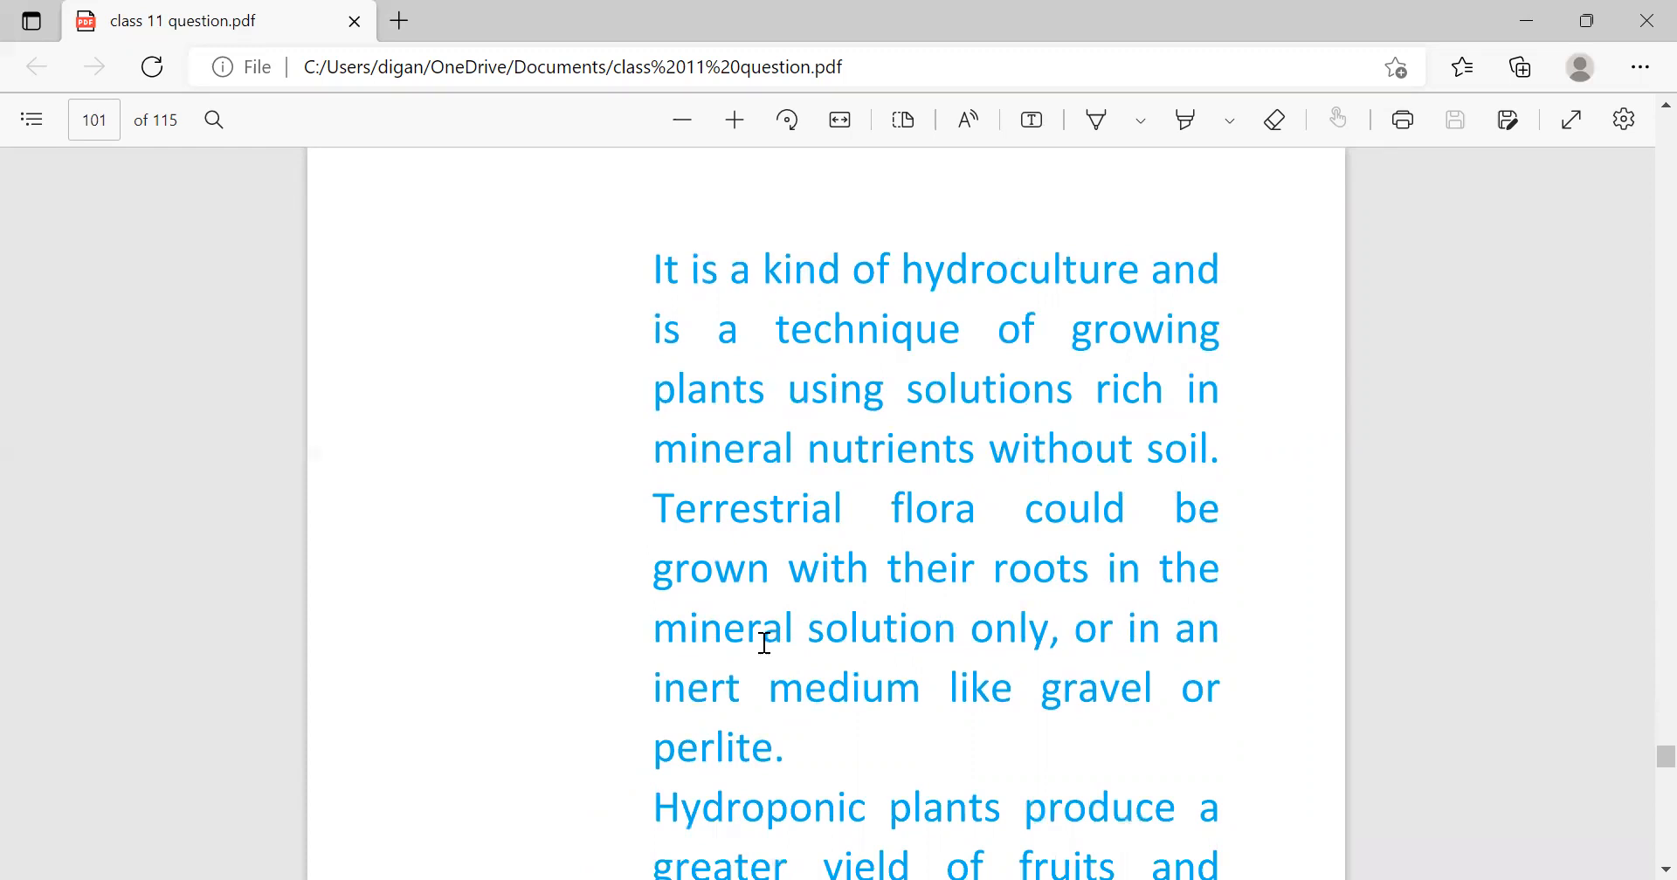
{"action": "mouse_move", "coordinate": [1259, 674]}
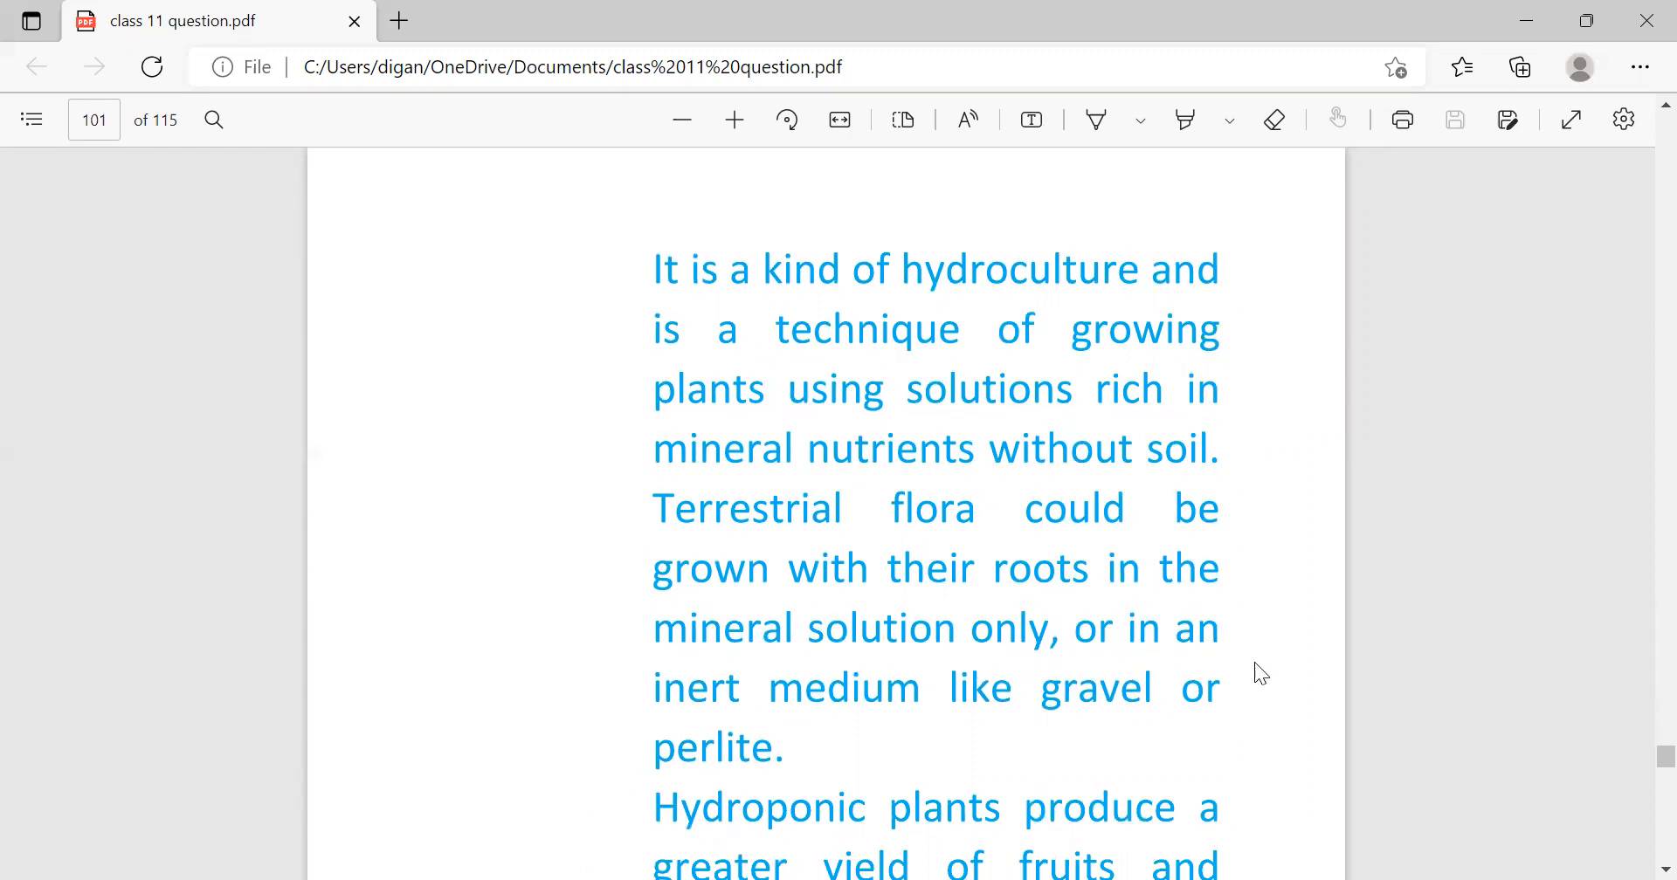
{"action": "mouse_move", "coordinate": [626, 816]}
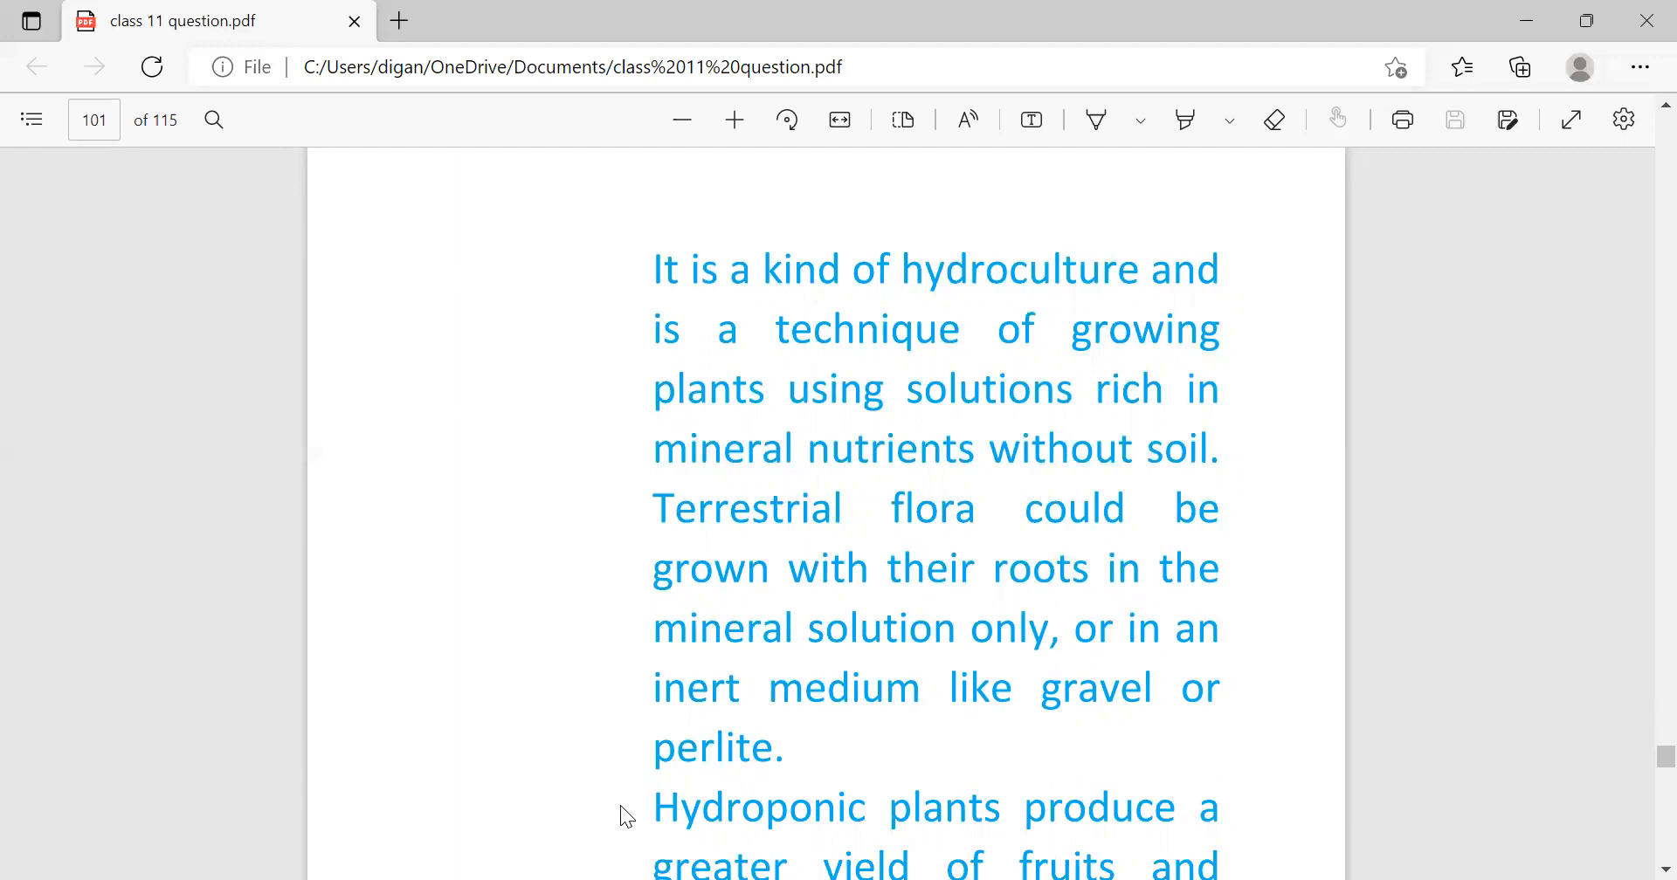
{"action": "scroll", "scroll_direction": "down", "scroll_amount": 3}
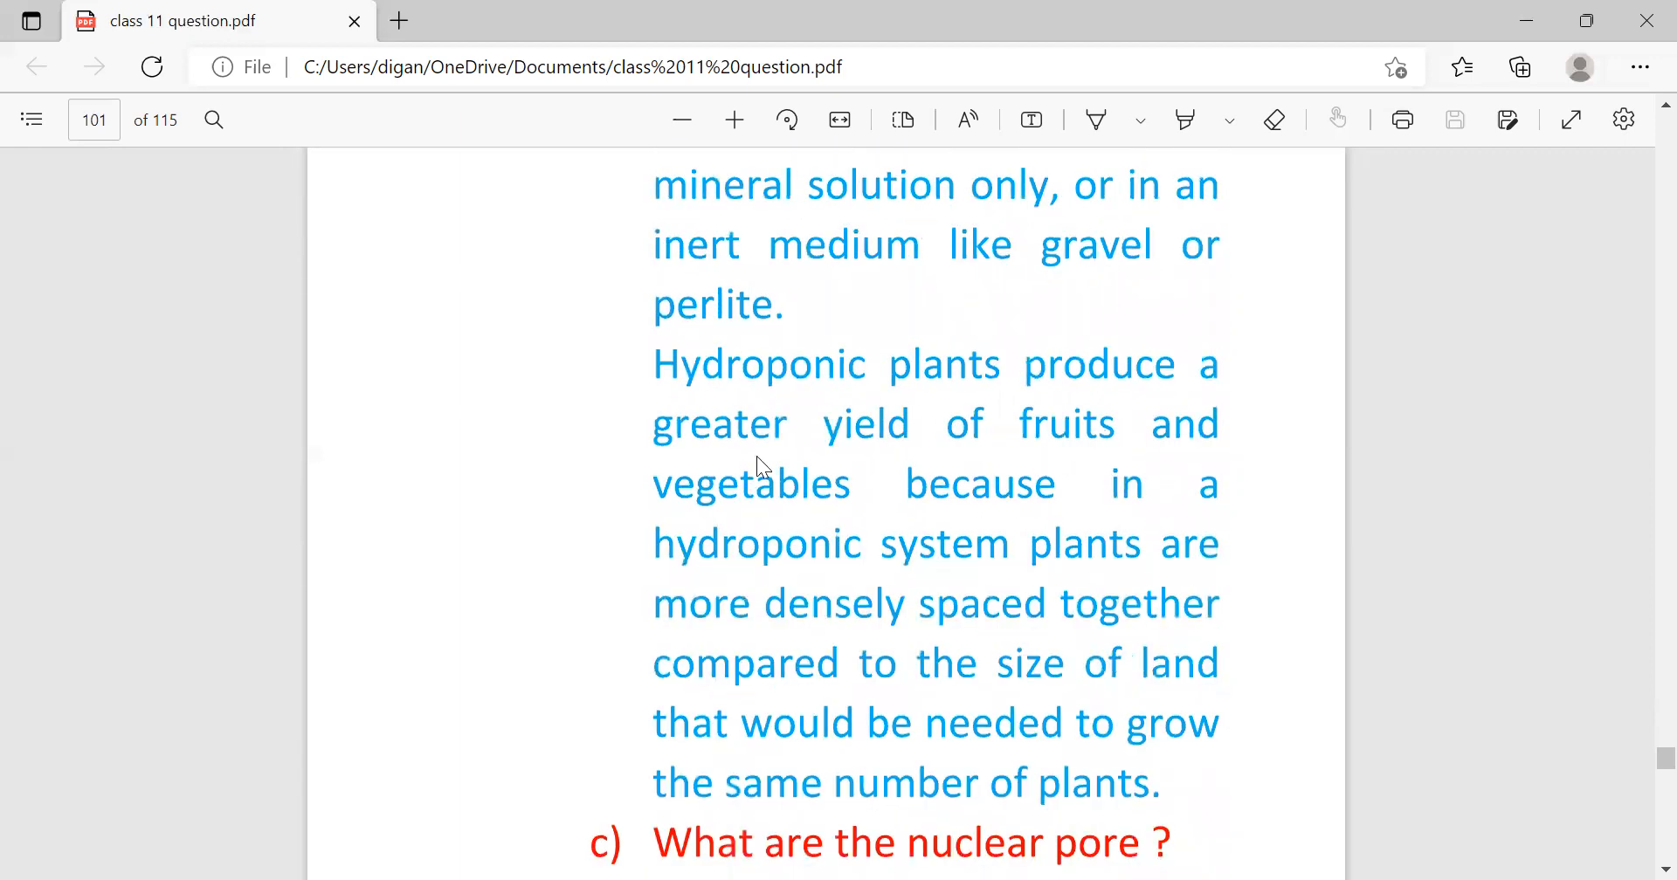
{"action": "mouse_move", "coordinate": [812, 524]}
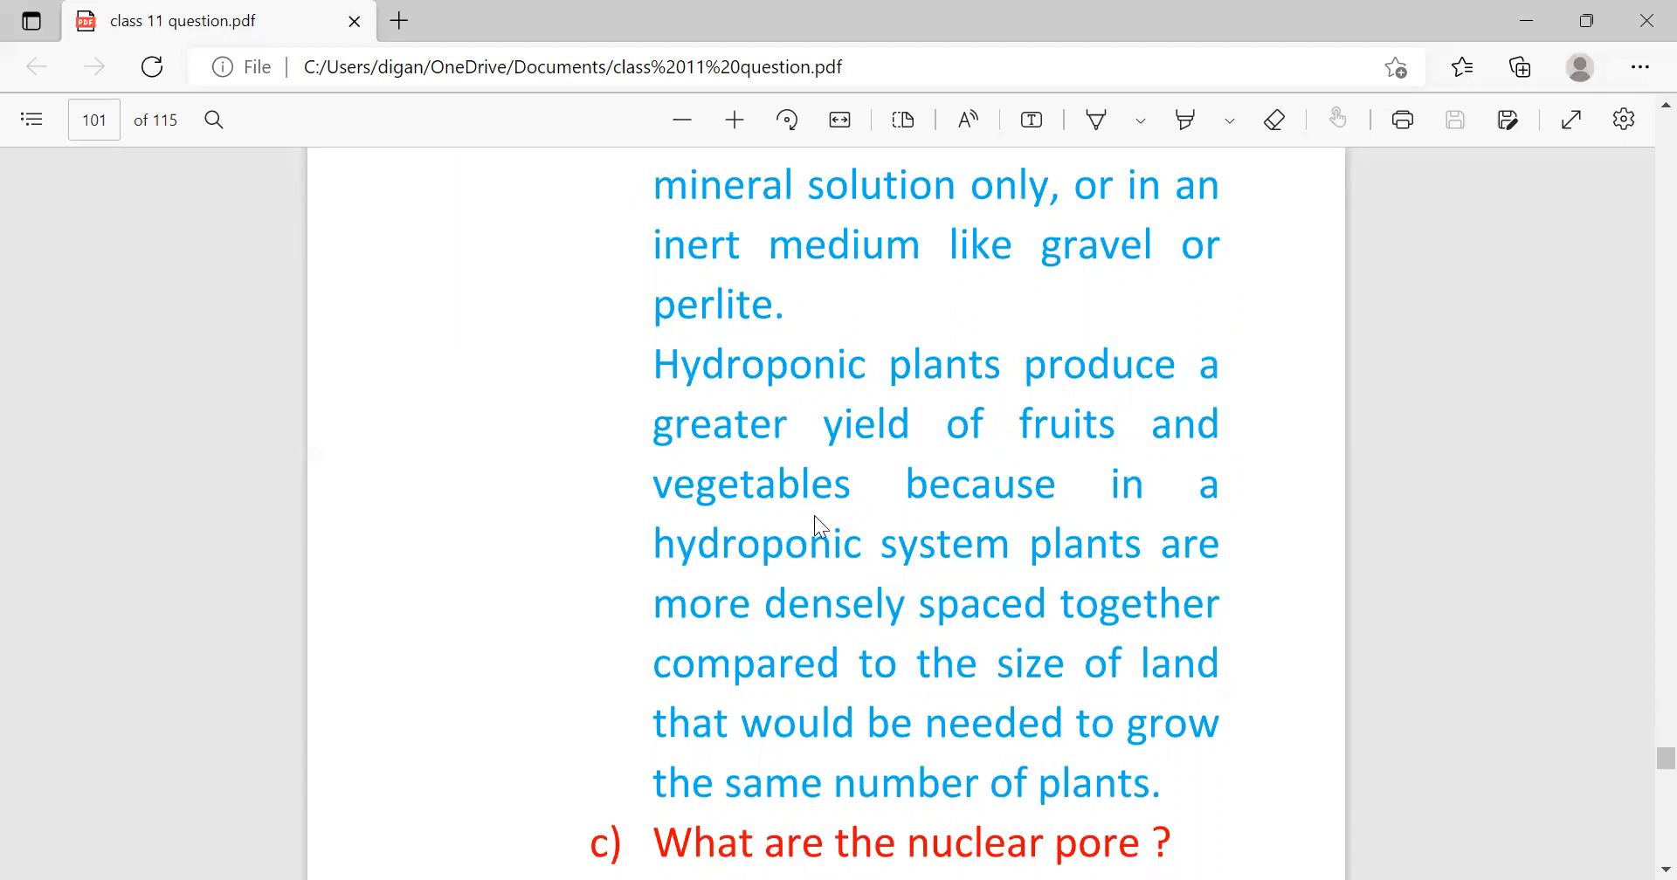
{"action": "mouse_move", "coordinate": [955, 564]}
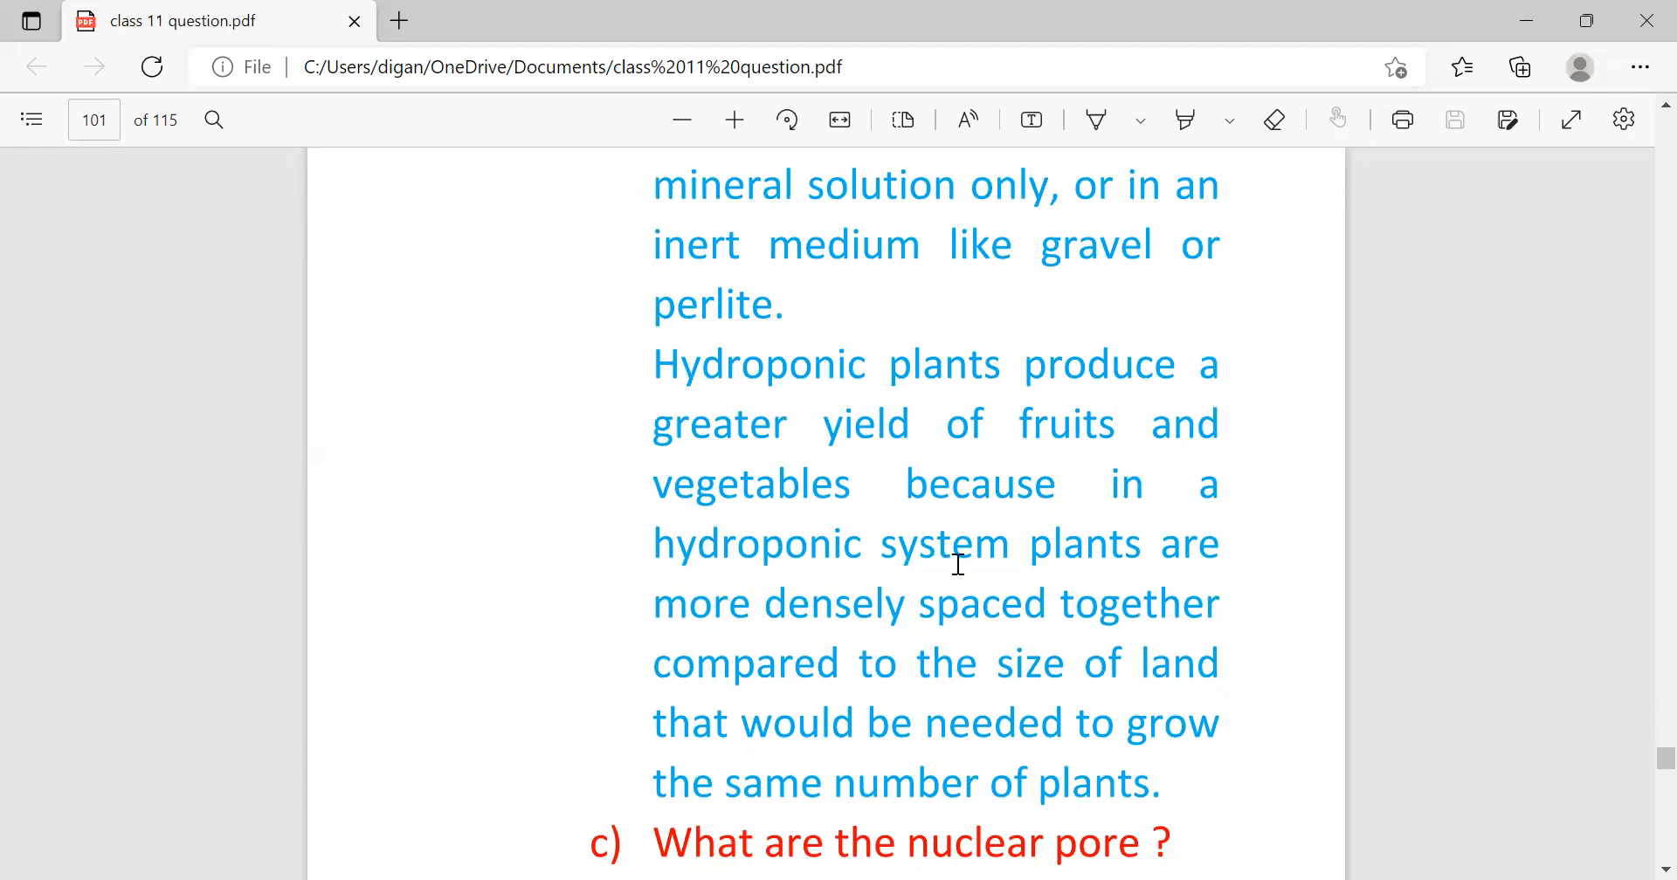
{"action": "mouse_move", "coordinate": [861, 641]}
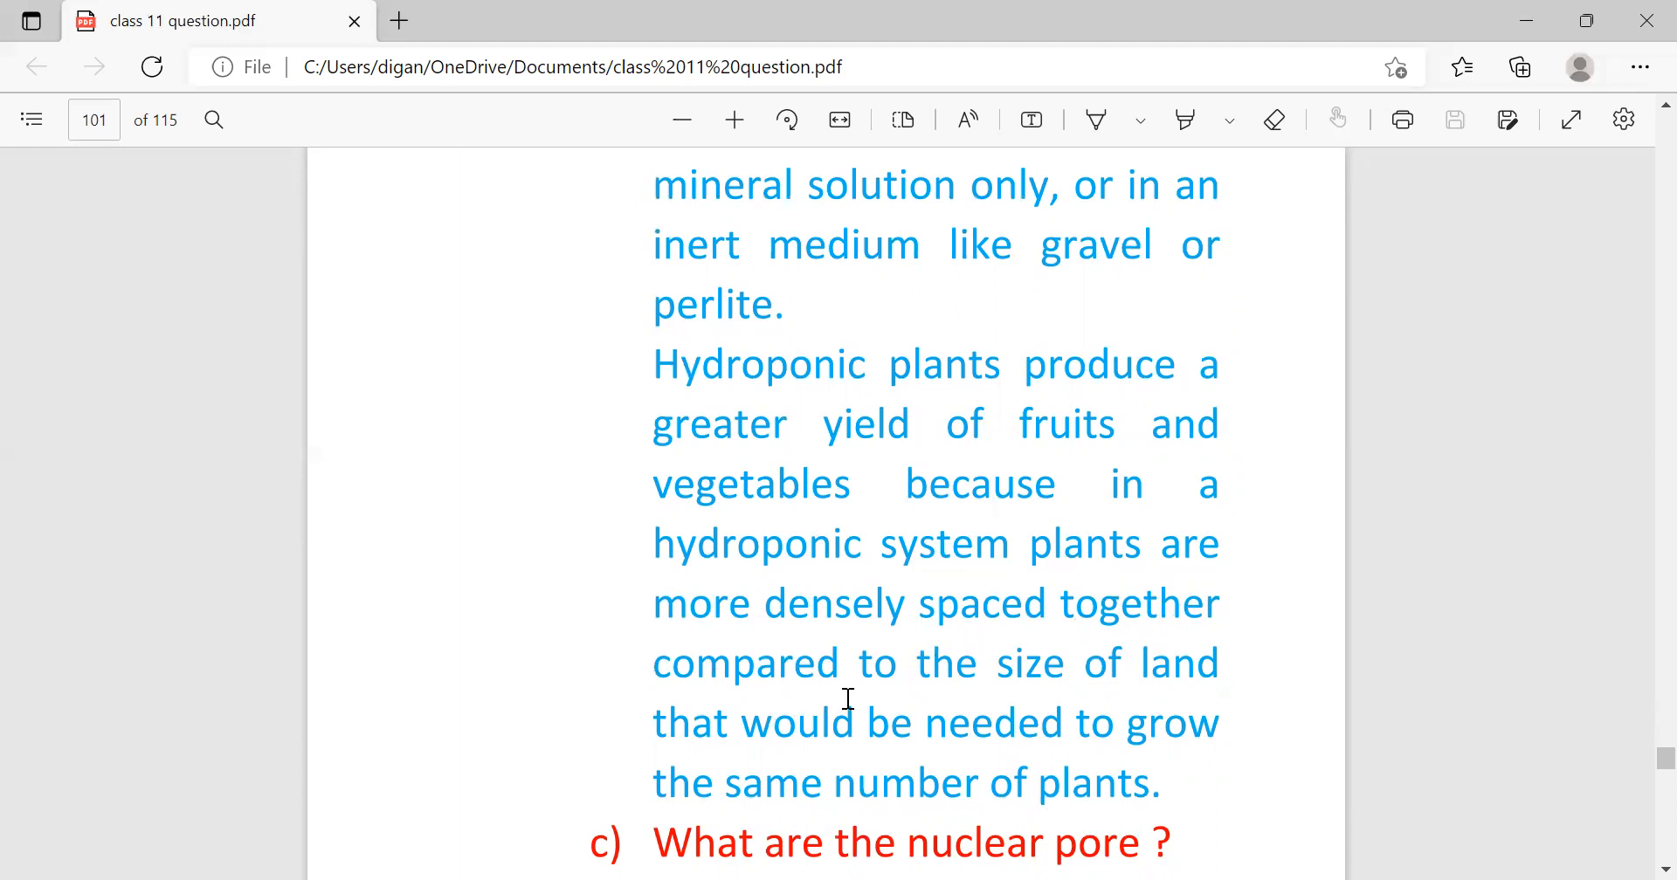
{"action": "mouse_move", "coordinate": [779, 763]}
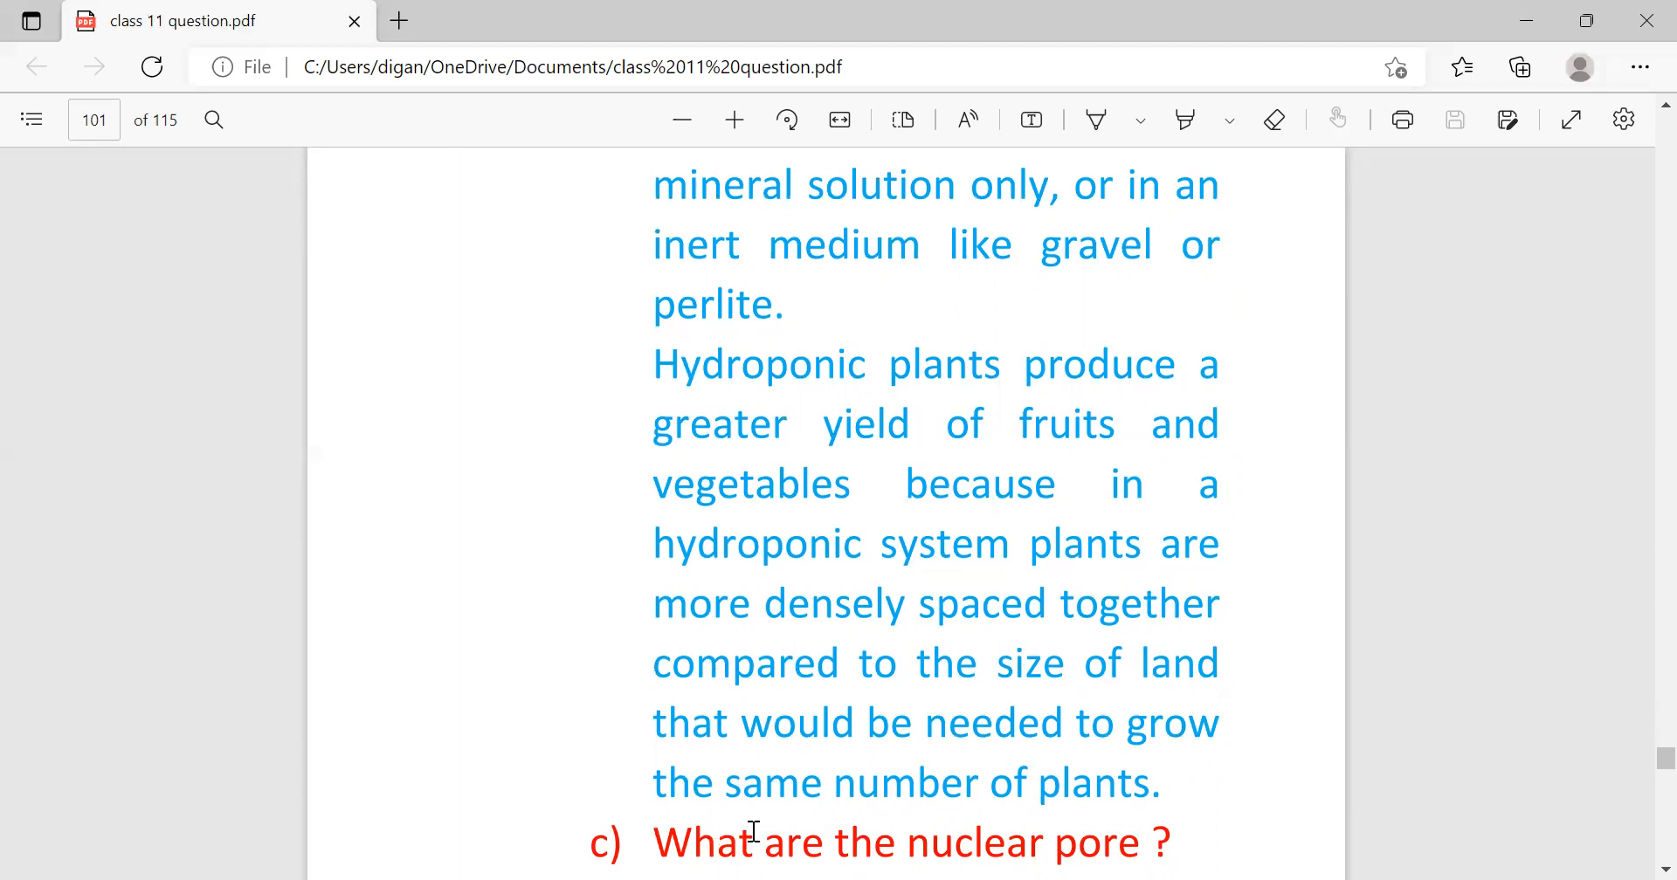
{"action": "mouse_move", "coordinate": [1093, 821]}
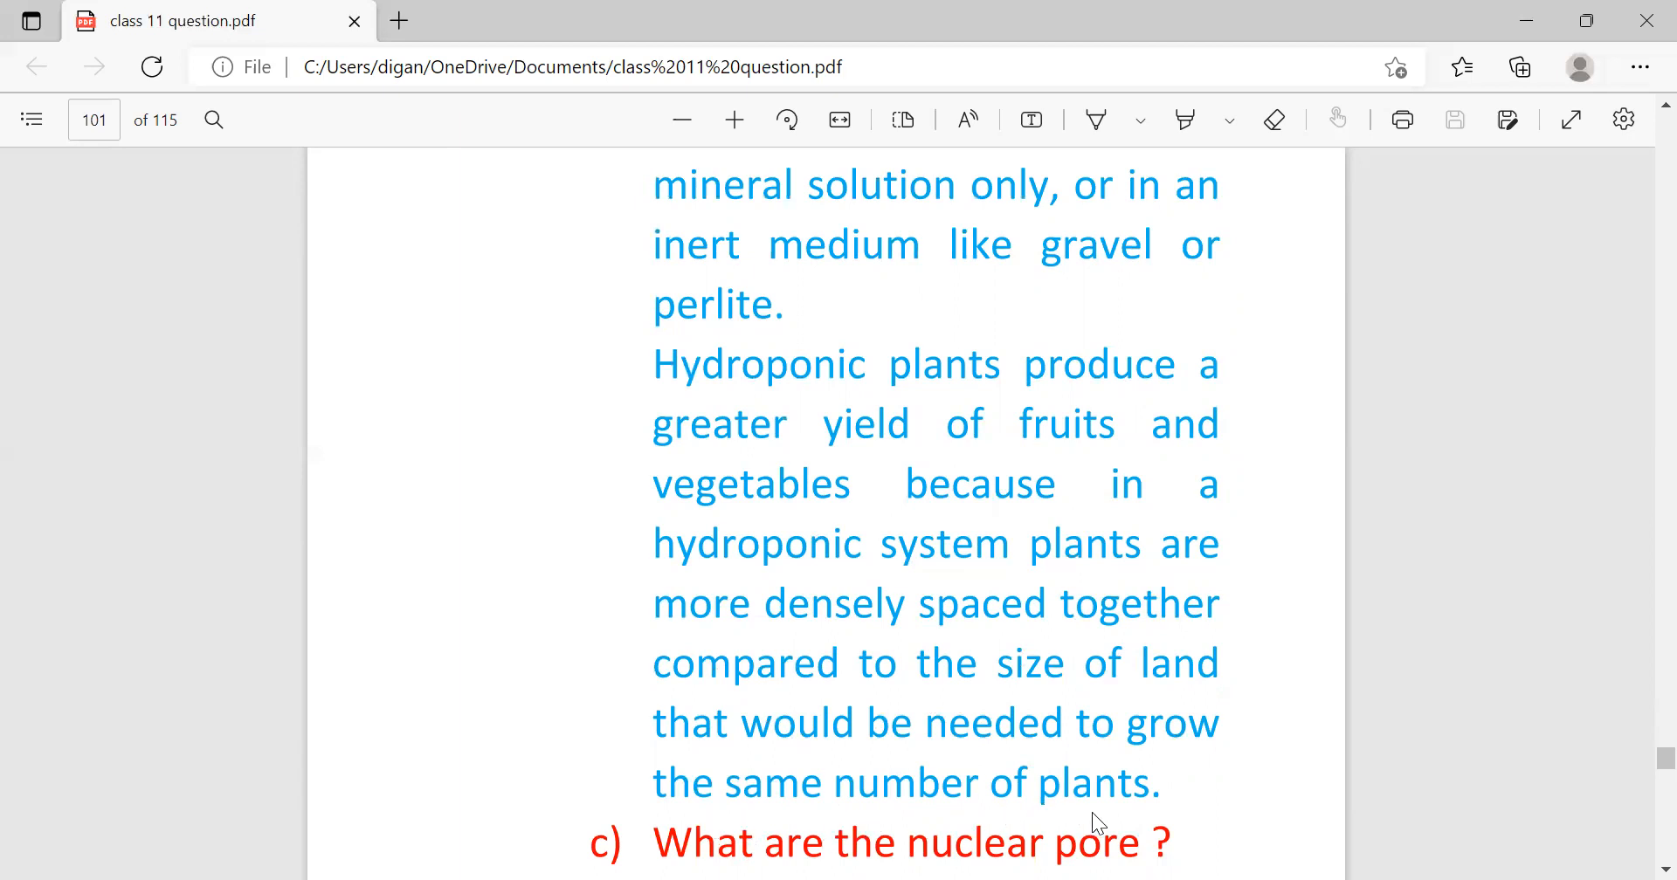
{"action": "scroll", "scroll_direction": "down", "scroll_amount": 3}
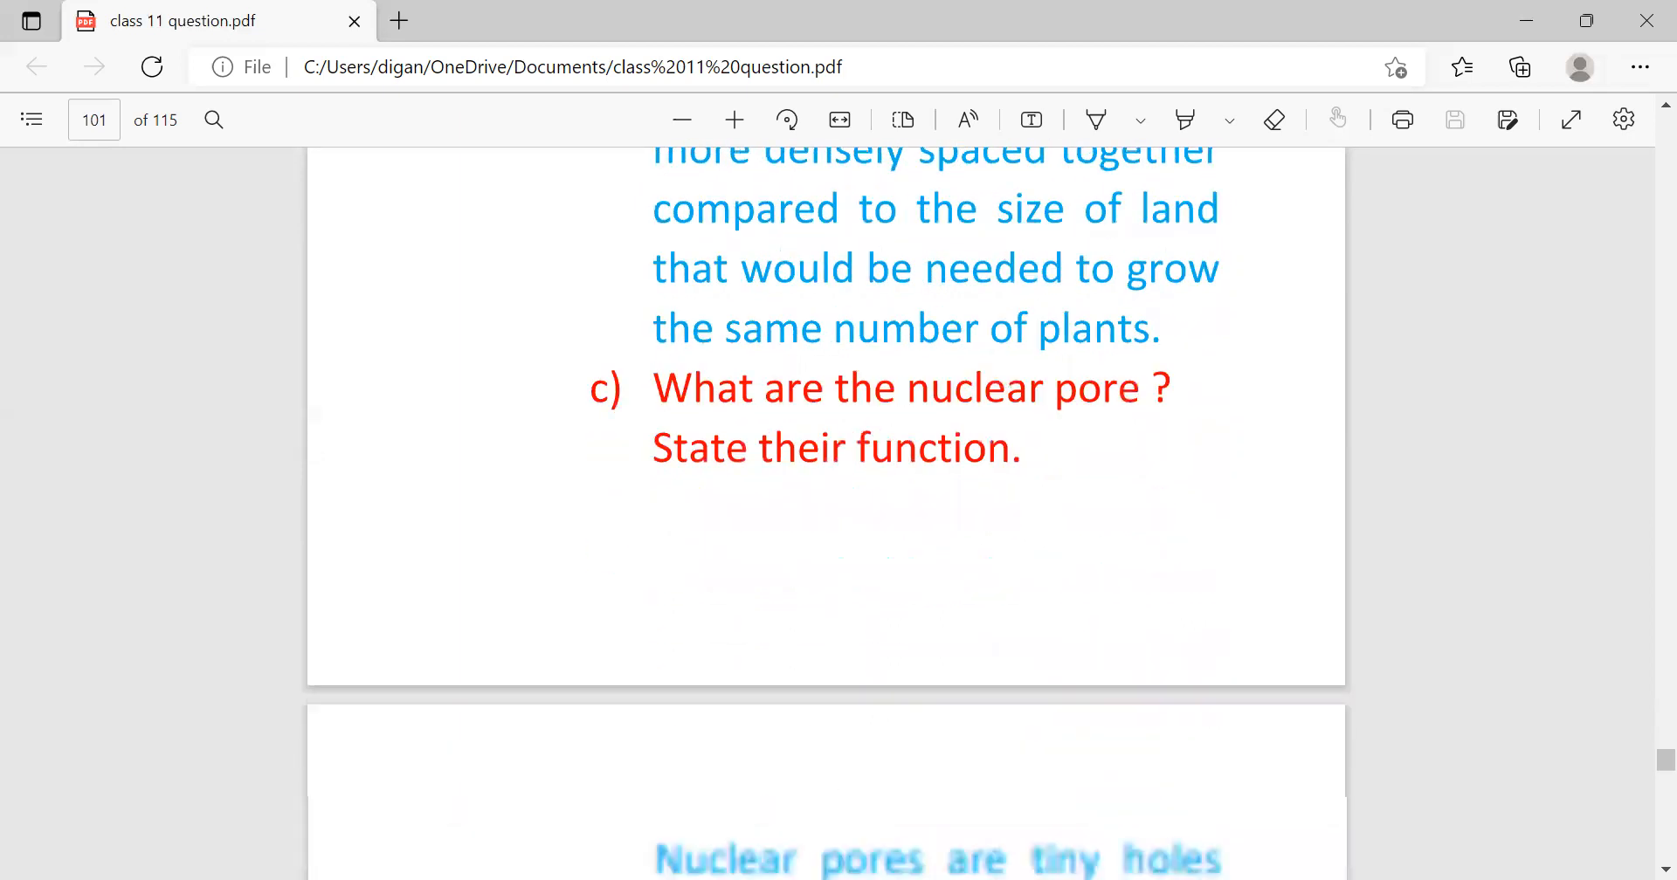
{"action": "scroll", "scroll_direction": "down", "scroll_amount": 3}
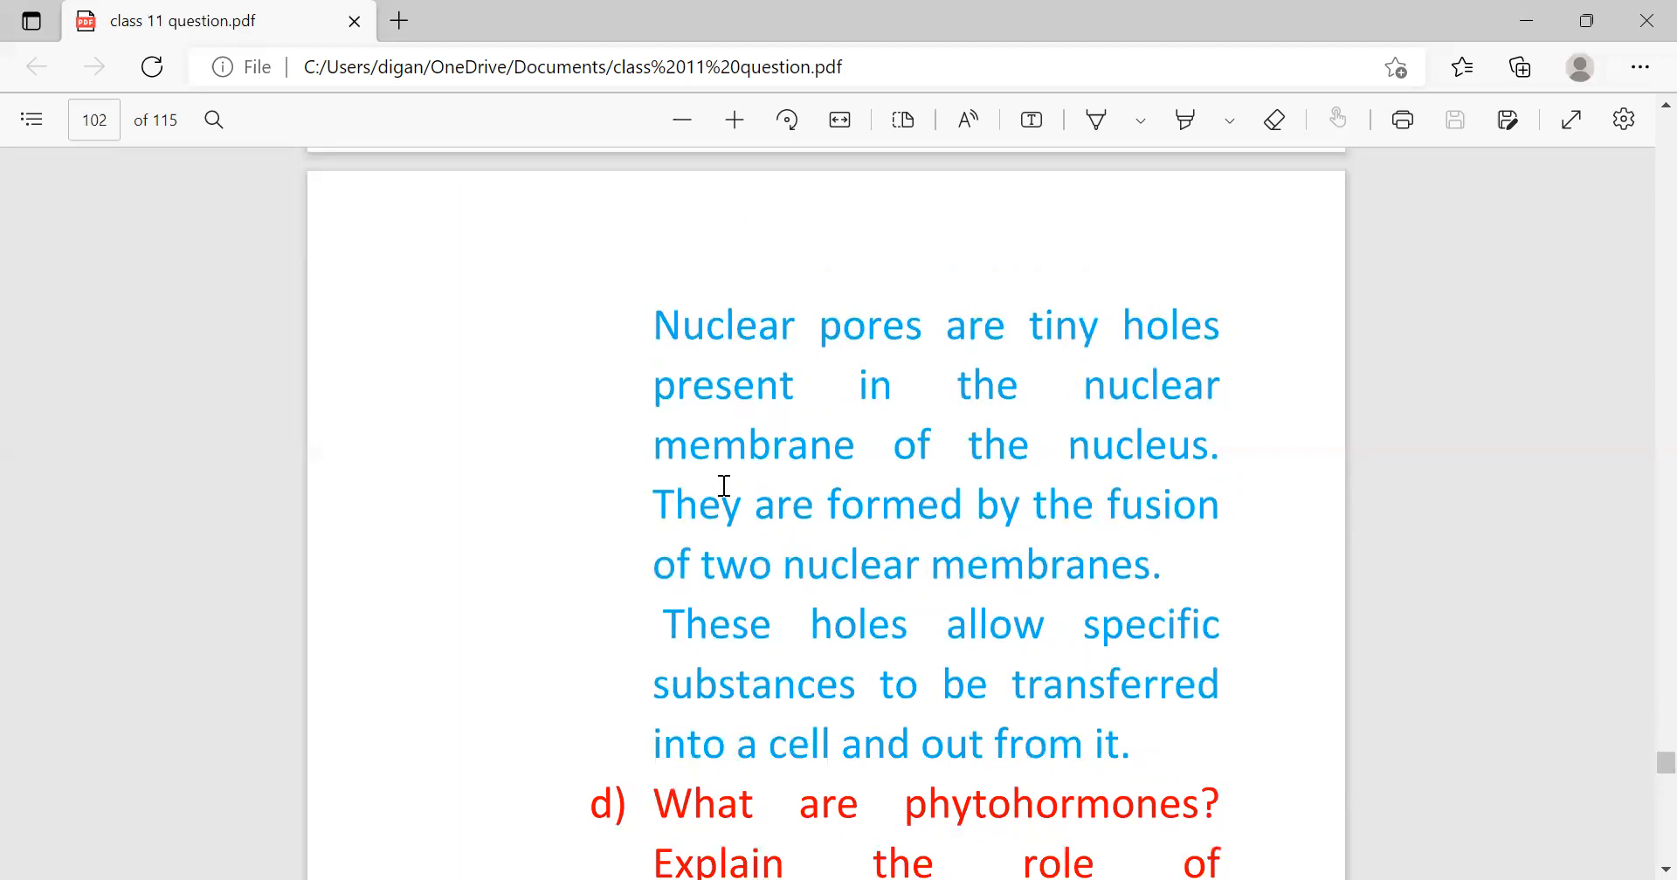
{"action": "mouse_move", "coordinate": [744, 553]}
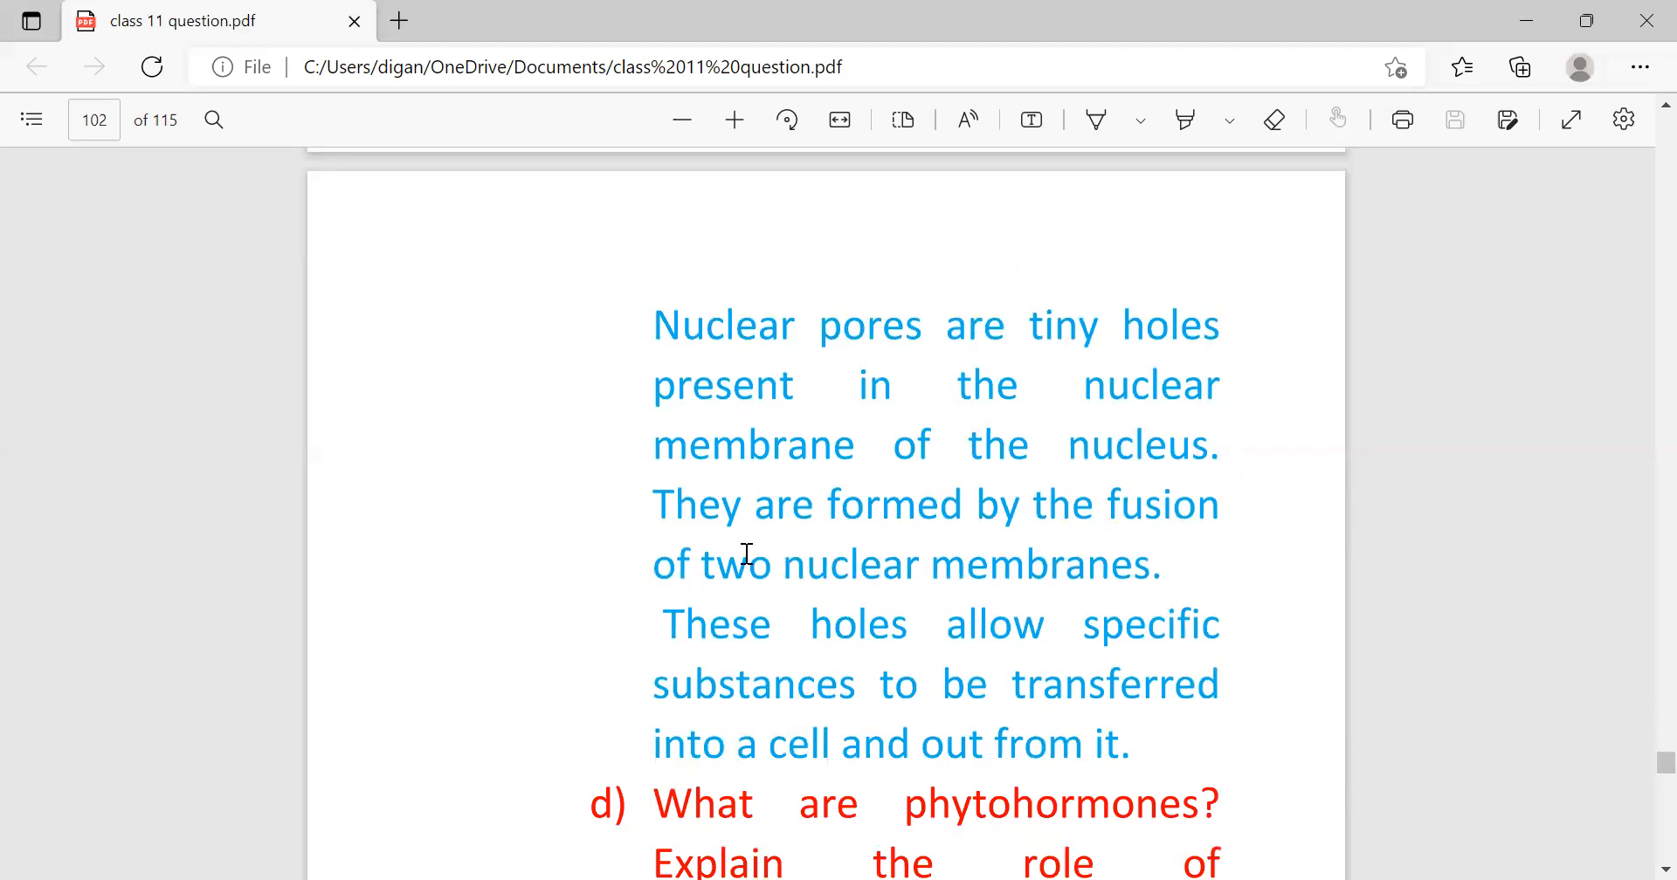
{"action": "mouse_move", "coordinate": [779, 610]}
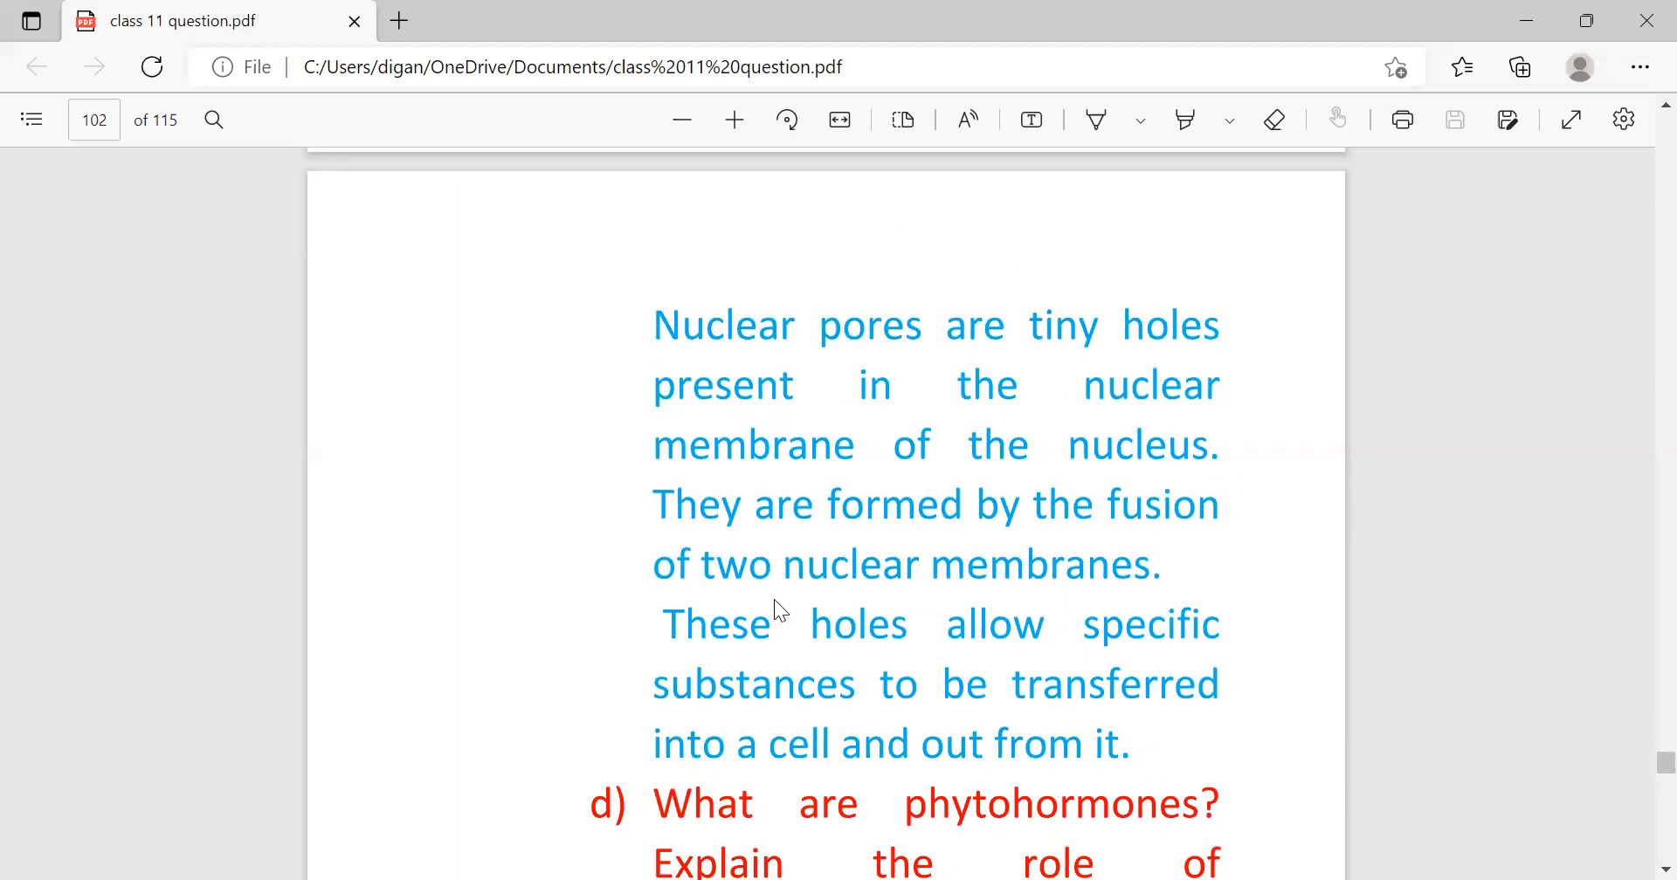
{"action": "mouse_move", "coordinate": [702, 741]}
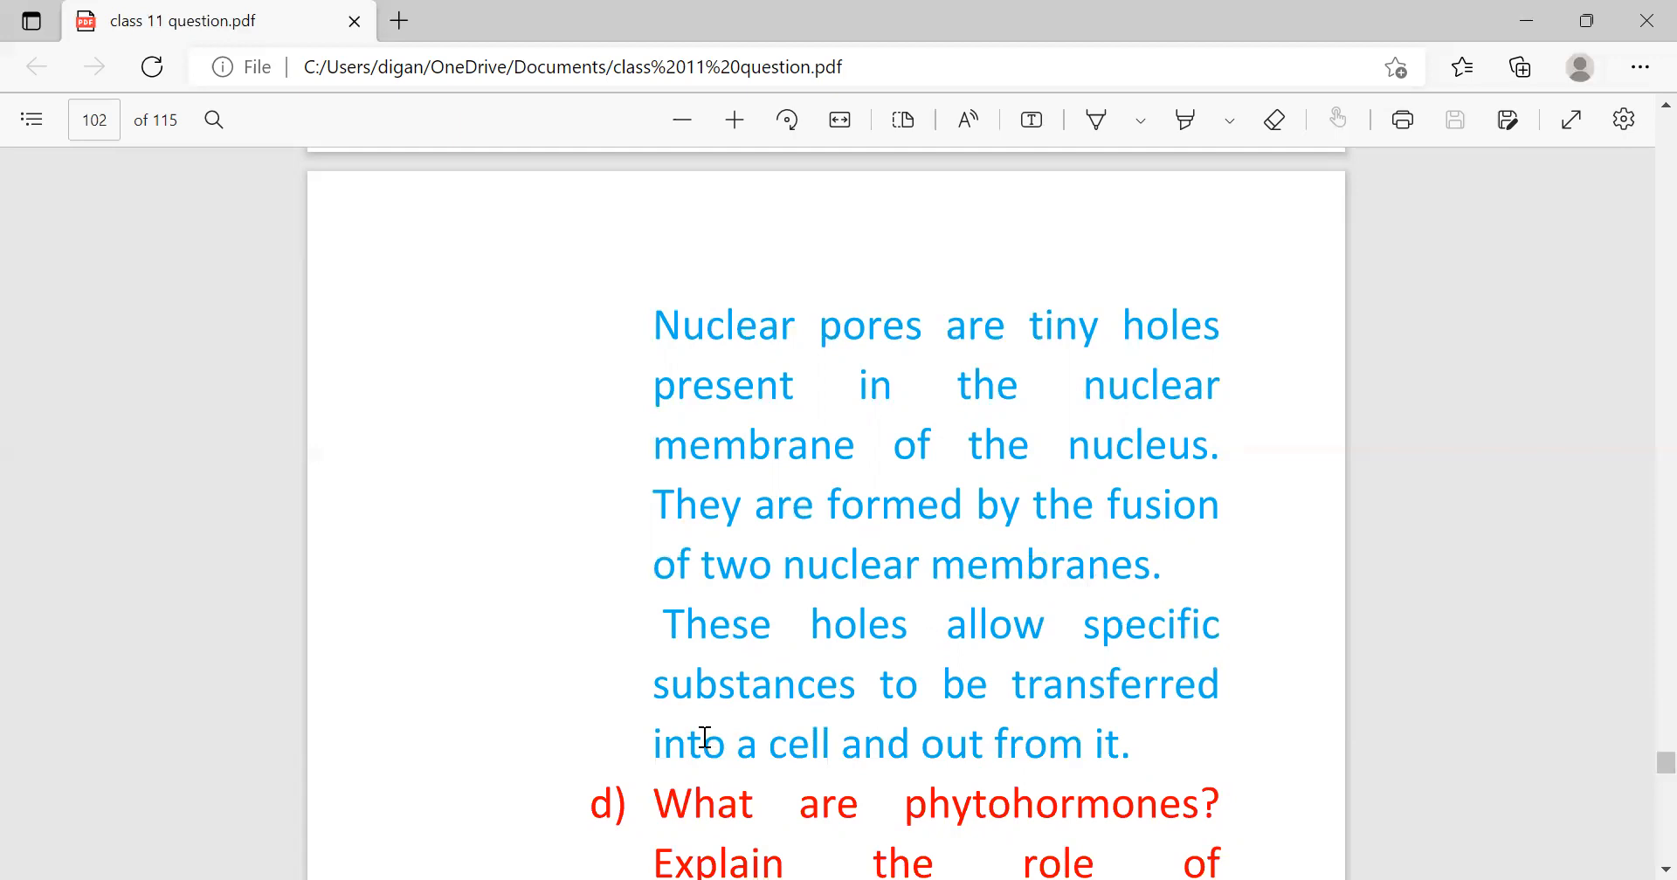
{"action": "mouse_move", "coordinate": [867, 721]}
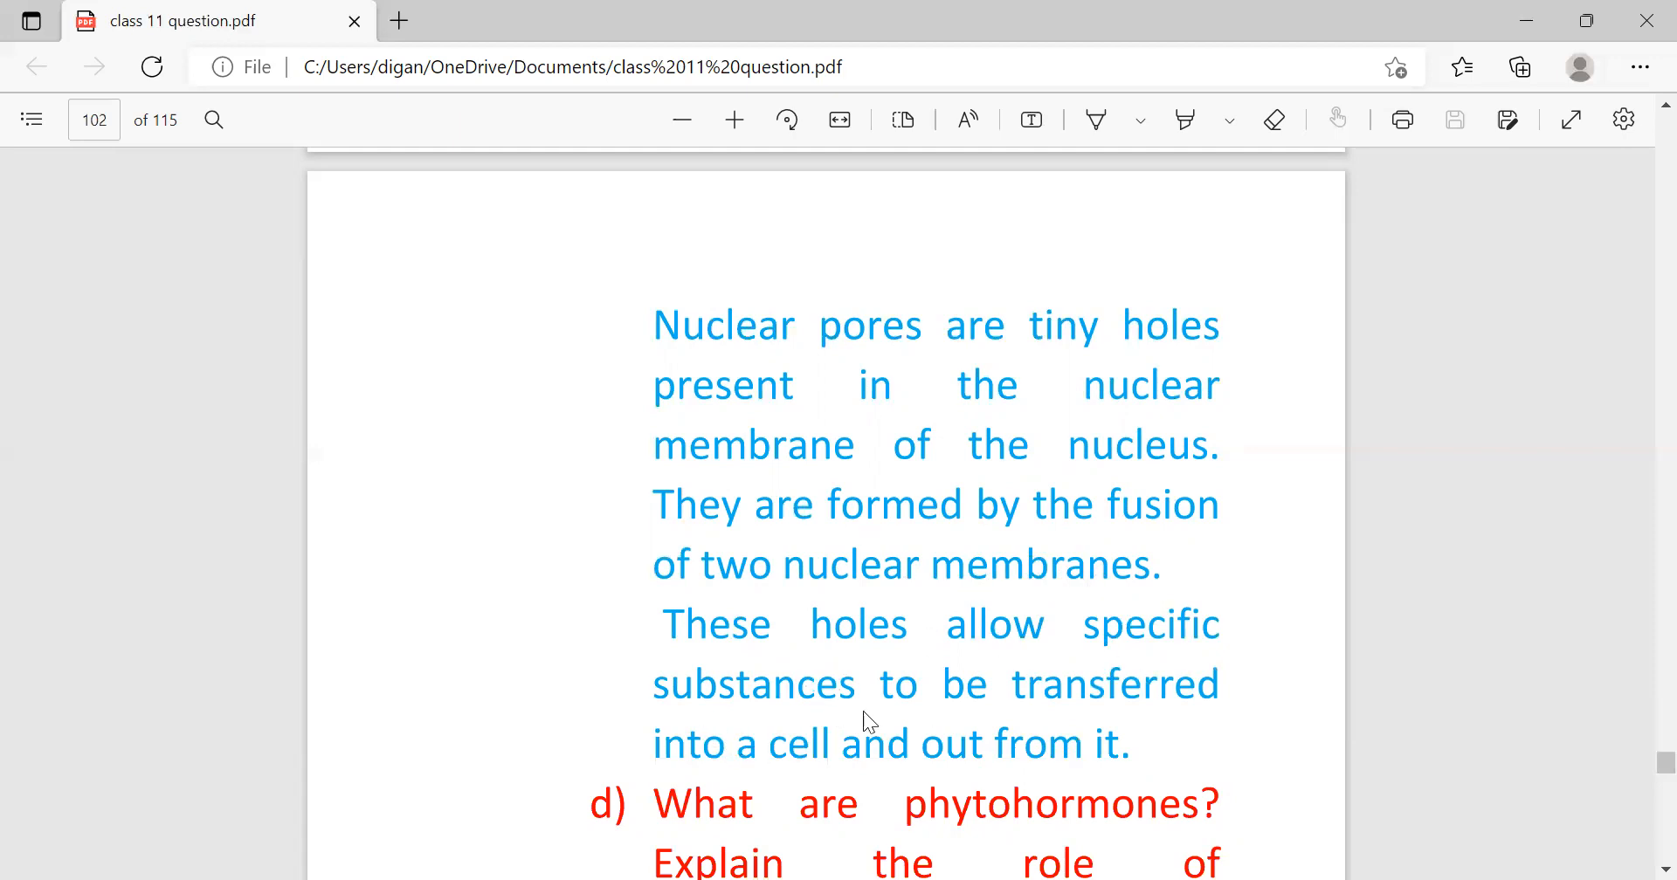
{"action": "mouse_move", "coordinate": [776, 800]}
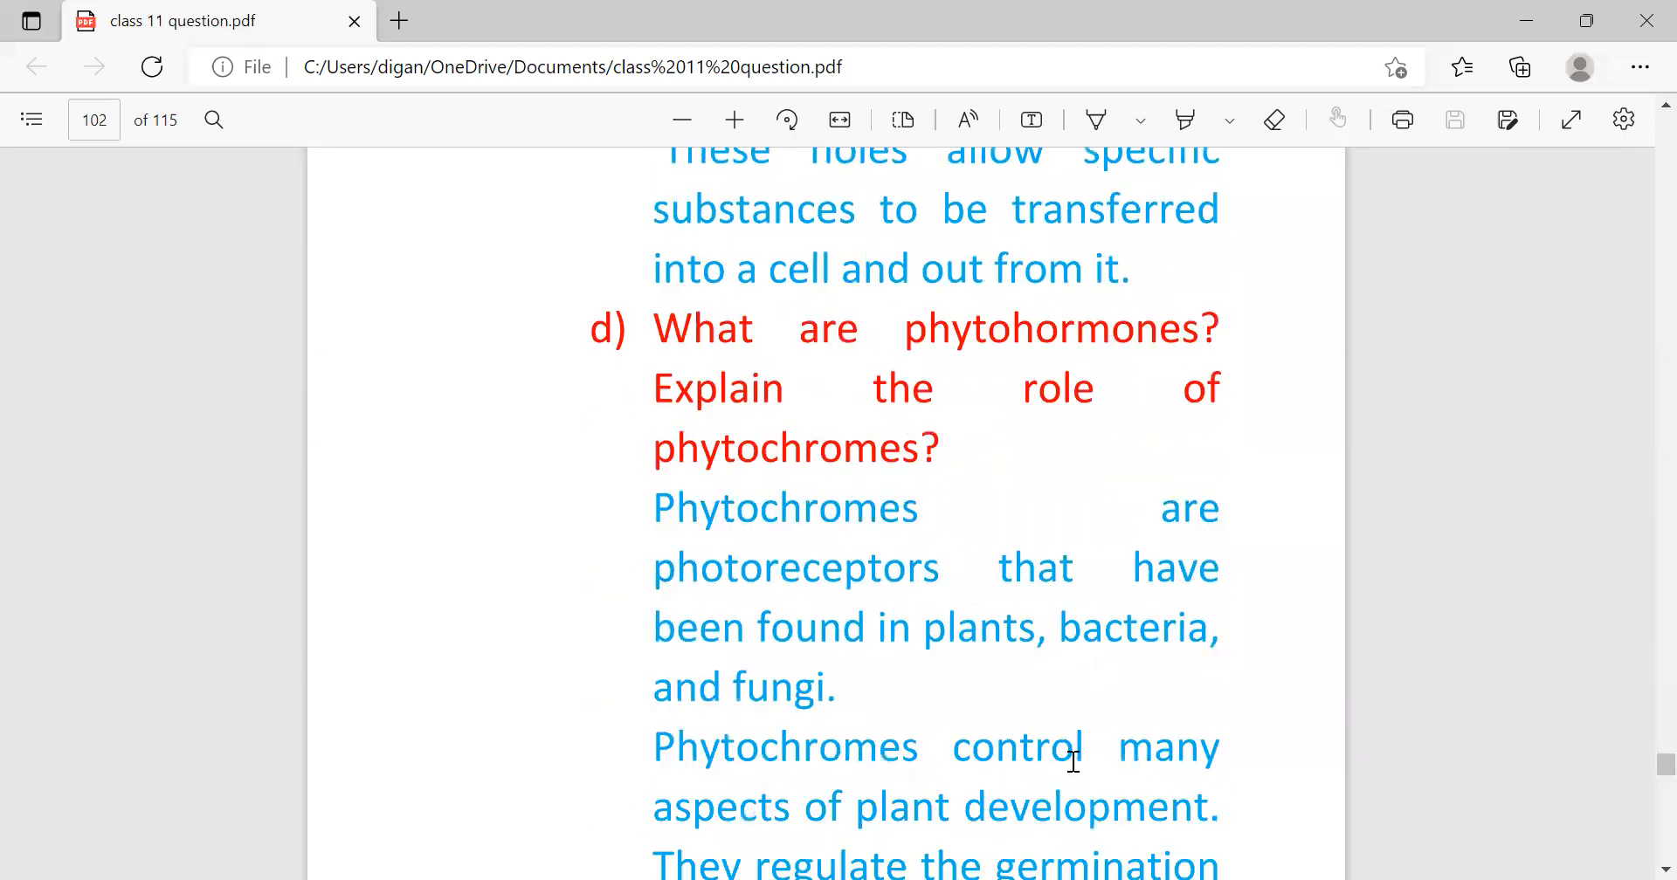
{"action": "mouse_move", "coordinate": [1235, 415]}
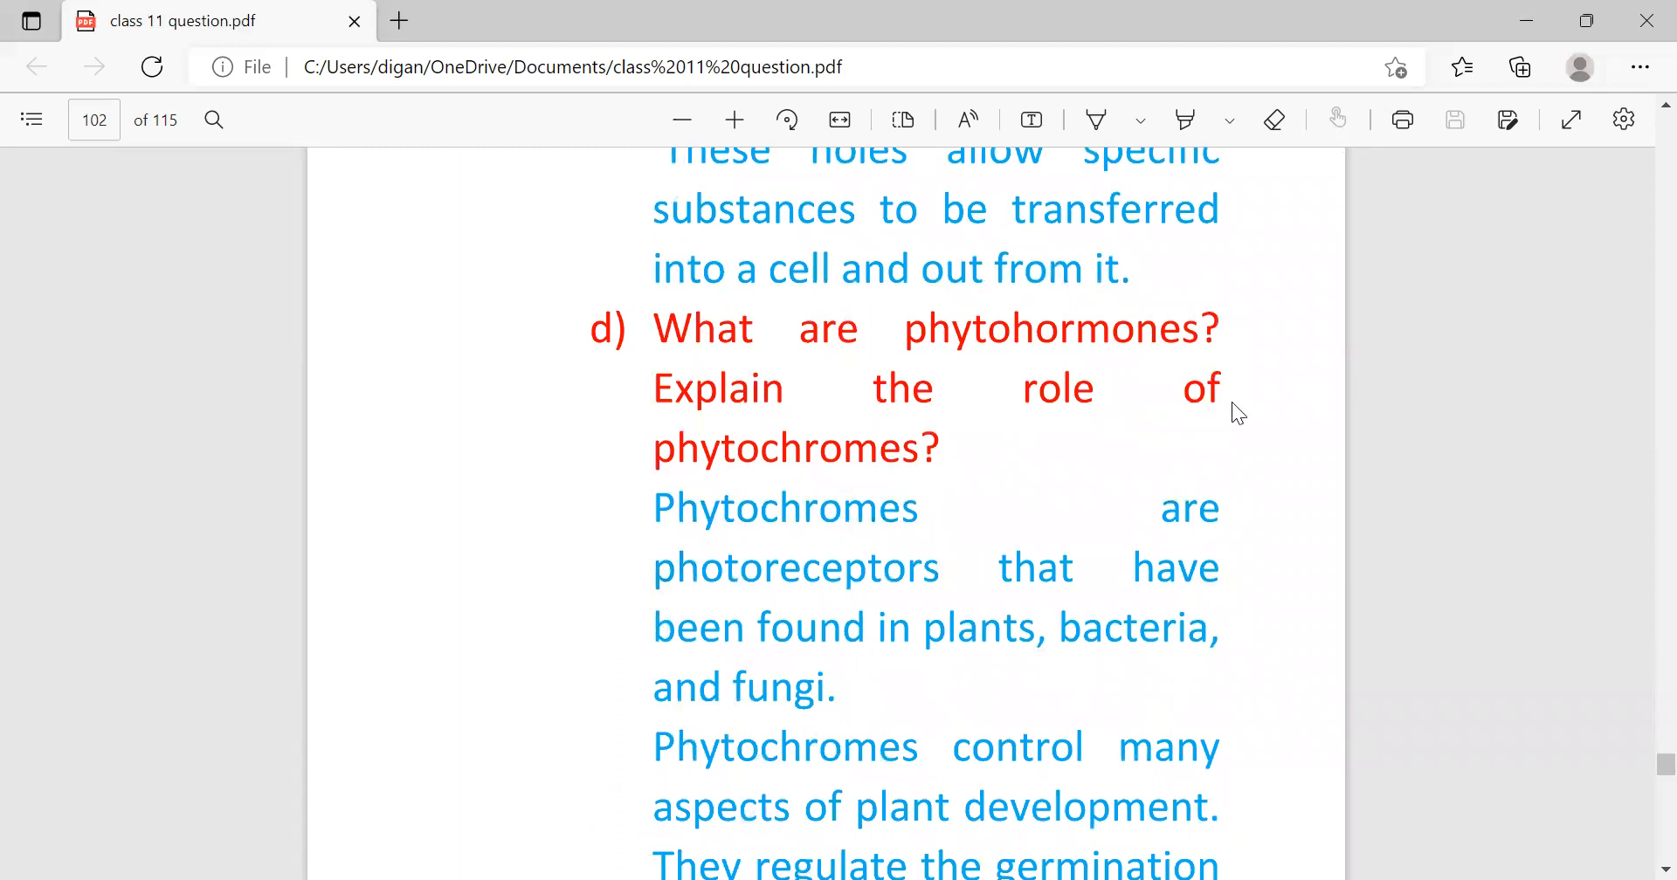
{"action": "mouse_move", "coordinate": [682, 613]}
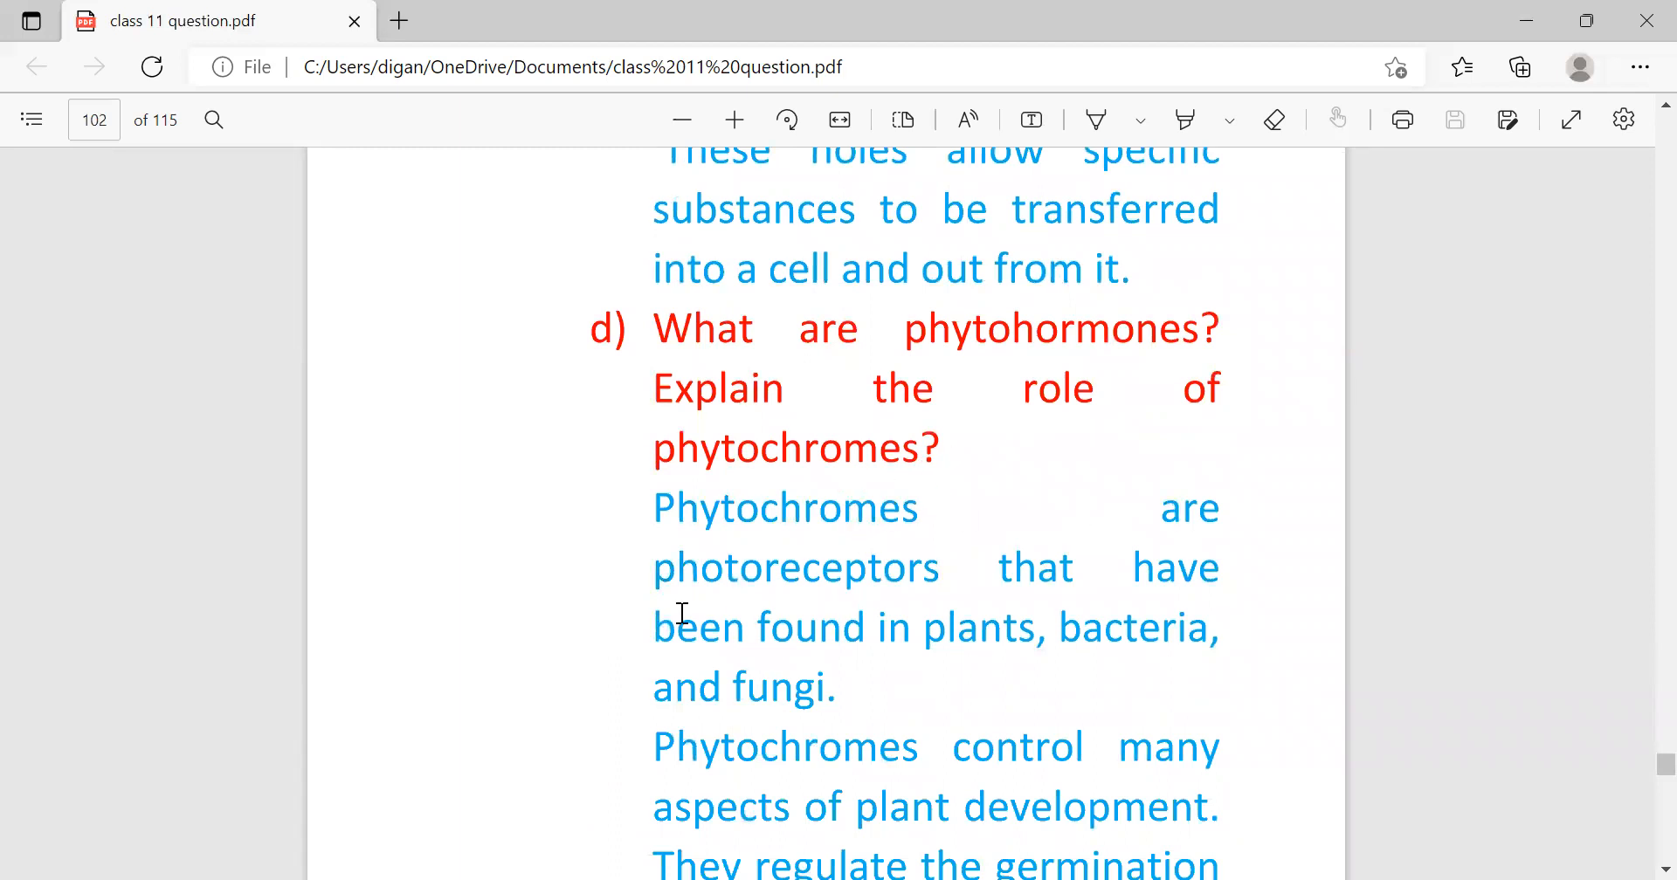
{"action": "mouse_move", "coordinate": [1184, 594]}
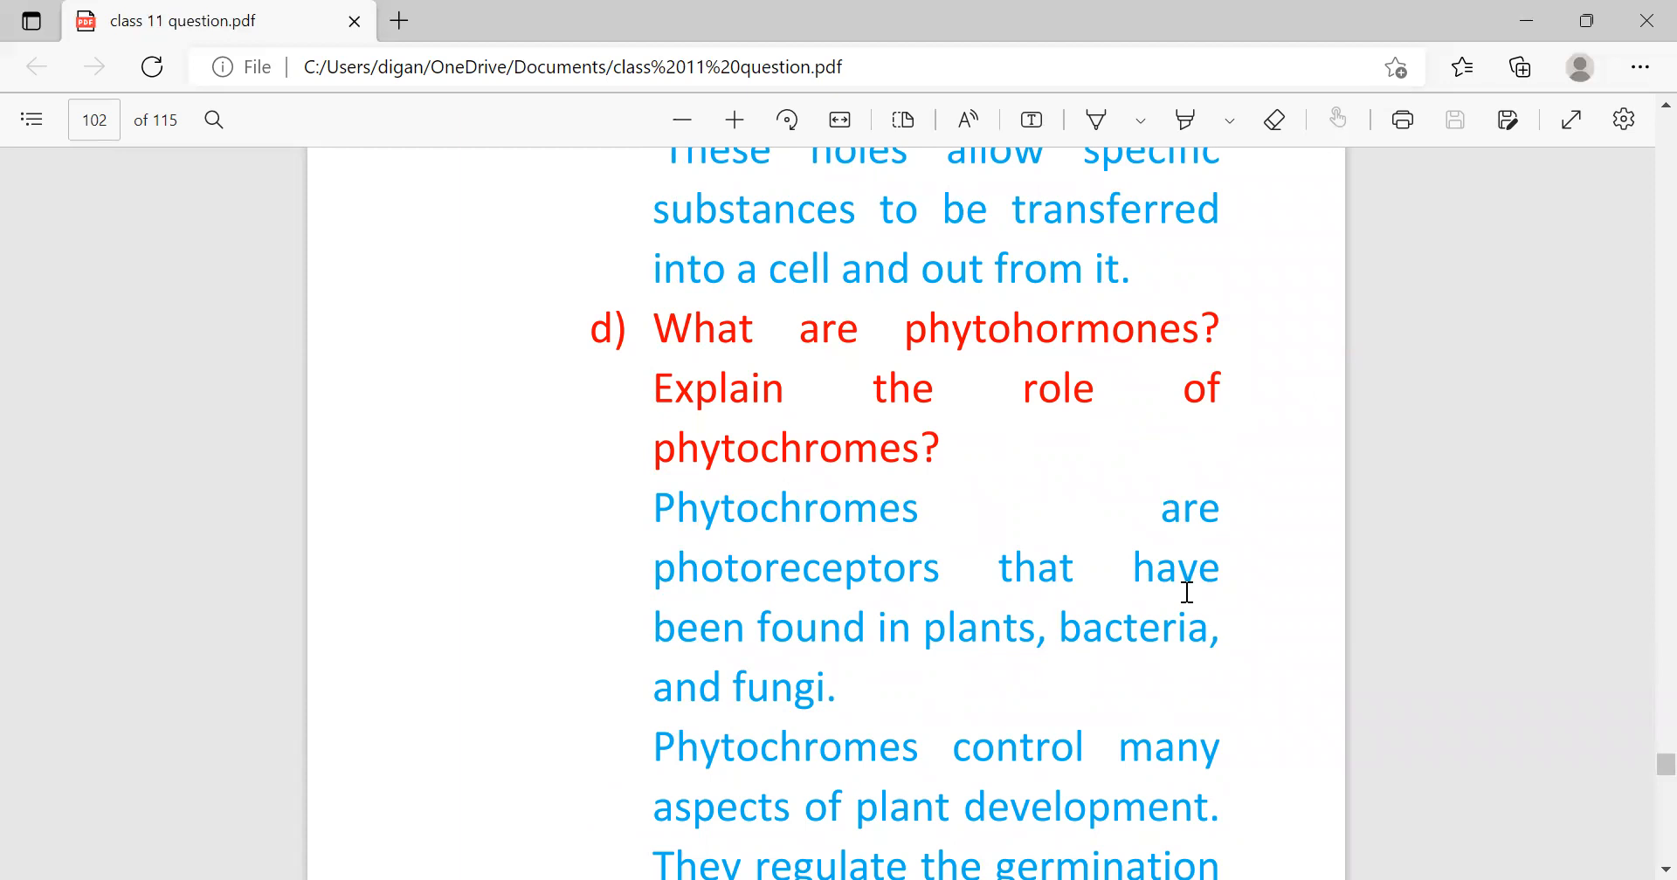
{"action": "mouse_move", "coordinate": [736, 730]}
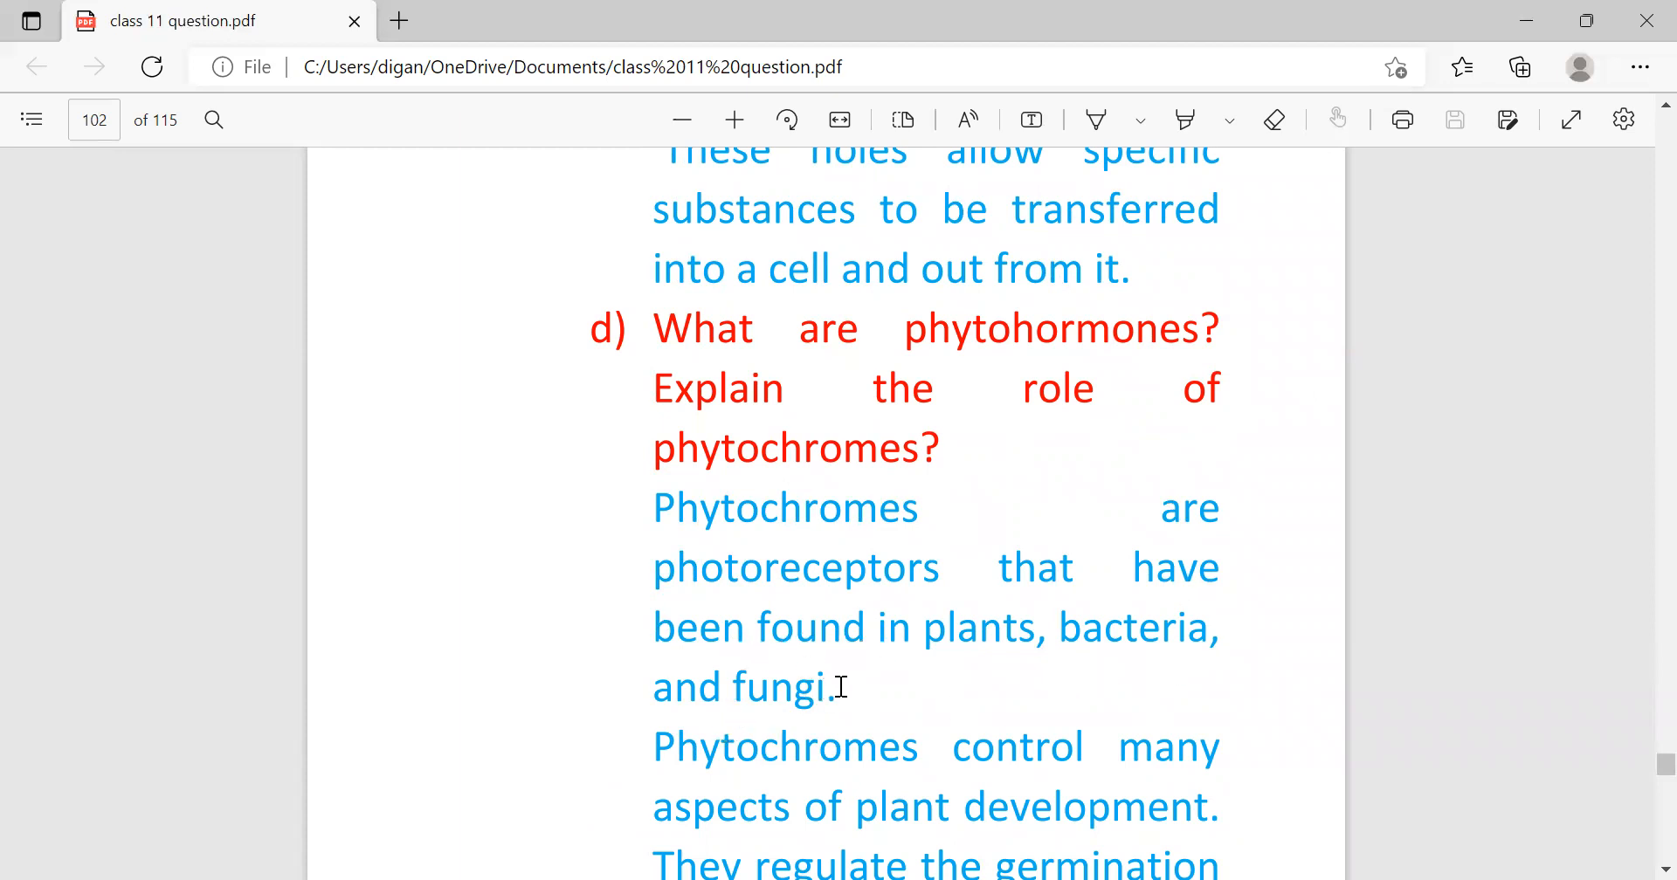
{"action": "scroll", "scroll_direction": "down", "scroll_amount": 3}
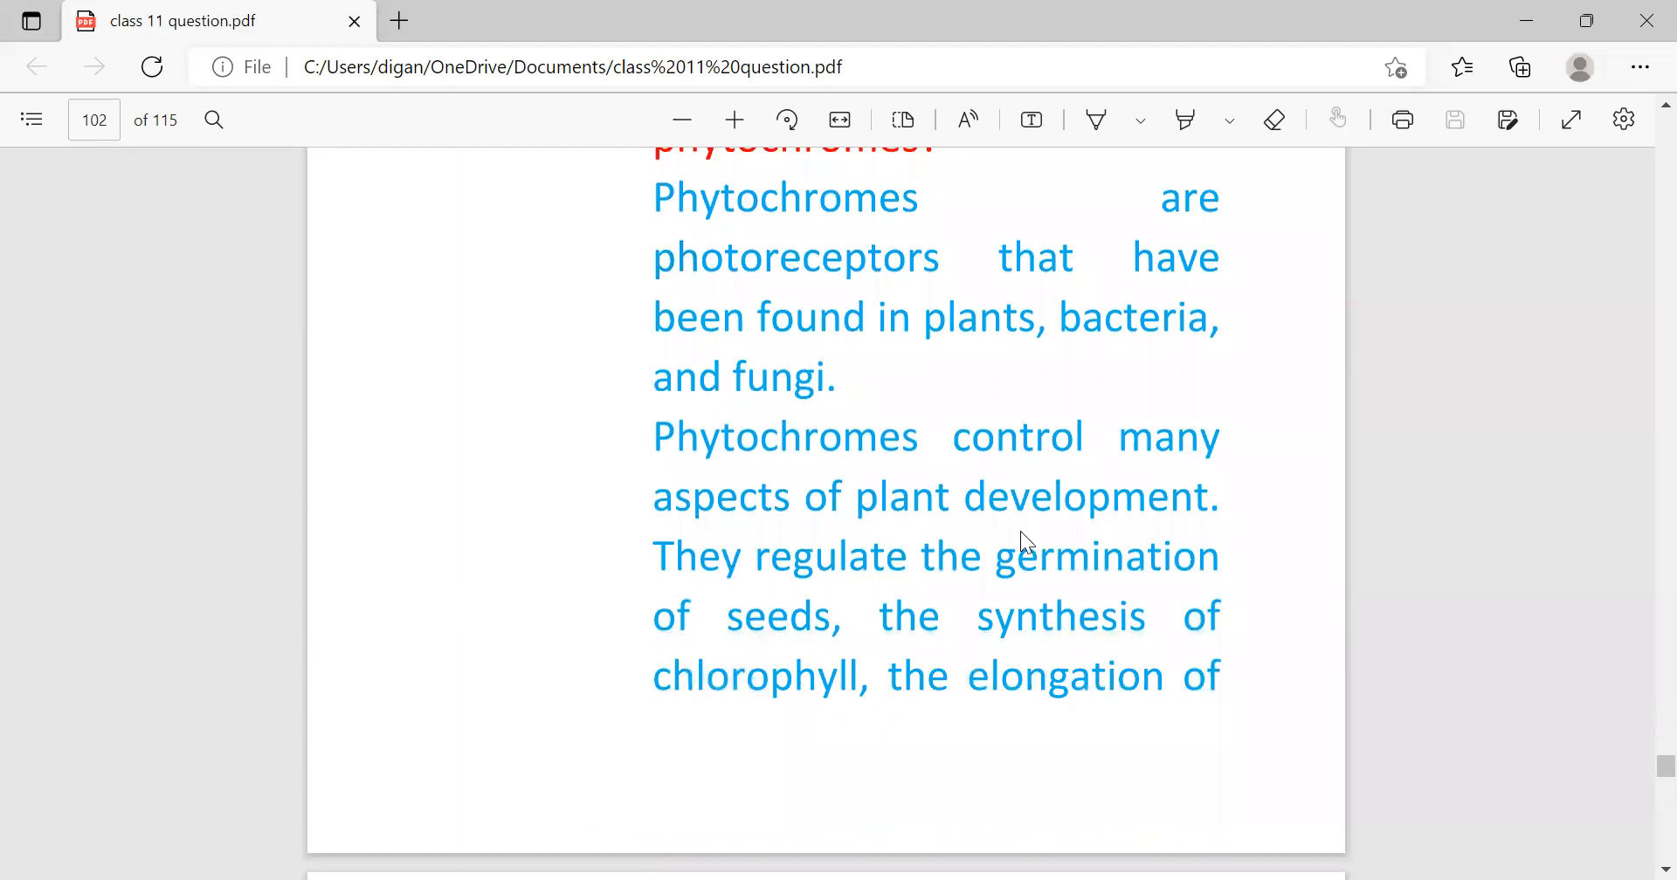
{"action": "mouse_move", "coordinate": [973, 603]}
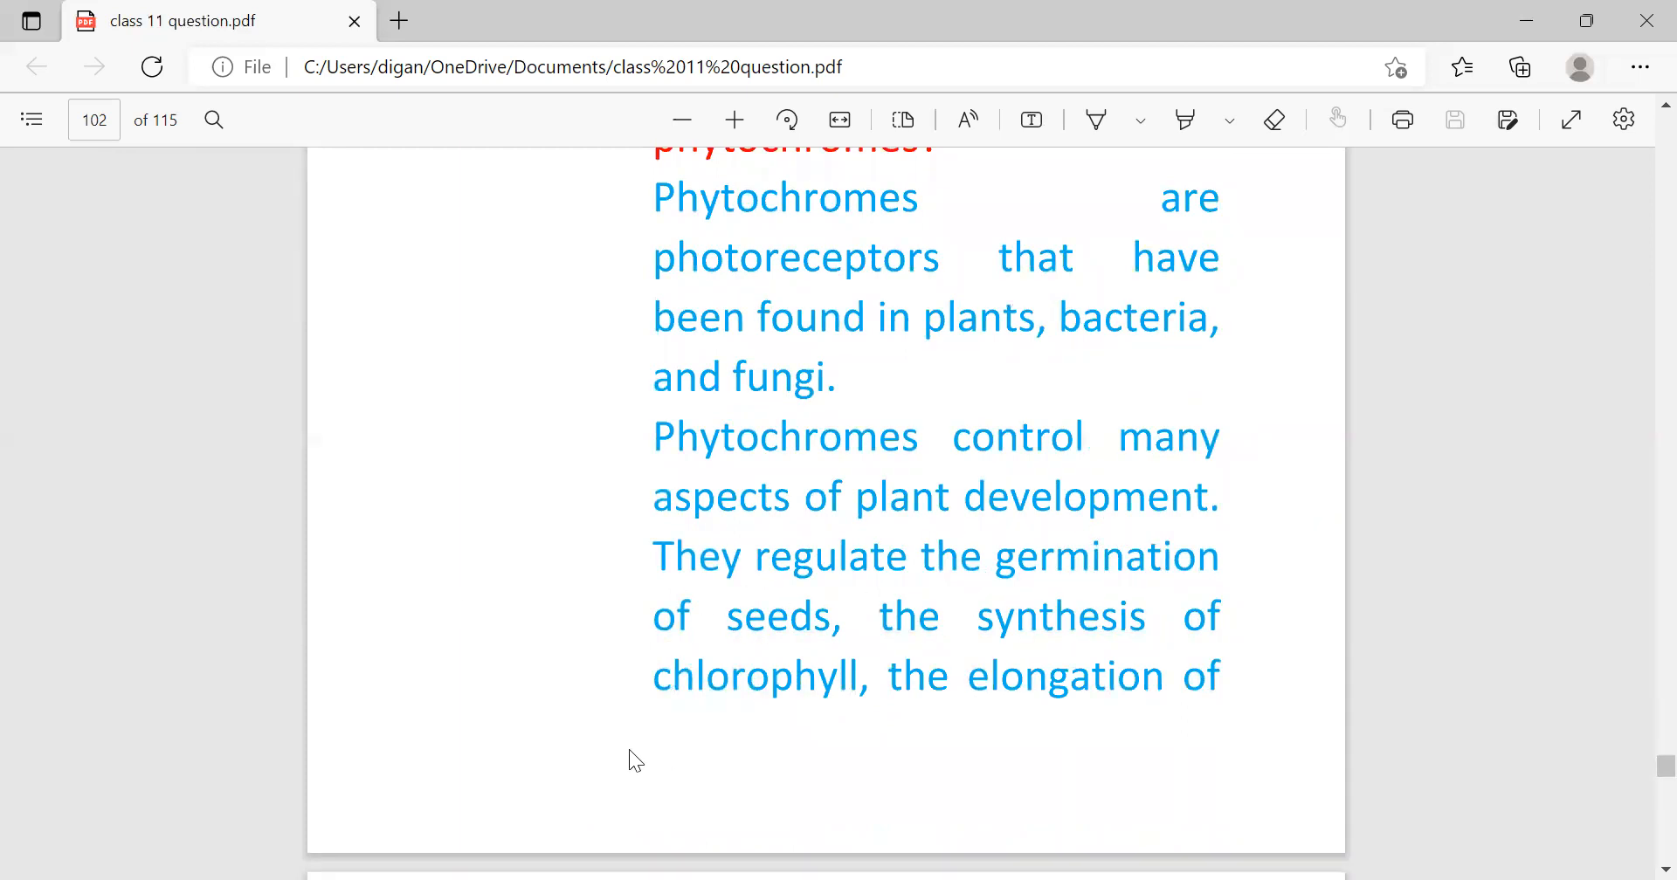
{"action": "scroll", "scroll_direction": "down", "scroll_amount": 3}
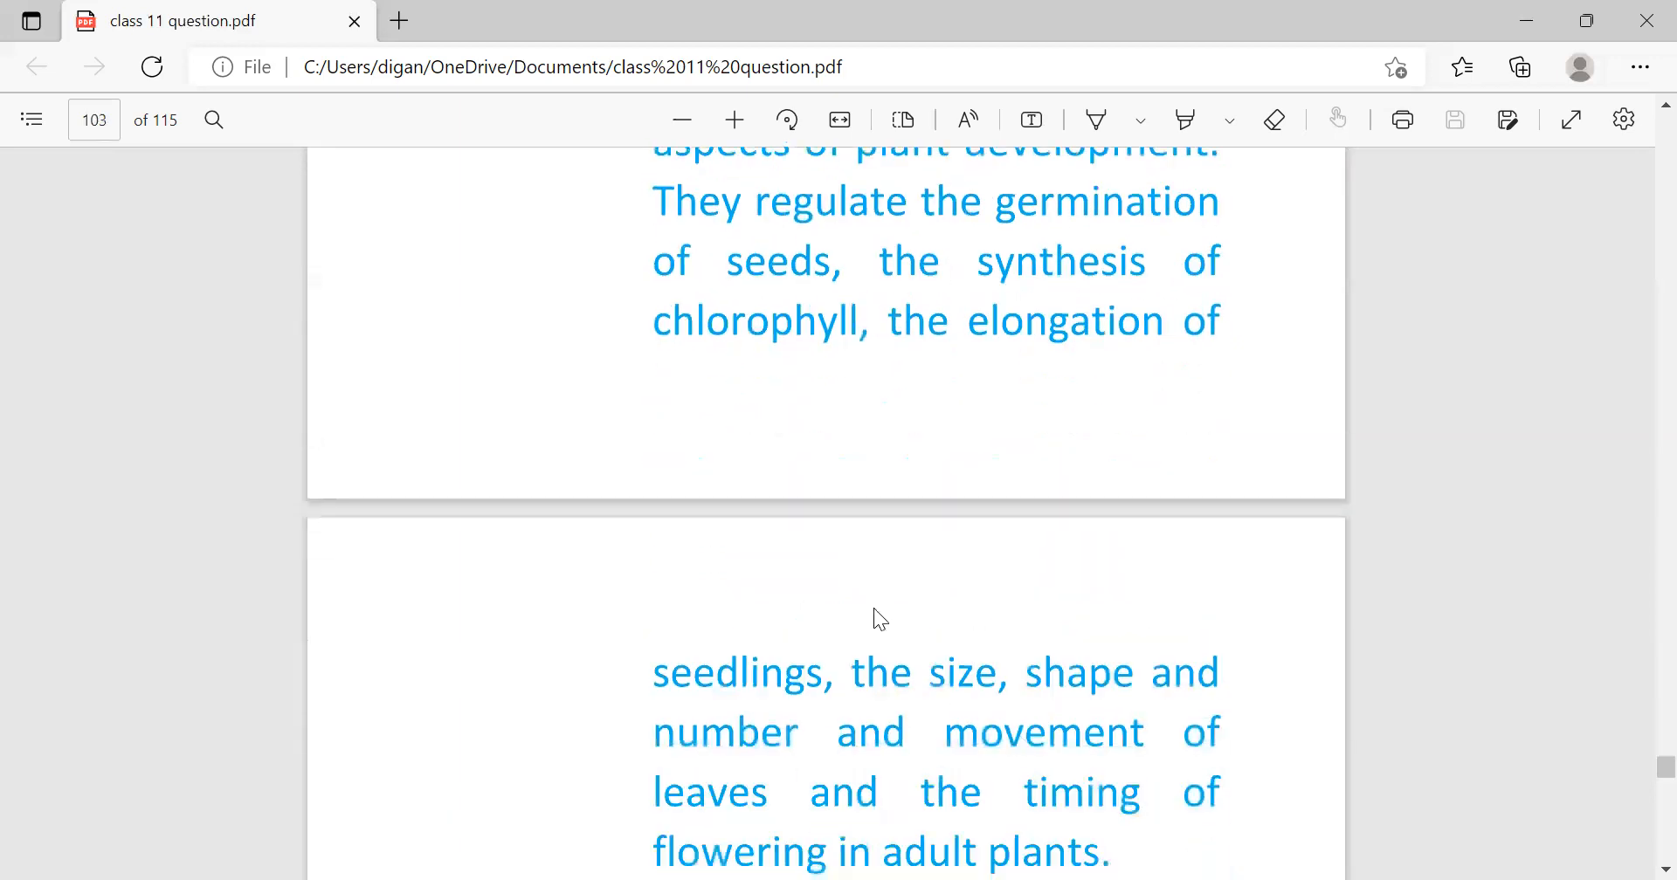
{"action": "scroll", "scroll_direction": "down", "scroll_amount": 3}
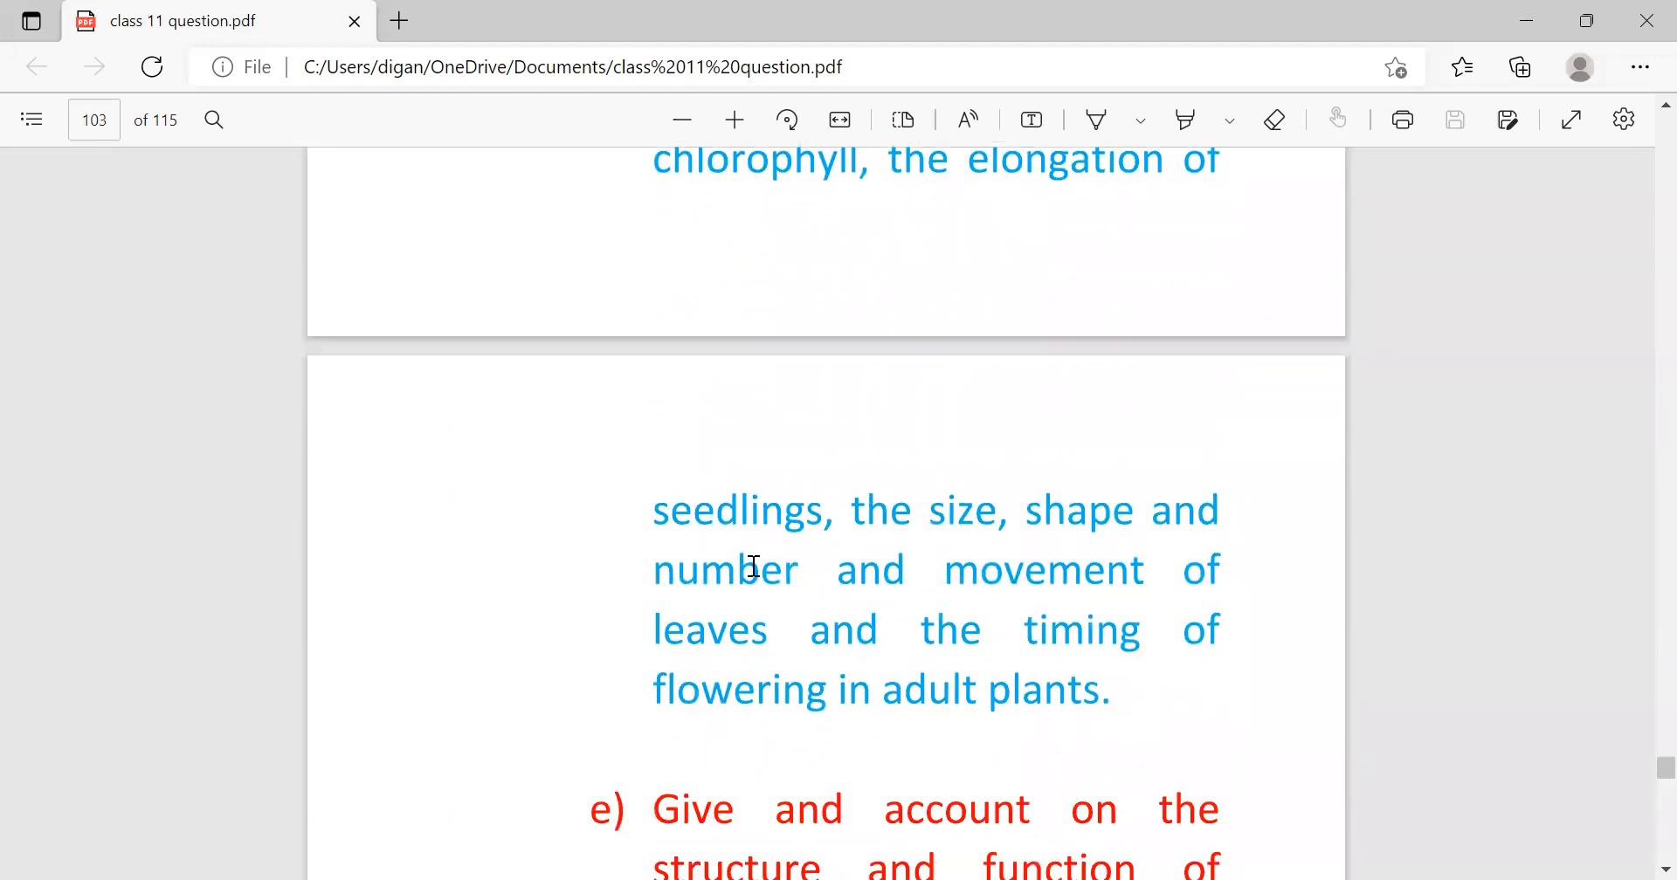
{"action": "mouse_move", "coordinate": [793, 647]}
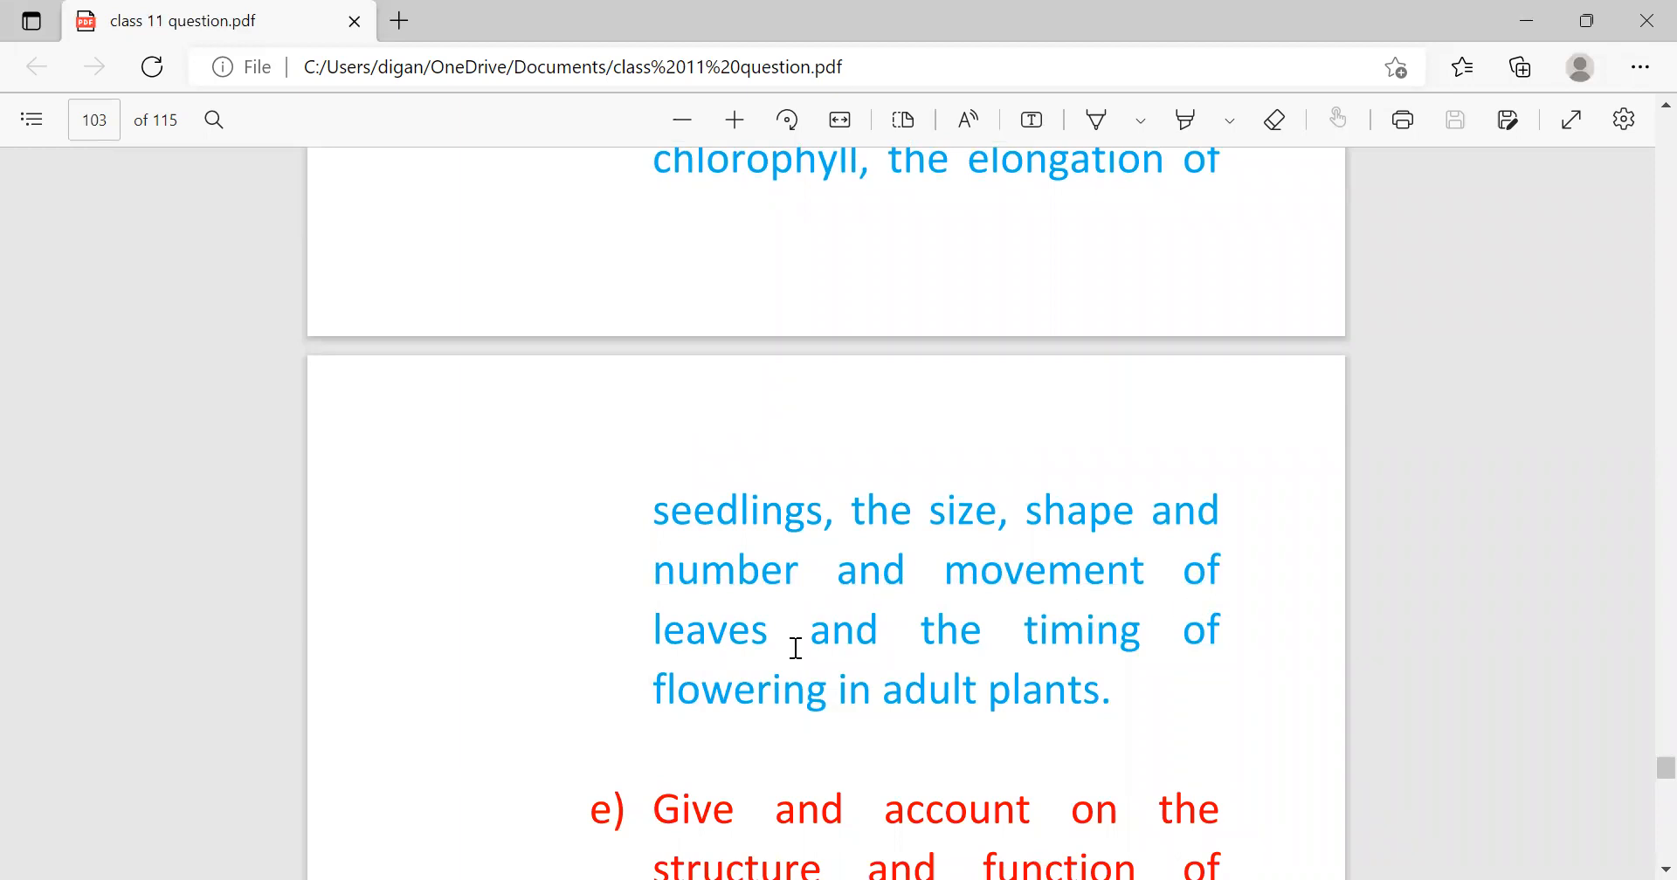
{"action": "mouse_move", "coordinate": [877, 734]}
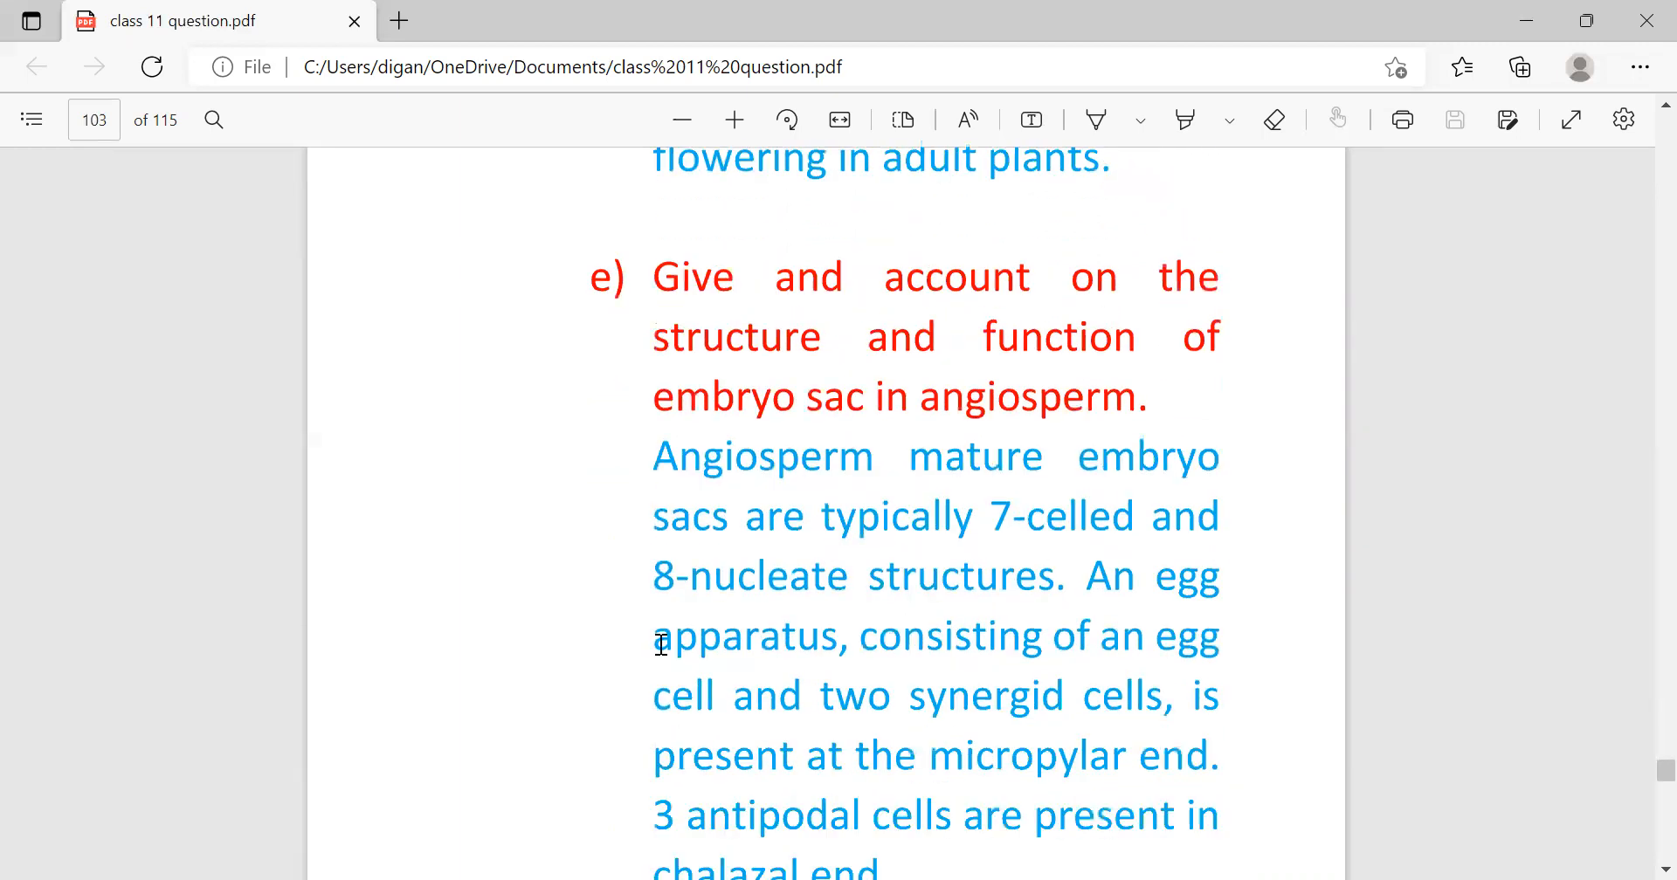
{"action": "mouse_move", "coordinate": [920, 454]}
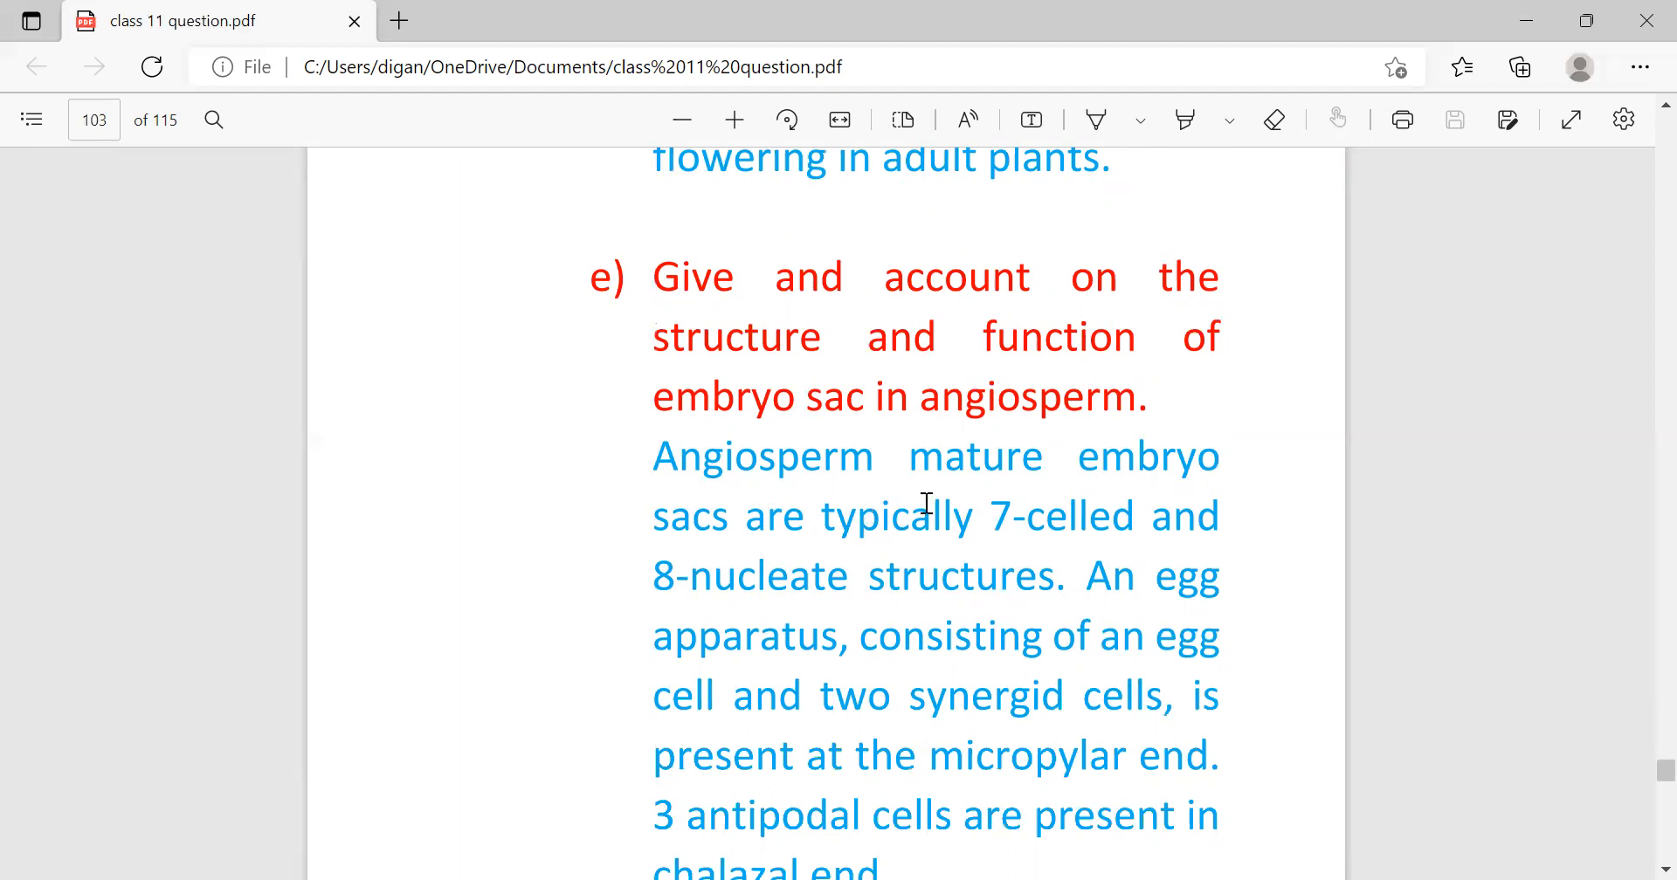
{"action": "mouse_move", "coordinate": [968, 563]}
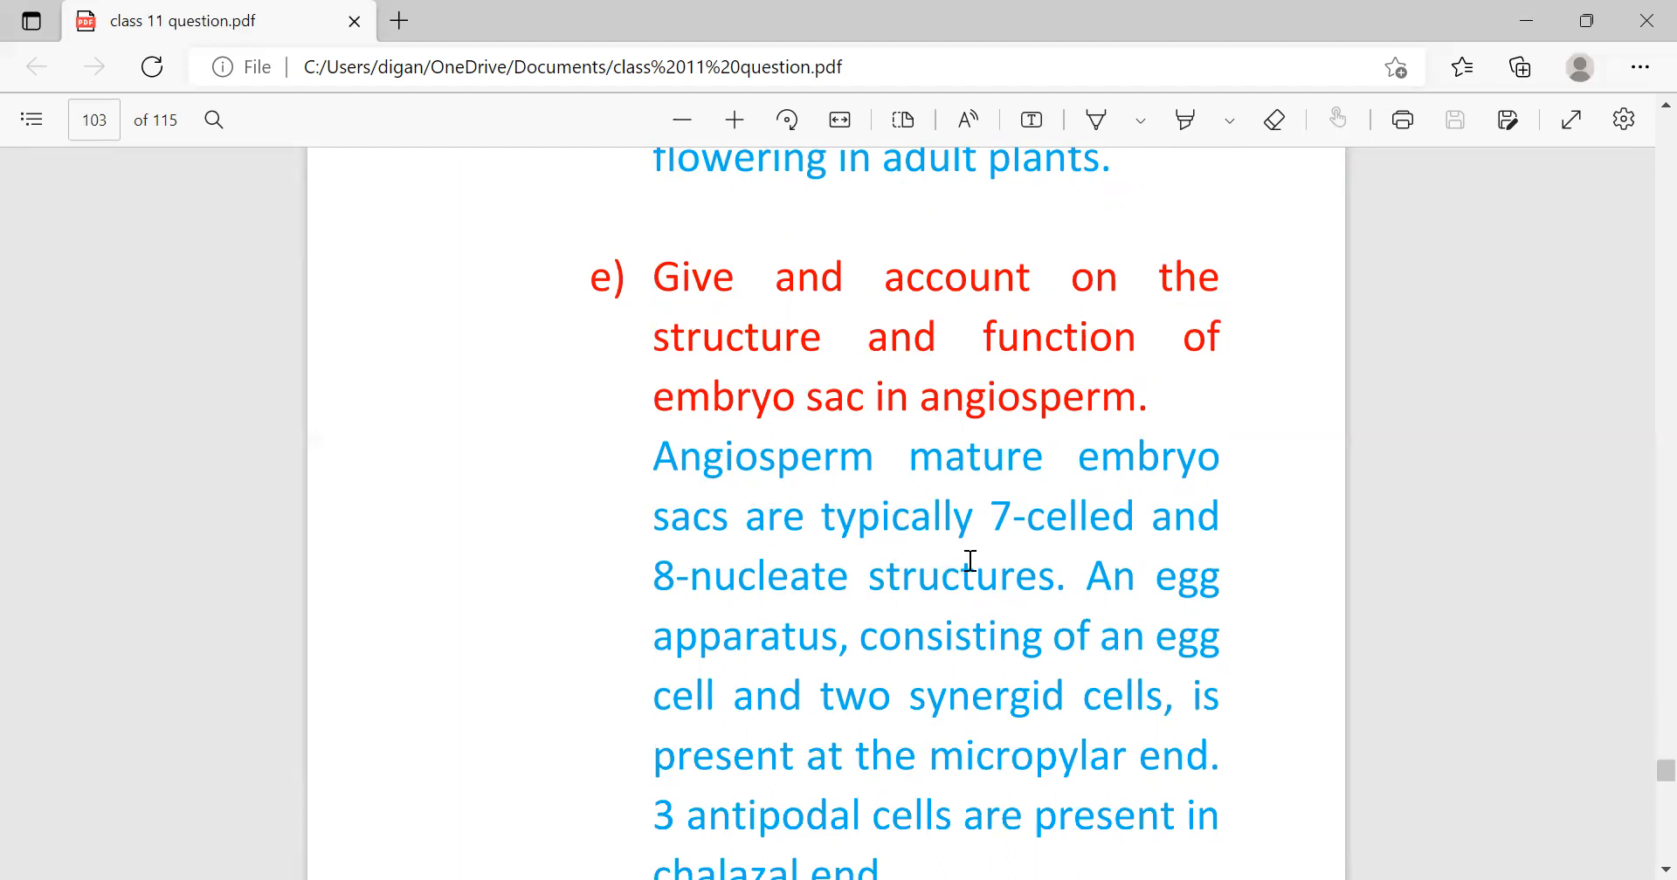
{"action": "mouse_move", "coordinate": [988, 612]}
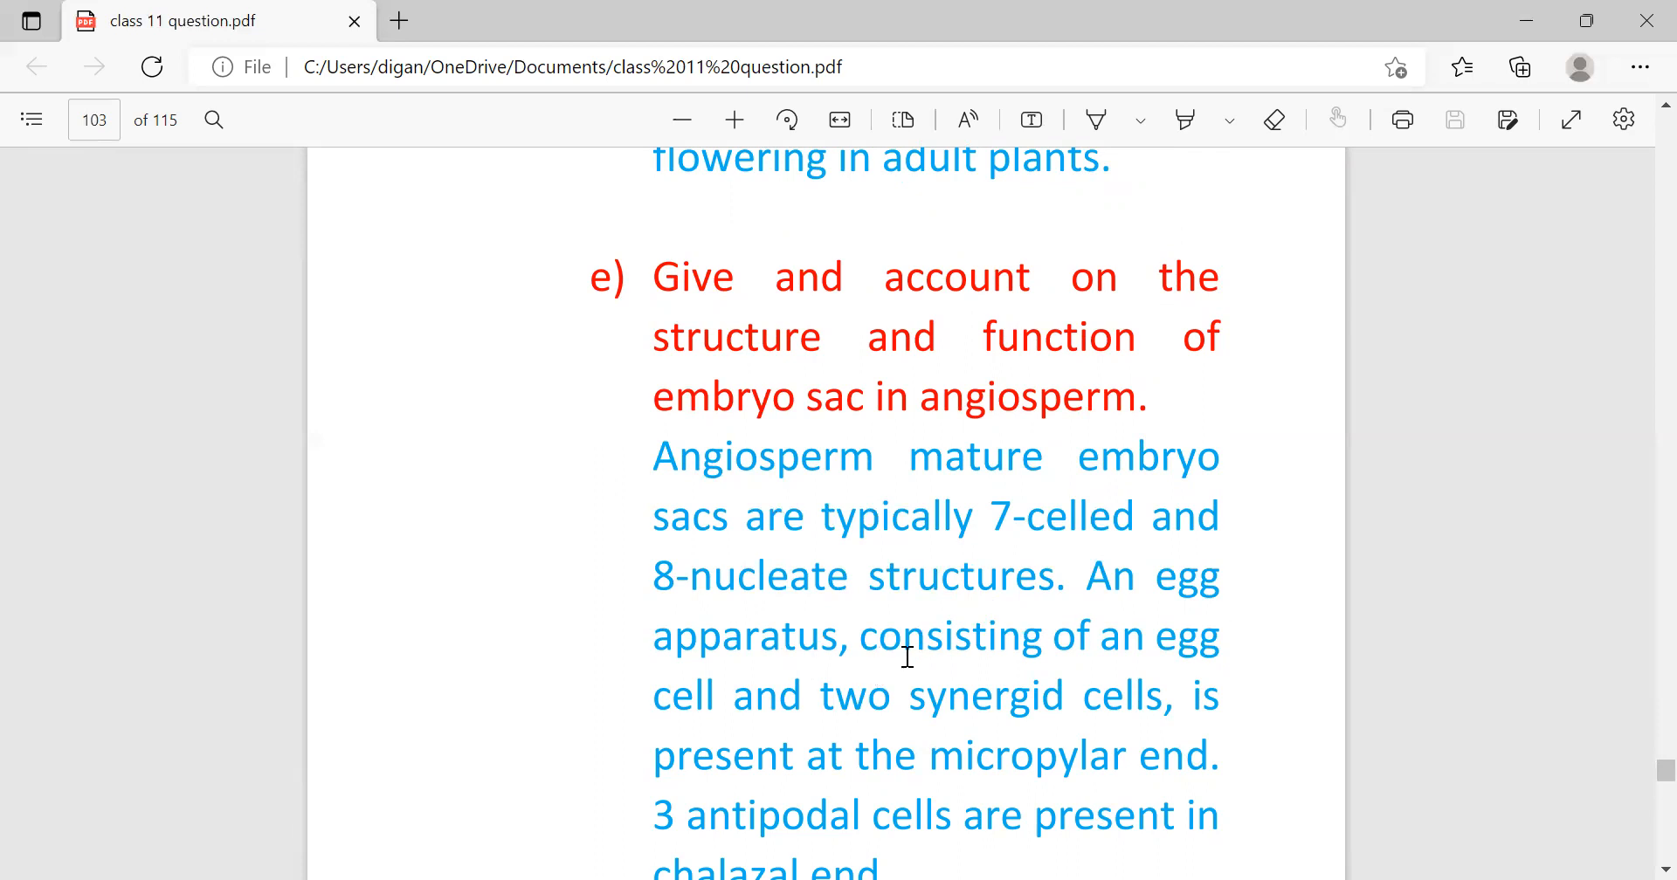
{"action": "mouse_move", "coordinate": [676, 754]}
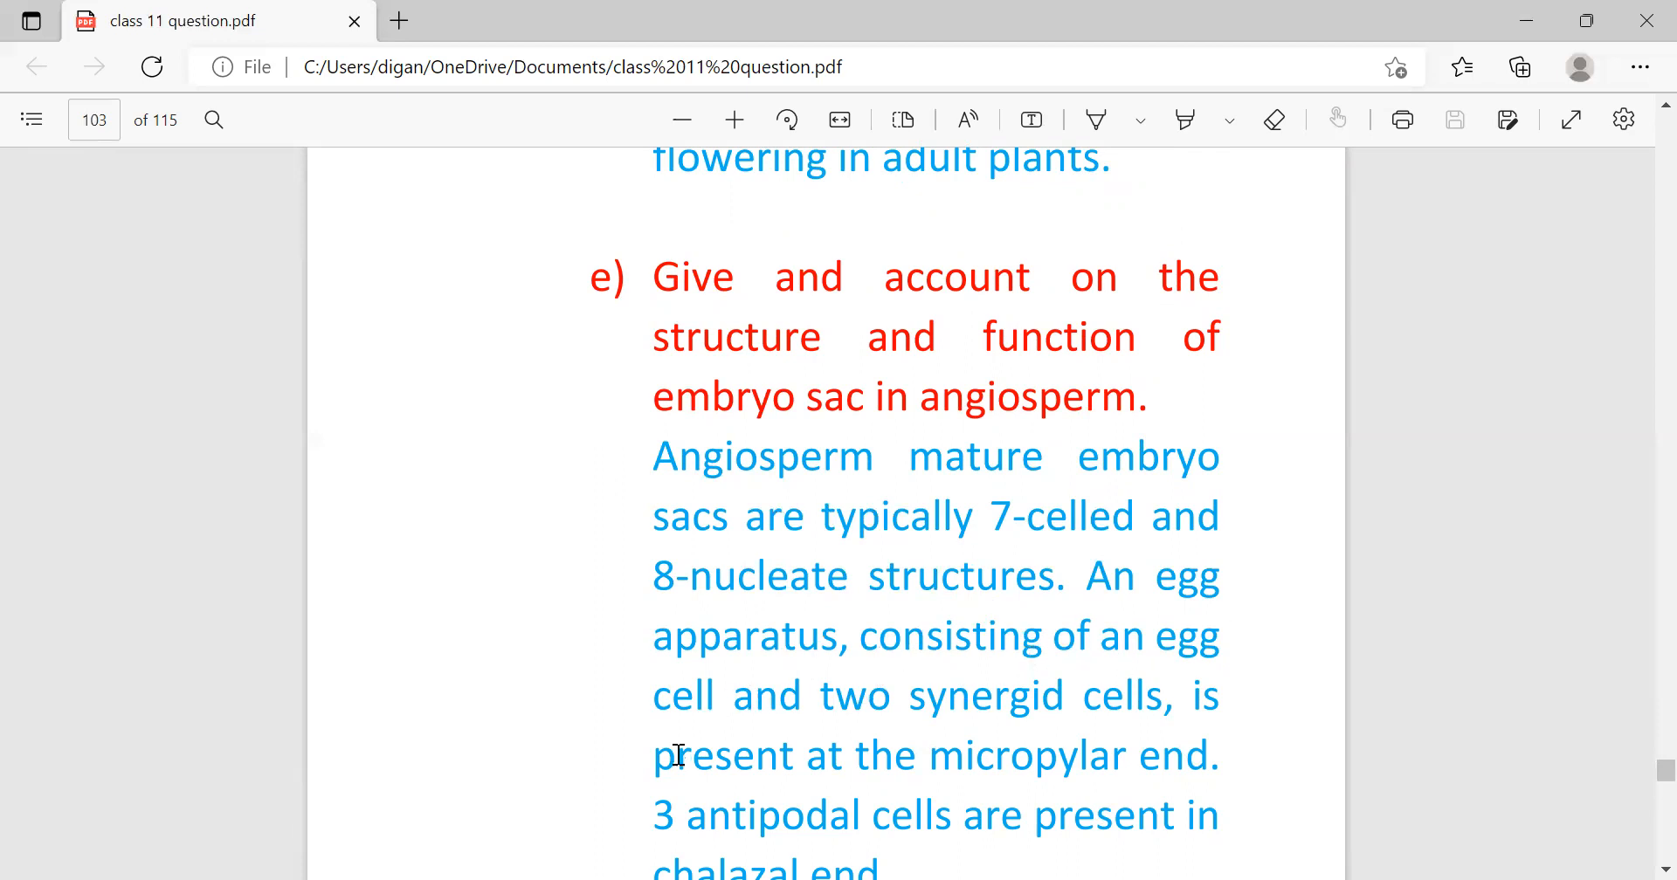
{"action": "mouse_move", "coordinate": [1201, 736]}
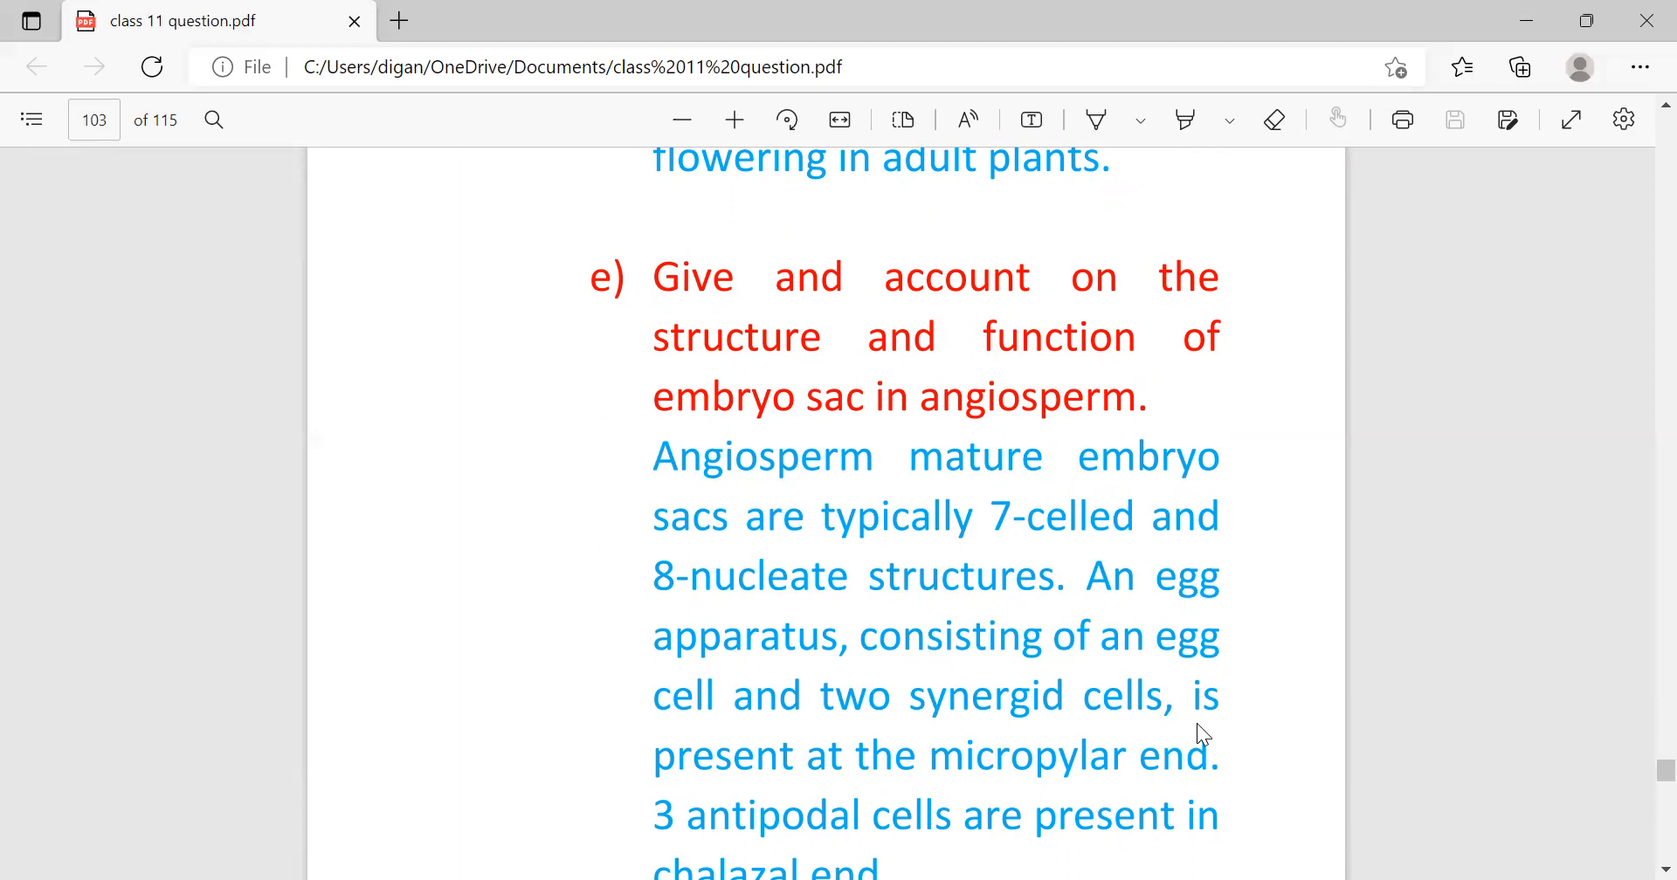
{"action": "mouse_move", "coordinate": [784, 675]}
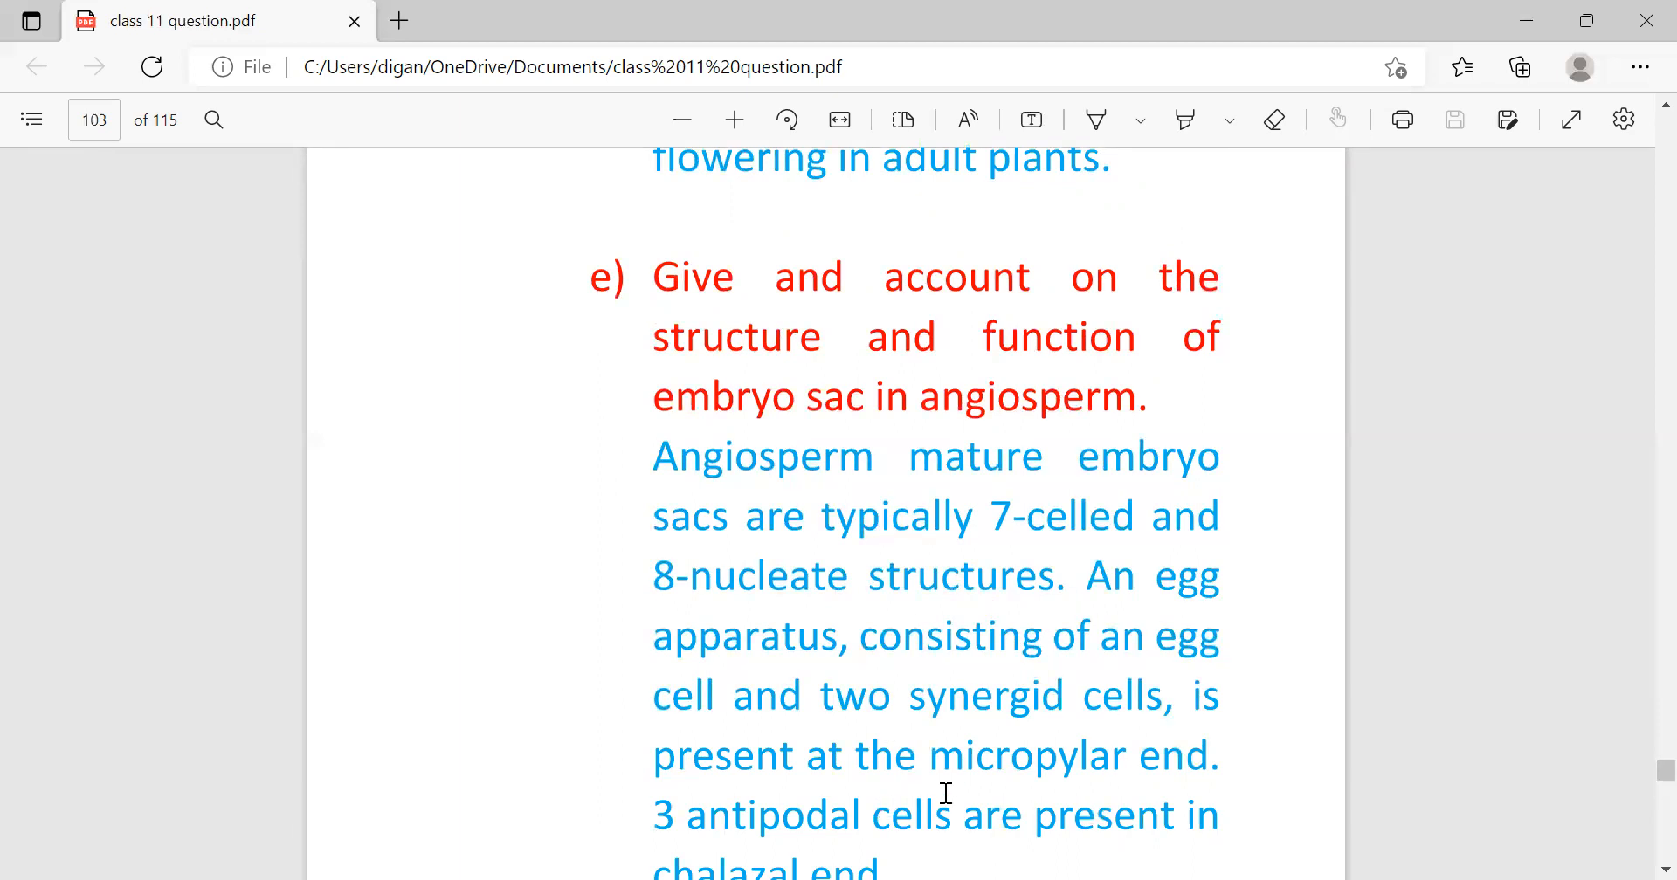
{"action": "scroll", "scroll_direction": "down", "scroll_amount": 3}
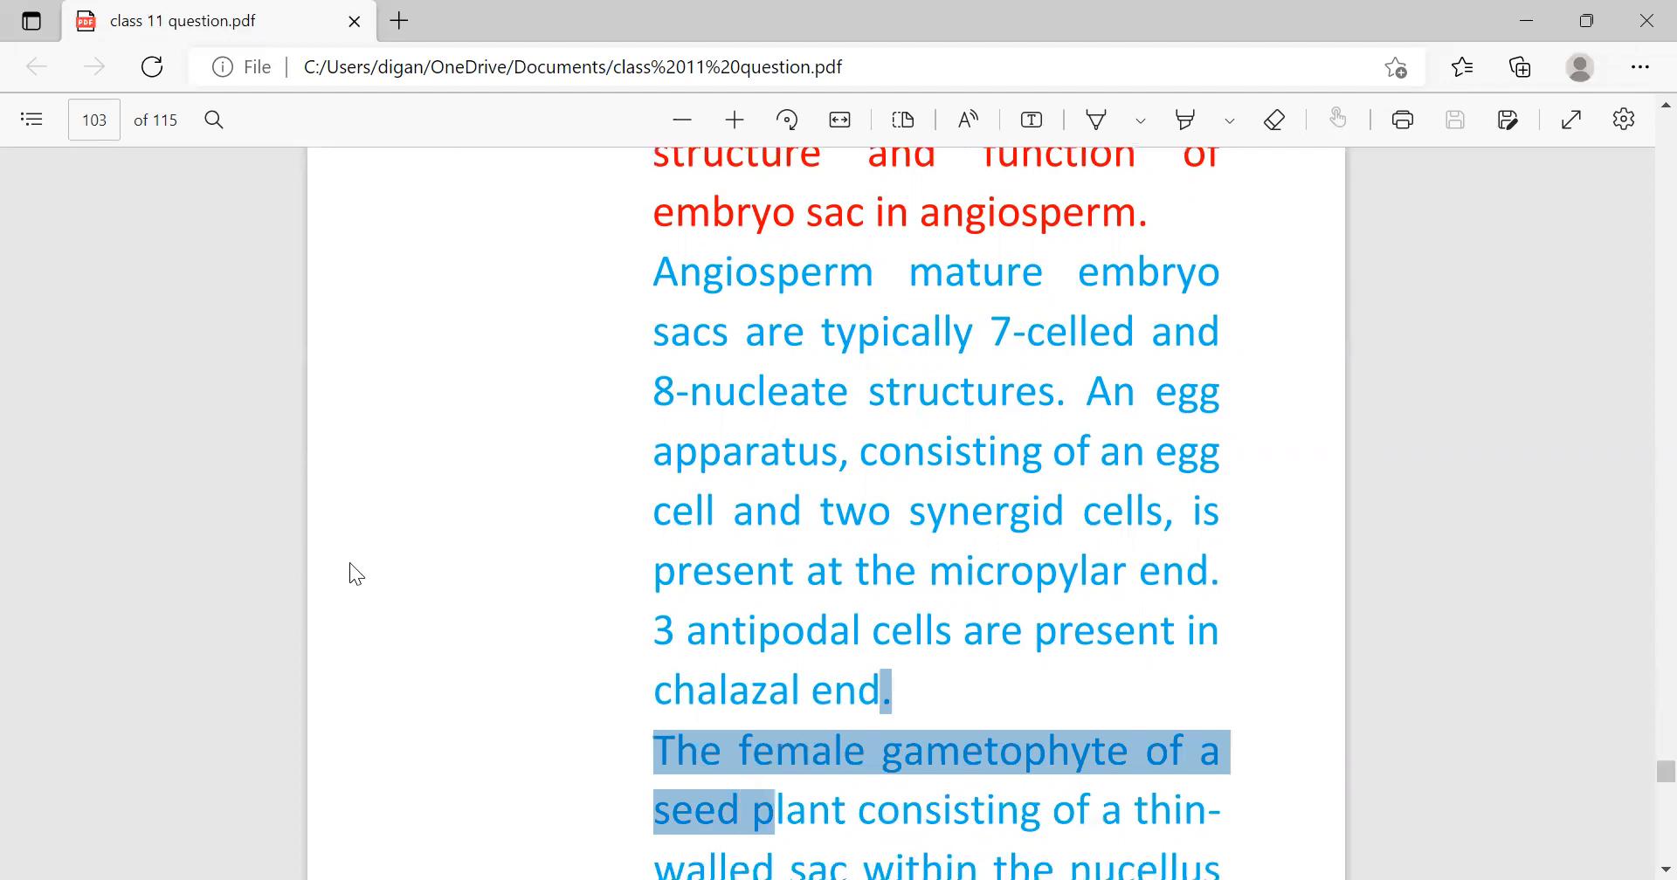
{"action": "scroll", "scroll_direction": "down", "scroll_amount": 3}
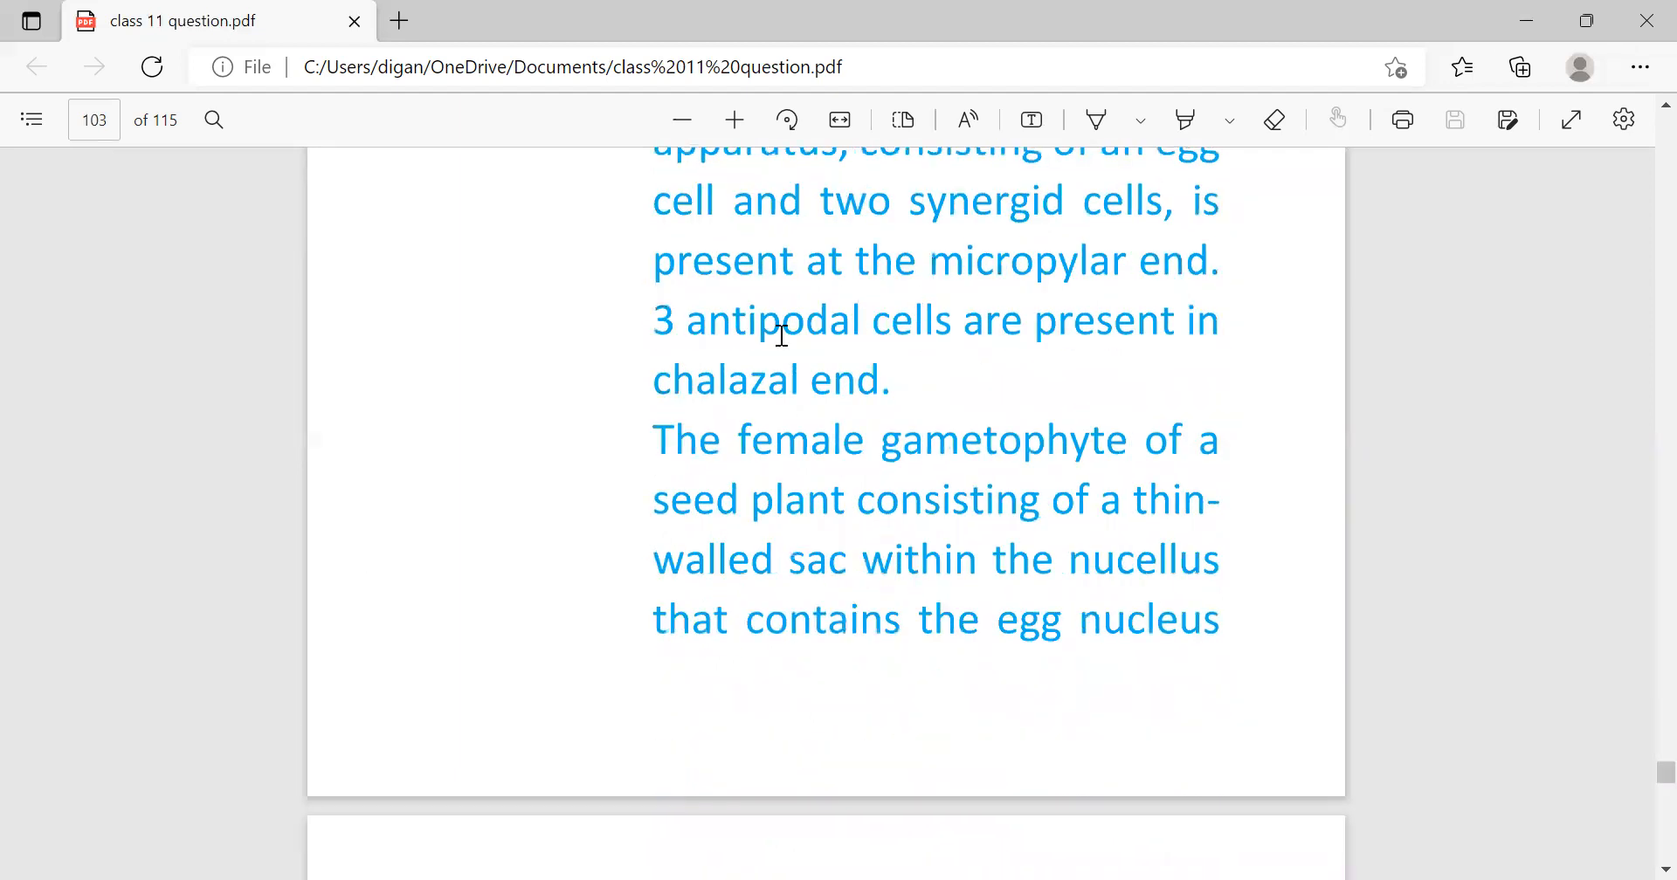
{"action": "mouse_move", "coordinate": [973, 559]}
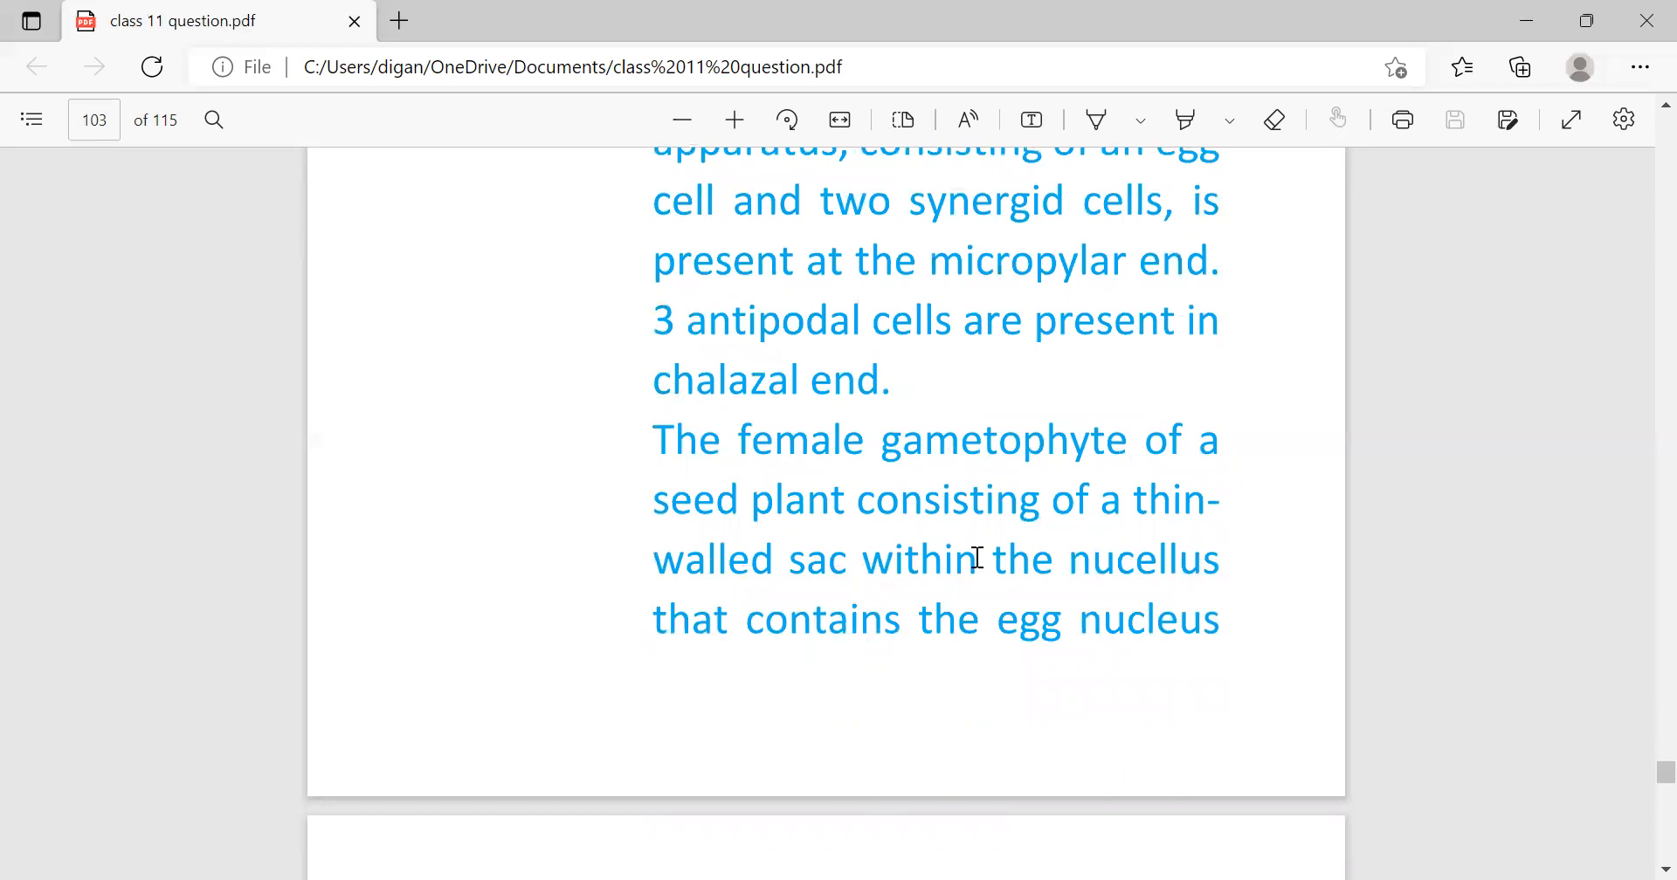
{"action": "mouse_move", "coordinate": [1013, 674]}
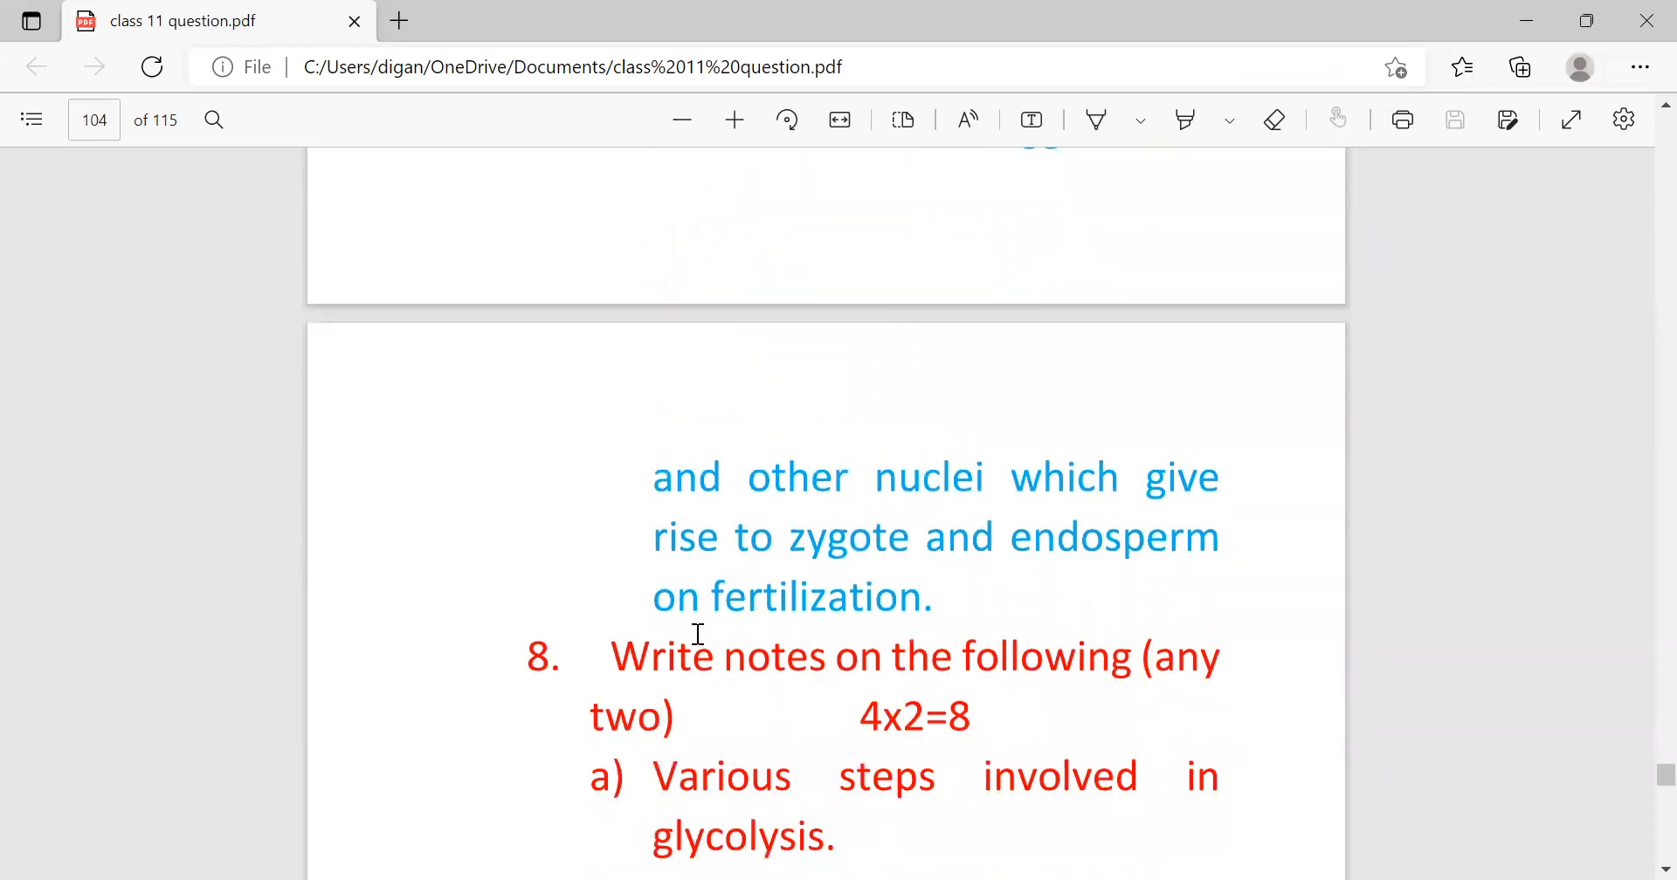
{"action": "mouse_move", "coordinate": [1059, 540]}
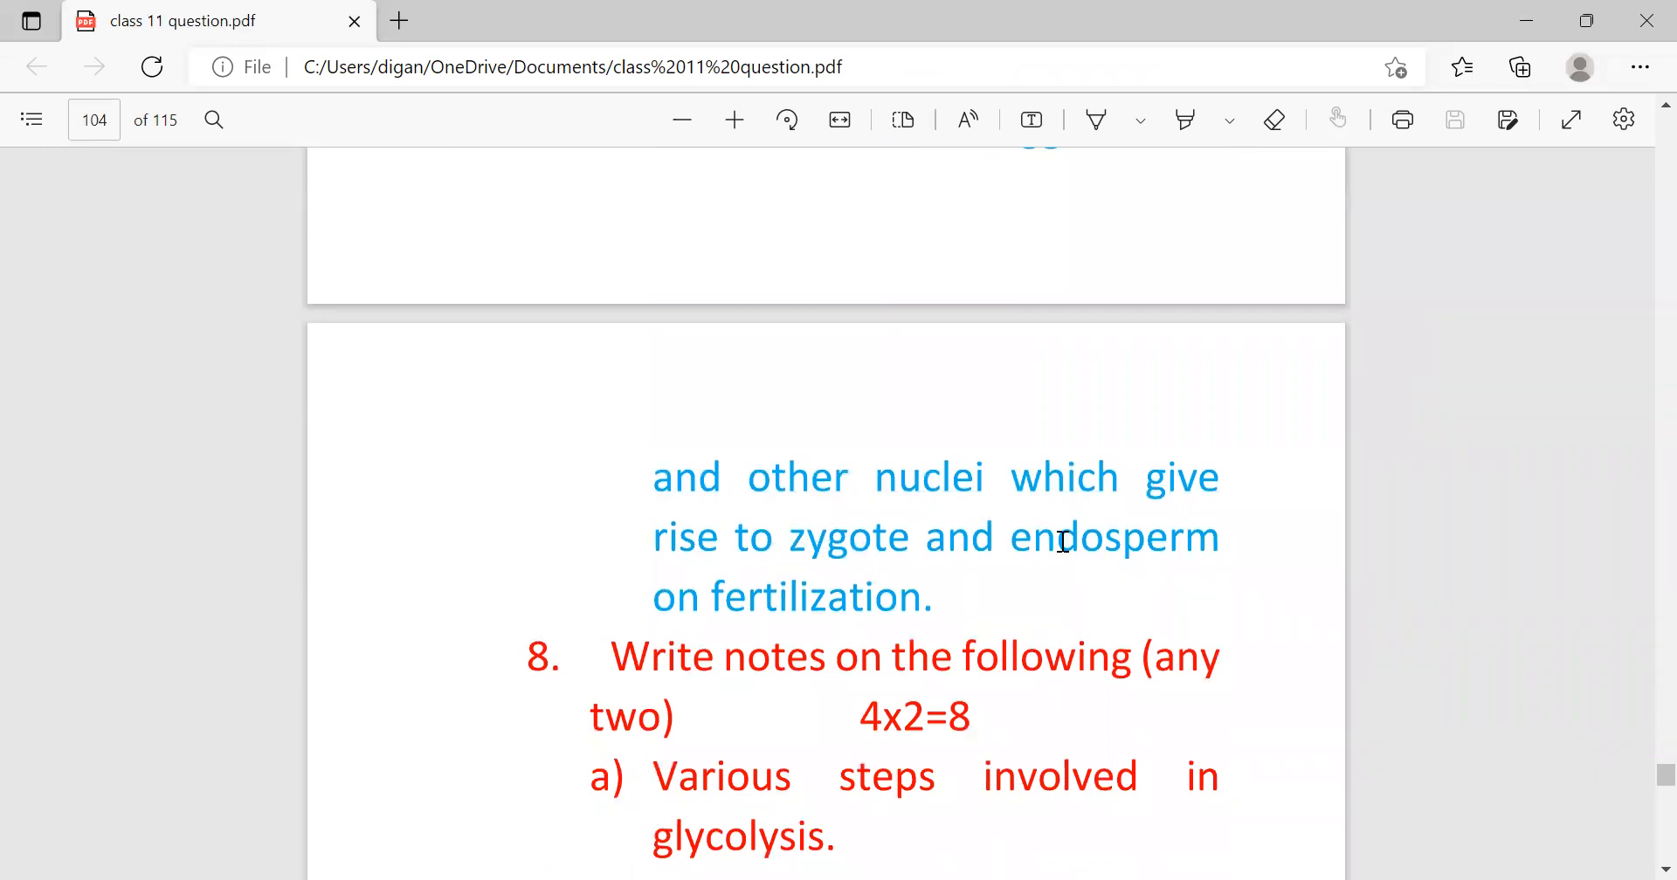
{"action": "mouse_move", "coordinate": [903, 615]}
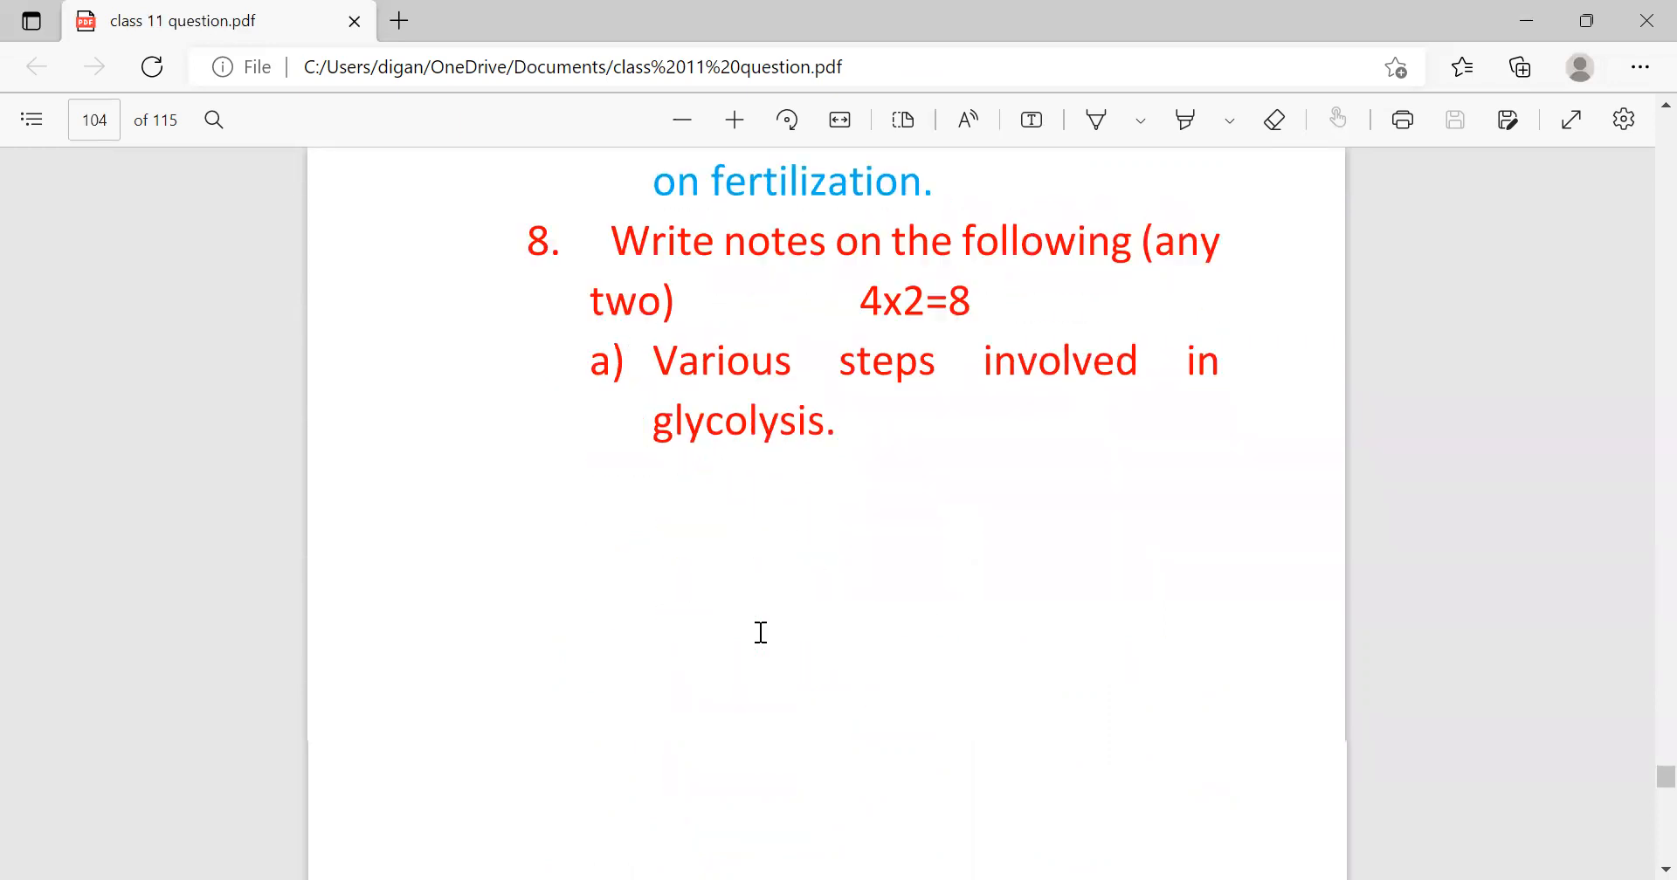
{"action": "scroll", "scroll_direction": "down", "scroll_amount": 3}
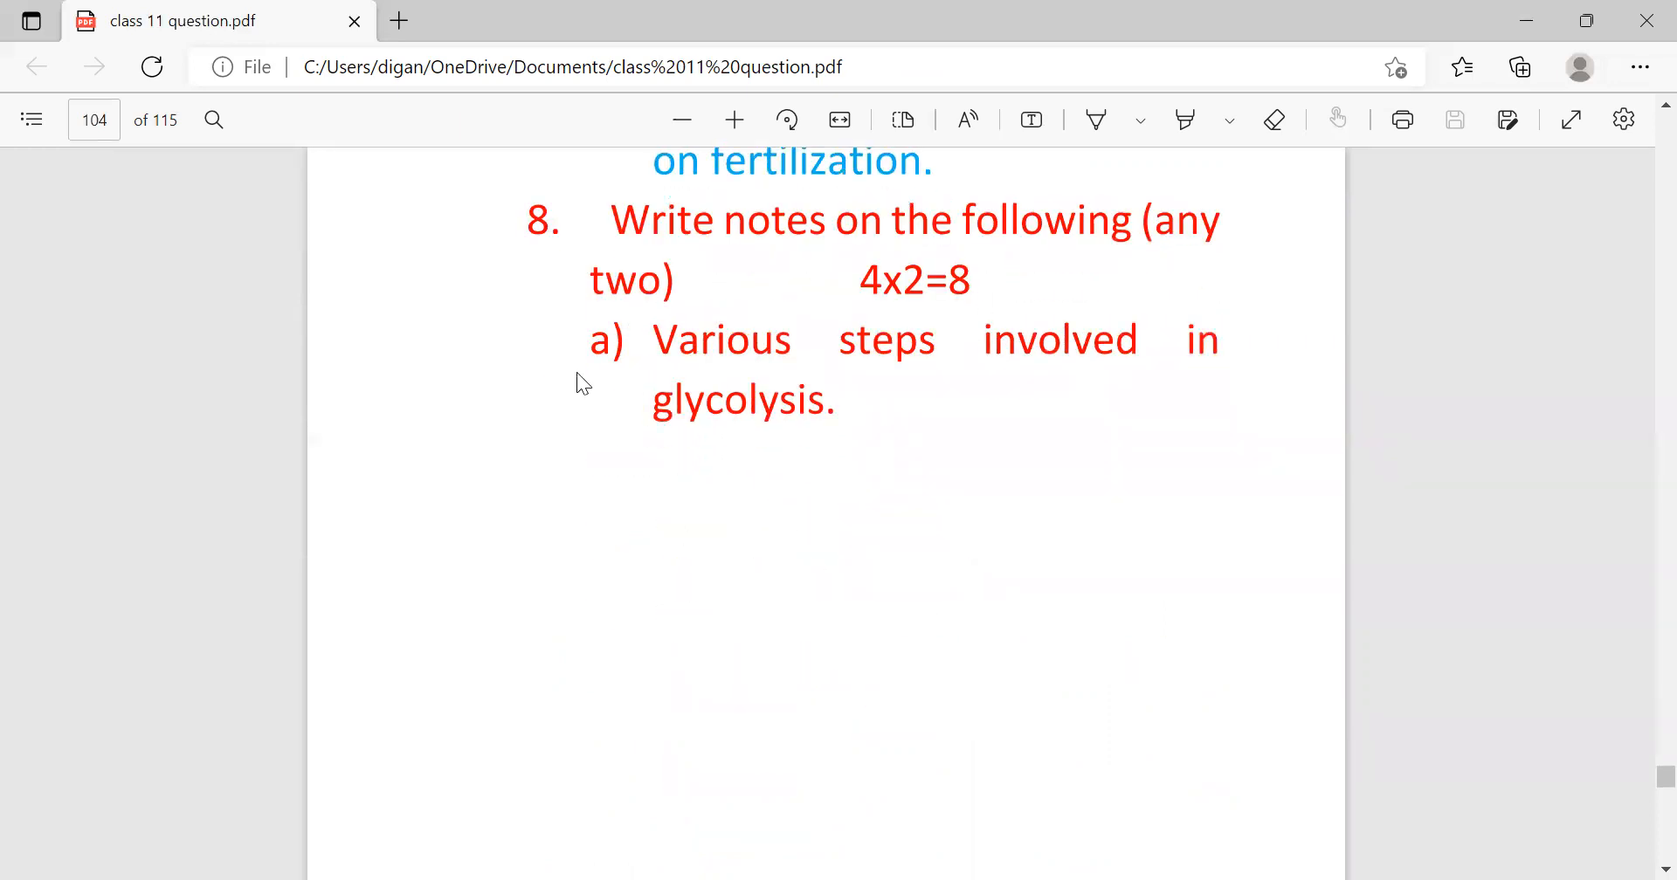
{"action": "mouse_move", "coordinate": [725, 357]}
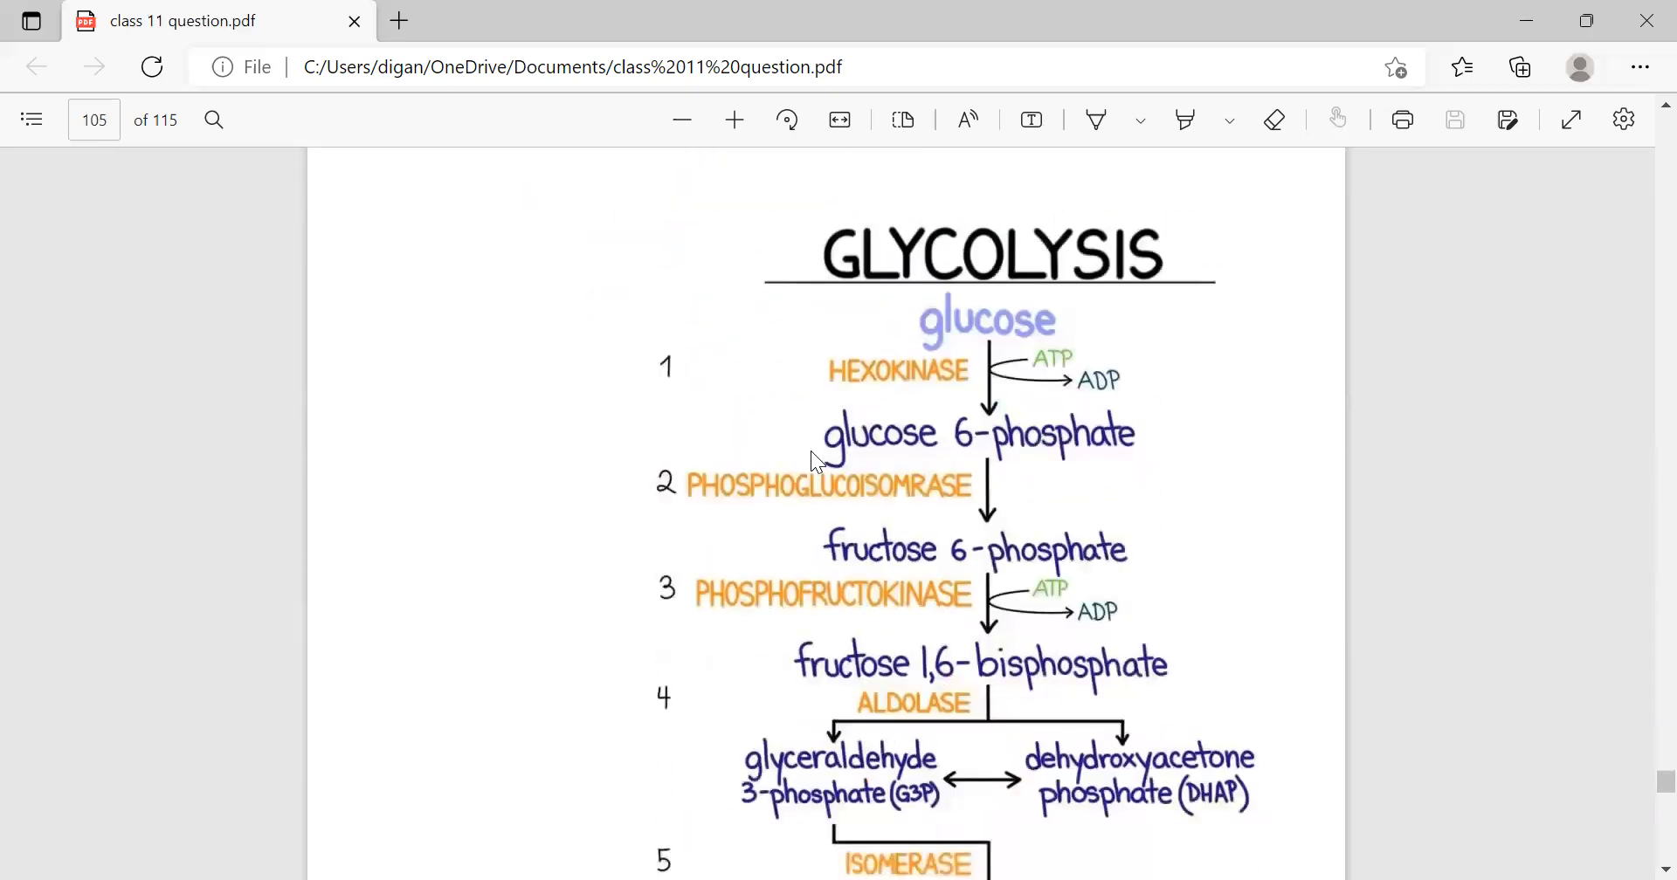
{"action": "scroll", "scroll_direction": "down", "scroll_amount": 3}
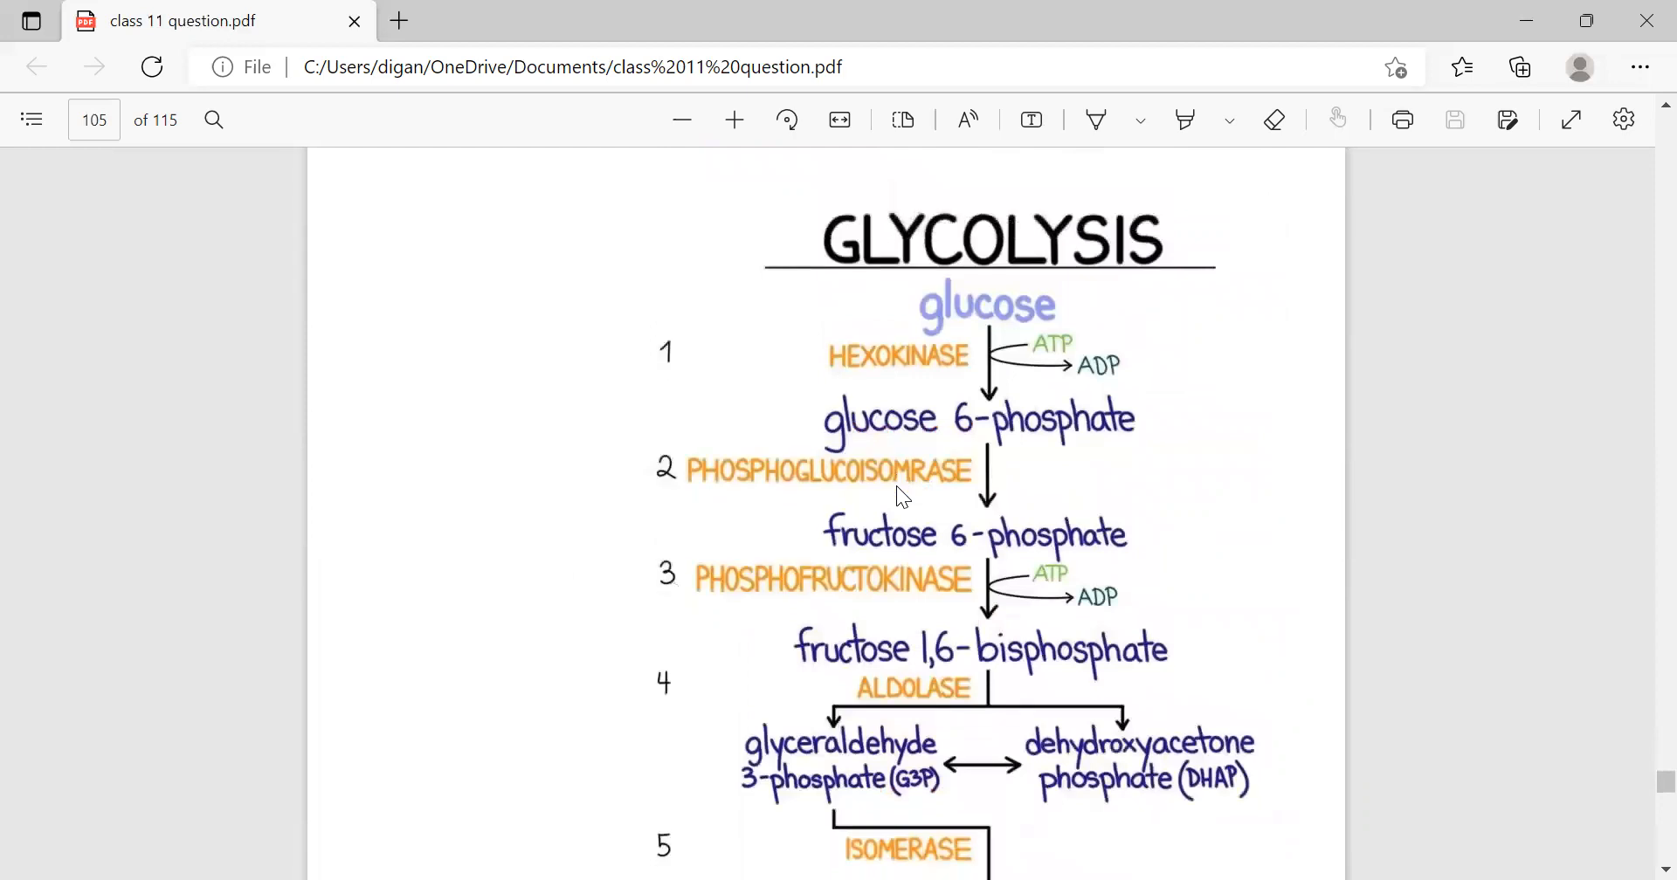
{"action": "mouse_move", "coordinate": [754, 343]}
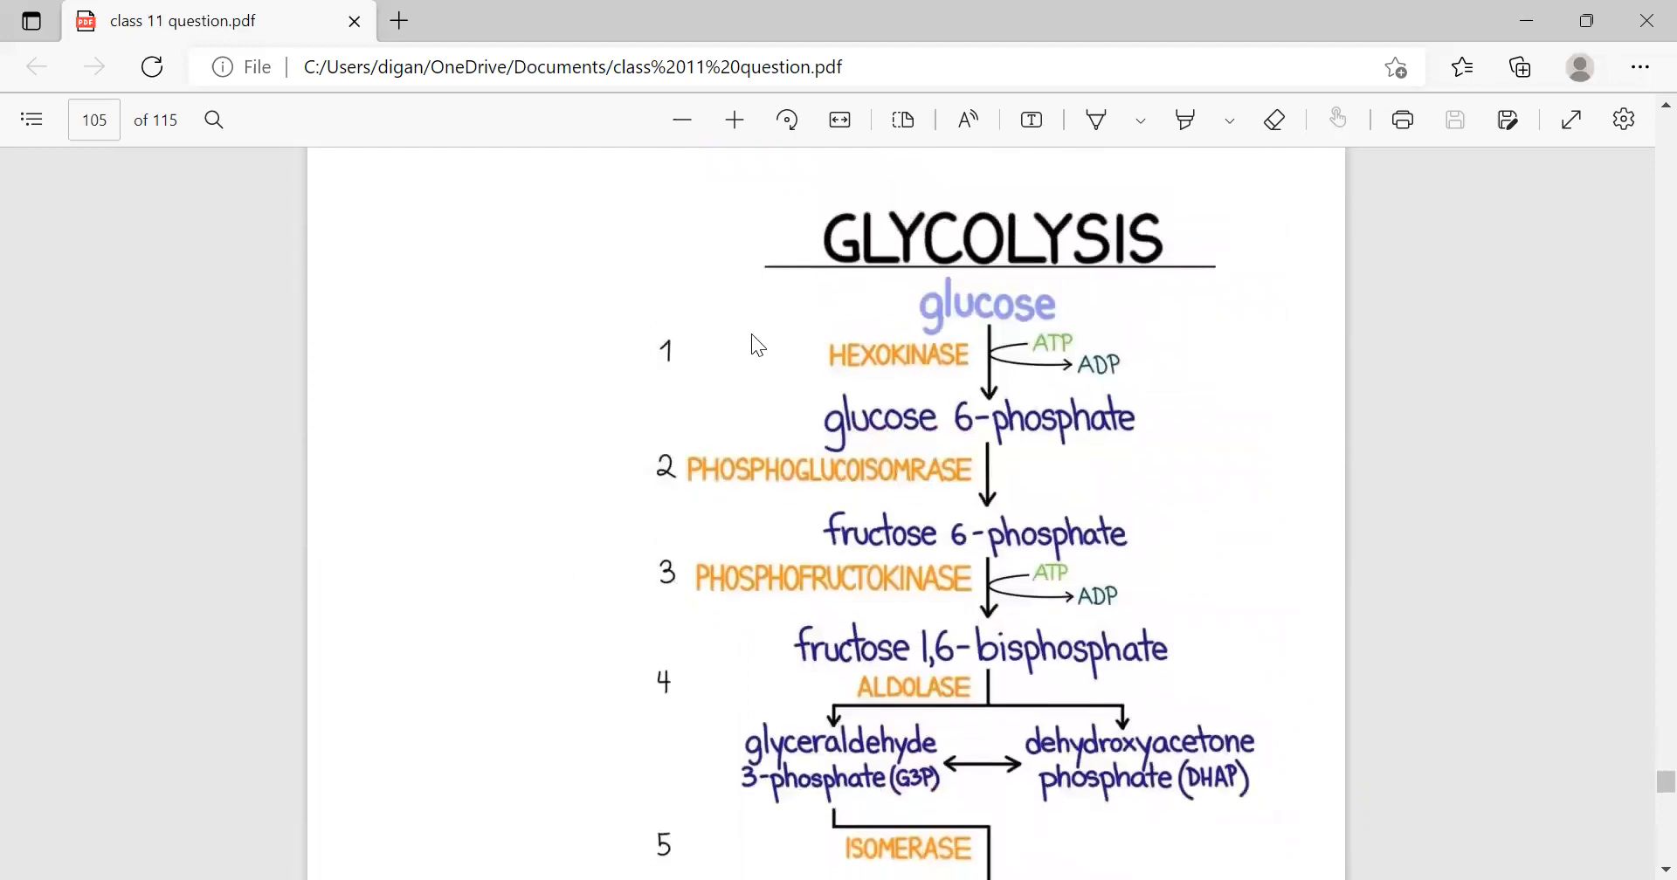
{"action": "mouse_move", "coordinate": [880, 263]}
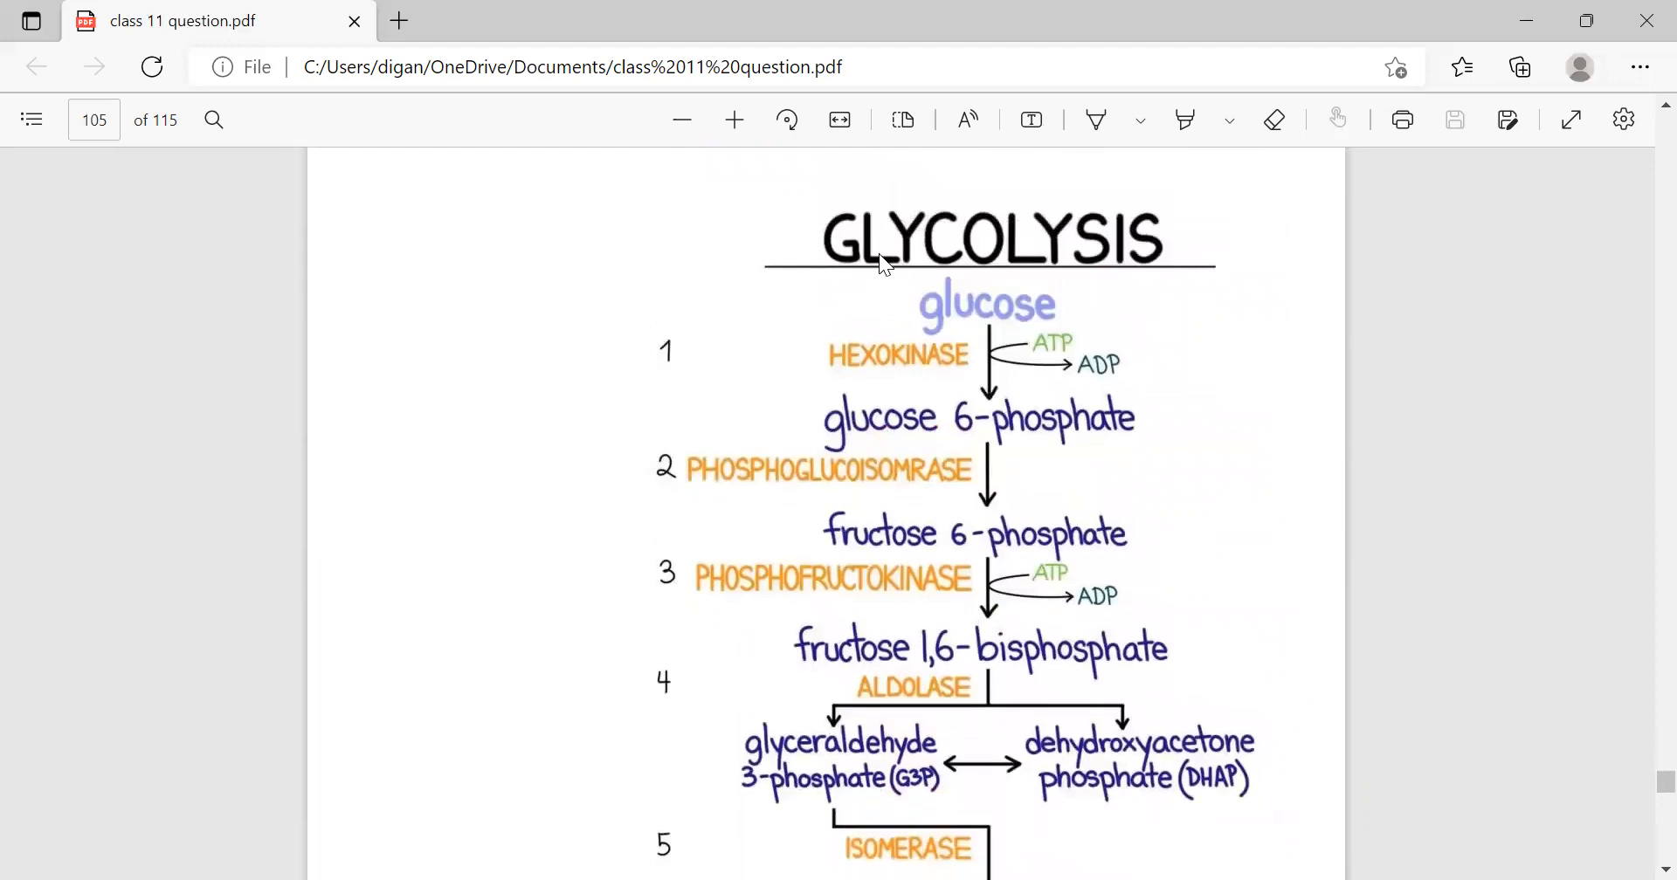
{"action": "mouse_move", "coordinate": [834, 313]}
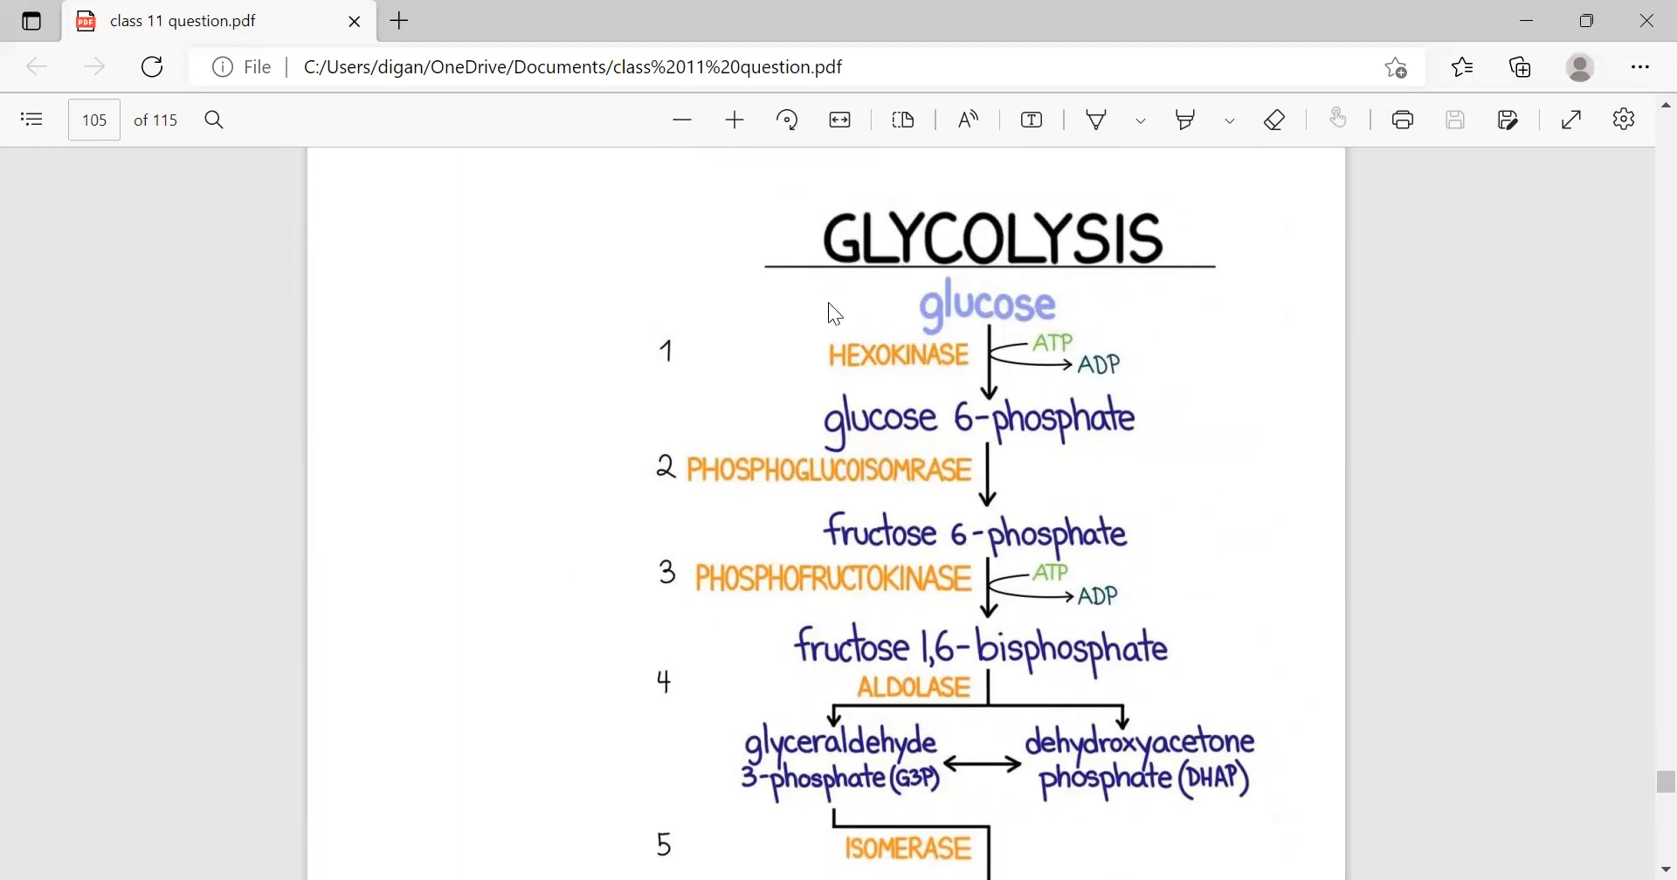
{"action": "mouse_move", "coordinate": [1013, 308]}
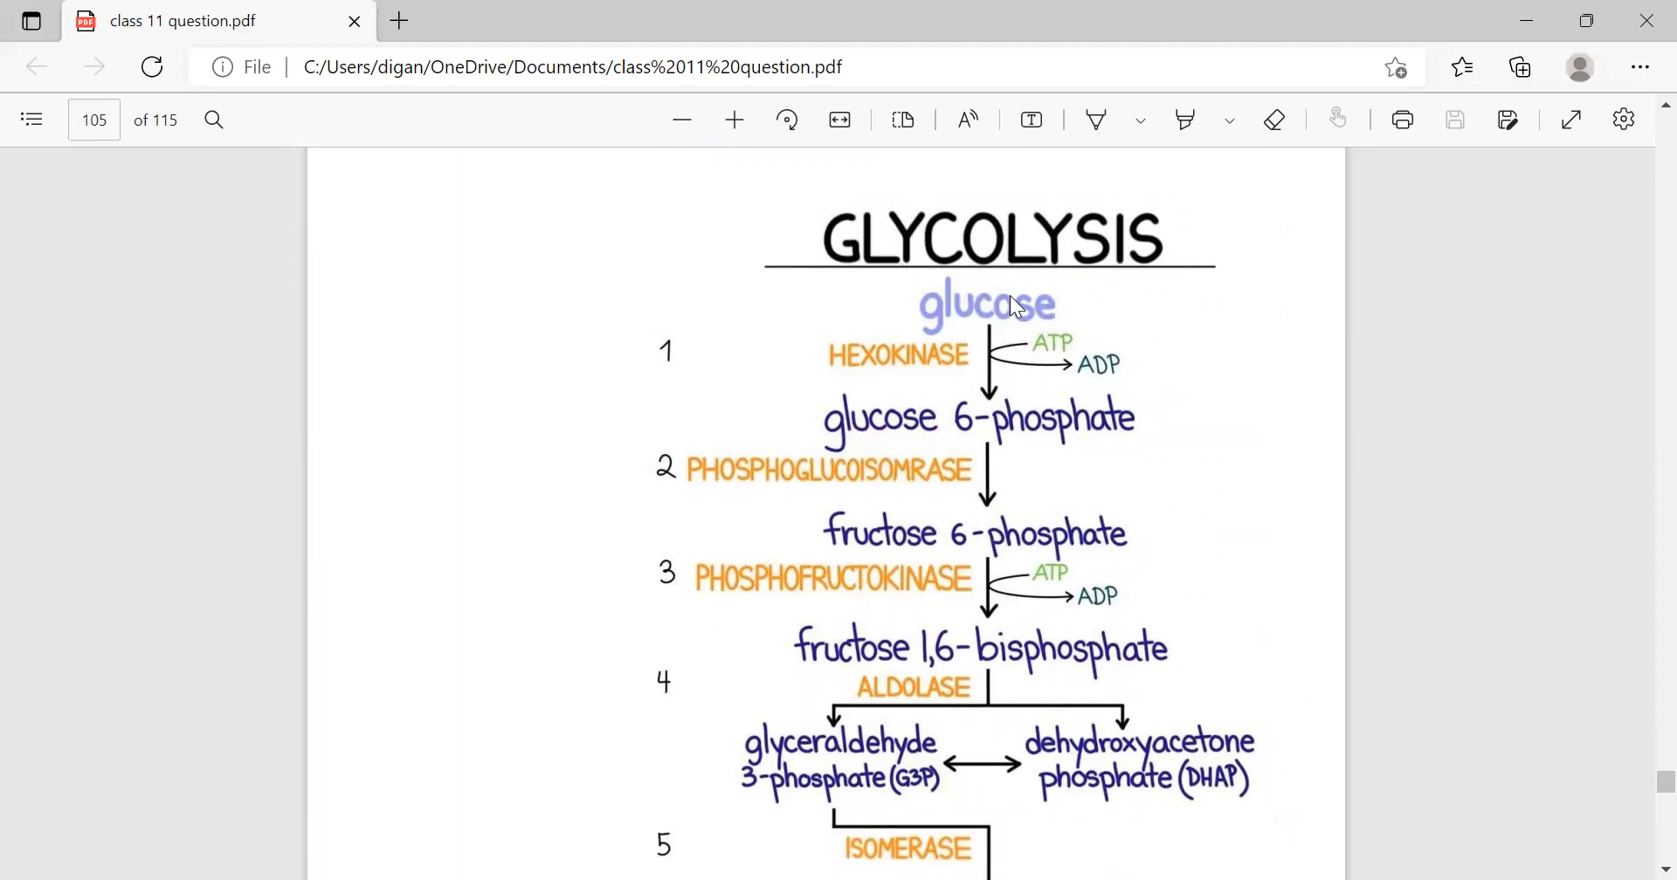
{"action": "mouse_move", "coordinate": [836, 444]}
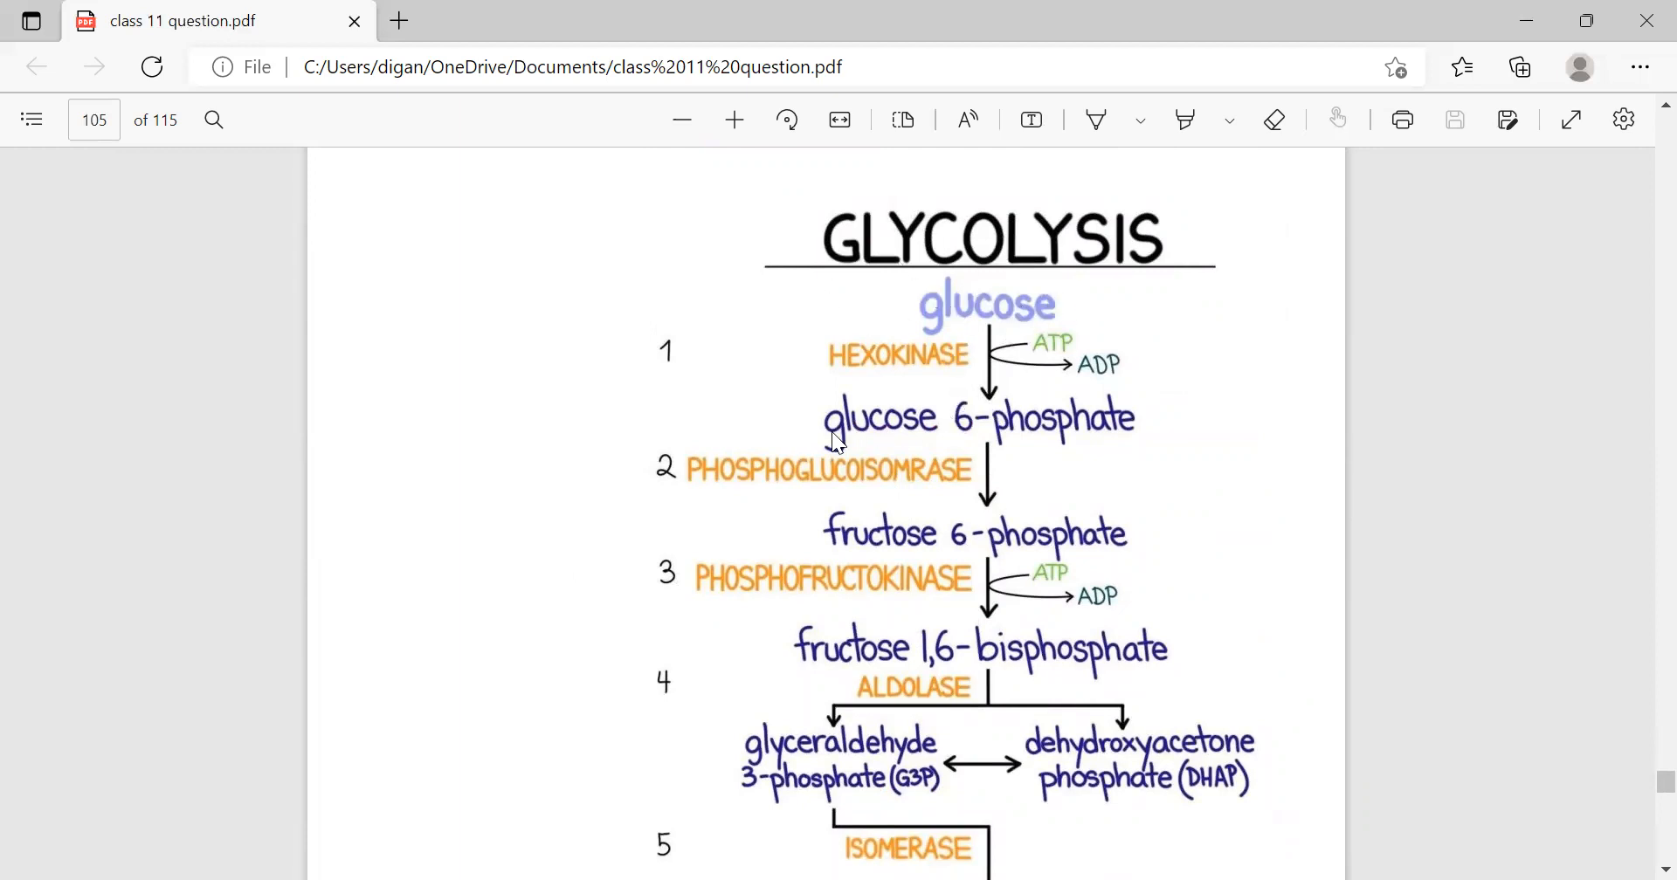
{"action": "mouse_move", "coordinate": [908, 440]}
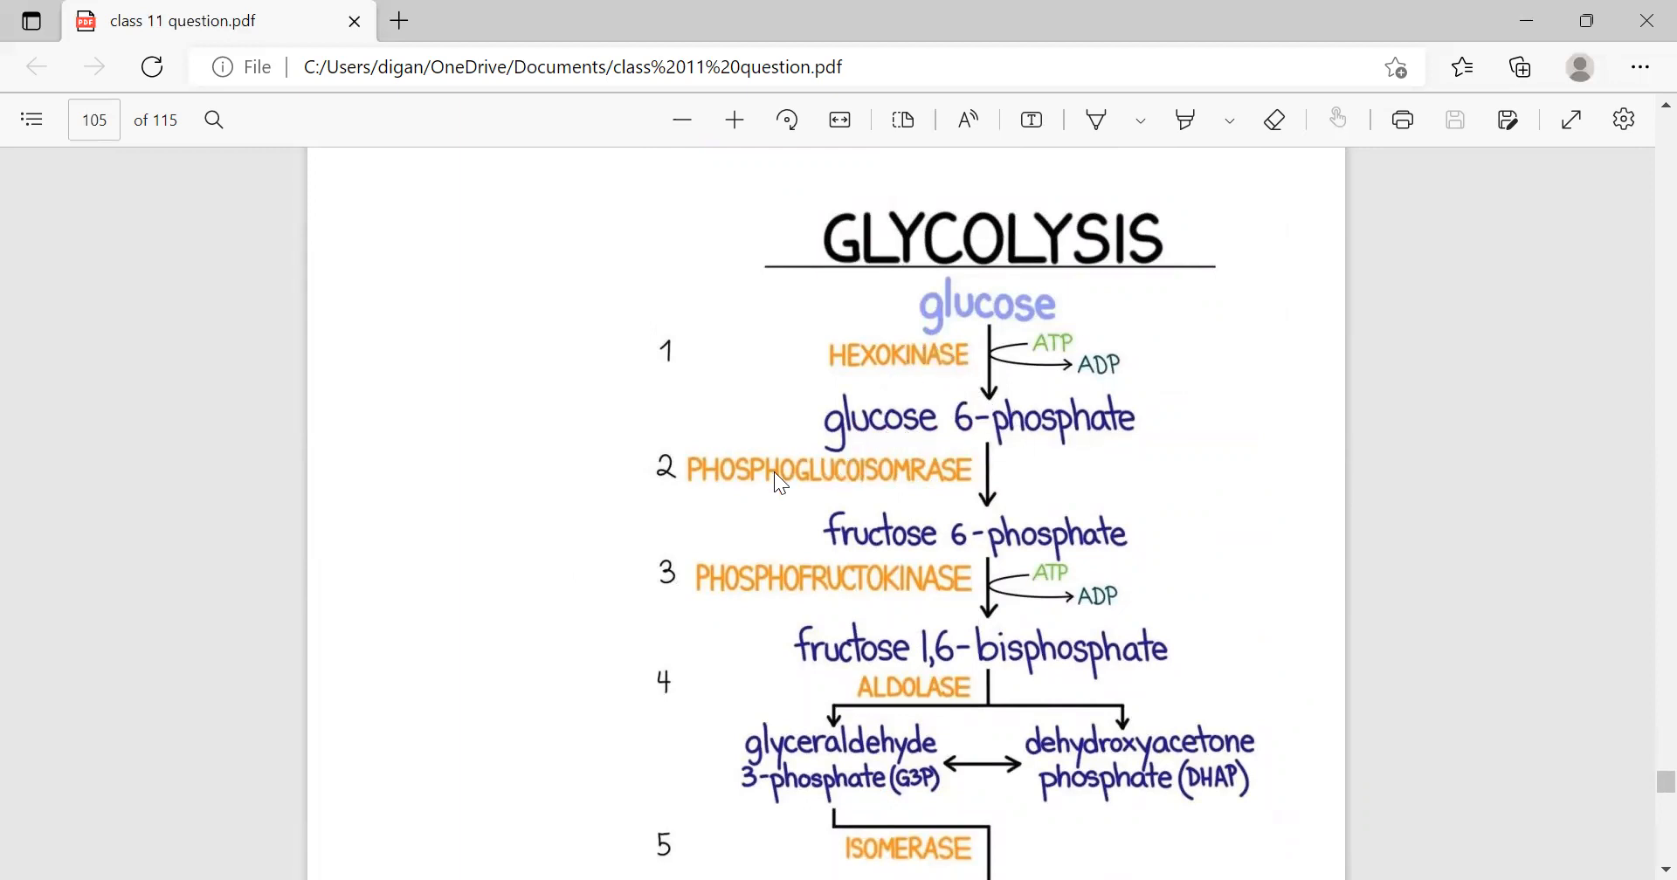
{"action": "mouse_move", "coordinate": [758, 587]}
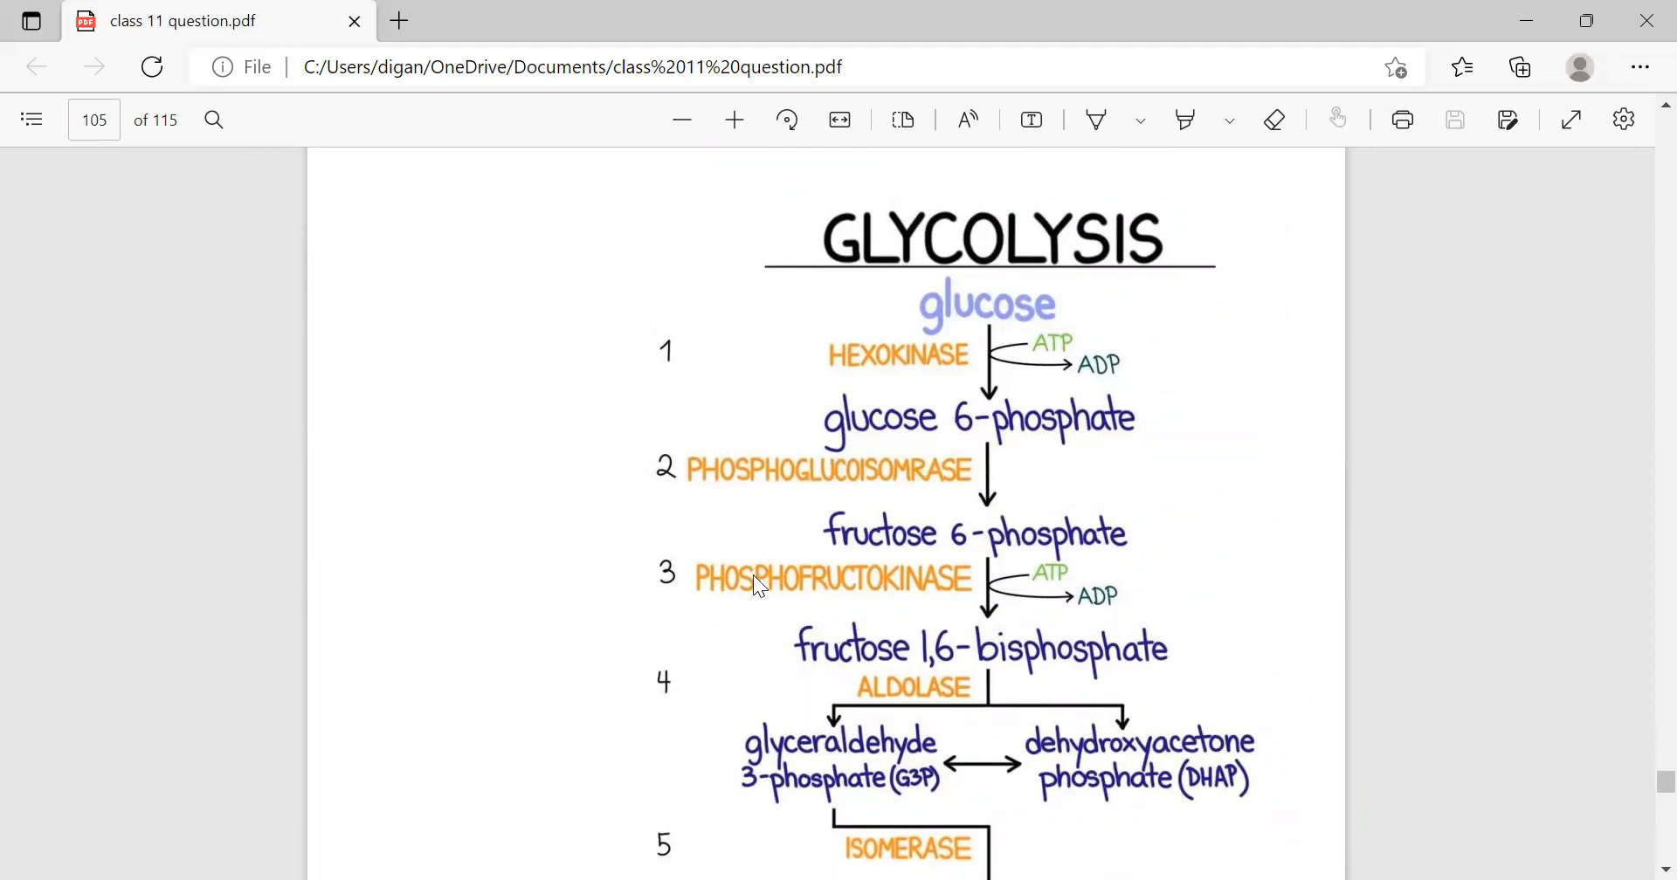
{"action": "mouse_move", "coordinate": [953, 288]}
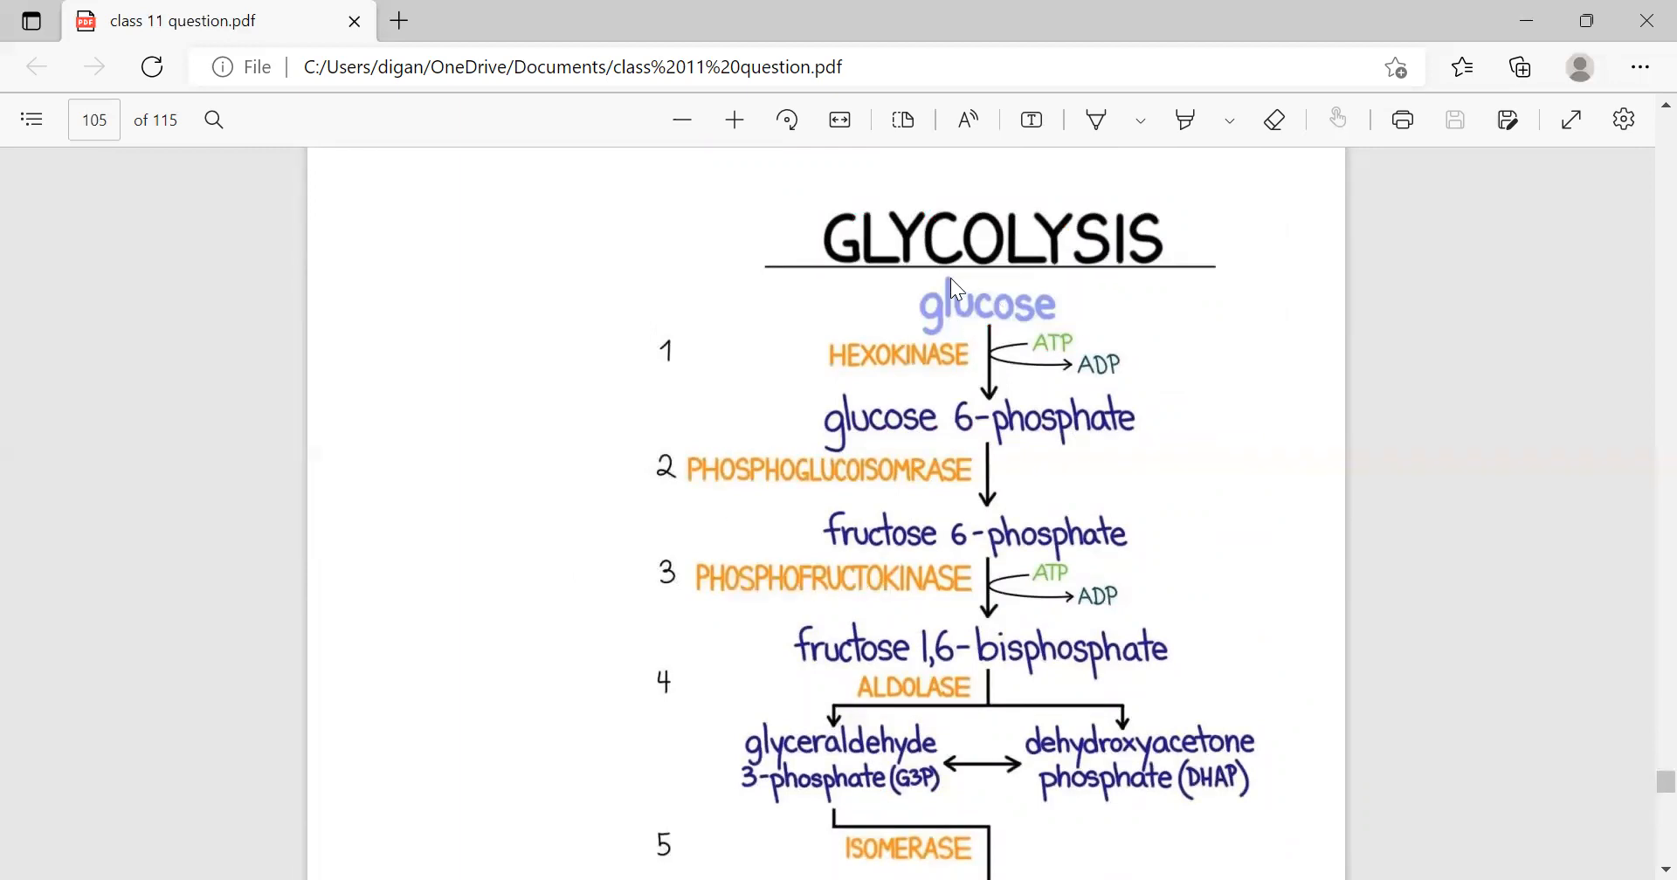
{"action": "mouse_move", "coordinate": [984, 313]}
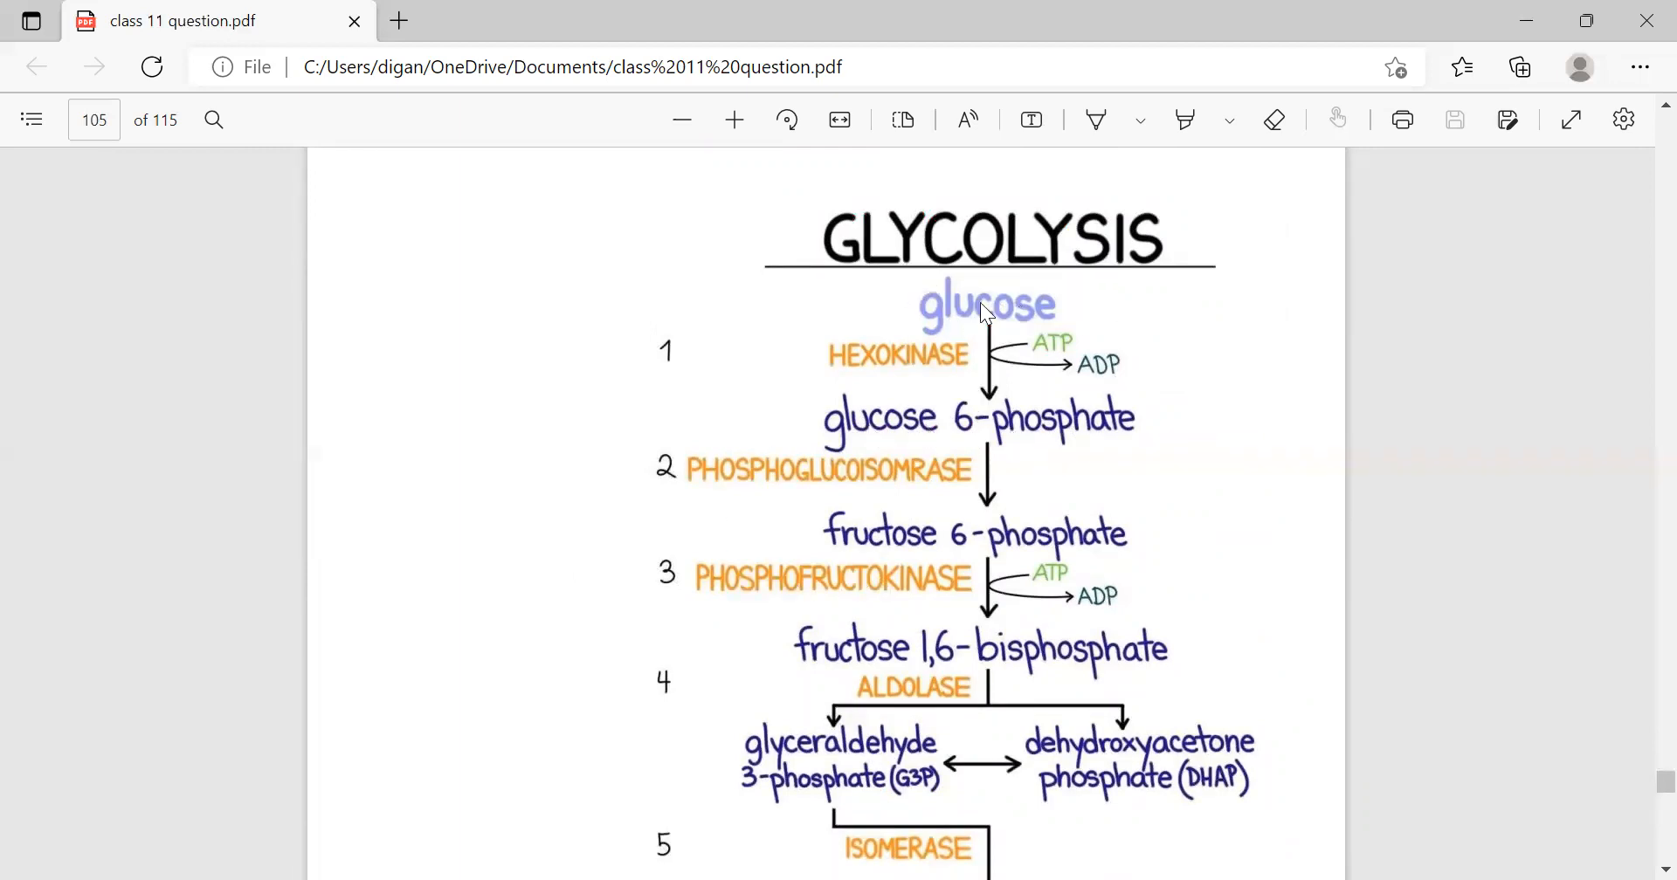
{"action": "mouse_move", "coordinate": [892, 435]}
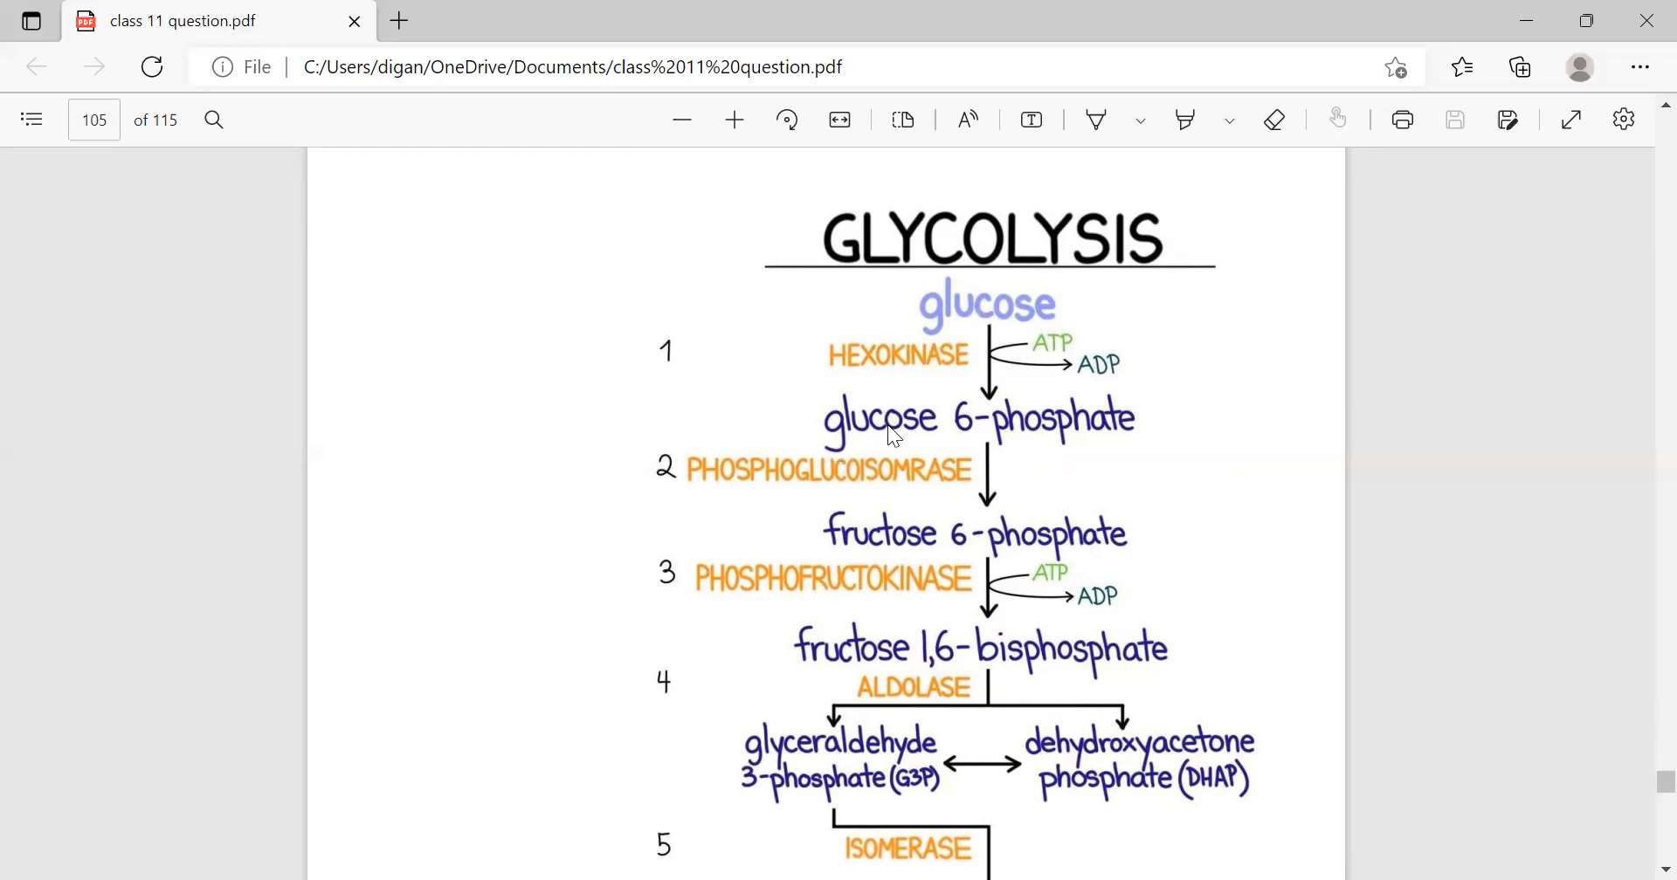
{"action": "mouse_move", "coordinate": [867, 550]}
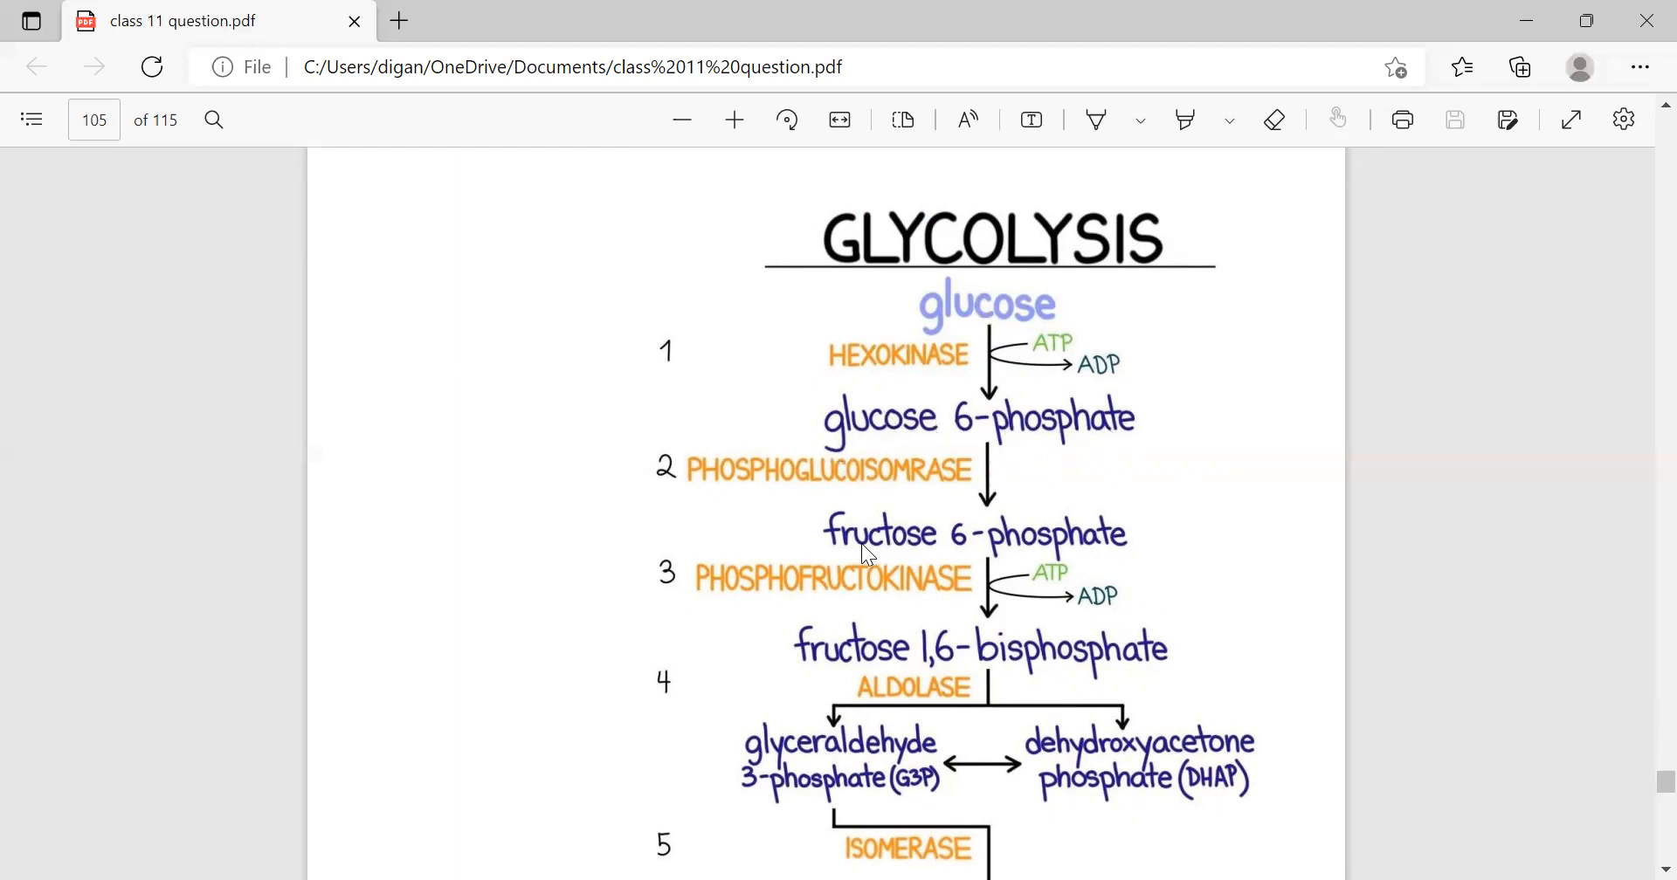
{"action": "mouse_move", "coordinate": [818, 636]}
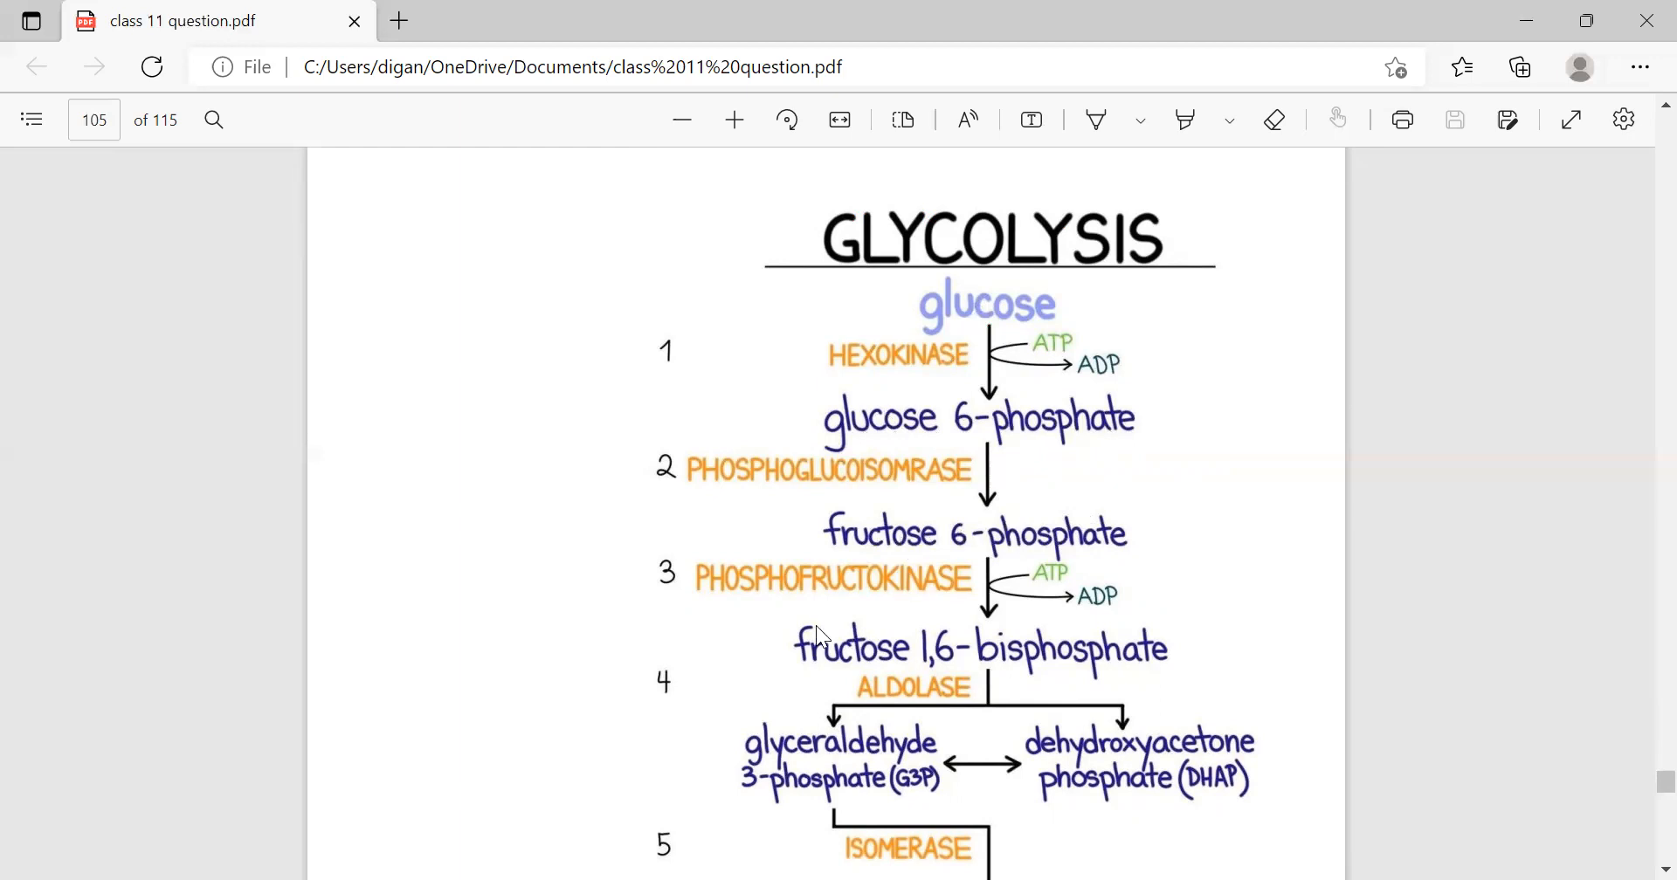
{"action": "scroll", "scroll_direction": "down", "scroll_amount": 3}
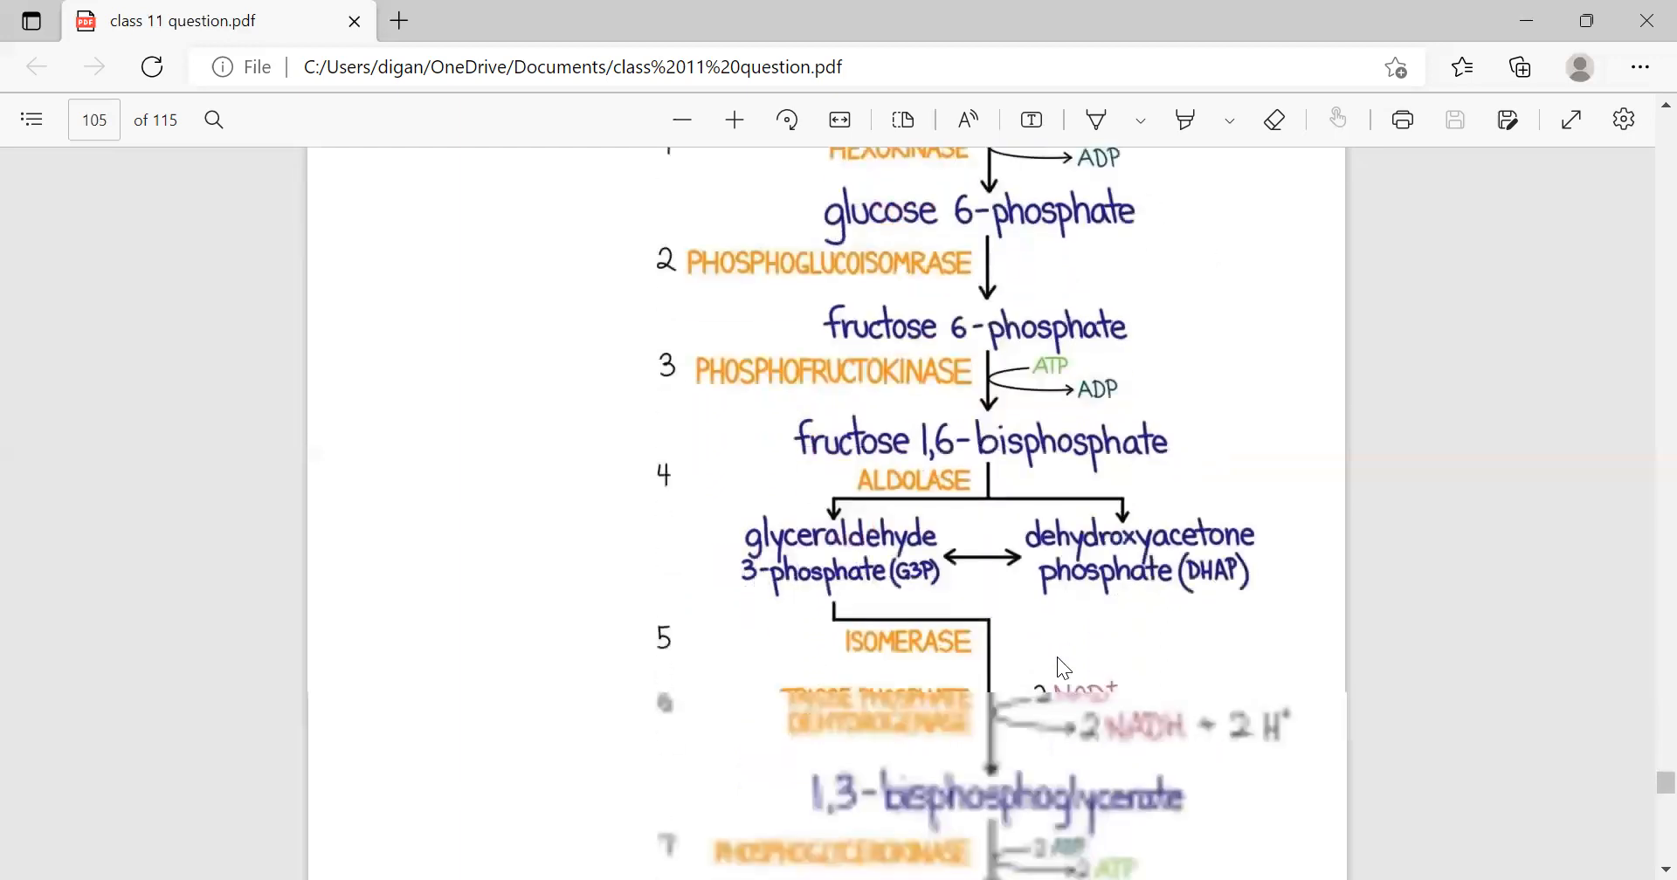
{"action": "scroll", "scroll_direction": "down", "scroll_amount": 3}
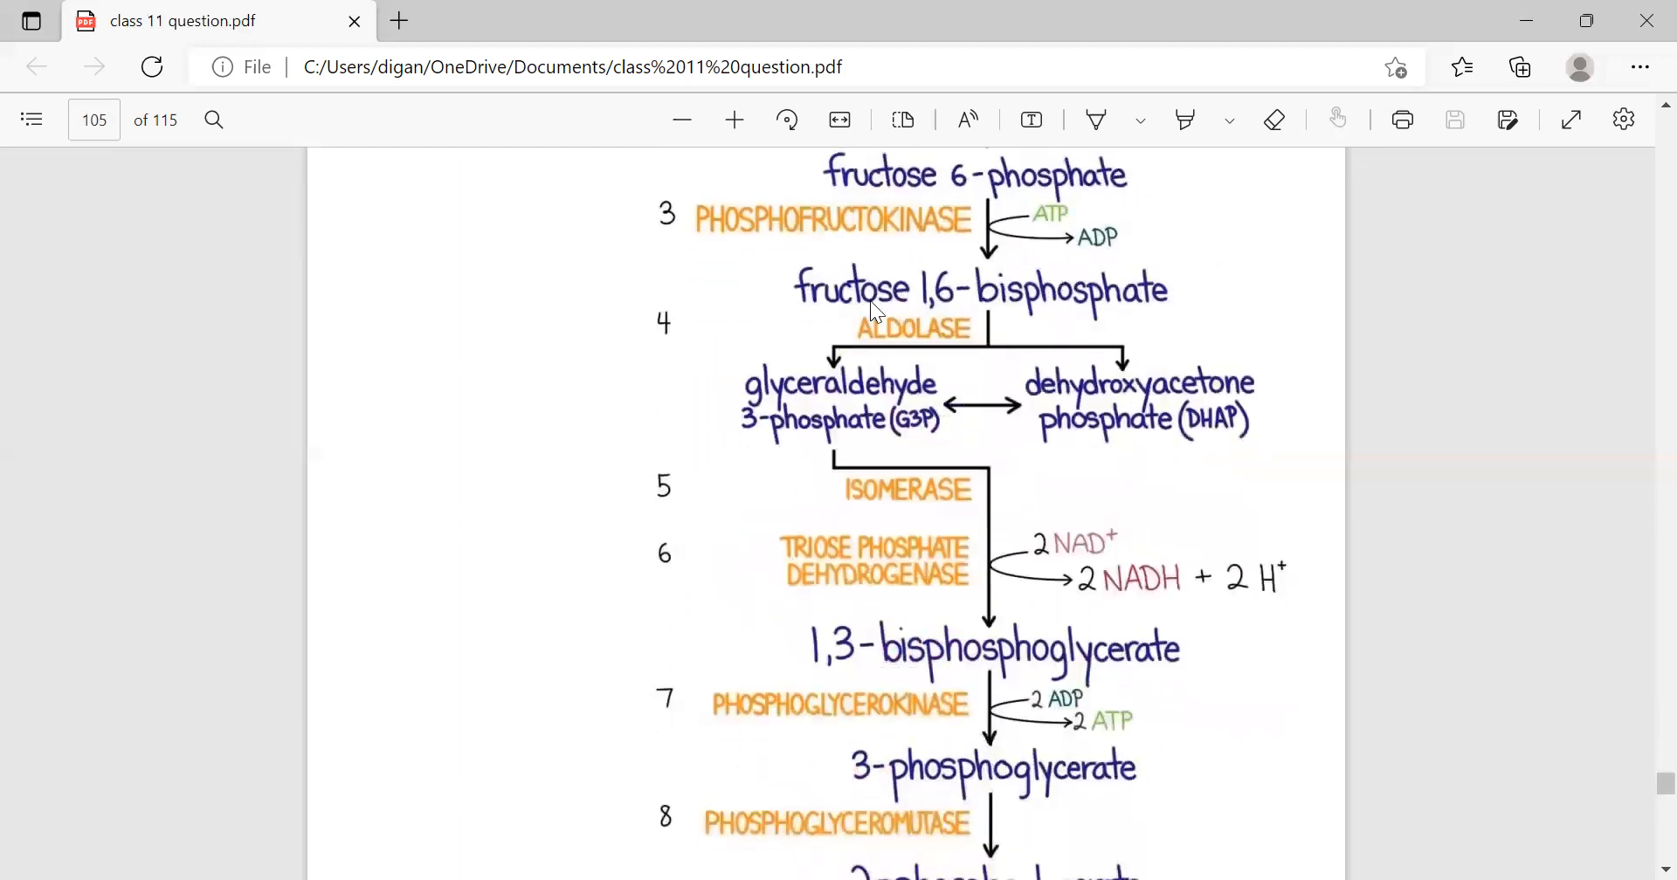
{"action": "mouse_move", "coordinate": [920, 353]}
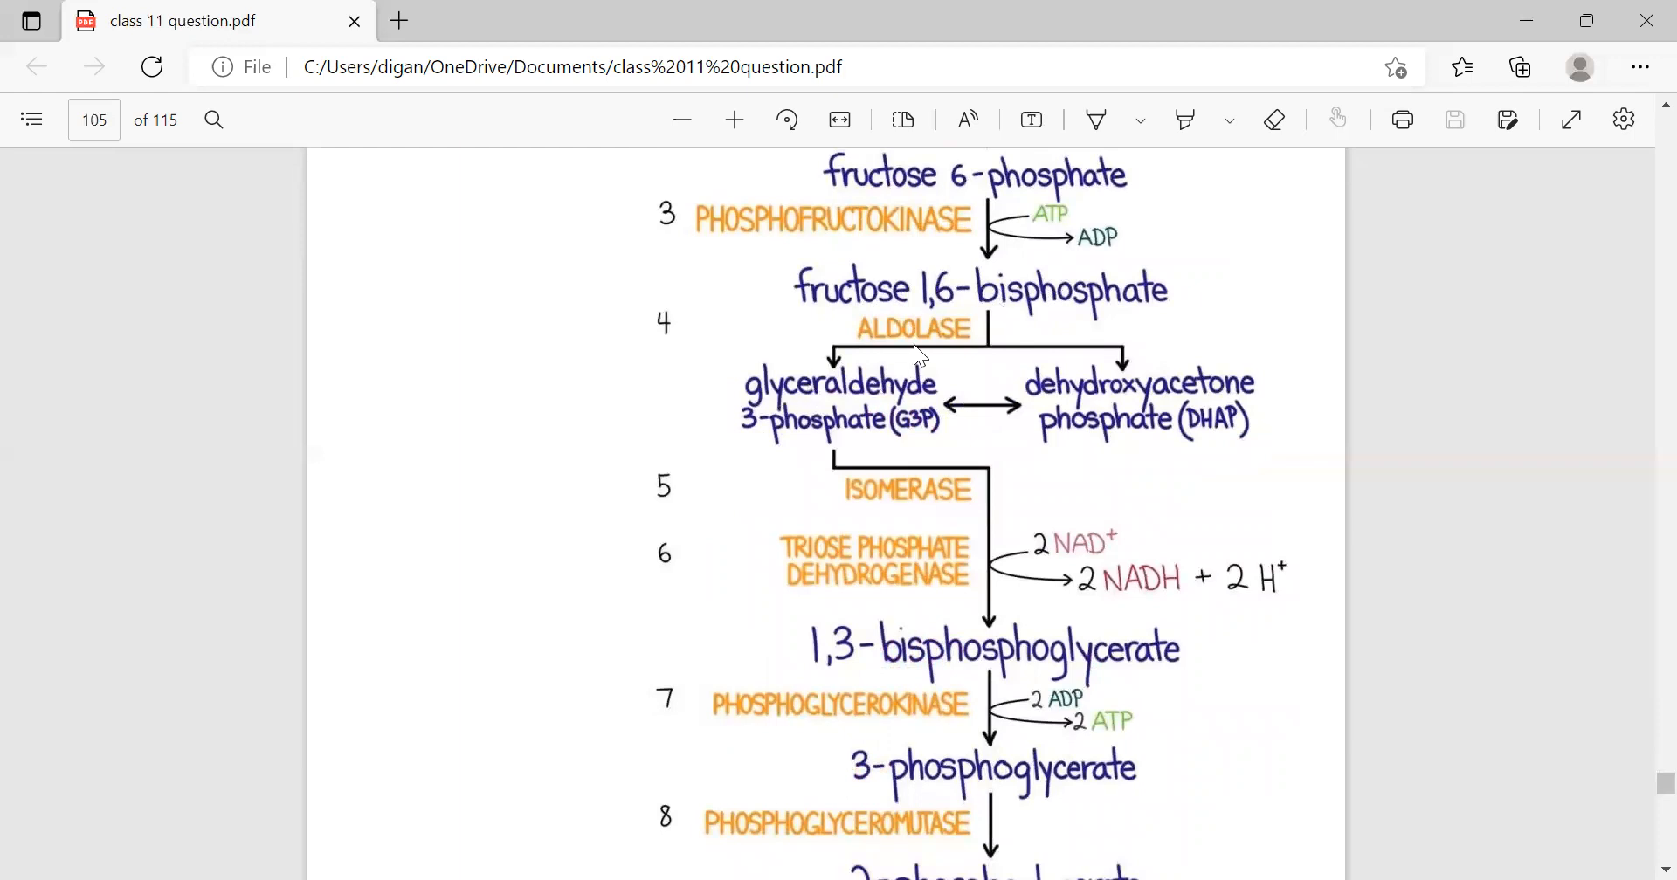
{"action": "mouse_move", "coordinate": [1008, 388]}
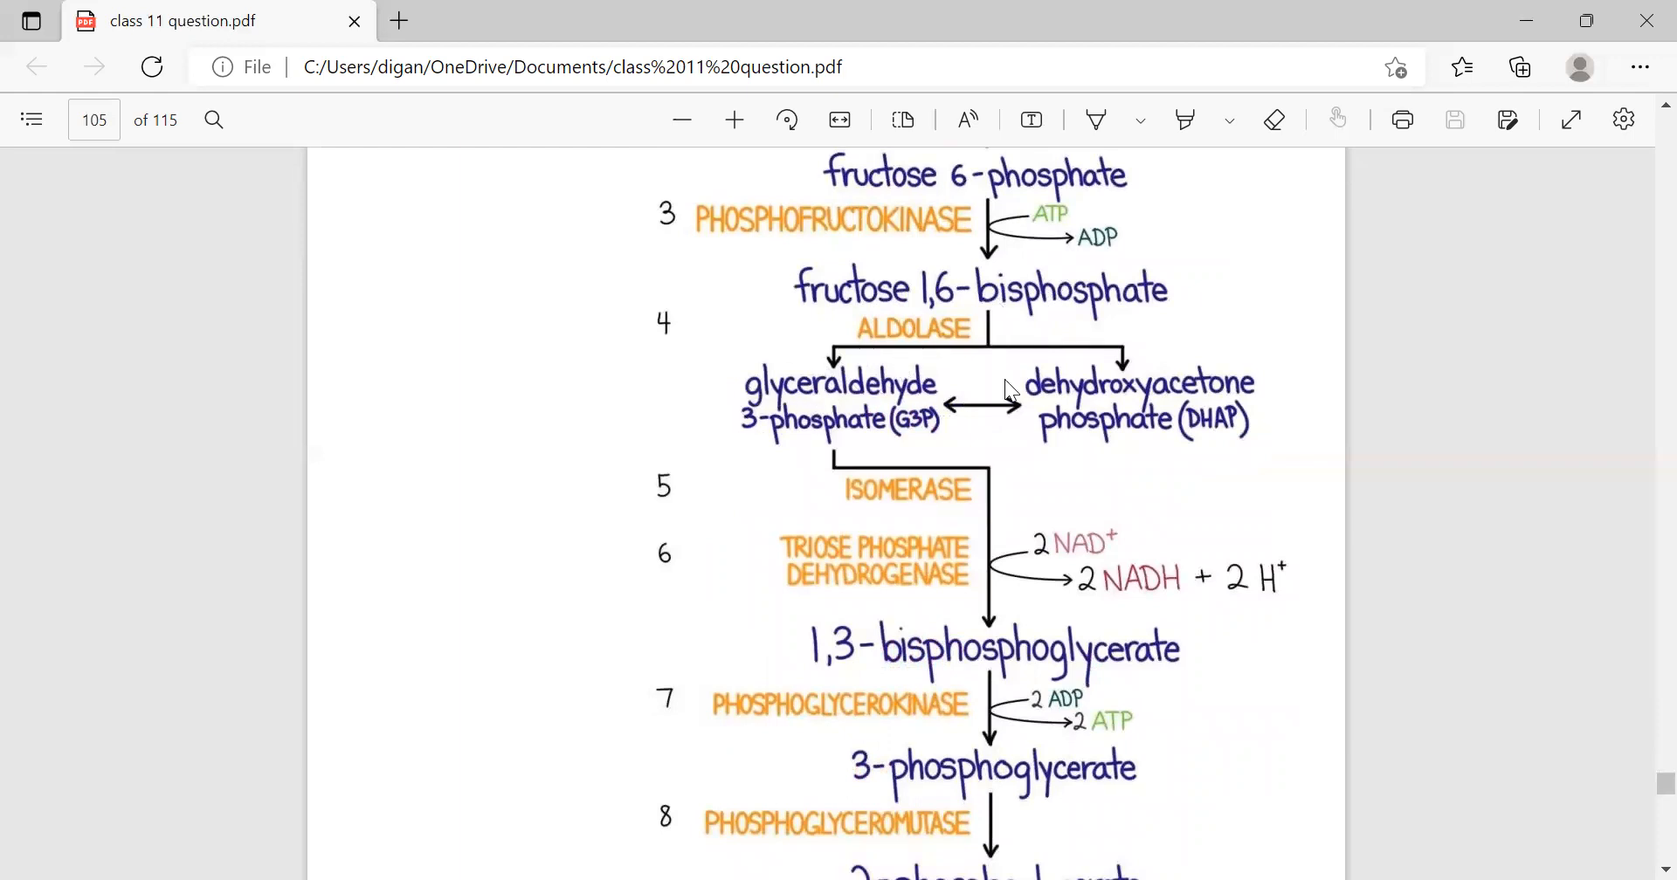
{"action": "mouse_move", "coordinate": [774, 433]}
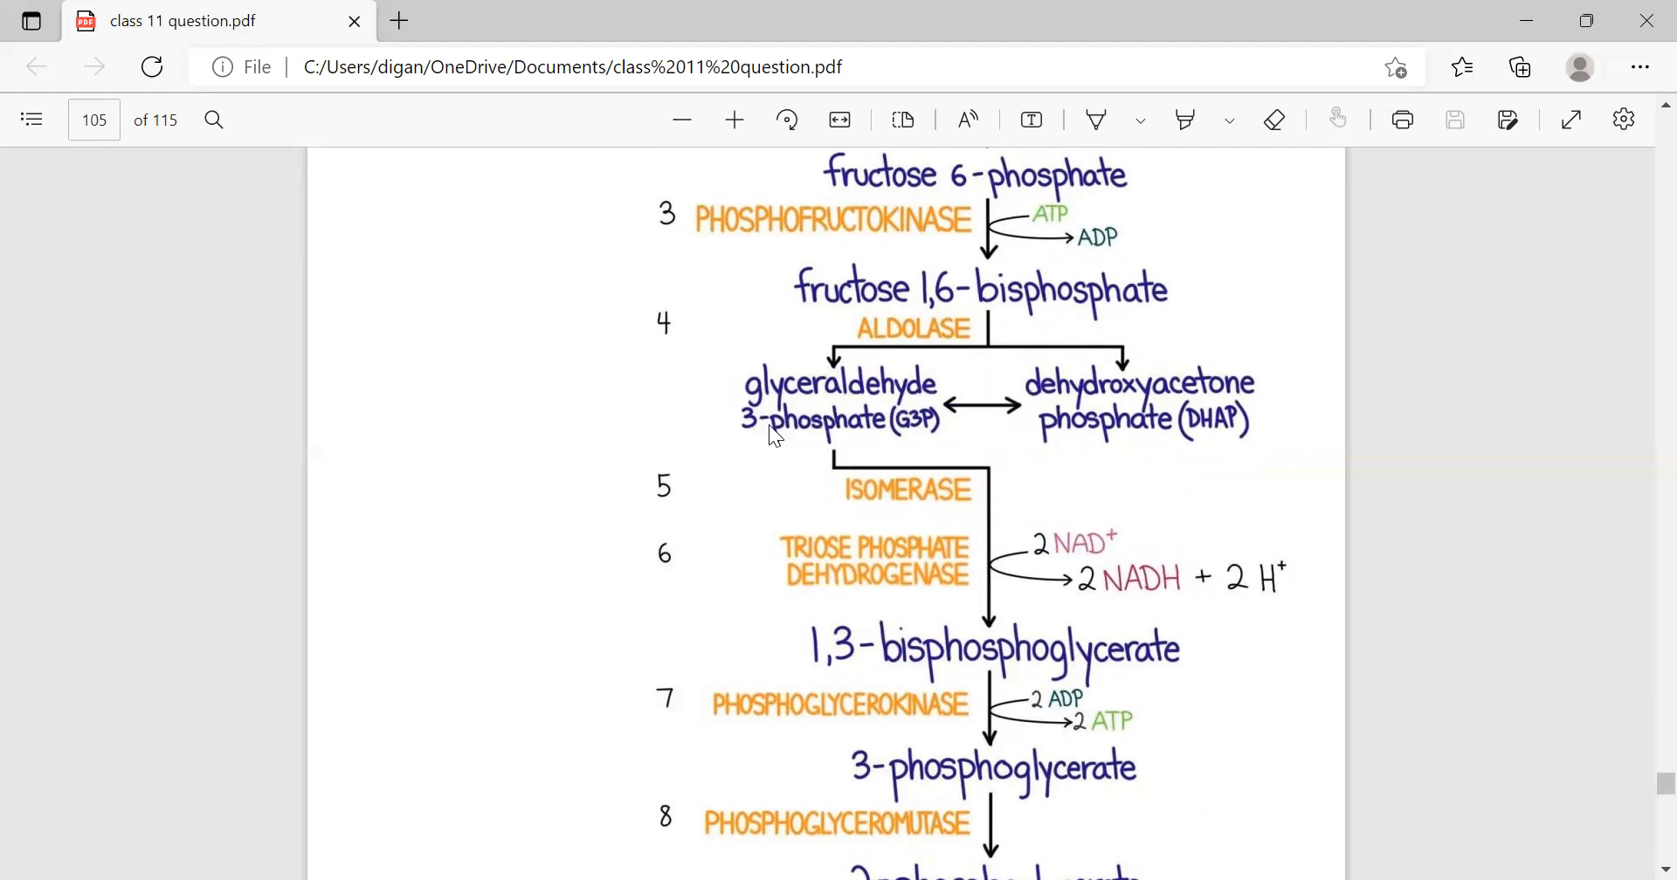
{"action": "mouse_move", "coordinate": [1059, 421]}
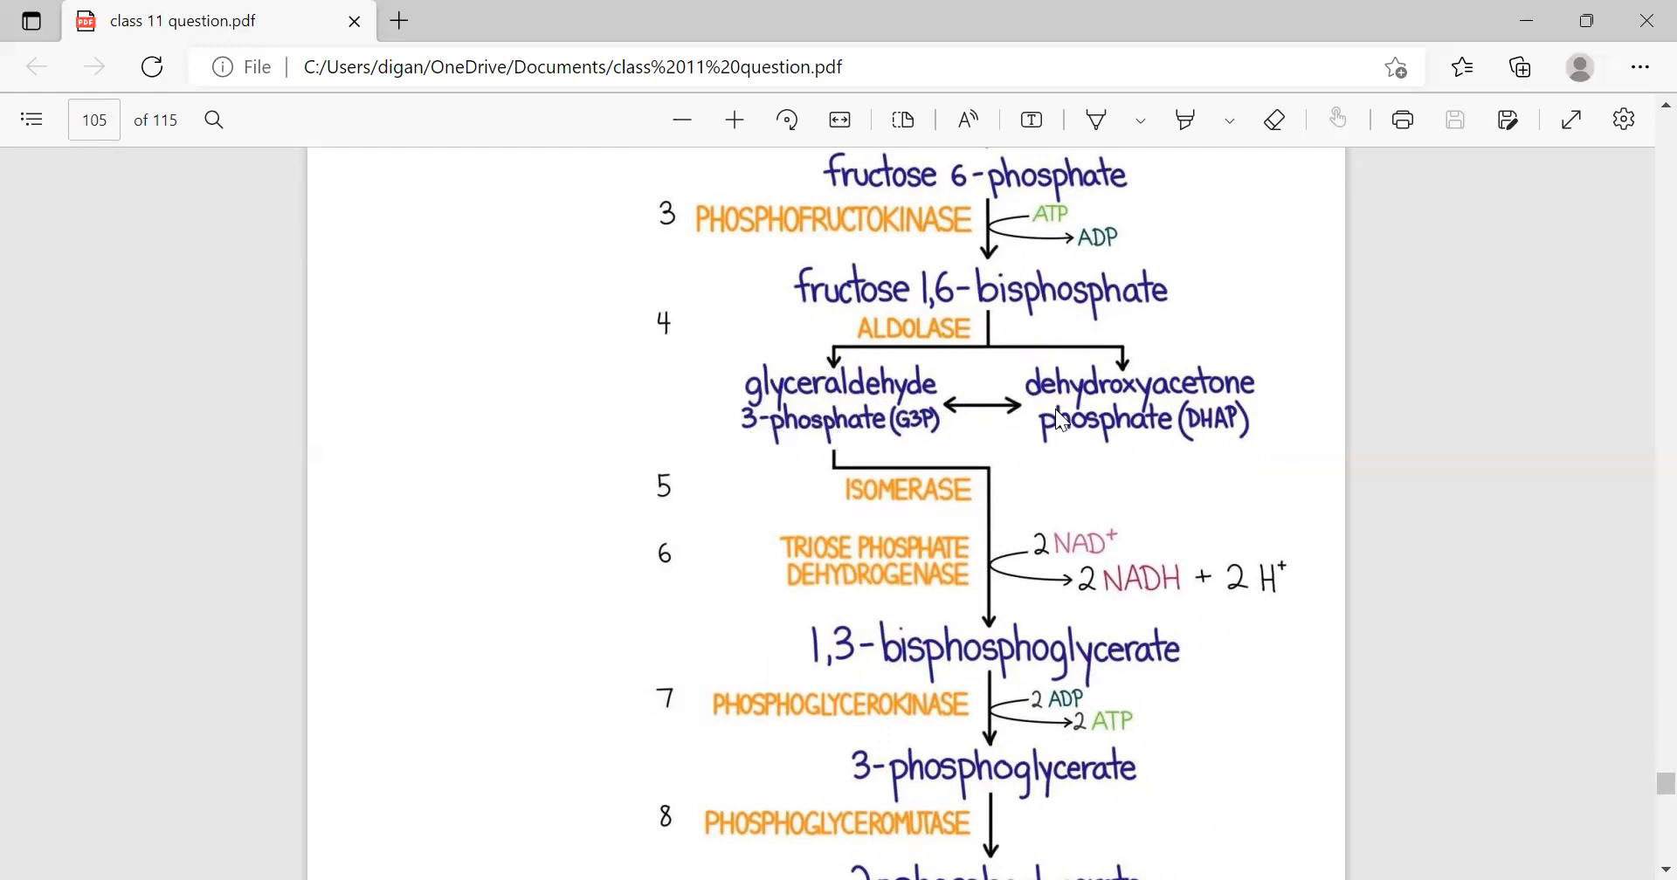
{"action": "mouse_move", "coordinate": [1109, 446]}
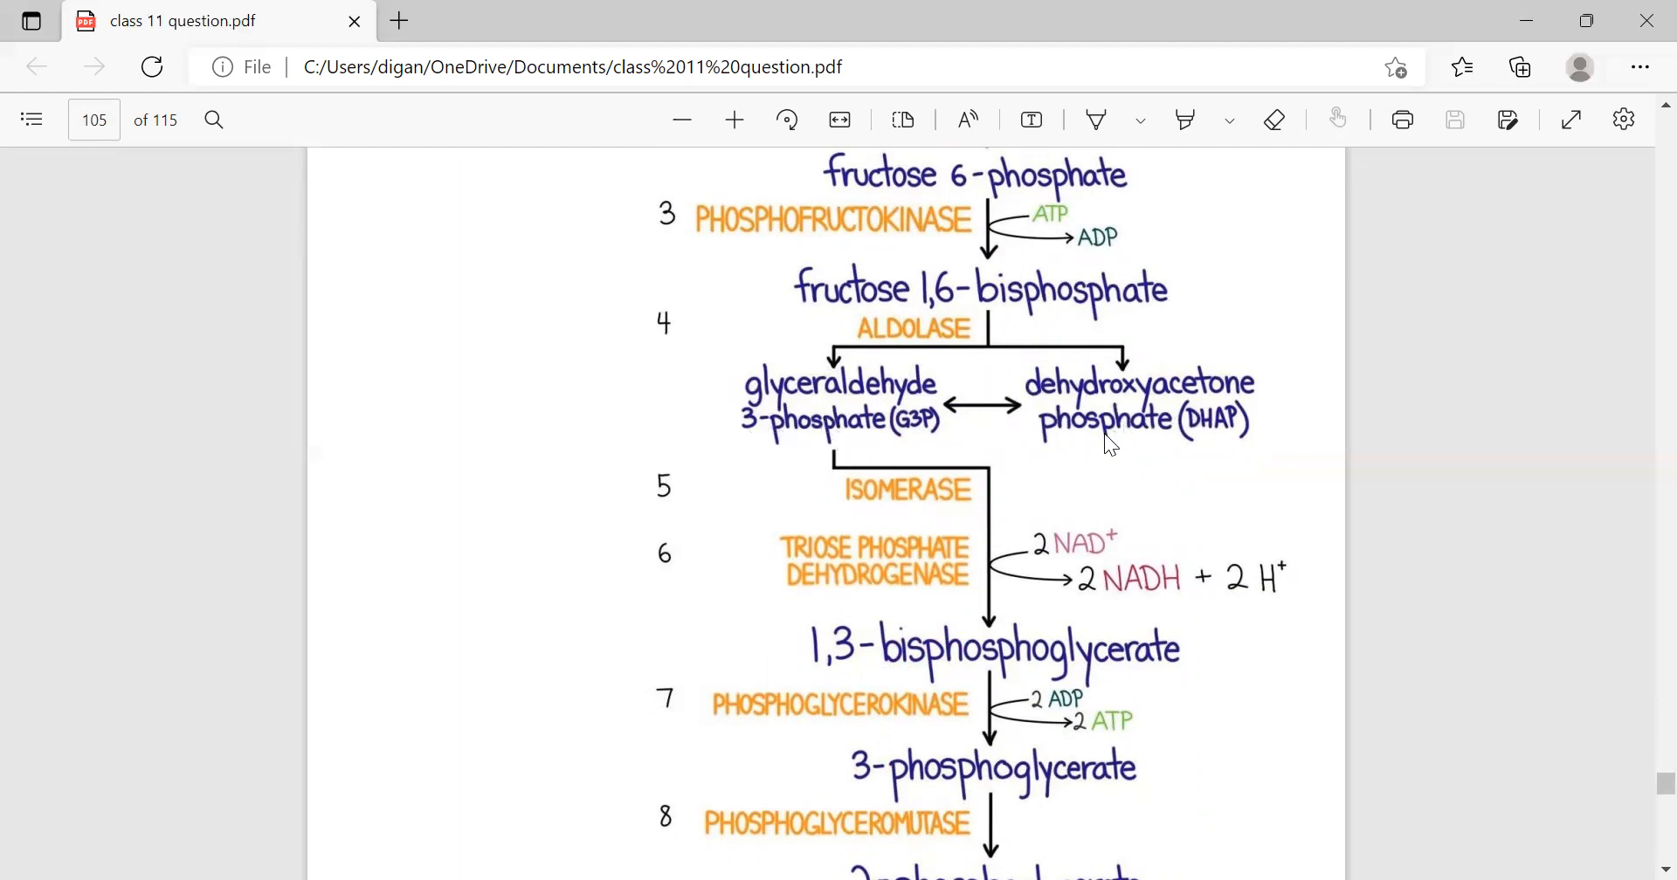
{"action": "mouse_move", "coordinate": [768, 432]}
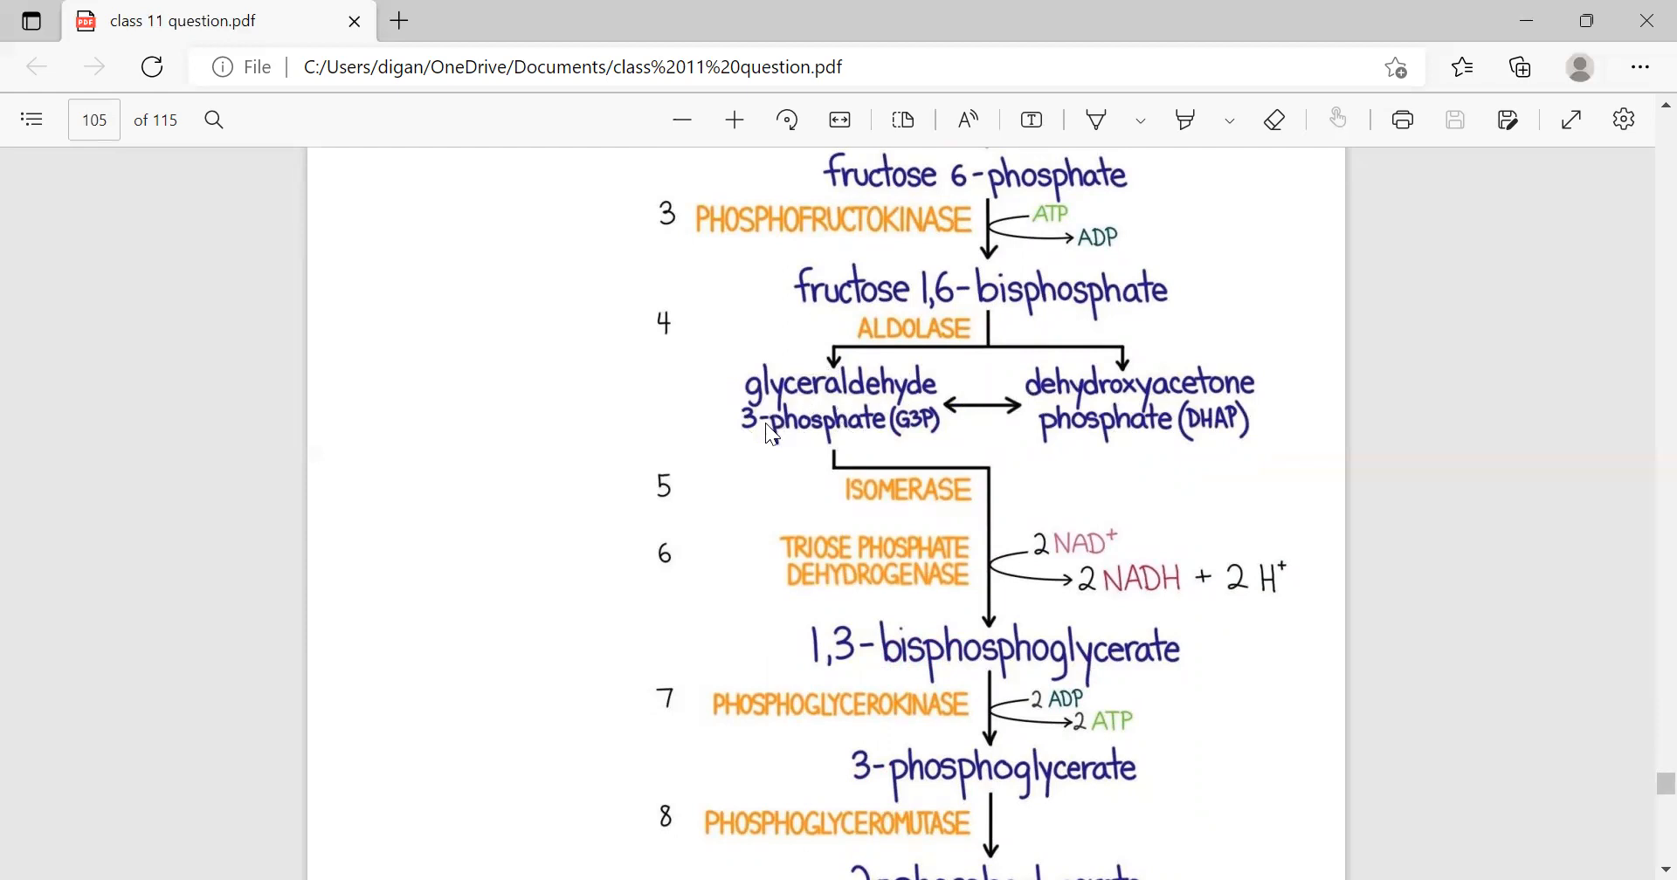
{"action": "mouse_move", "coordinate": [932, 470]}
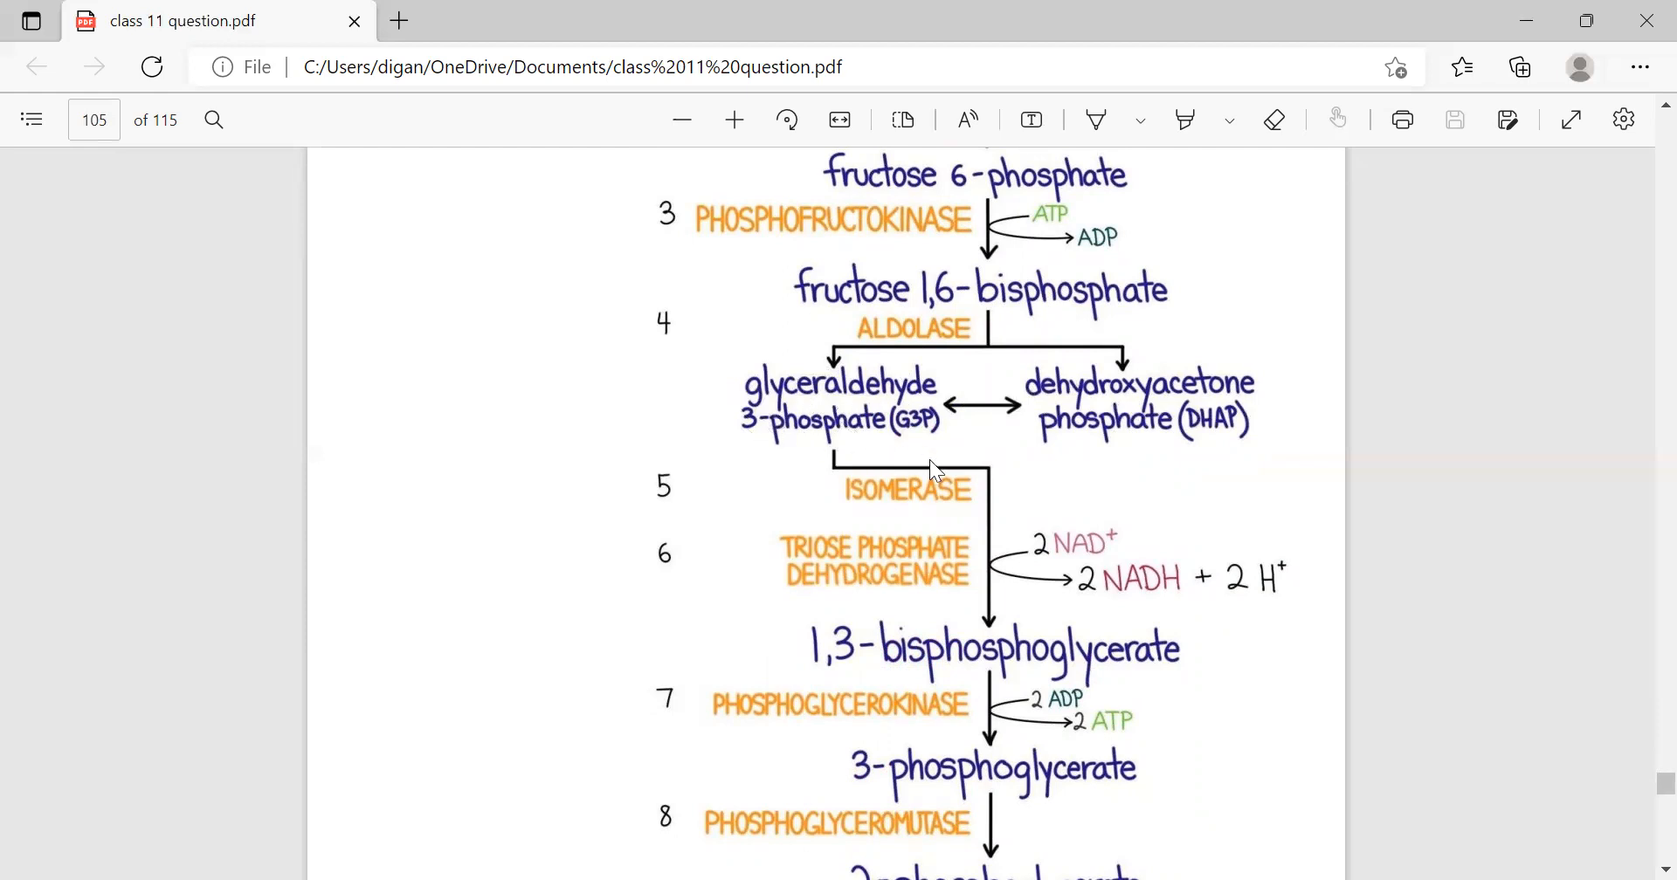
{"action": "mouse_move", "coordinate": [914, 676]}
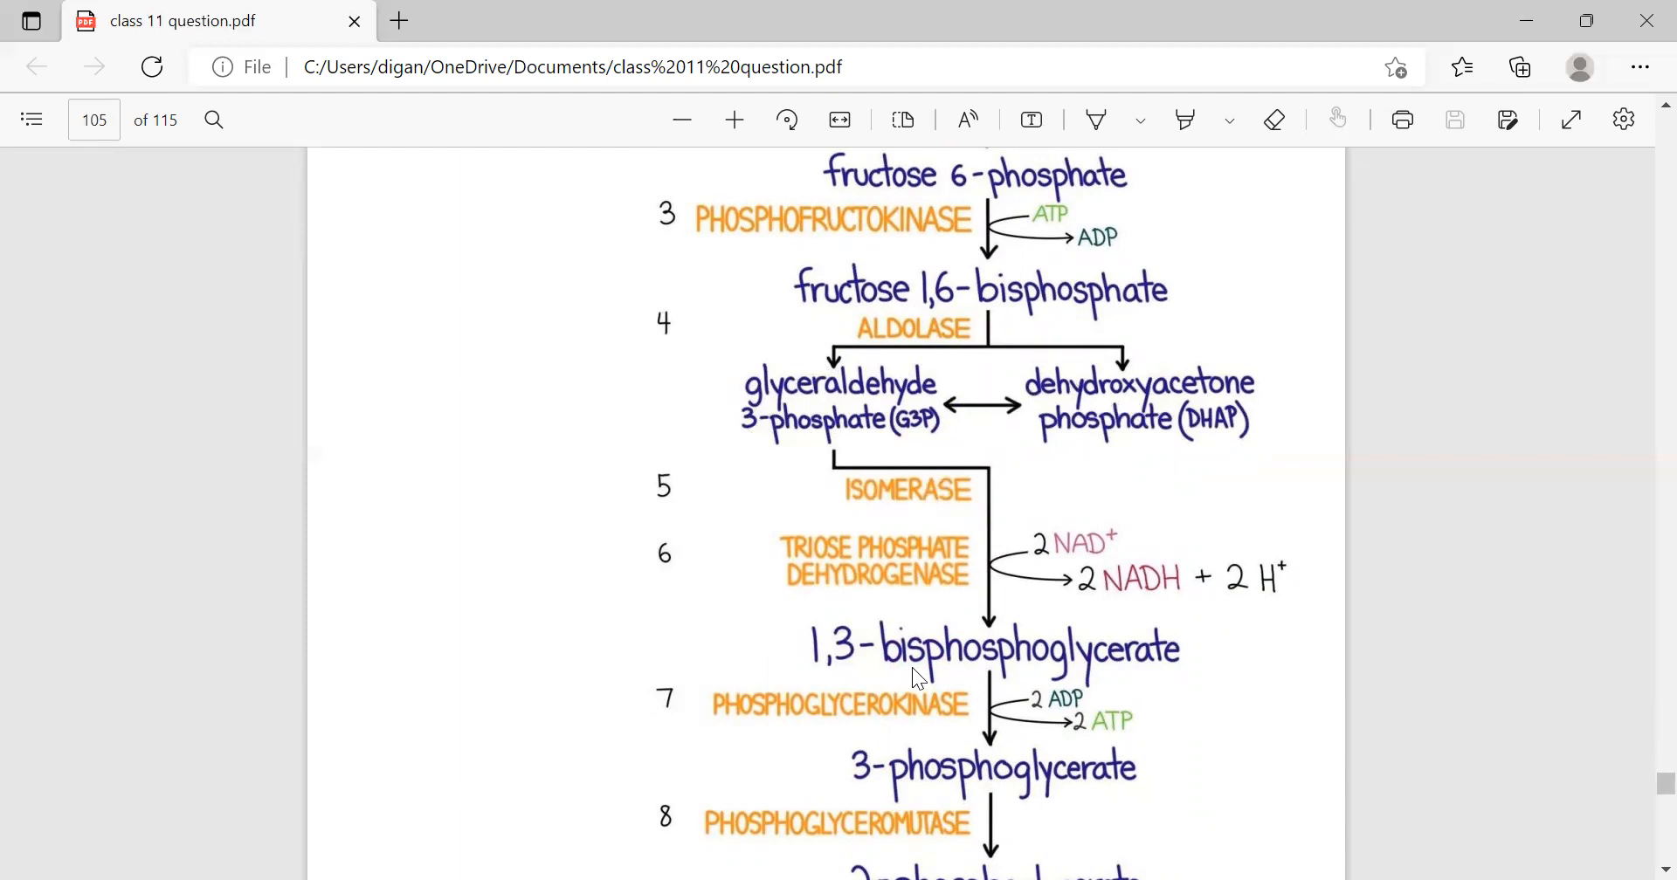
{"action": "scroll", "scroll_direction": "down", "scroll_amount": 3}
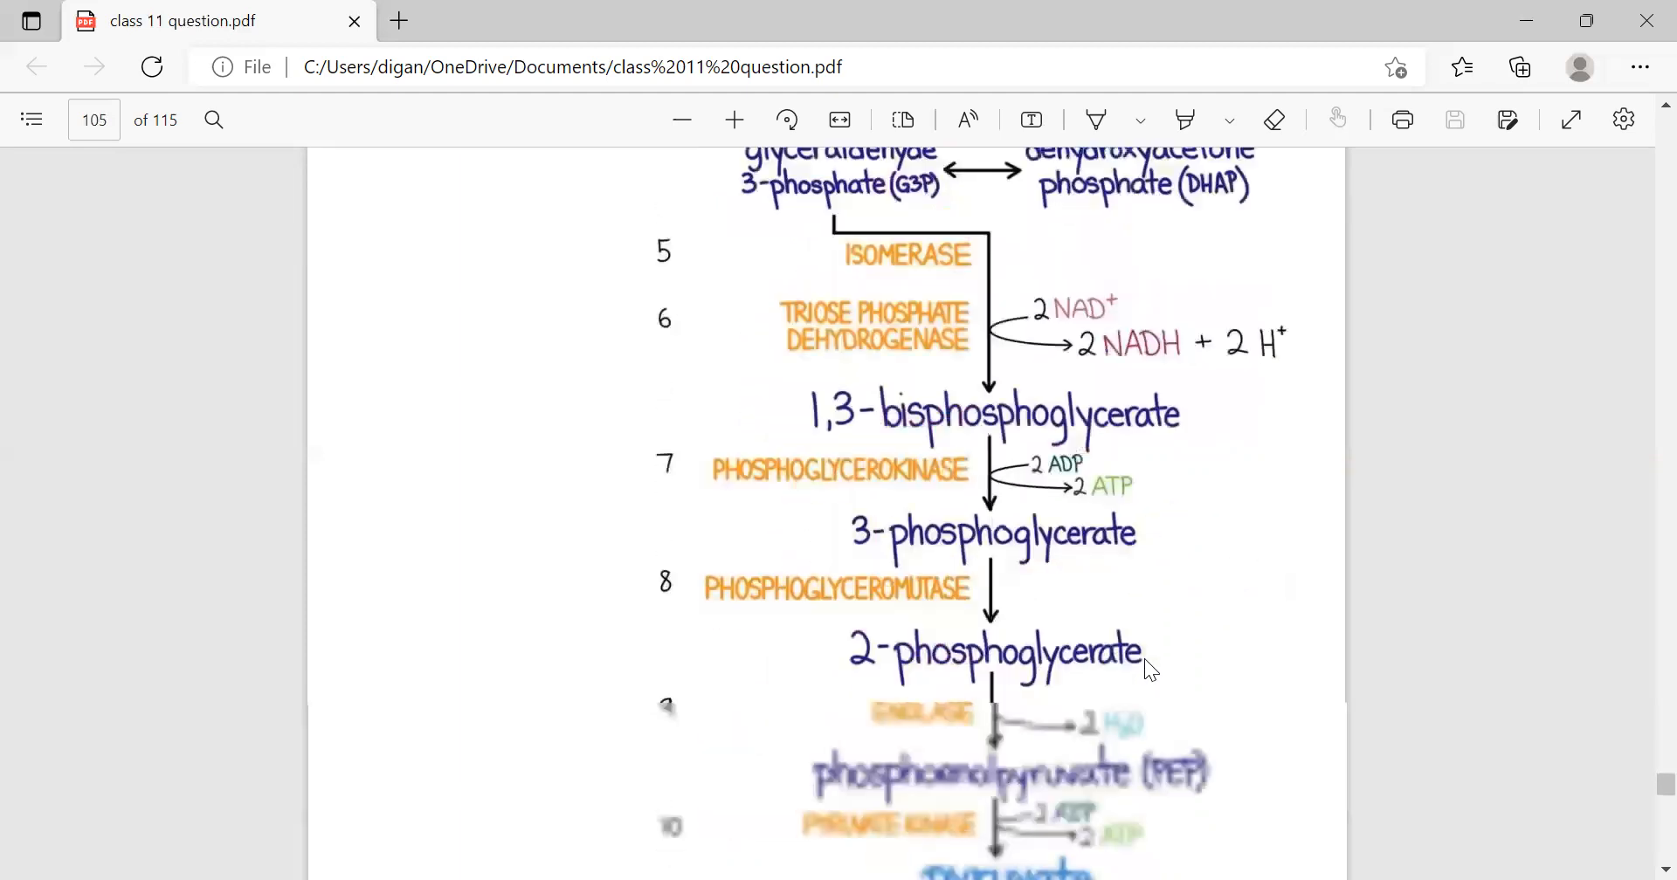
{"action": "scroll", "scroll_direction": "down", "scroll_amount": 3}
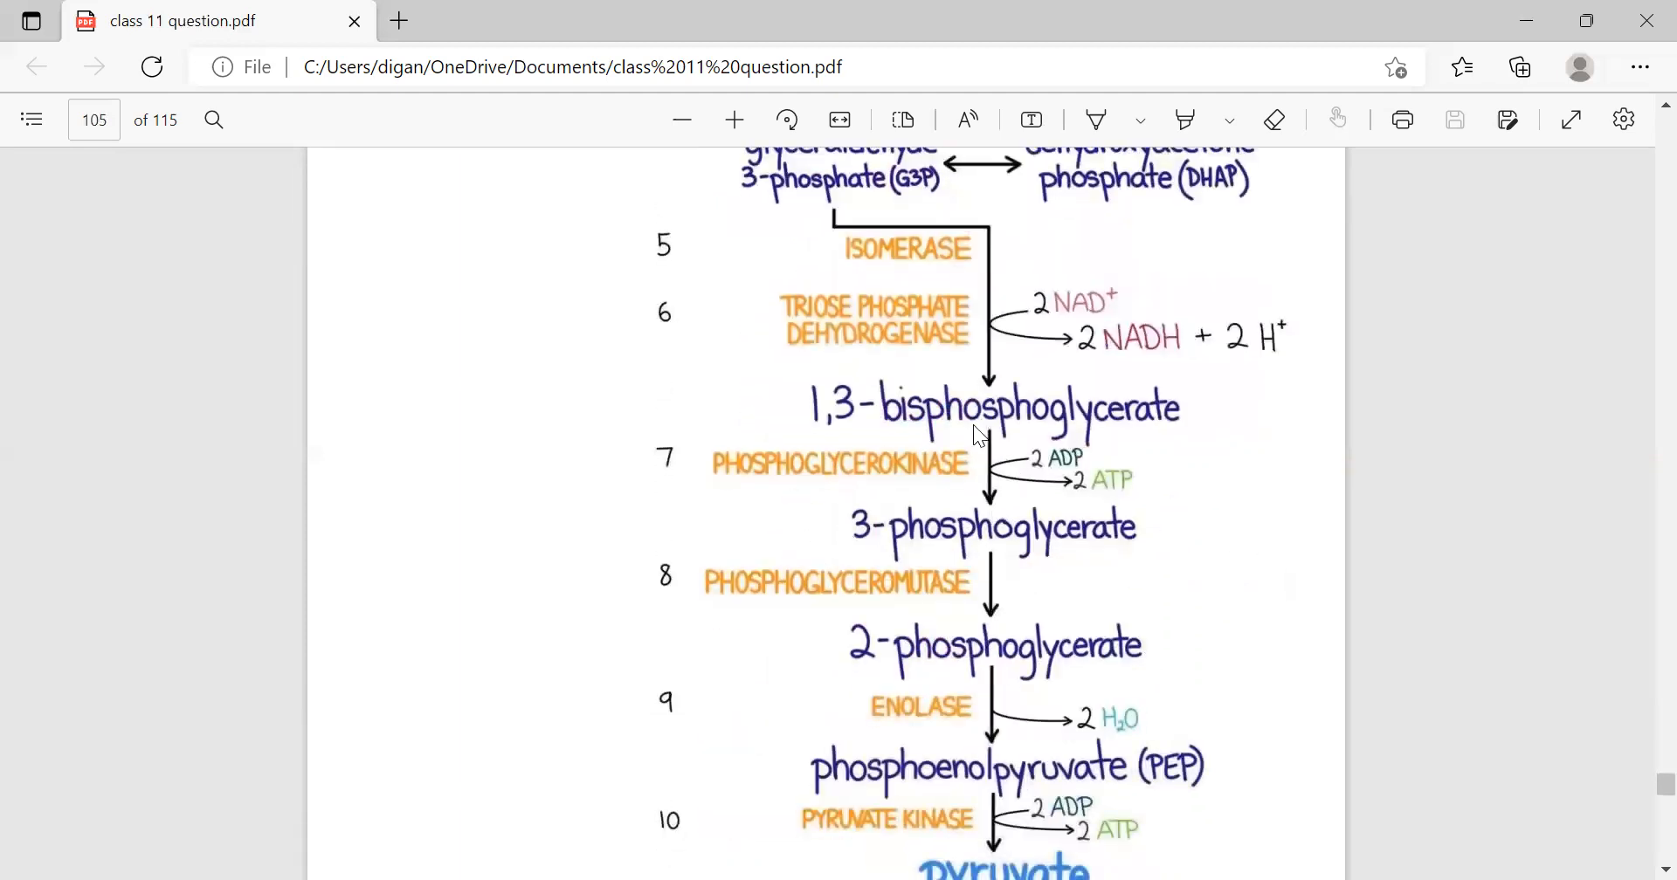
{"action": "mouse_move", "coordinate": [867, 559]}
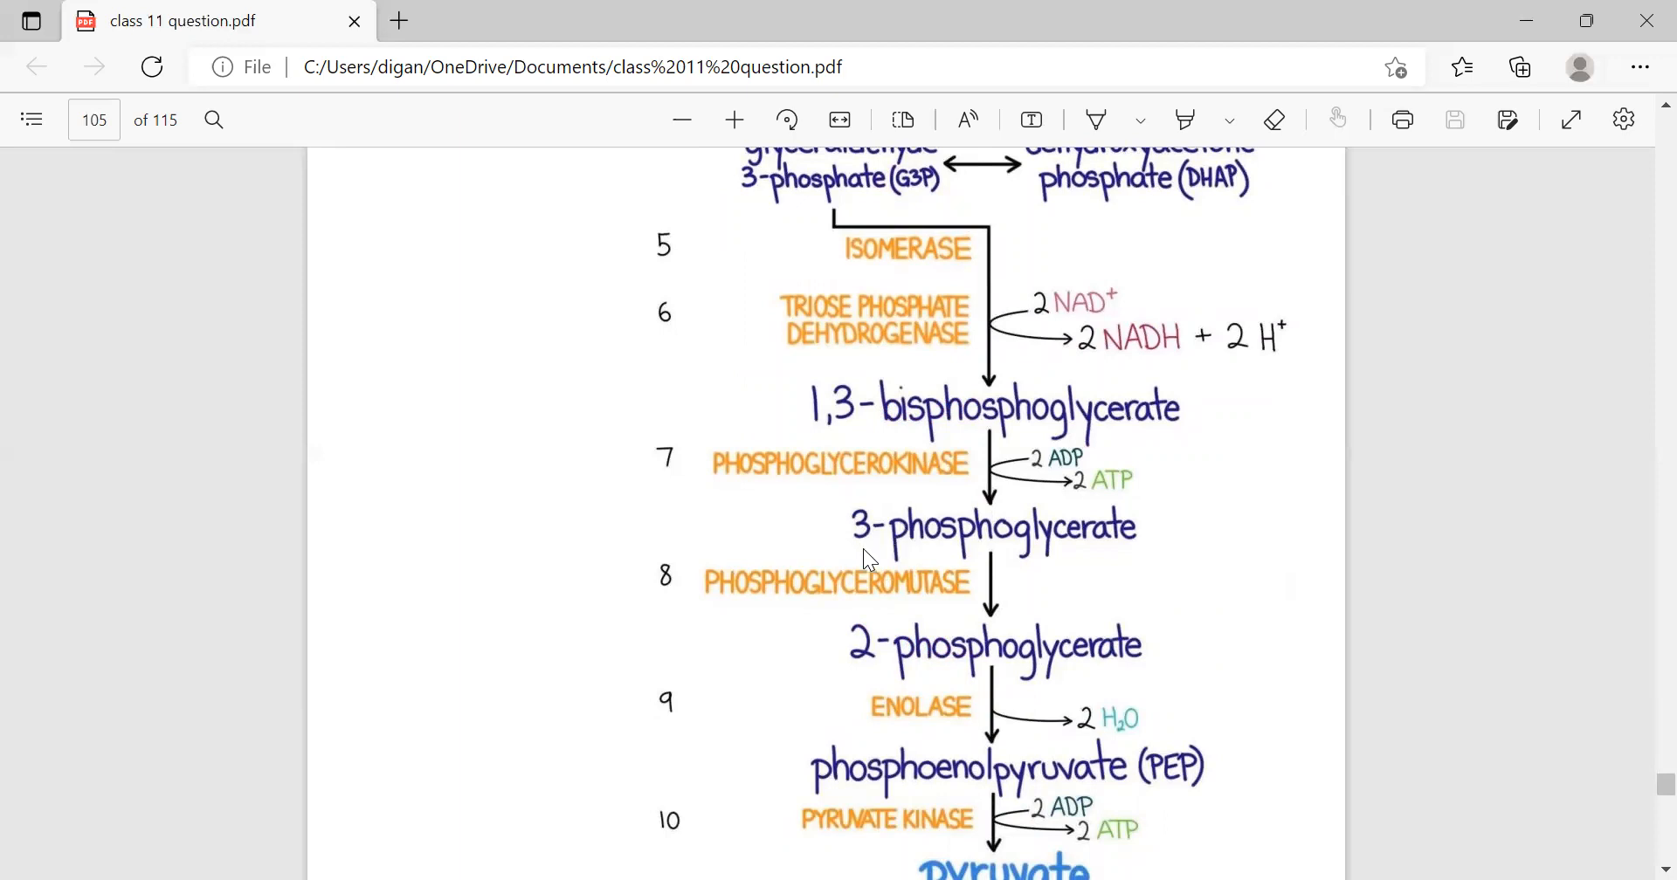
{"action": "mouse_move", "coordinate": [912, 660]}
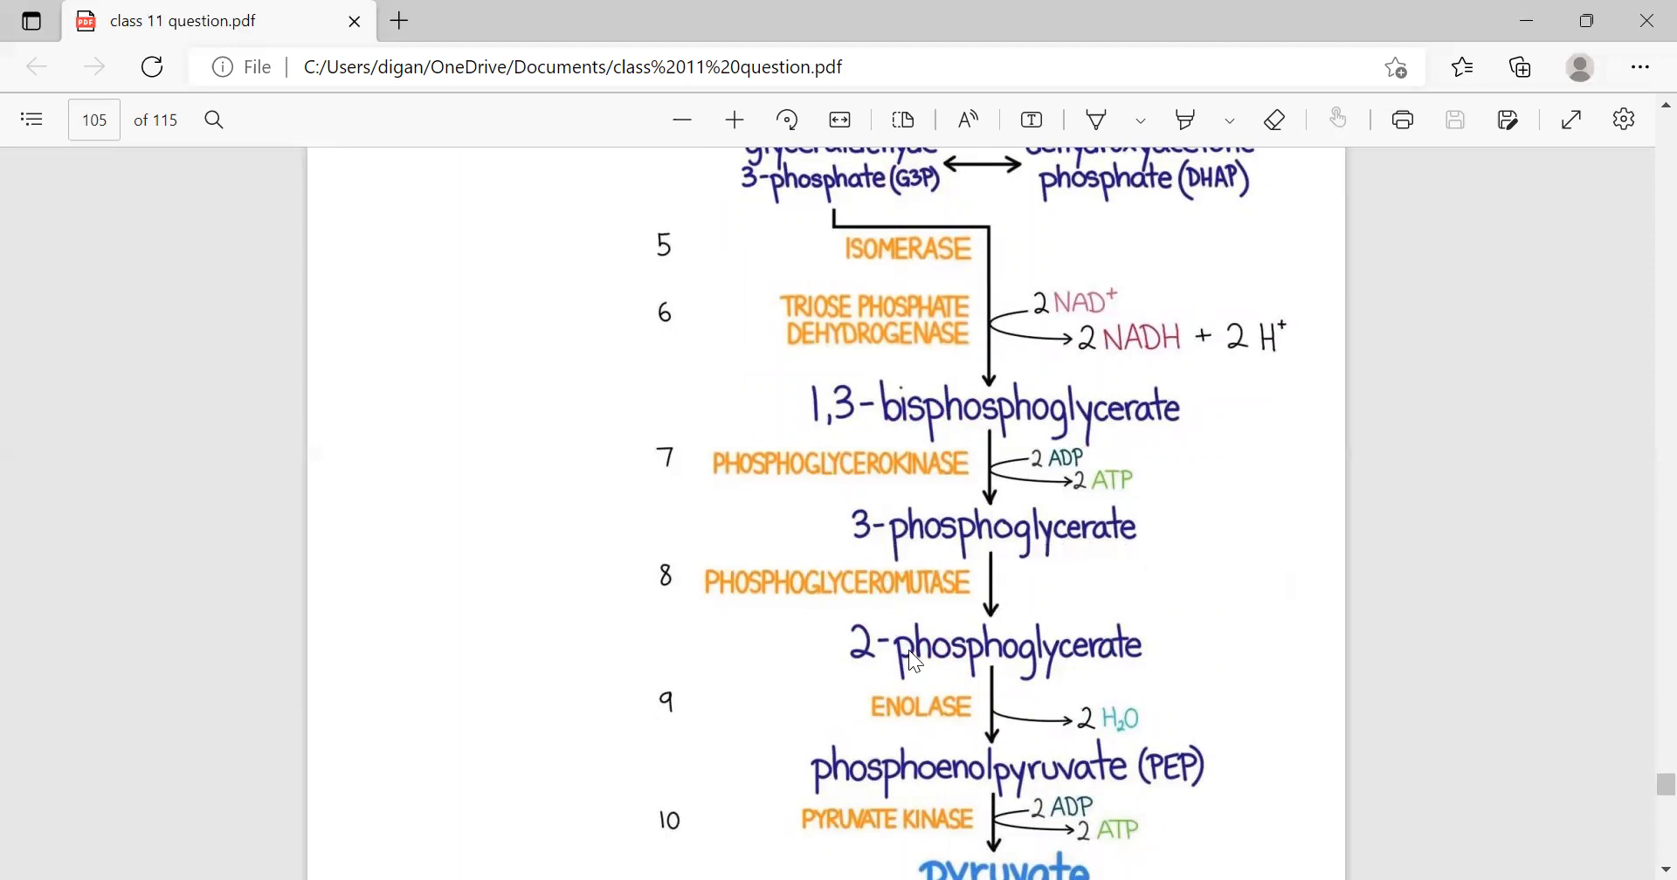
{"action": "mouse_move", "coordinate": [896, 774]}
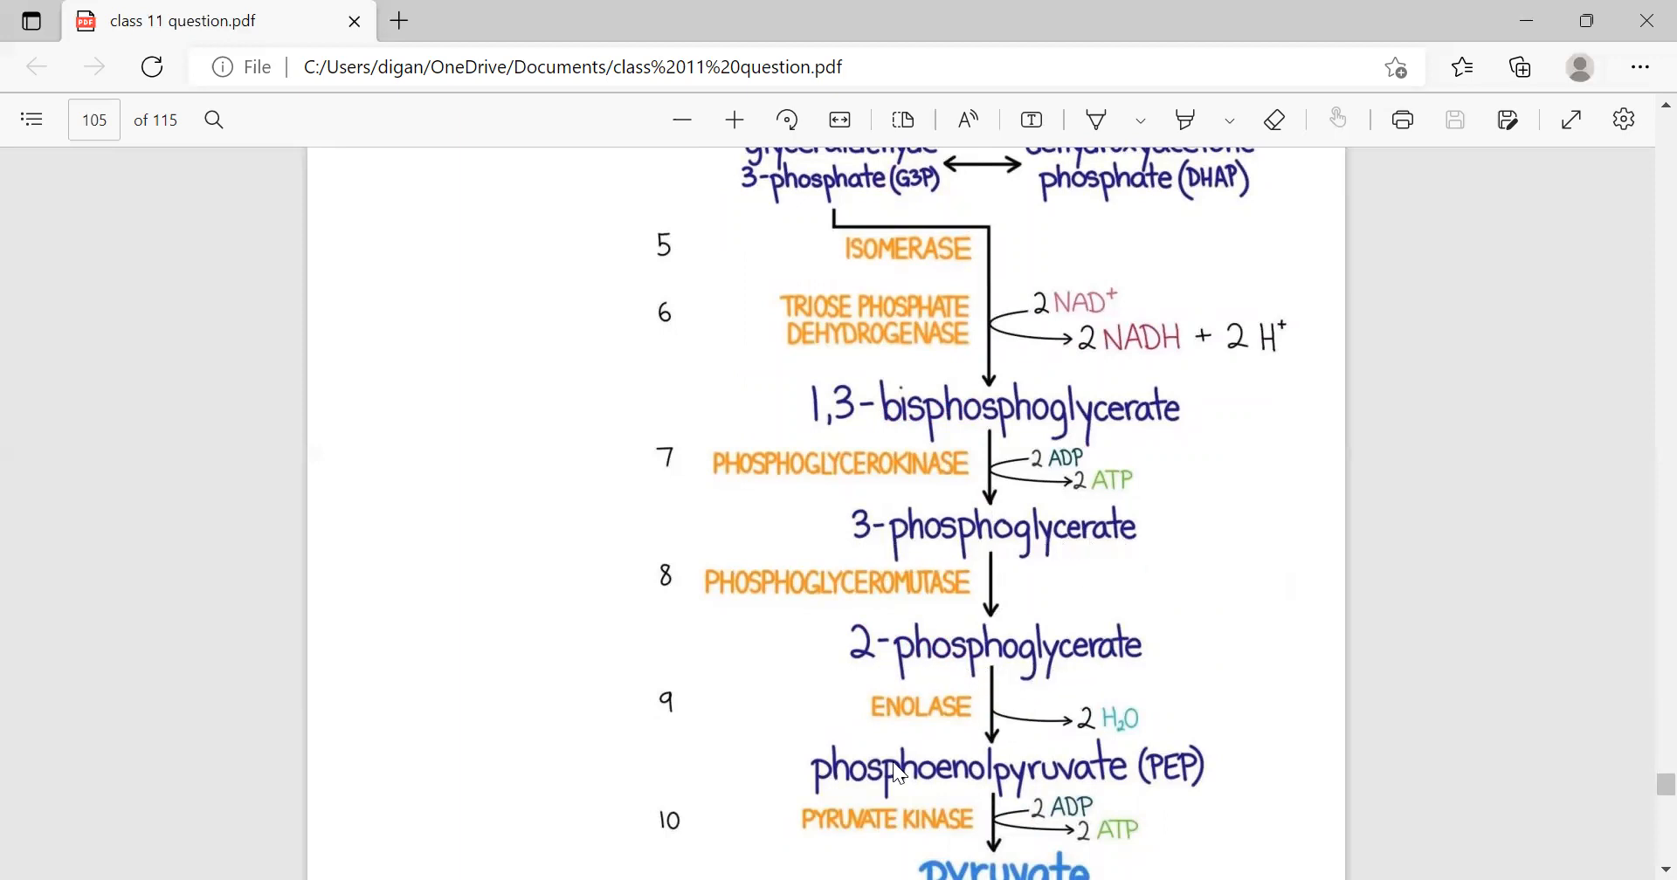
{"action": "mouse_move", "coordinate": [1109, 781]}
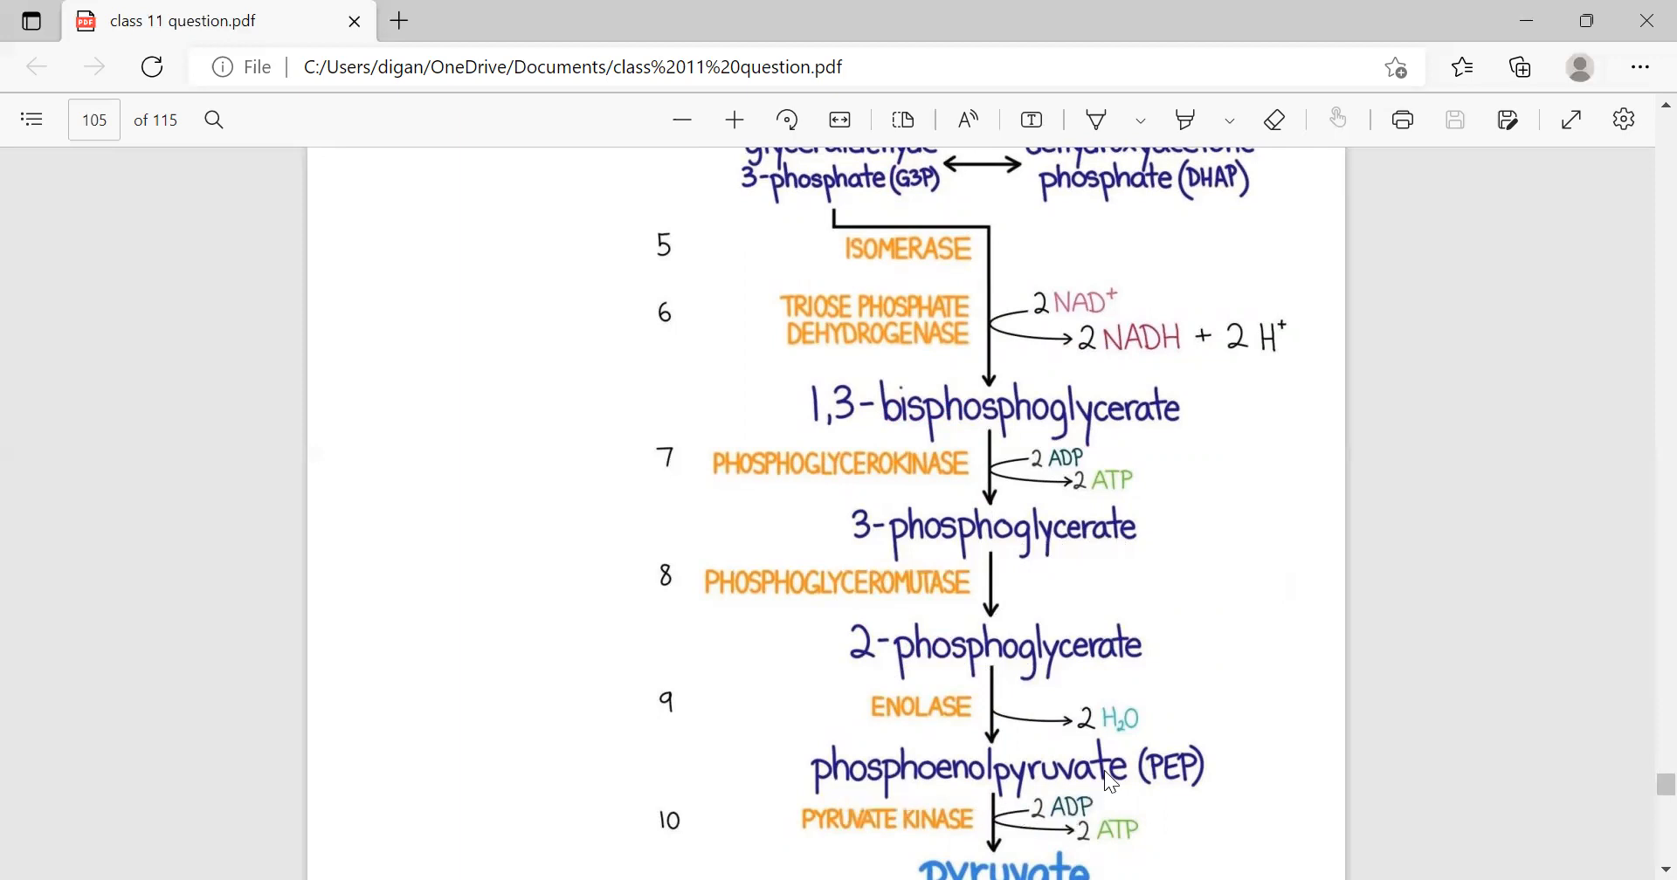
{"action": "scroll", "scroll_direction": "down", "scroll_amount": 3}
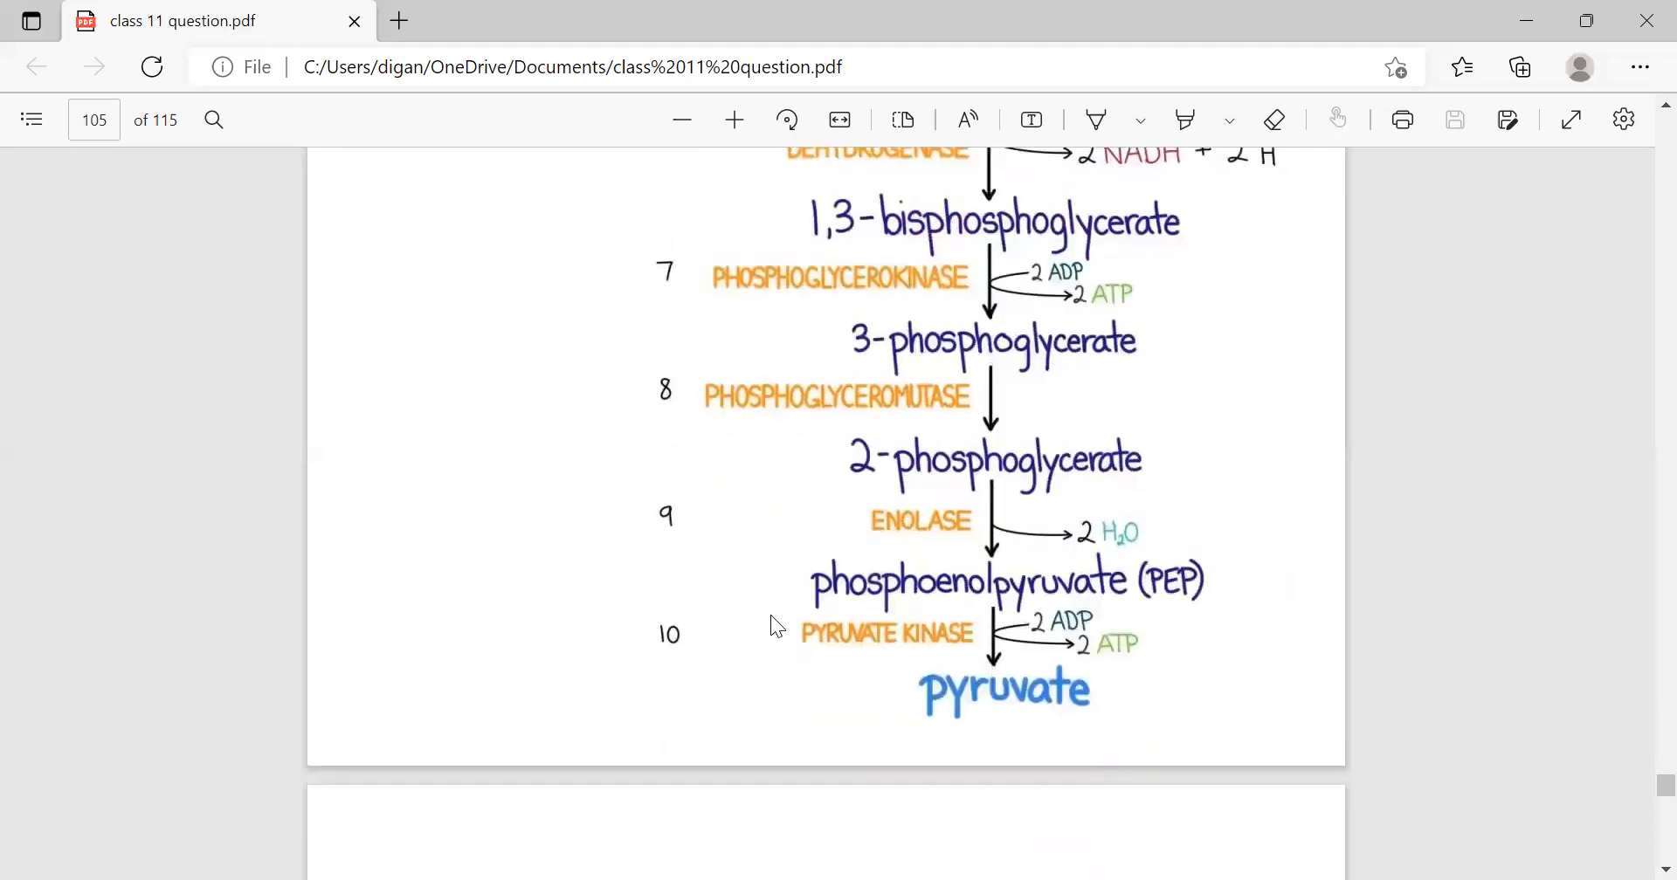
{"action": "mouse_move", "coordinate": [856, 690]}
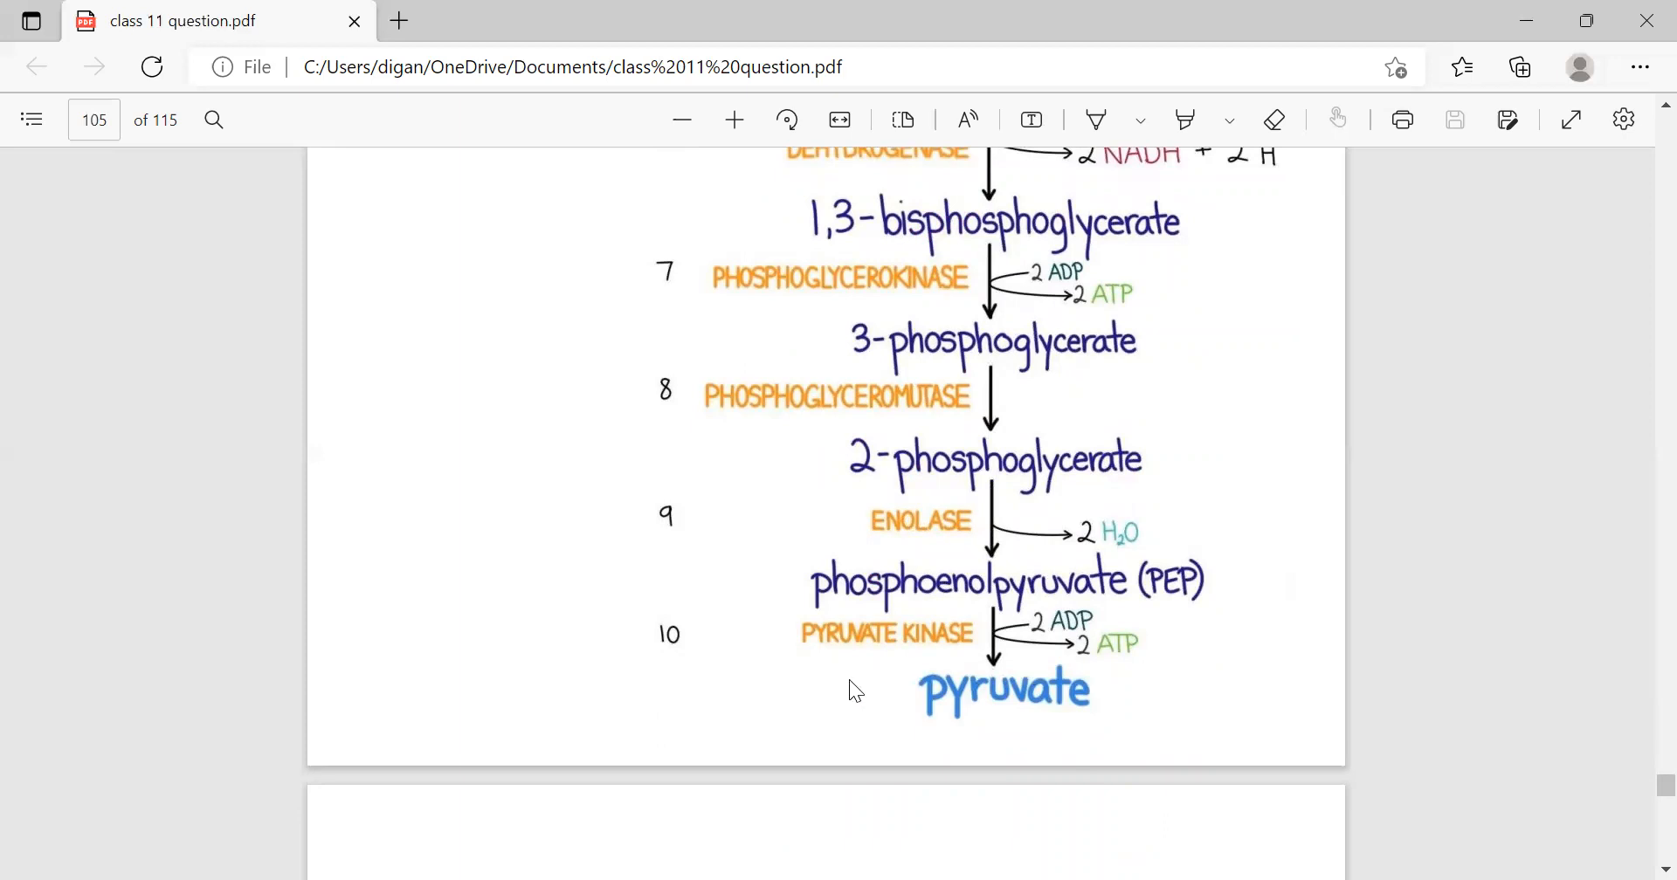
{"action": "mouse_move", "coordinate": [626, 555]}
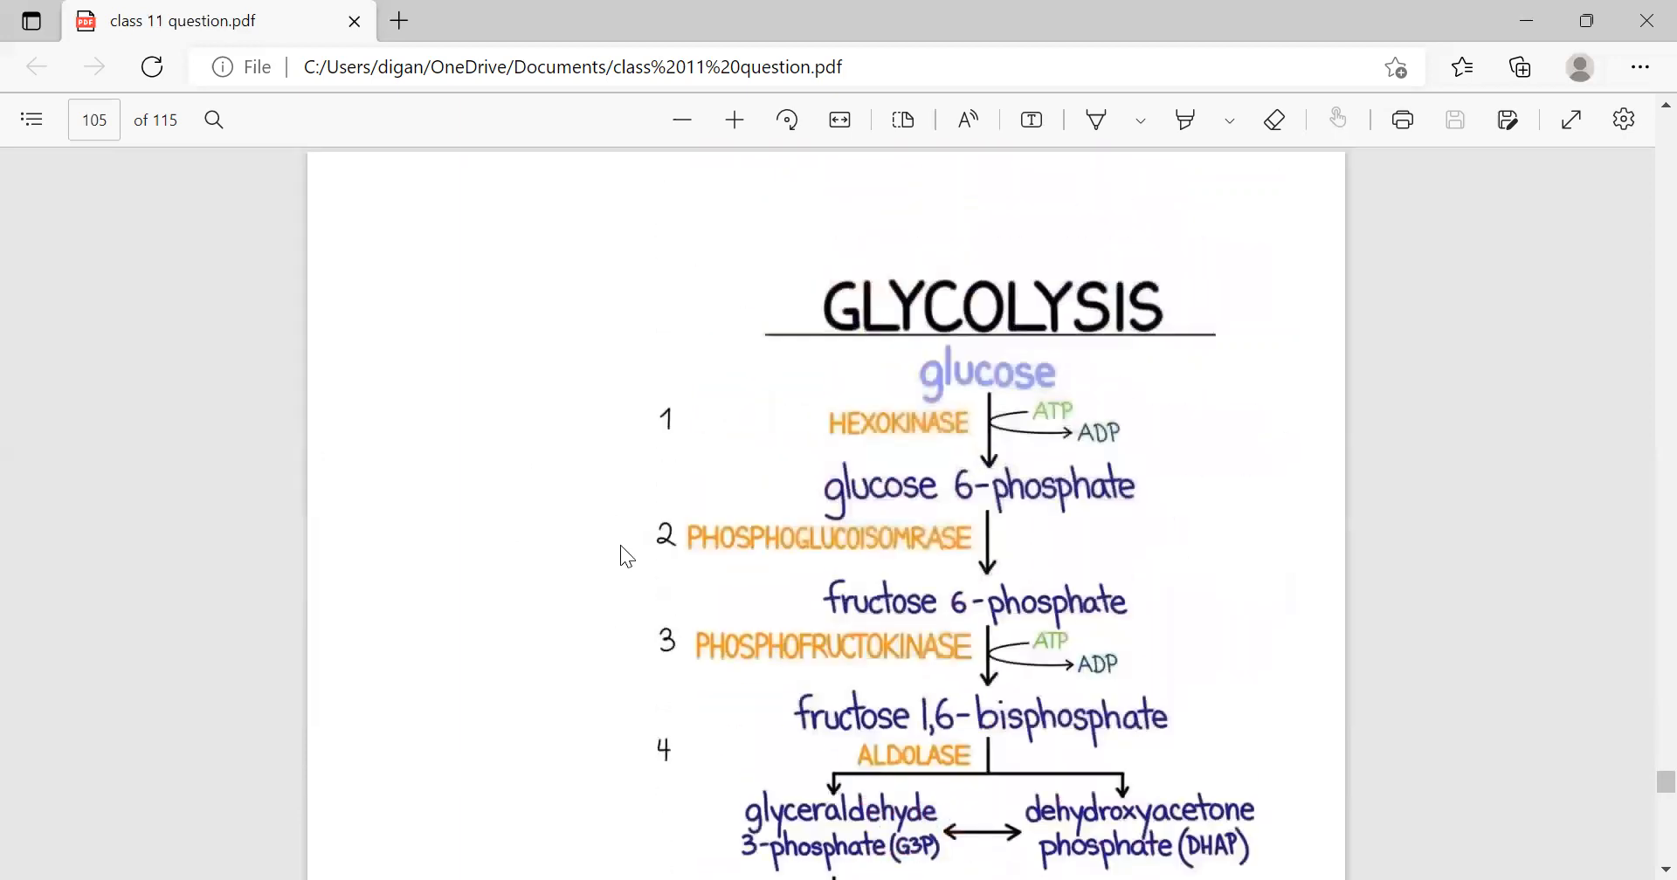
{"action": "scroll", "scroll_direction": "down", "scroll_amount": 3}
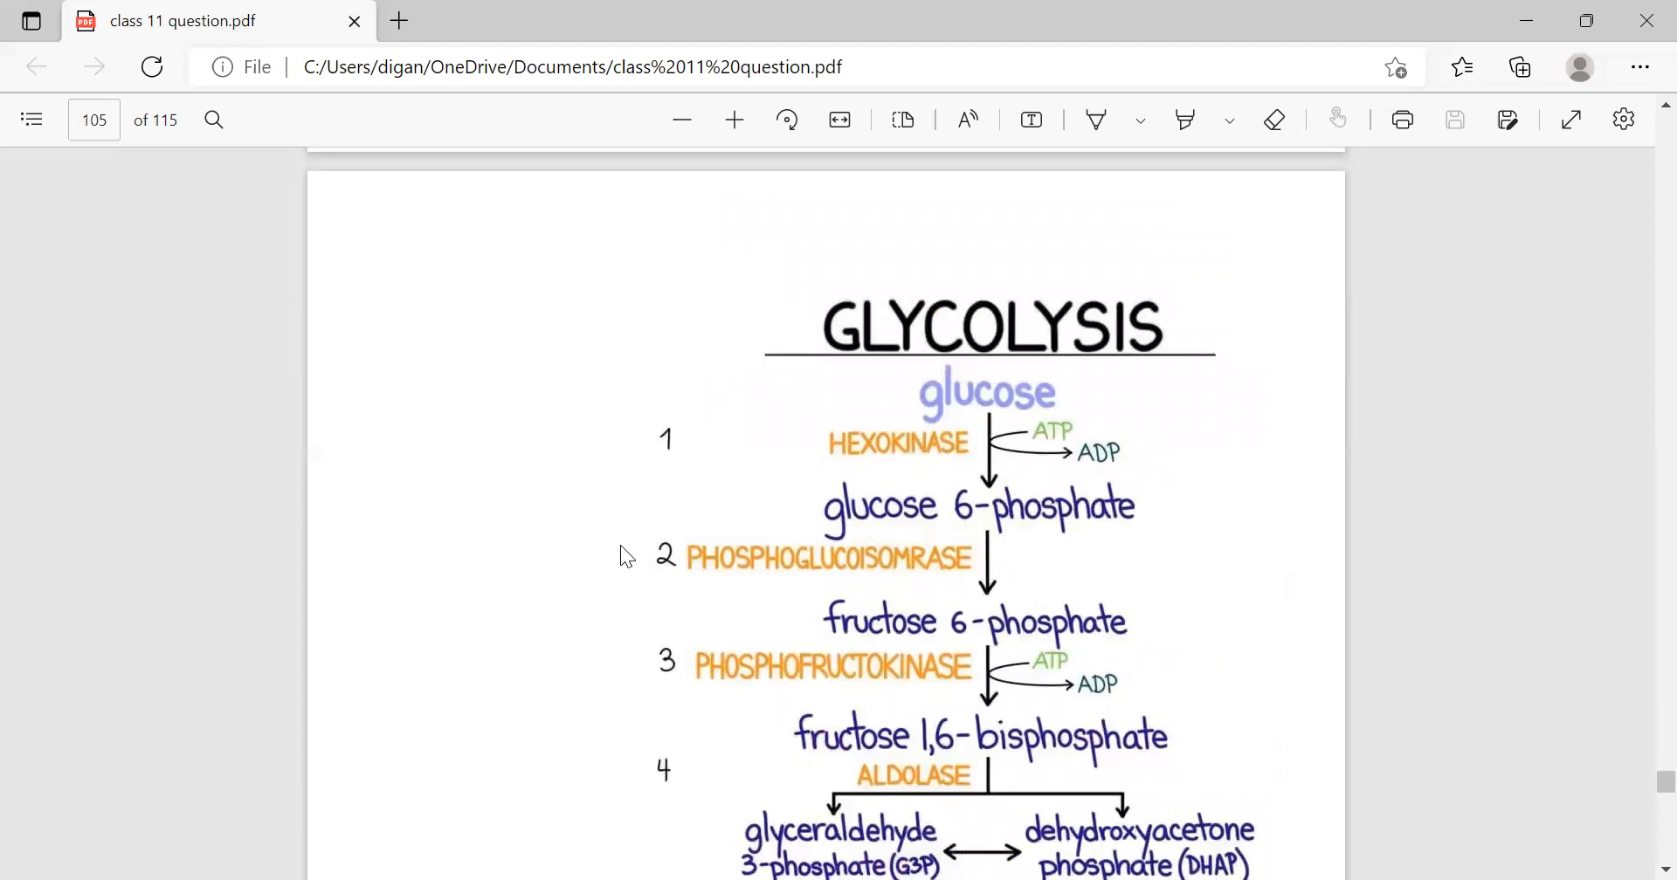
{"action": "scroll", "scroll_direction": "down", "scroll_amount": 3}
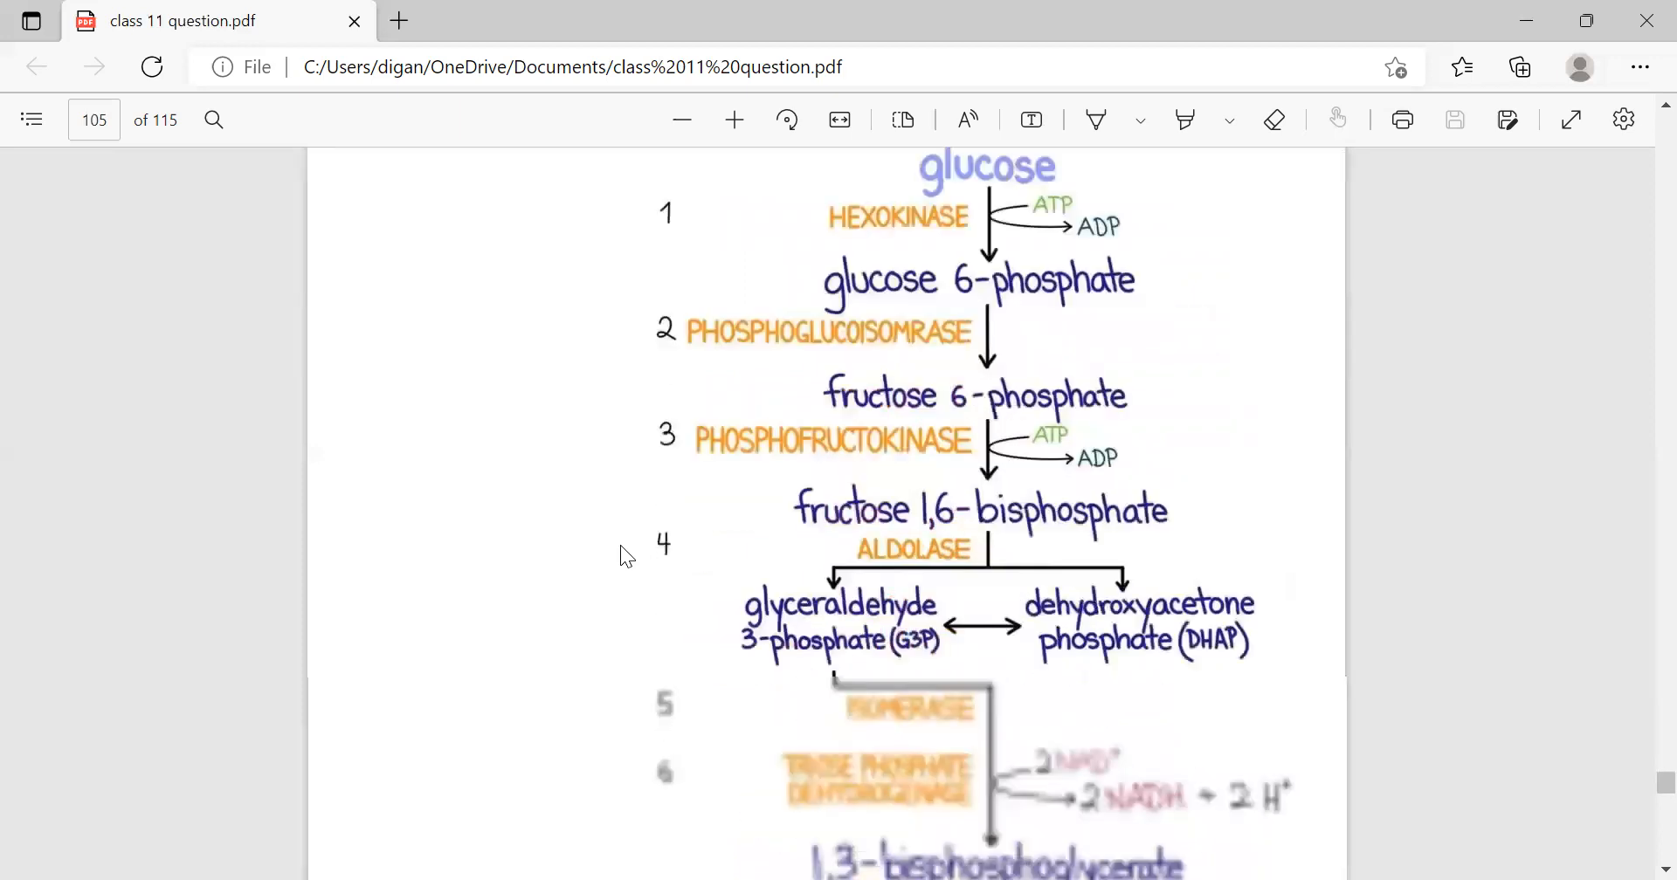
{"action": "scroll", "scroll_direction": "down", "scroll_amount": 3}
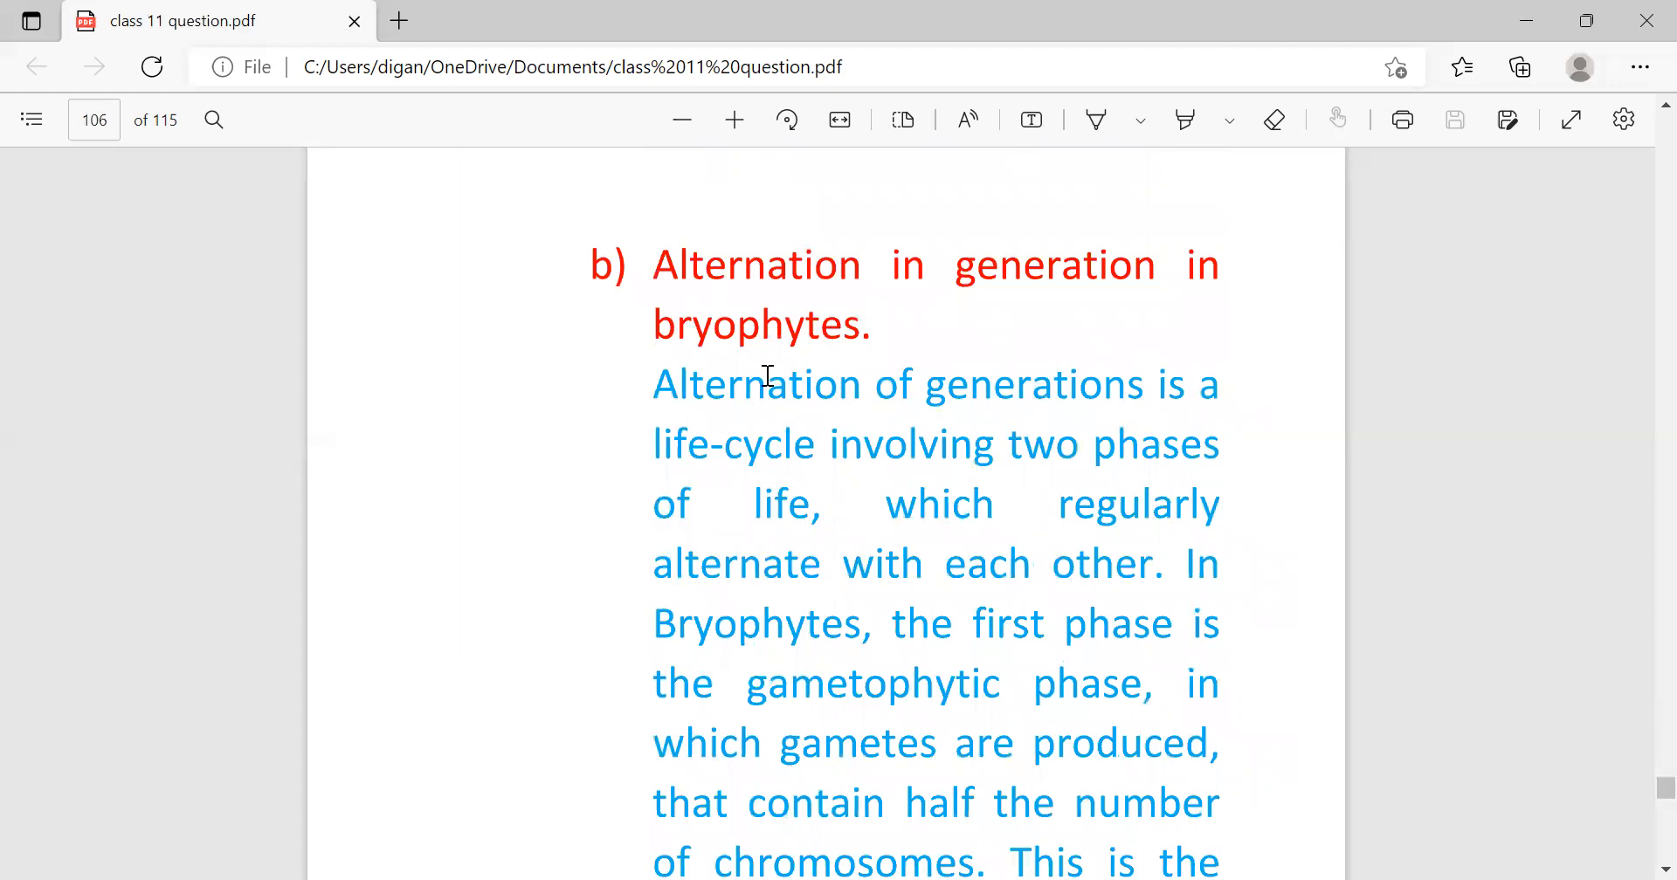
{"action": "scroll", "scroll_direction": "down", "scroll_amount": 3}
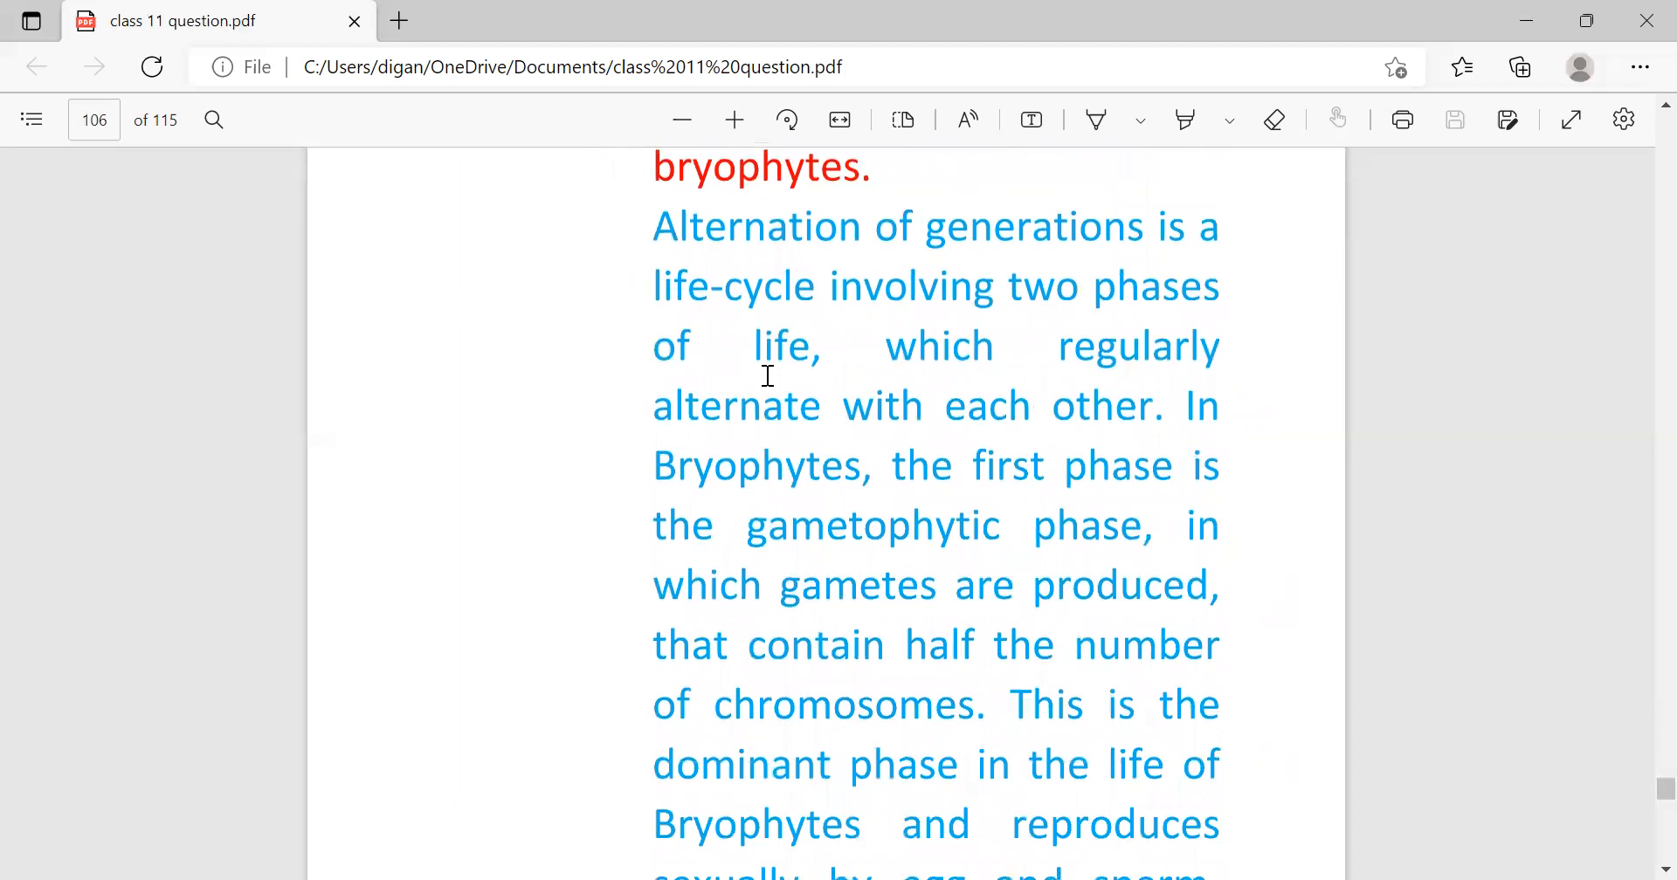
{"action": "mouse_move", "coordinate": [681, 453]}
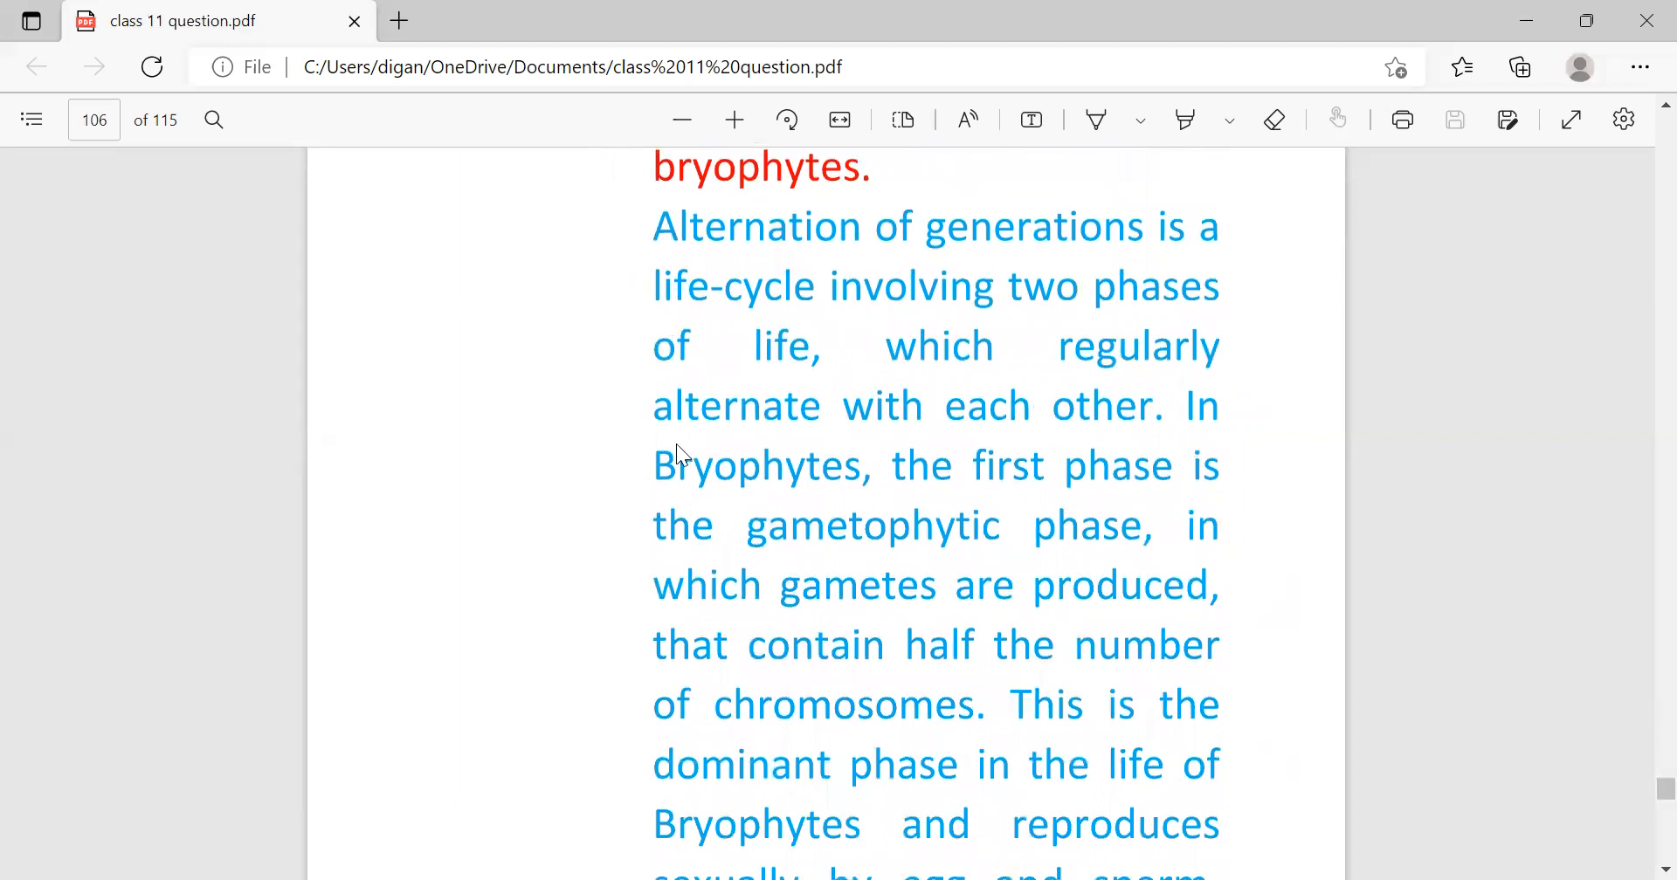
{"action": "mouse_move", "coordinate": [821, 393]}
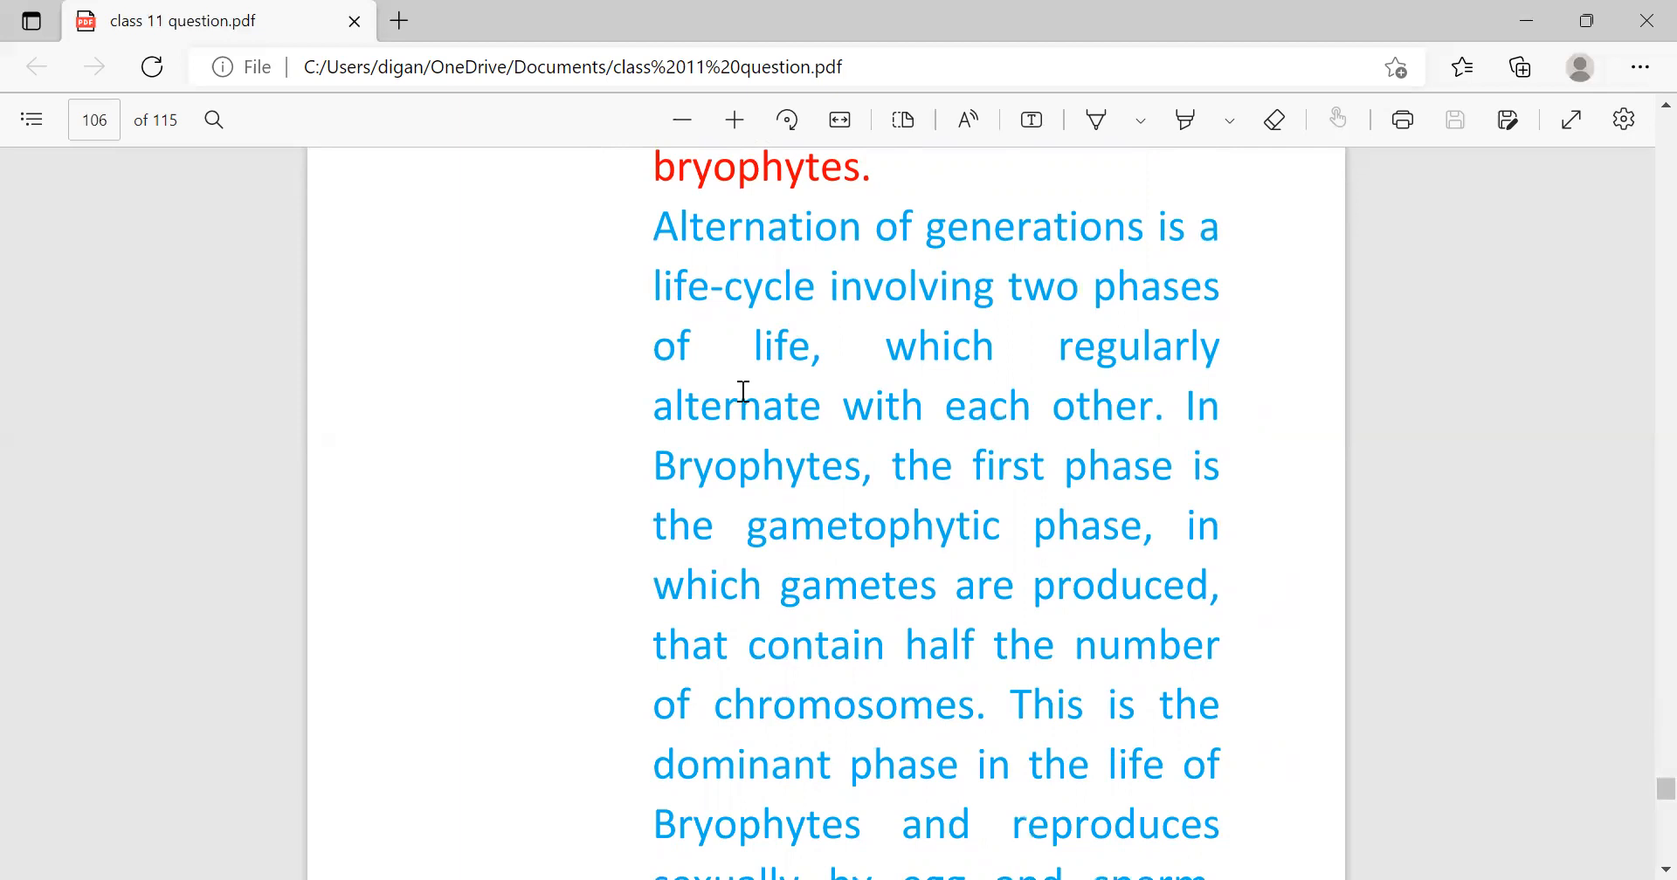
{"action": "mouse_move", "coordinate": [766, 443]}
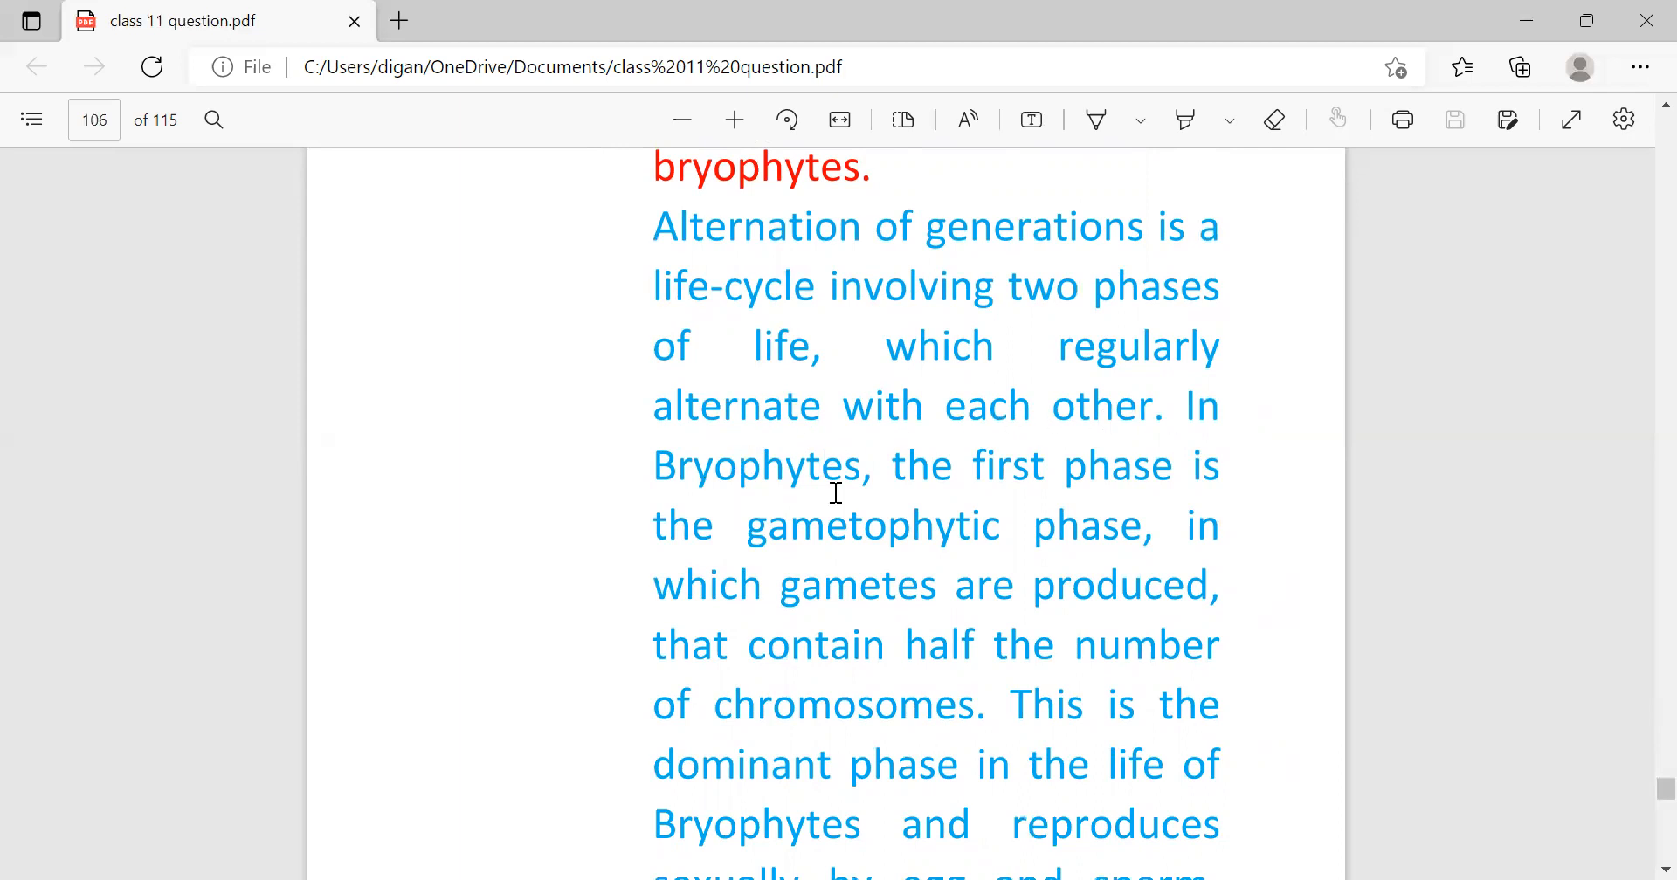
{"action": "mouse_move", "coordinate": [764, 554]}
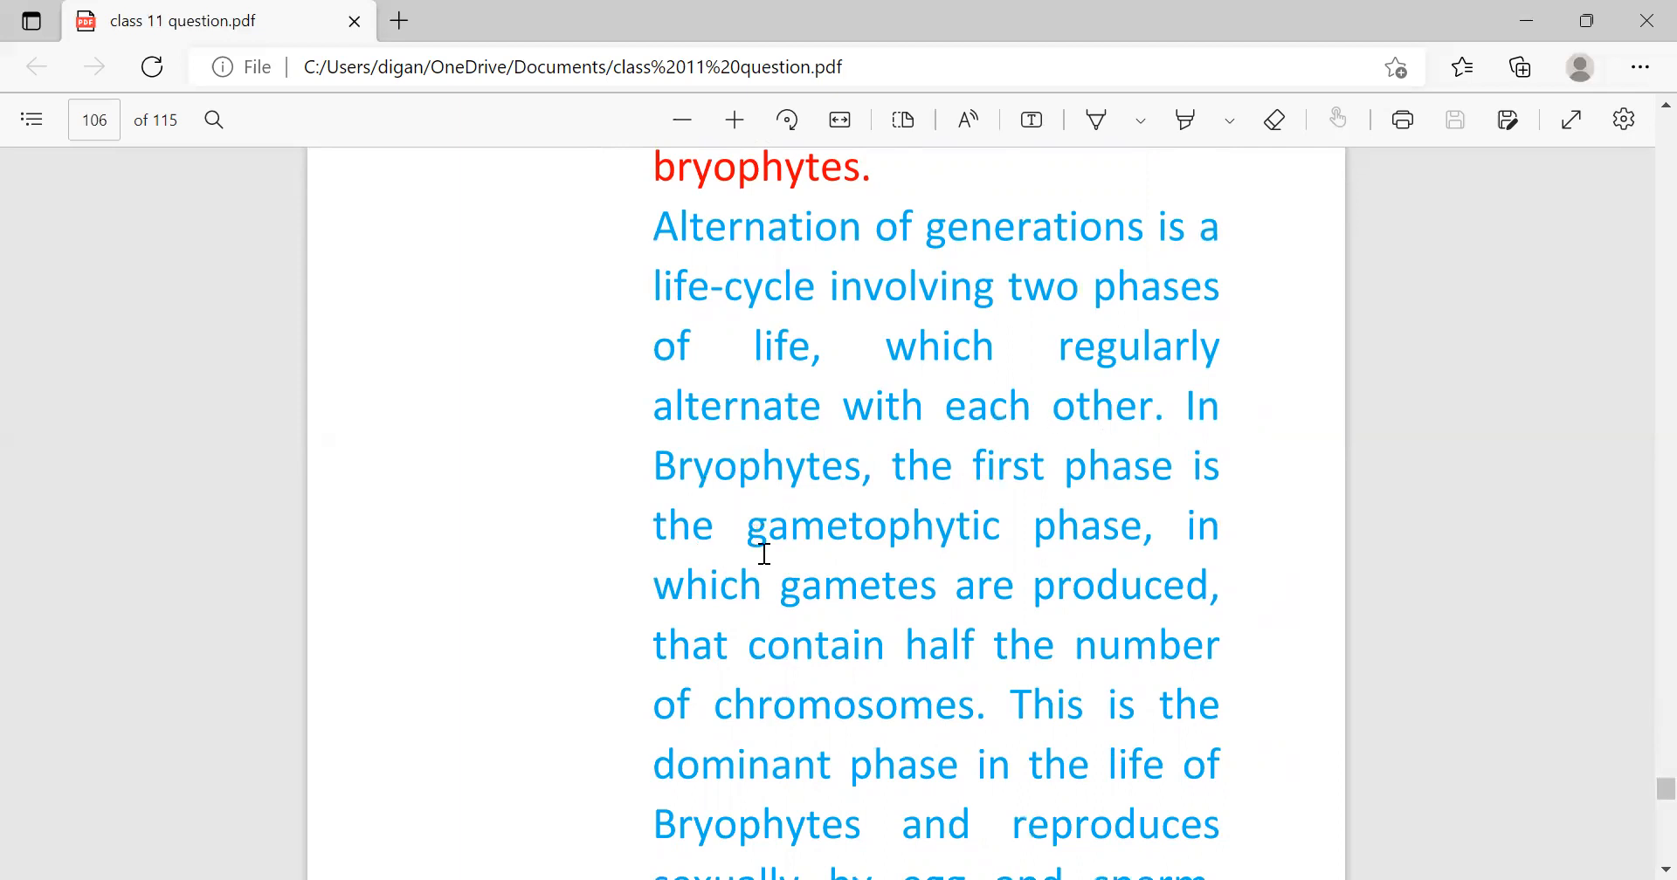
{"action": "mouse_move", "coordinate": [909, 636]}
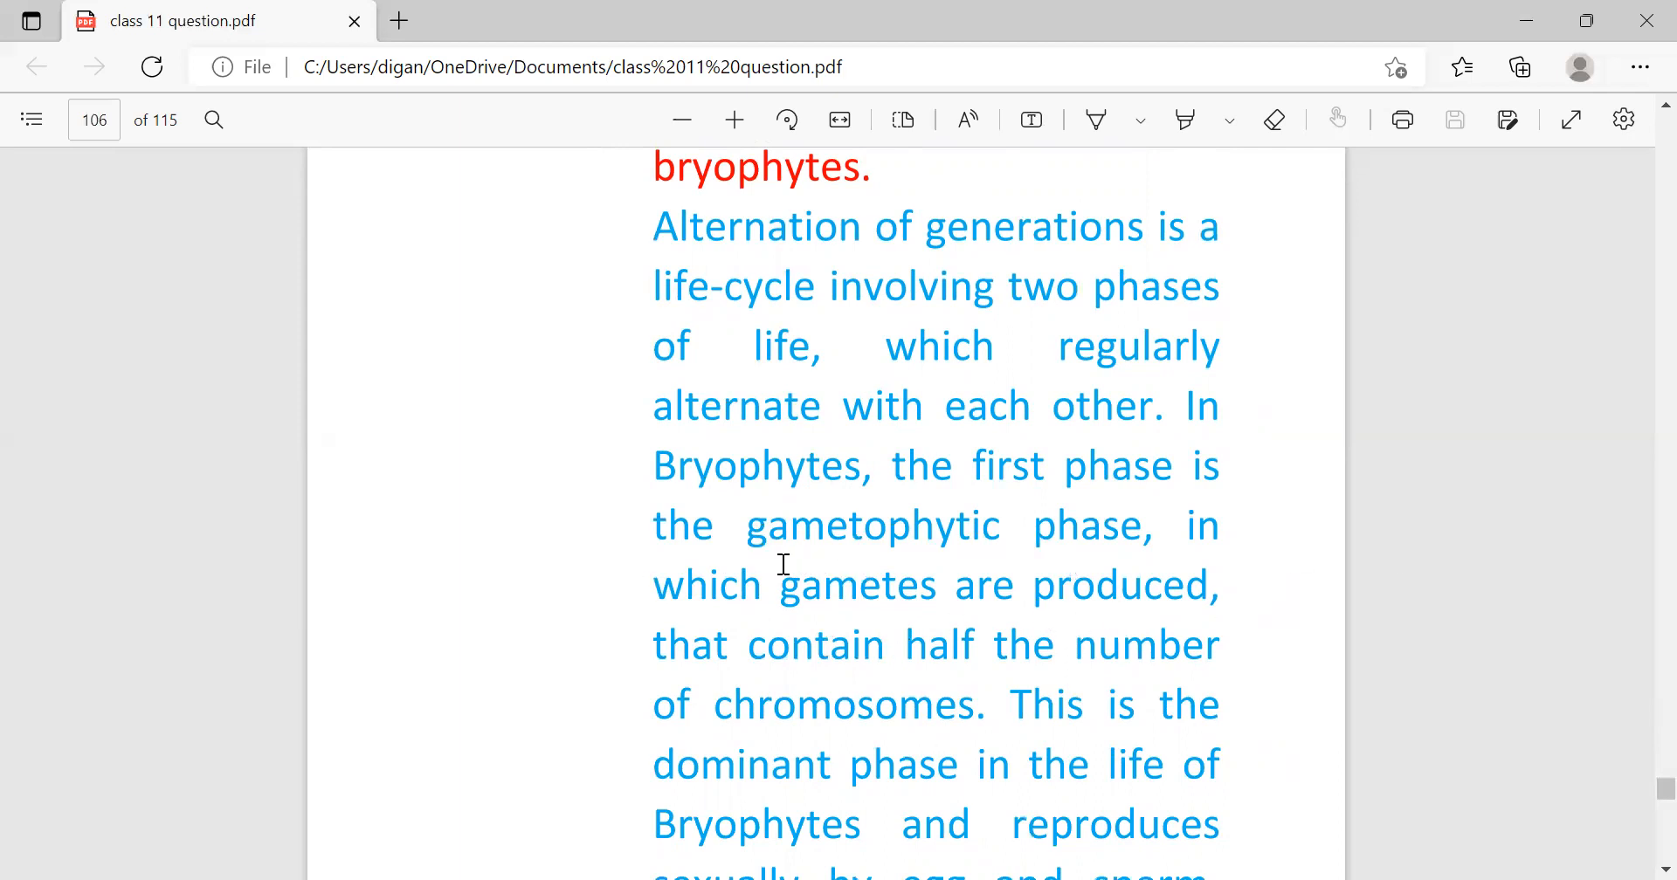
{"action": "mouse_move", "coordinate": [798, 543]}
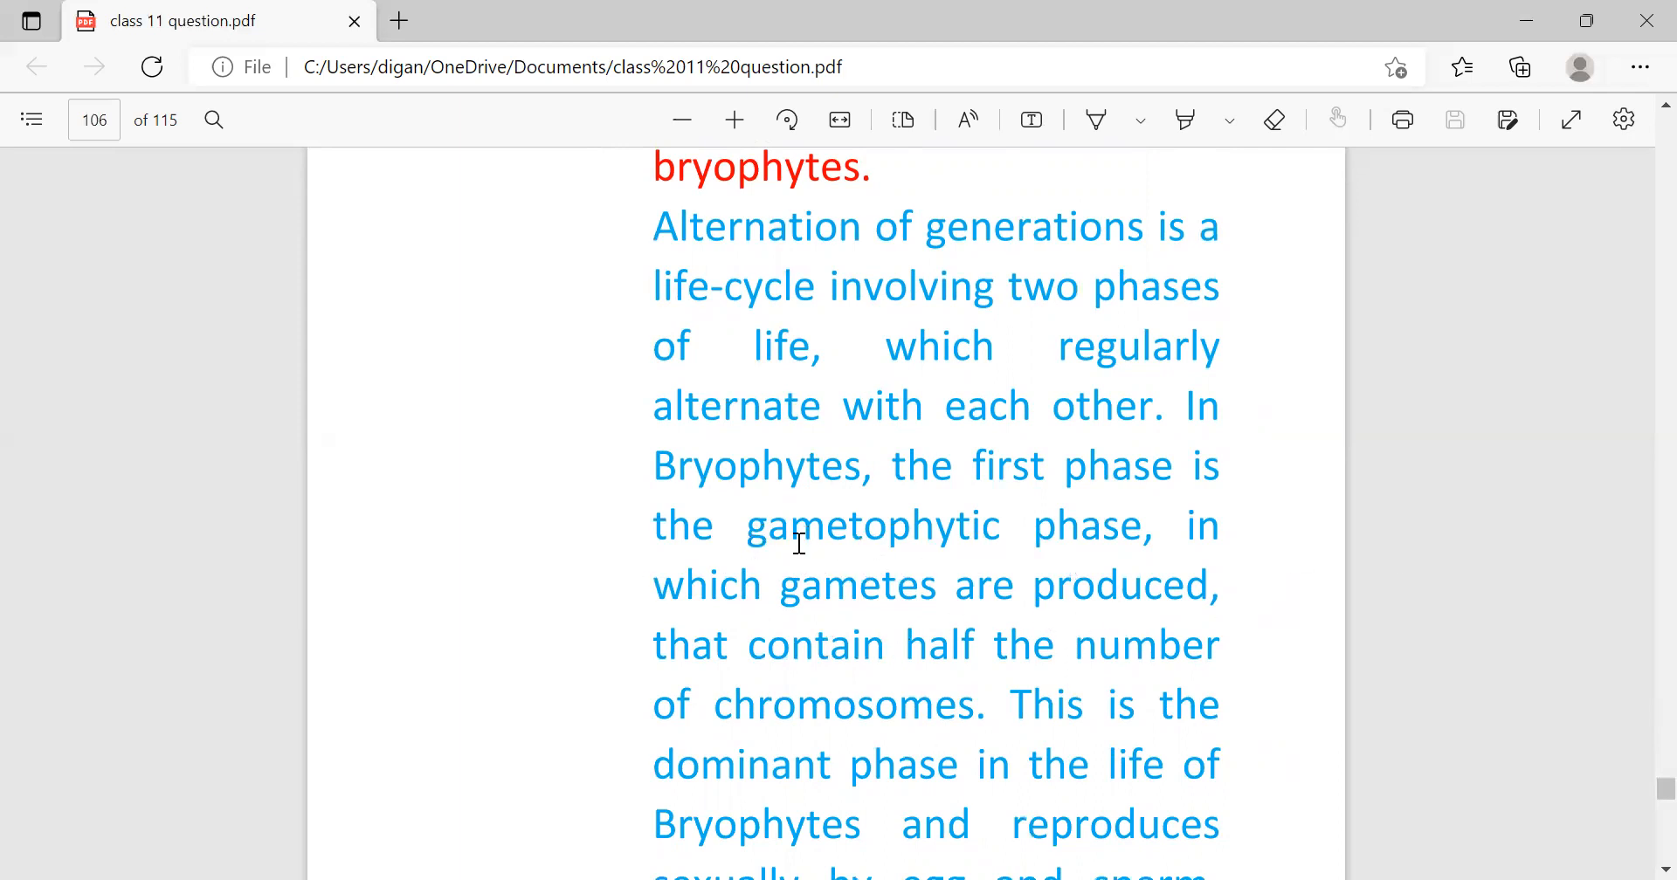
{"action": "mouse_move", "coordinate": [1174, 610]}
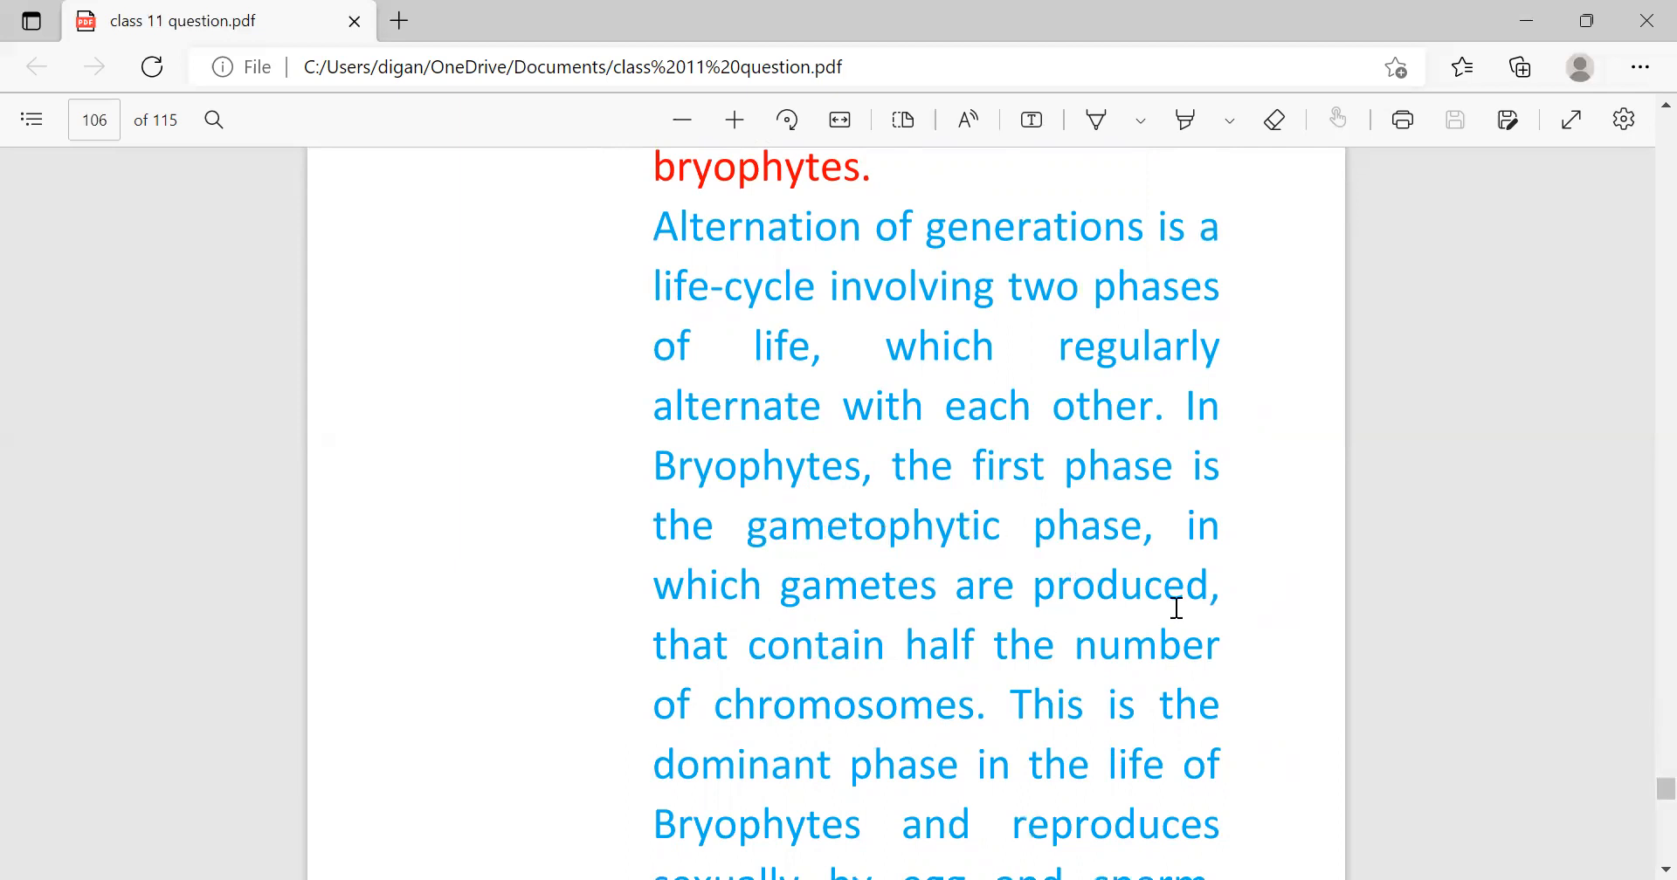
{"action": "mouse_move", "coordinate": [1094, 690]}
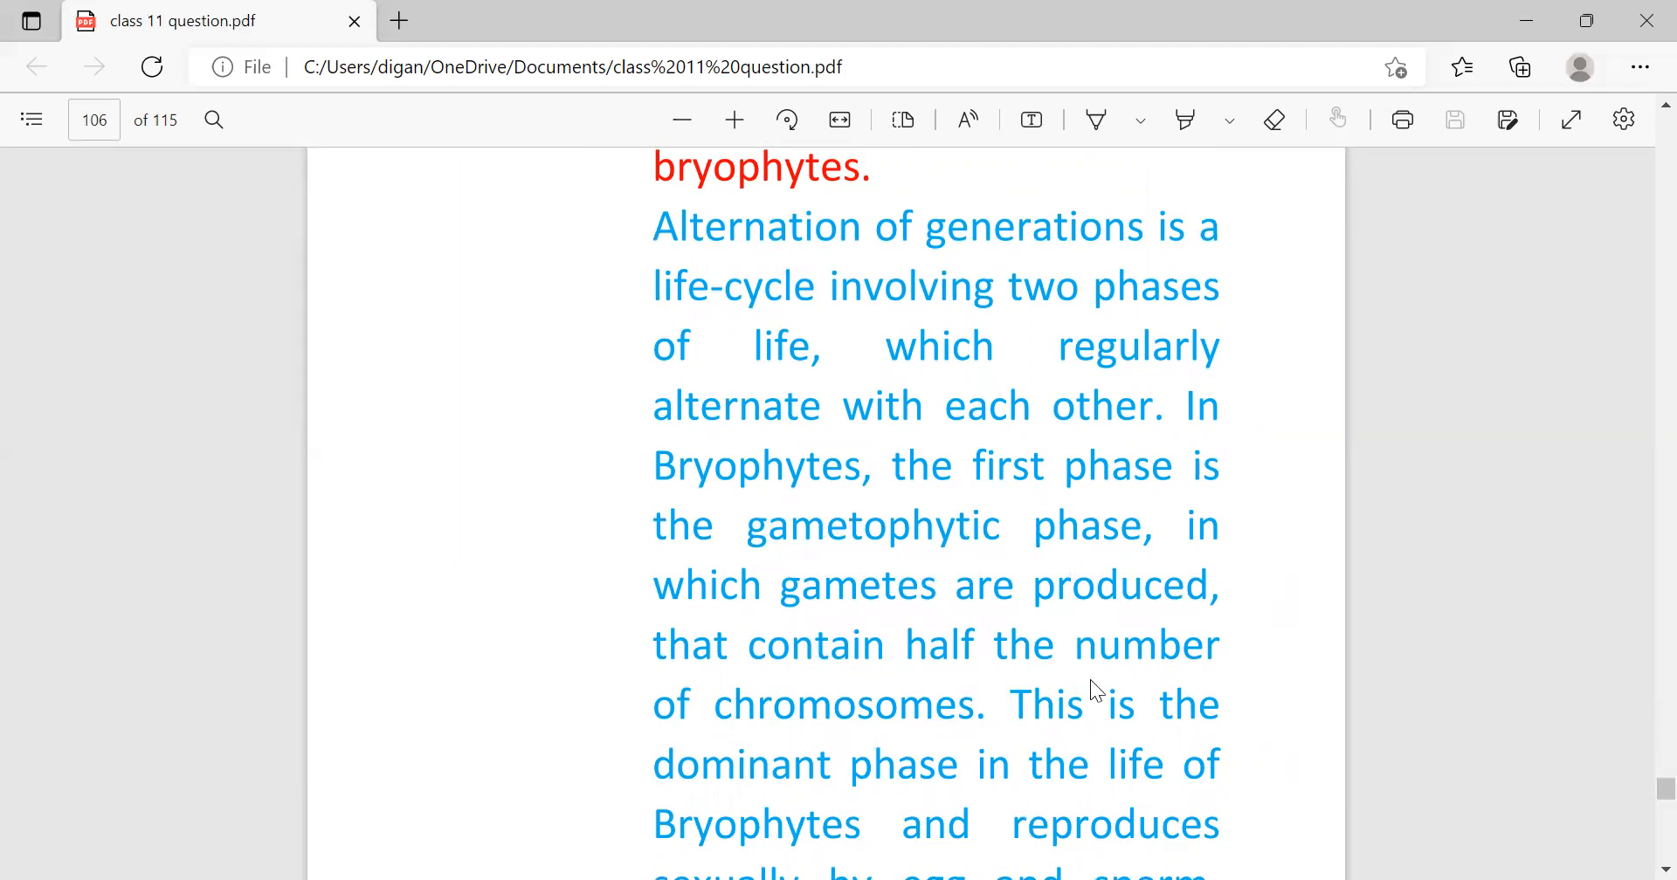
{"action": "mouse_move", "coordinate": [836, 802]}
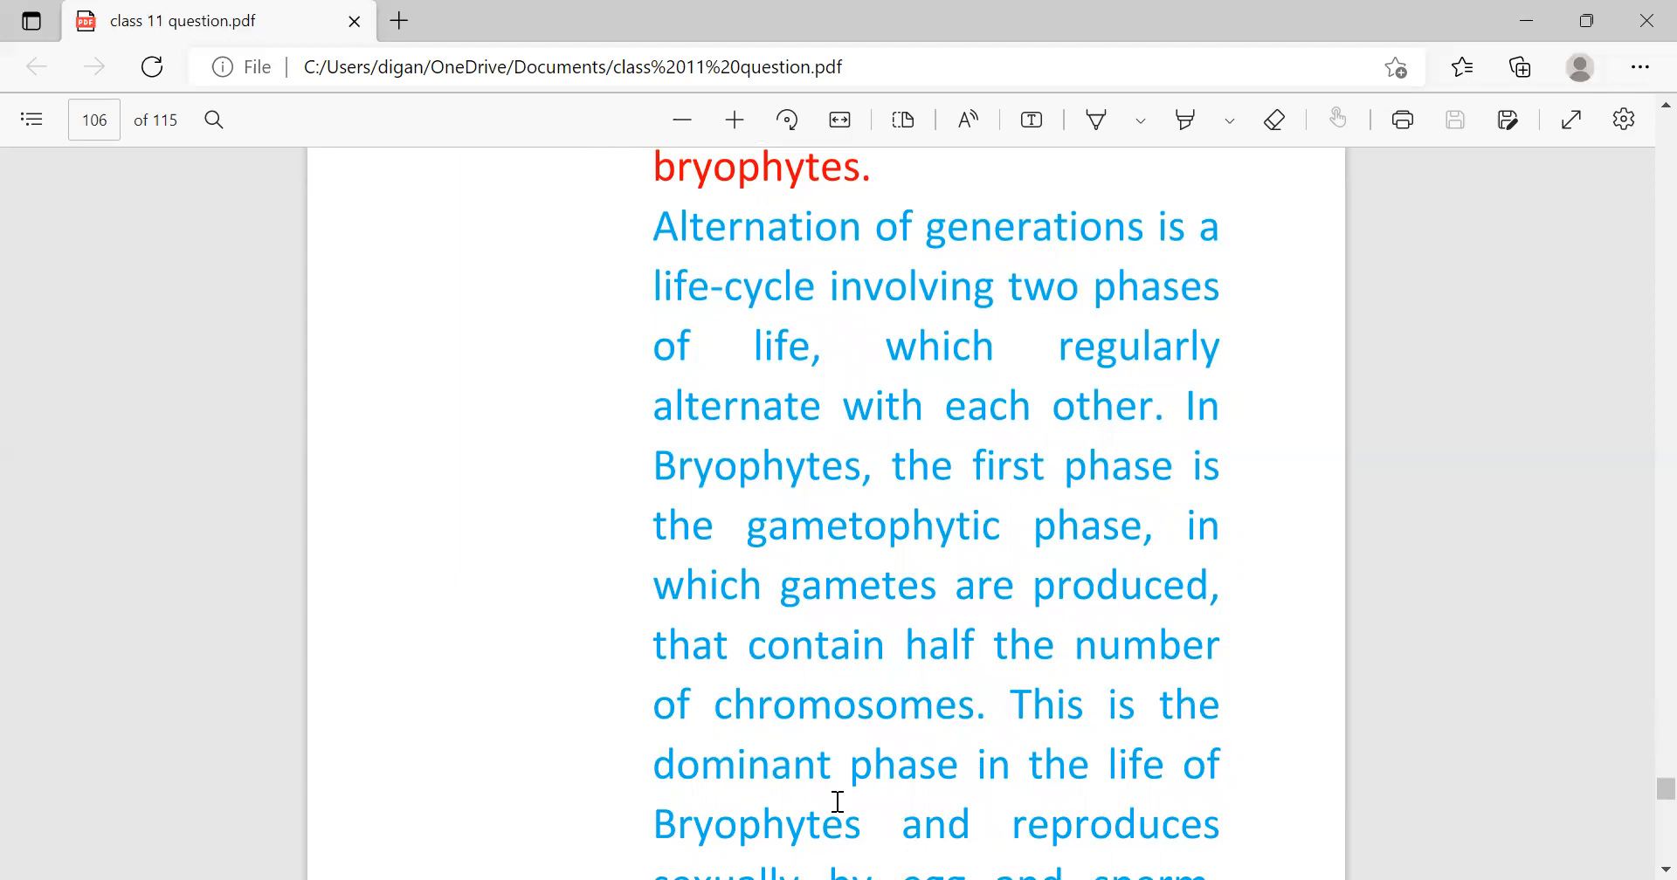
{"action": "mouse_move", "coordinate": [746, 846]}
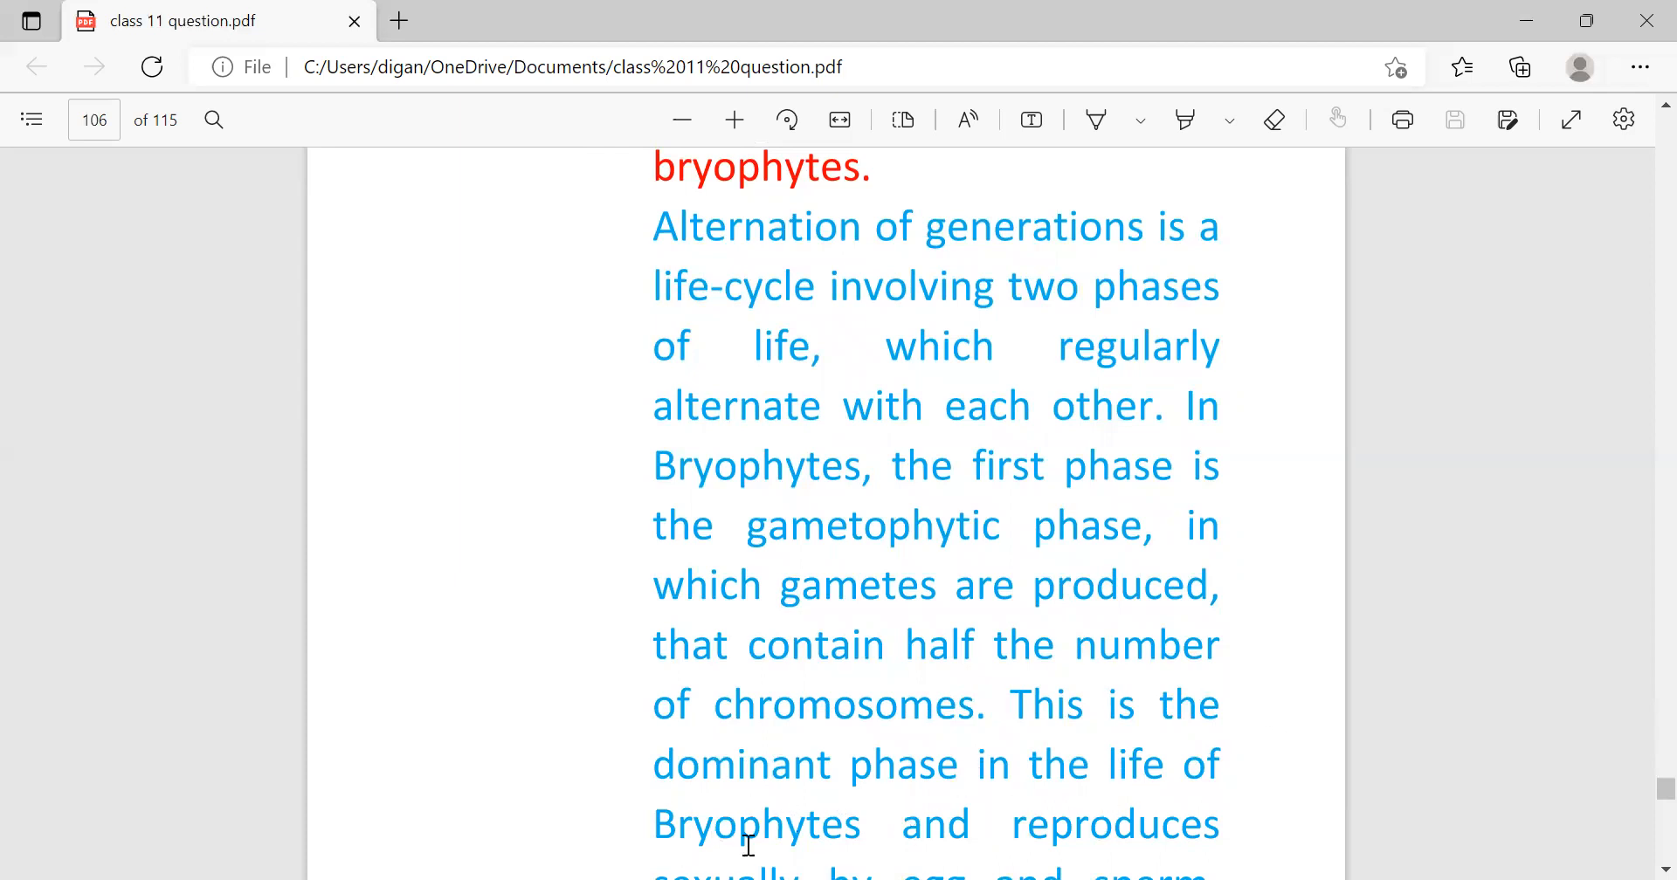
{"action": "scroll", "scroll_direction": "down", "scroll_amount": 3}
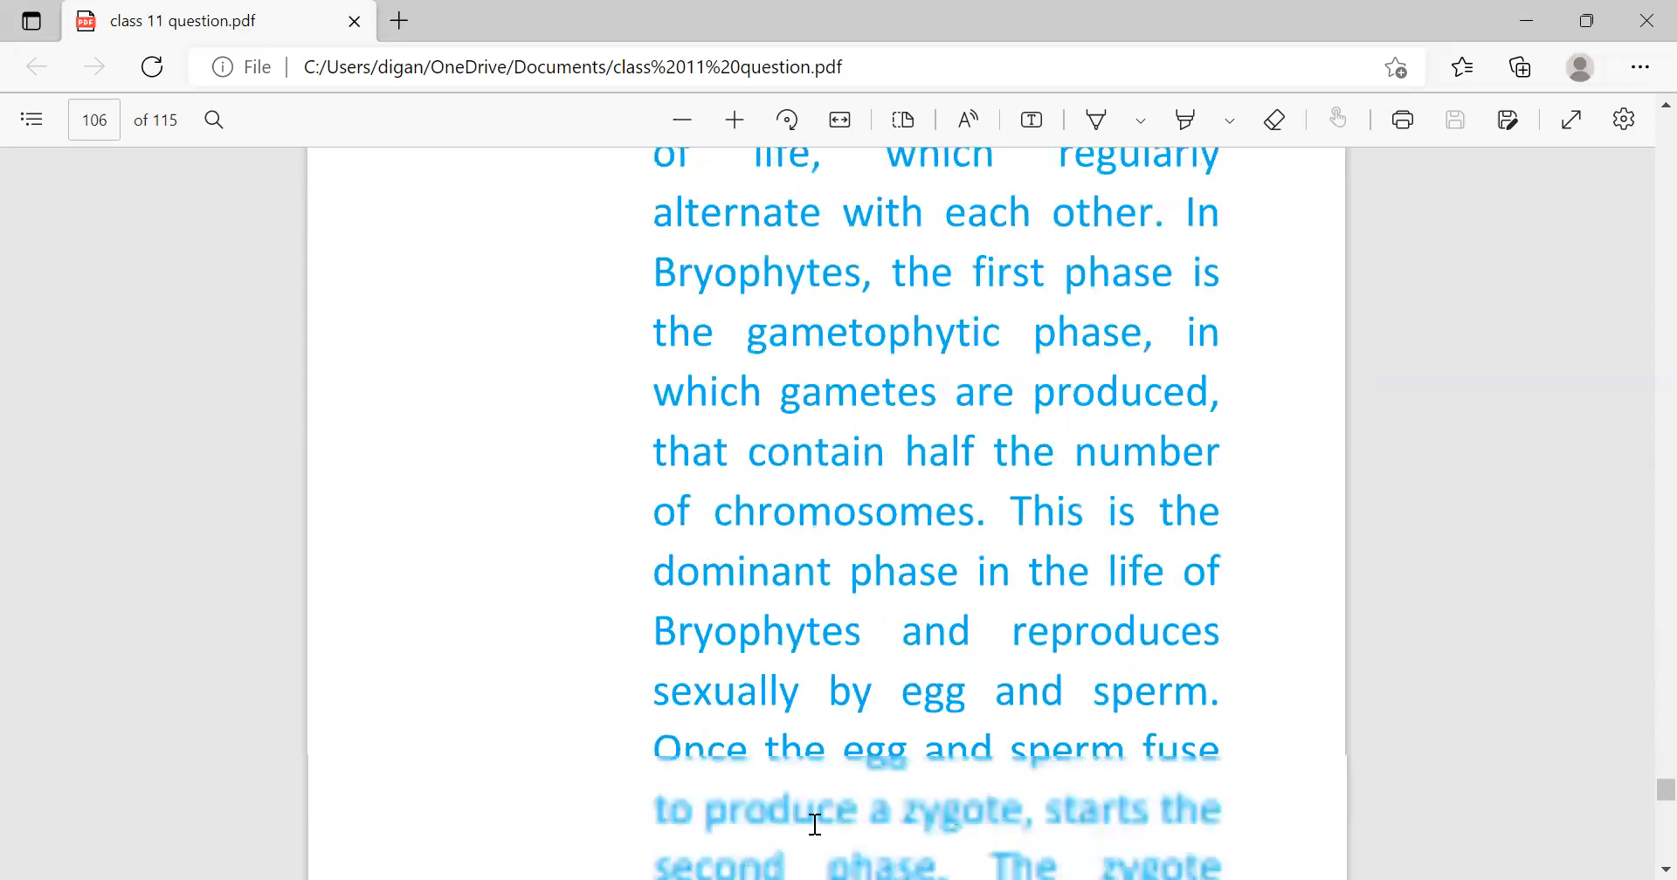
{"action": "scroll", "scroll_direction": "down", "scroll_amount": 3}
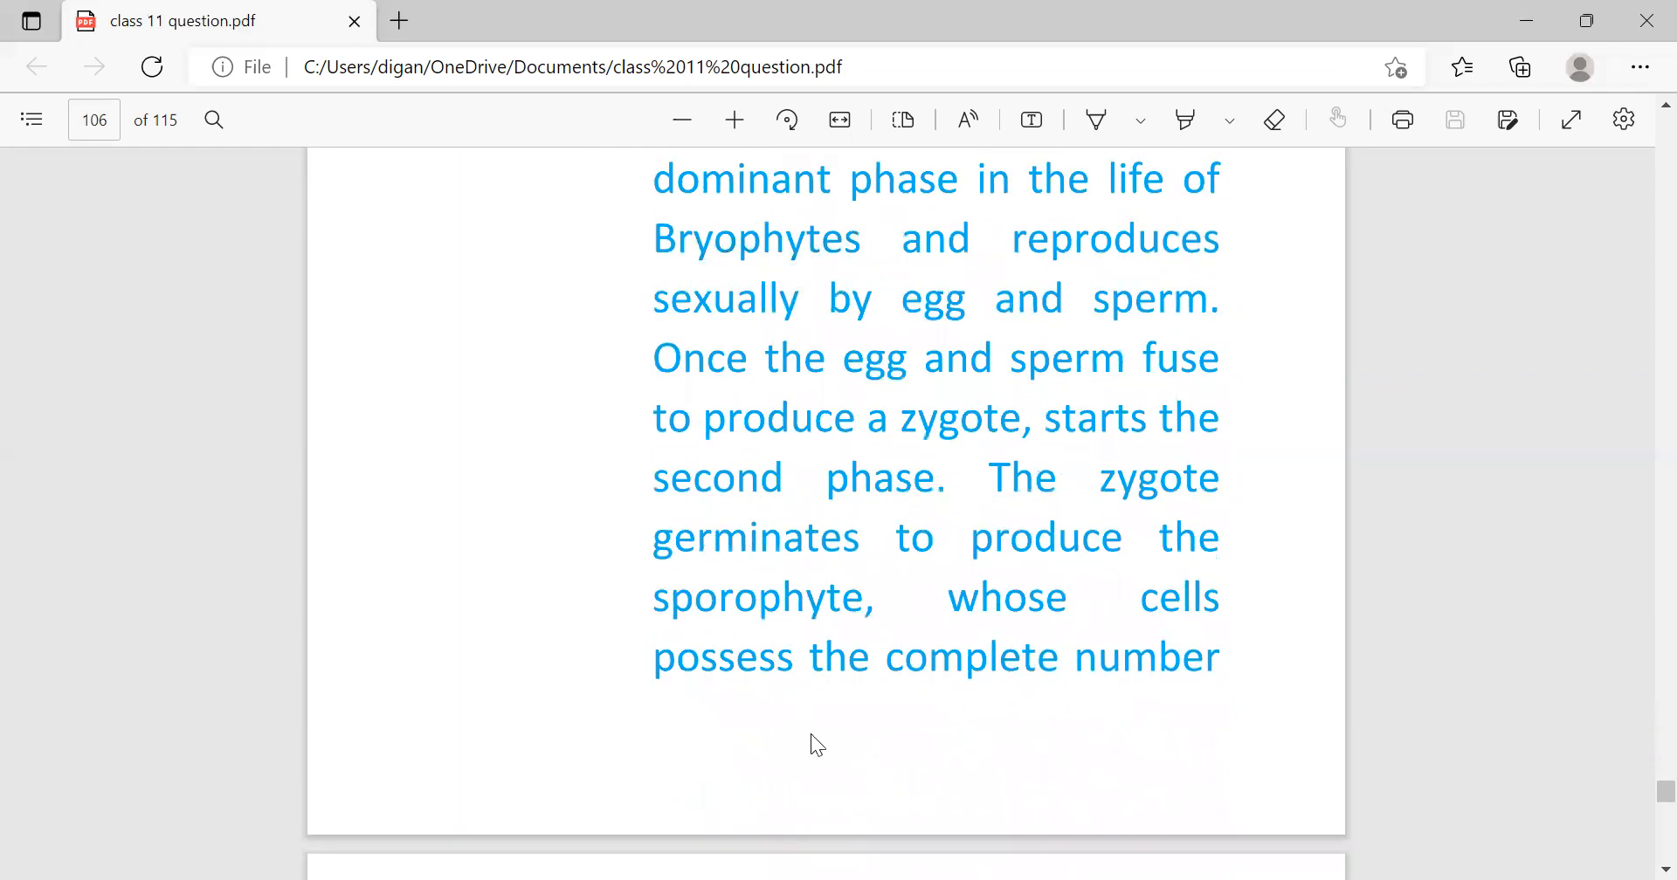
{"action": "mouse_move", "coordinate": [1108, 317]}
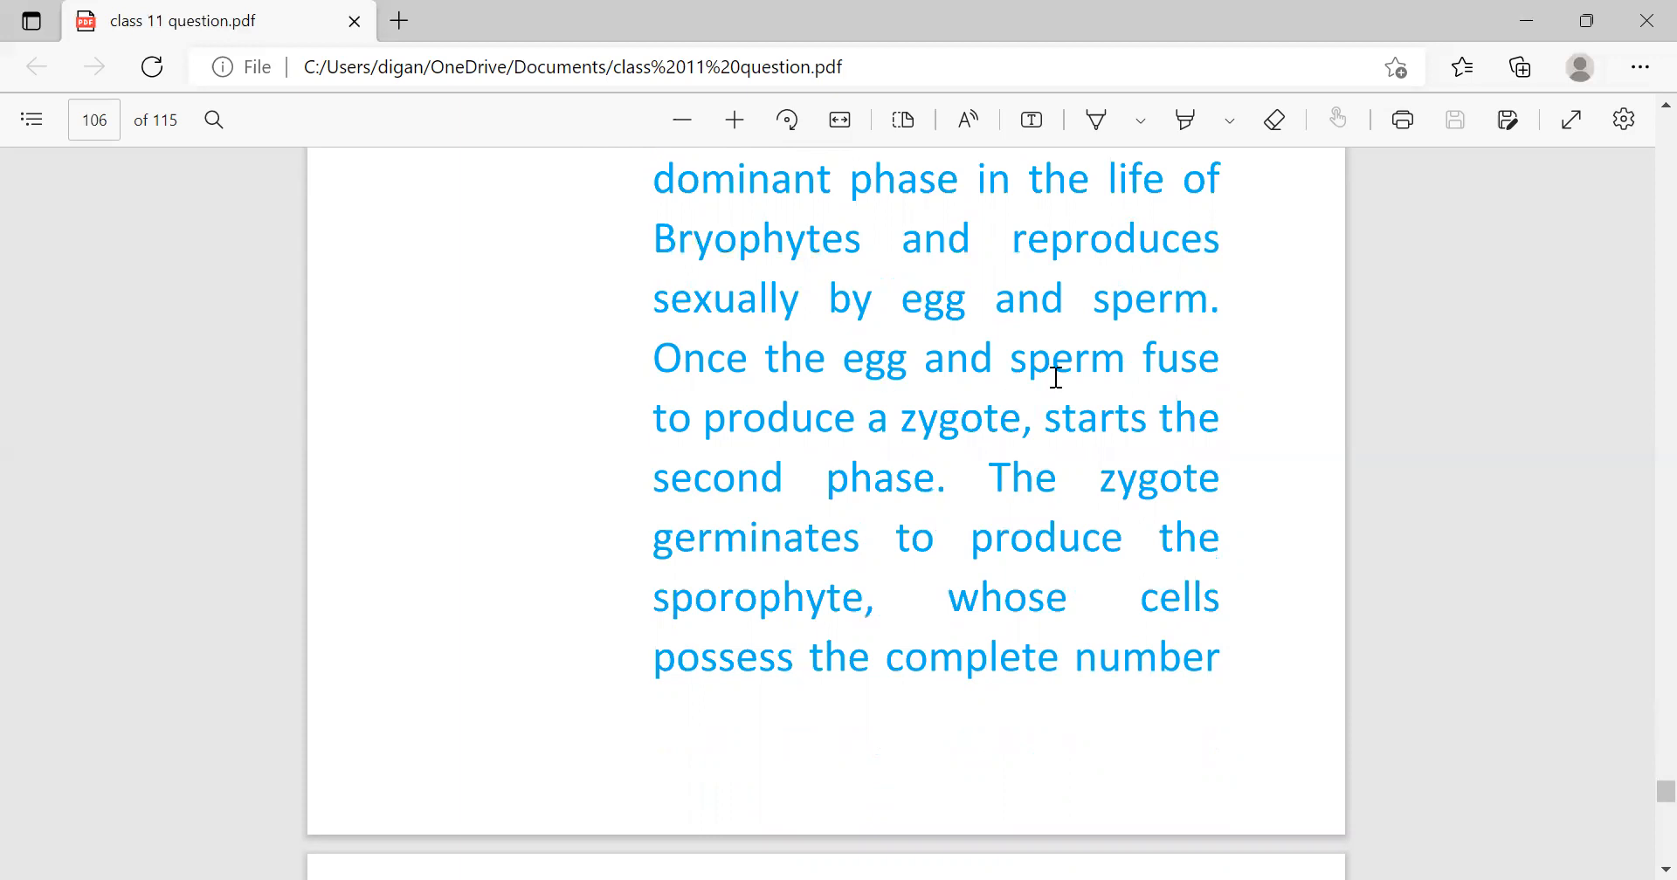
{"action": "mouse_move", "coordinate": [976, 442]}
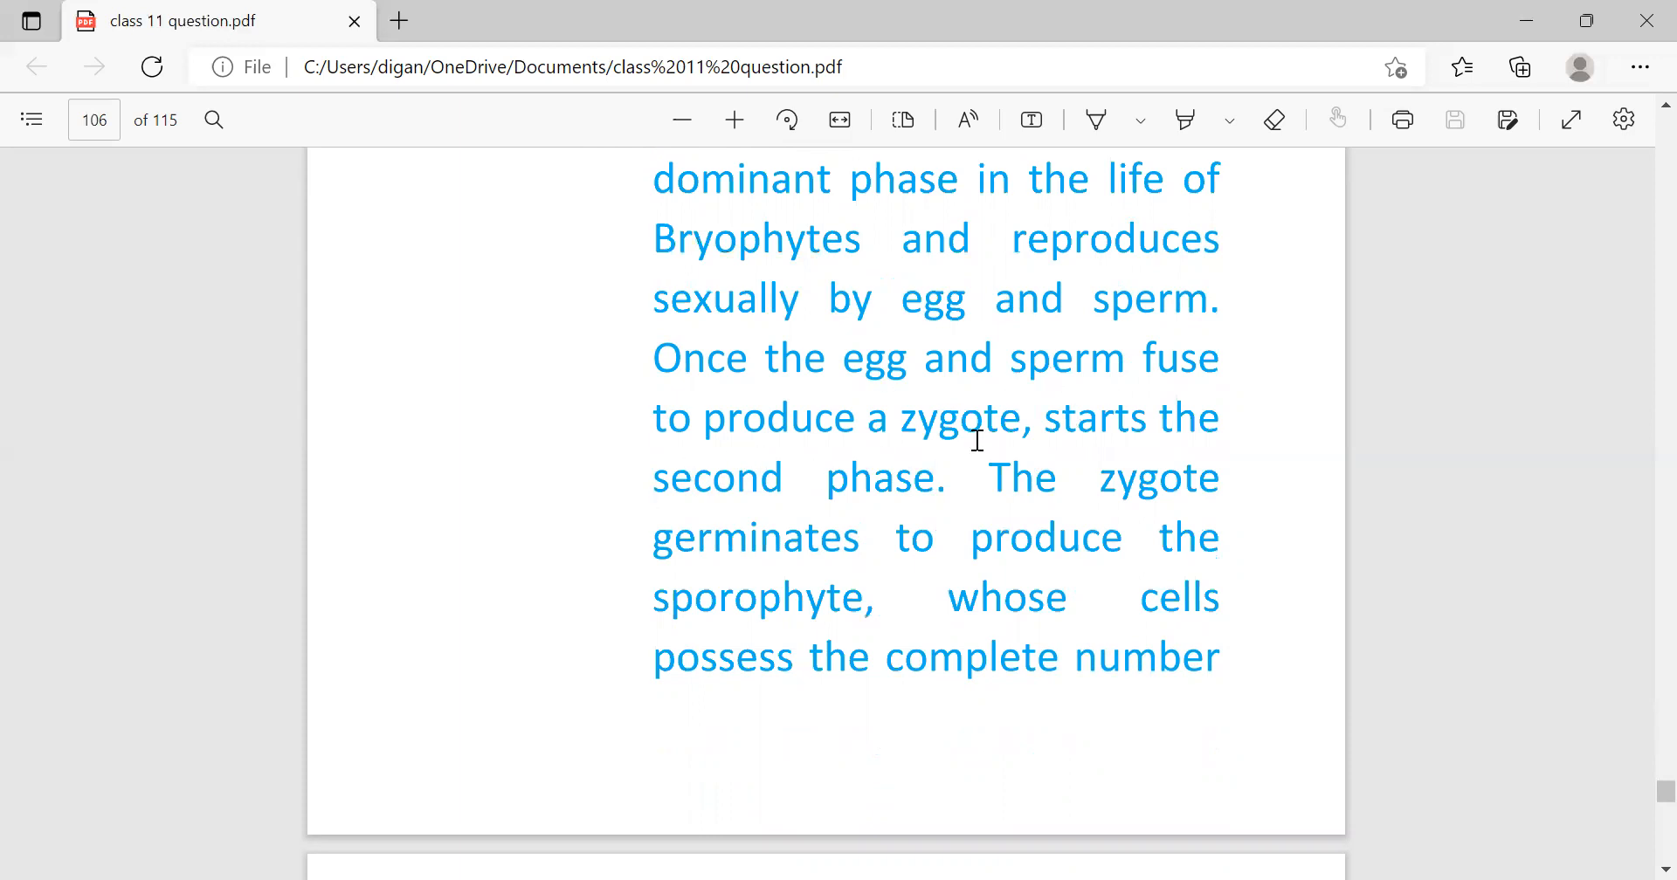
{"action": "mouse_move", "coordinate": [896, 522]}
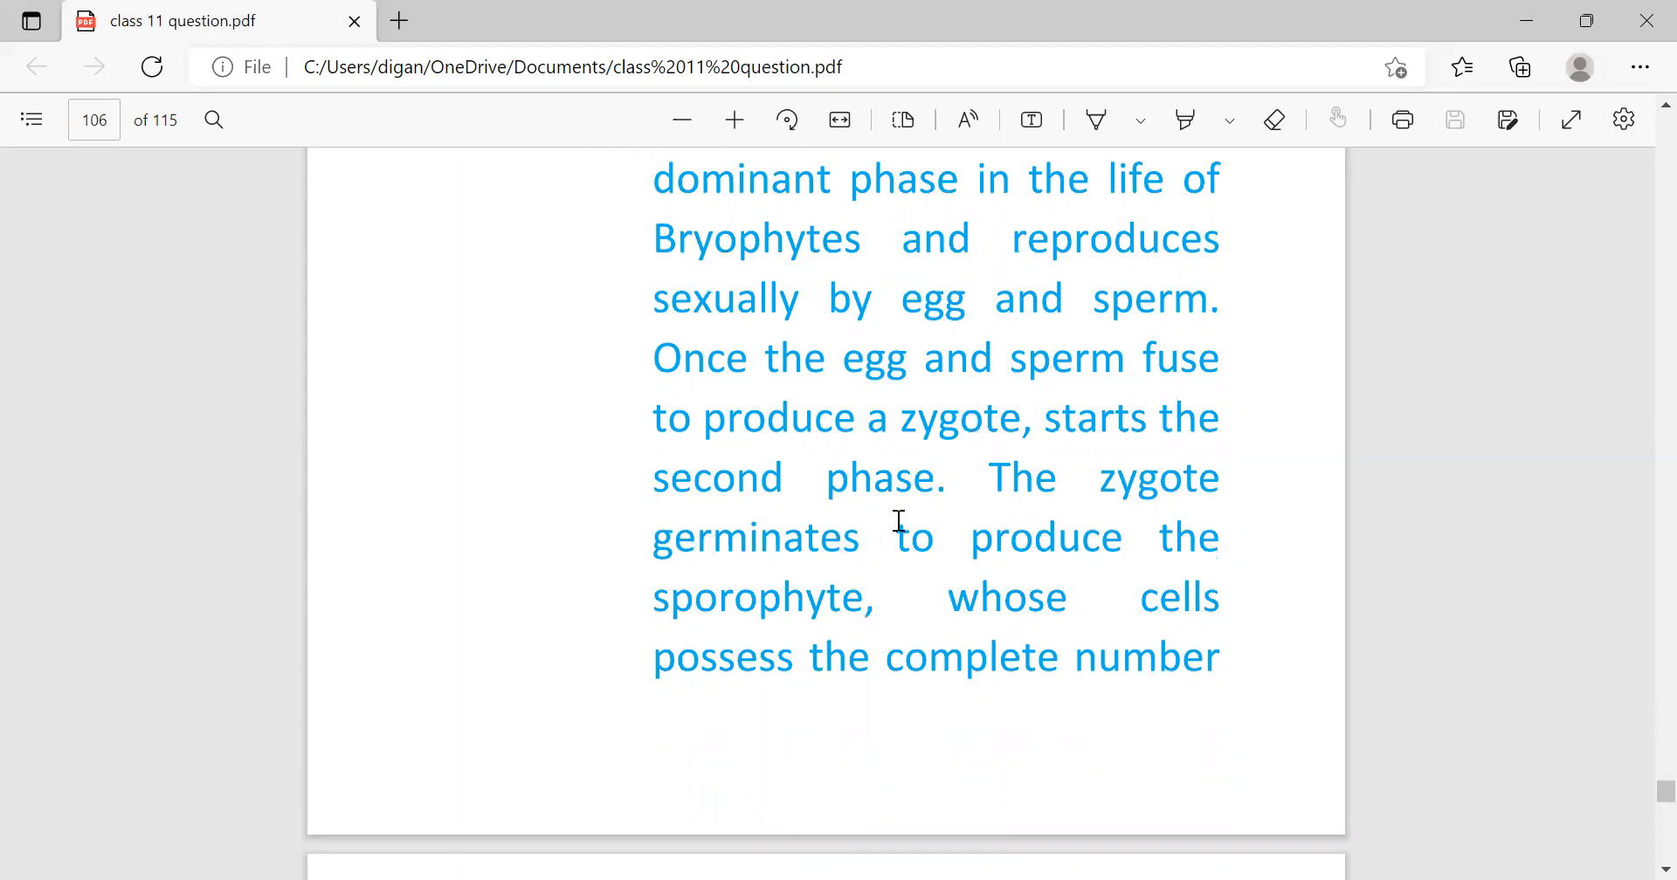
{"action": "mouse_move", "coordinate": [877, 588]}
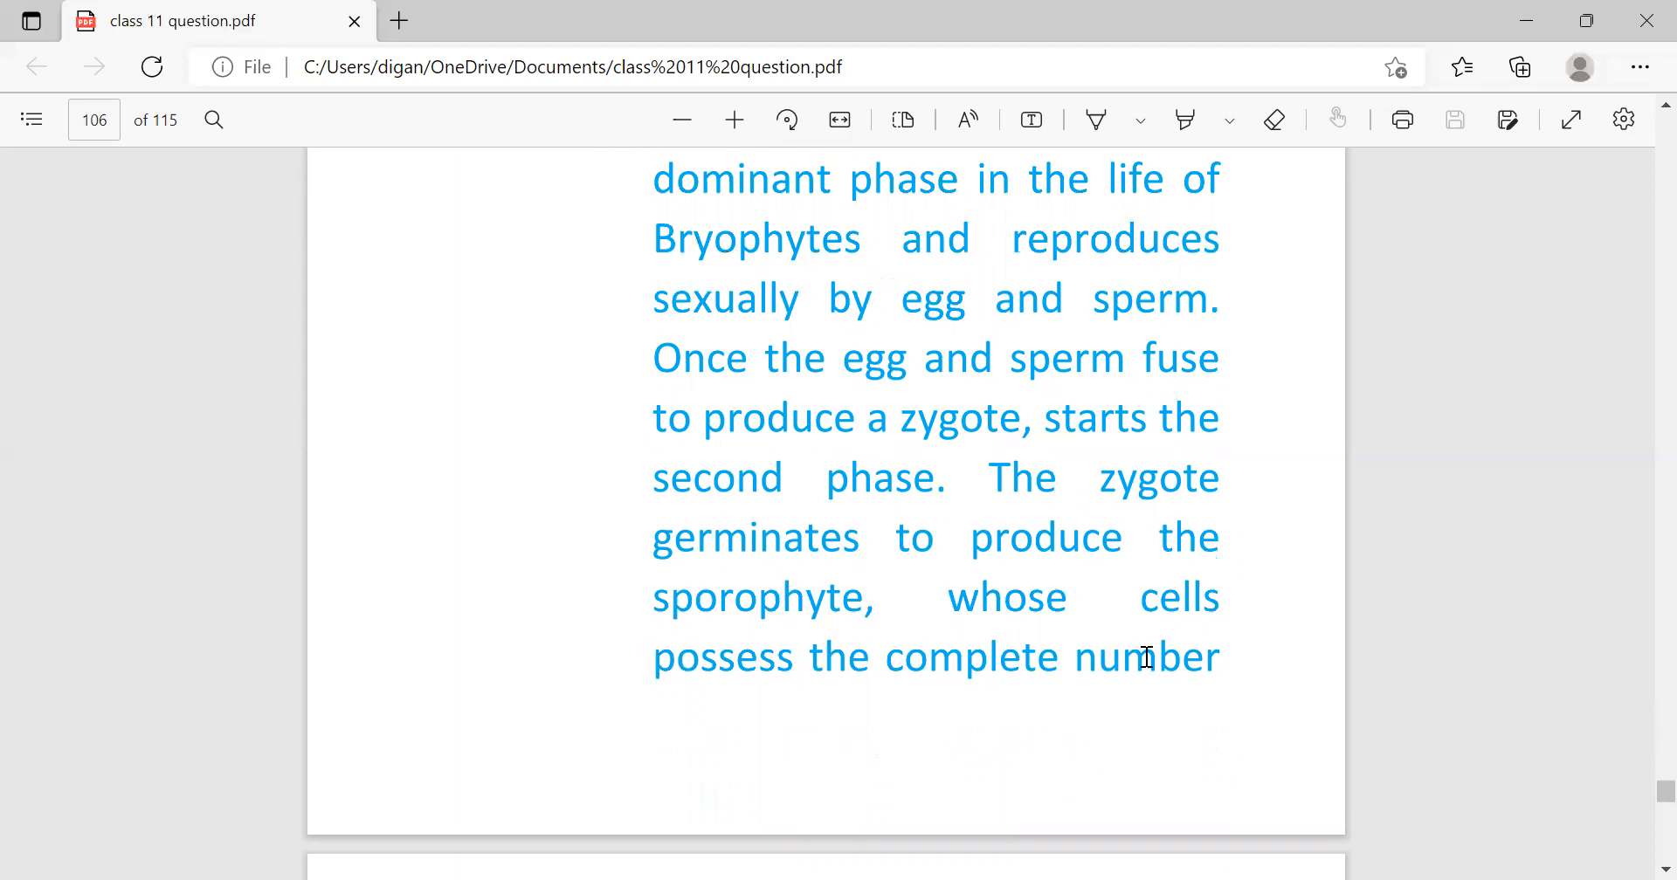
{"action": "scroll", "scroll_direction": "down", "scroll_amount": 3}
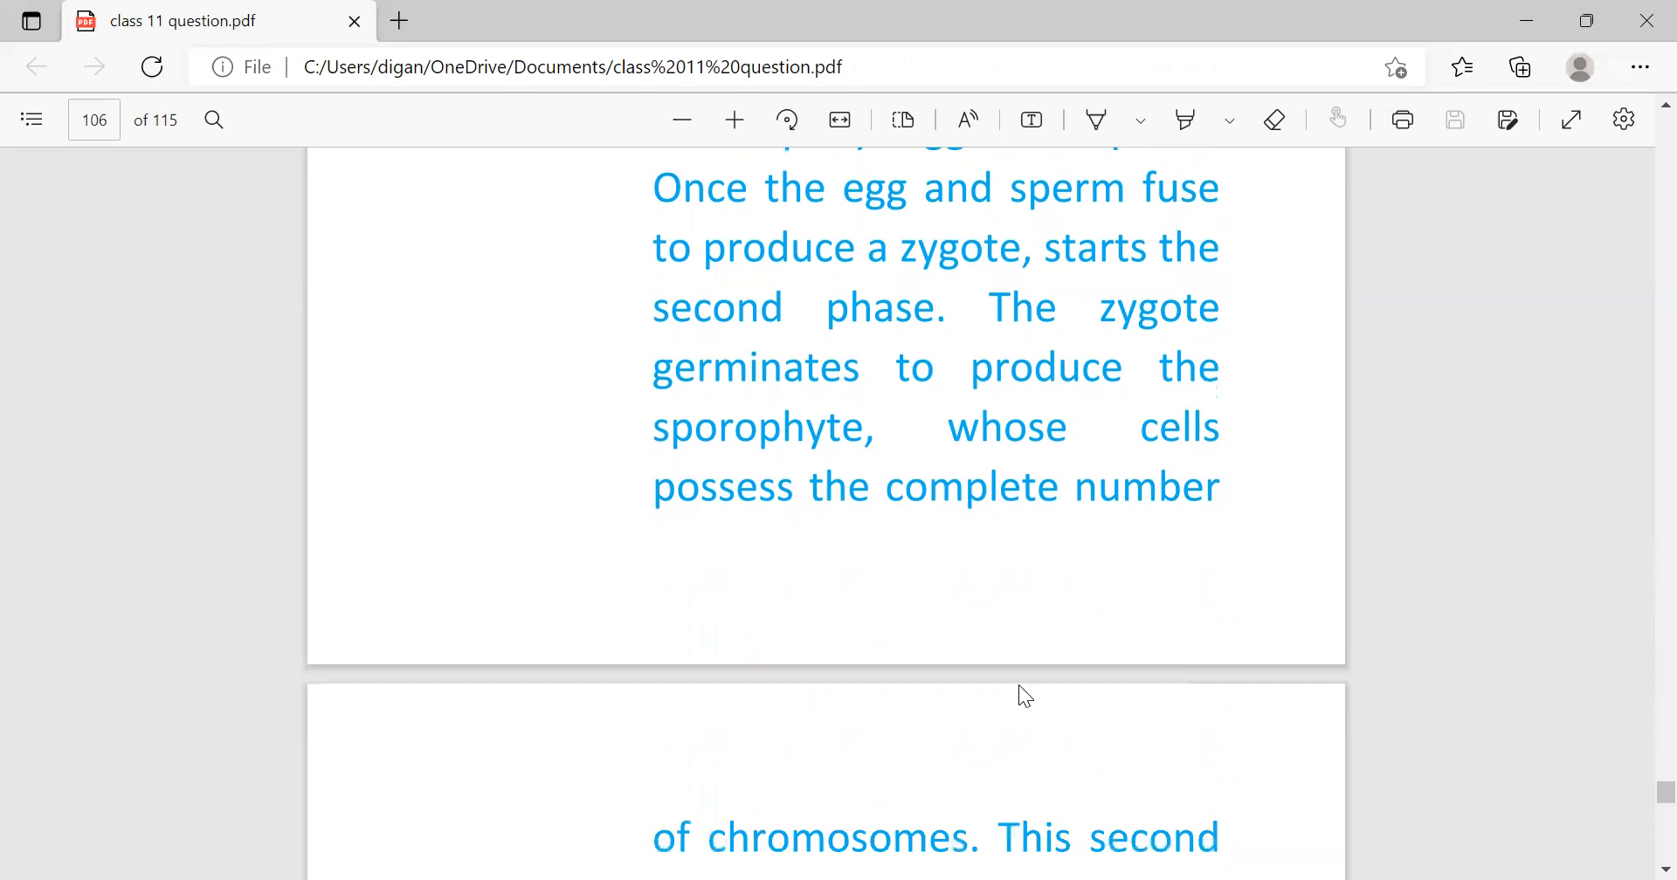
{"action": "scroll", "scroll_direction": "down", "scroll_amount": 3}
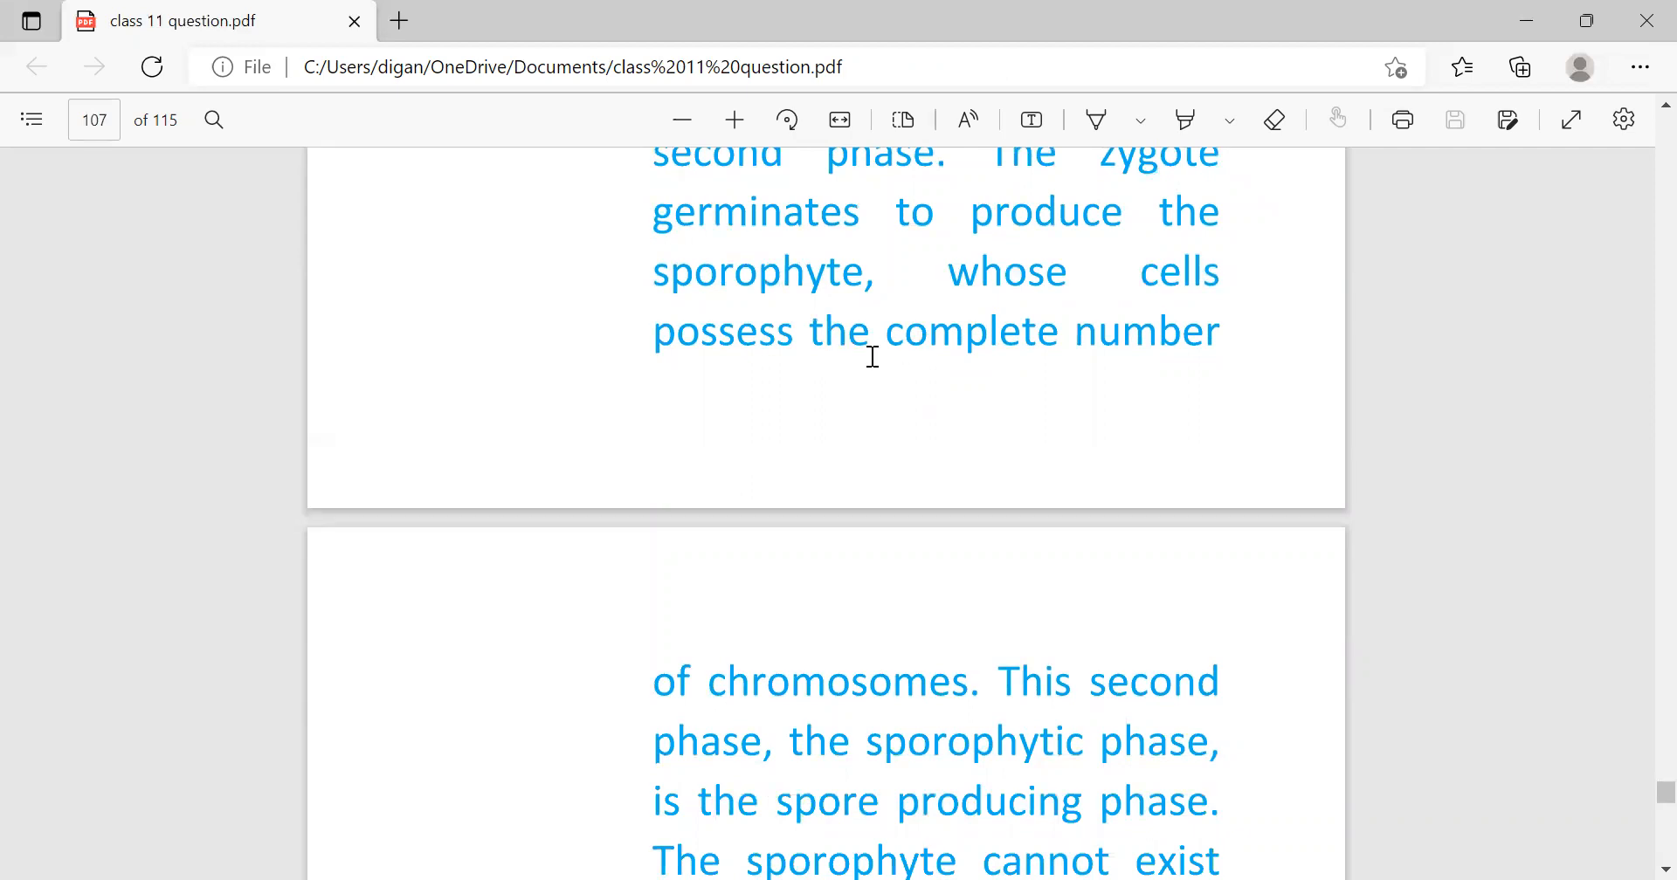
{"action": "mouse_move", "coordinate": [943, 341]}
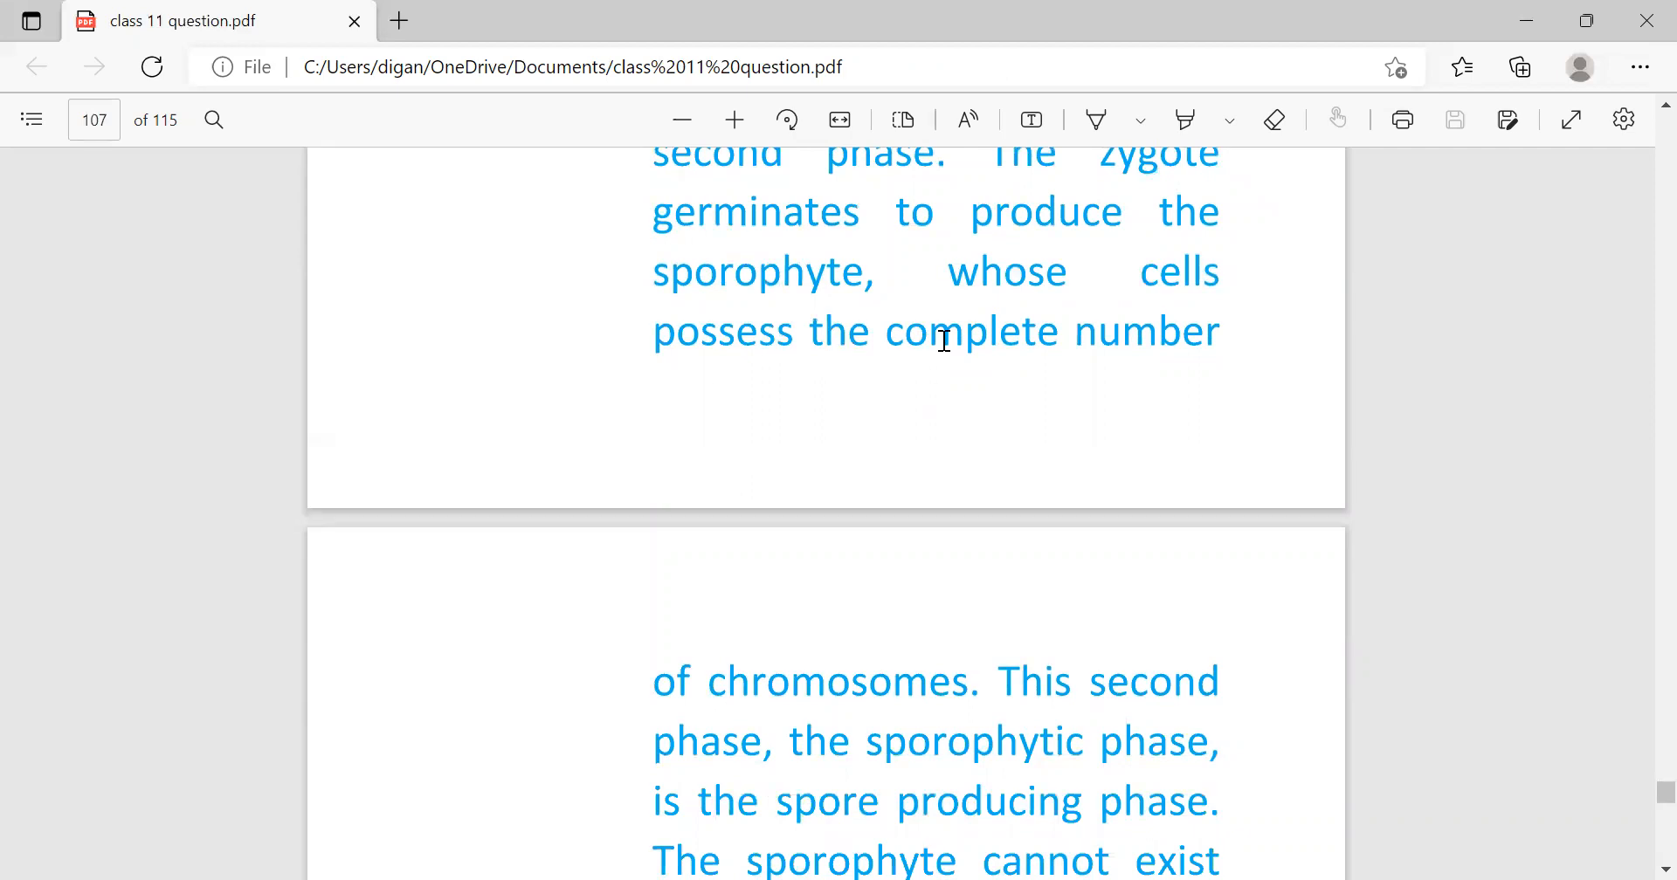
{"action": "mouse_move", "coordinate": [1066, 368]}
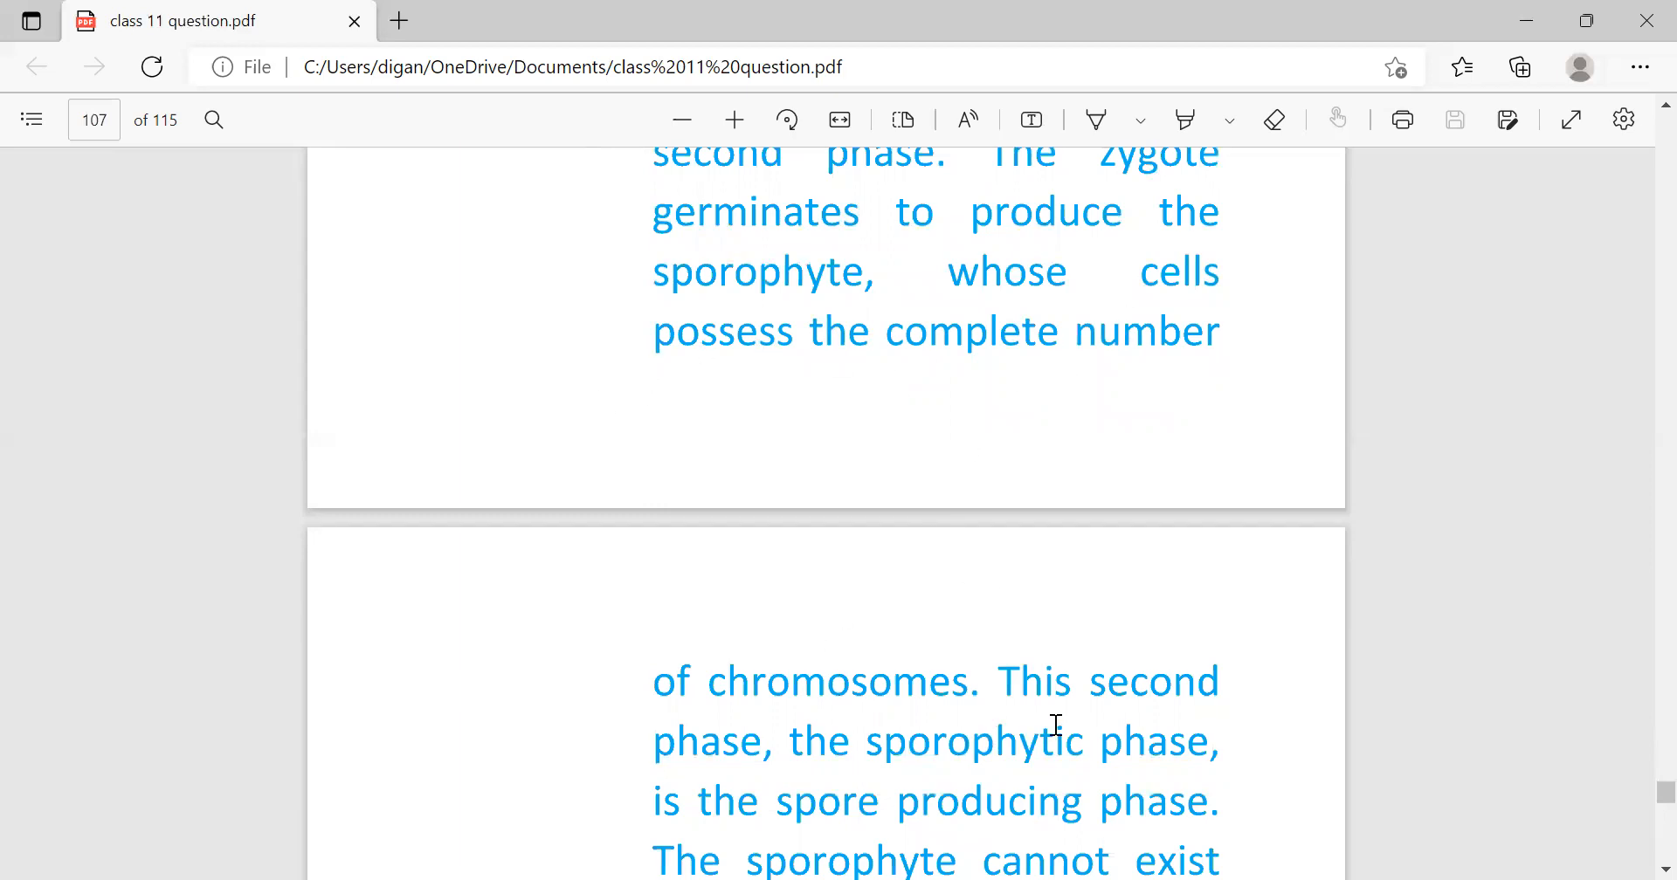
{"action": "mouse_move", "coordinate": [1107, 764]}
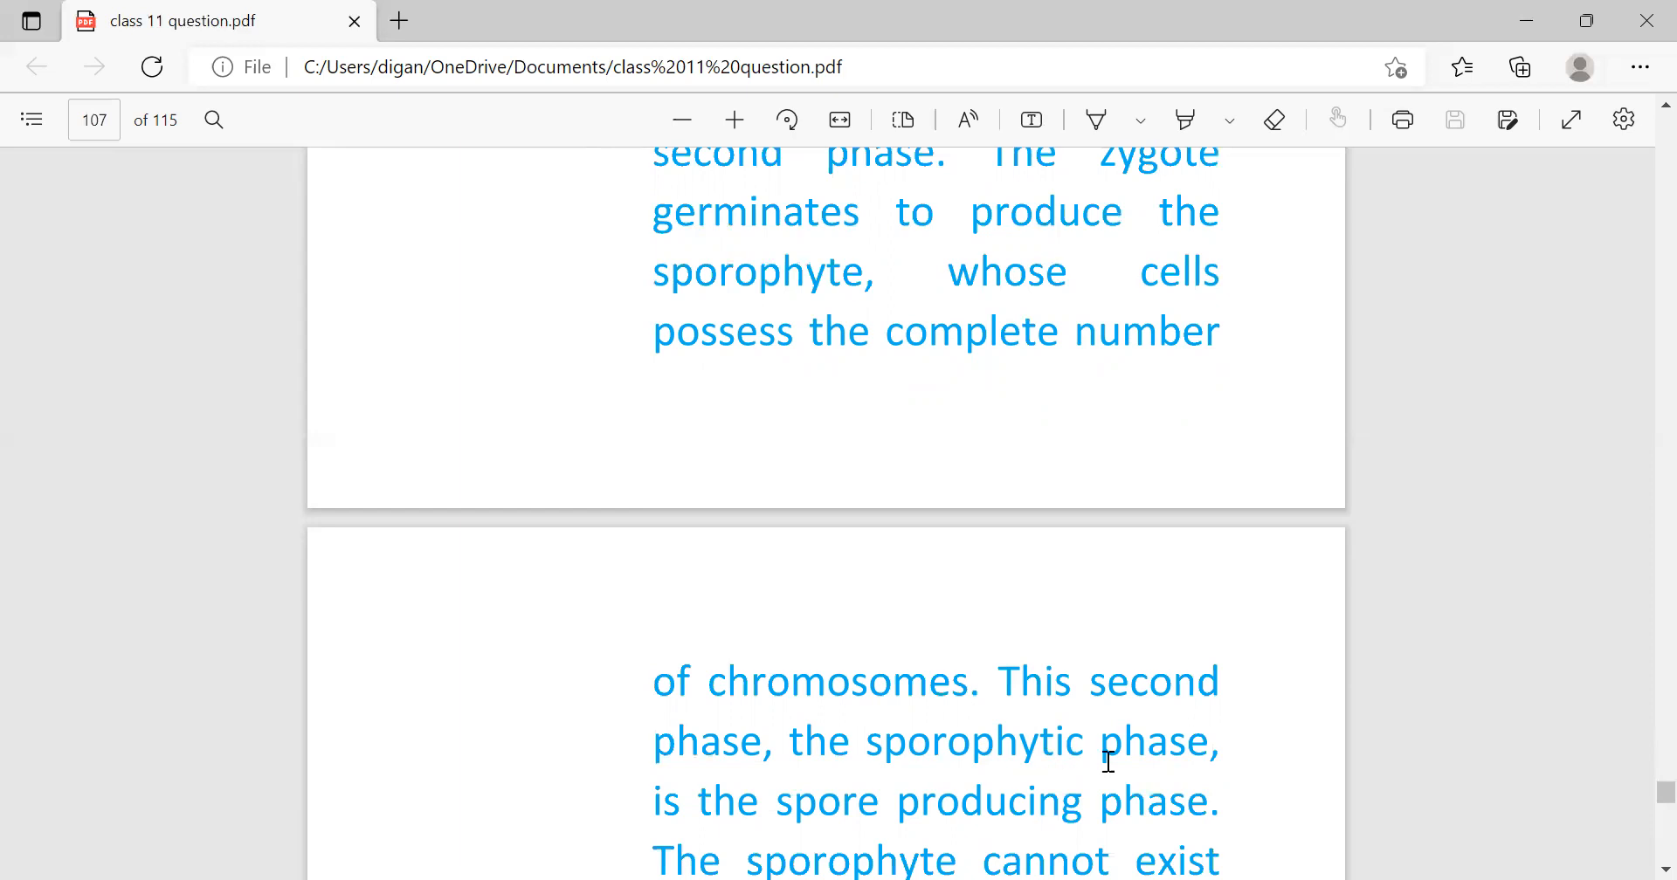
{"action": "scroll", "scroll_direction": "down", "scroll_amount": 3}
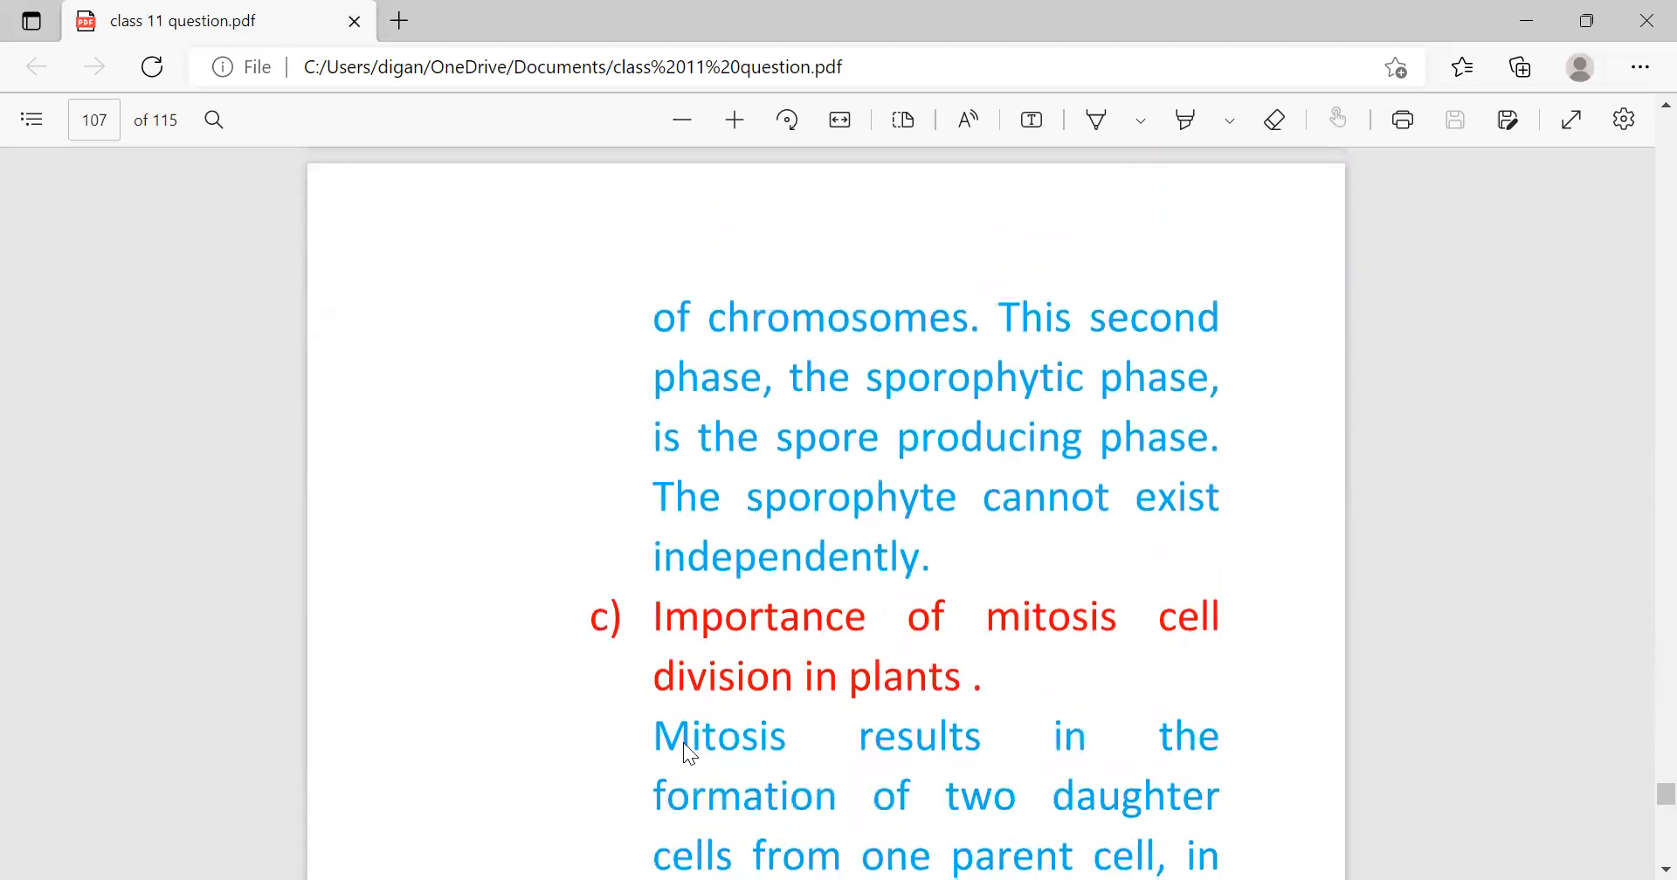
{"action": "mouse_move", "coordinate": [836, 526]}
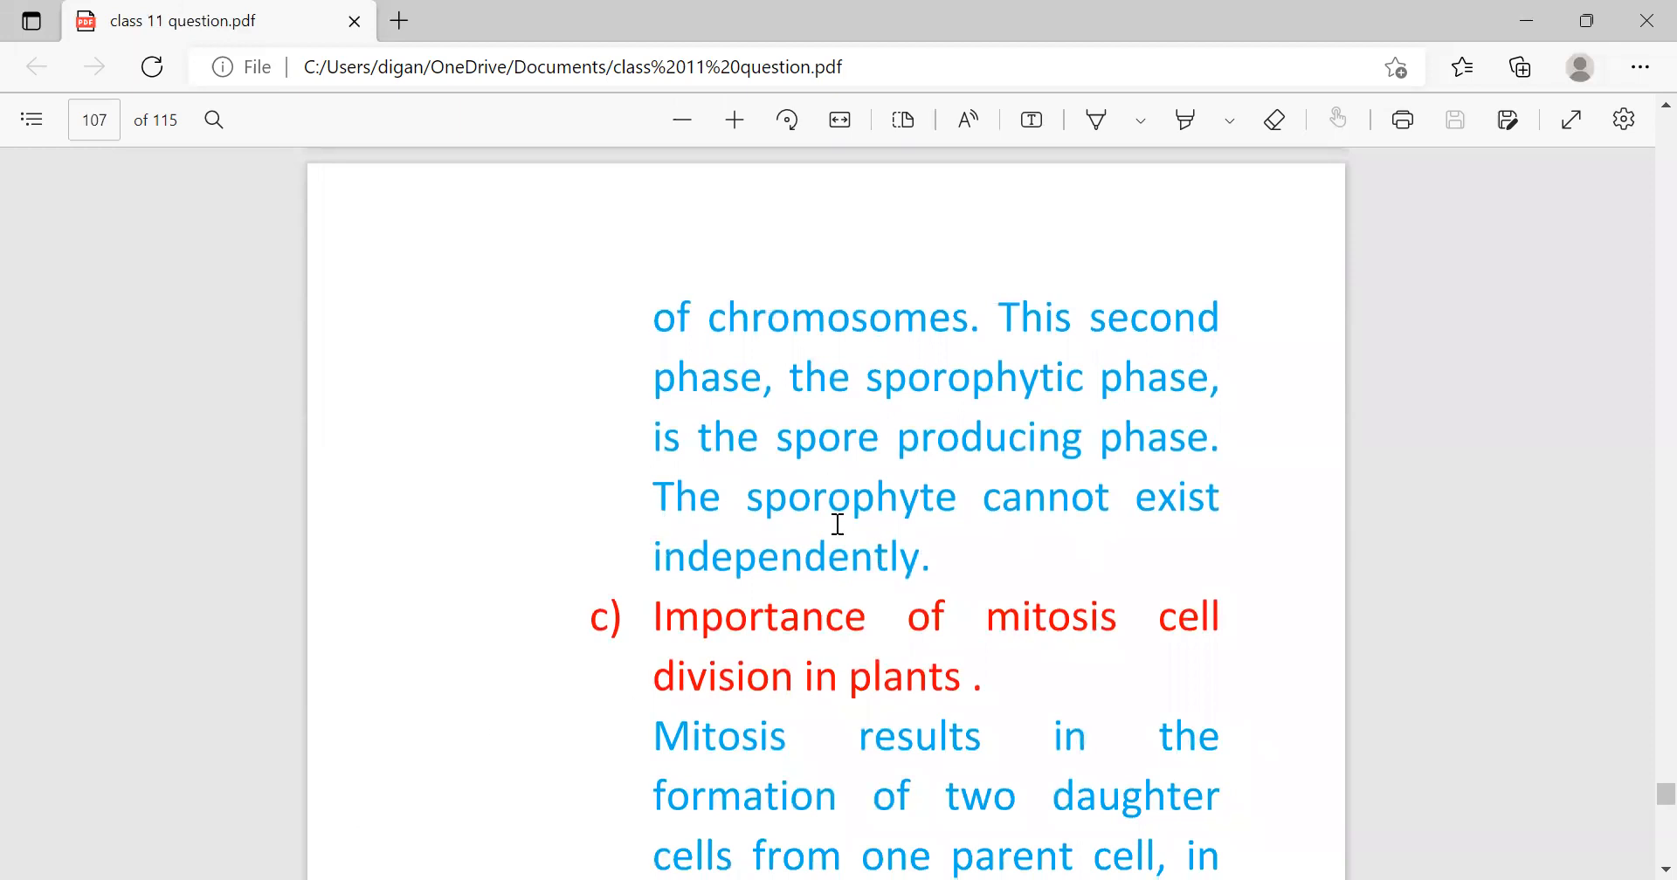
{"action": "mouse_move", "coordinate": [533, 457]}
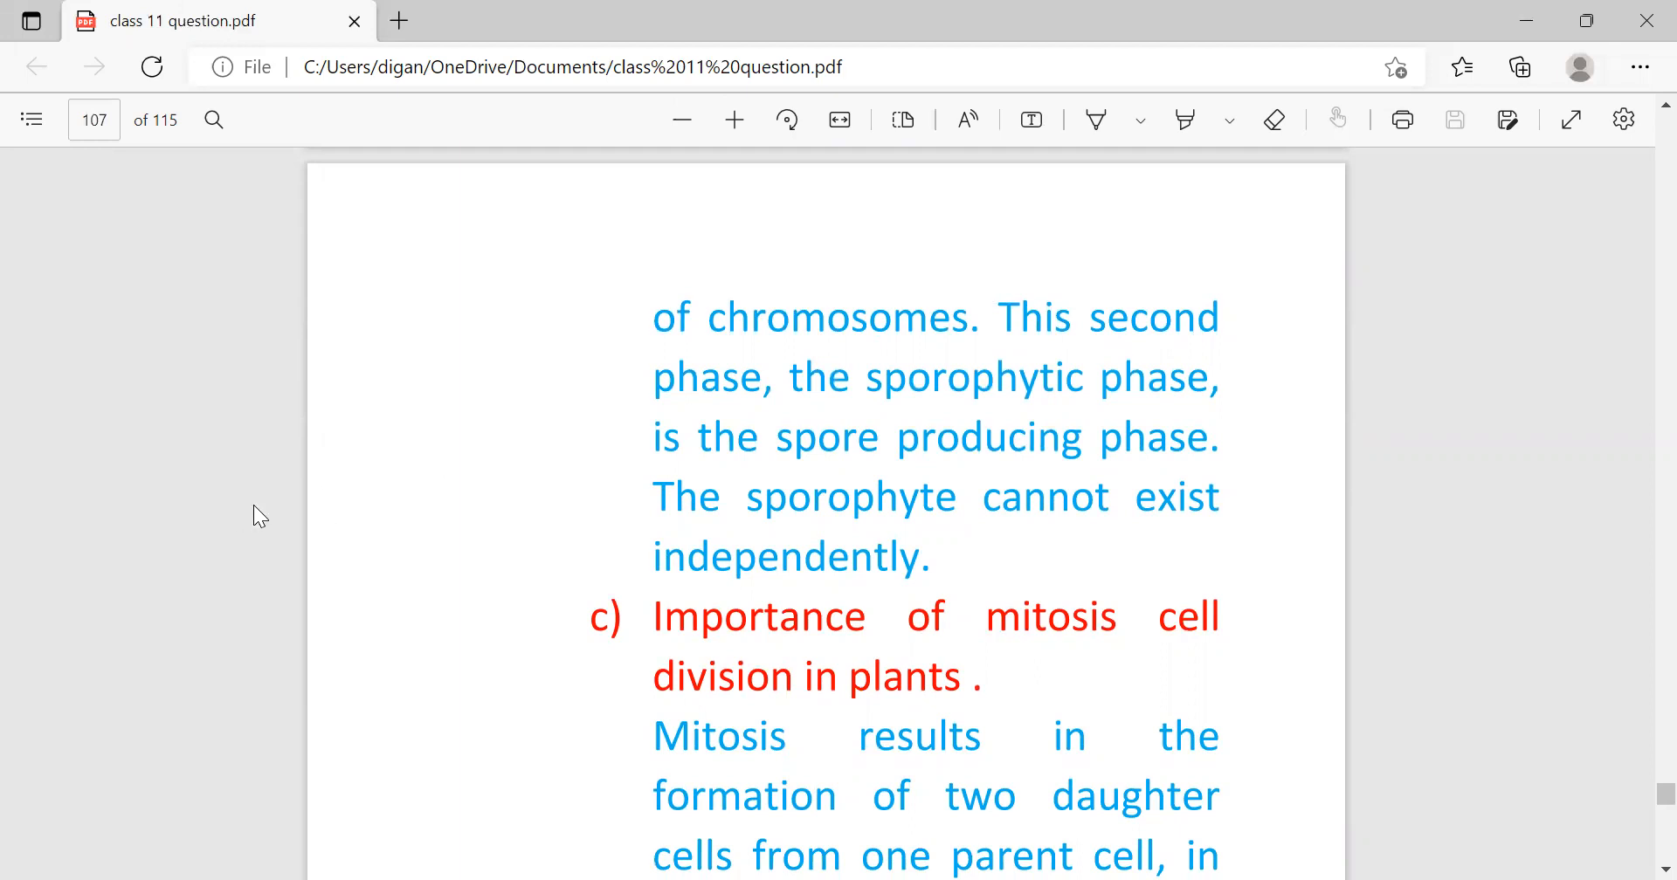
{"action": "mouse_move", "coordinate": [536, 480]}
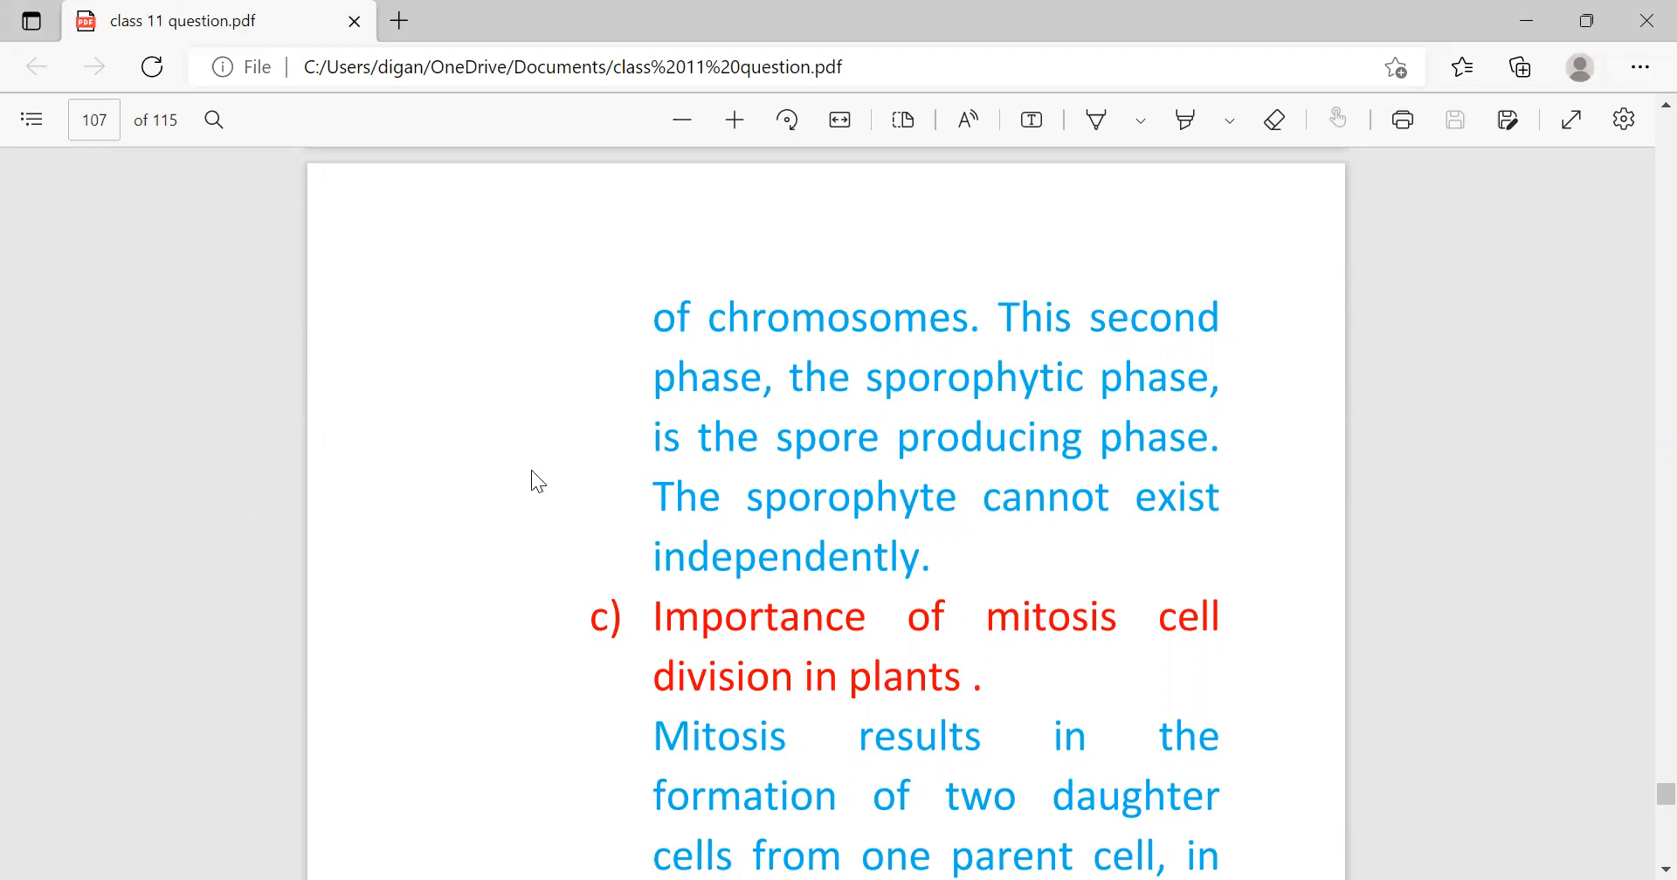
{"action": "mouse_move", "coordinate": [817, 433]}
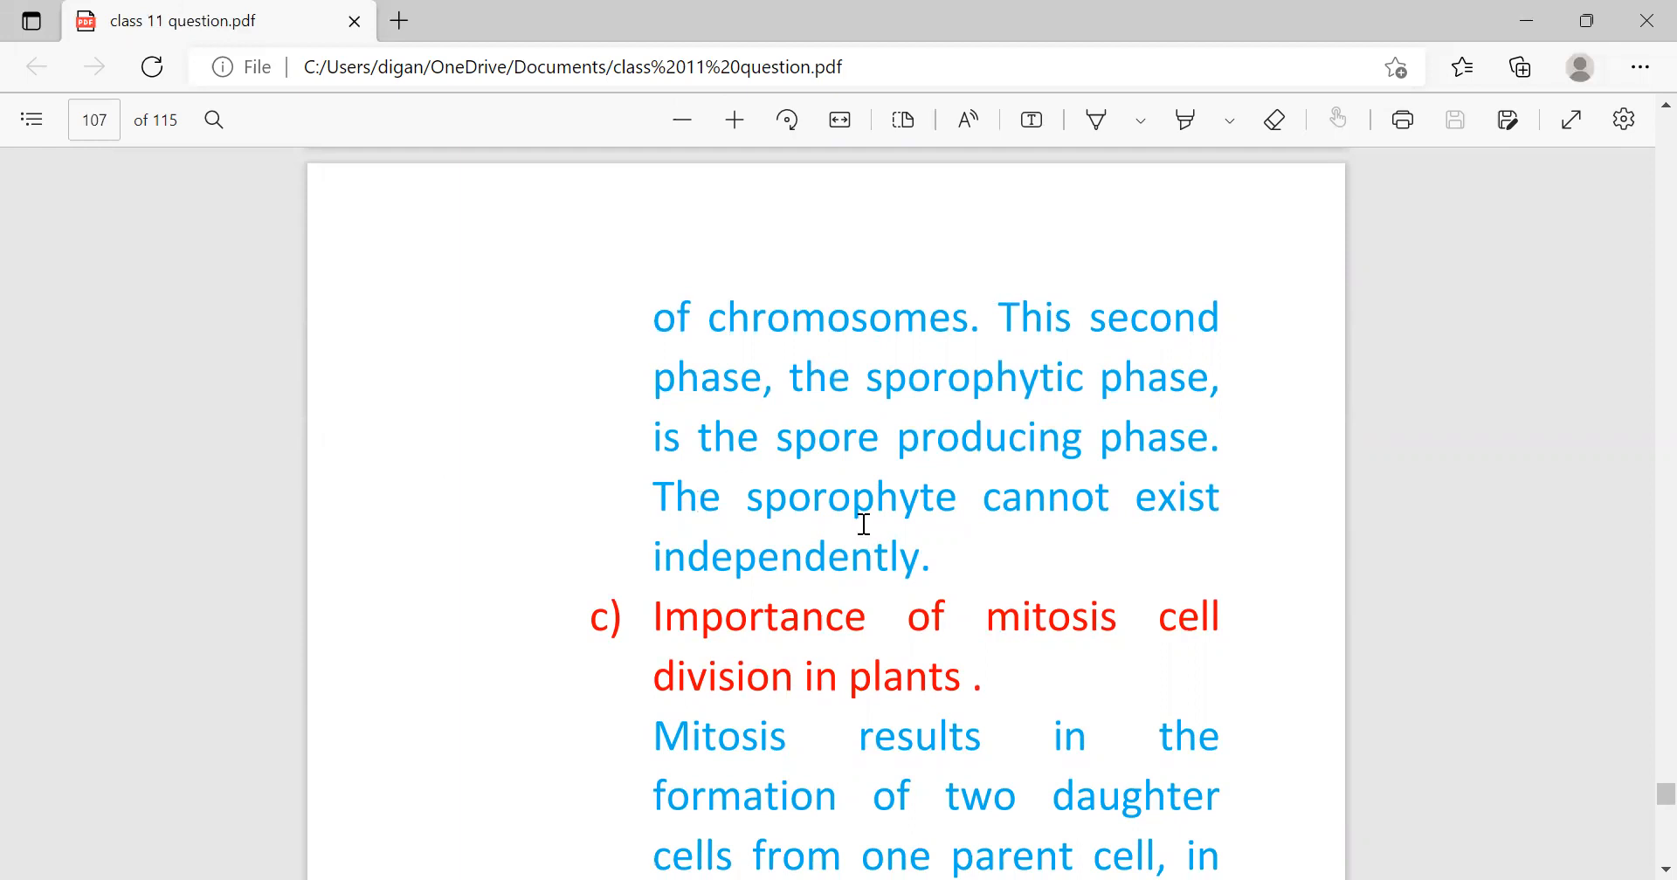
{"action": "mouse_move", "coordinate": [797, 716]}
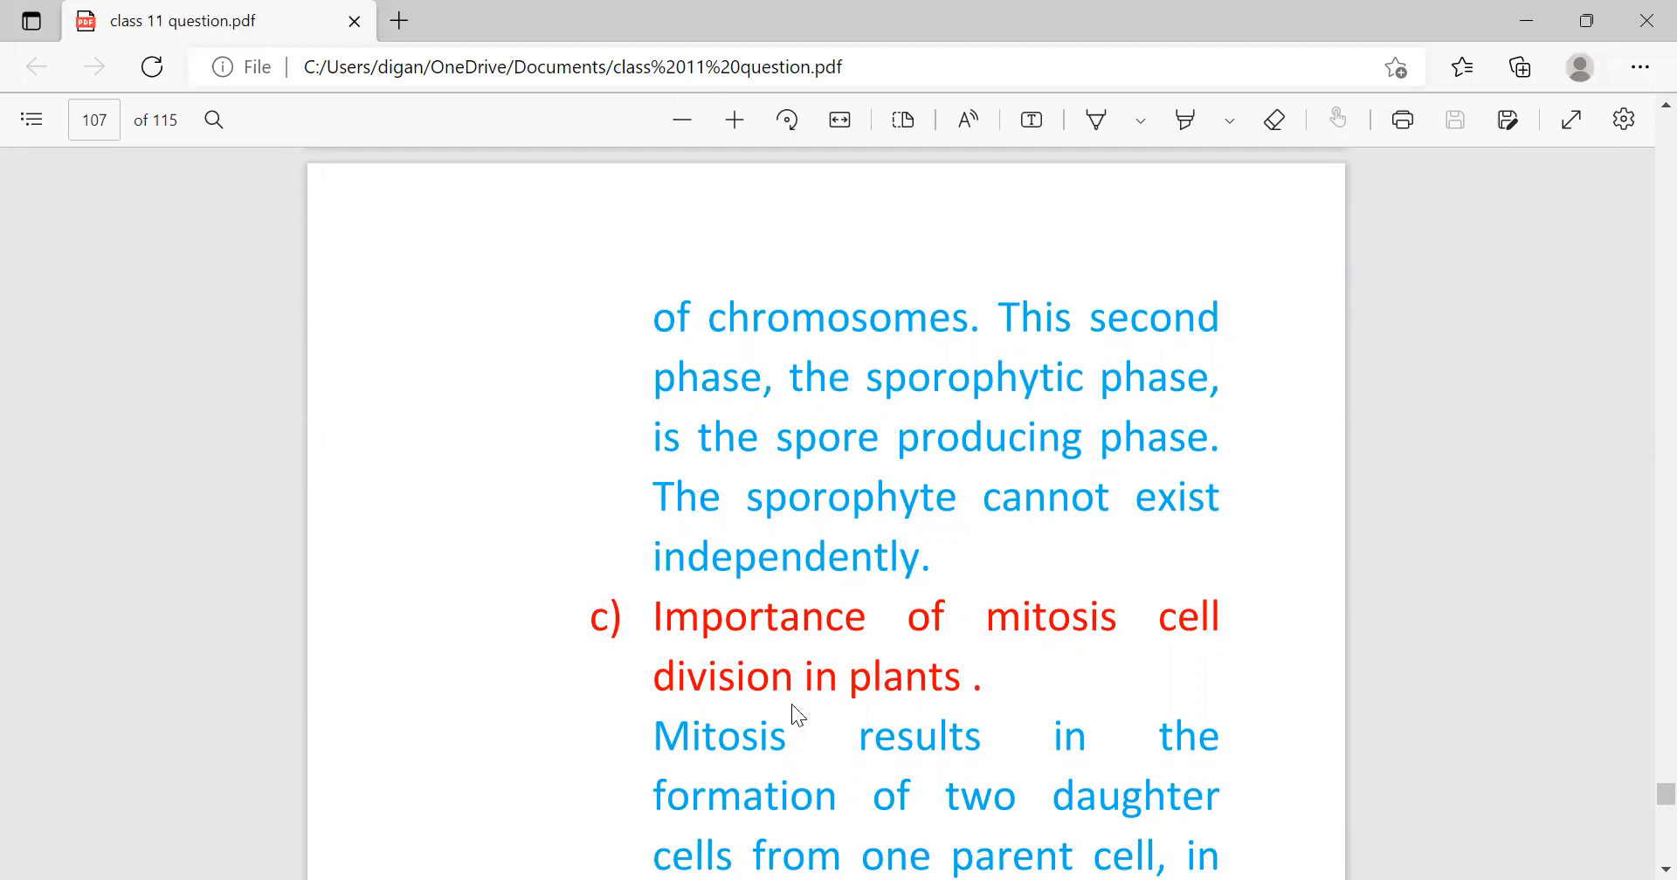
{"action": "mouse_move", "coordinate": [851, 723]}
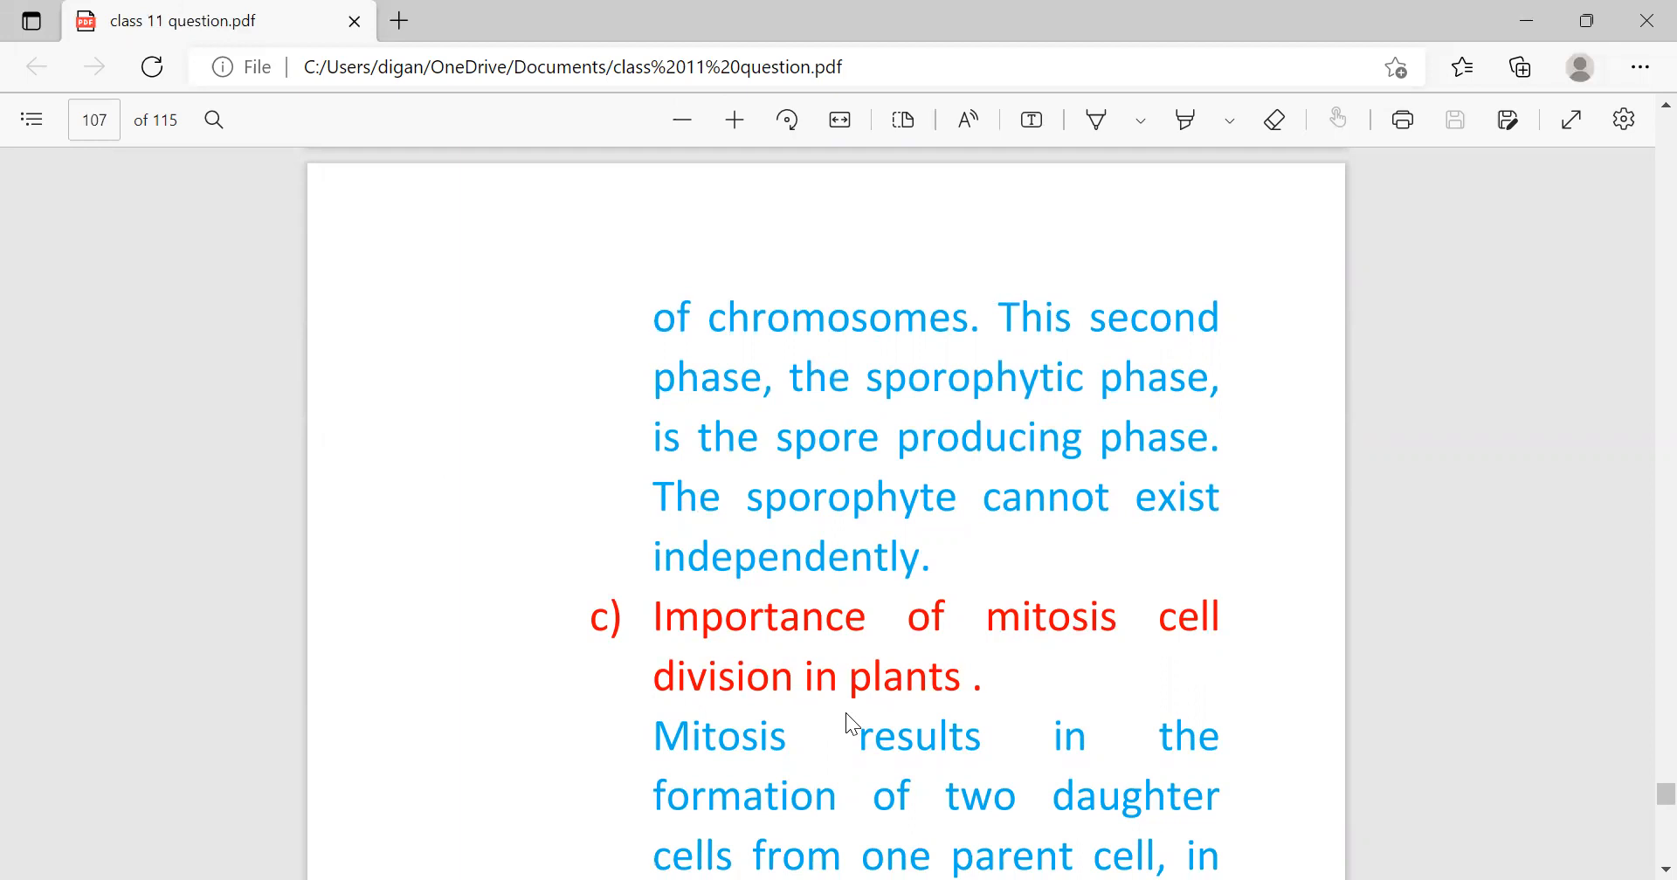
{"action": "scroll", "scroll_direction": "down", "scroll_amount": 3}
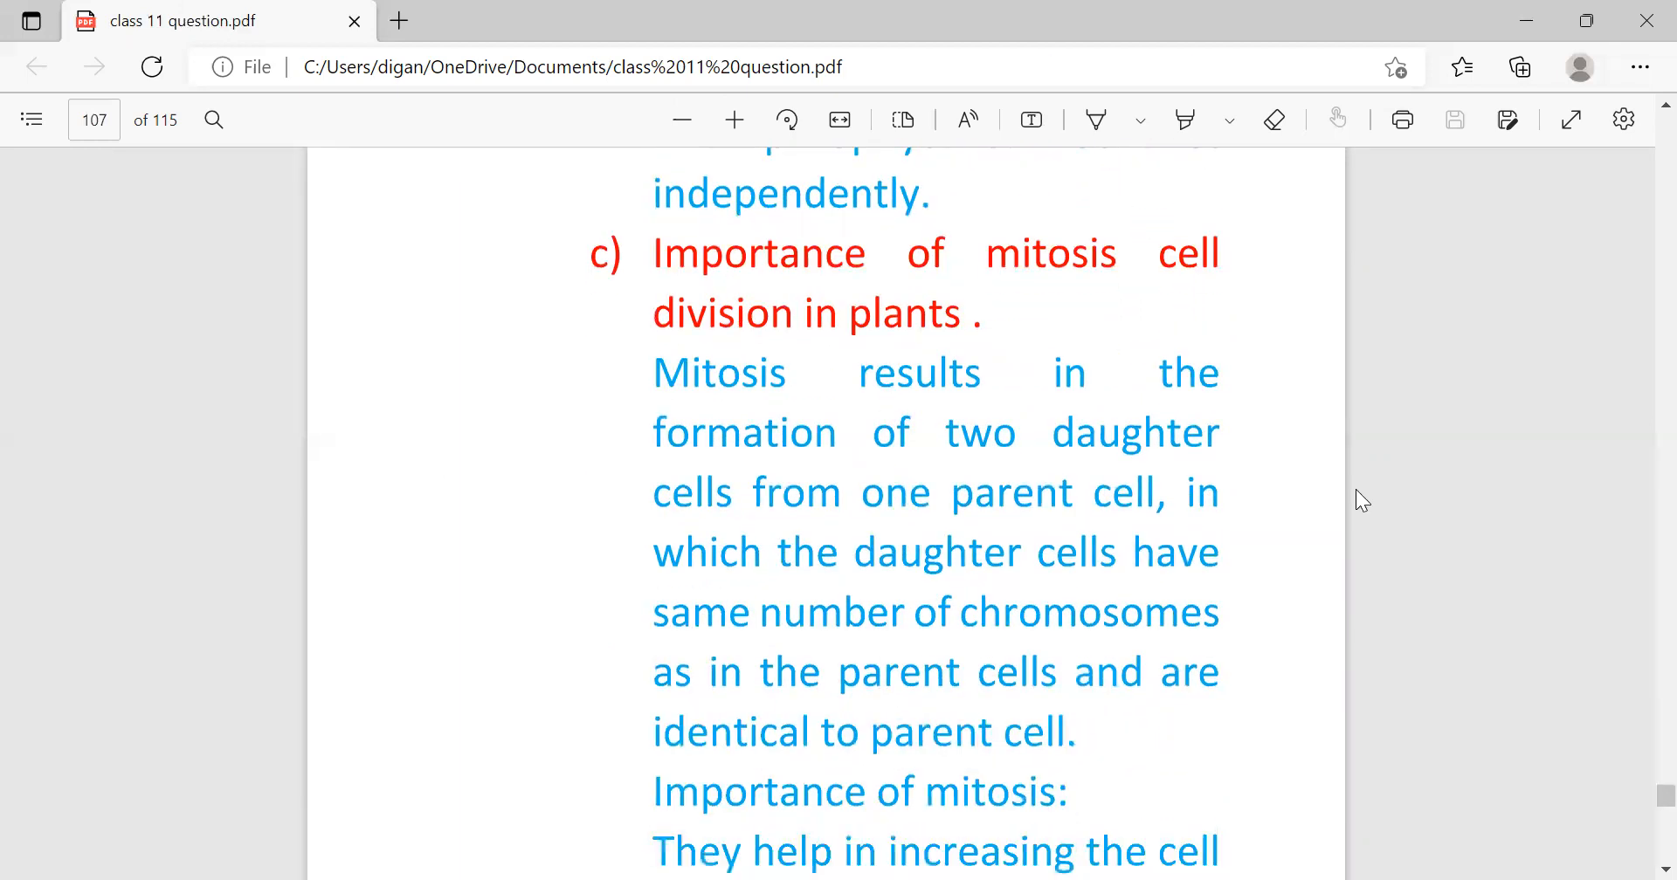
{"action": "mouse_move", "coordinate": [758, 536]}
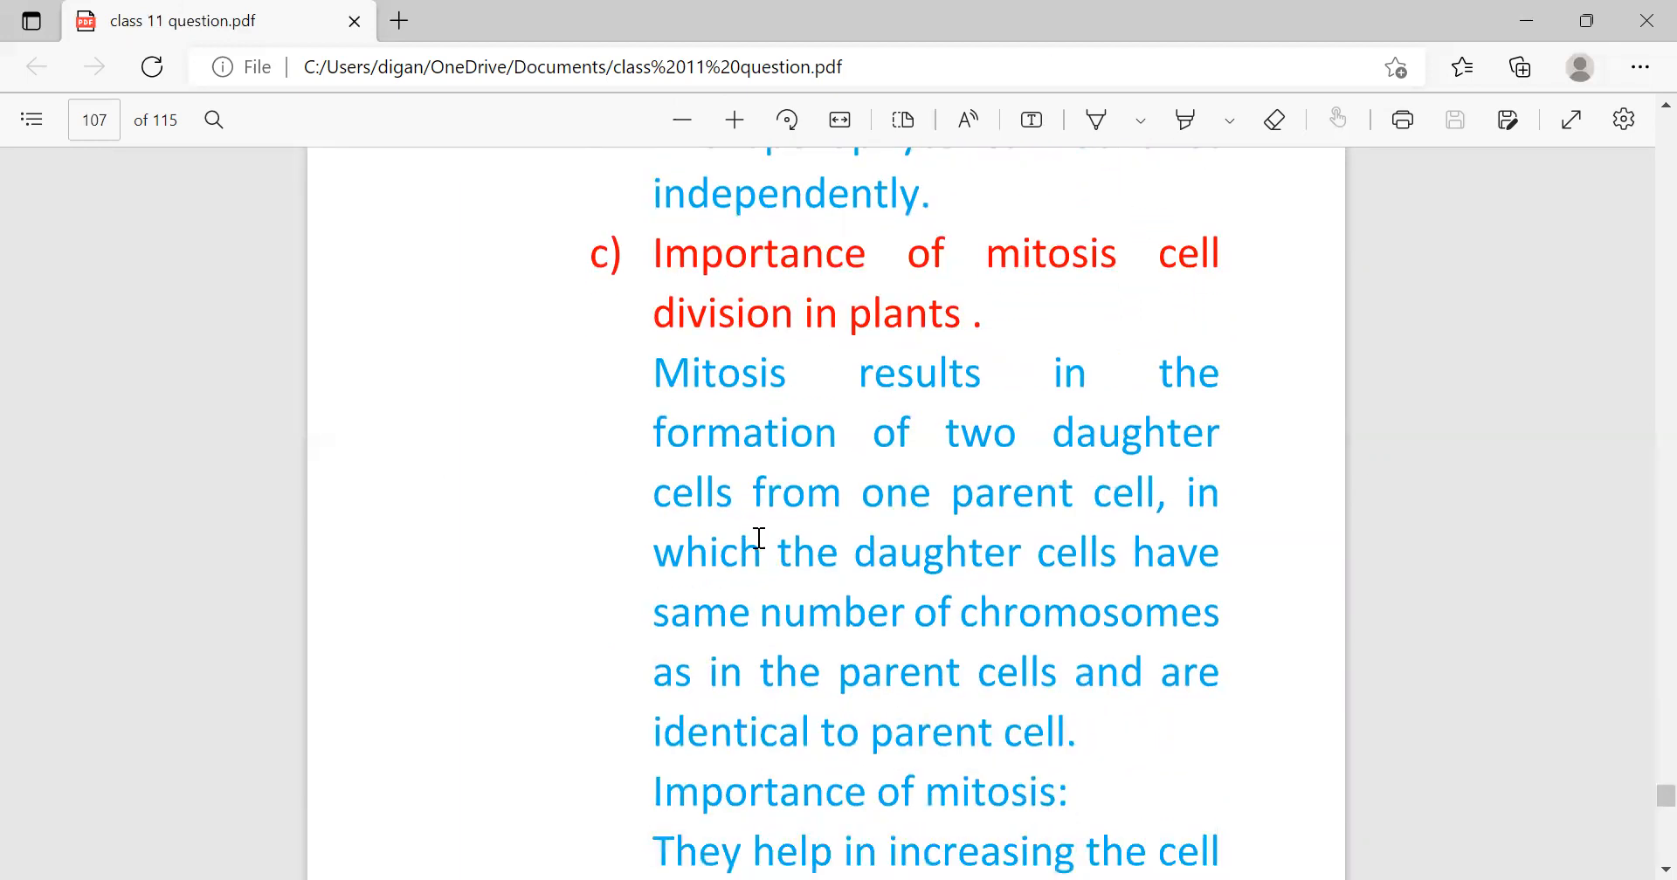
{"action": "mouse_move", "coordinate": [945, 578]}
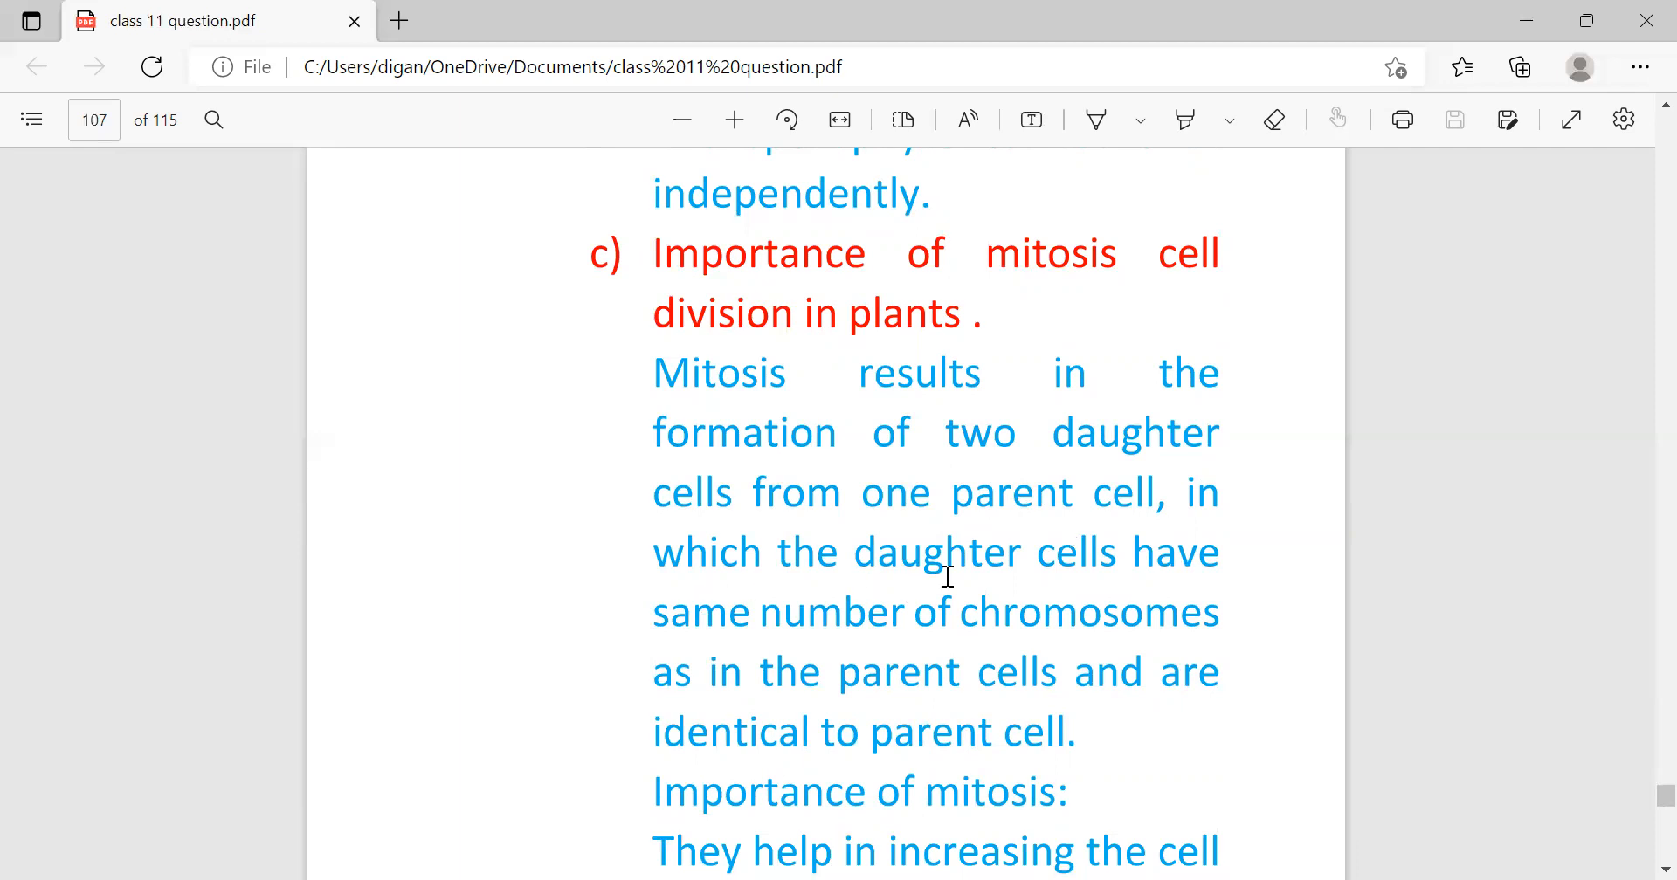
{"action": "mouse_move", "coordinate": [994, 658]}
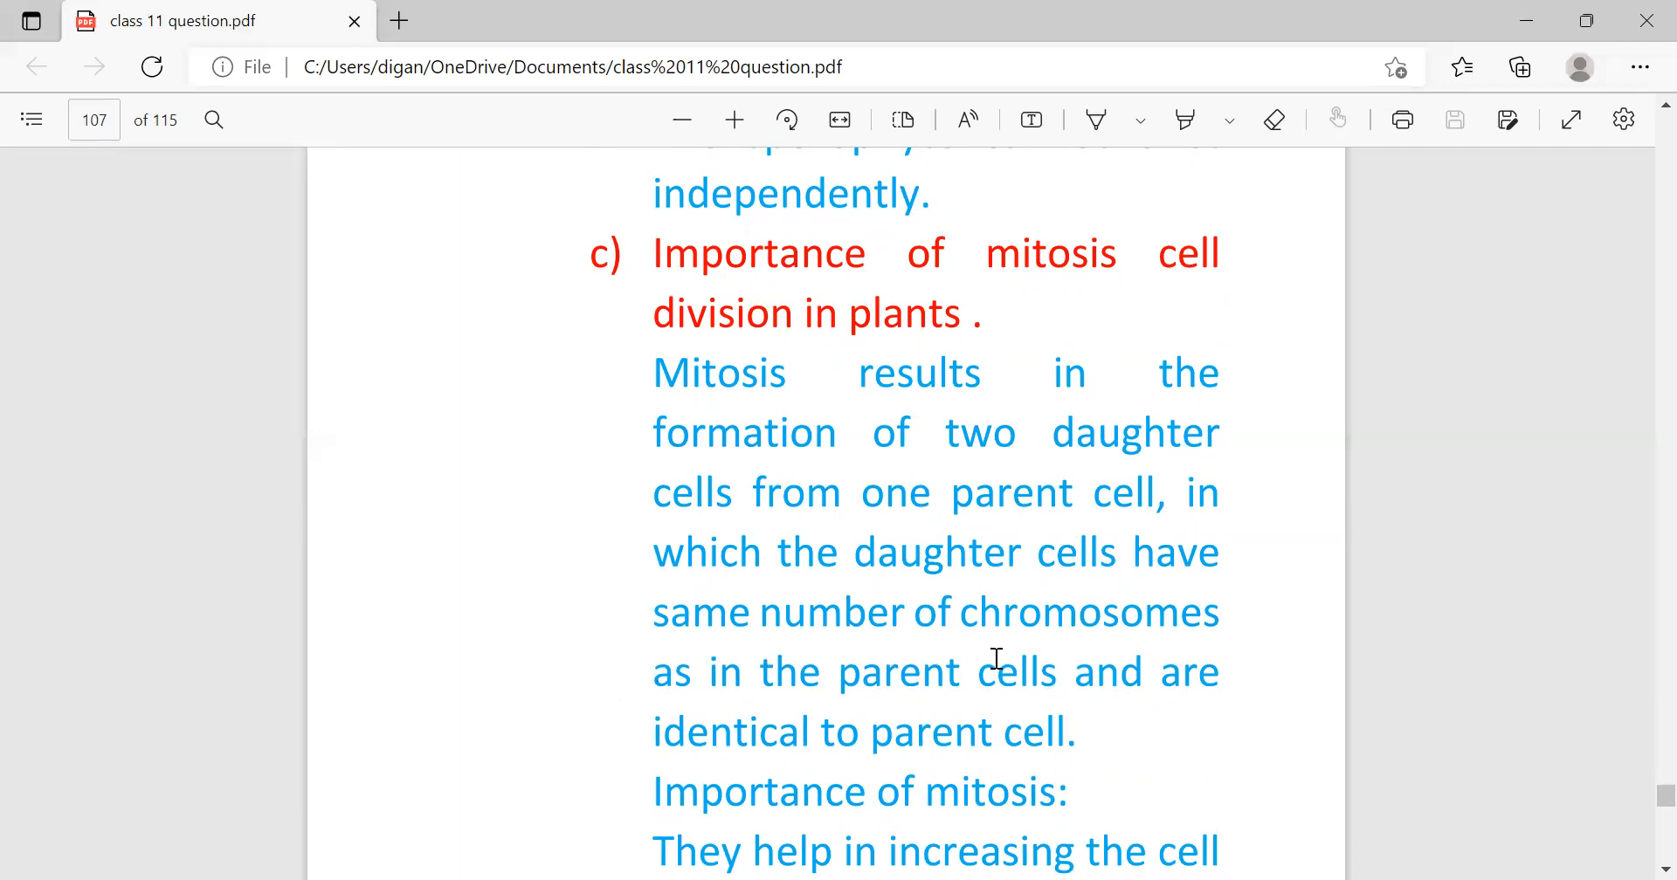
{"action": "mouse_move", "coordinate": [1007, 695]}
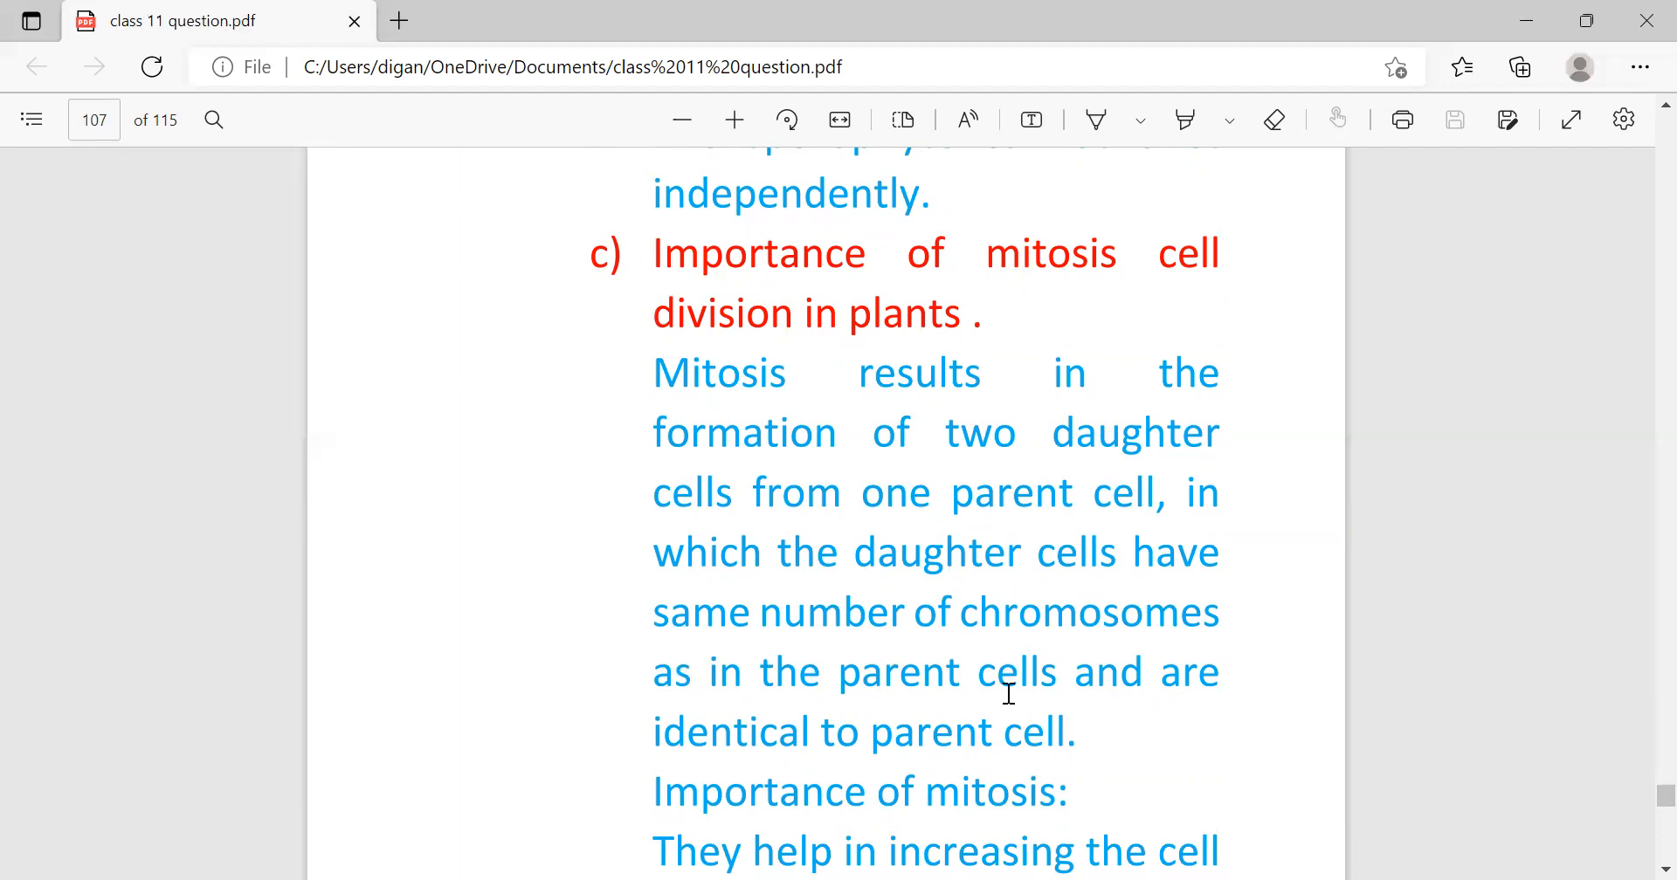
{"action": "mouse_move", "coordinate": [1043, 753]}
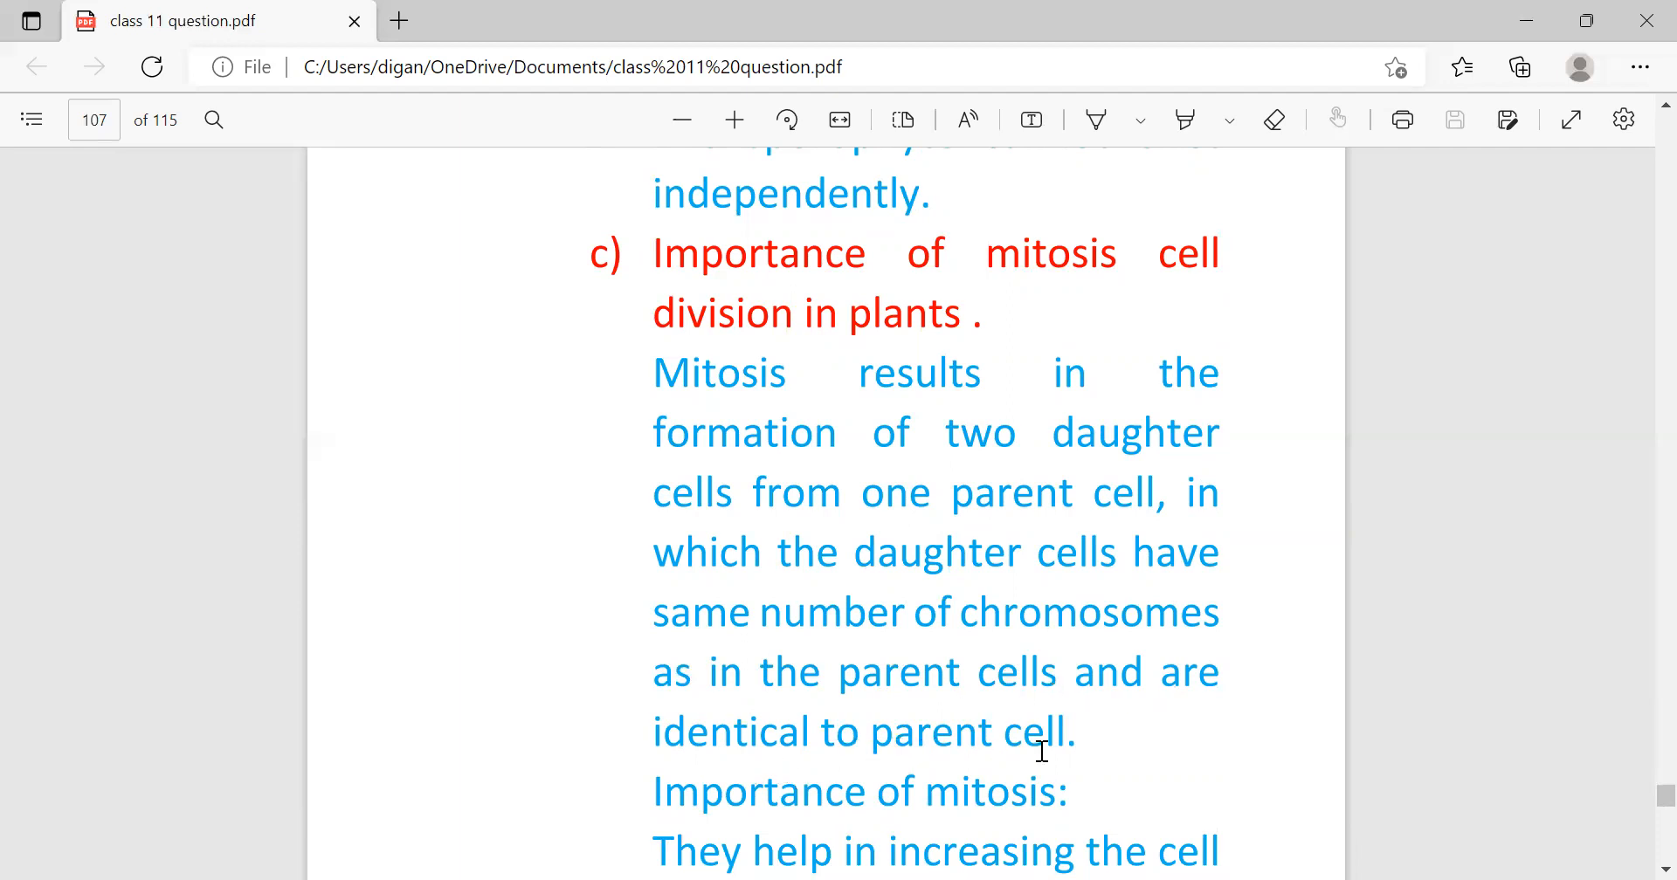
{"action": "scroll", "scroll_direction": "down", "scroll_amount": 3}
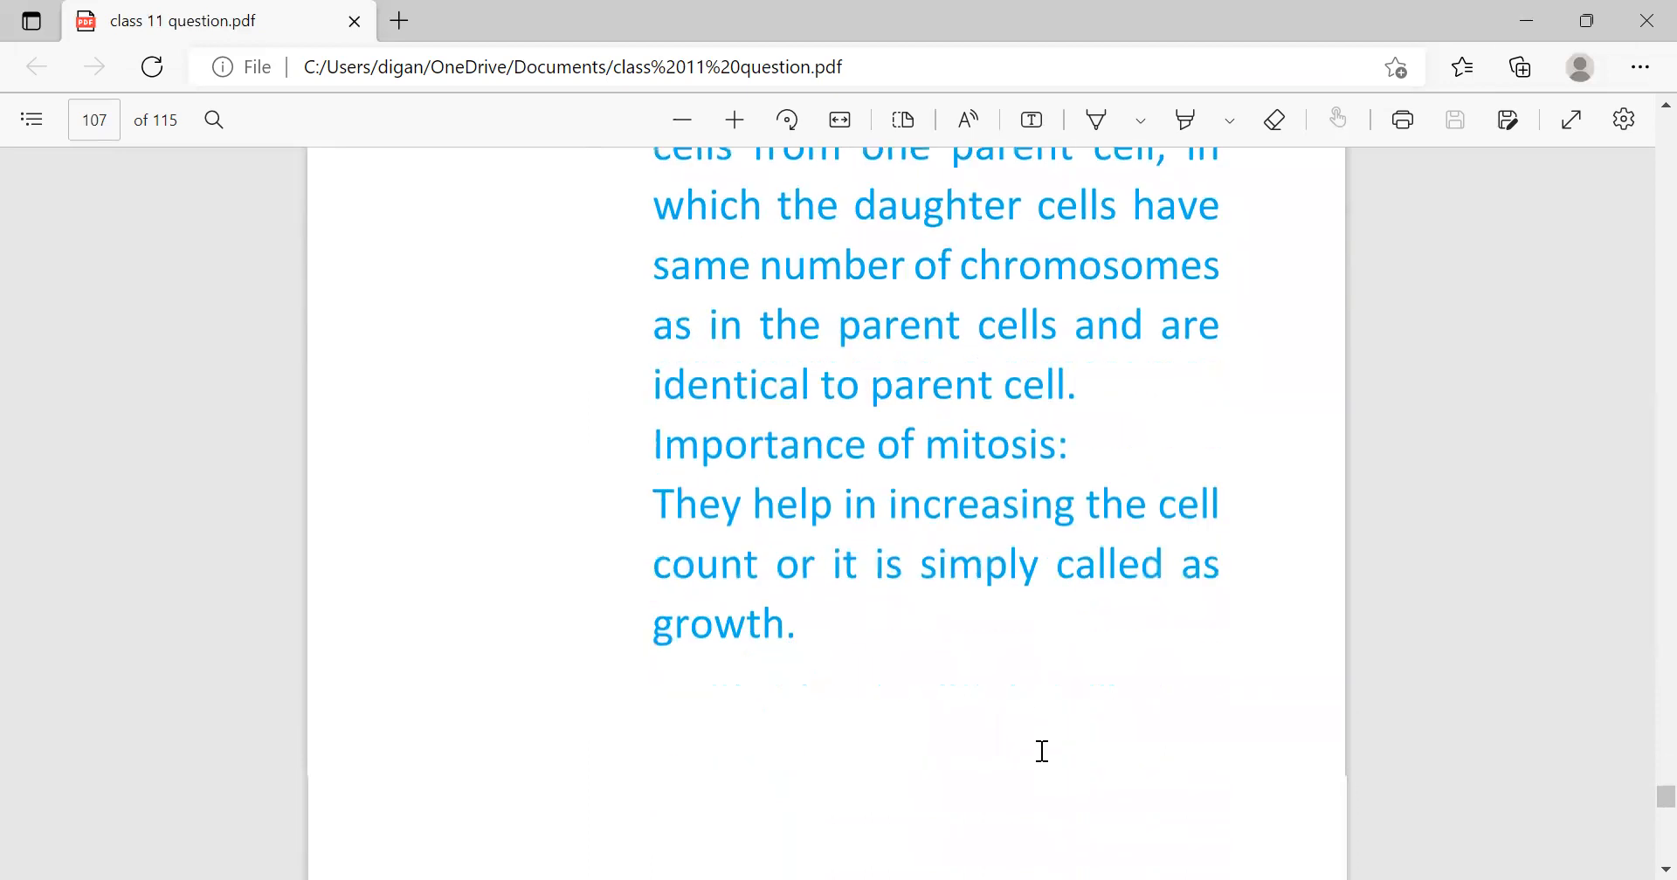
{"action": "scroll", "scroll_direction": "down", "scroll_amount": 3}
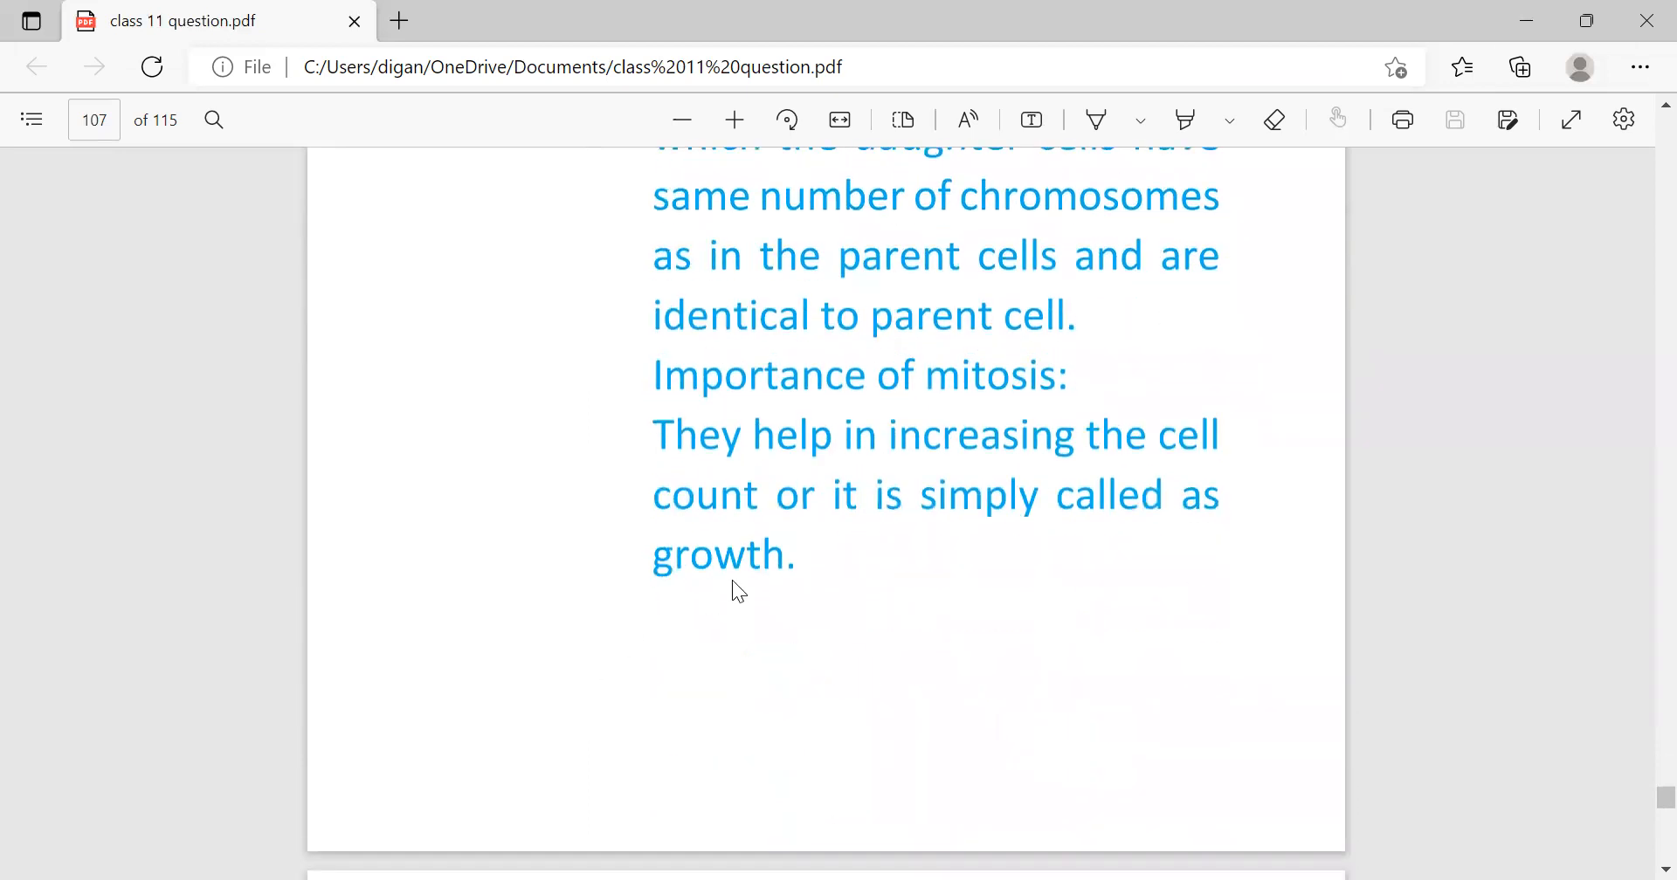
{"action": "mouse_move", "coordinate": [721, 608]}
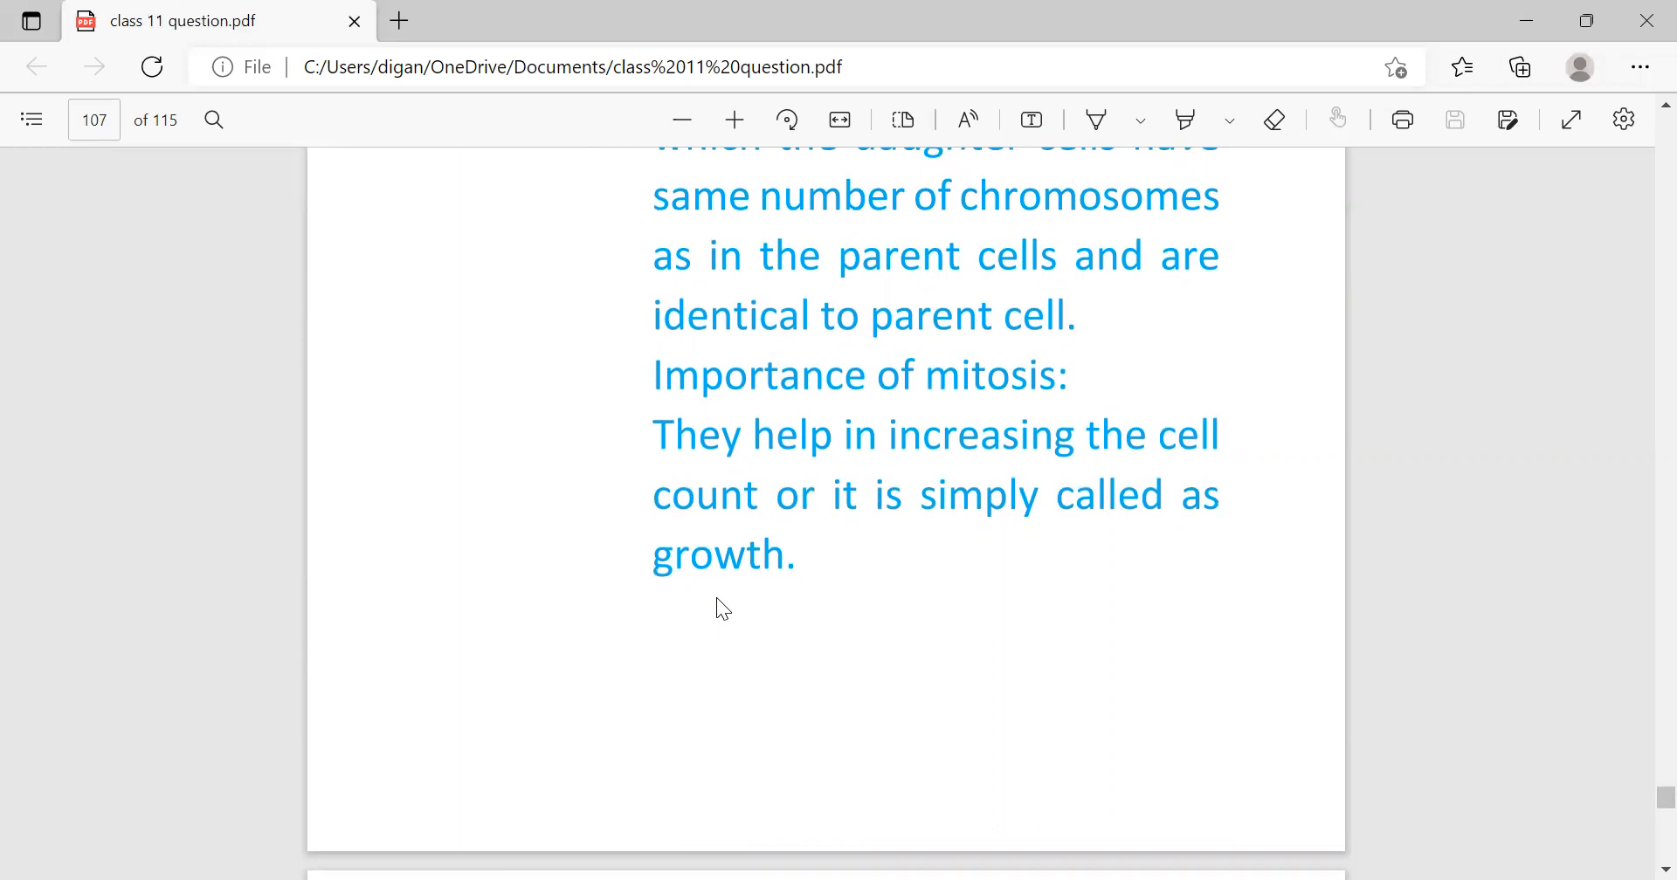
{"action": "scroll", "scroll_direction": "down", "scroll_amount": 3}
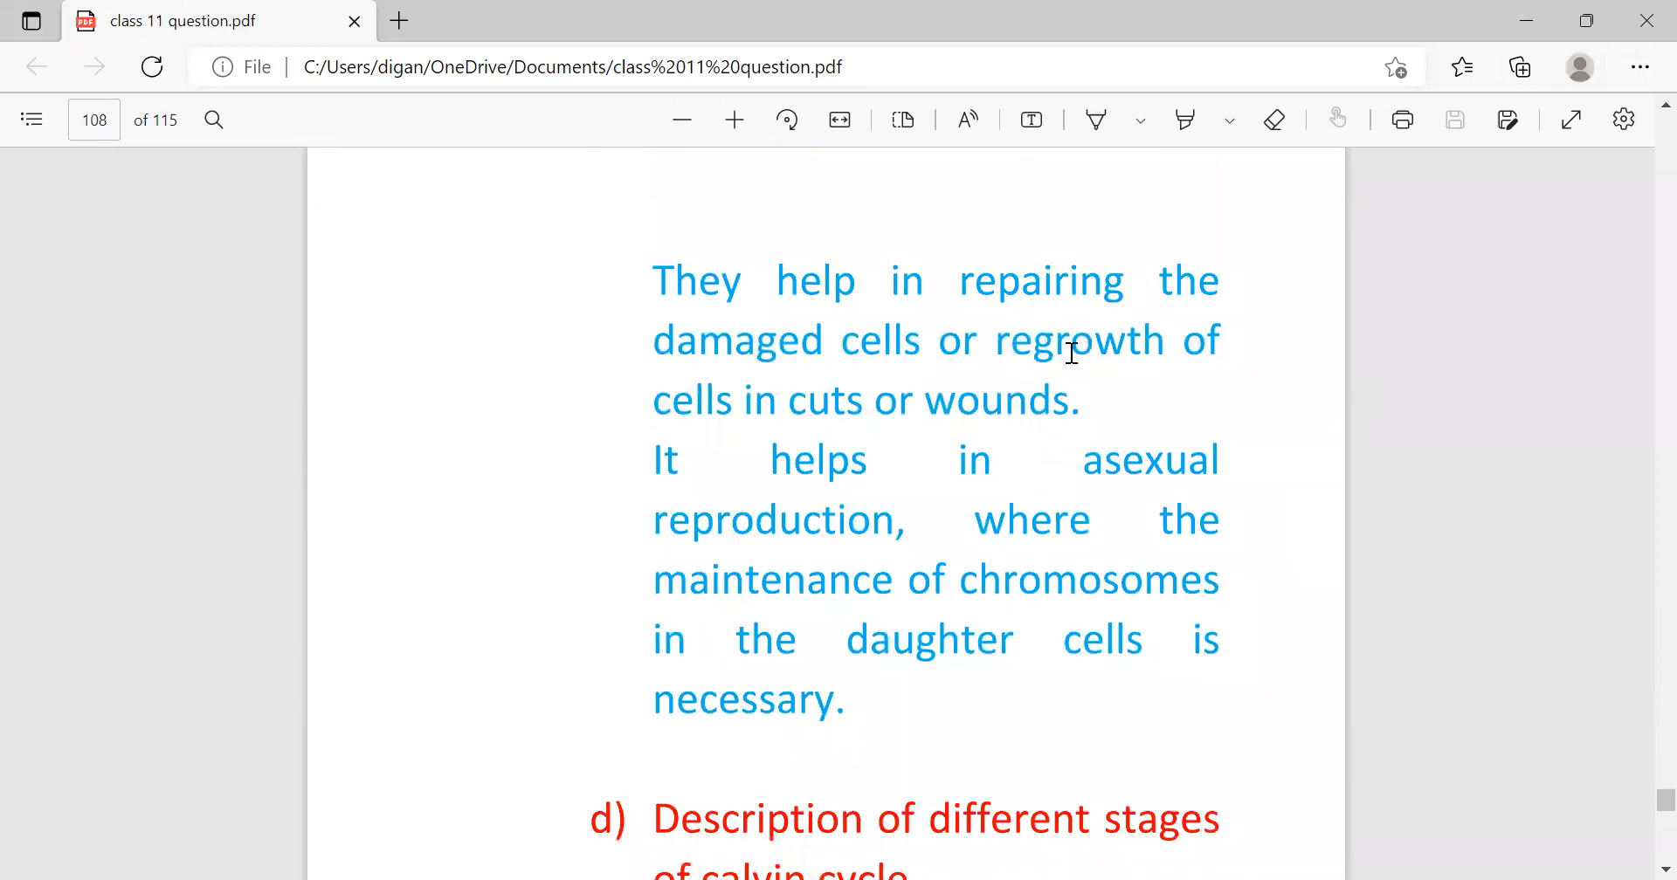
{"action": "mouse_move", "coordinate": [812, 459]}
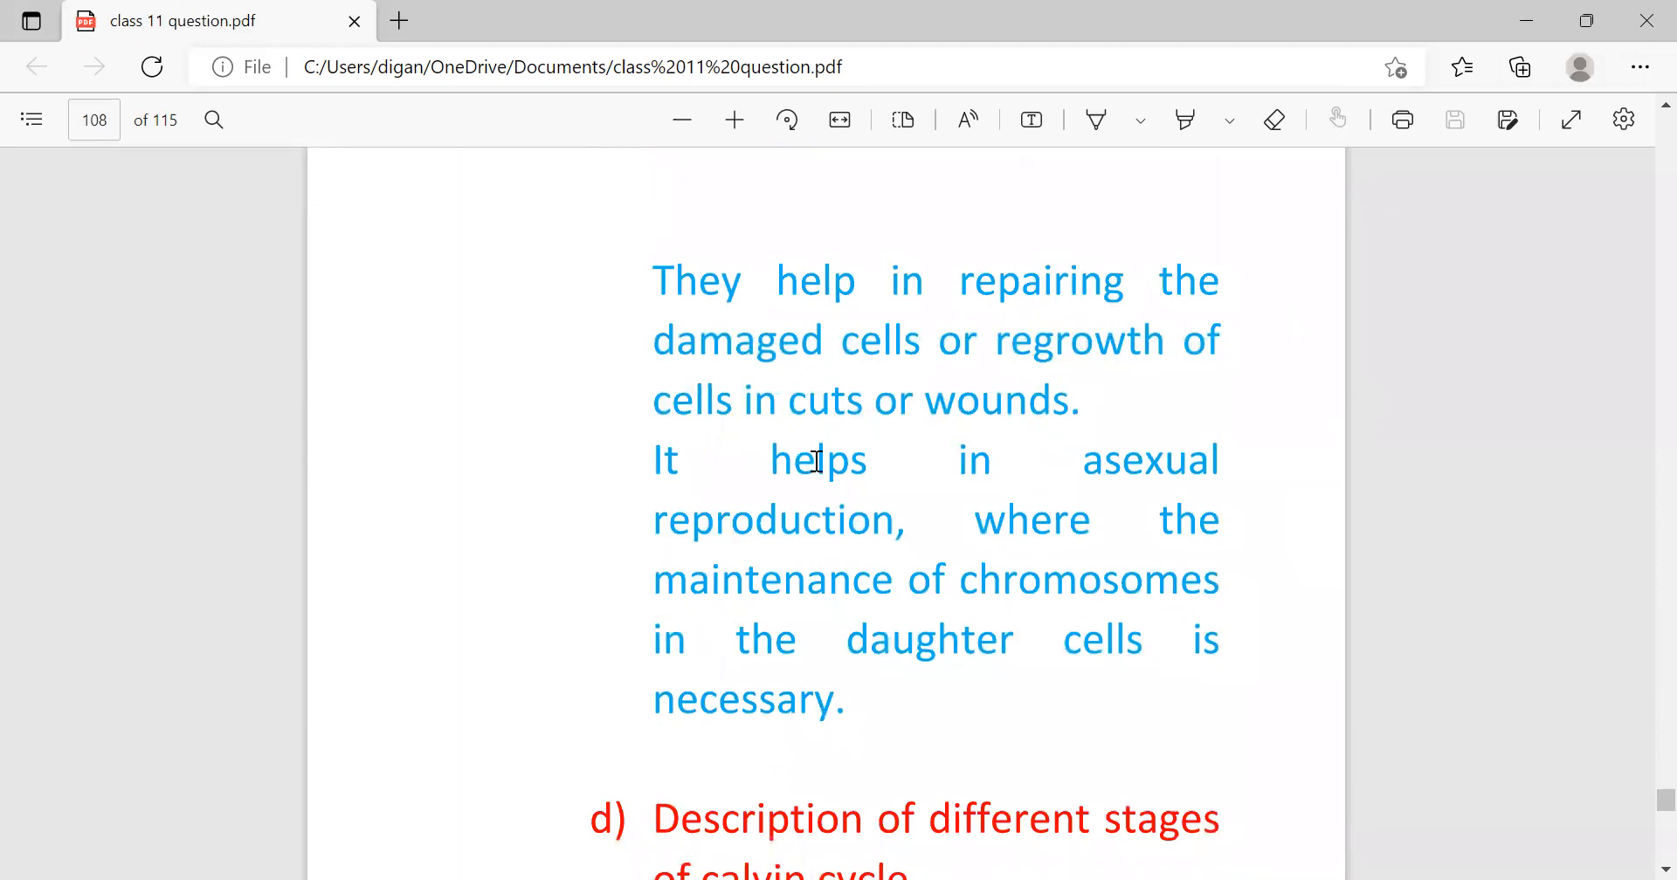
{"action": "mouse_move", "coordinate": [1153, 469]}
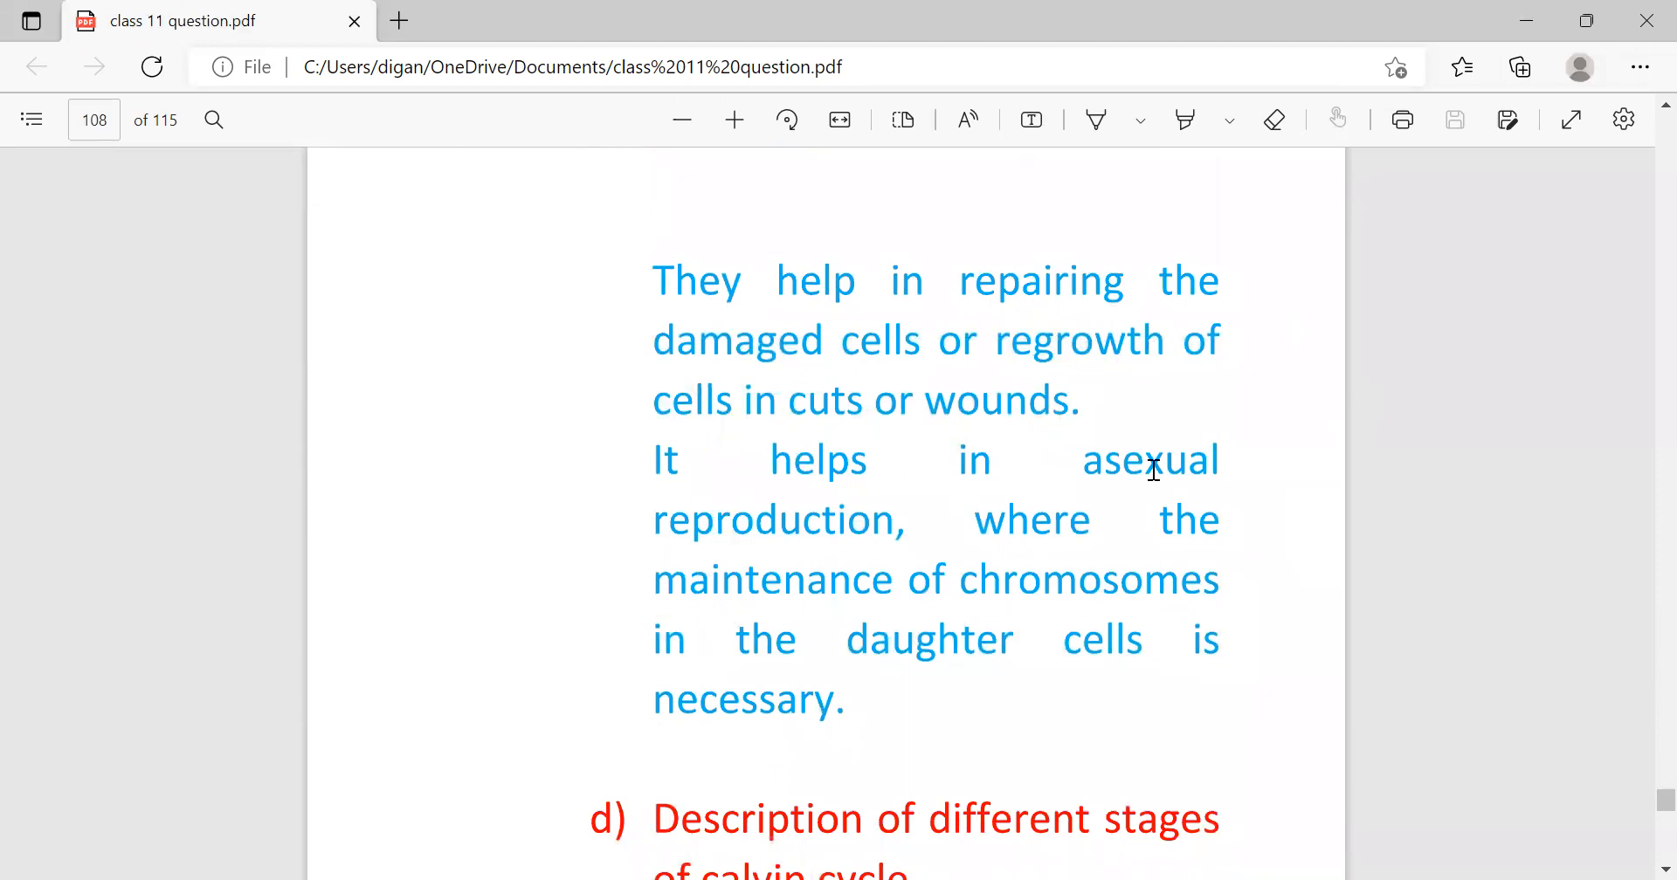
{"action": "mouse_move", "coordinate": [734, 644]}
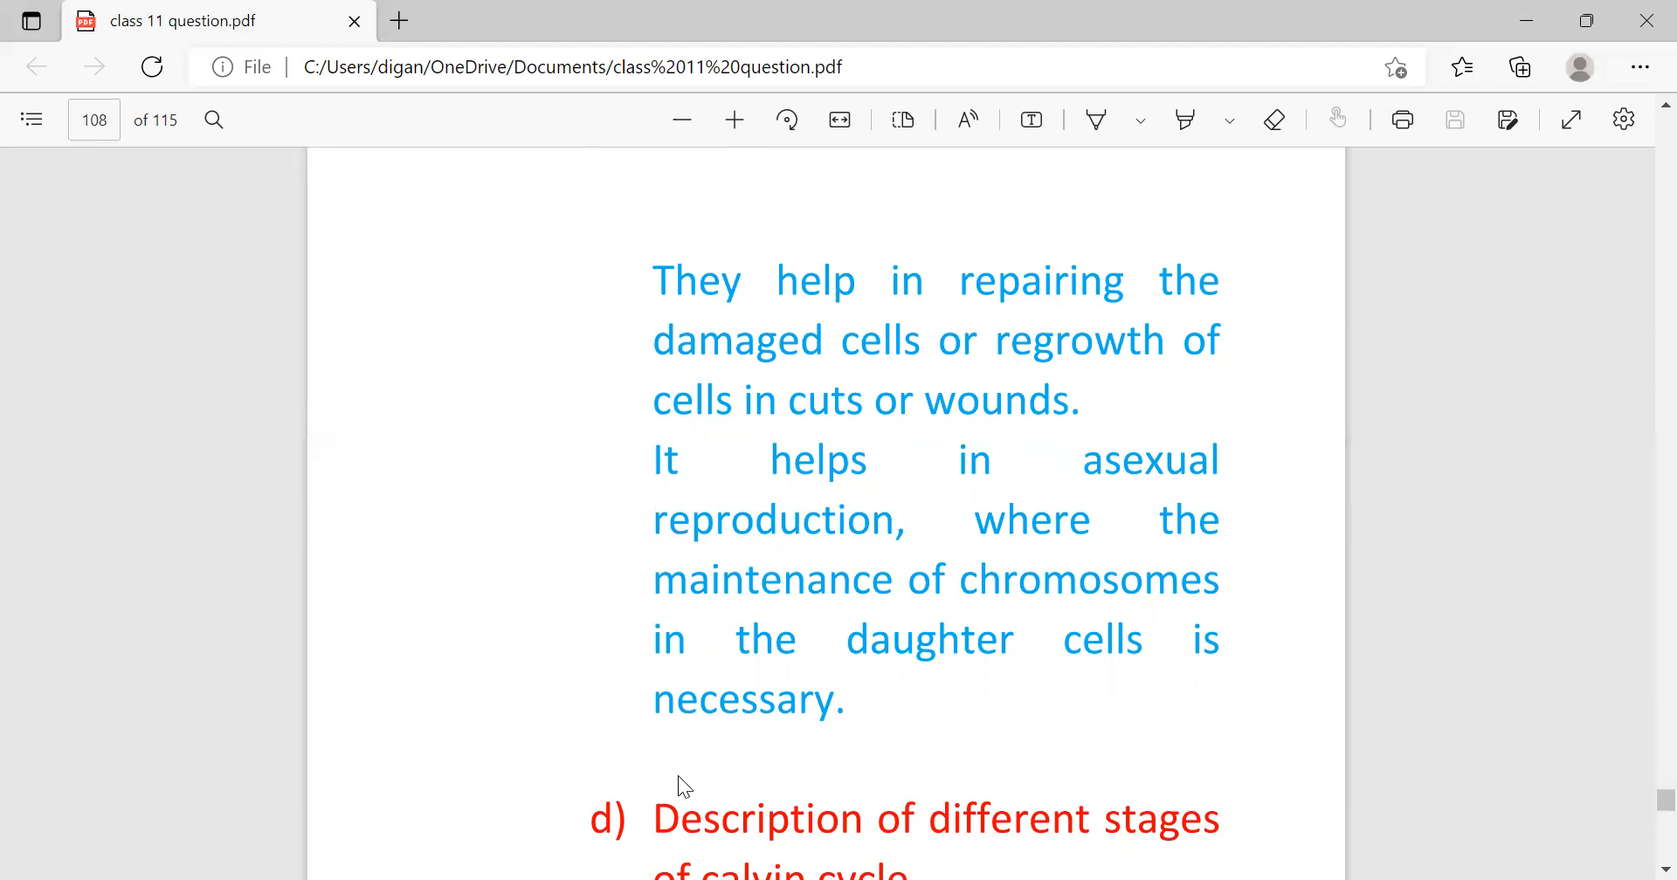
{"action": "scroll", "scroll_direction": "down", "scroll_amount": 3}
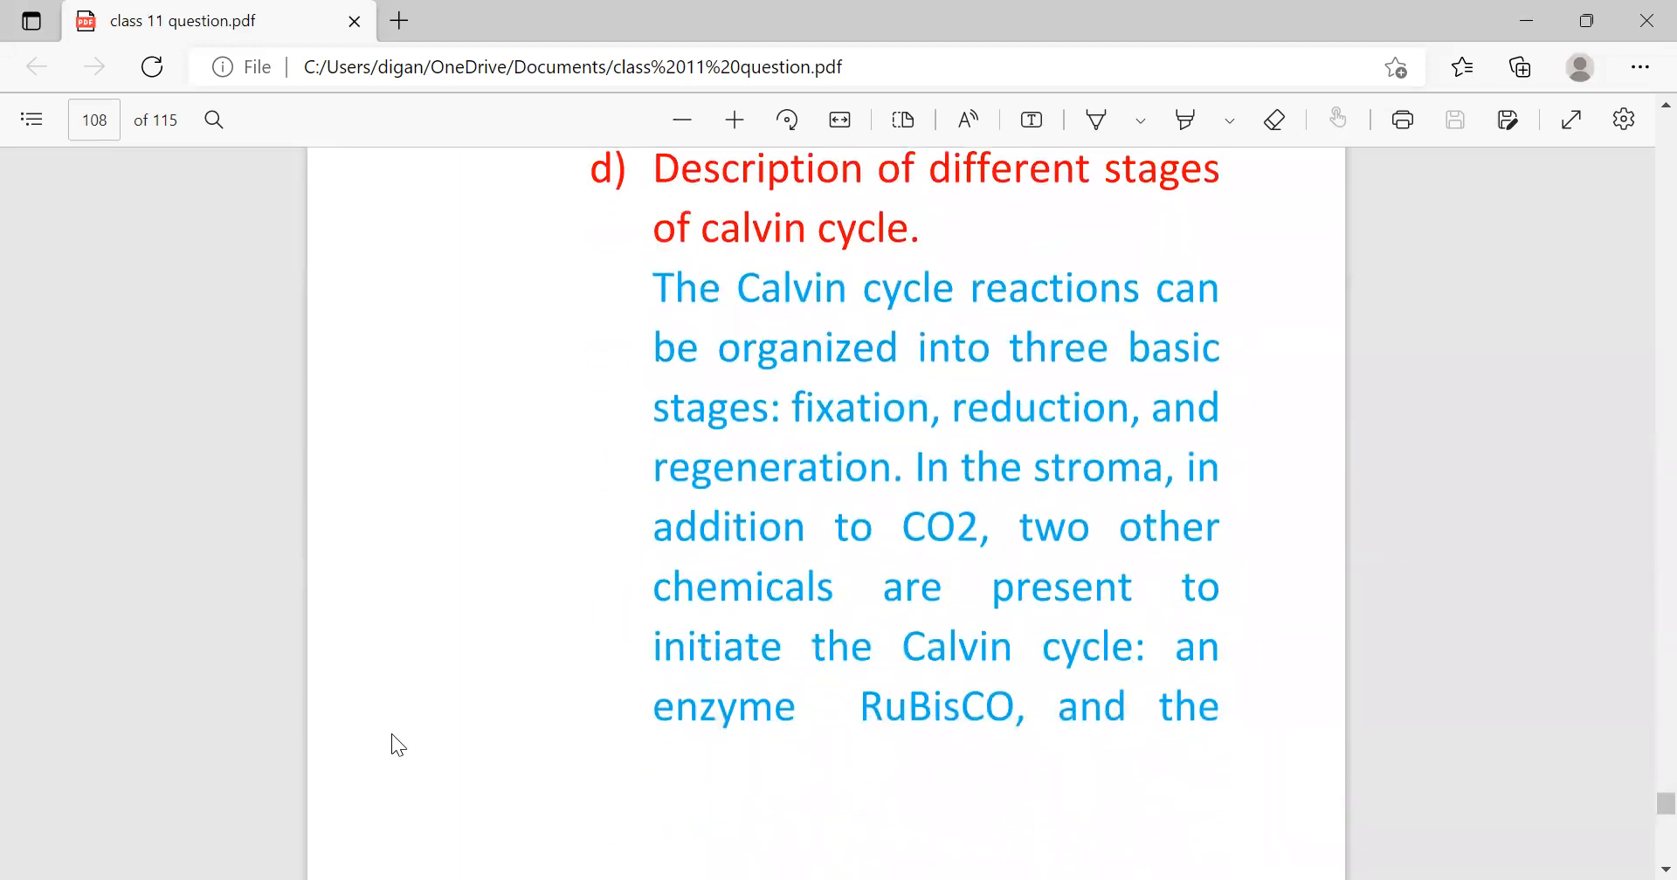
{"action": "mouse_move", "coordinate": [797, 271]}
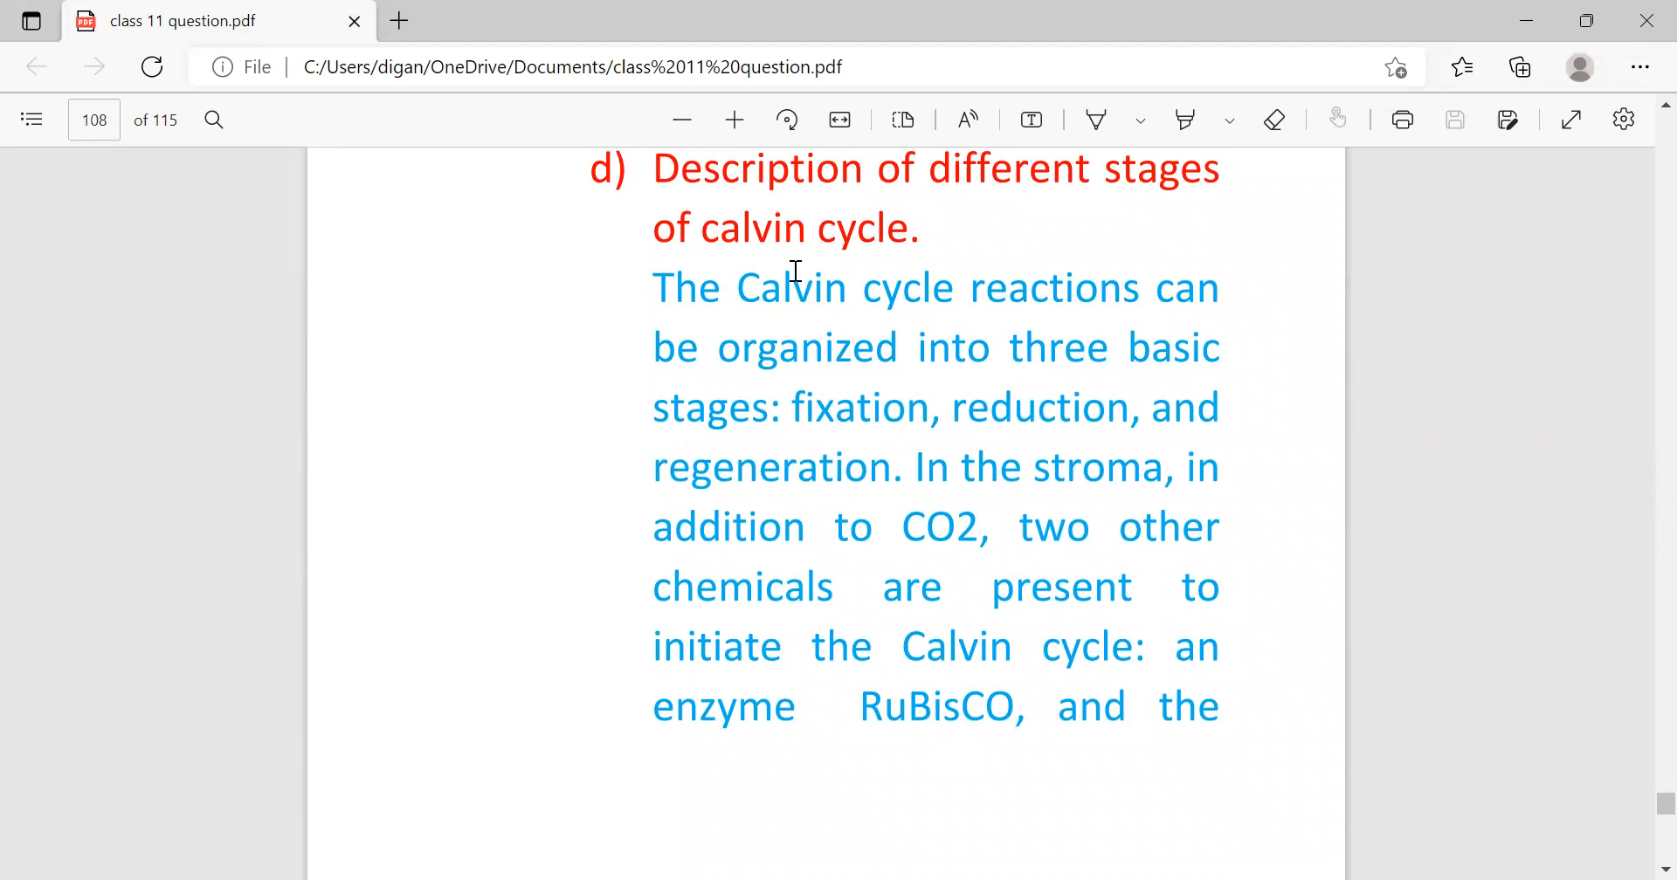
{"action": "mouse_move", "coordinate": [928, 346]}
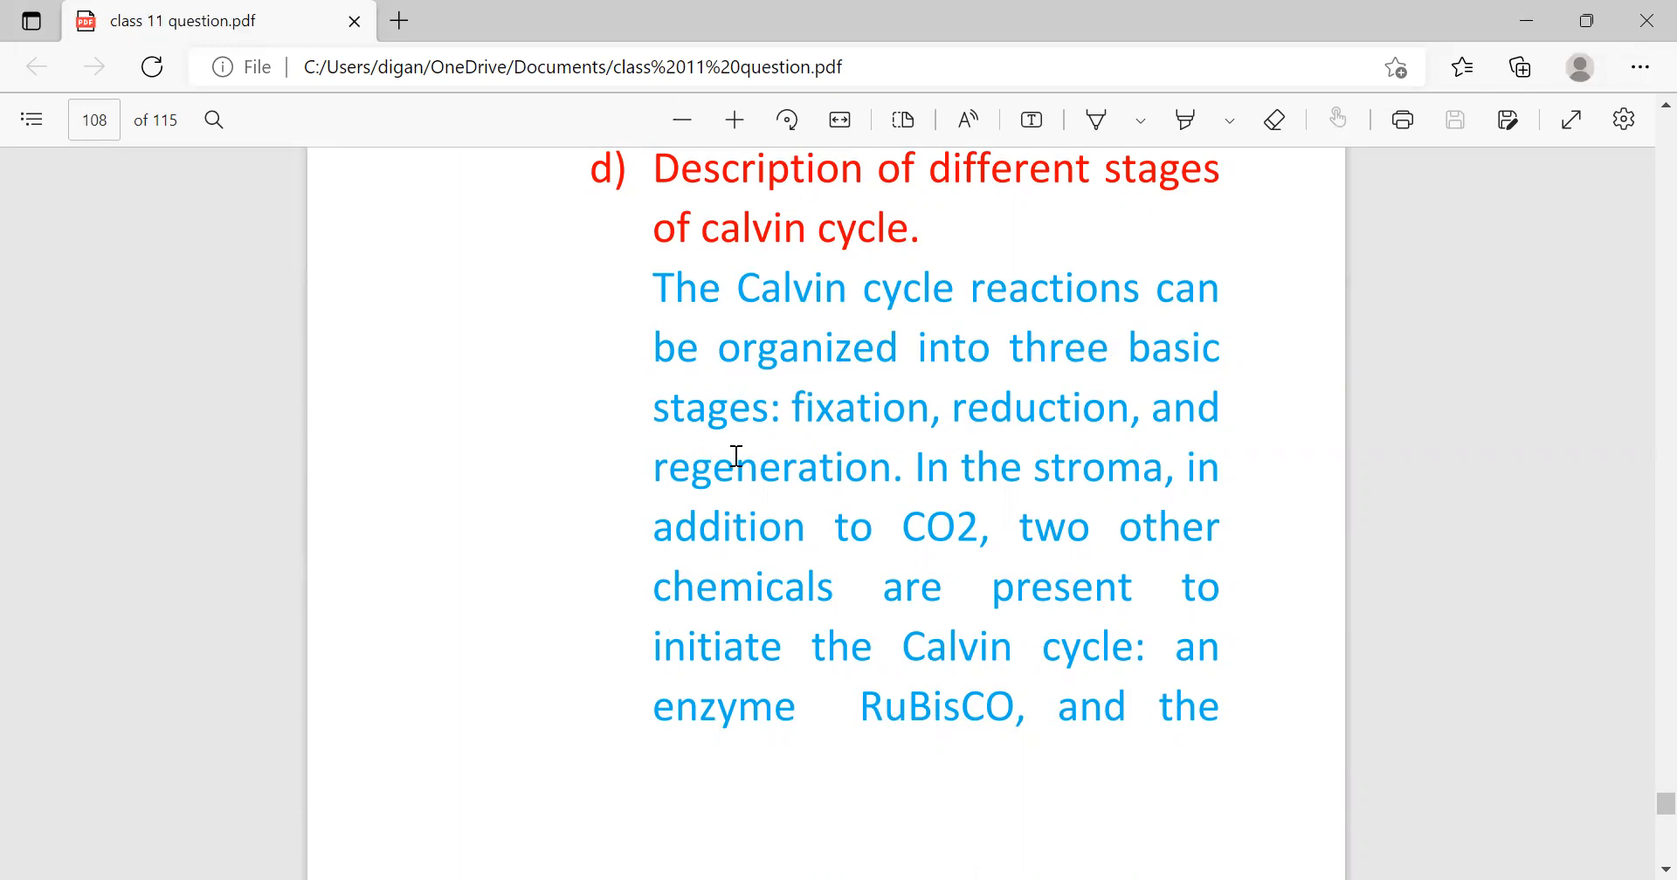
{"action": "mouse_move", "coordinate": [823, 470]}
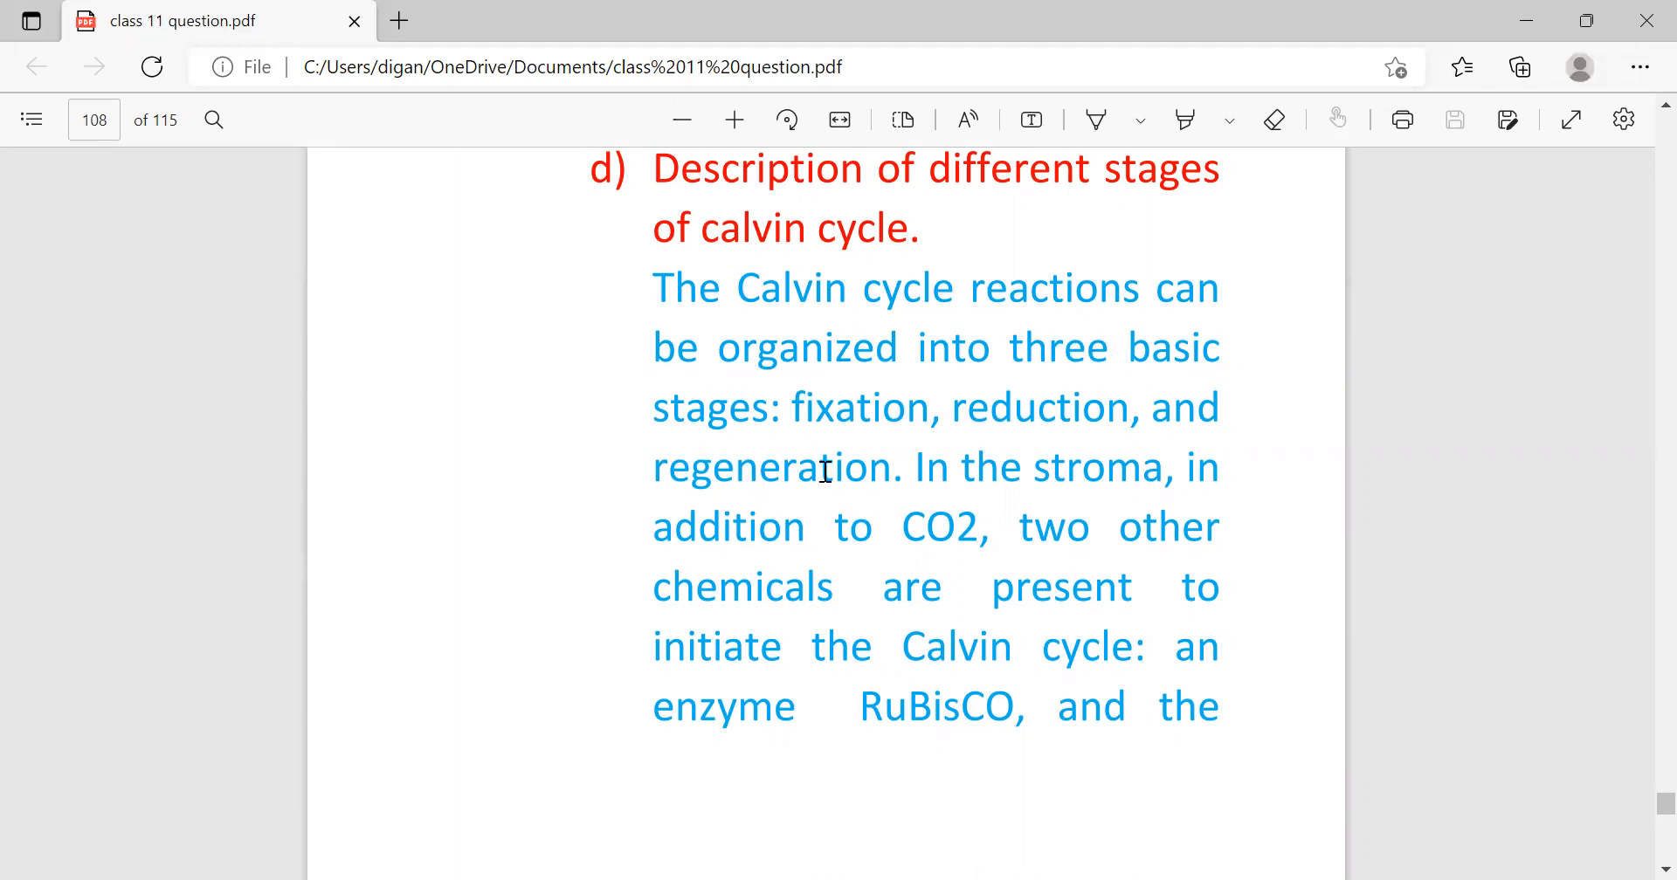
{"action": "mouse_move", "coordinate": [893, 426]}
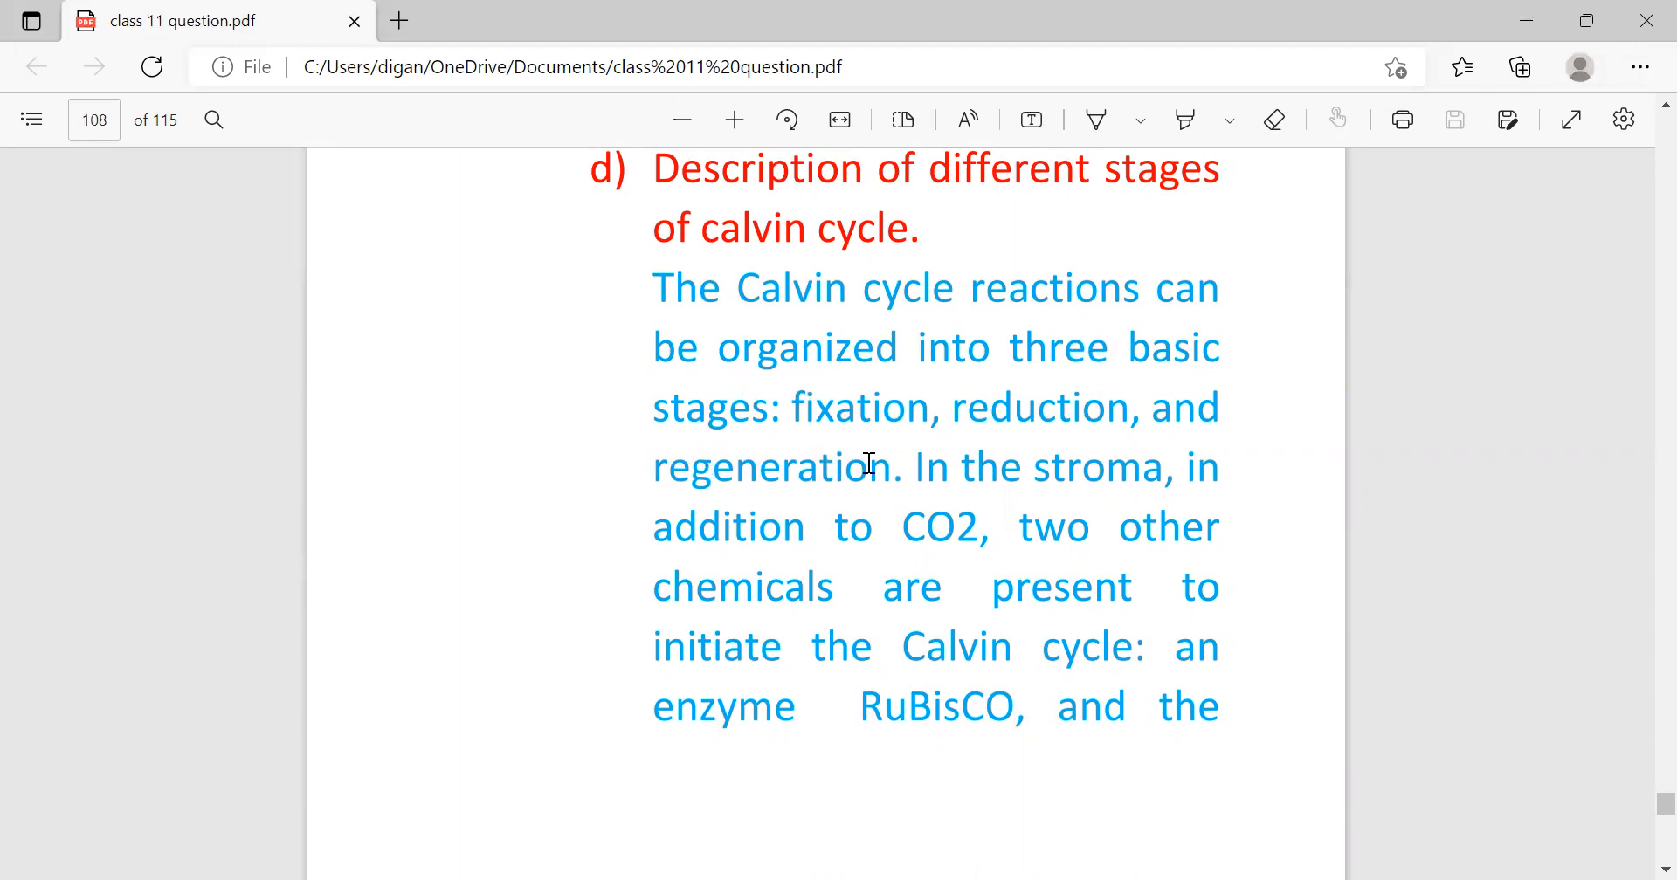
{"action": "mouse_move", "coordinate": [1012, 428]}
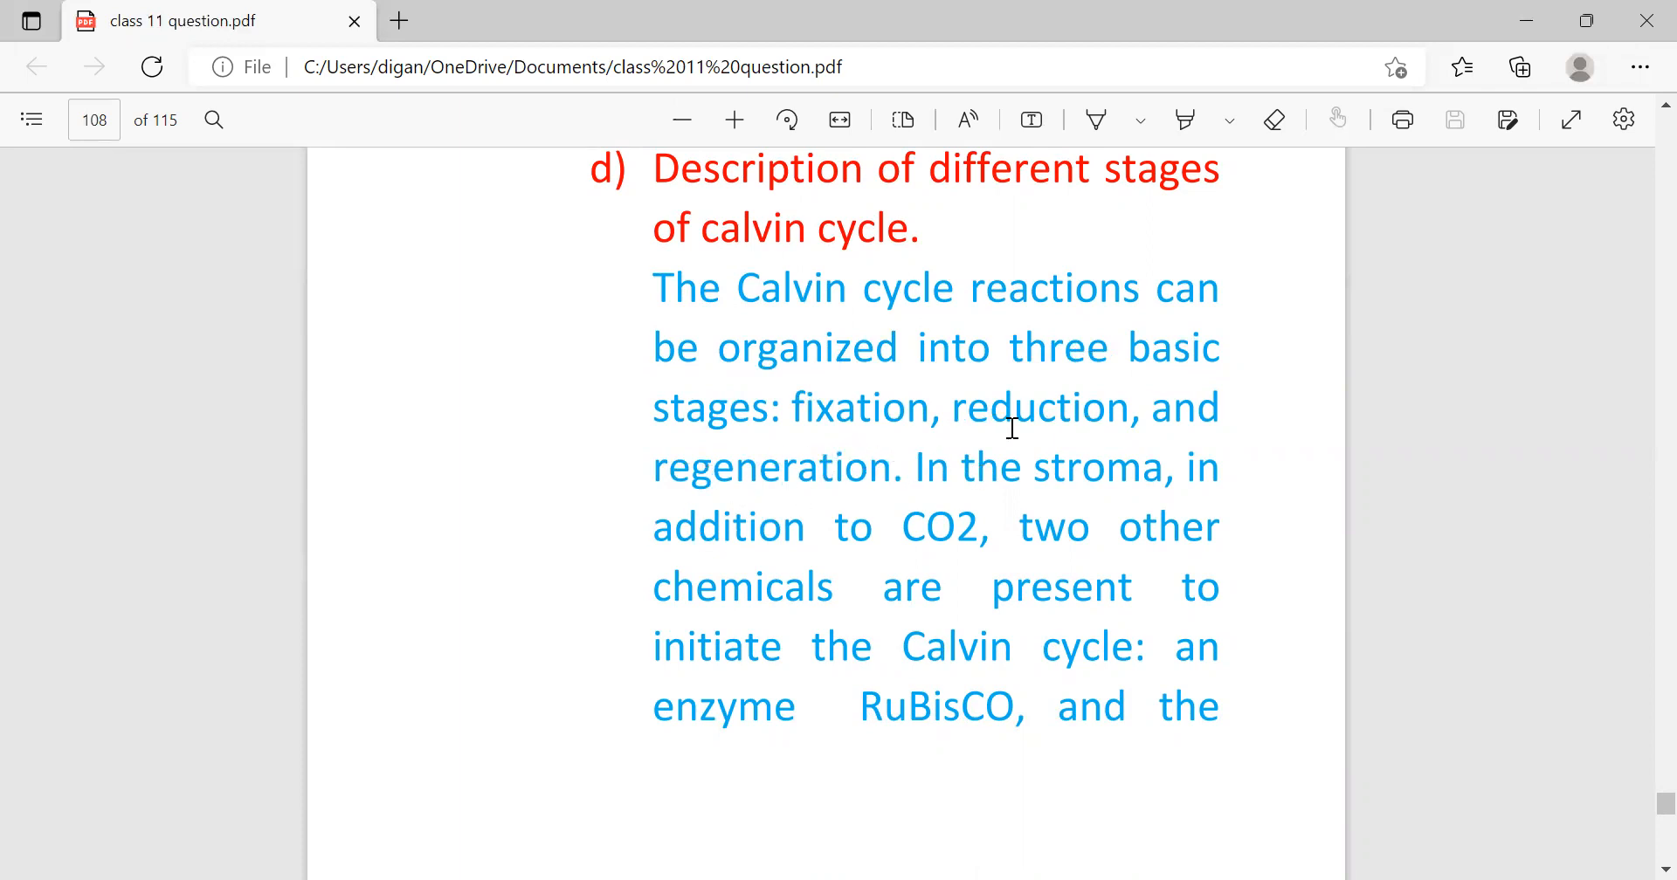
{"action": "mouse_move", "coordinate": [790, 508]}
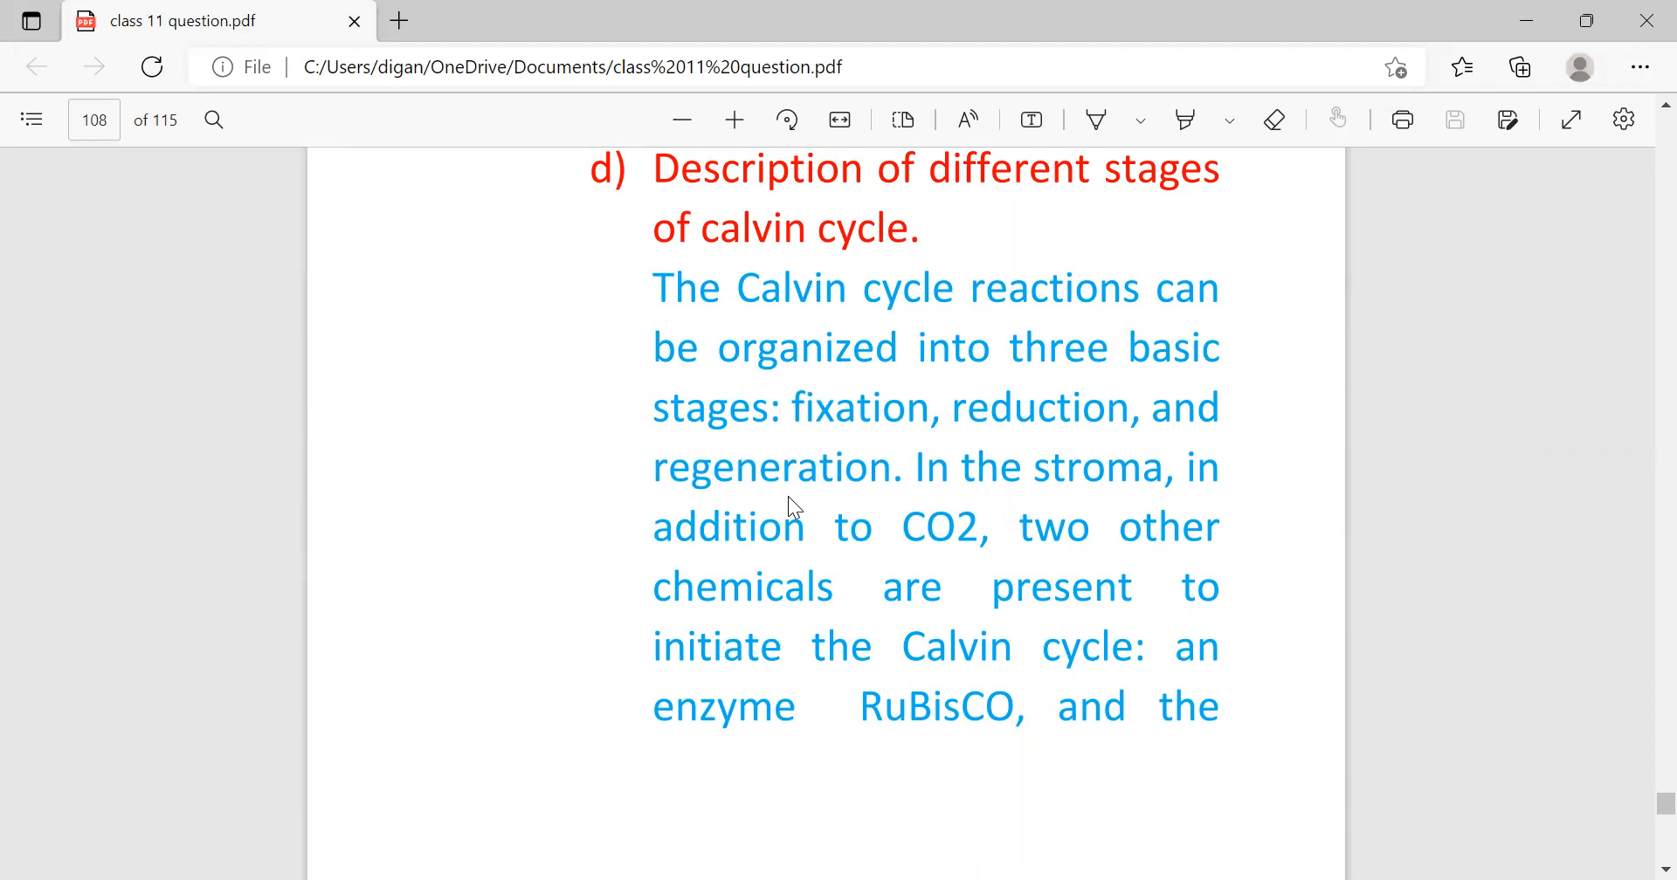
{"action": "mouse_move", "coordinate": [744, 565]}
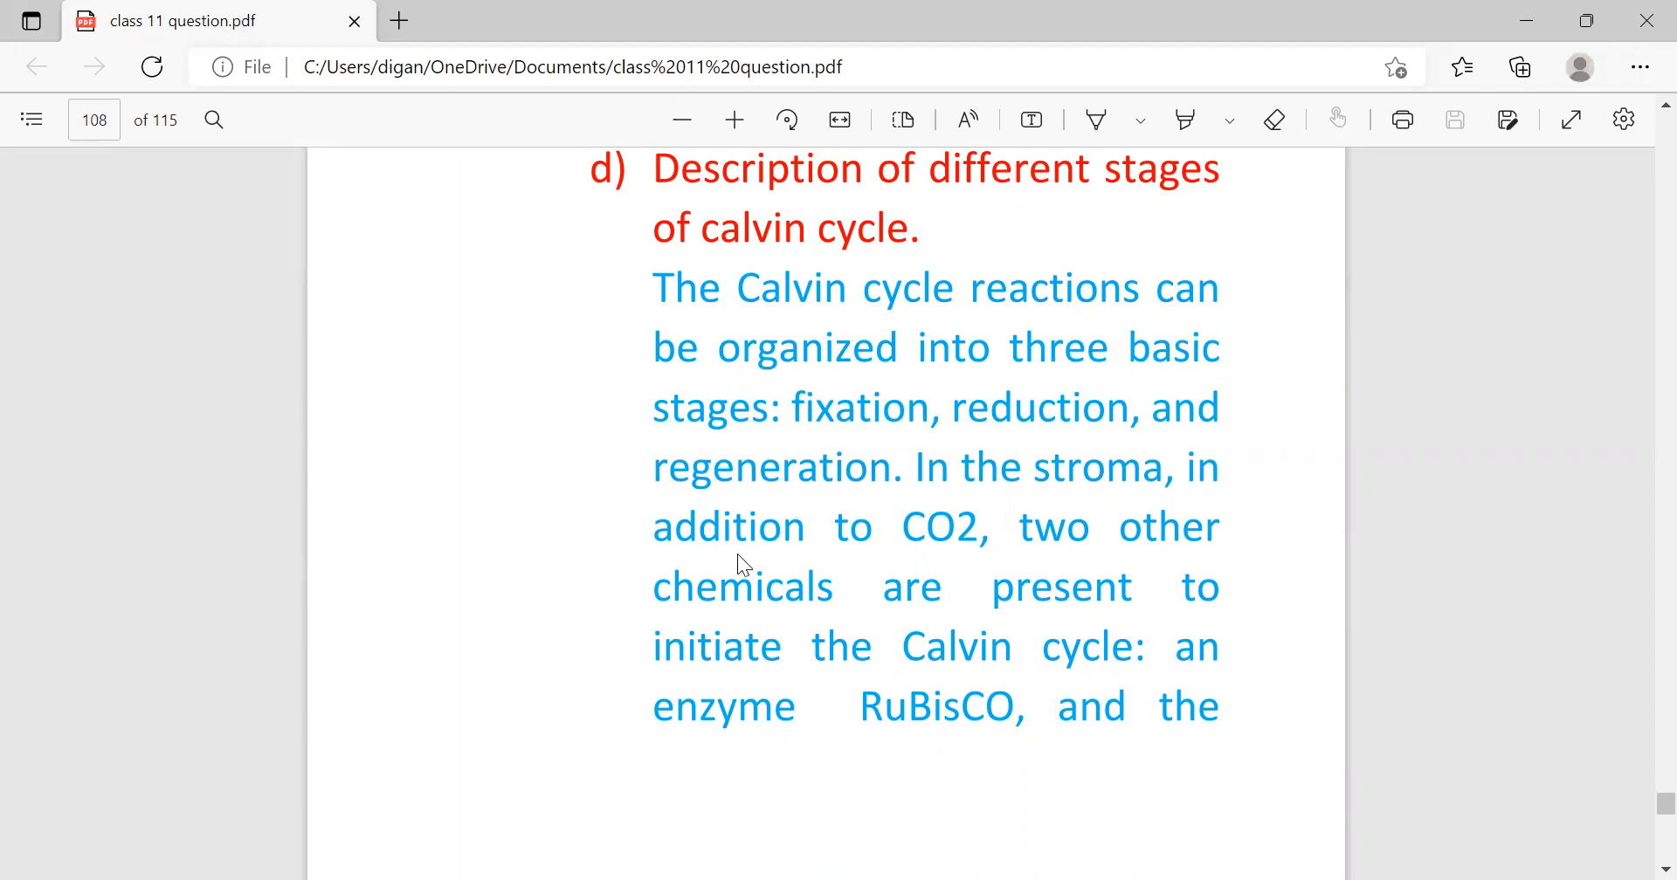
{"action": "mouse_move", "coordinate": [801, 631]}
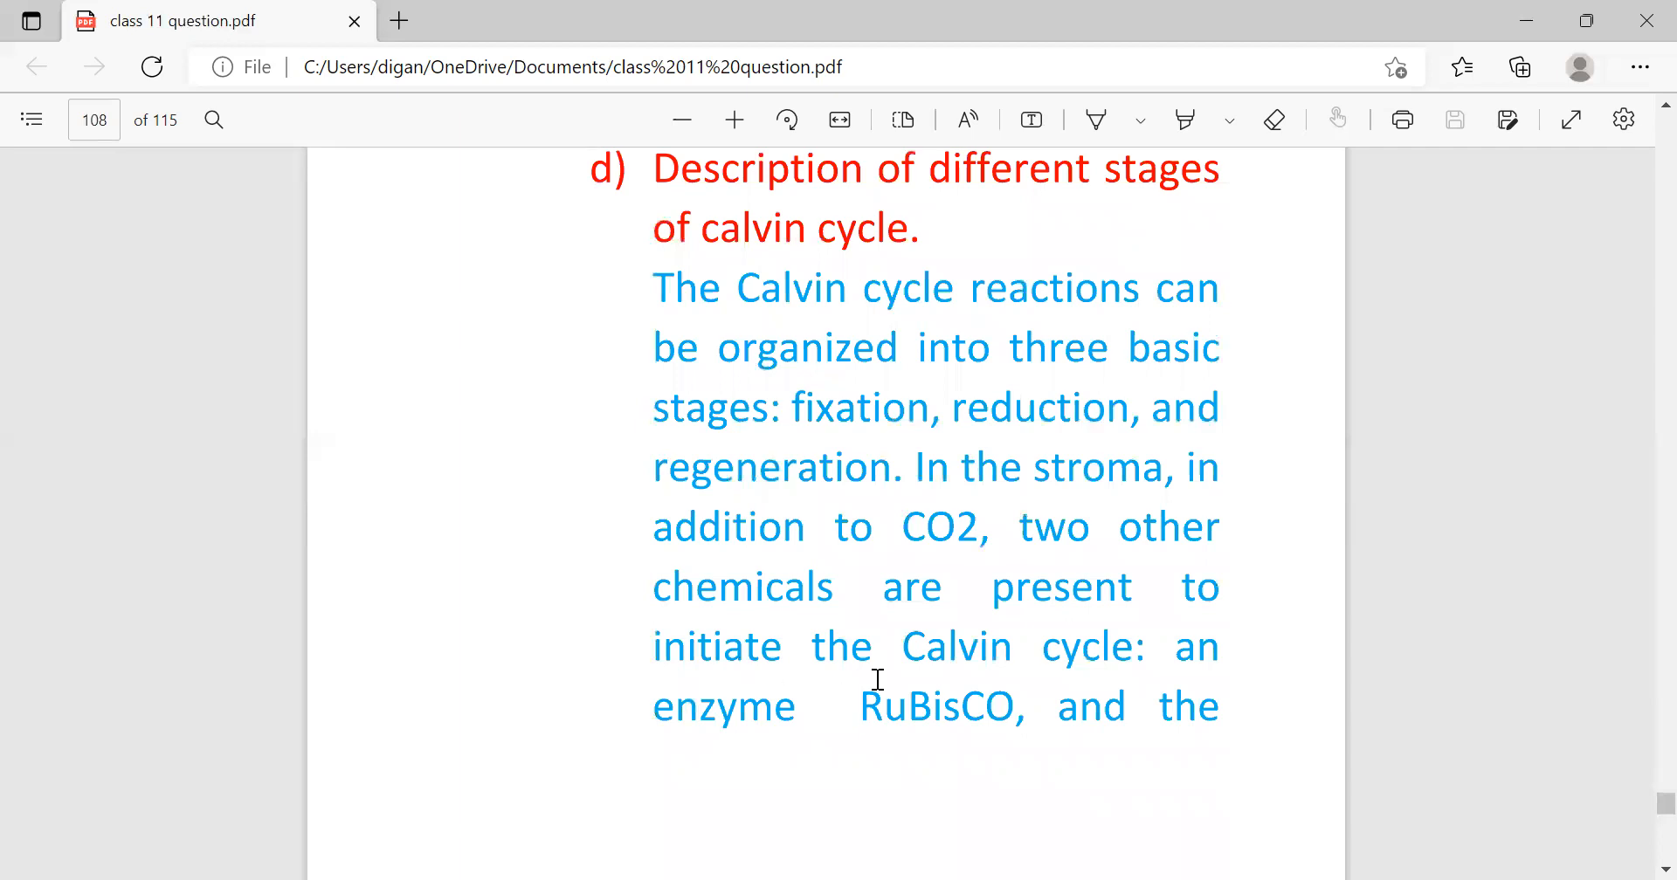
{"action": "mouse_move", "coordinate": [963, 768]}
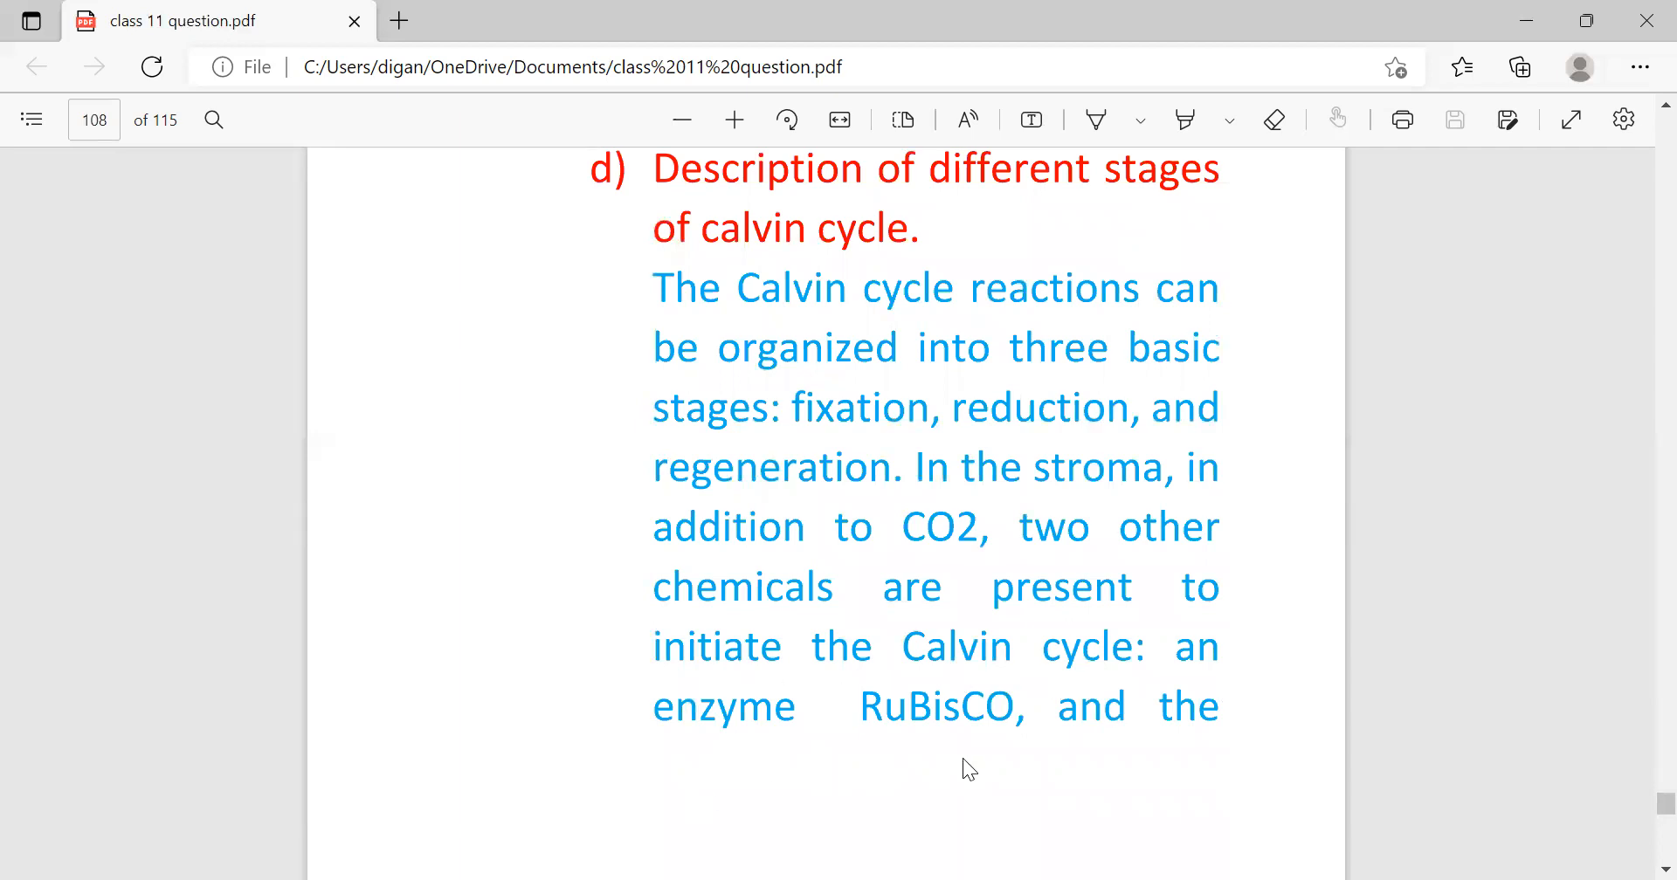
{"action": "mouse_move", "coordinate": [862, 749]}
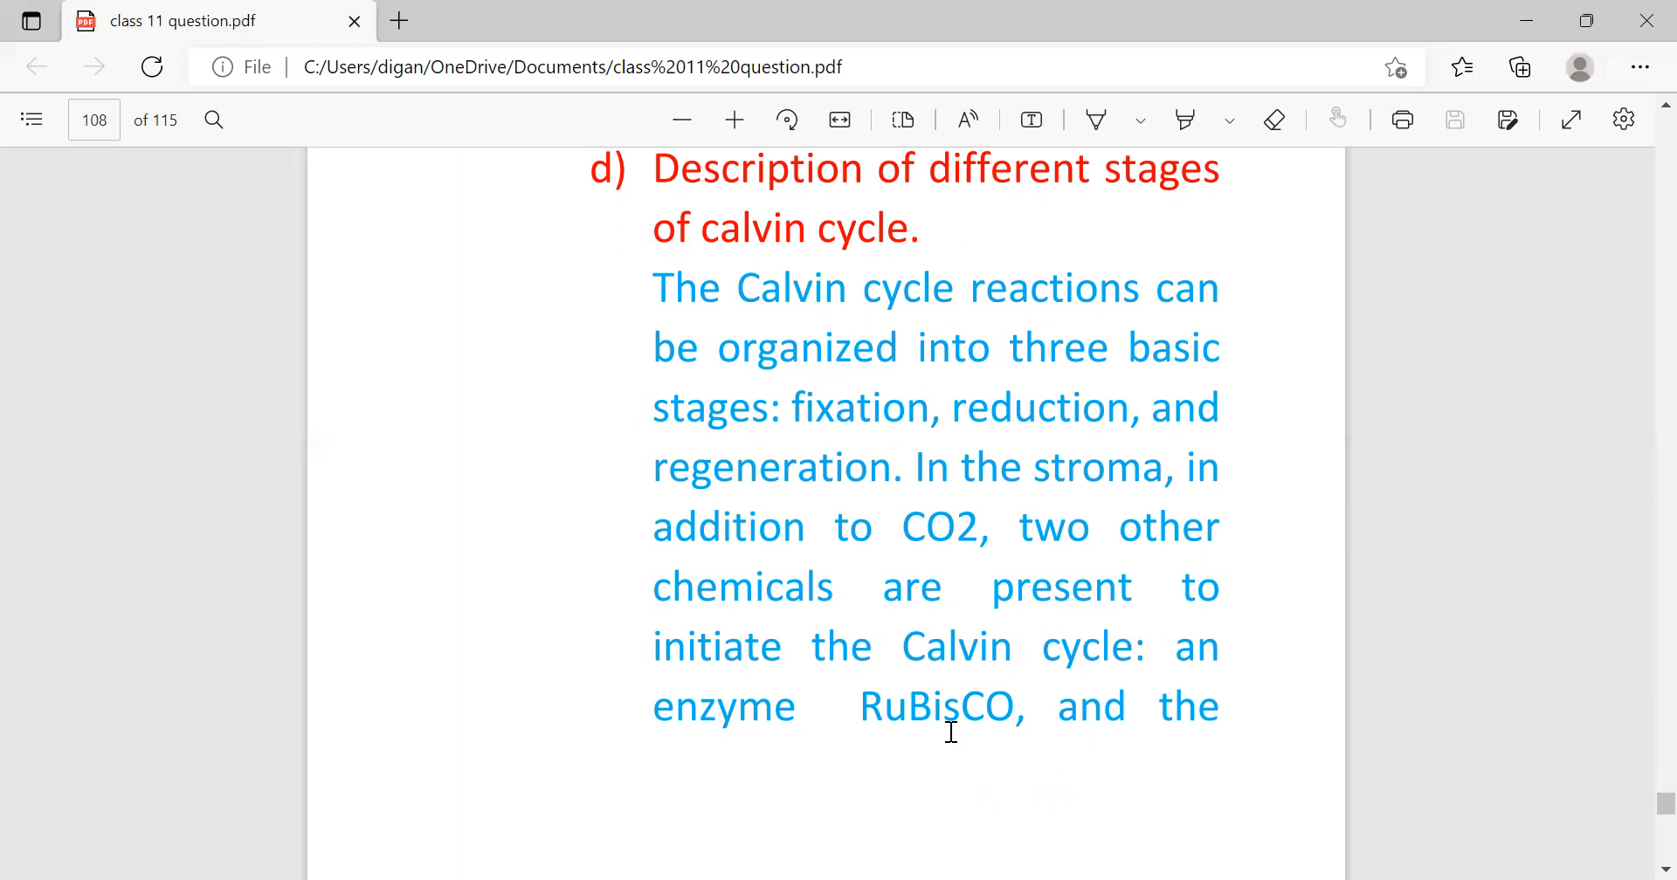
{"action": "scroll", "scroll_direction": "down", "scroll_amount": 3}
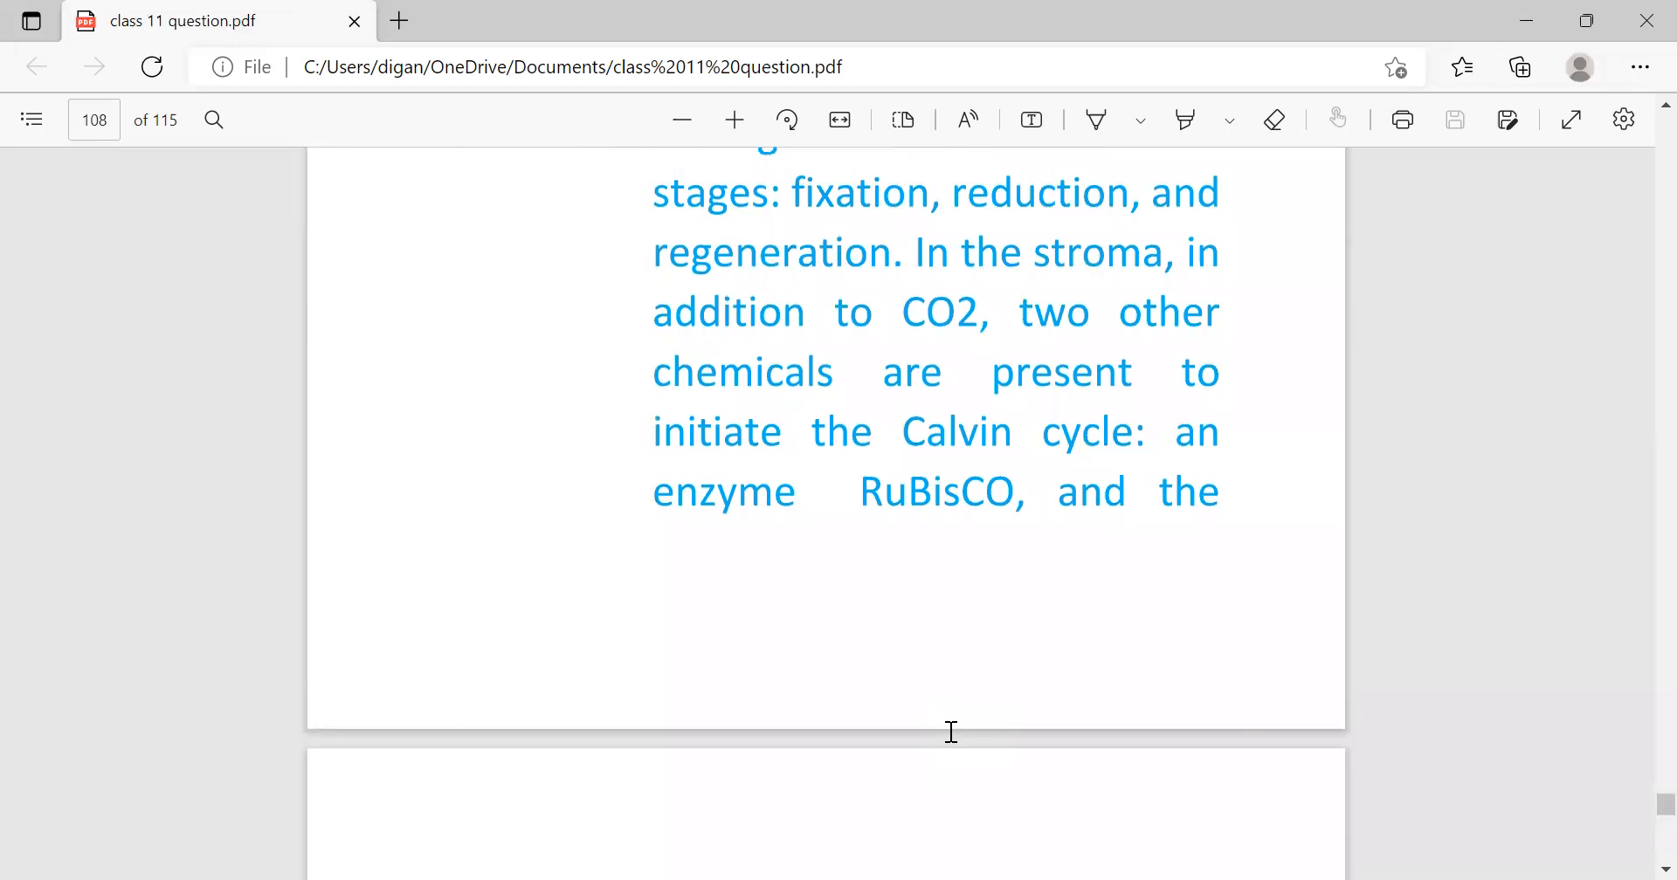
{"action": "mouse_move", "coordinate": [875, 460]}
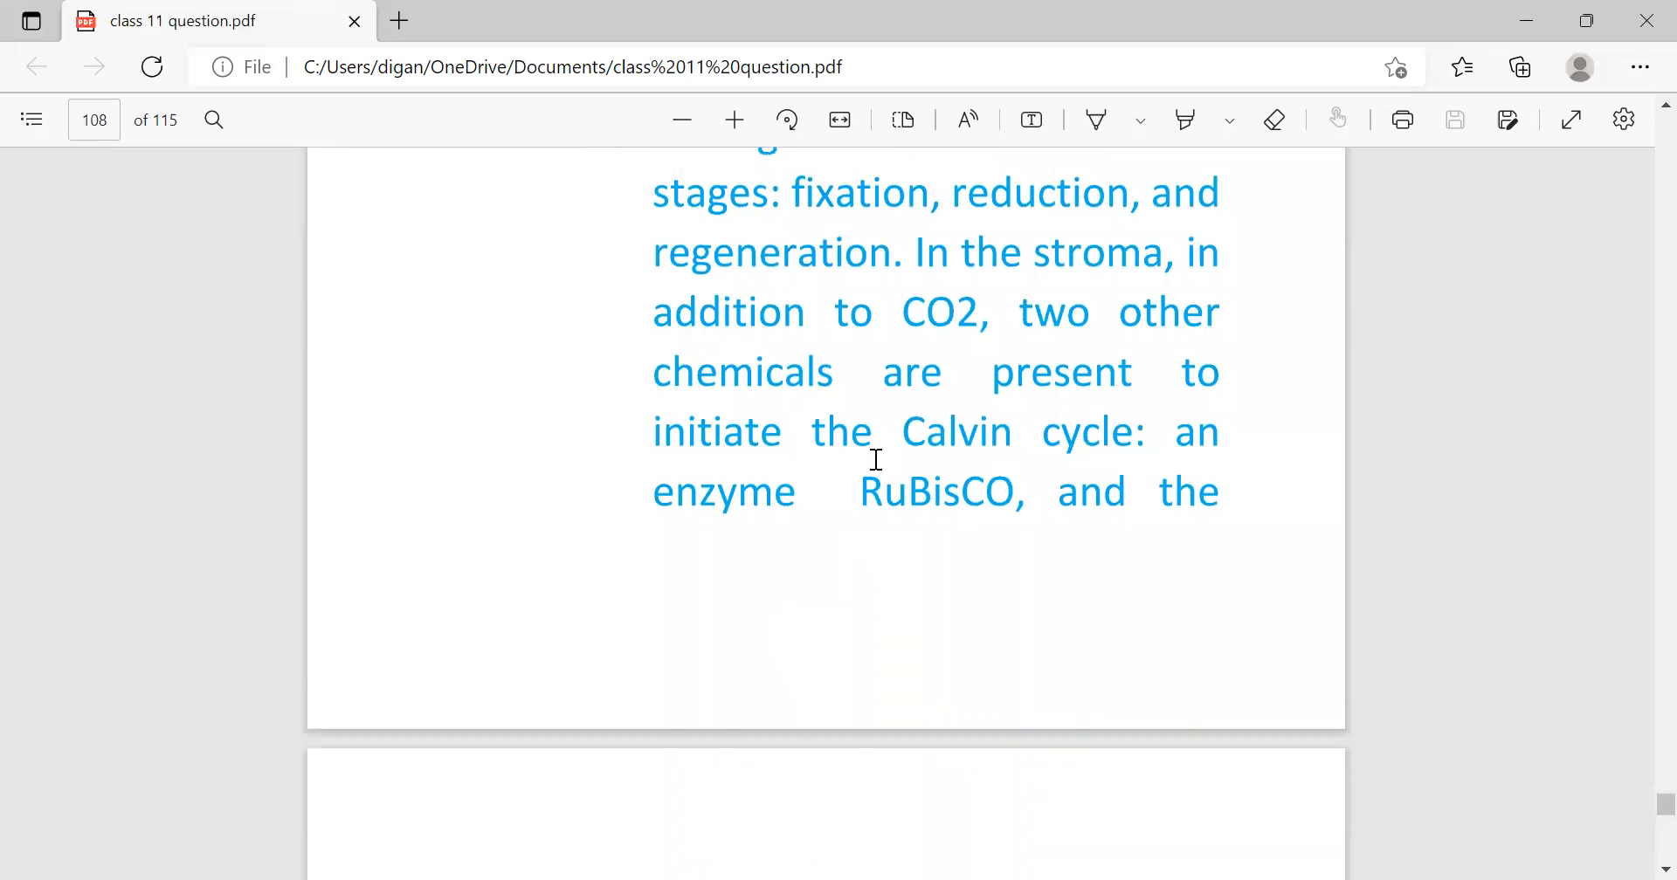
{"action": "mouse_move", "coordinate": [926, 533]}
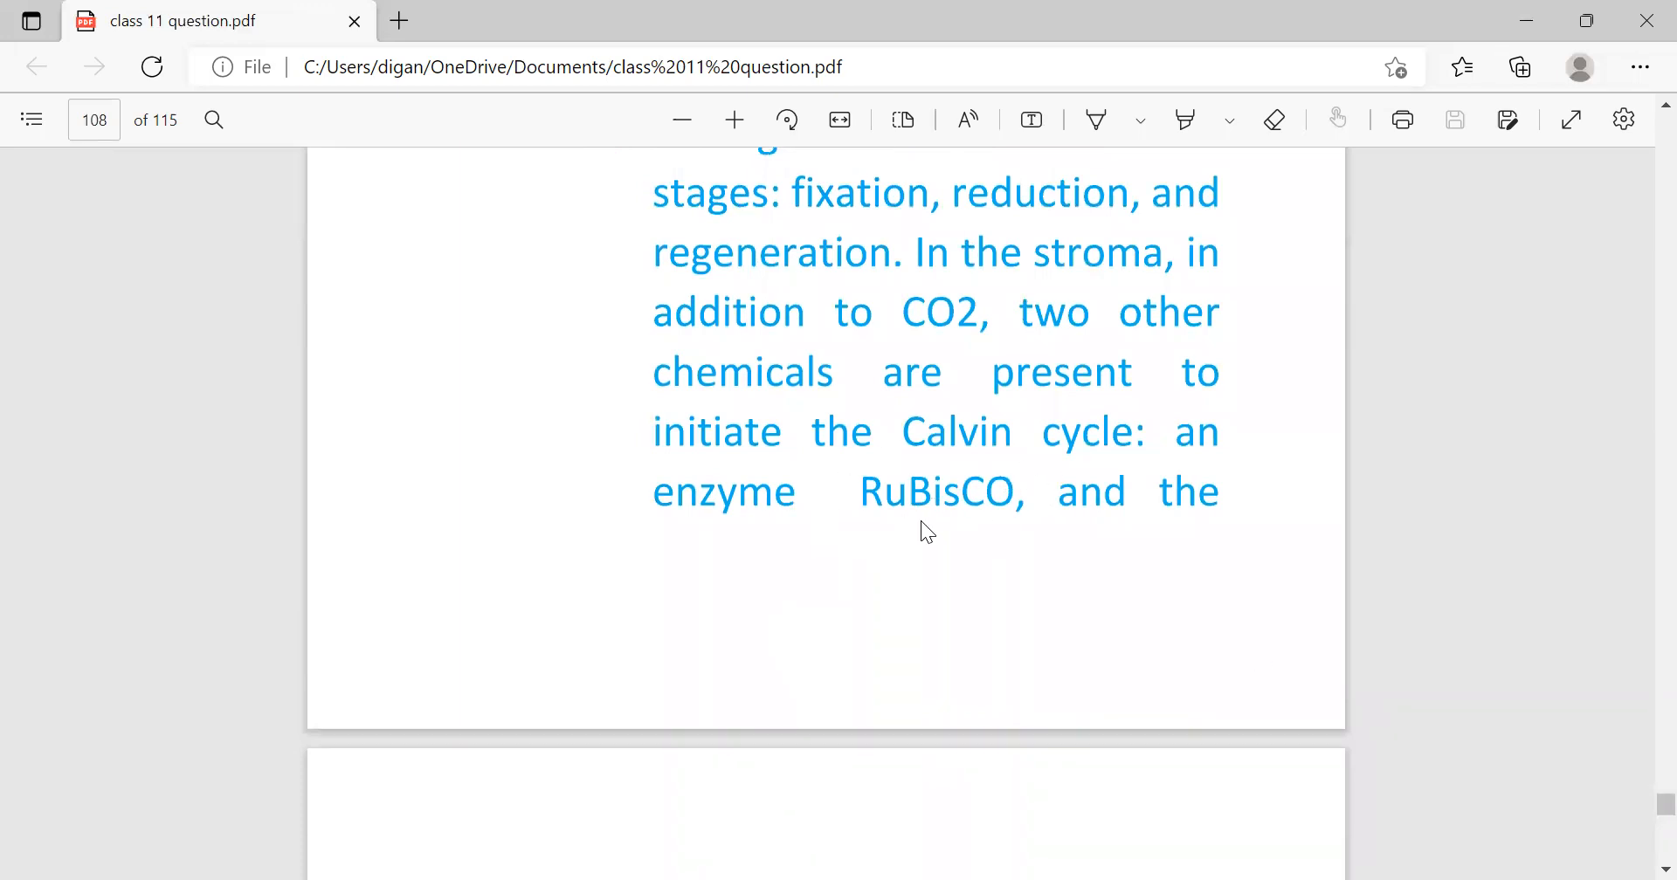
{"action": "scroll", "scroll_direction": "down", "scroll_amount": 3}
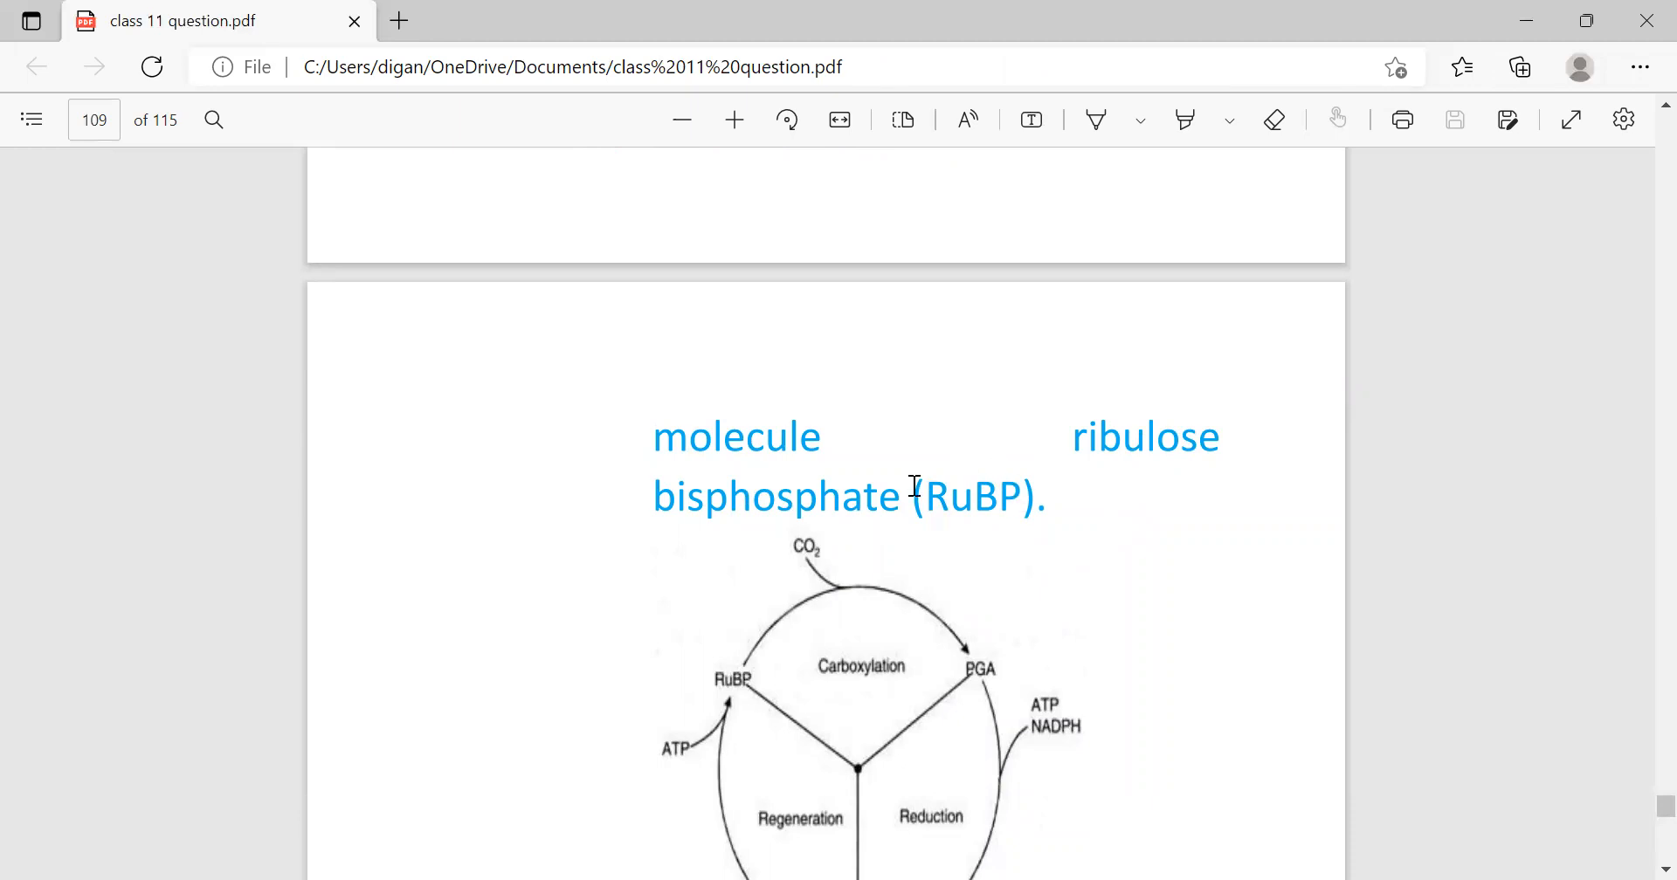
{"action": "scroll", "scroll_direction": "down", "scroll_amount": 3}
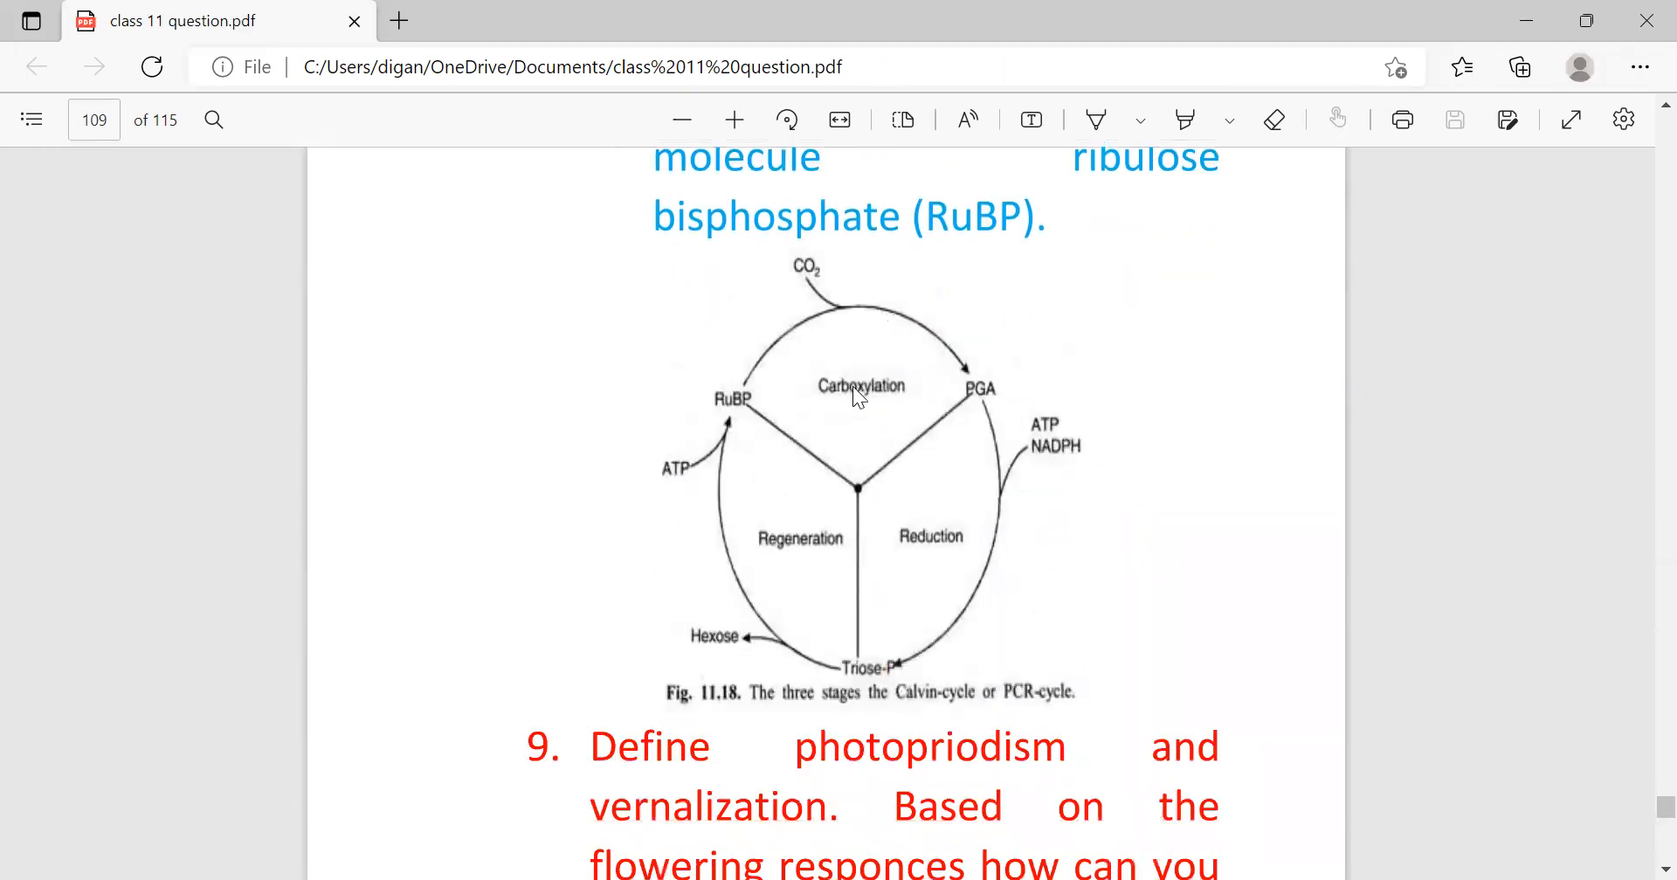
{"action": "mouse_move", "coordinate": [727, 409]}
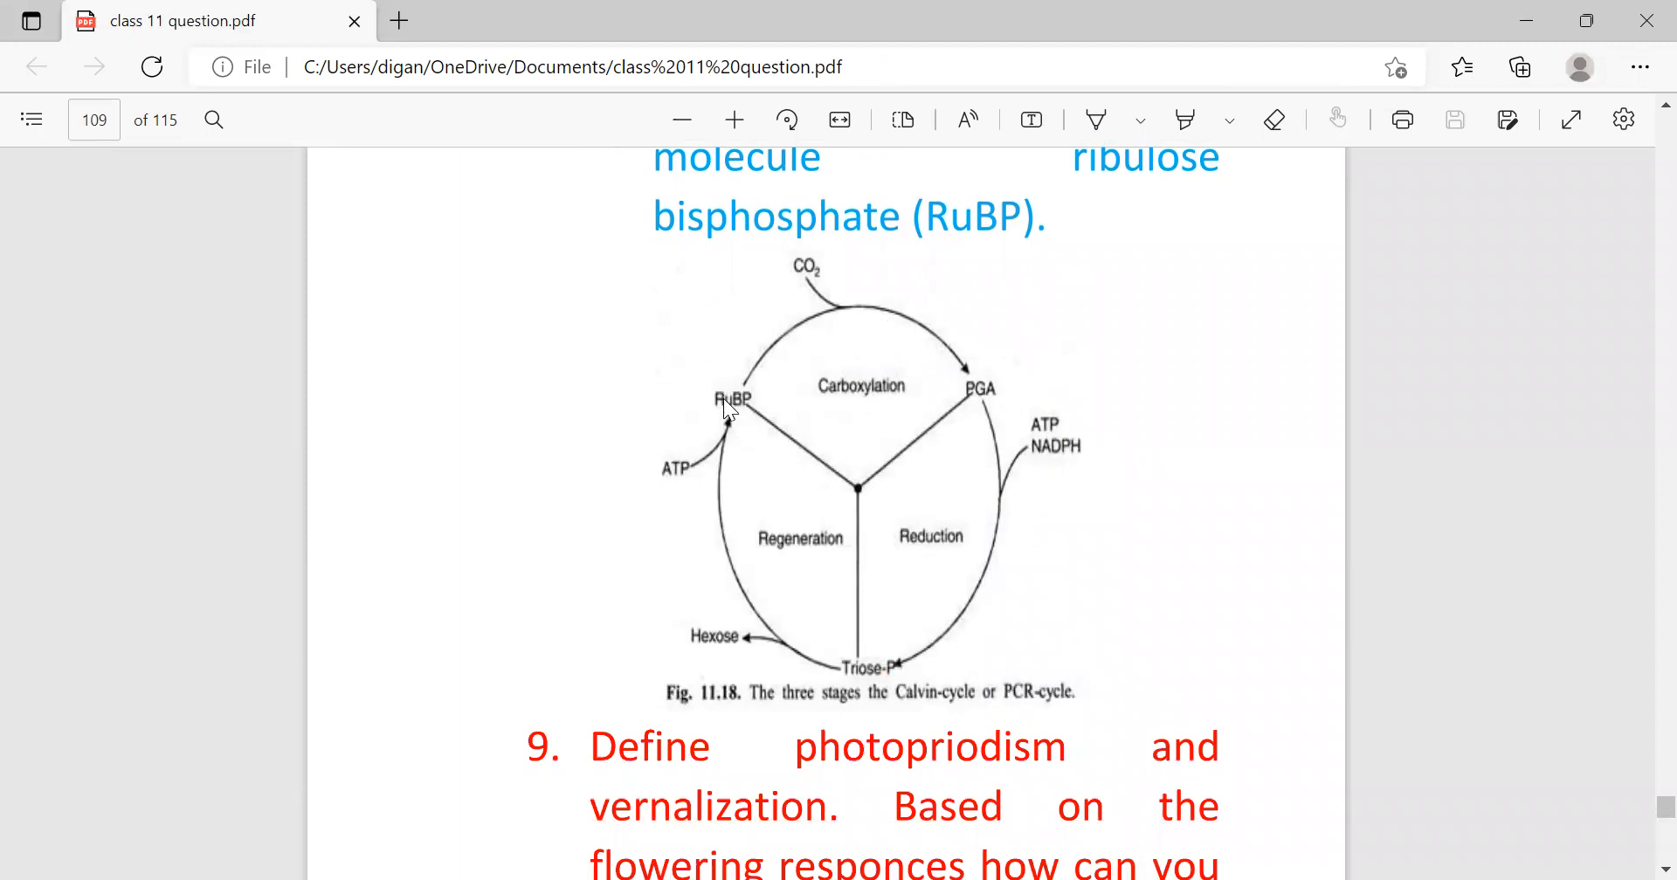
{"action": "mouse_move", "coordinate": [800, 269]}
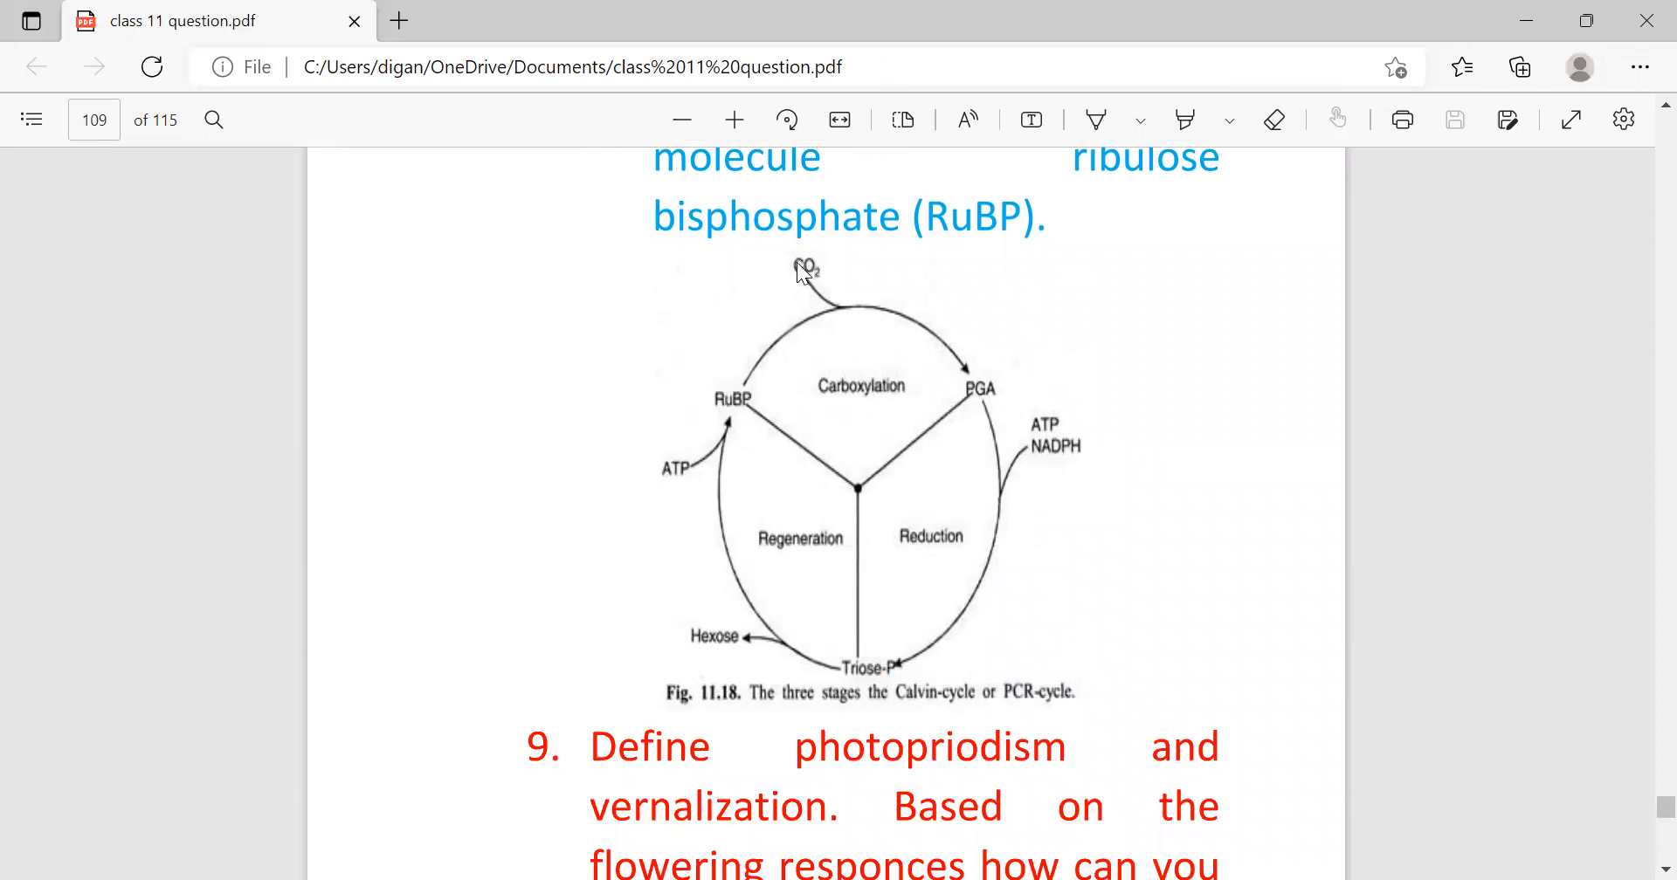
{"action": "mouse_move", "coordinate": [783, 367]}
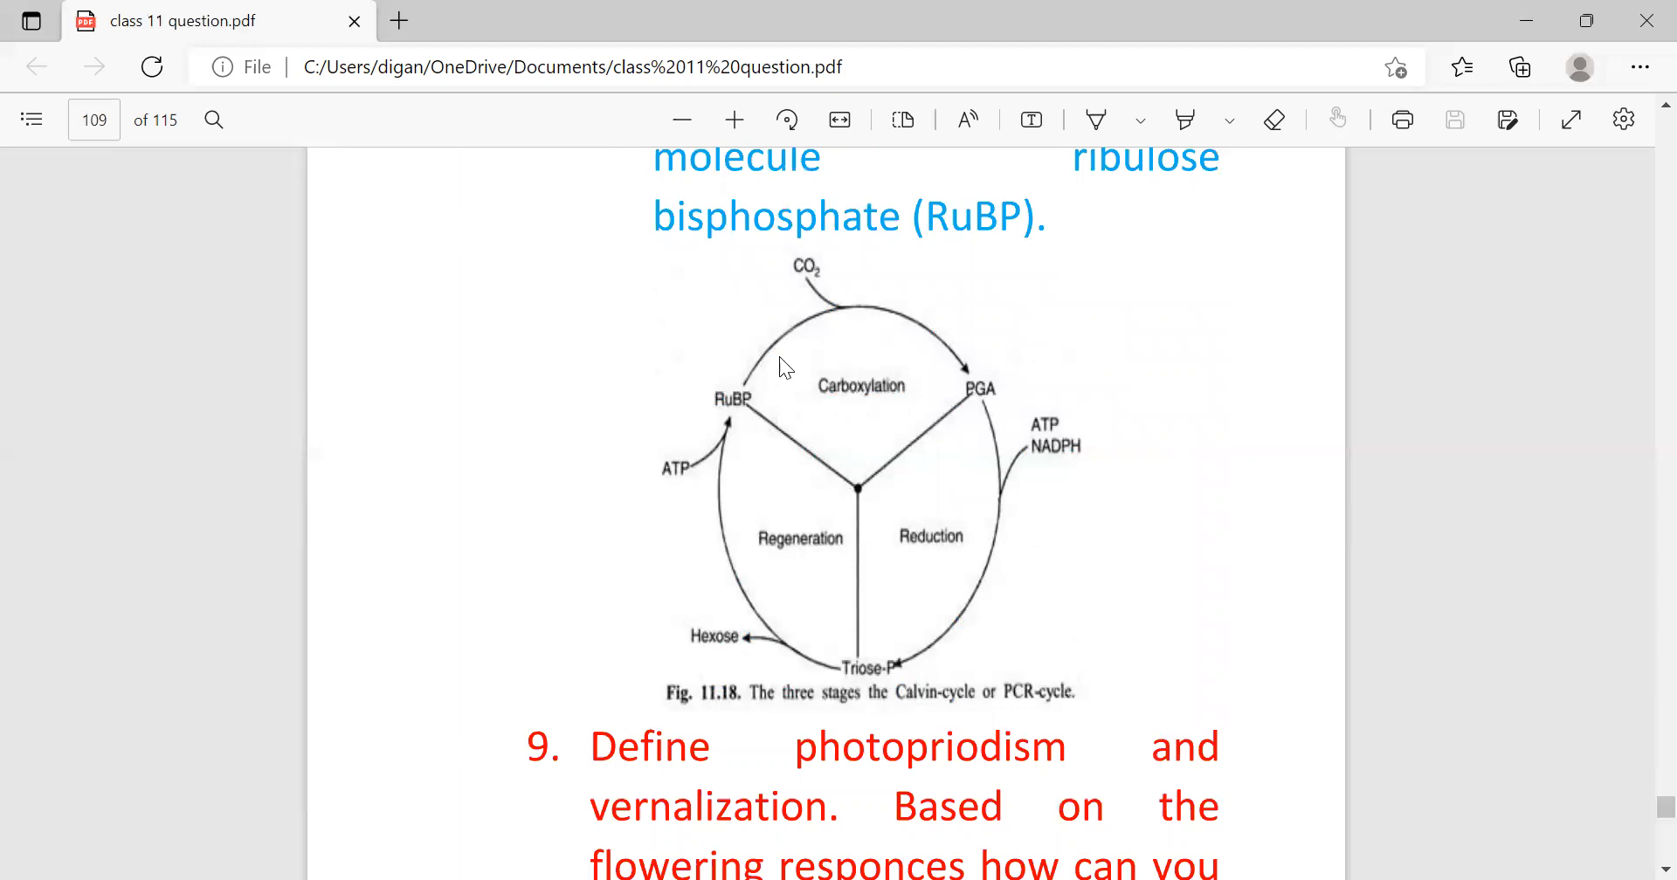
{"action": "mouse_move", "coordinate": [961, 403]}
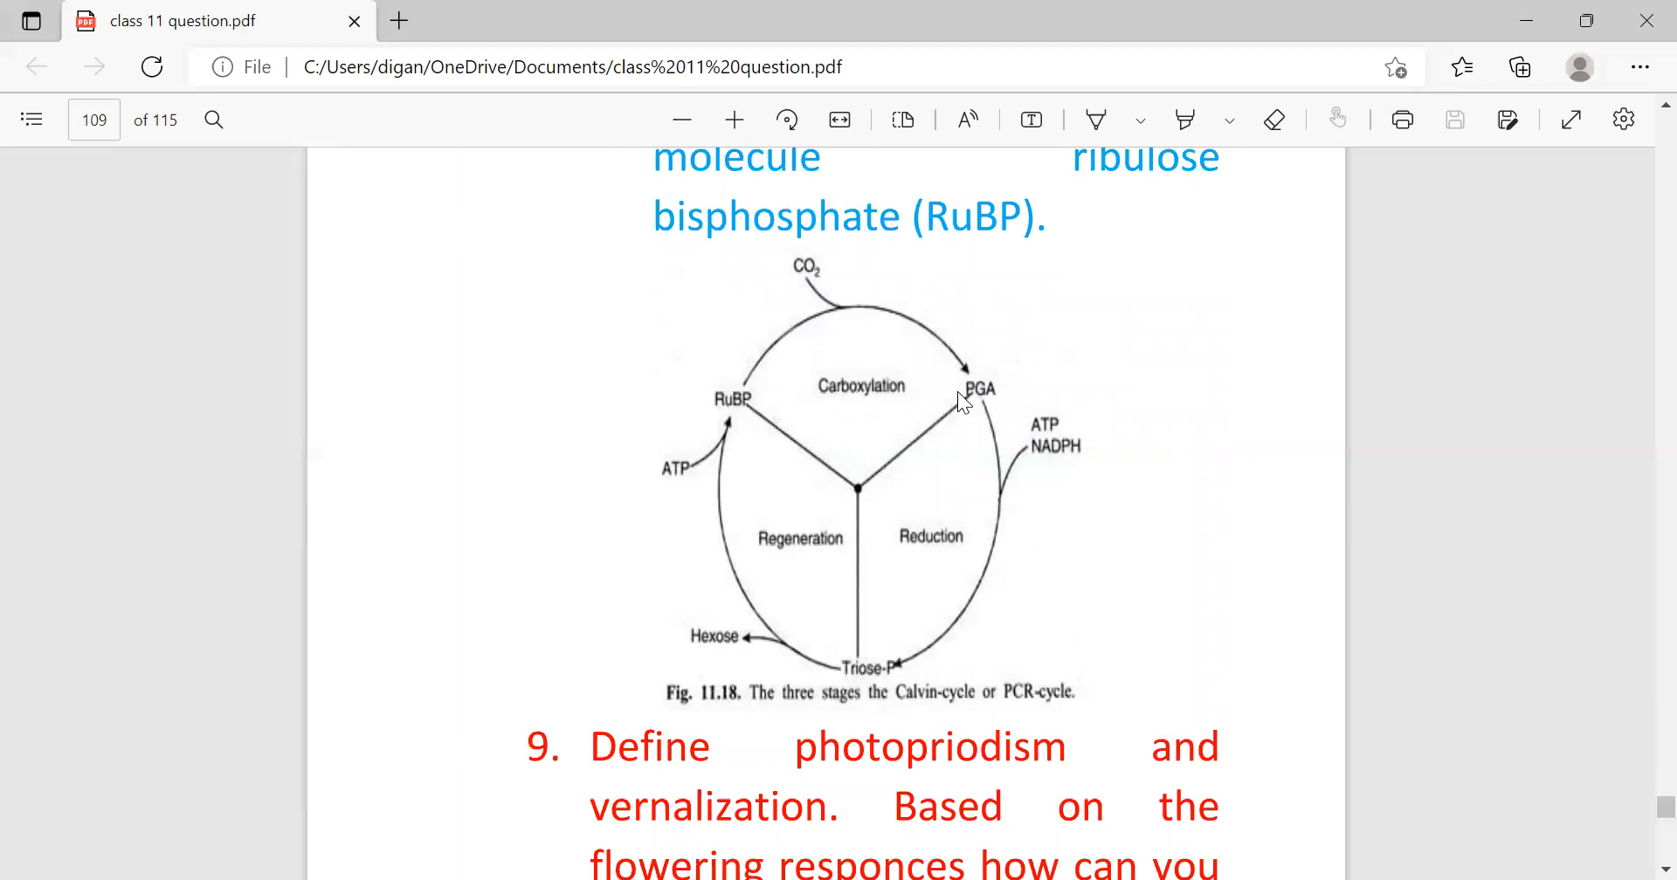
{"action": "mouse_move", "coordinate": [835, 362]}
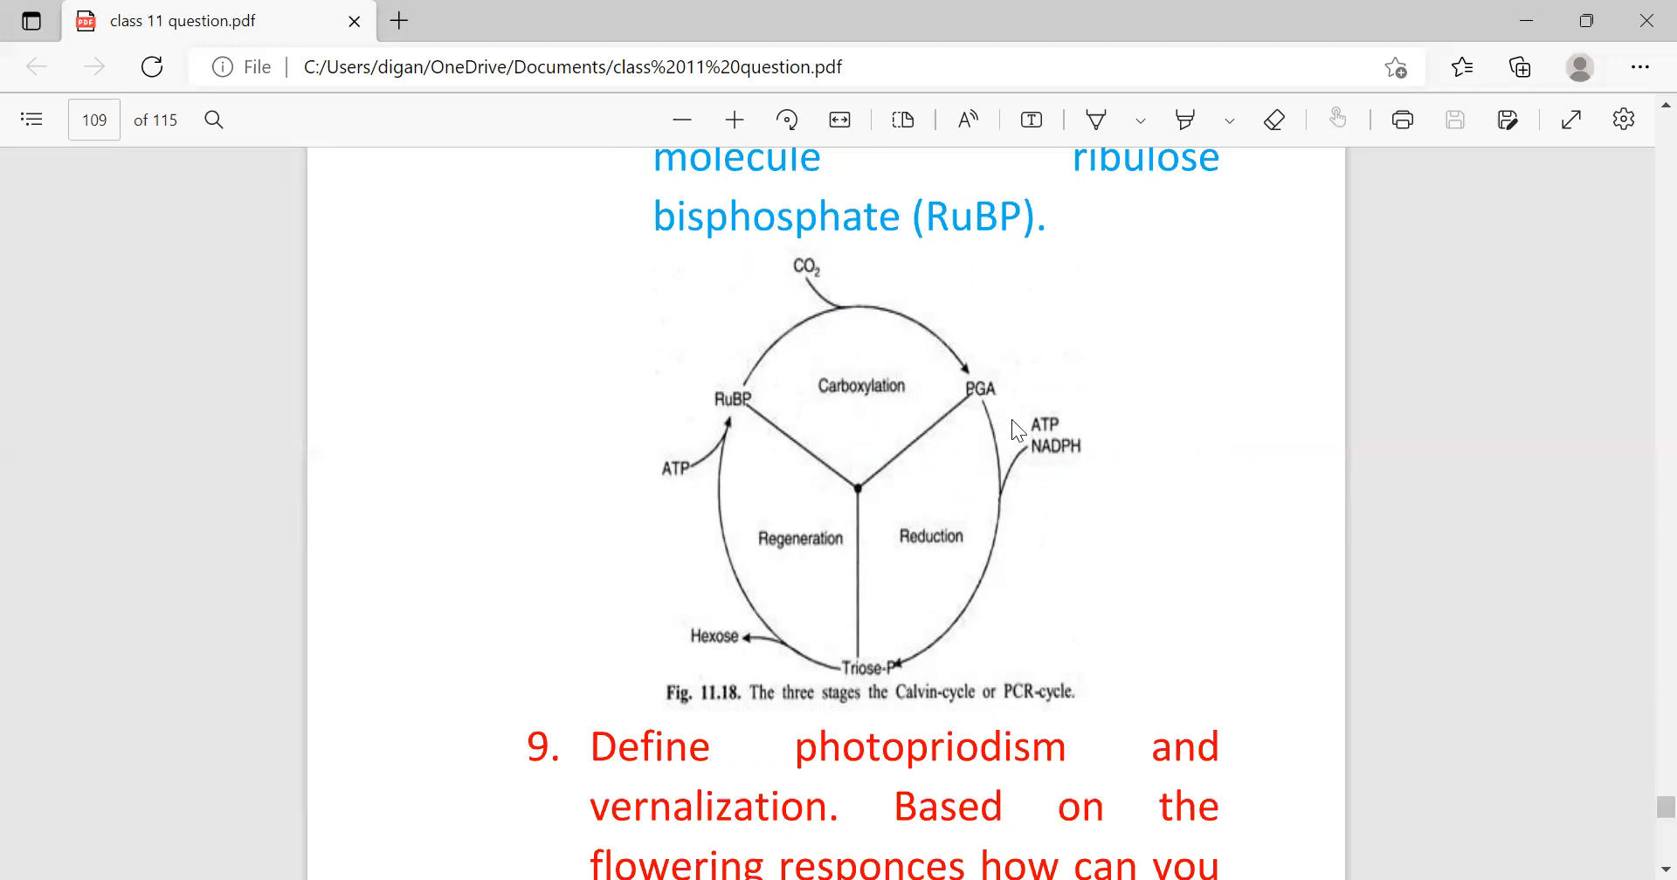
{"action": "mouse_move", "coordinate": [1050, 475]}
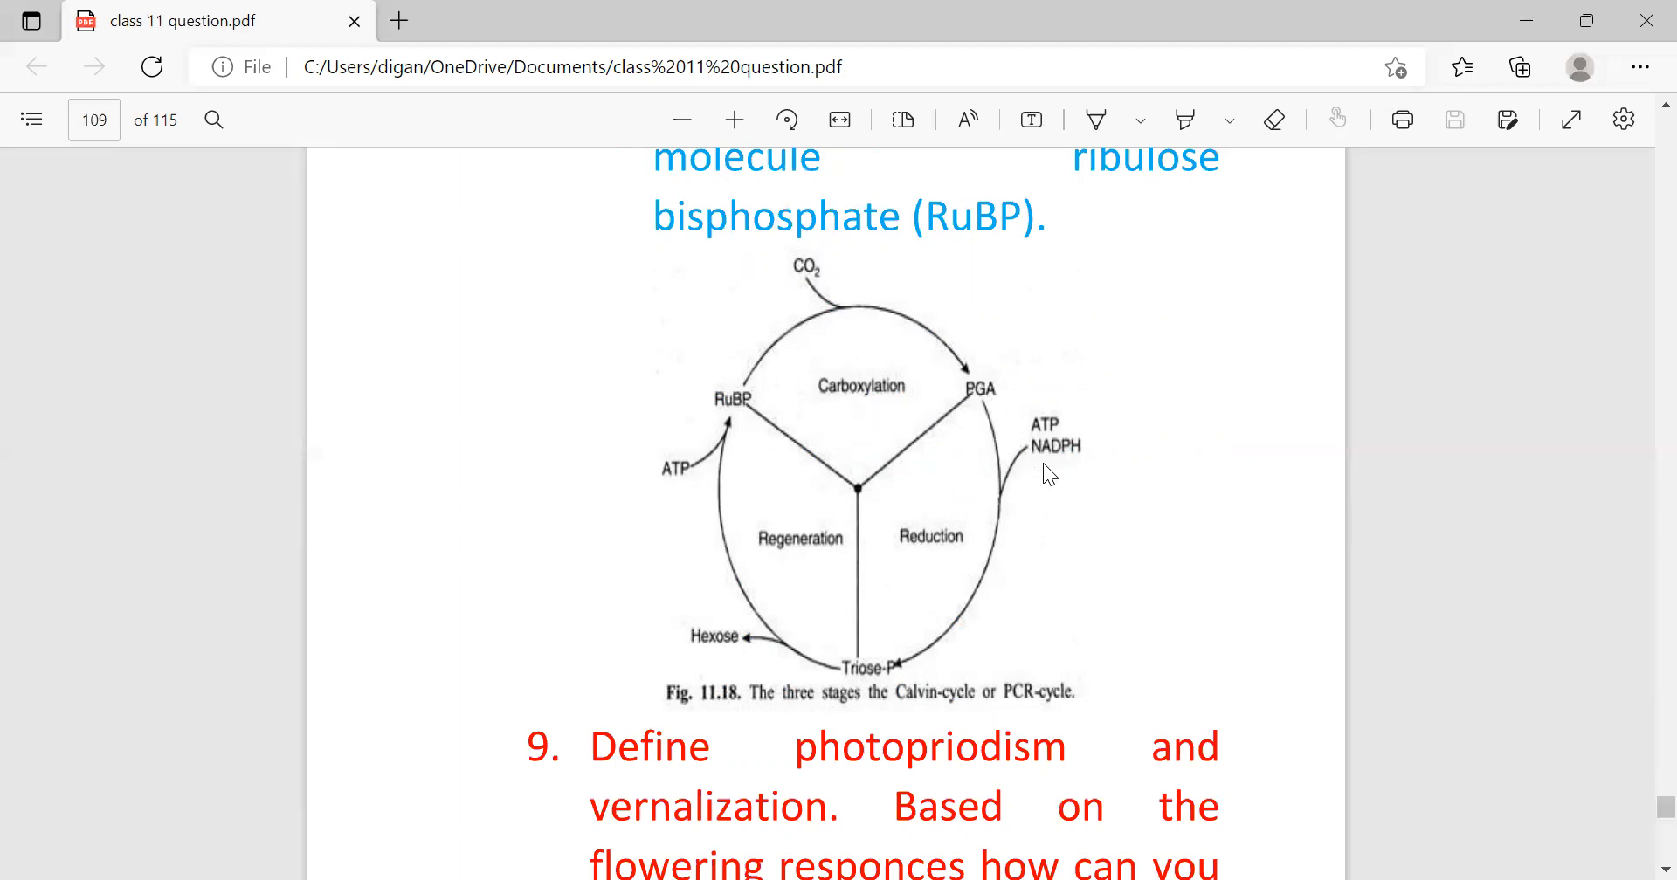
{"action": "mouse_move", "coordinate": [984, 491]}
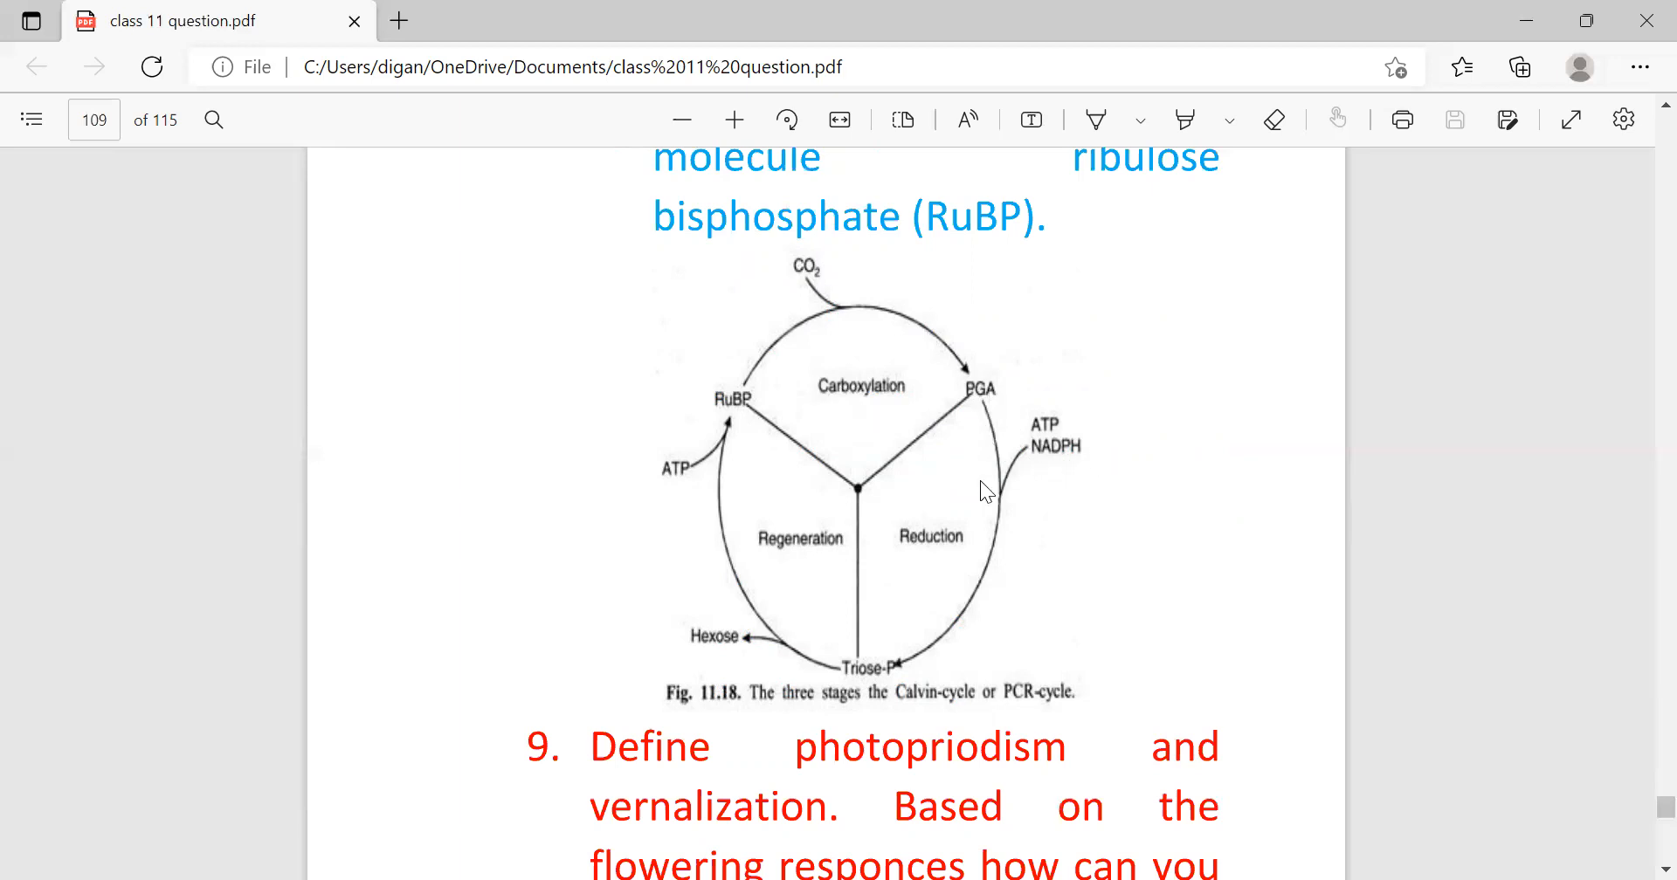
{"action": "mouse_move", "coordinate": [1022, 465]}
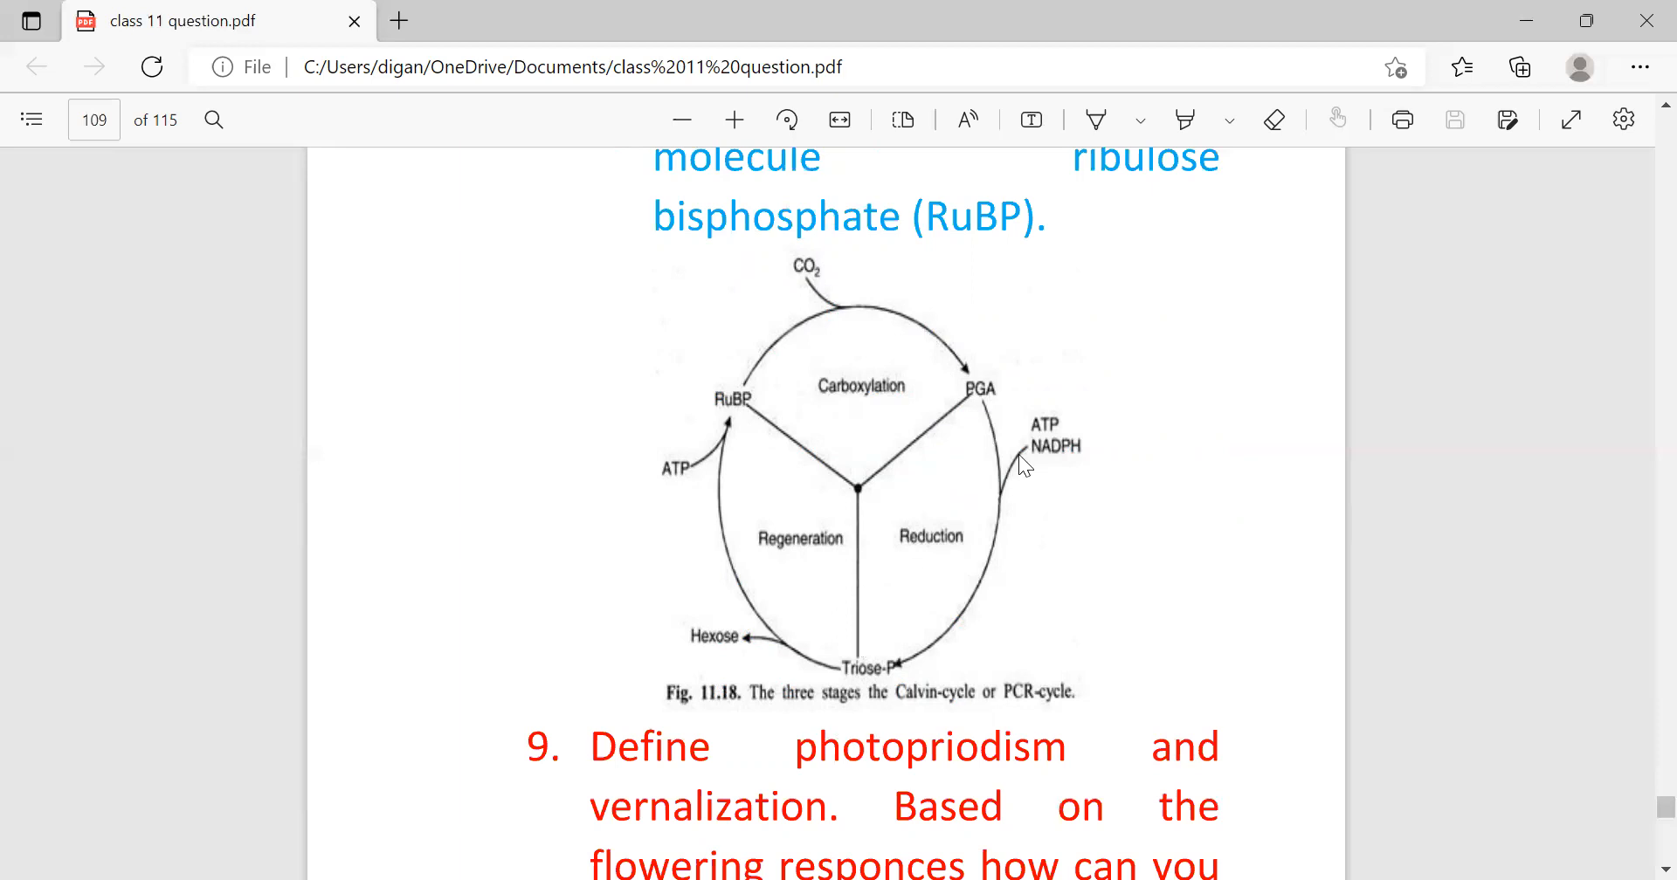
{"action": "mouse_move", "coordinate": [984, 521]}
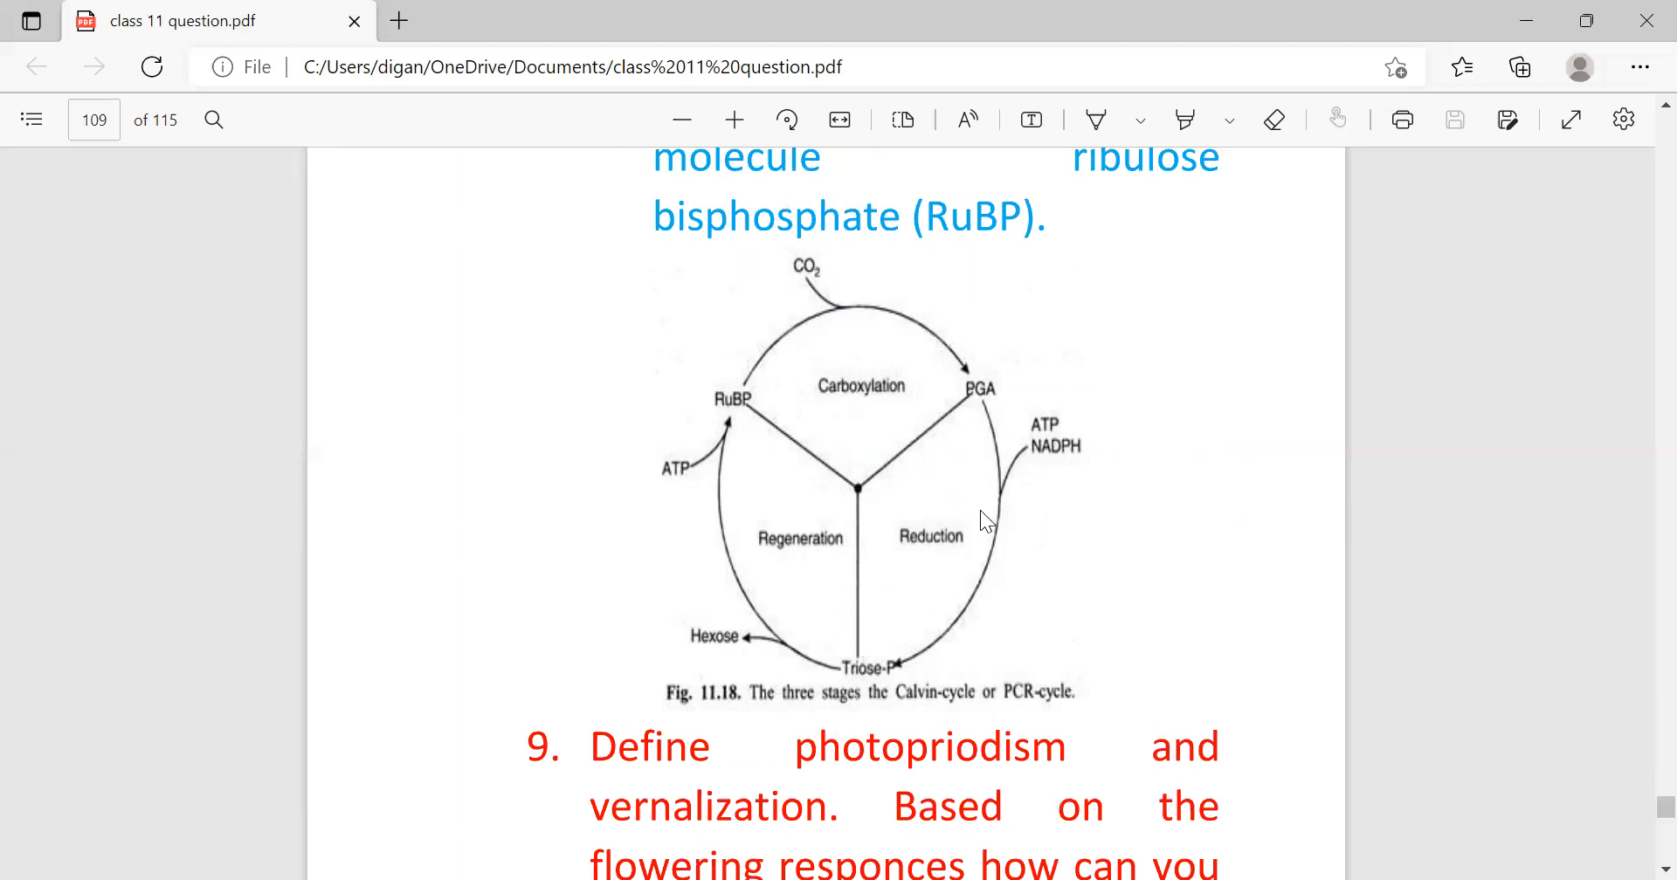
{"action": "mouse_move", "coordinate": [765, 609]}
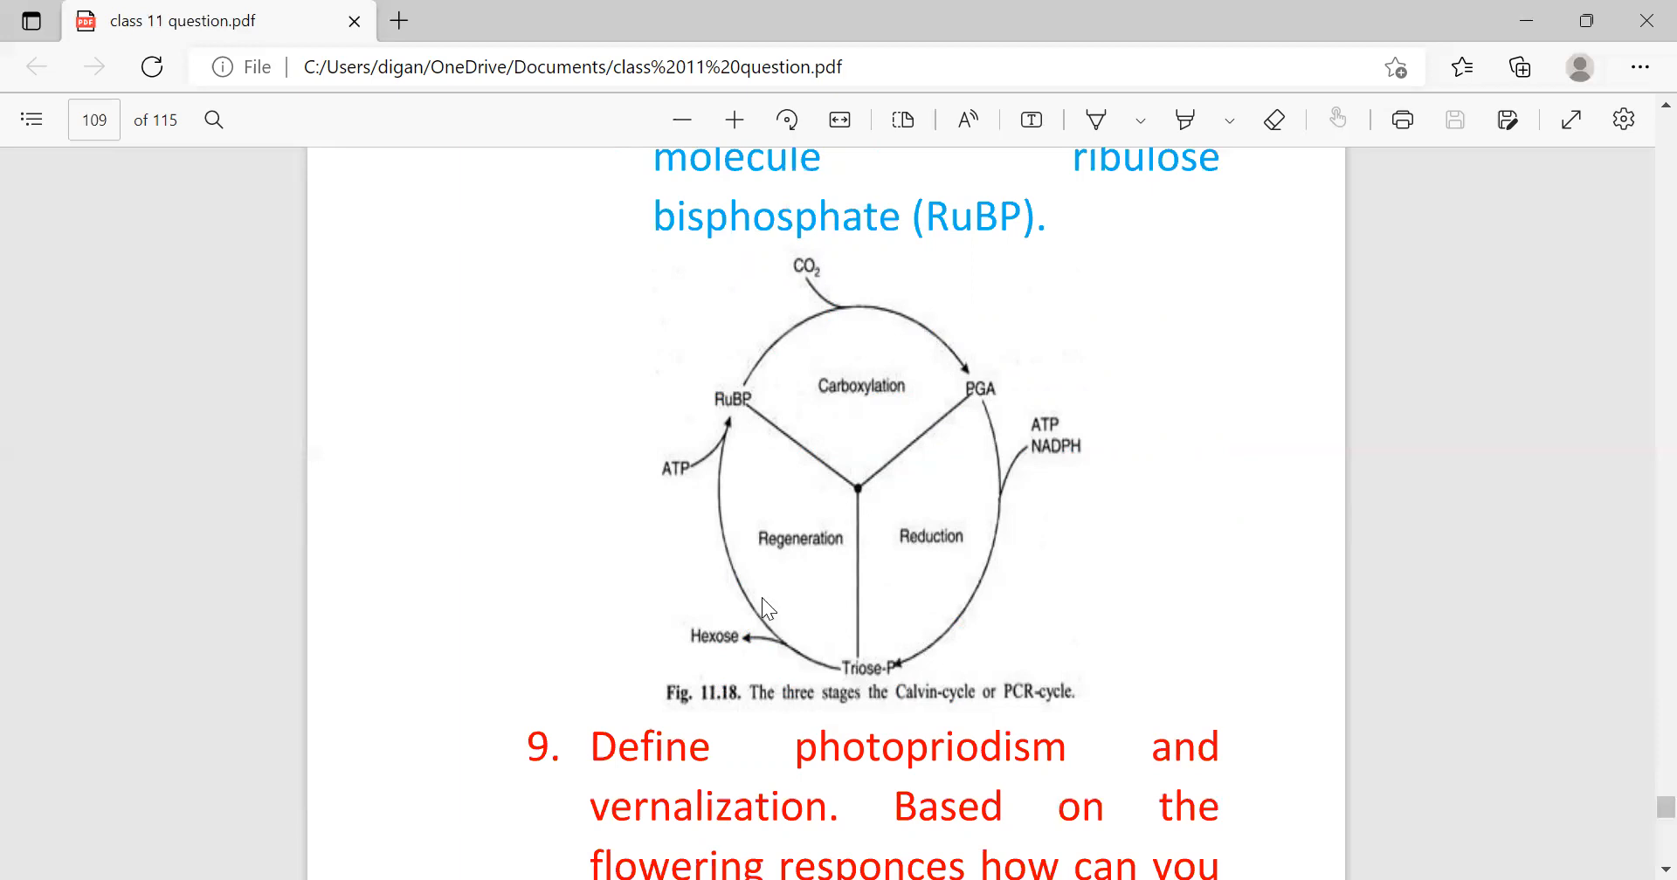
{"action": "mouse_move", "coordinate": [720, 403]}
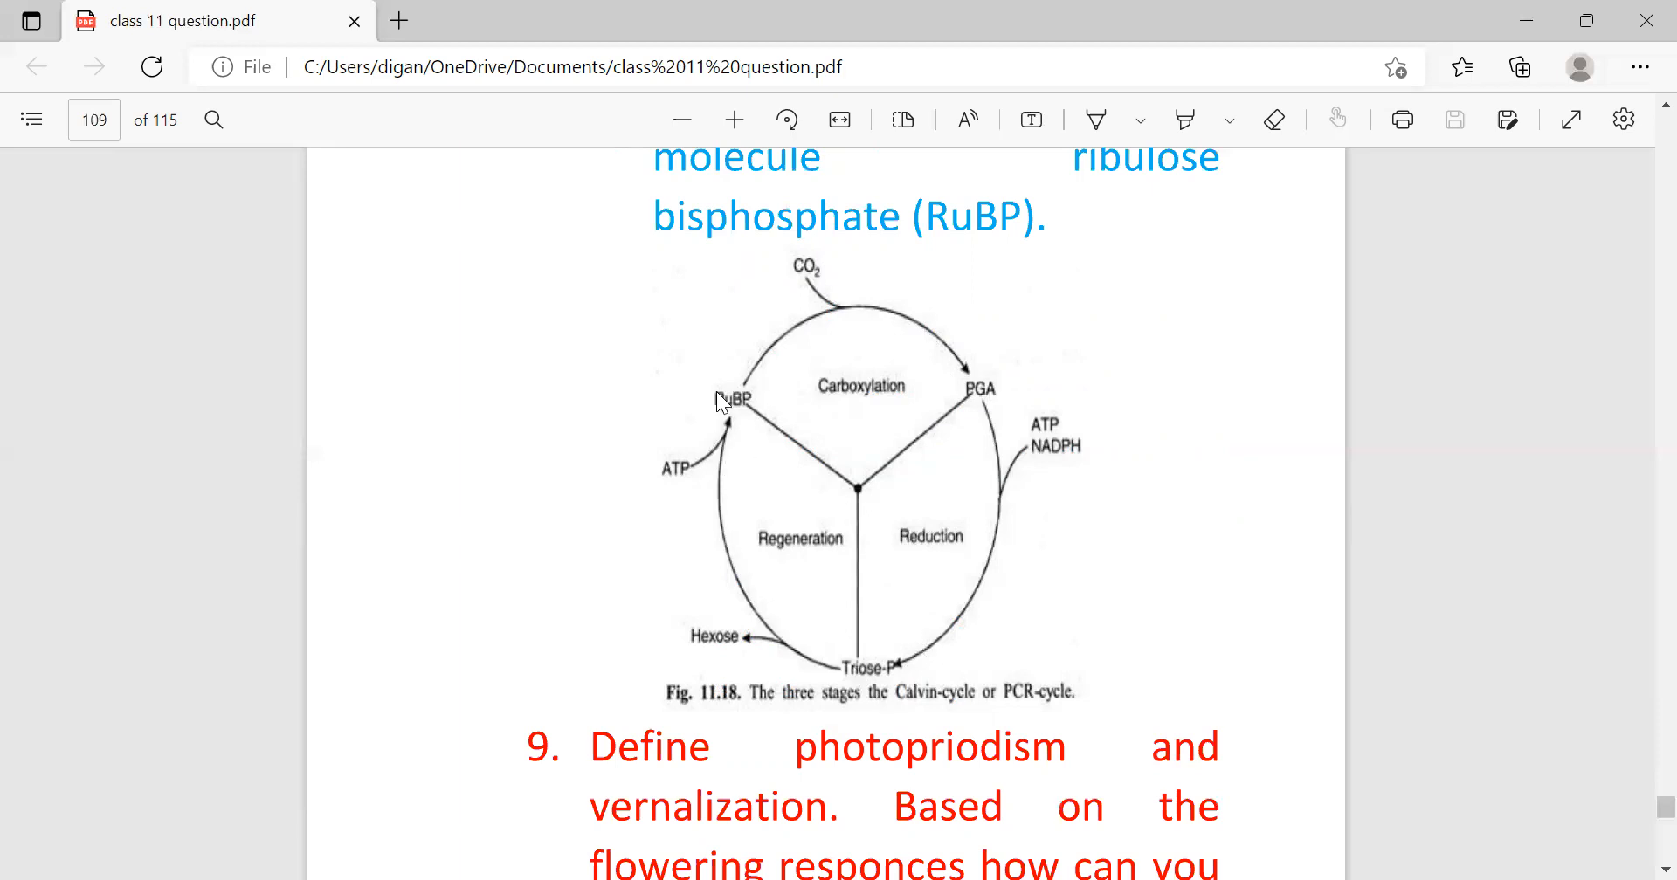
{"action": "mouse_move", "coordinate": [809, 608]}
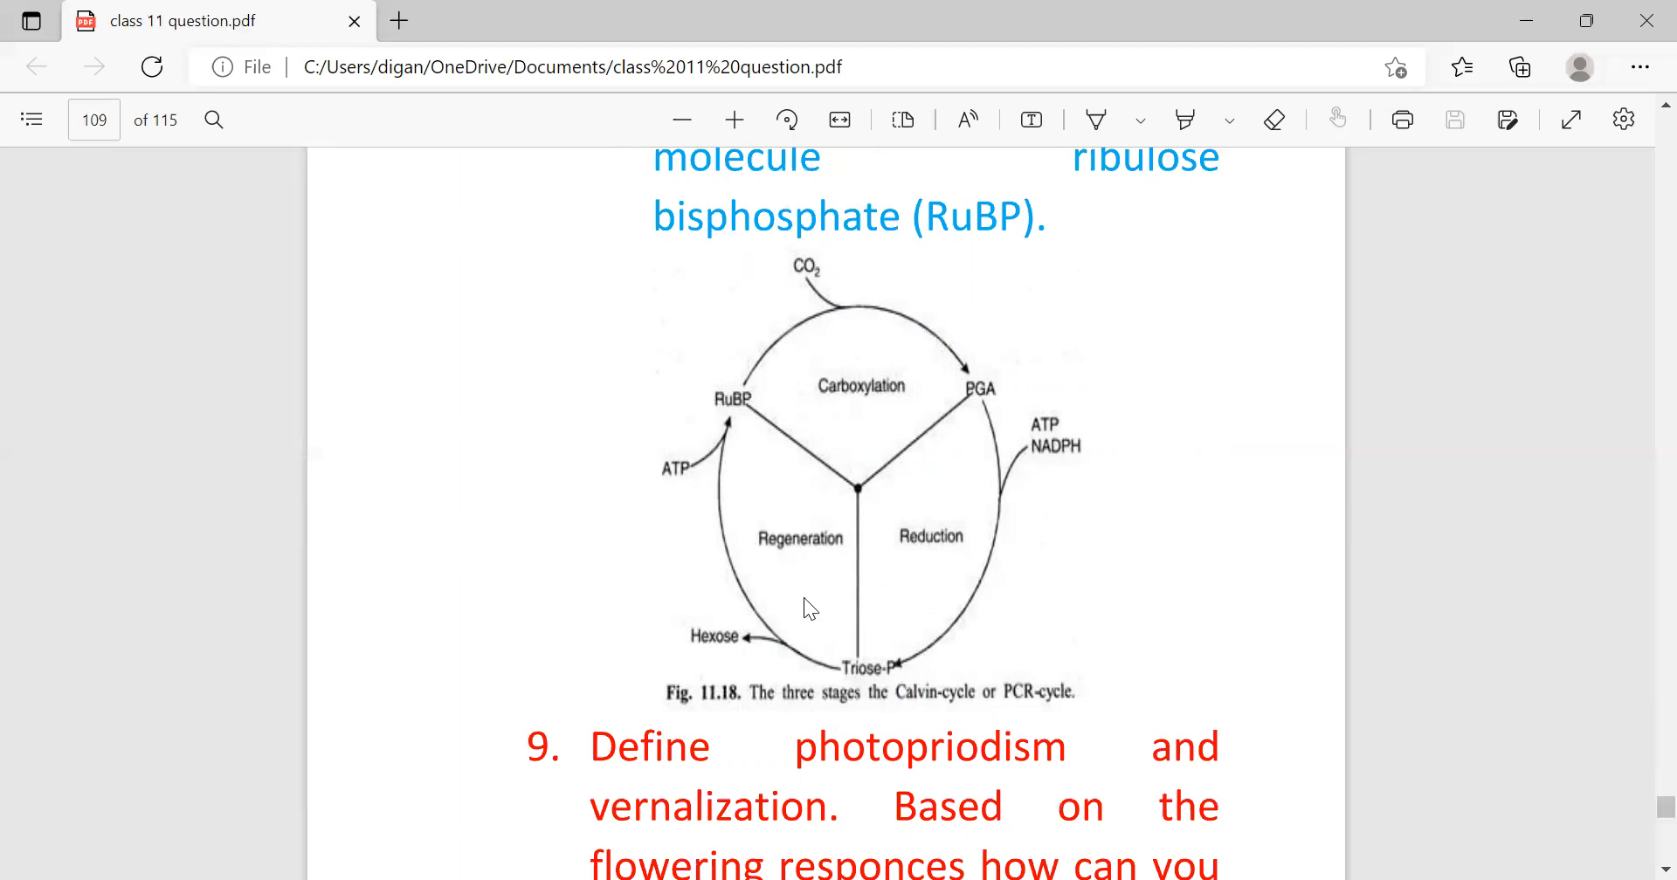
{"action": "mouse_move", "coordinate": [889, 390]}
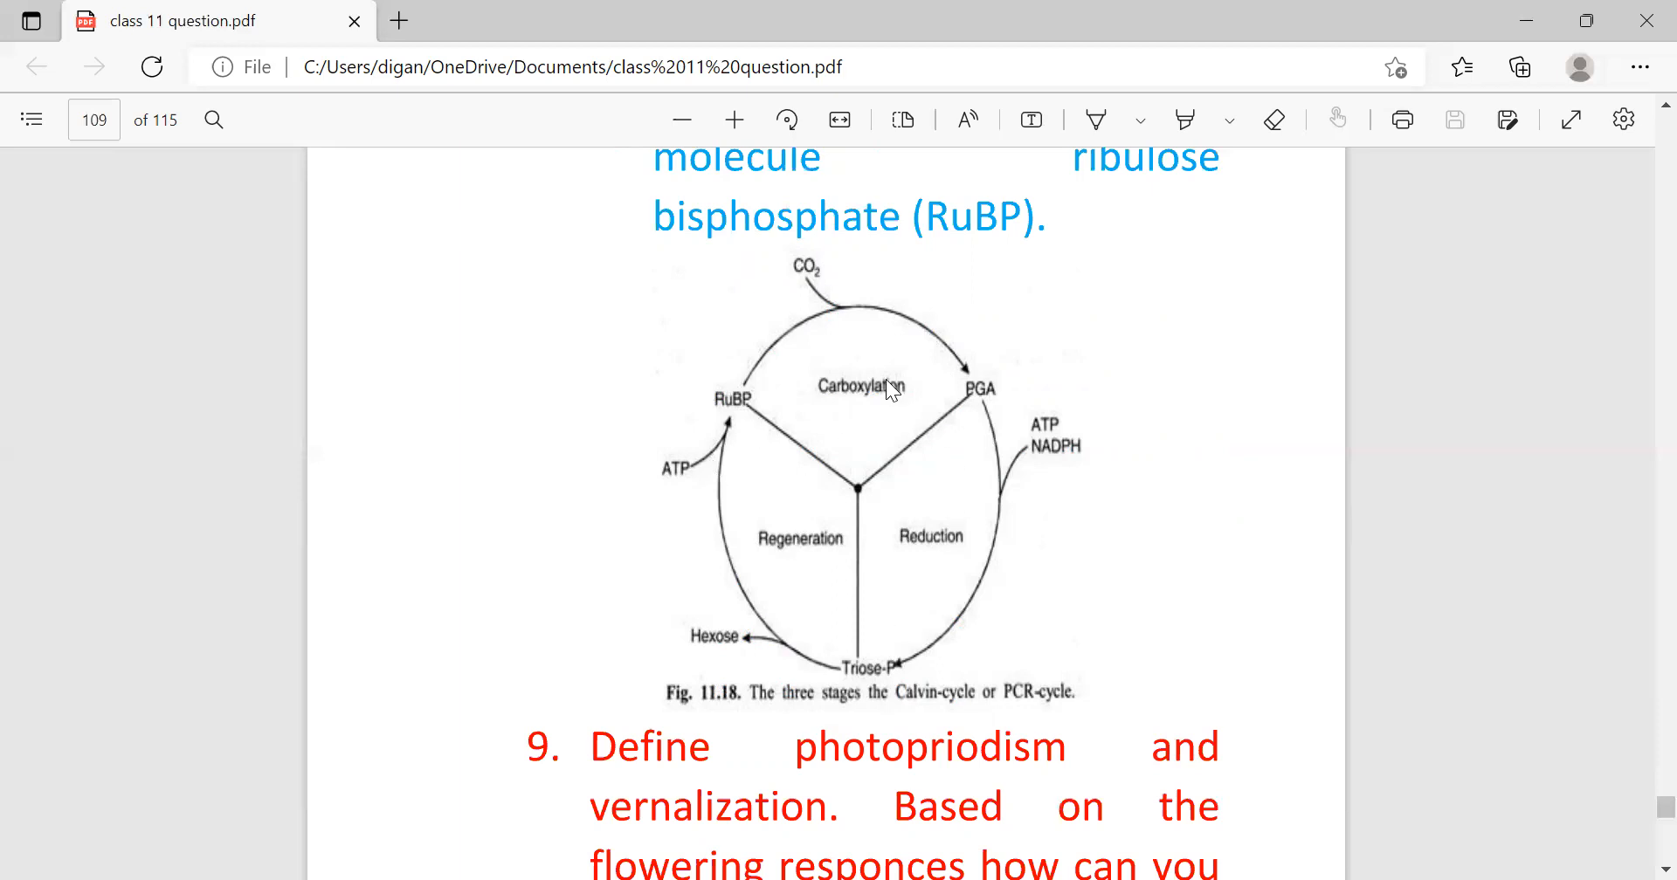
{"action": "mouse_move", "coordinate": [808, 403]}
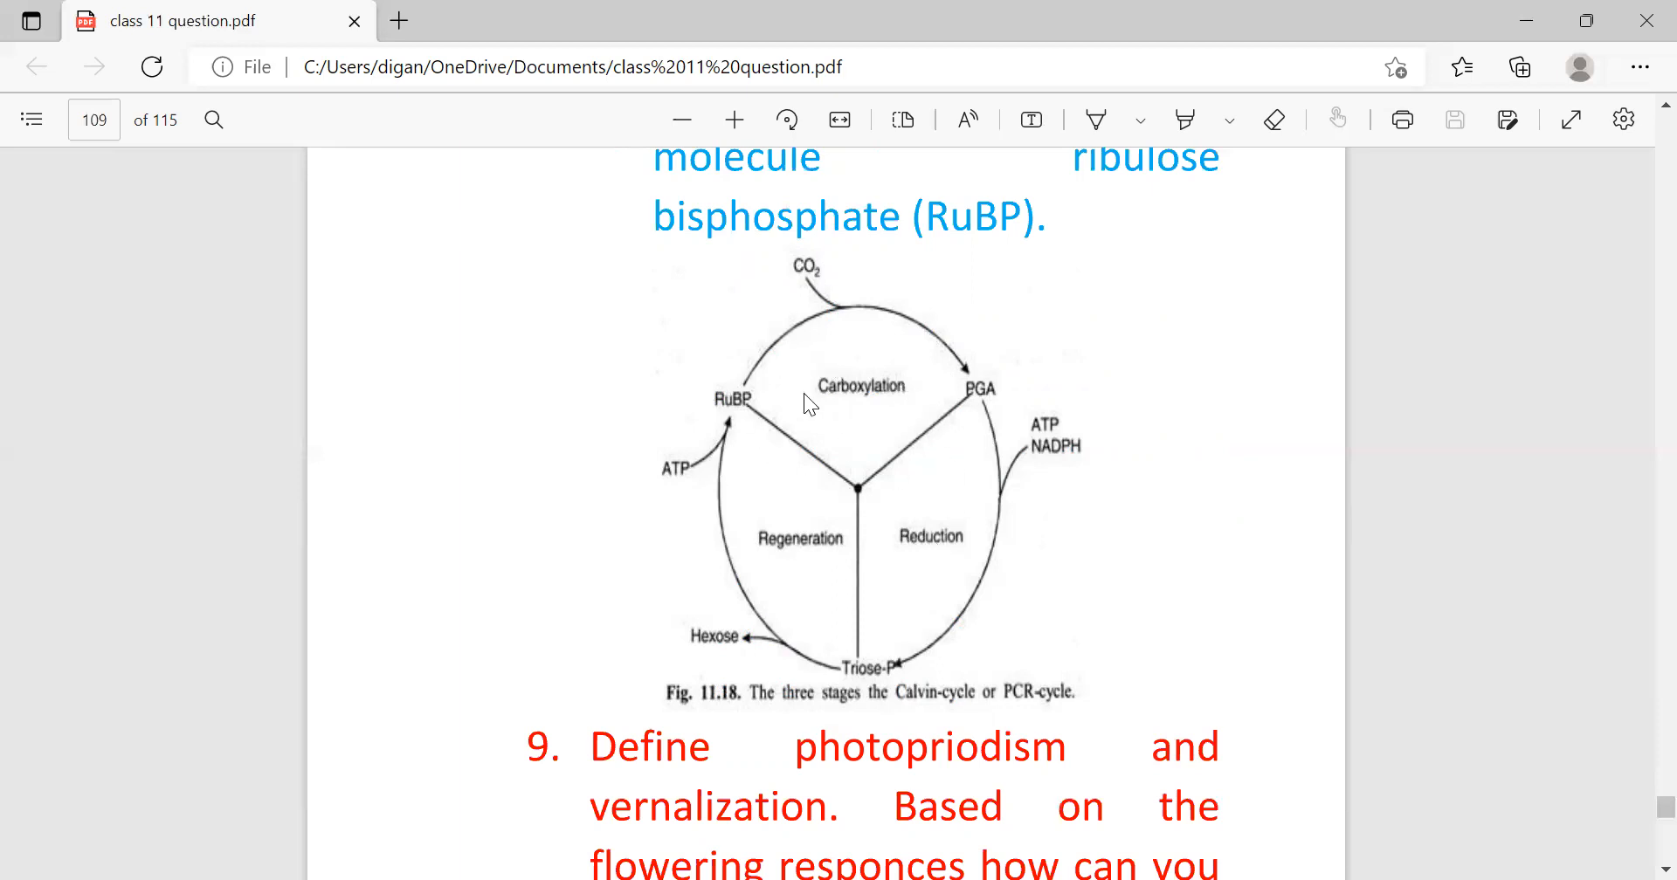
{"action": "mouse_move", "coordinate": [765, 574]}
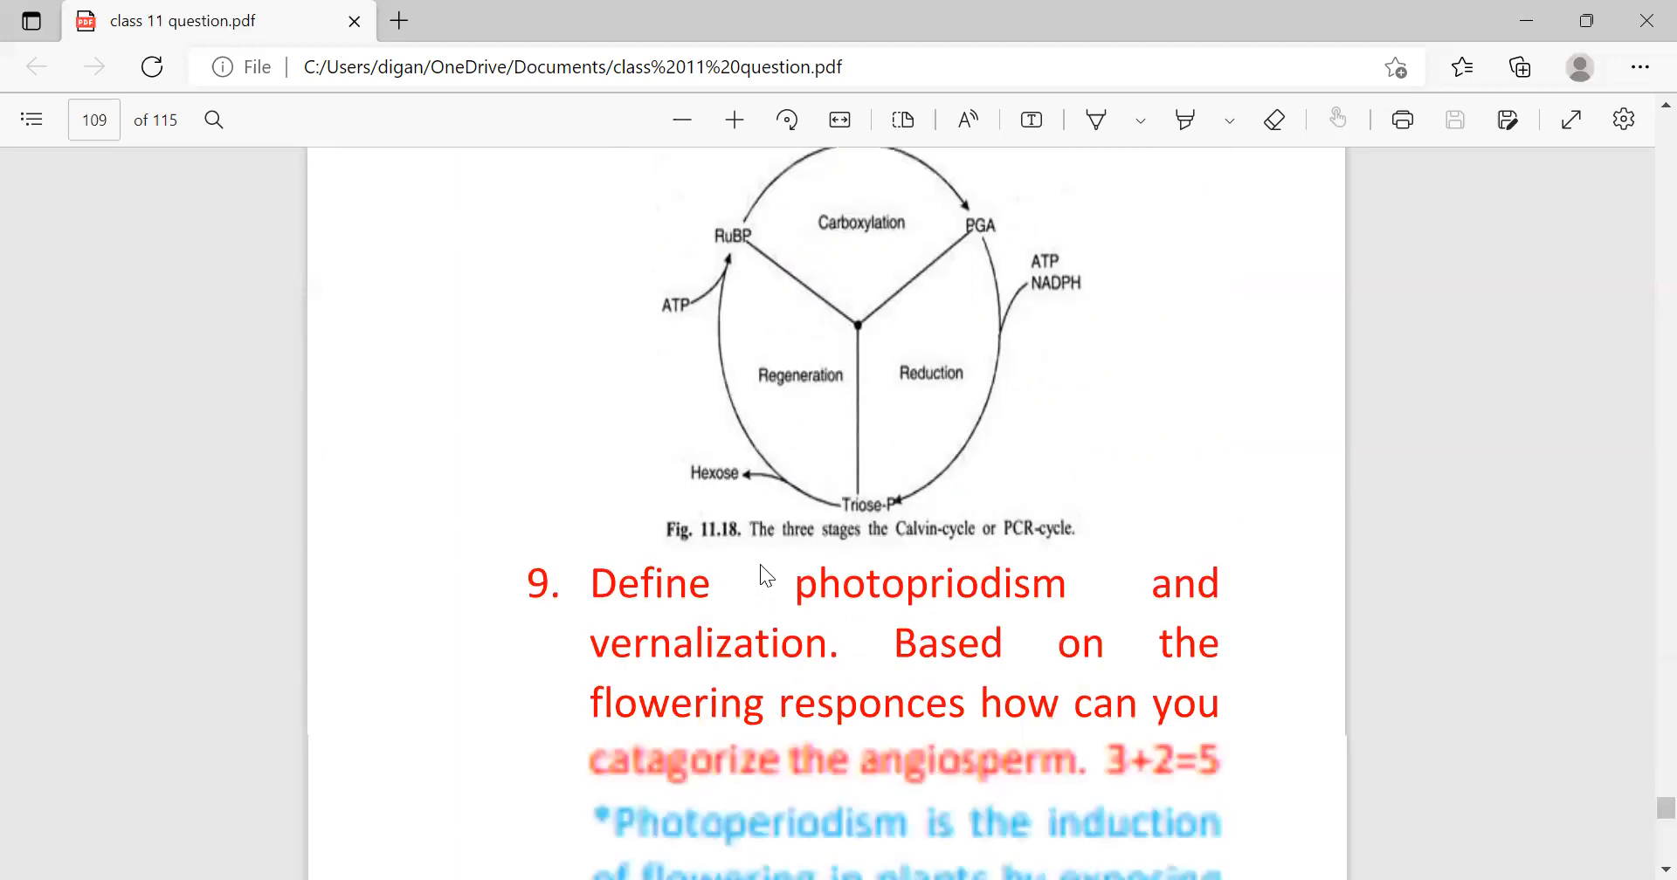
{"action": "scroll", "scroll_direction": "down", "scroll_amount": 3}
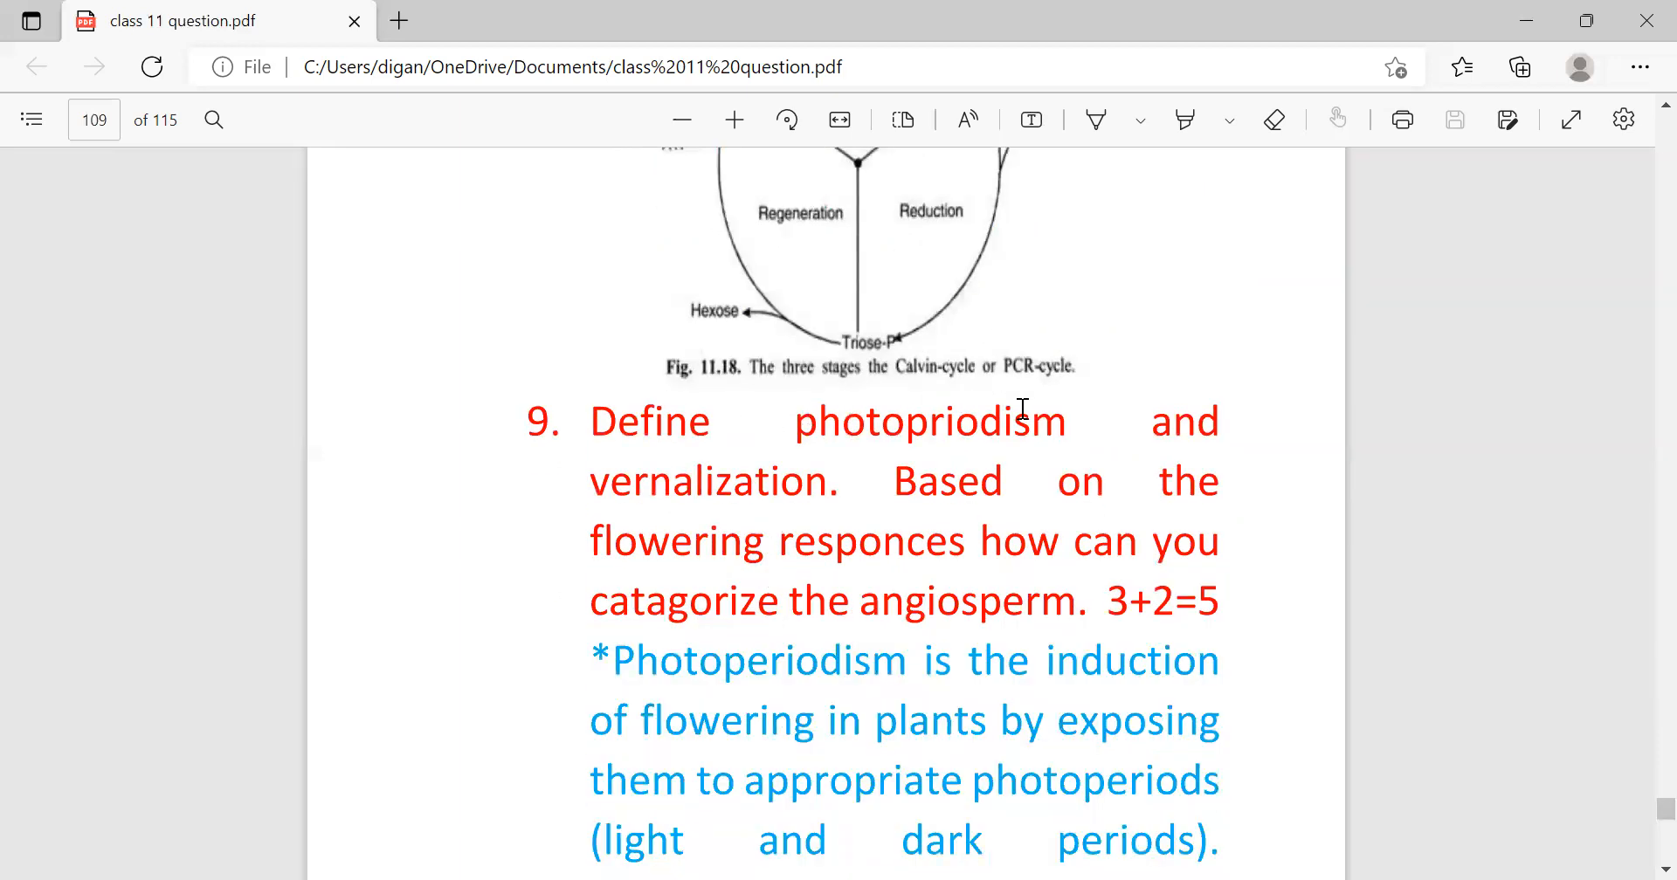
{"action": "mouse_move", "coordinate": [520, 610]}
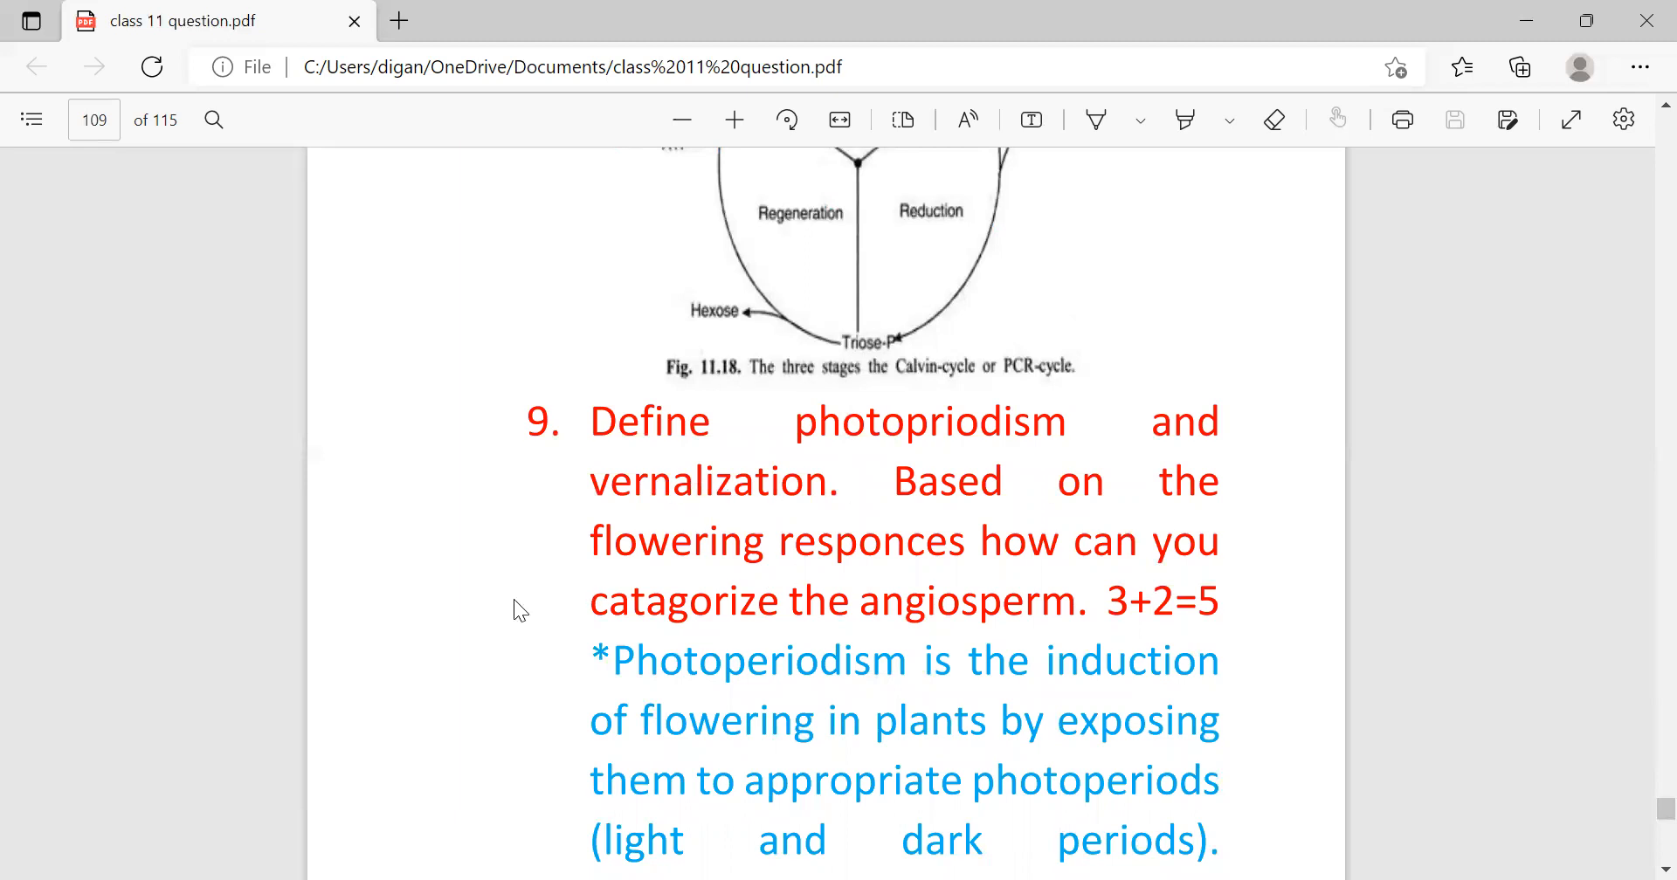
{"action": "mouse_move", "coordinate": [646, 641]}
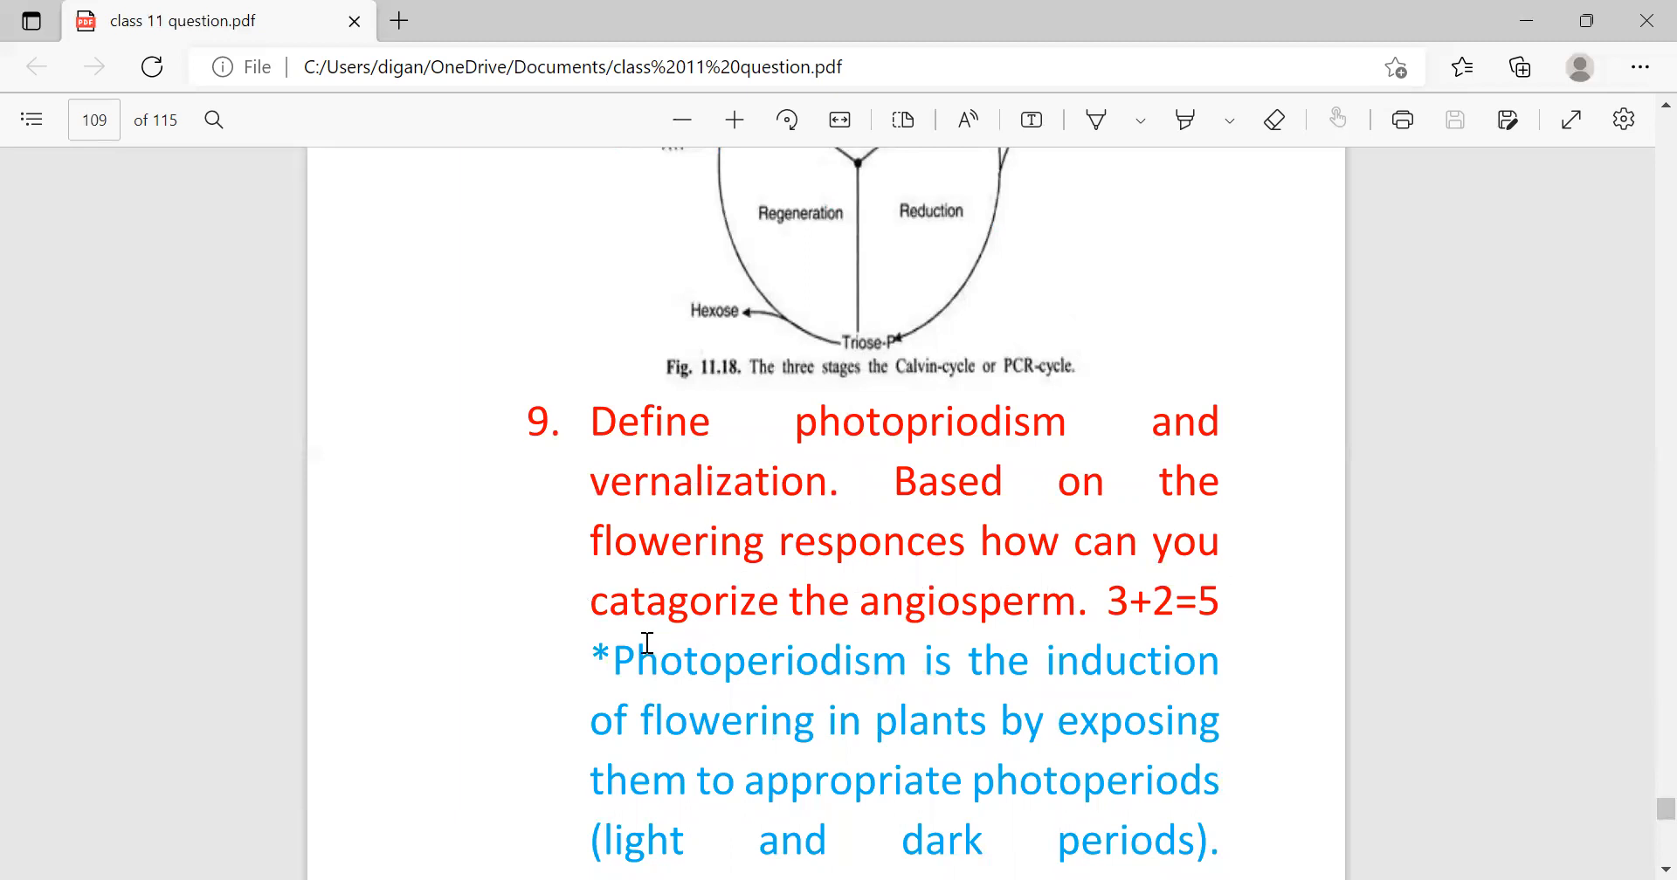
{"action": "mouse_move", "coordinate": [903, 664]}
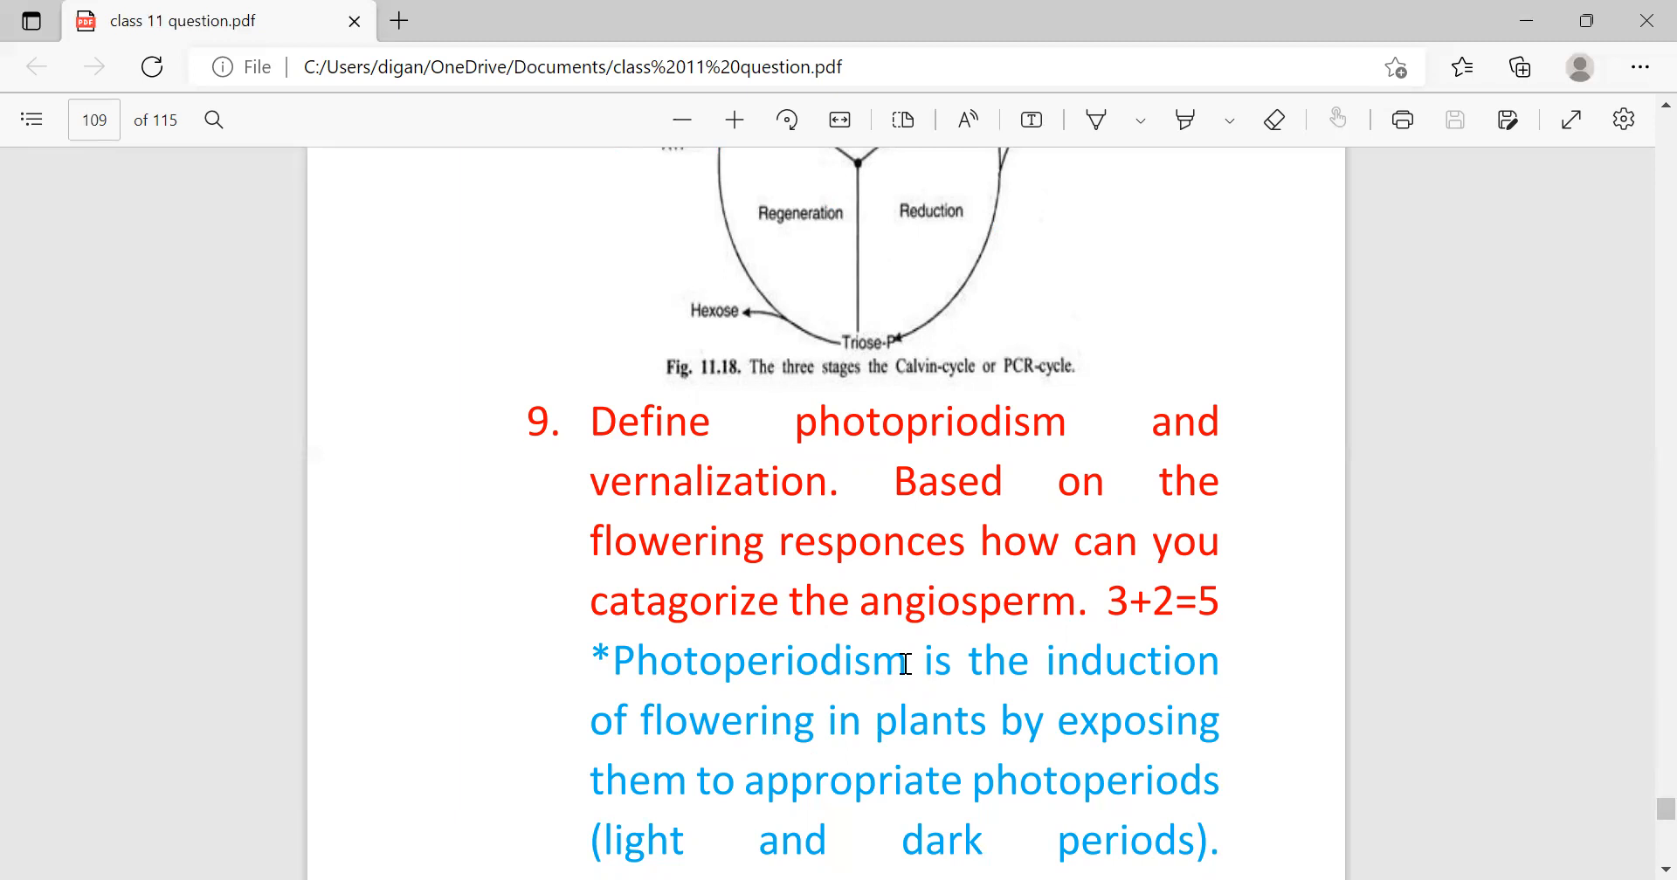
{"action": "scroll", "scroll_direction": "down", "scroll_amount": 3}
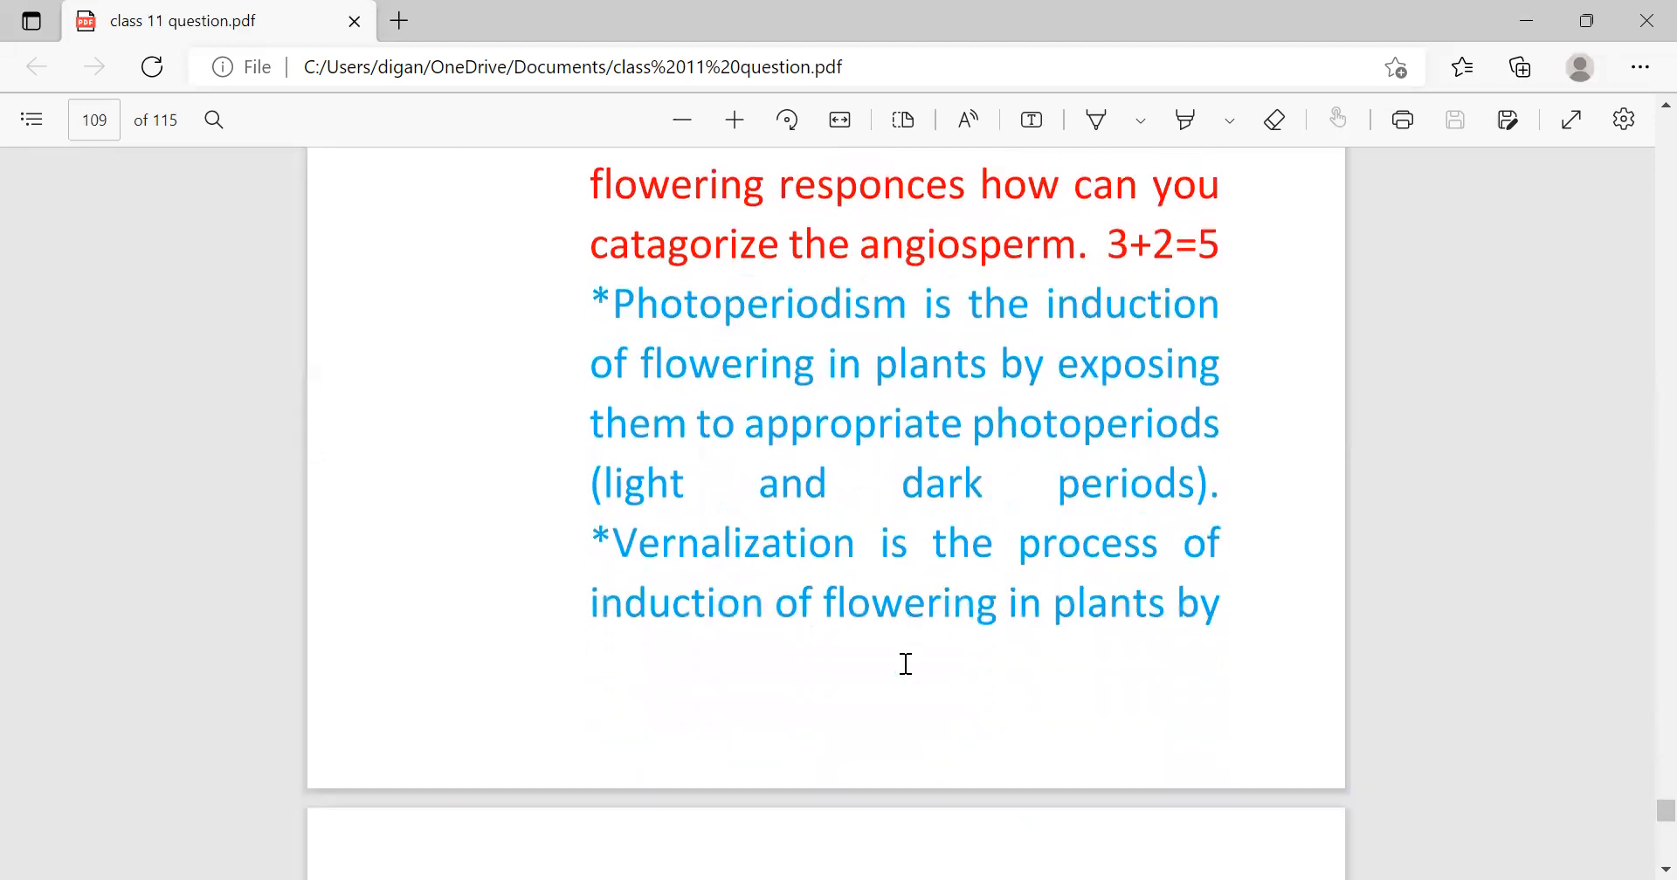
{"action": "mouse_move", "coordinate": [892, 410]}
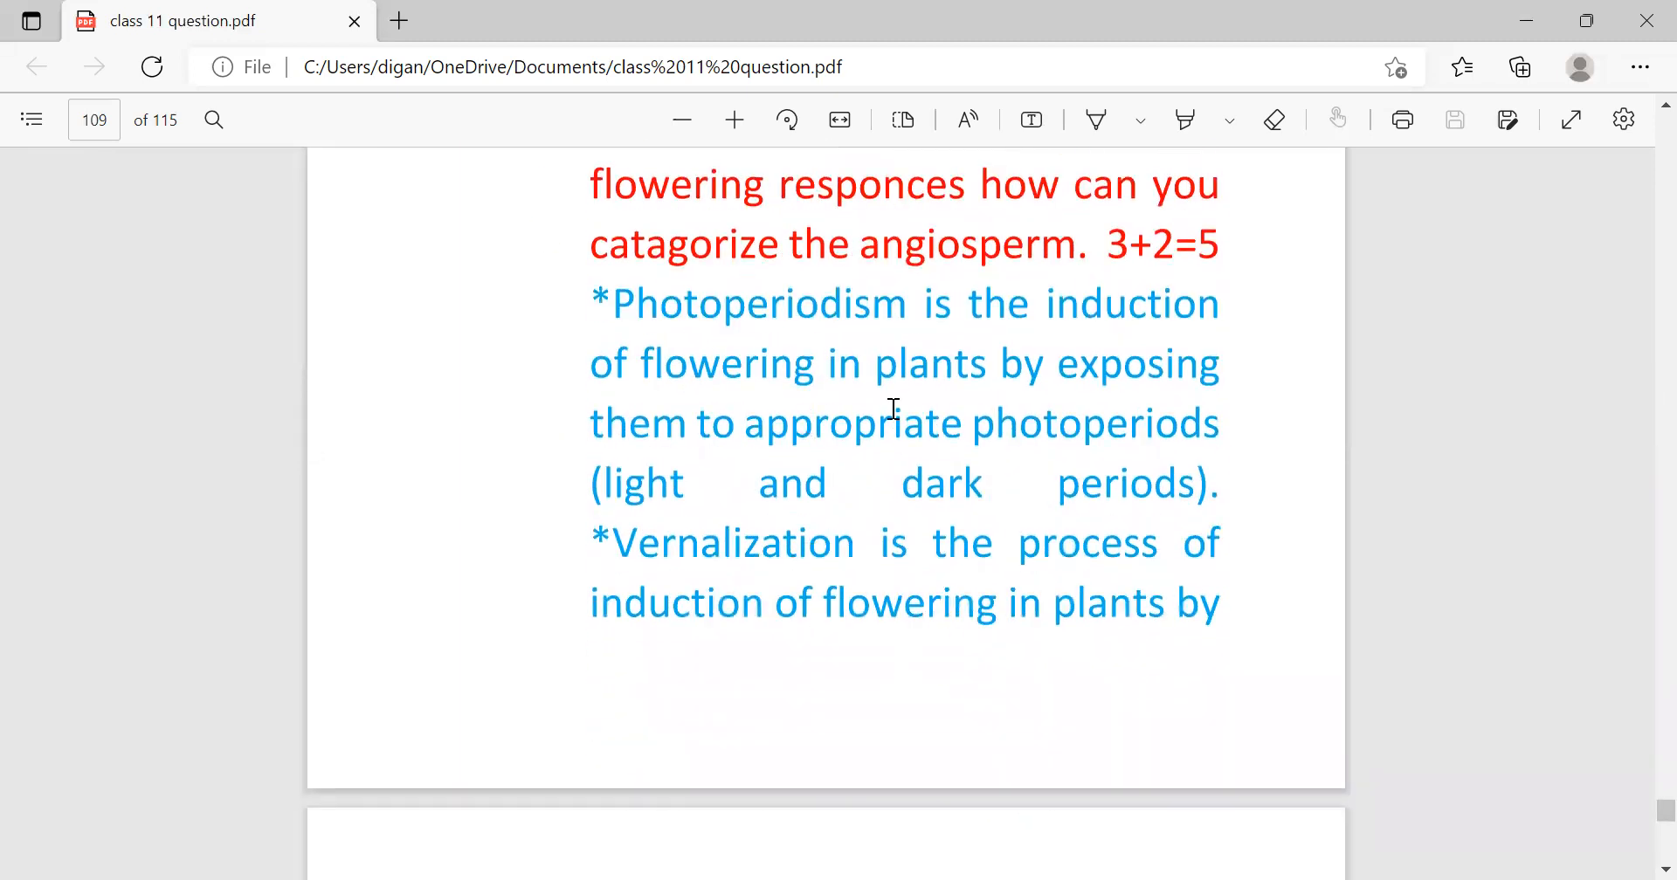
{"action": "mouse_move", "coordinate": [755, 465]}
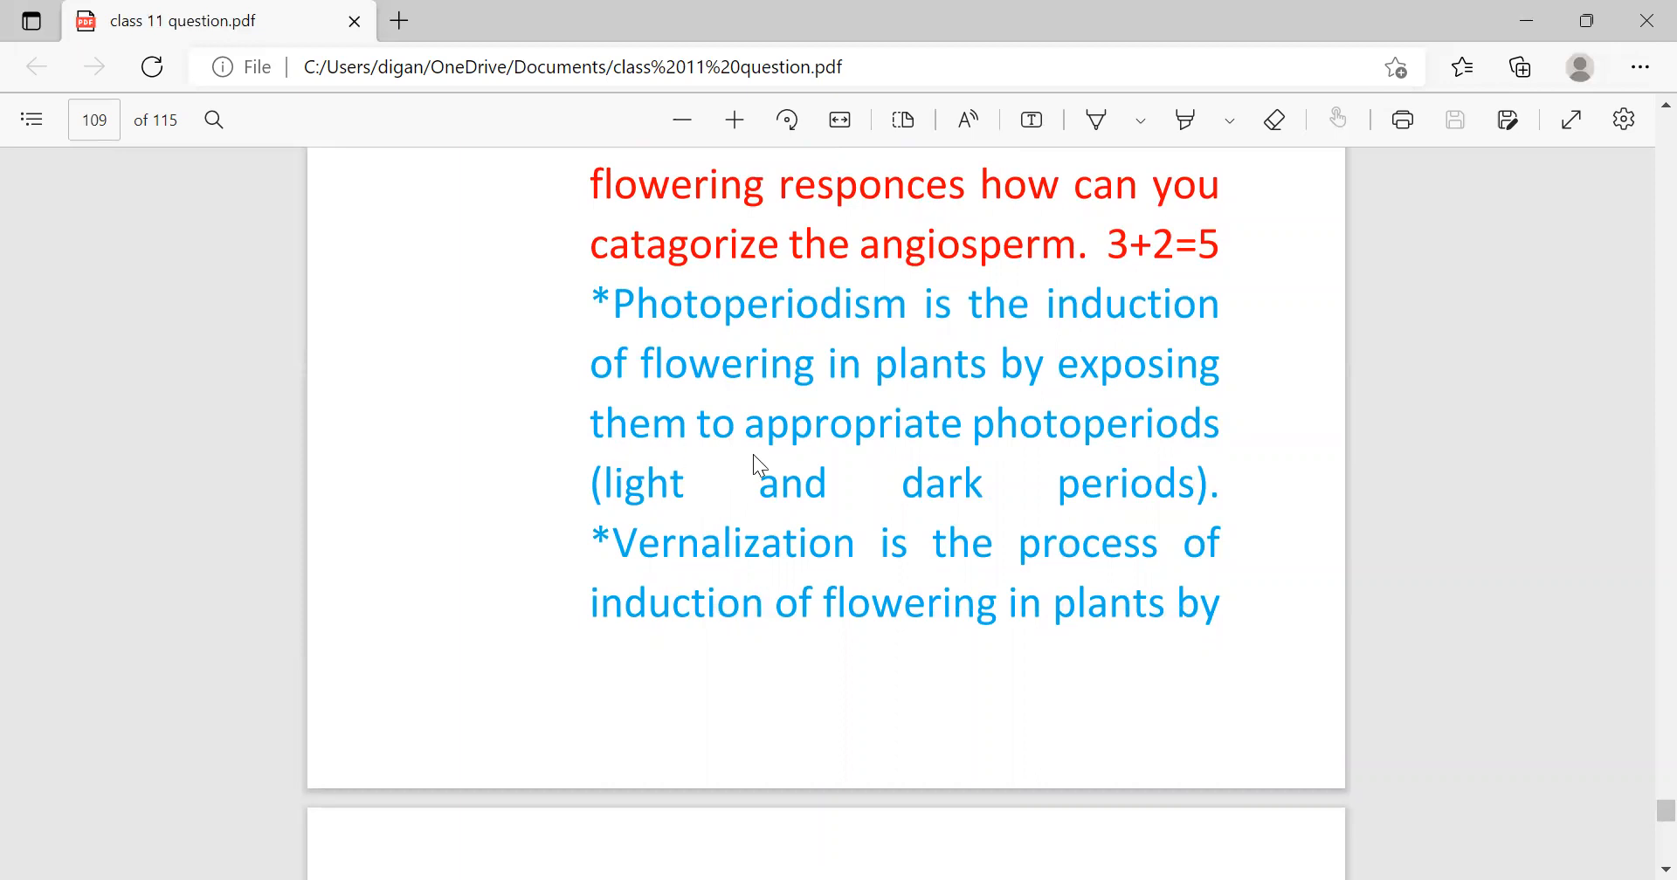
{"action": "mouse_move", "coordinate": [712, 526]}
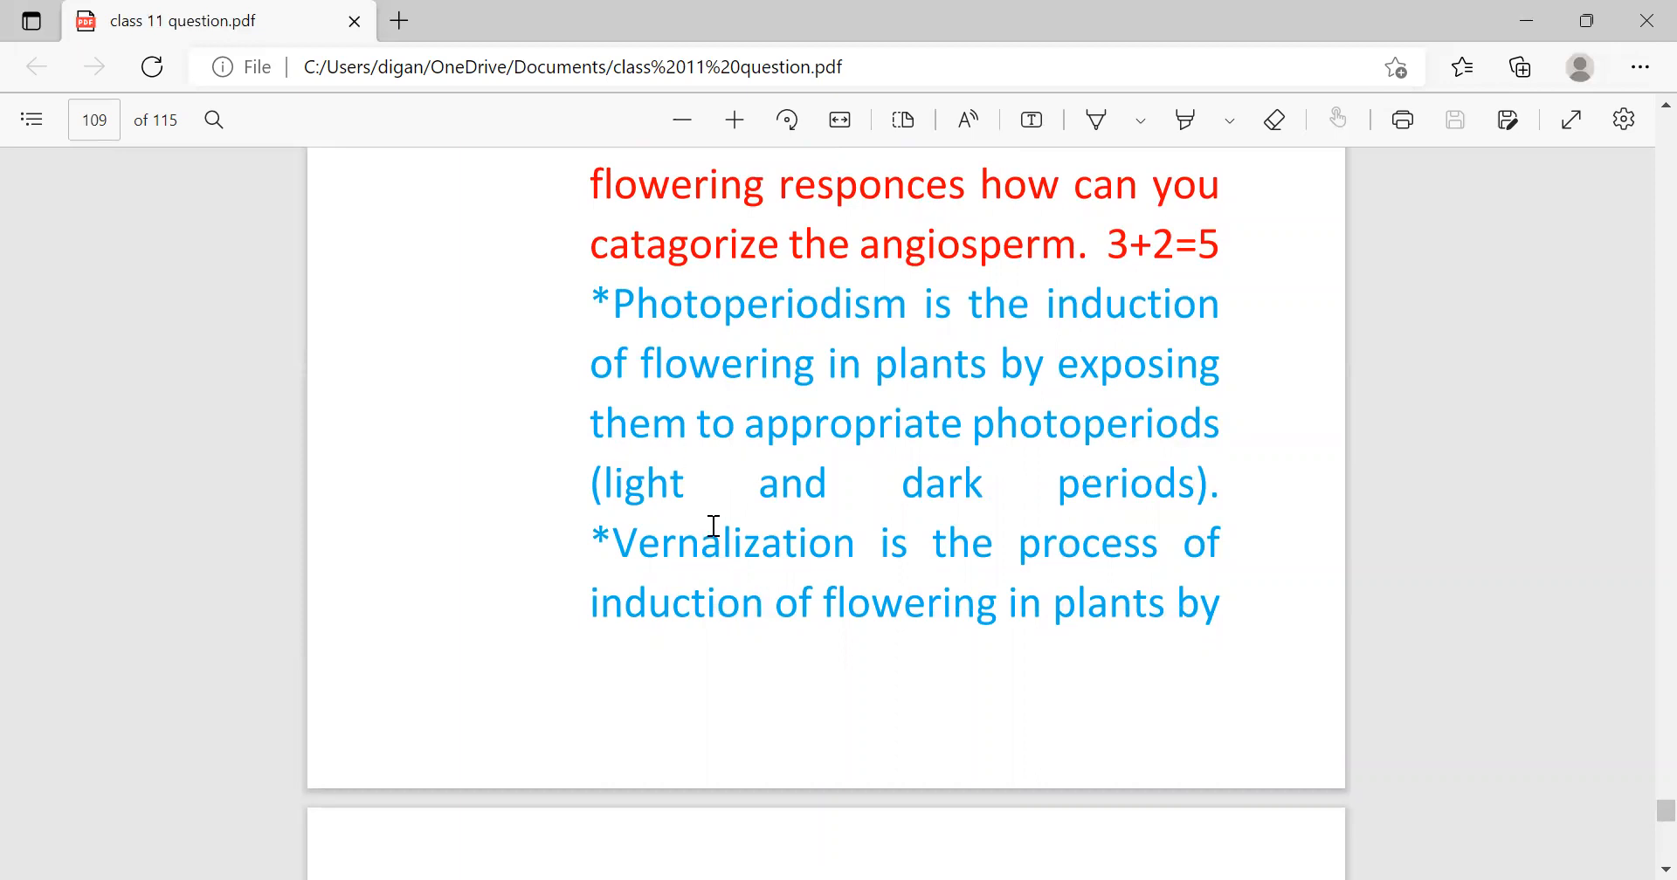
{"action": "mouse_move", "coordinate": [958, 568]}
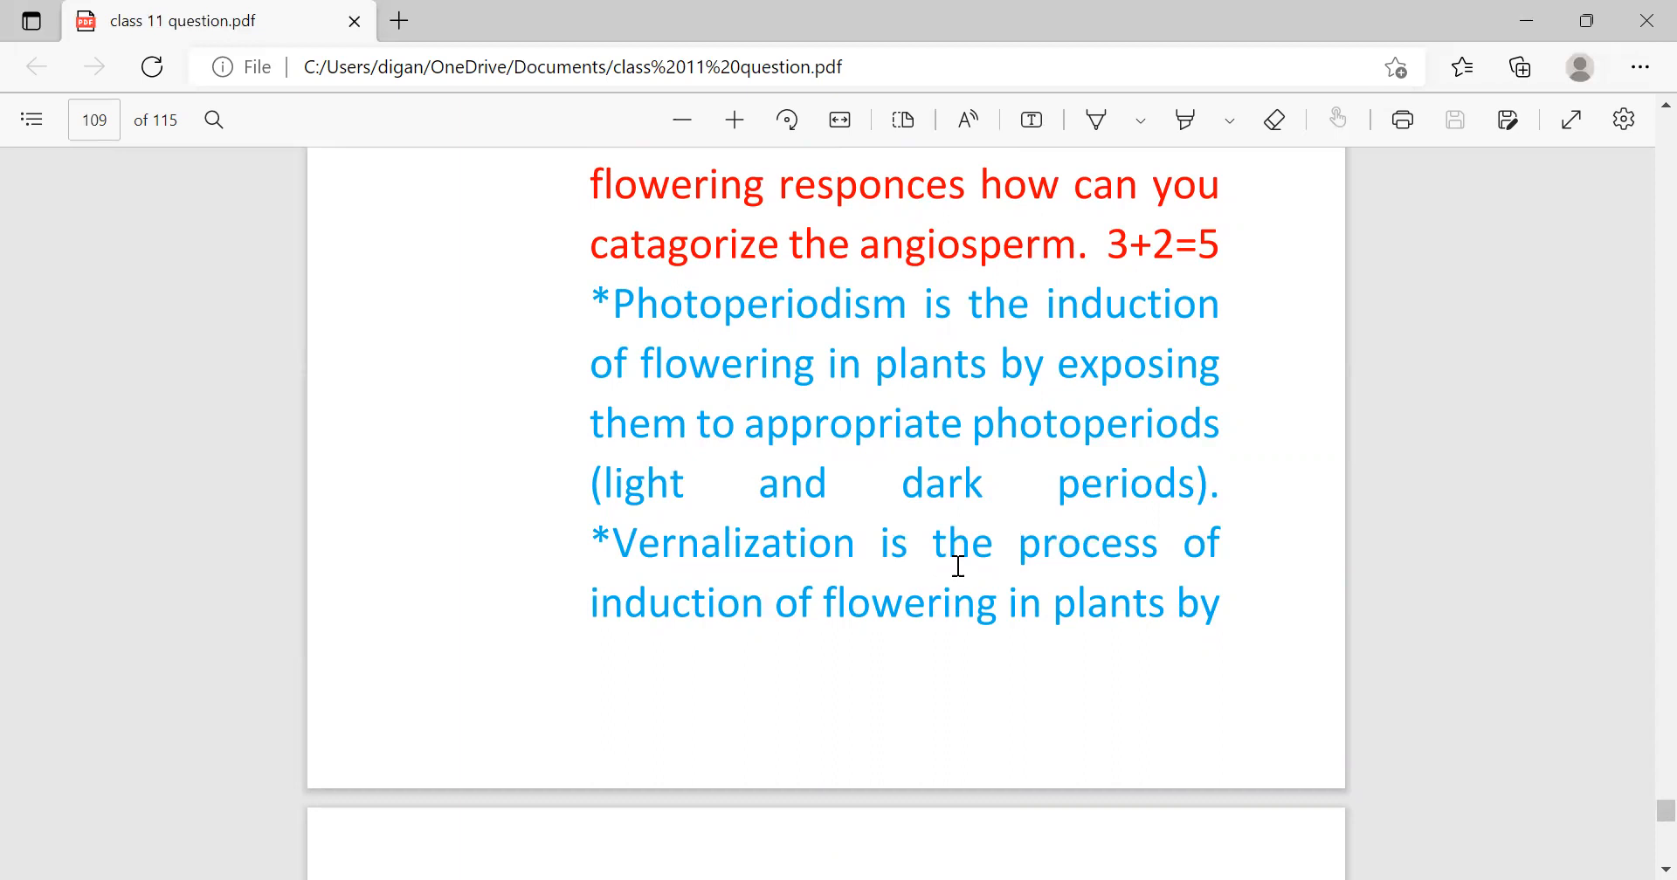
{"action": "mouse_move", "coordinate": [744, 661]}
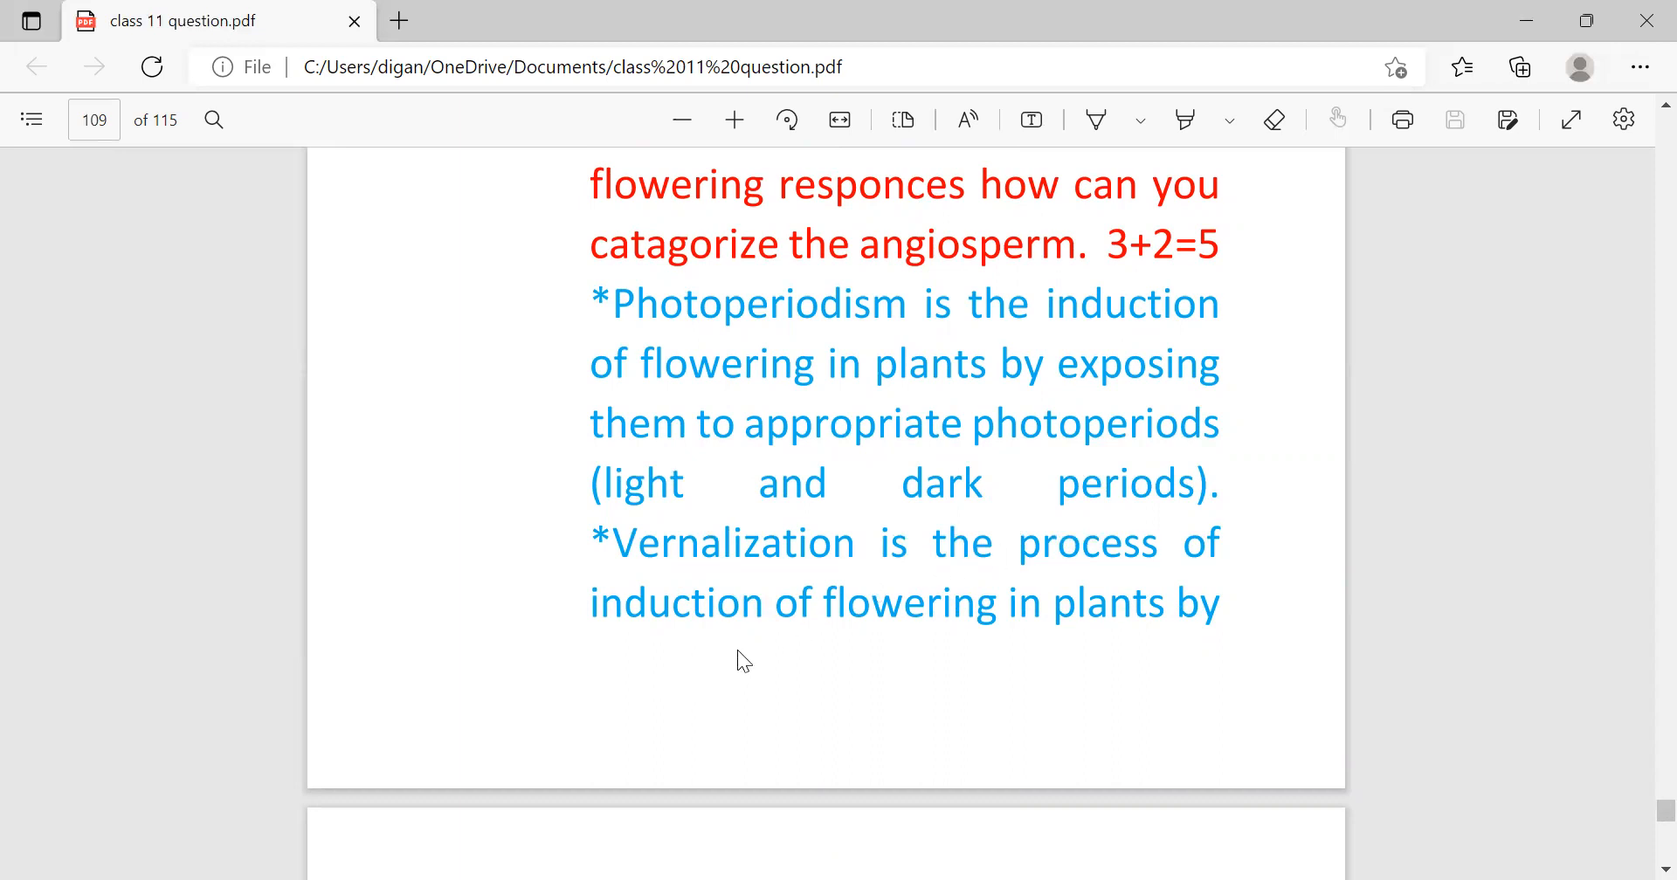
{"action": "scroll", "scroll_direction": "down", "scroll_amount": 3}
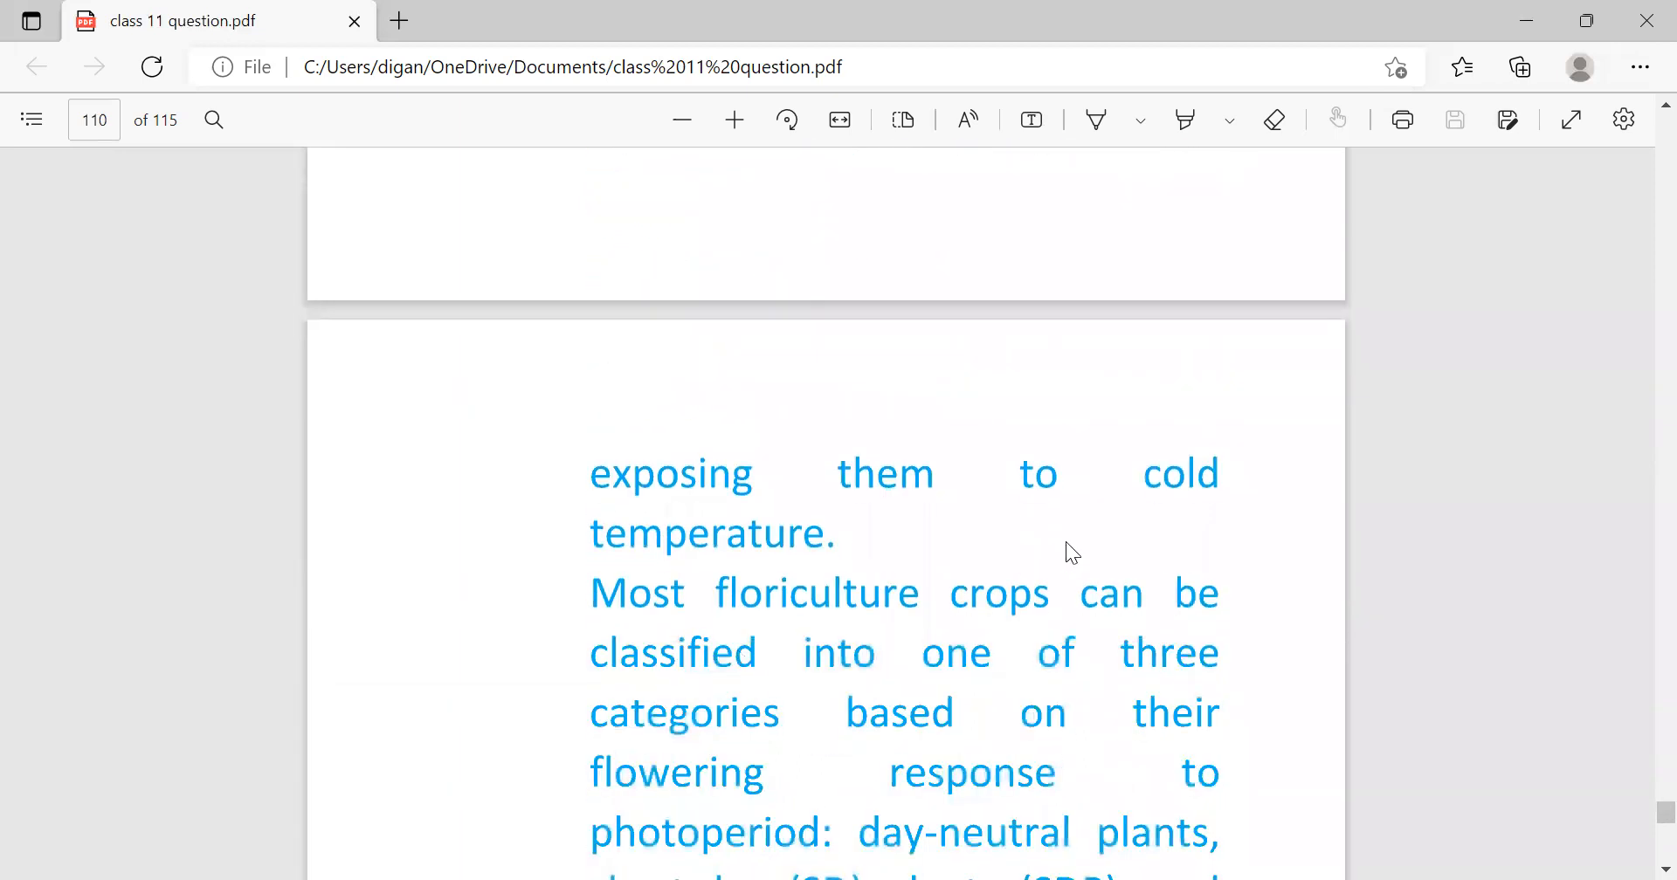
{"action": "mouse_move", "coordinate": [807, 579]}
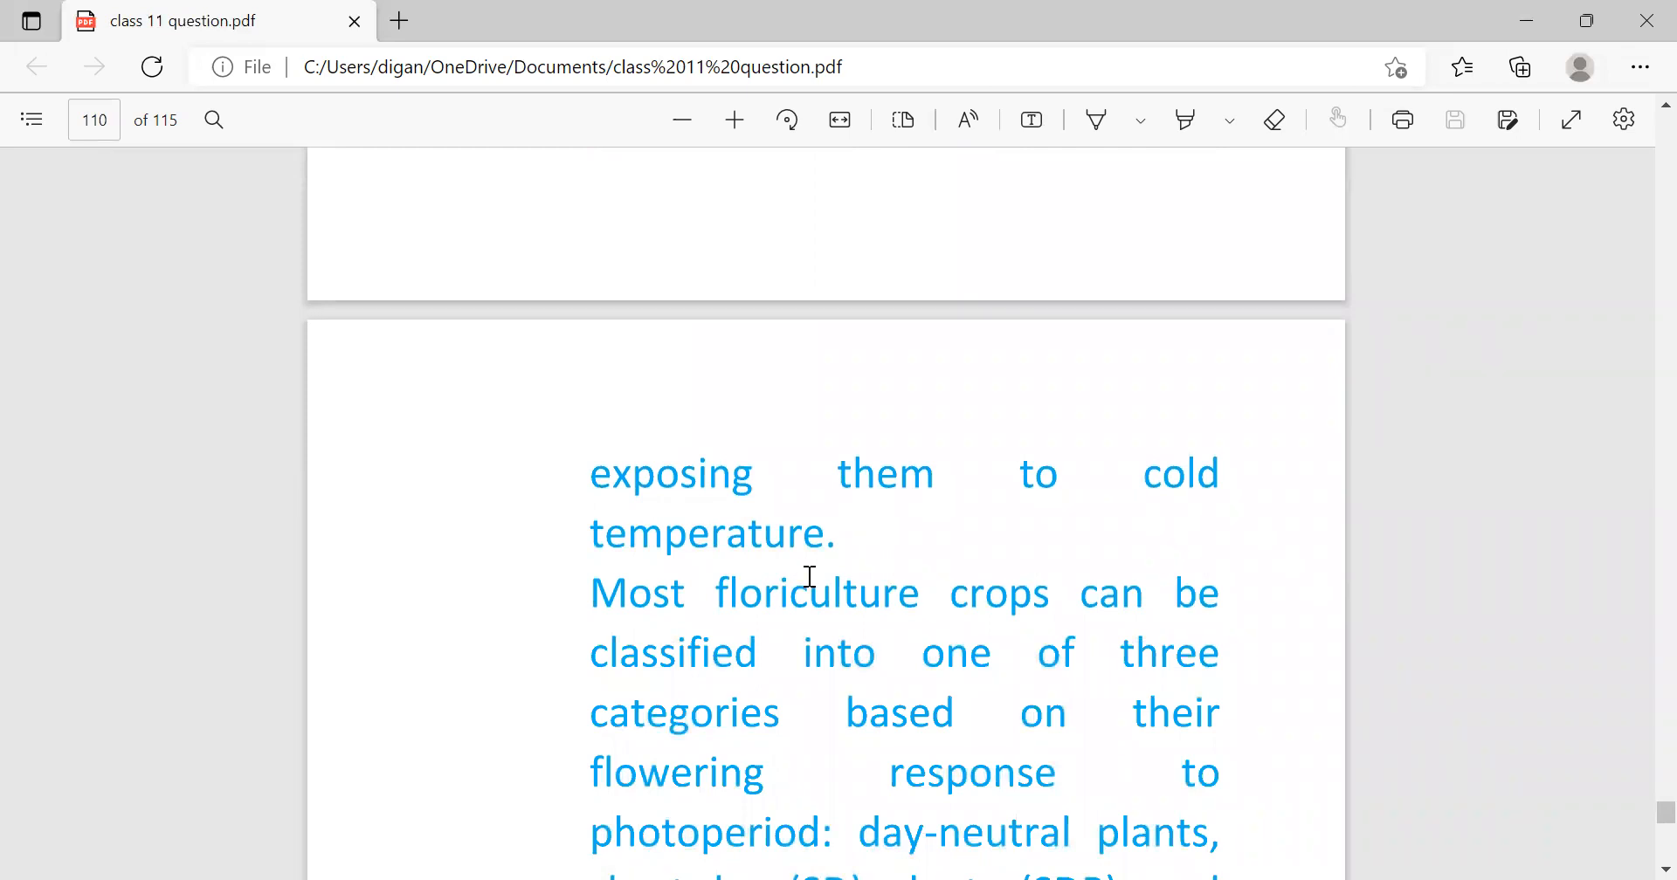
{"action": "scroll", "scroll_direction": "up", "scroll_amount": 3}
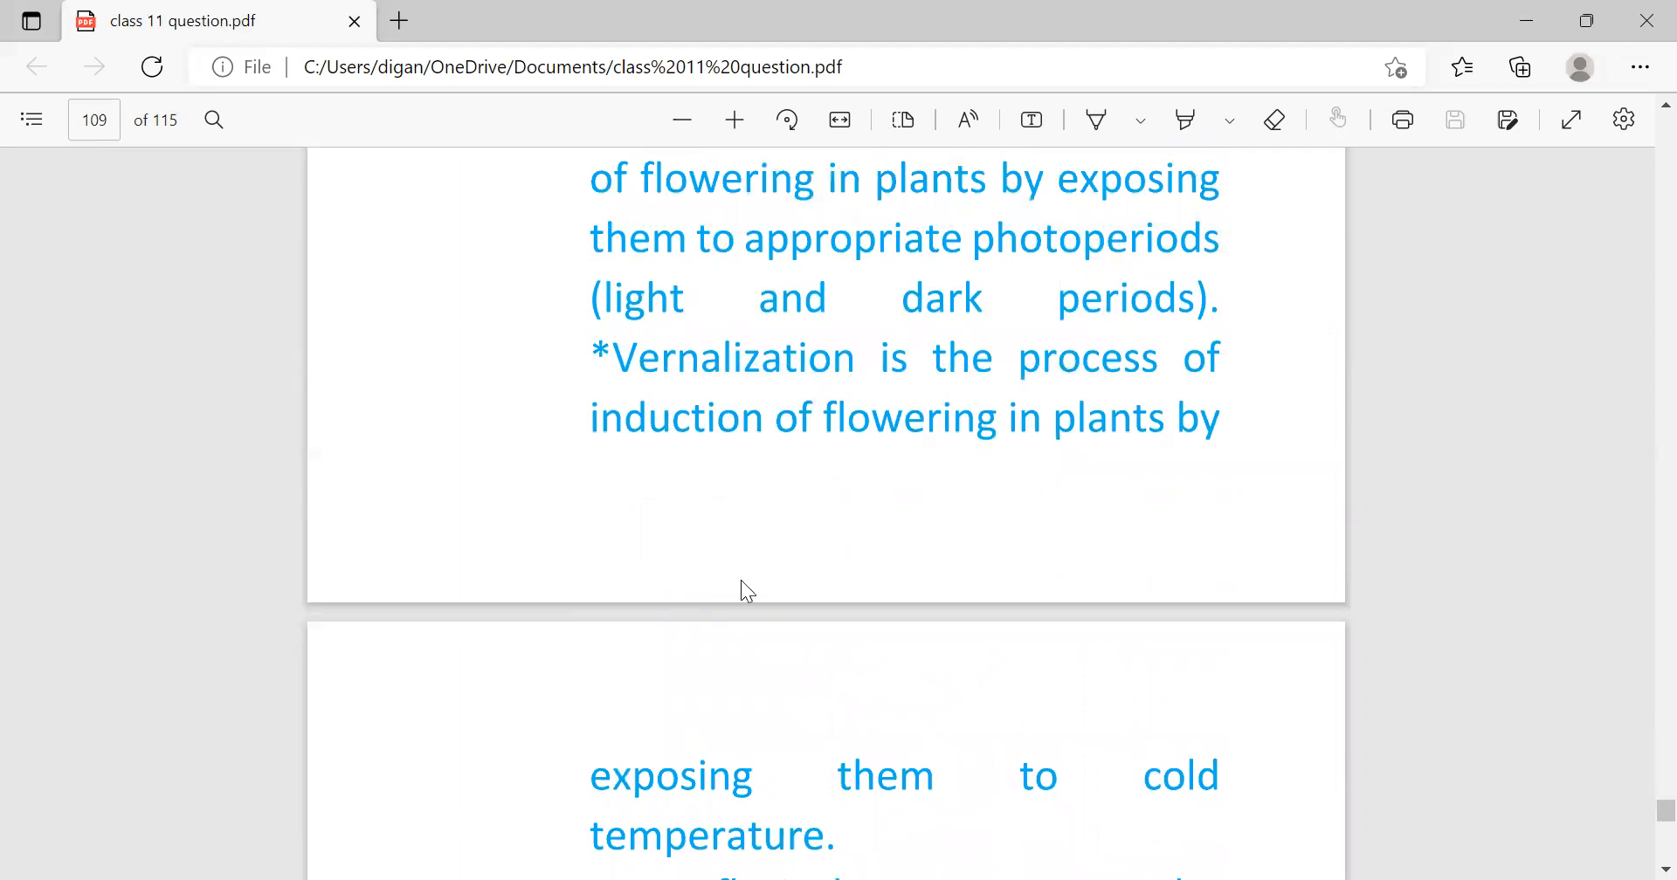
{"action": "mouse_move", "coordinate": [807, 332]}
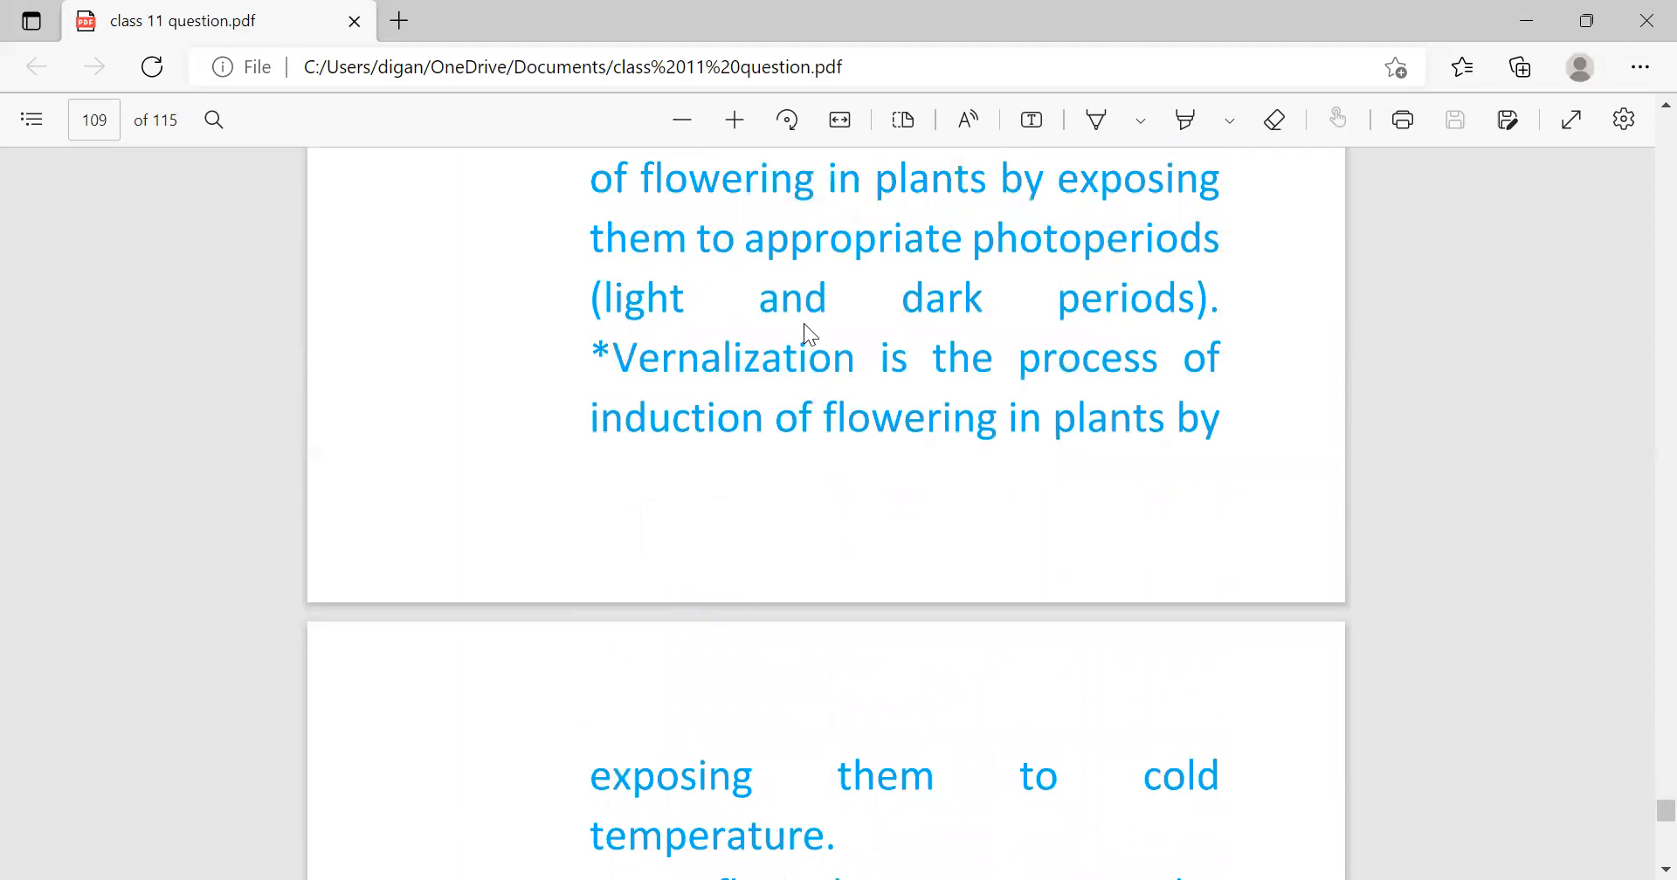
{"action": "mouse_move", "coordinate": [594, 401]}
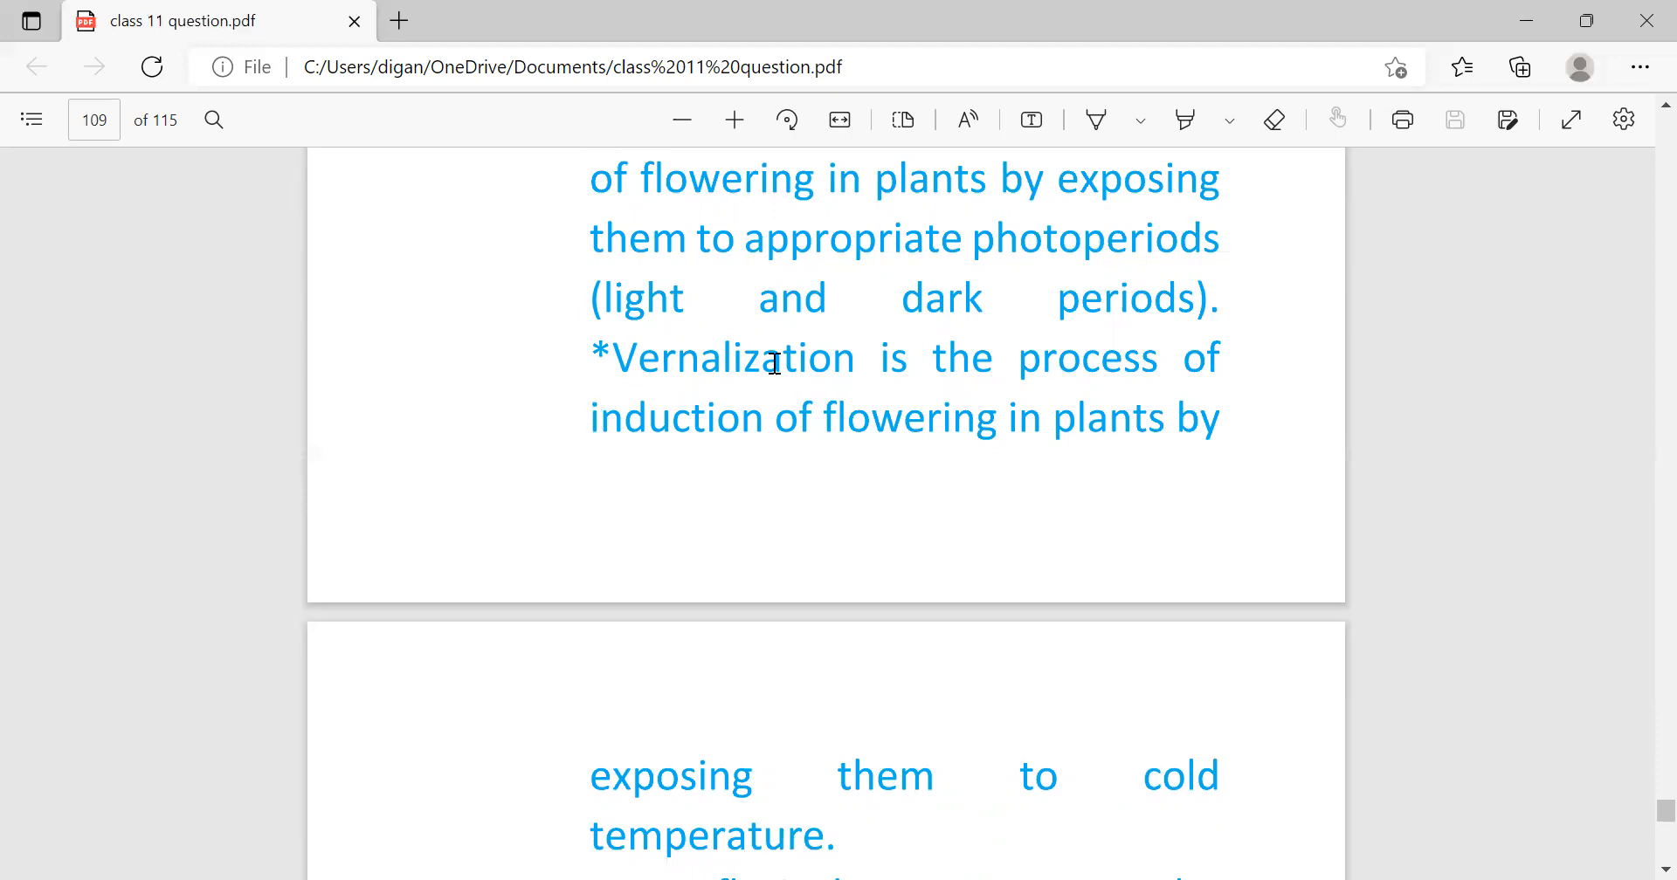
{"action": "mouse_move", "coordinate": [451, 409]}
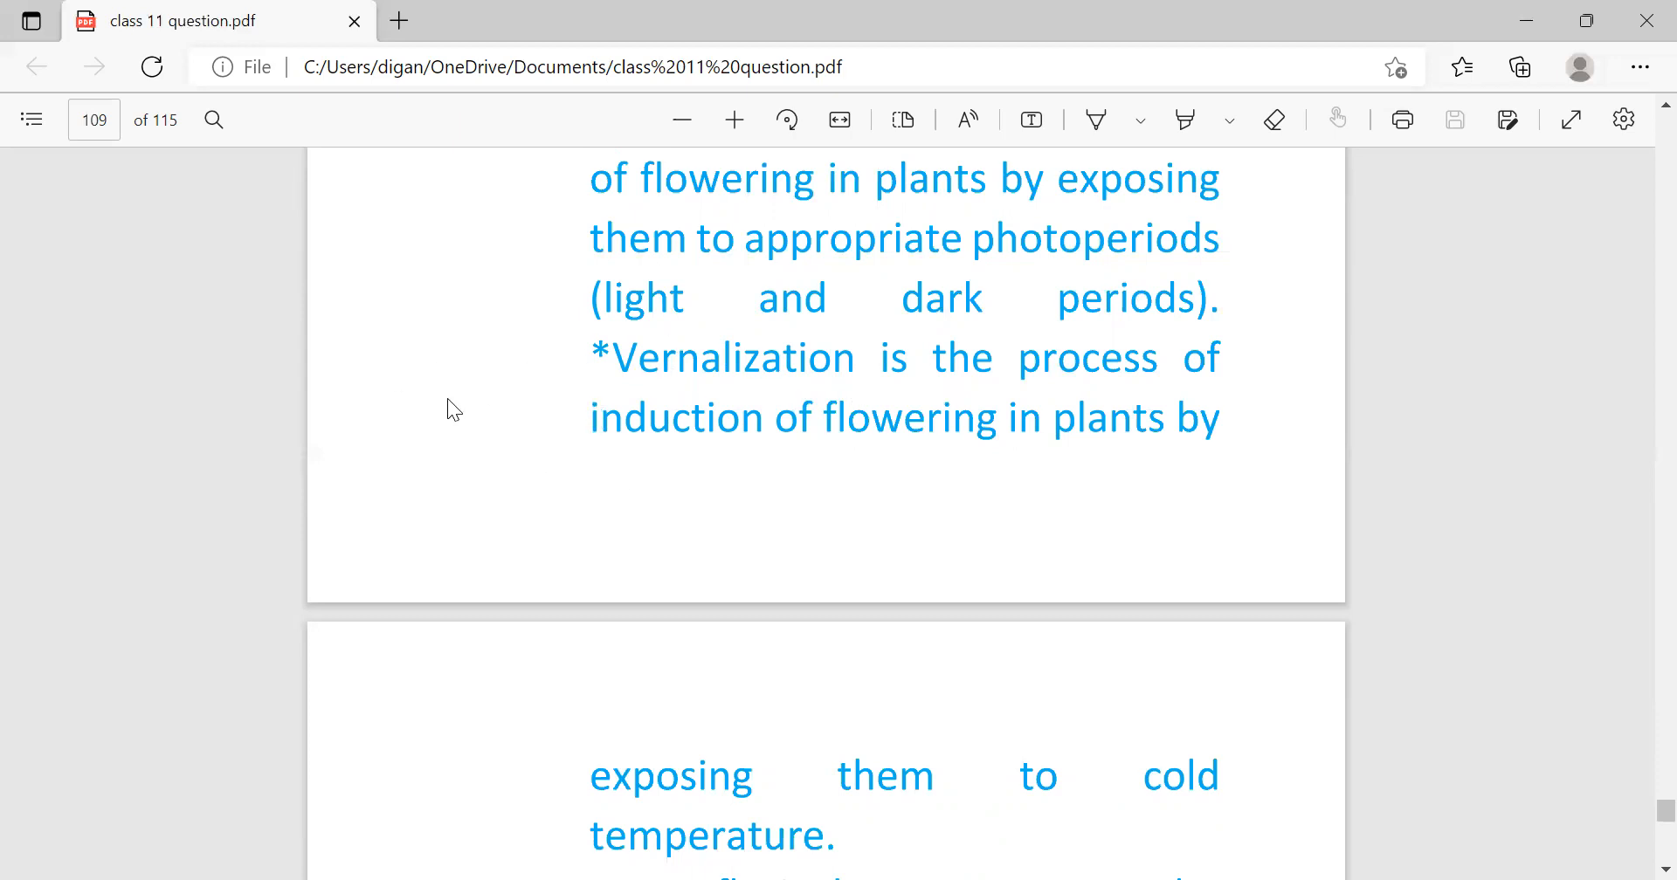
{"action": "scroll", "scroll_direction": "down", "scroll_amount": 3}
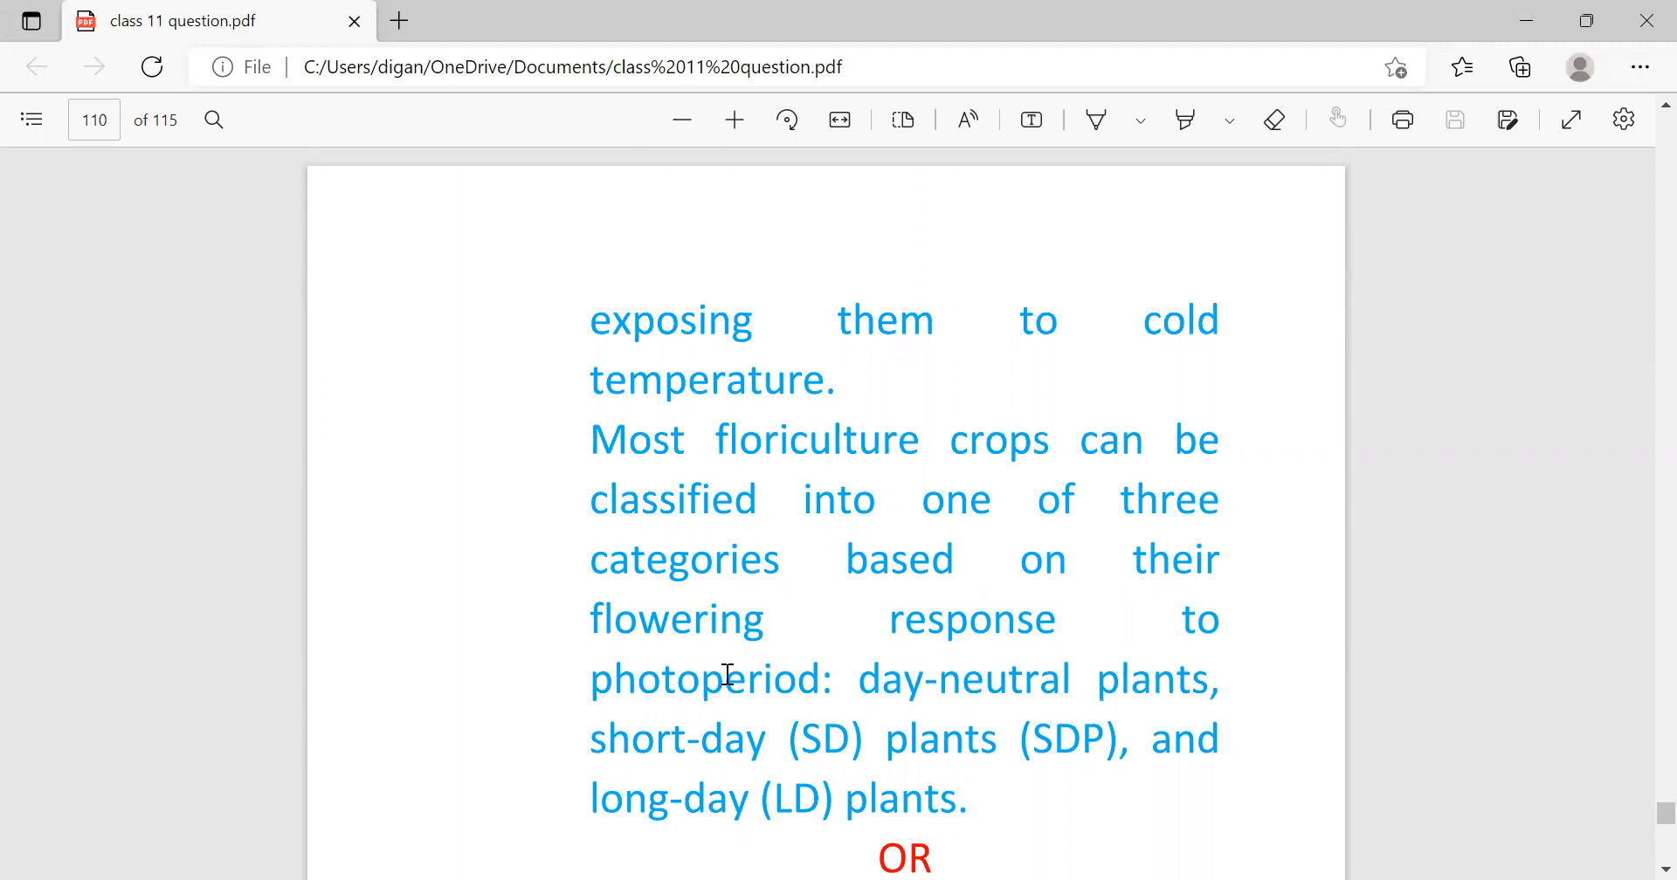
{"action": "mouse_move", "coordinate": [1109, 731]}
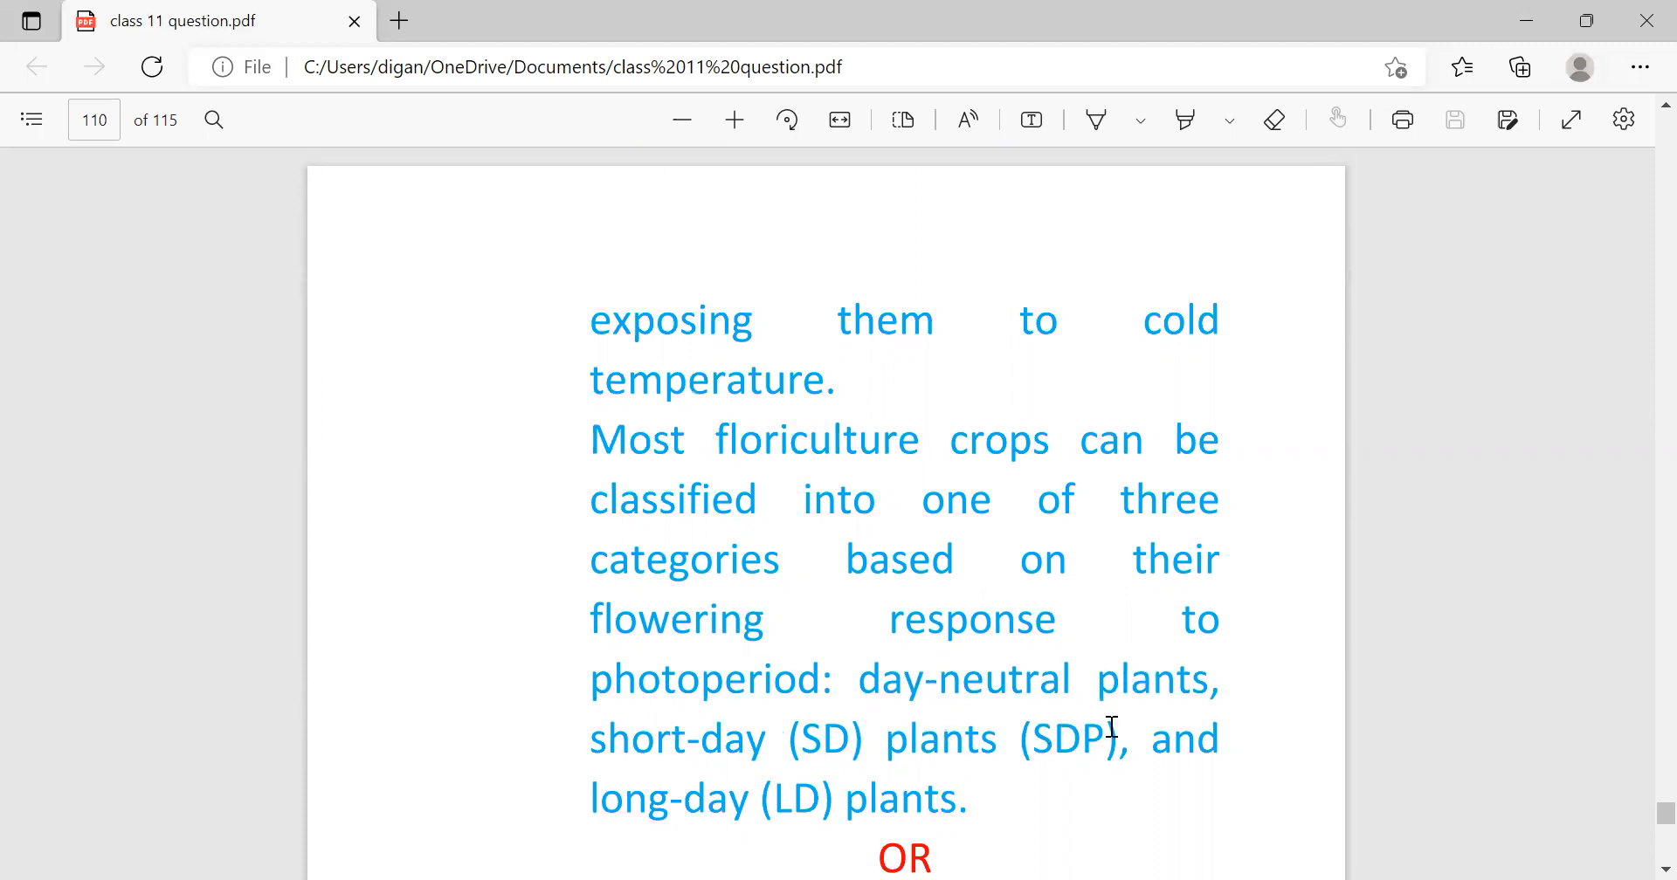
{"action": "mouse_move", "coordinate": [966, 785]}
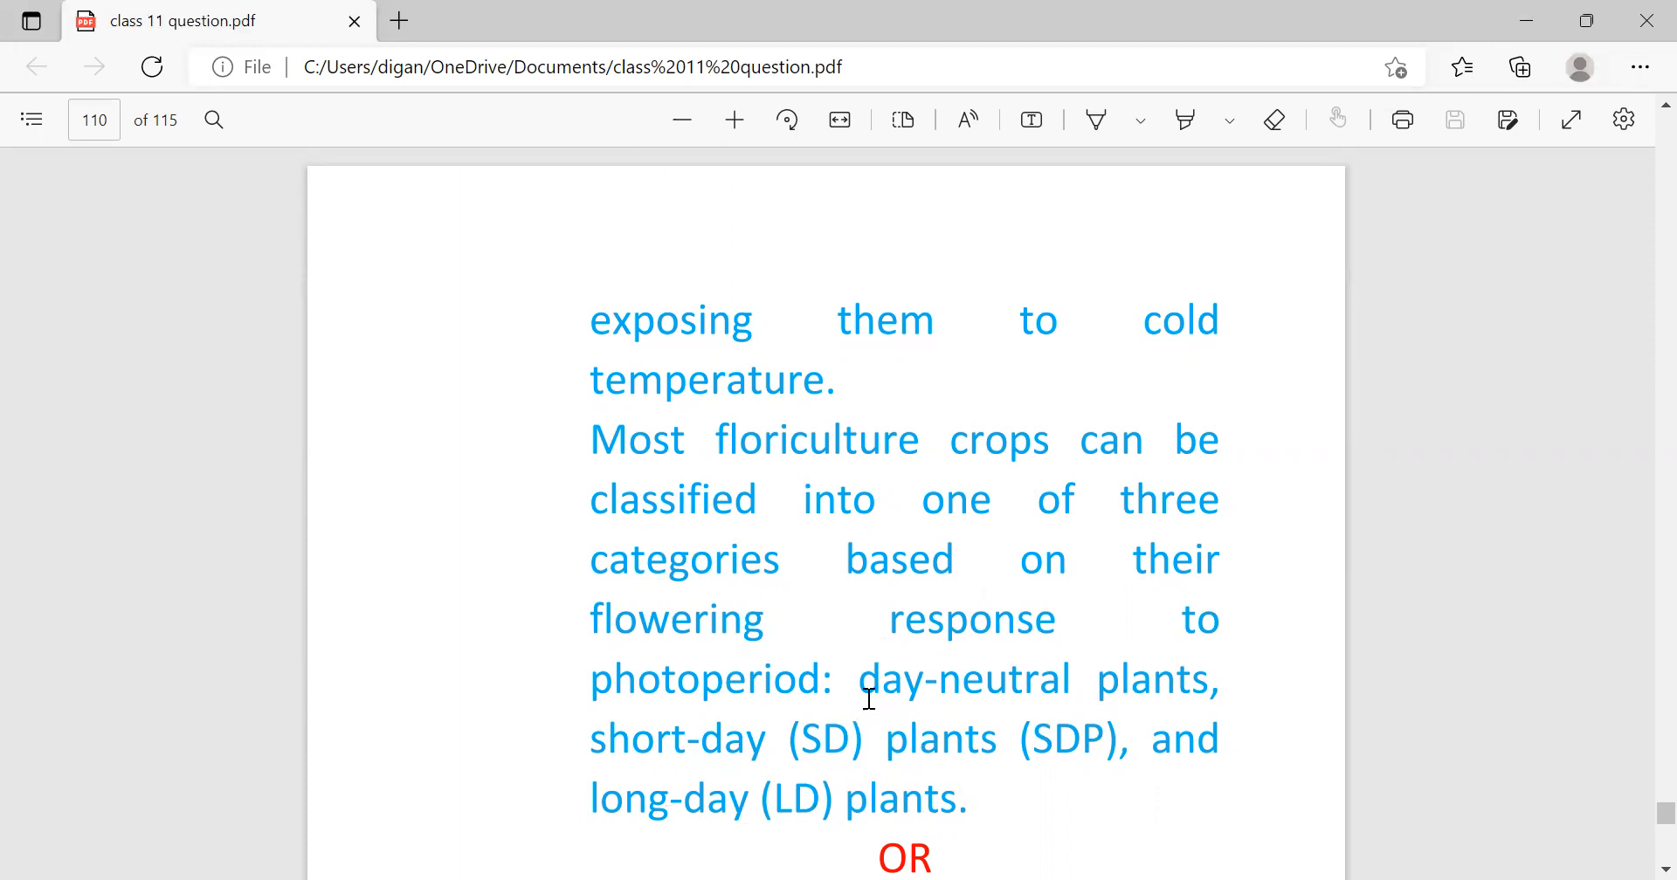
{"action": "mouse_move", "coordinate": [828, 749]}
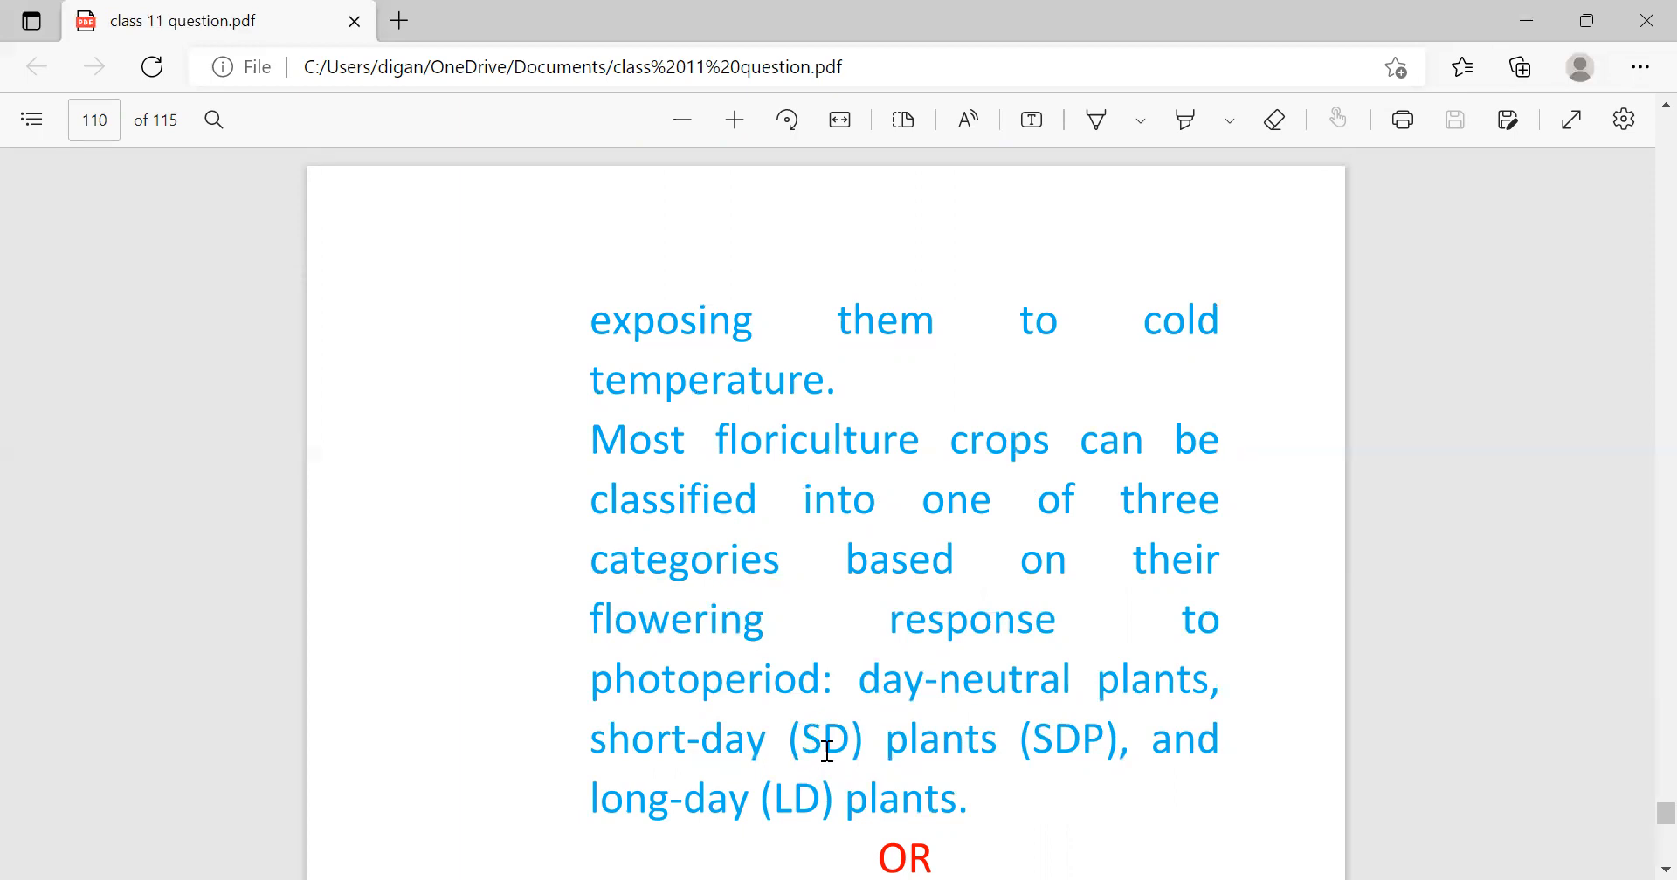
{"action": "mouse_move", "coordinate": [1078, 760]}
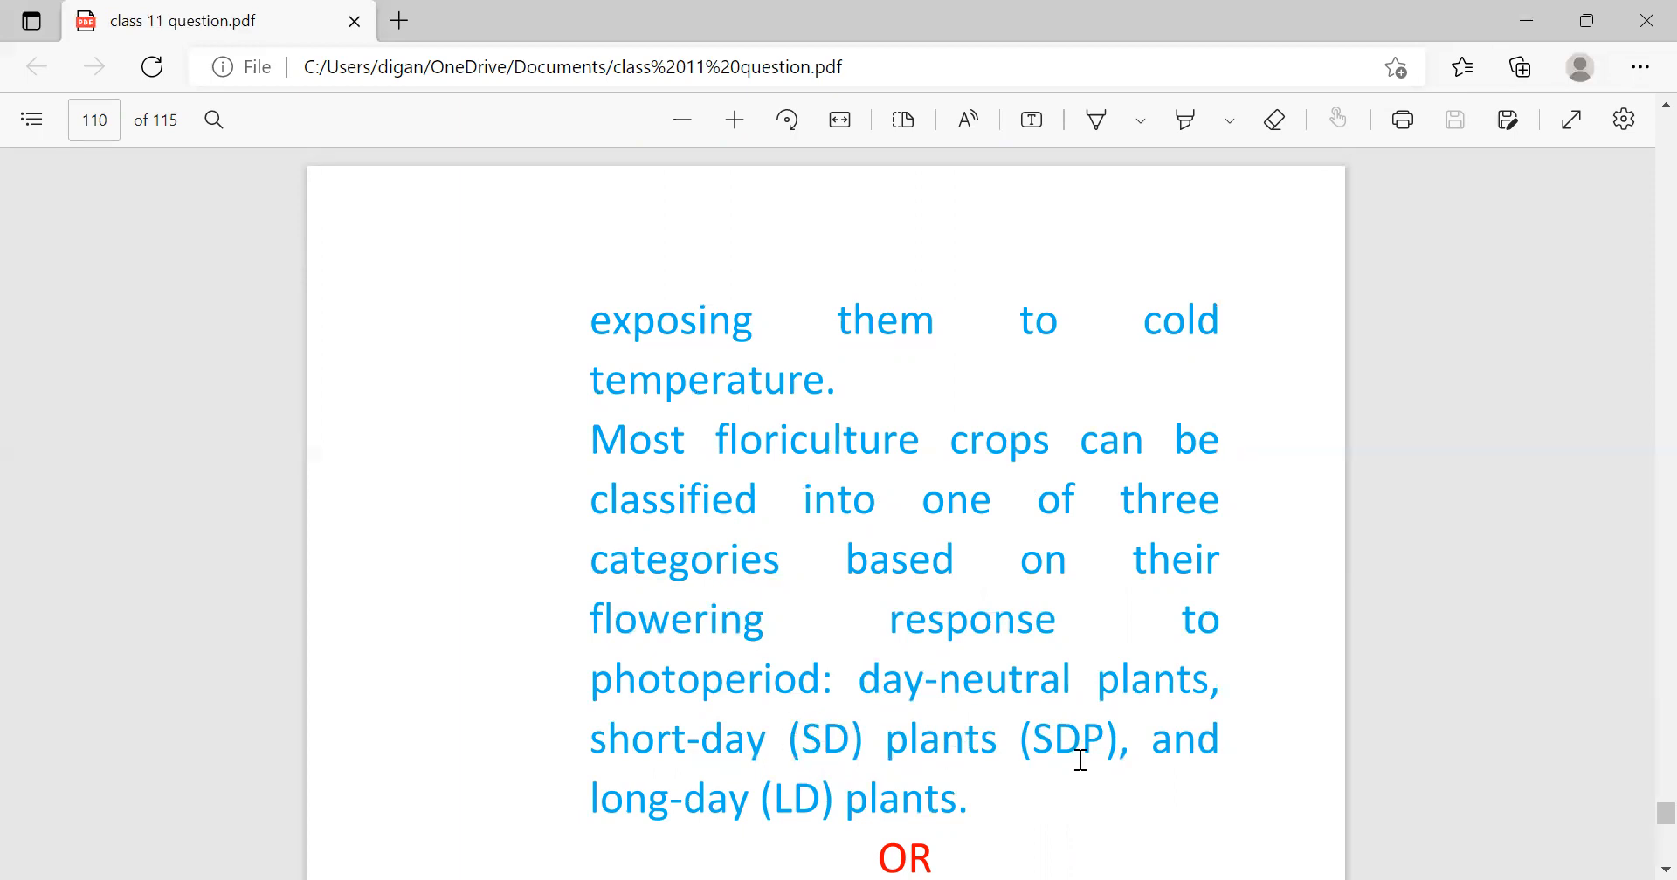
{"action": "mouse_move", "coordinate": [1060, 750]}
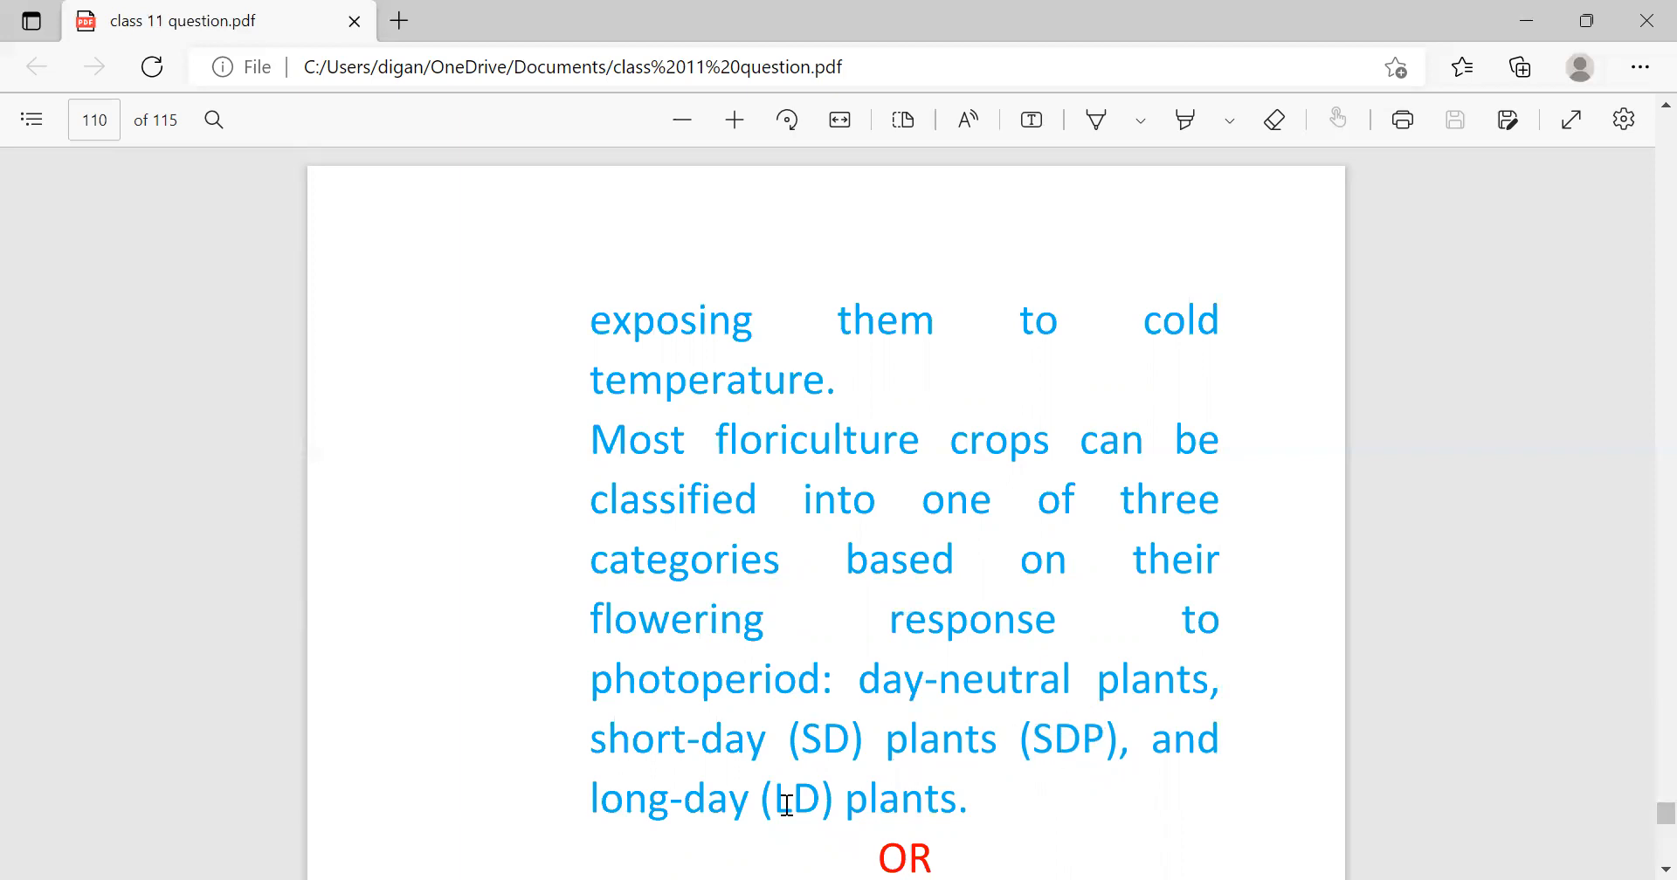
{"action": "mouse_move", "coordinate": [803, 843]}
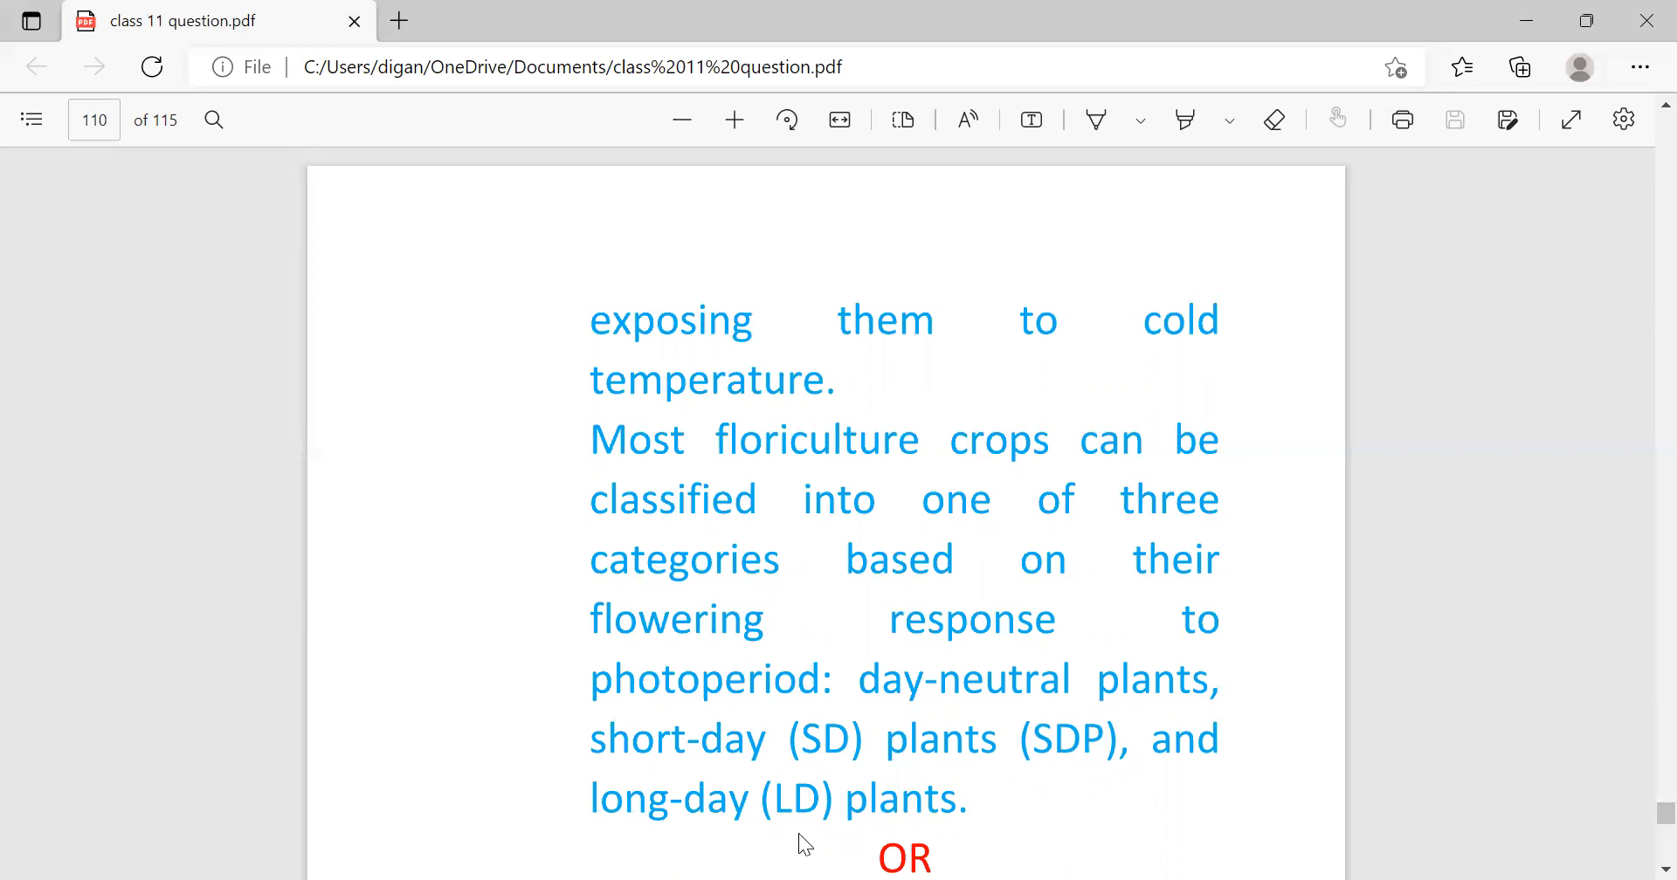
{"action": "scroll", "scroll_direction": "down", "scroll_amount": 3}
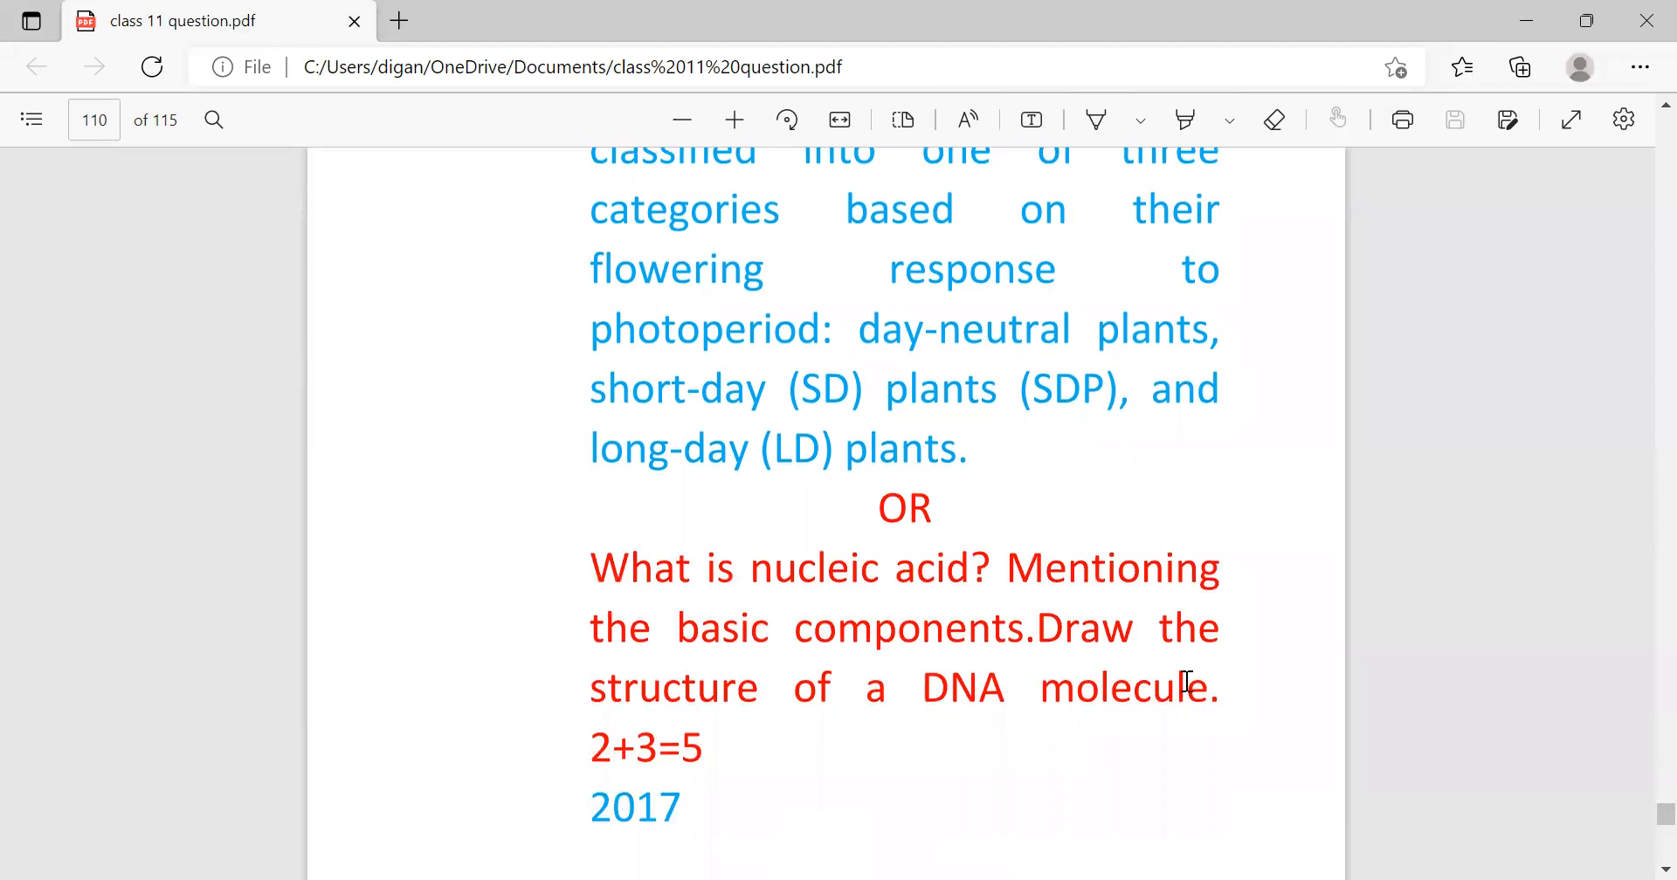
{"action": "mouse_move", "coordinate": [605, 744]}
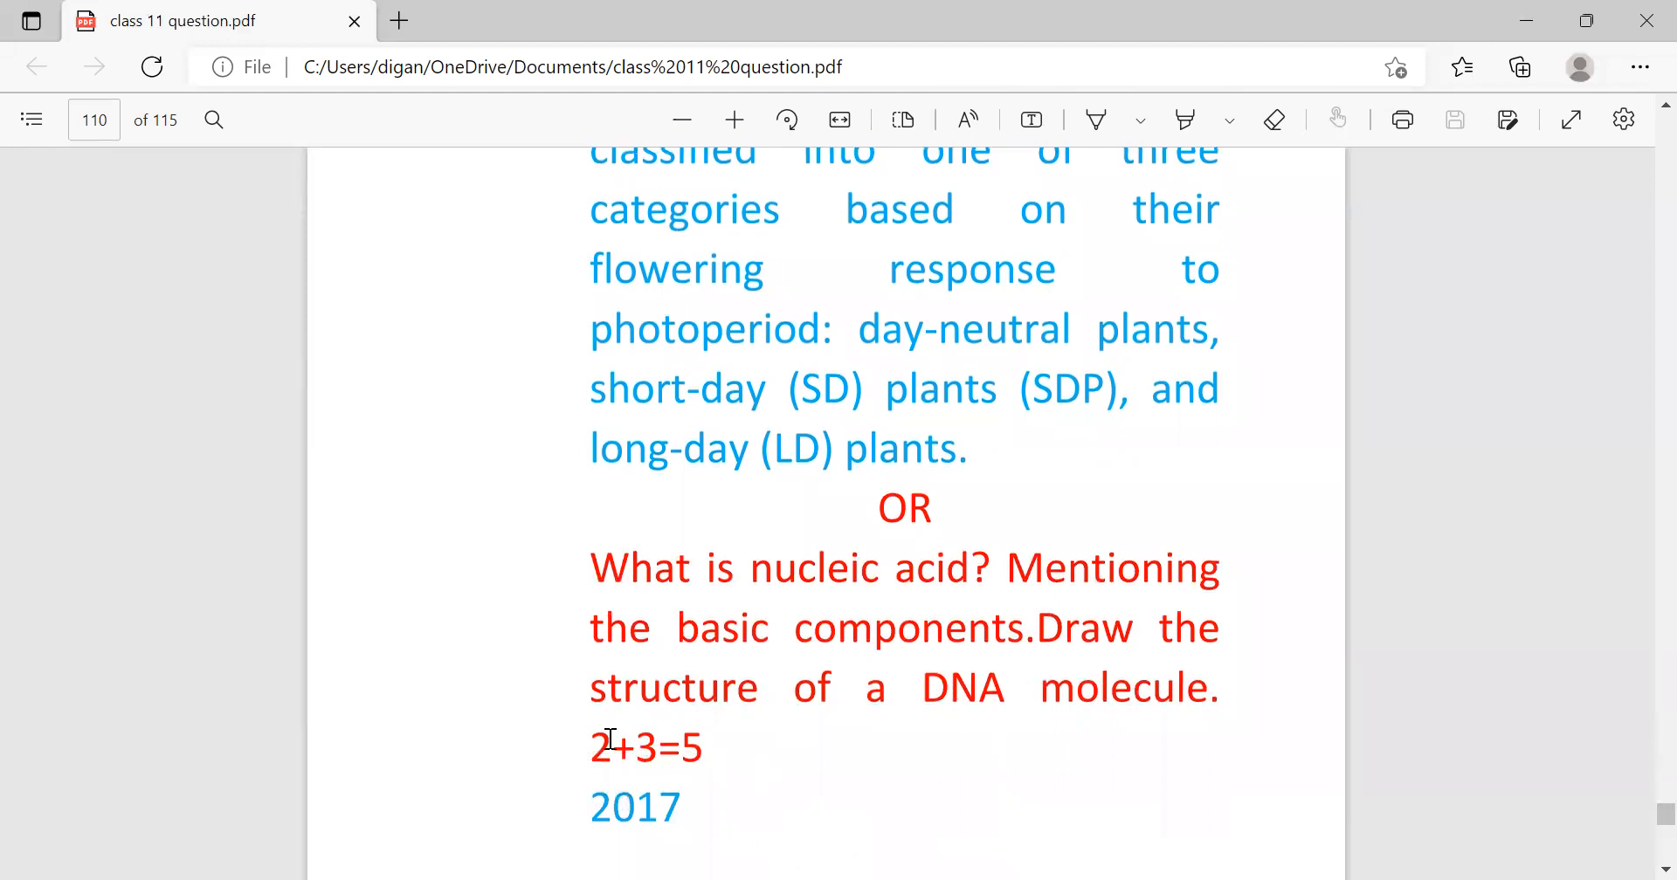
{"action": "mouse_move", "coordinate": [513, 798]}
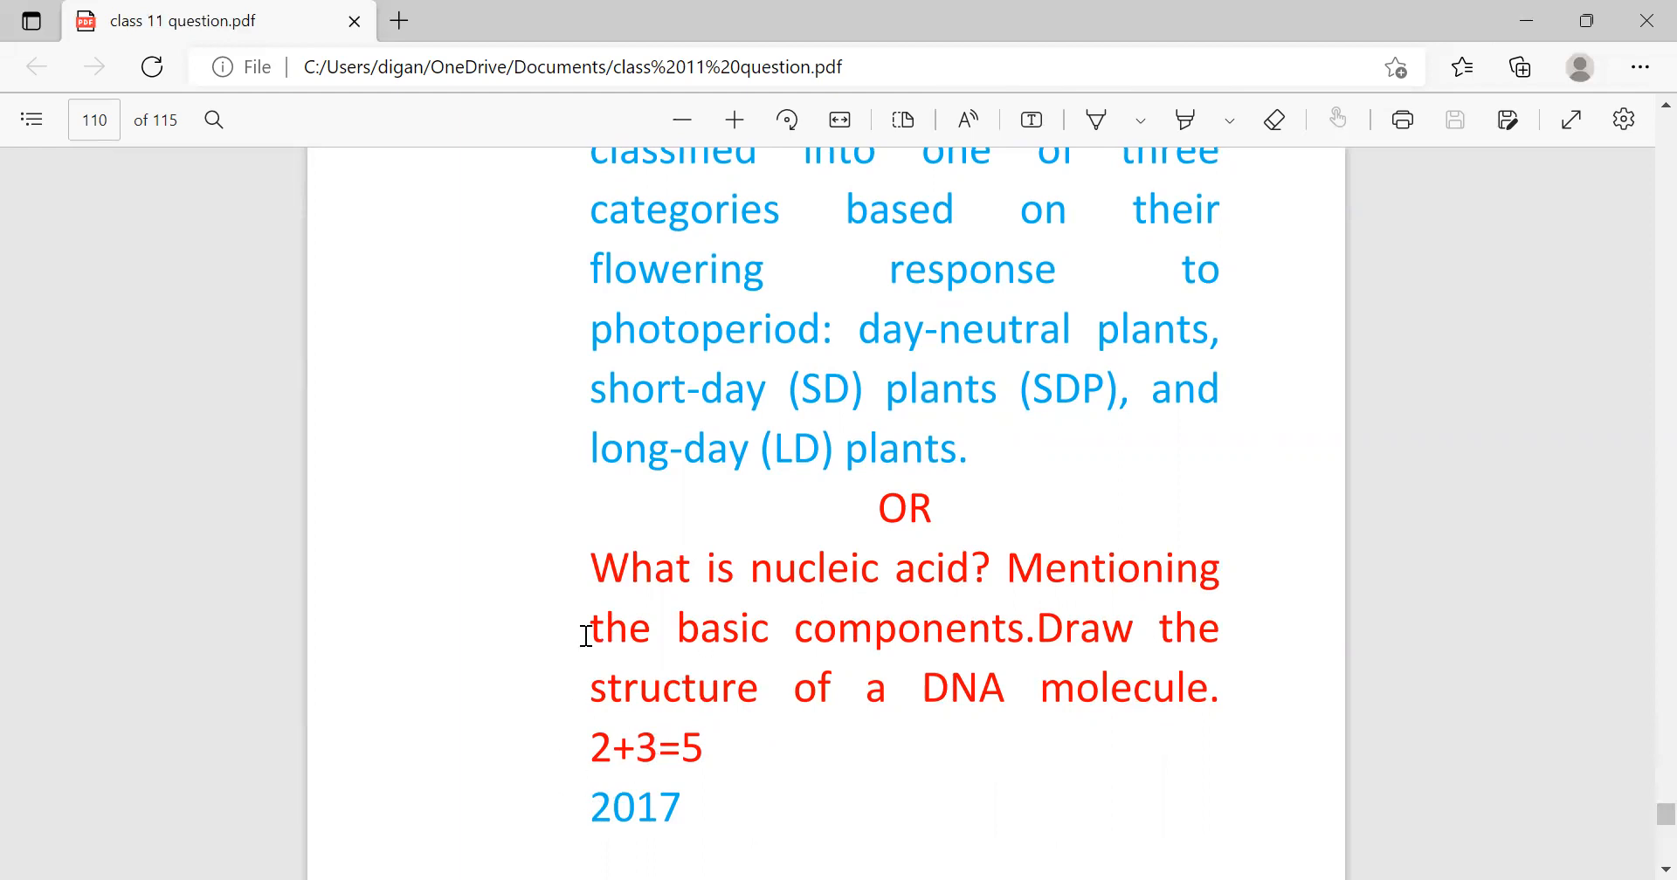
{"action": "mouse_move", "coordinate": [658, 849]}
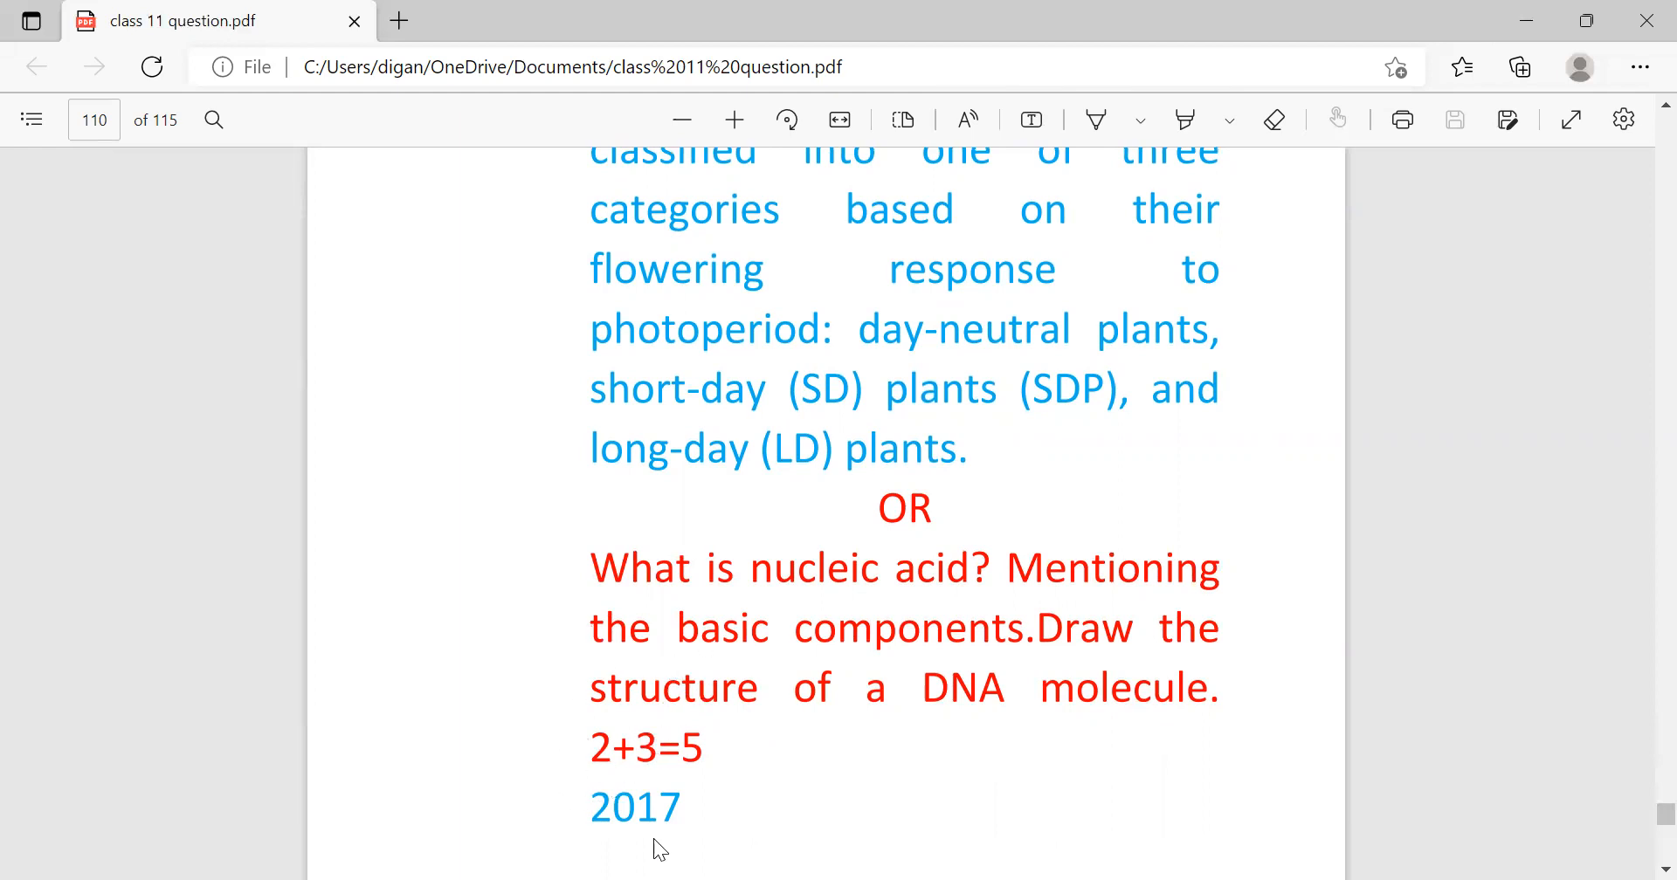
{"action": "mouse_move", "coordinate": [630, 766]}
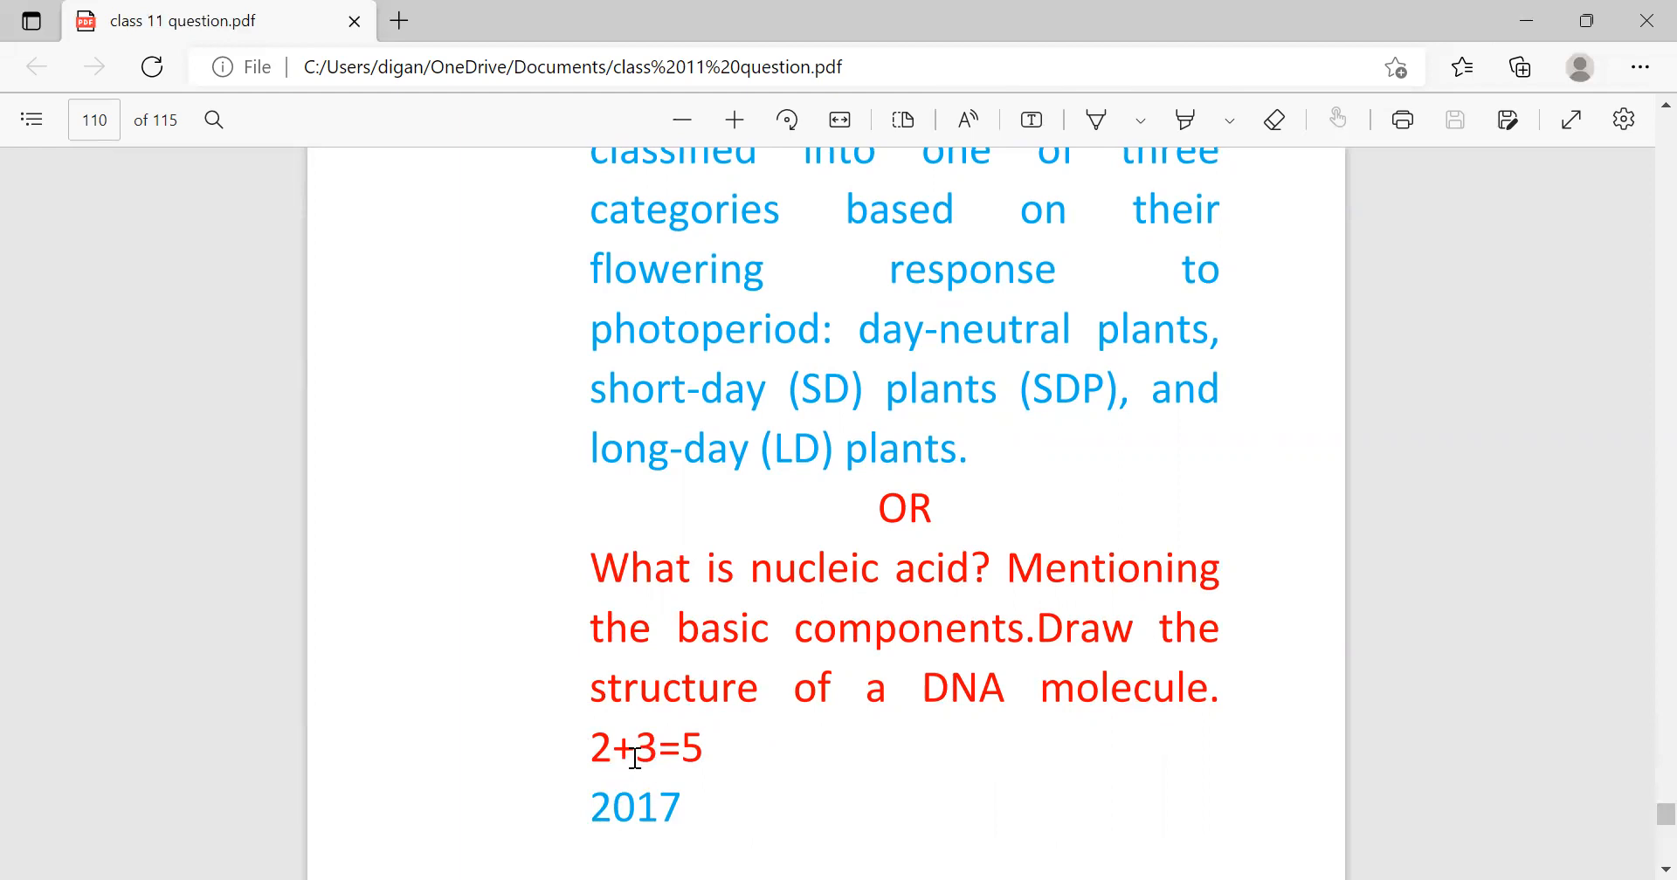
{"action": "mouse_move", "coordinate": [383, 664]}
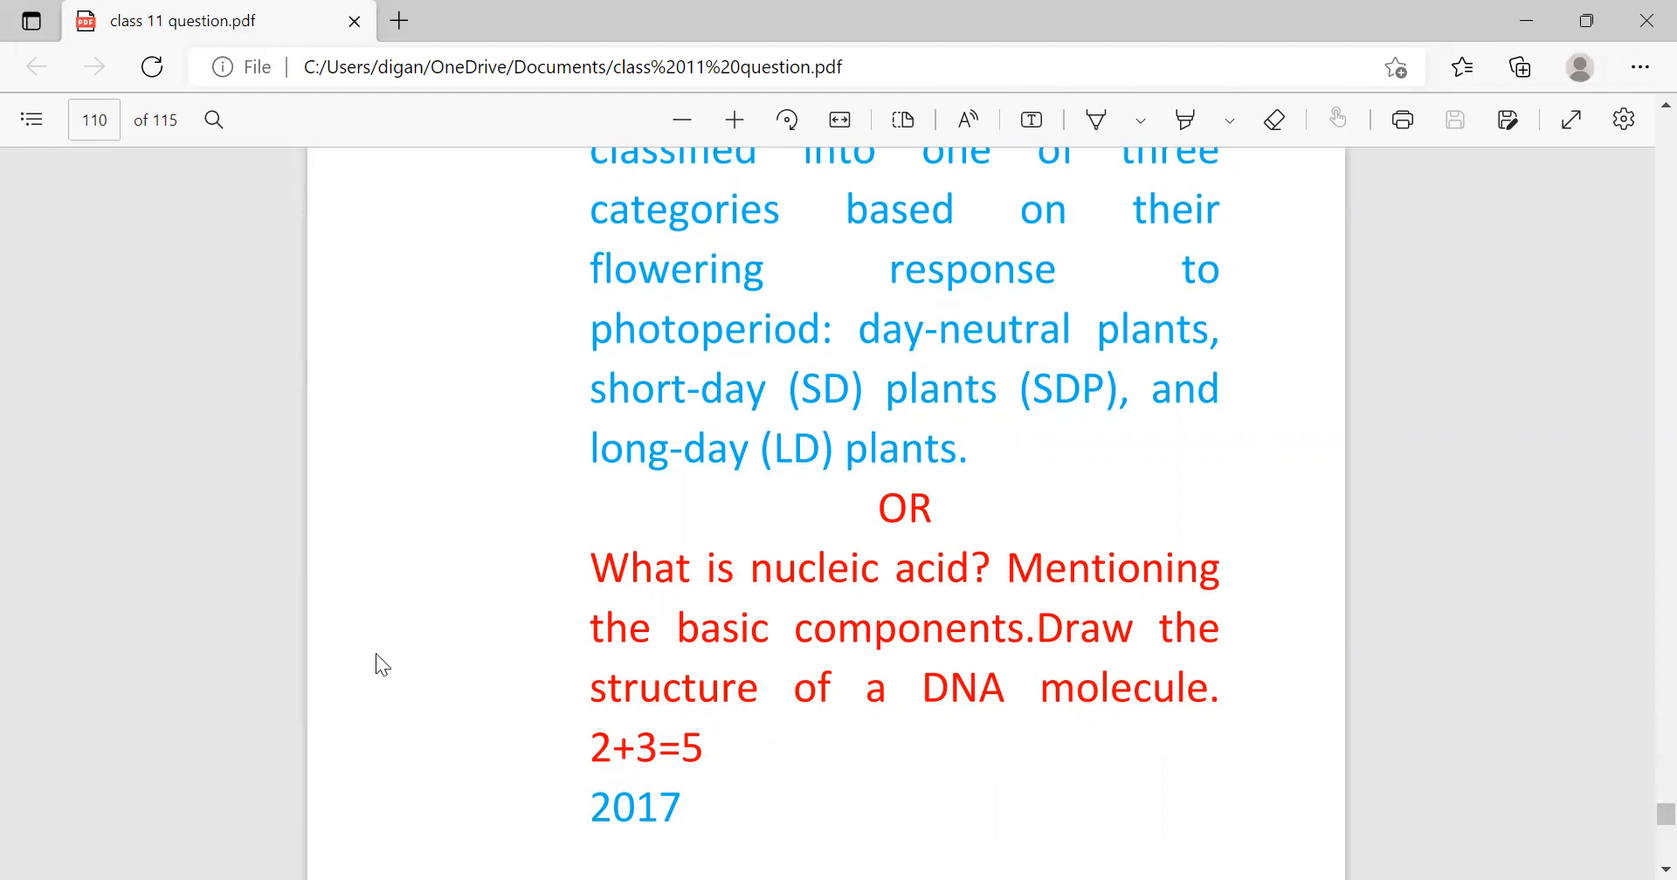
{"action": "mouse_move", "coordinate": [608, 131]}
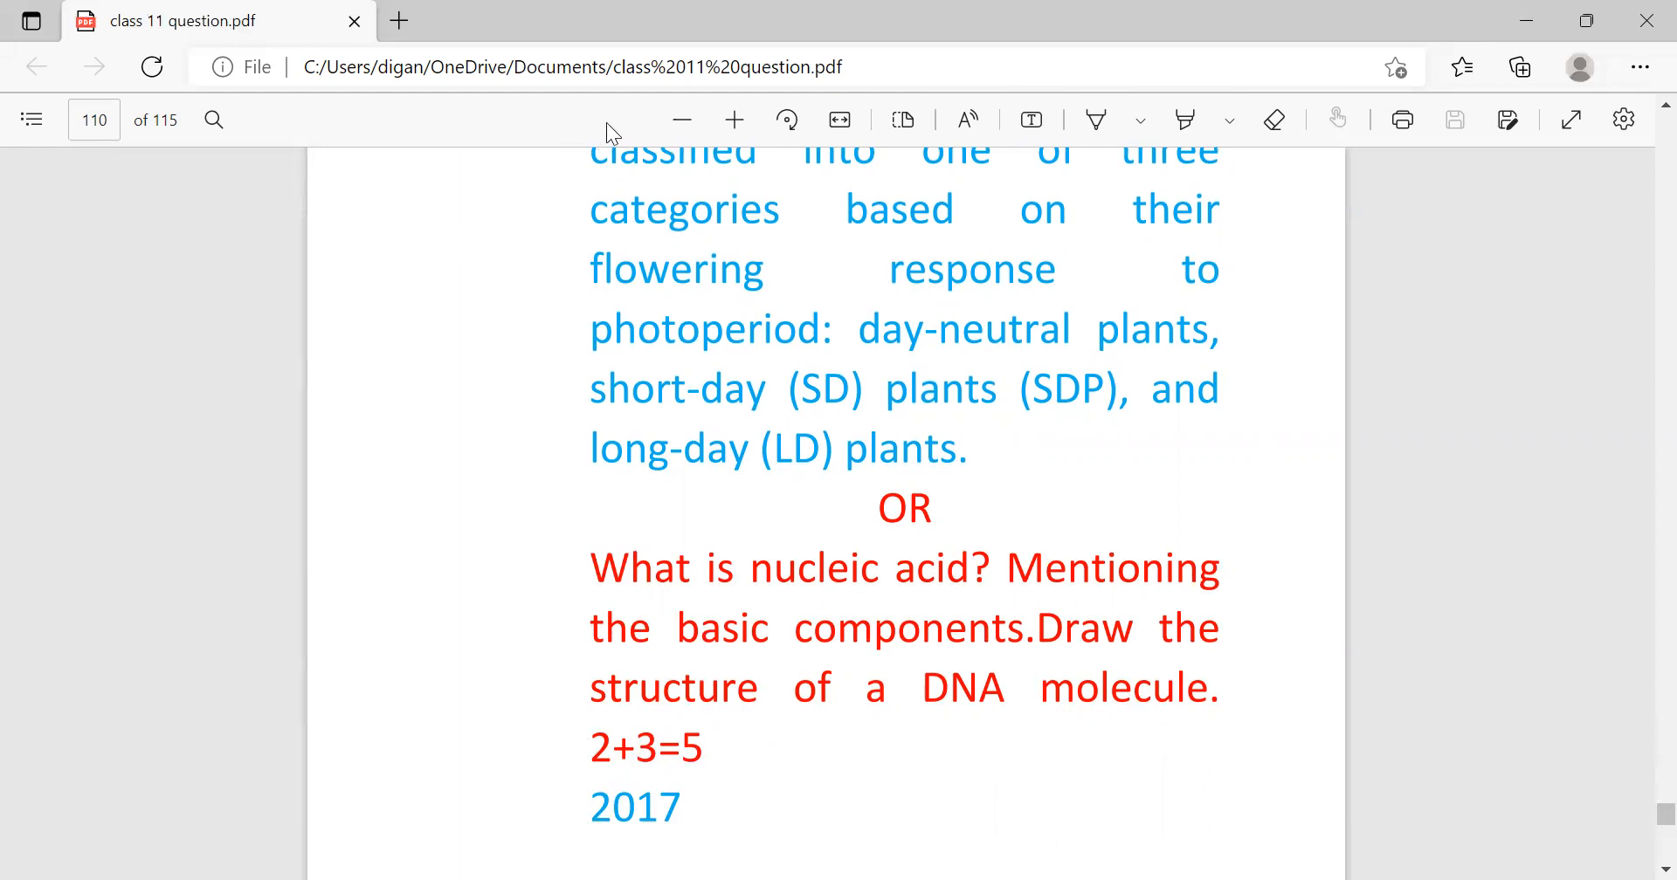